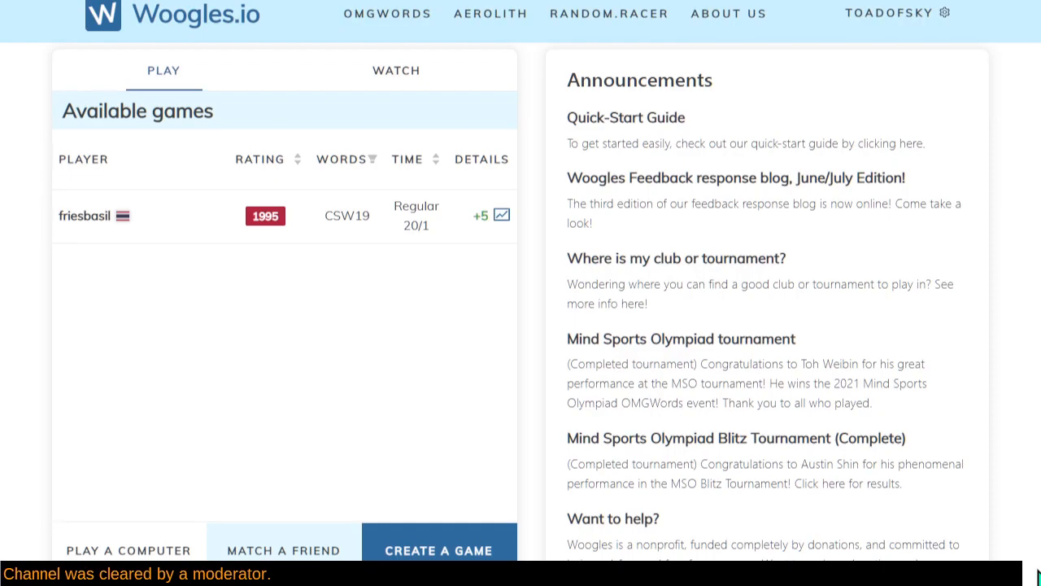
{"action": "mouse_move", "coordinate": [120, 555]}
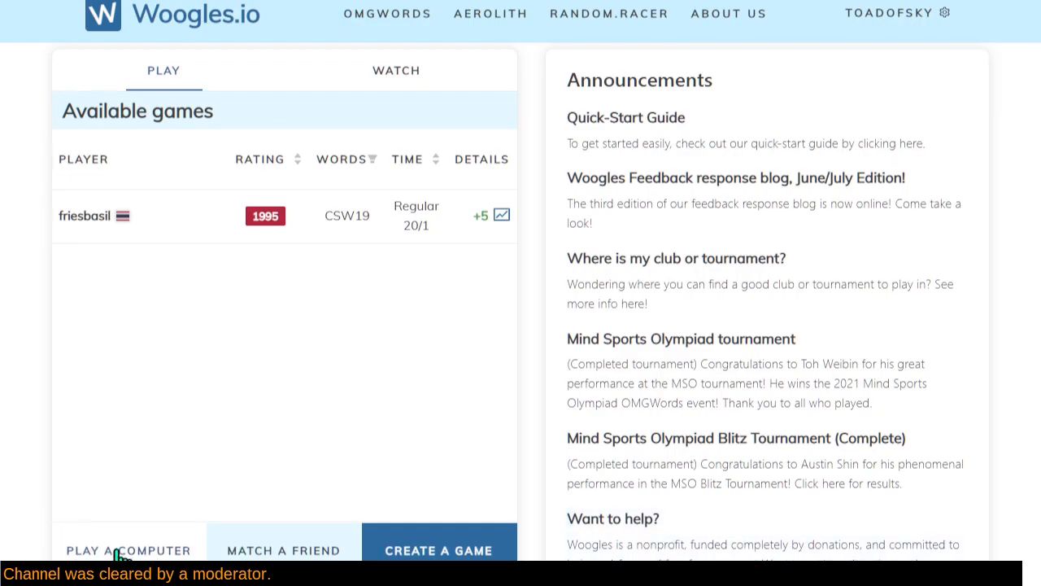
Open the Play a Computer form to set up a game against the bot.
{"action": "left_click", "coordinate": [127, 550]}
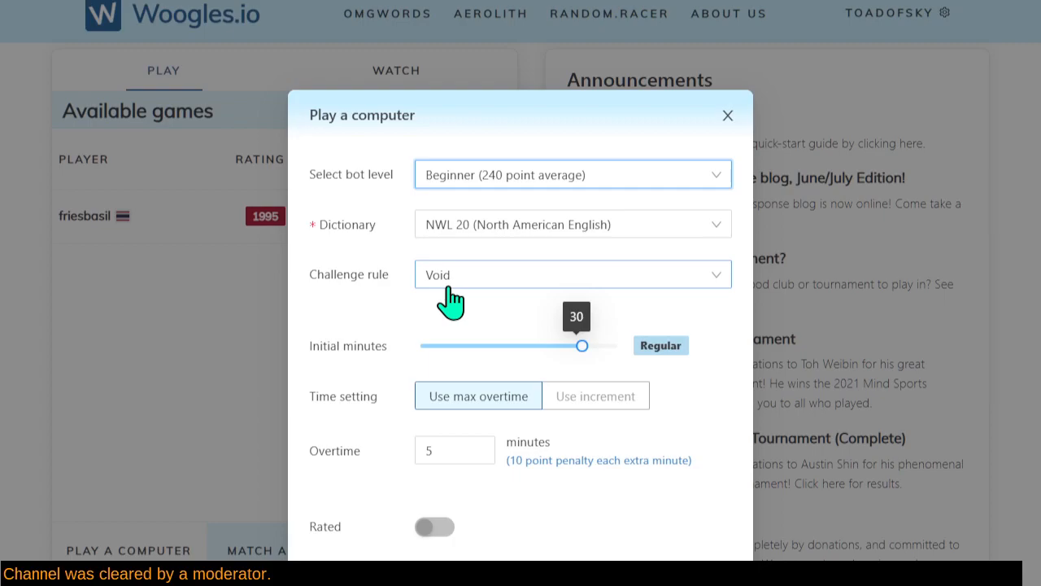
{"action": "mouse_move", "coordinate": [351, 376]}
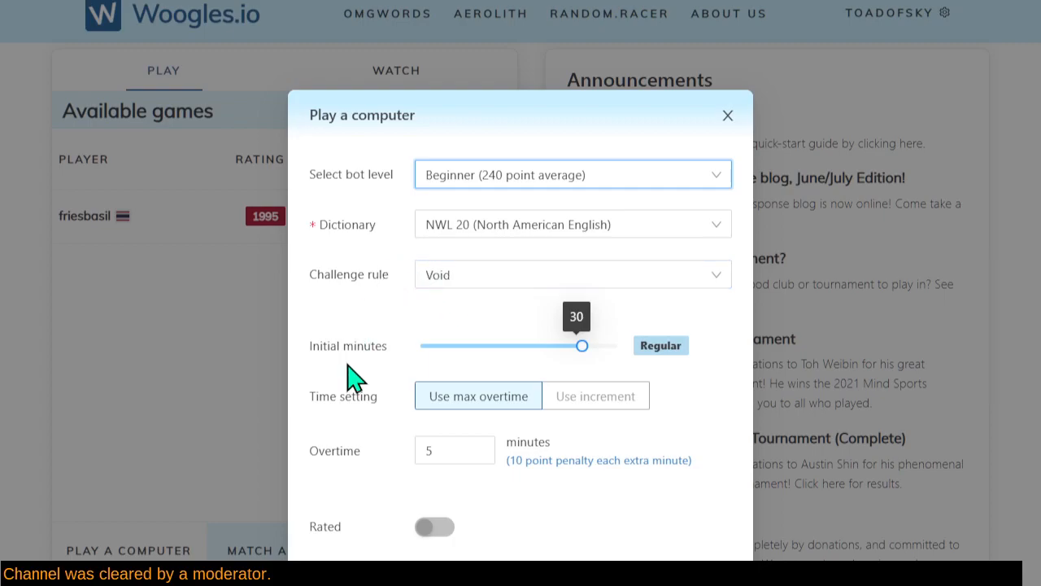
{"action": "mouse_move", "coordinate": [561, 382]}
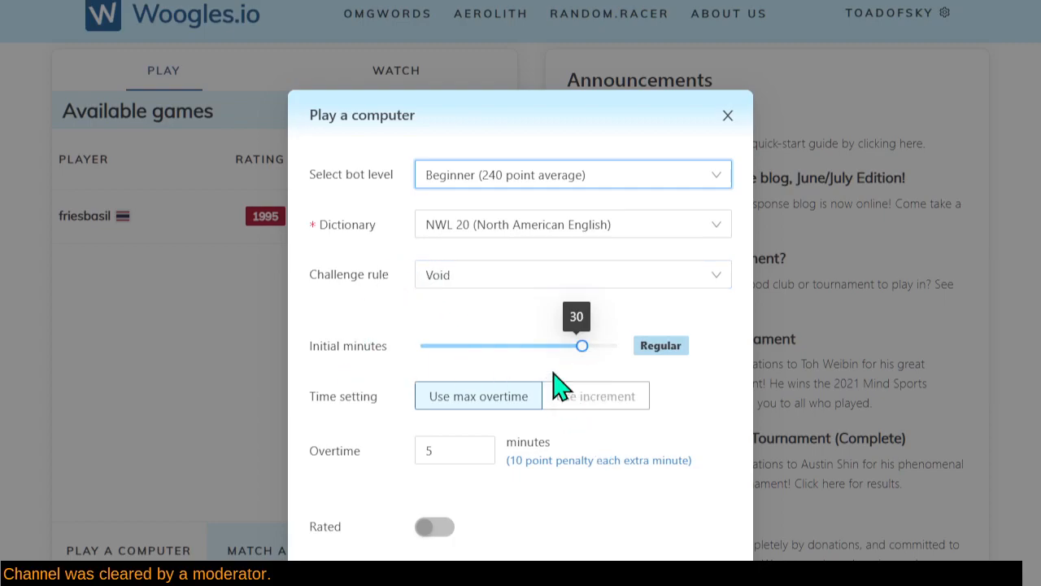
{"action": "mouse_move", "coordinate": [497, 224]}
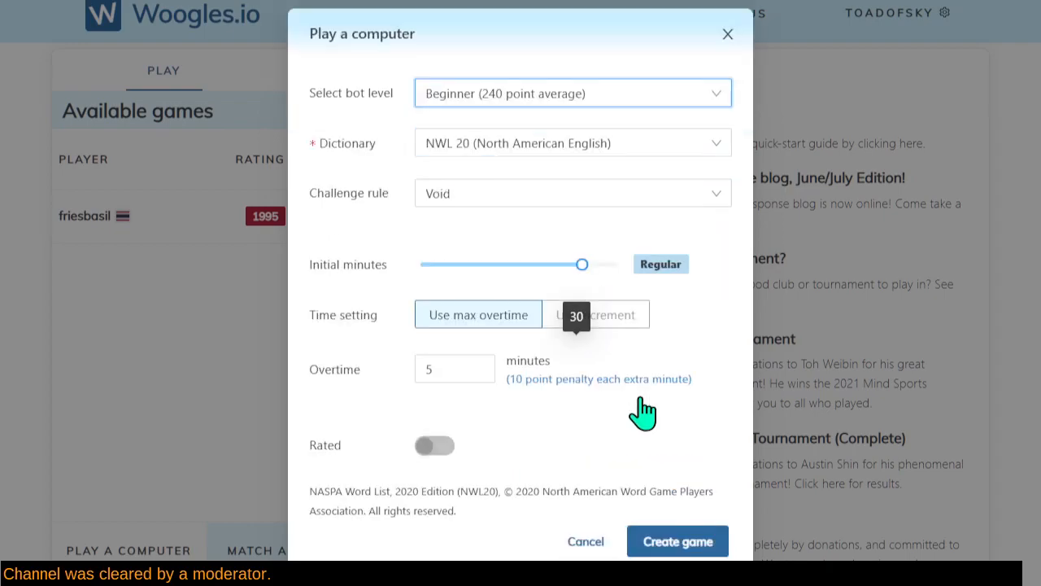
{"action": "mouse_move", "coordinate": [673, 549]}
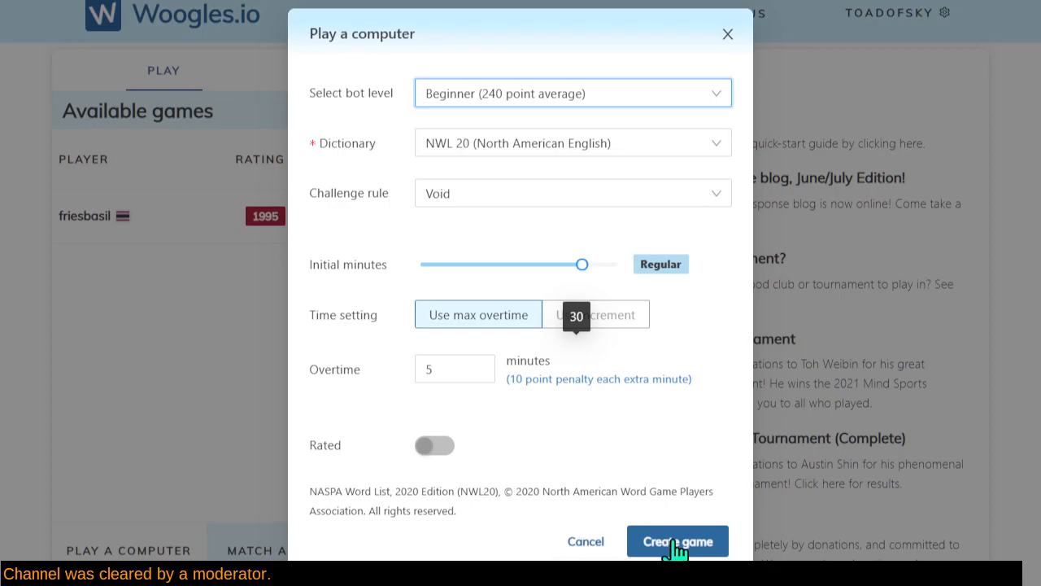
Create the game against BeginnerBot and review its REALM opening for 20 points.
{"action": "left_click", "coordinate": [678, 541]}
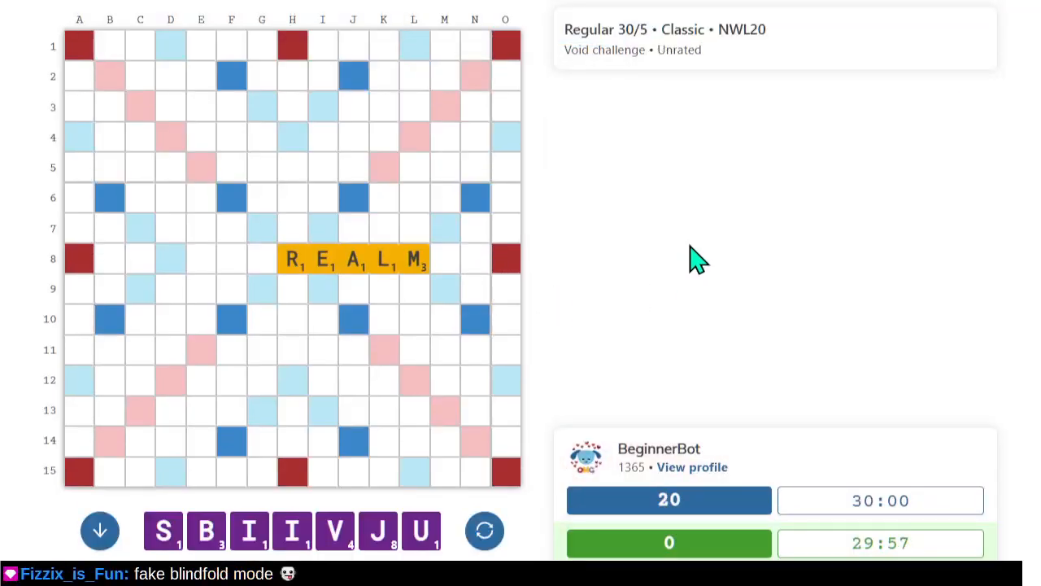
{"action": "left_click", "coordinate": [485, 530]}
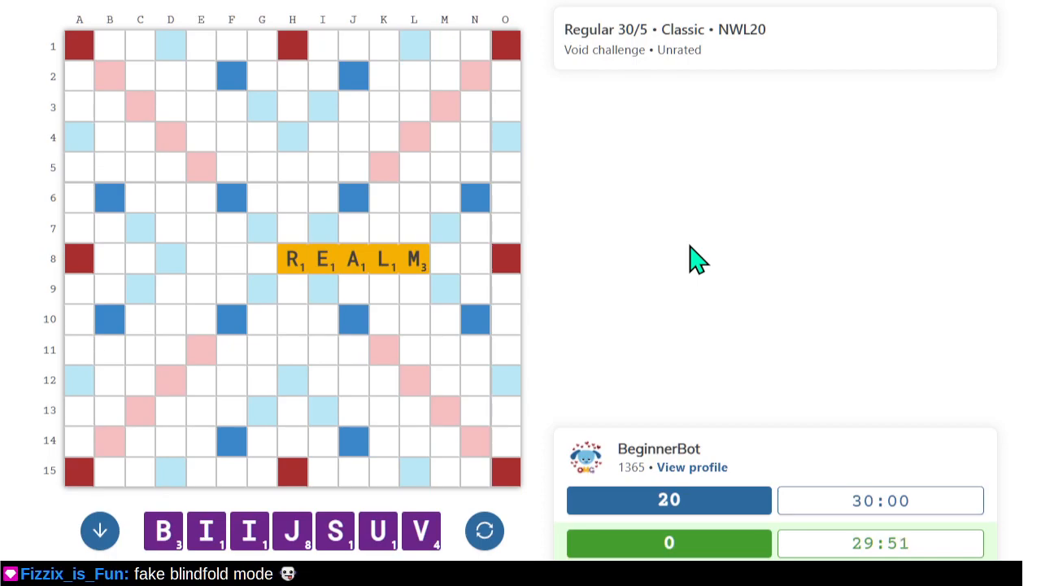
{"action": "mouse_move", "coordinate": [637, 287]}
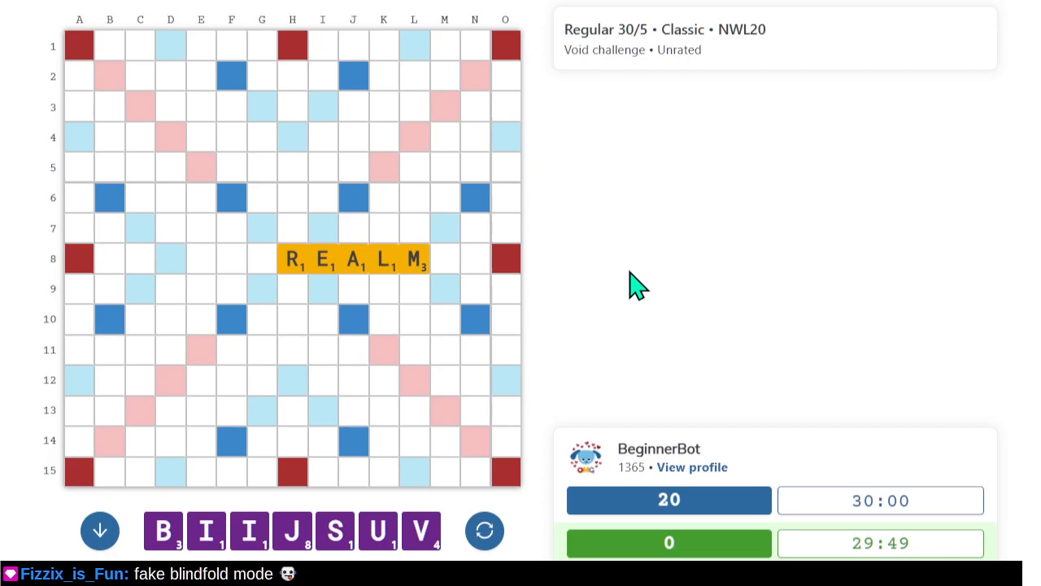
{"action": "mouse_move", "coordinate": [631, 264]}
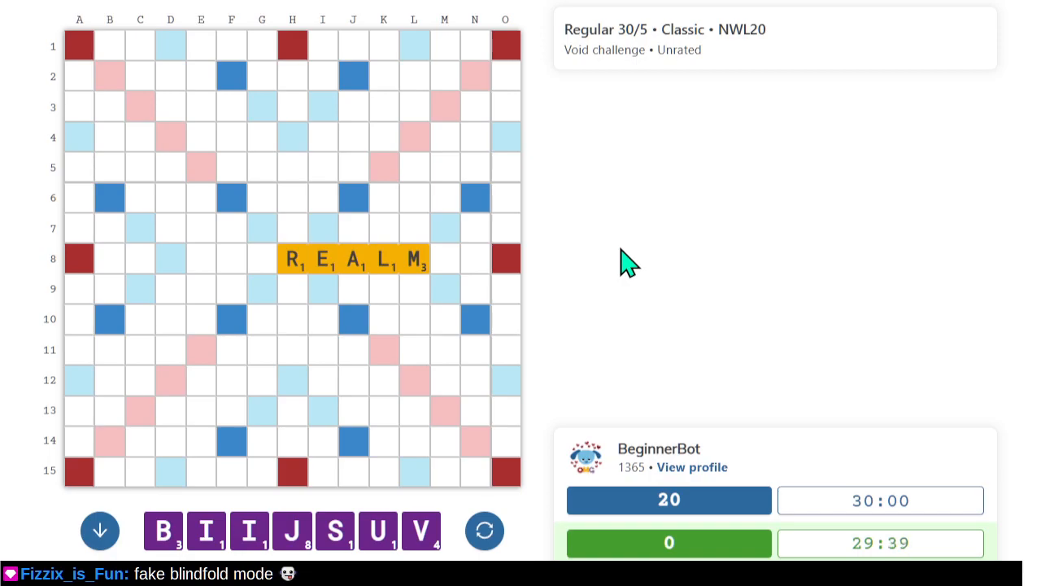
{"action": "mouse_move", "coordinate": [451, 248]}
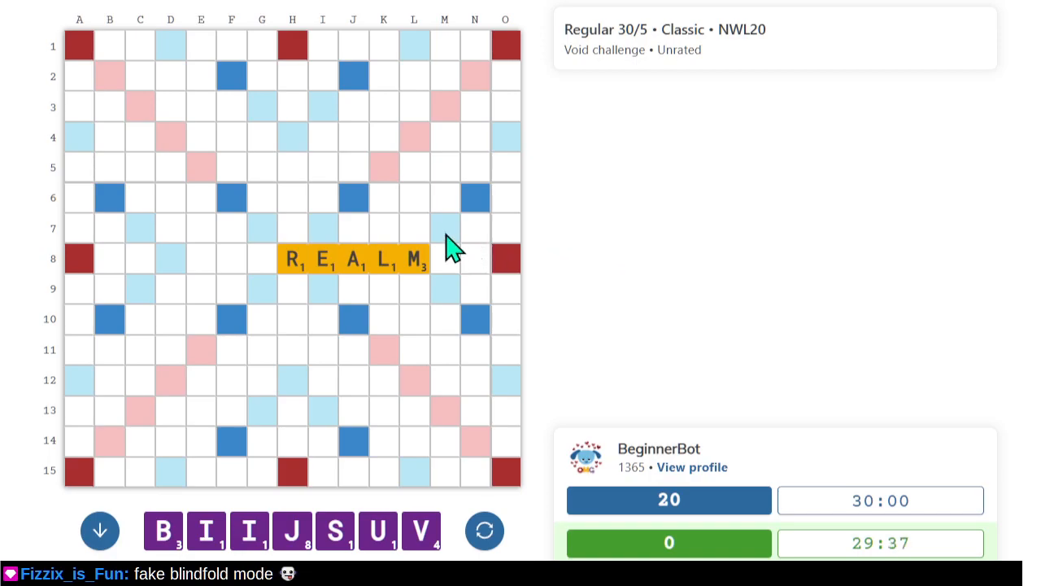
{"action": "mouse_move", "coordinate": [445, 236]}
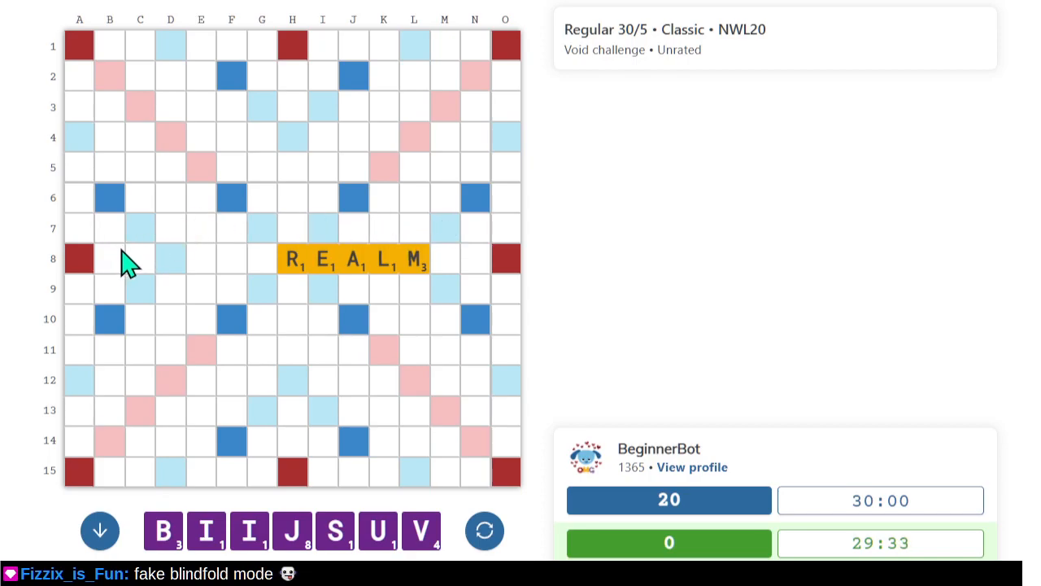
{"action": "mouse_move", "coordinate": [330, 244]}
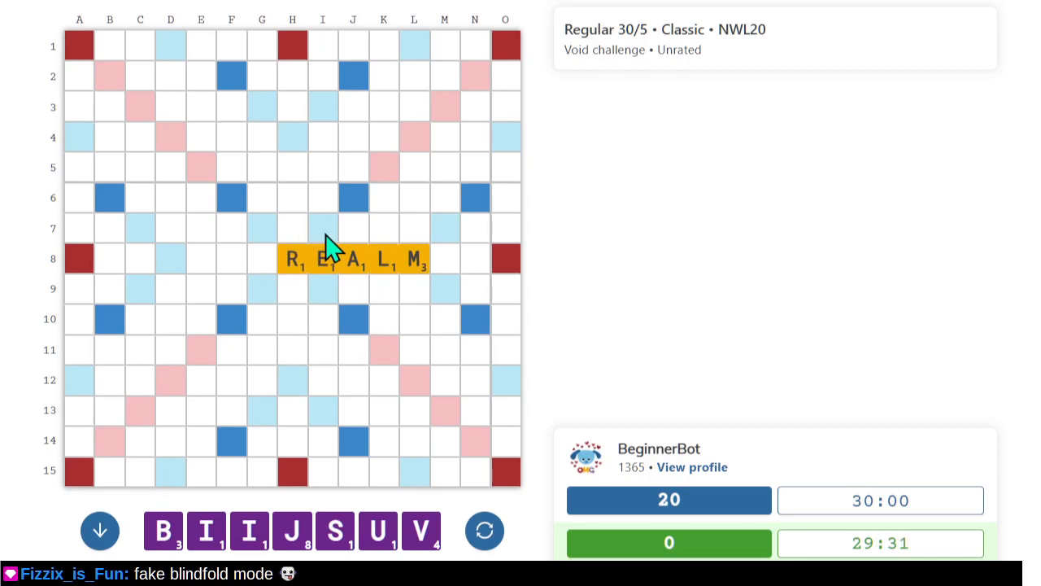
{"action": "mouse_move", "coordinate": [393, 215]}
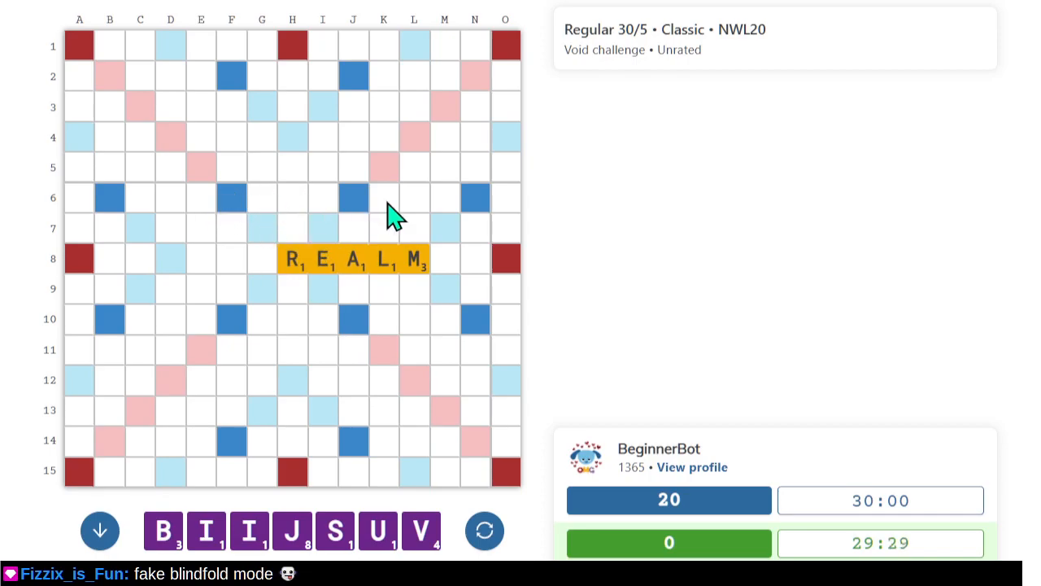
{"action": "mouse_move", "coordinate": [403, 203]}
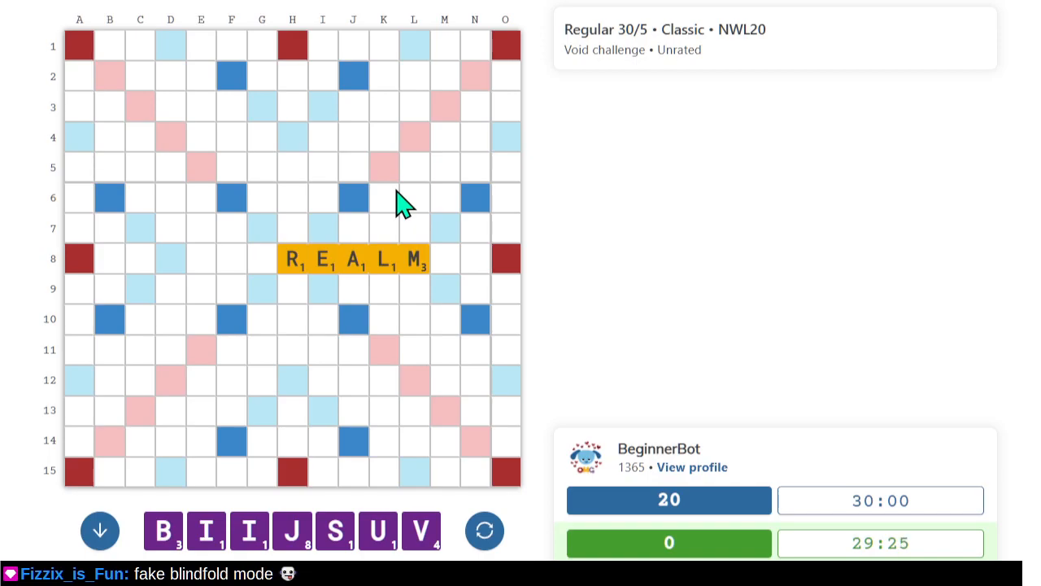
{"action": "mouse_move", "coordinate": [393, 242]}
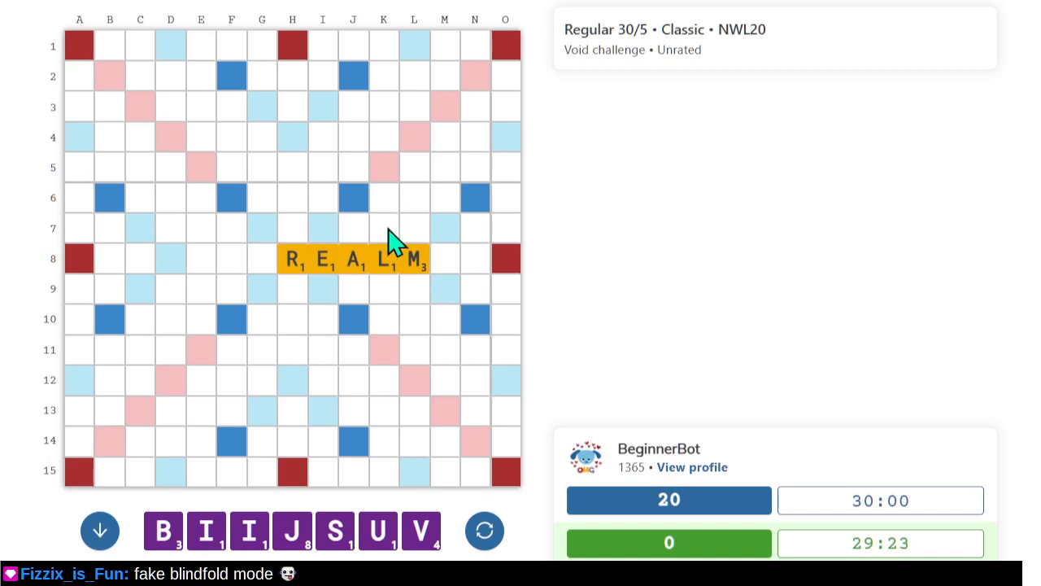
{"action": "mouse_move", "coordinate": [315, 283]}
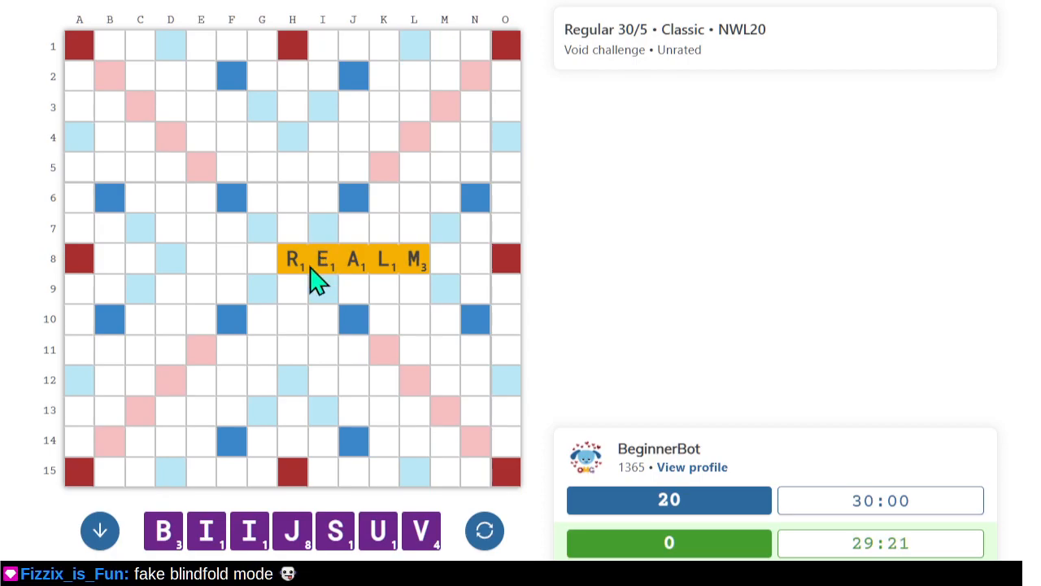
{"action": "mouse_move", "coordinate": [374, 295]}
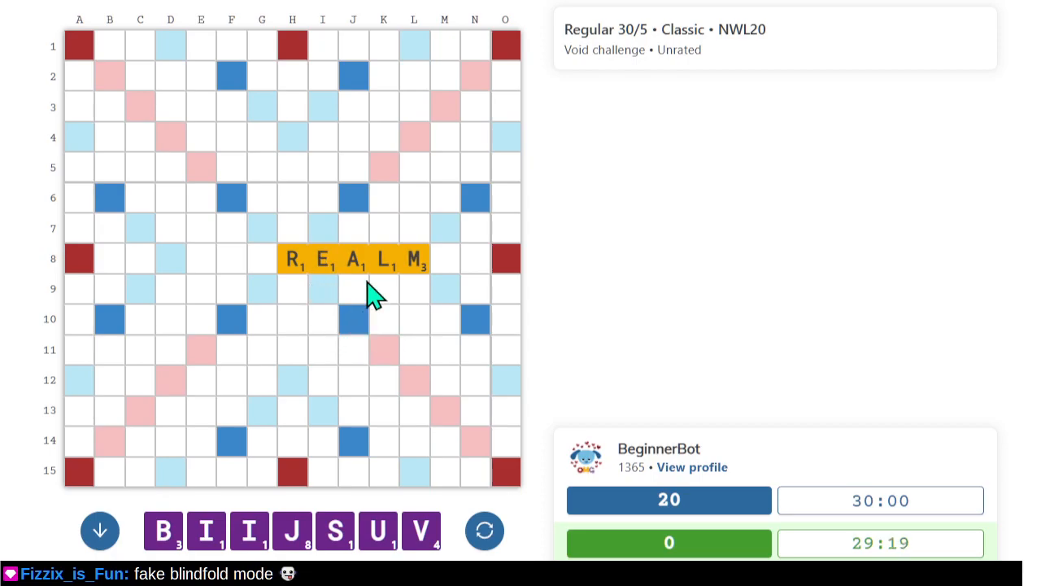
{"action": "mouse_move", "coordinate": [362, 238]}
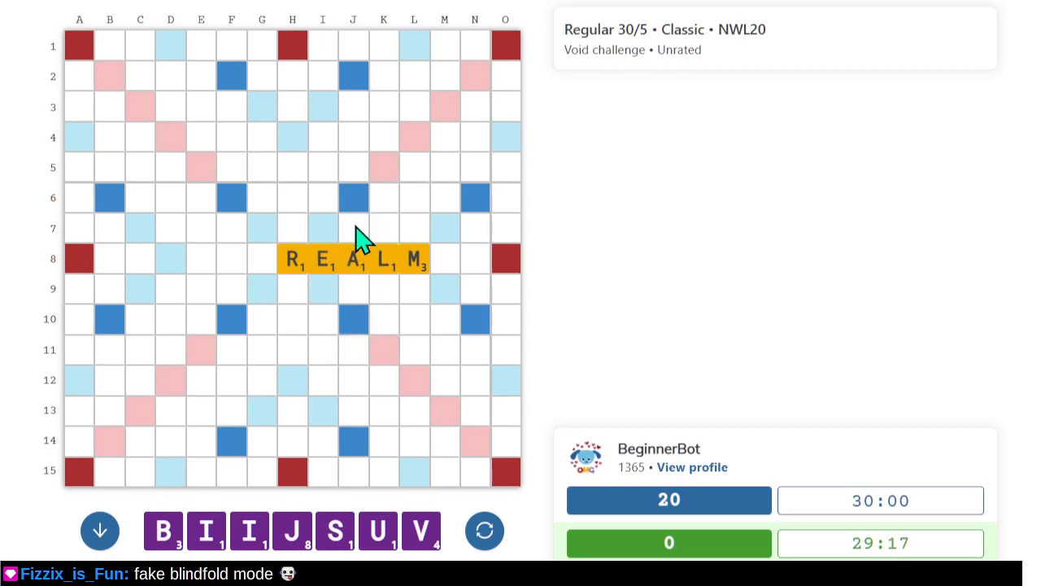
{"action": "mouse_move", "coordinate": [325, 342]}
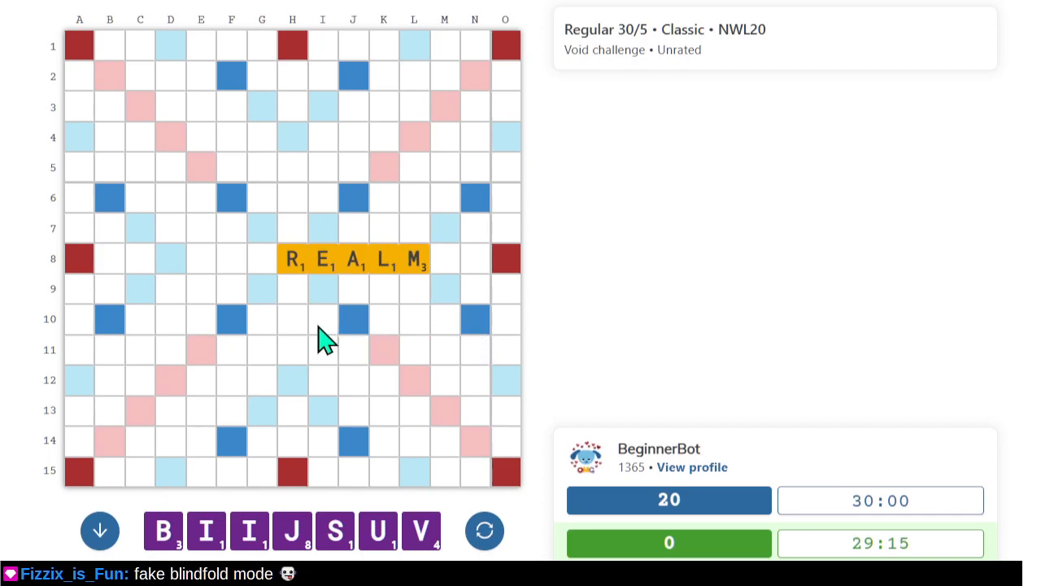
{"action": "mouse_move", "coordinate": [350, 325]}
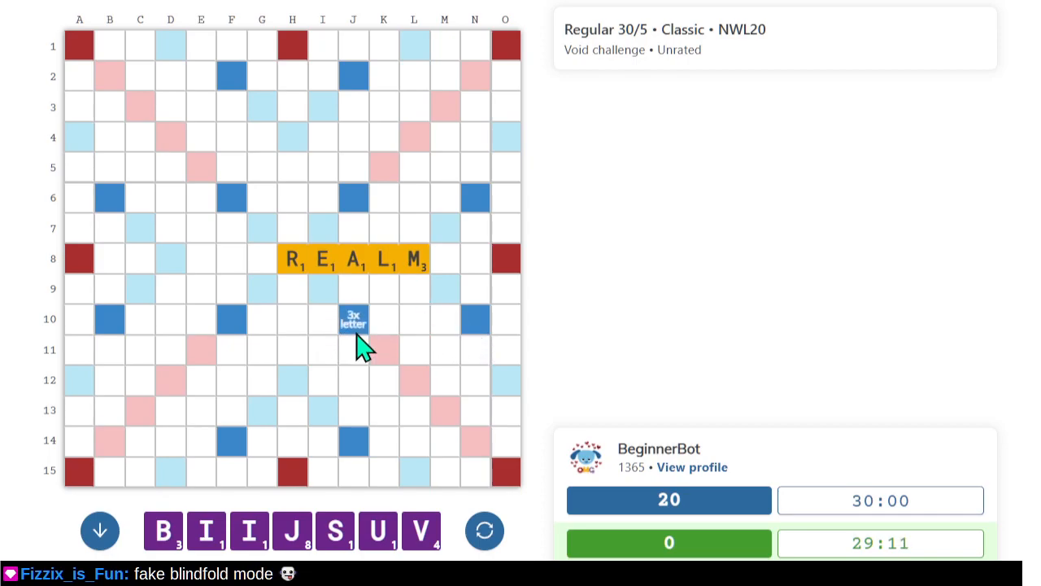
{"action": "mouse_move", "coordinate": [138, 315]}
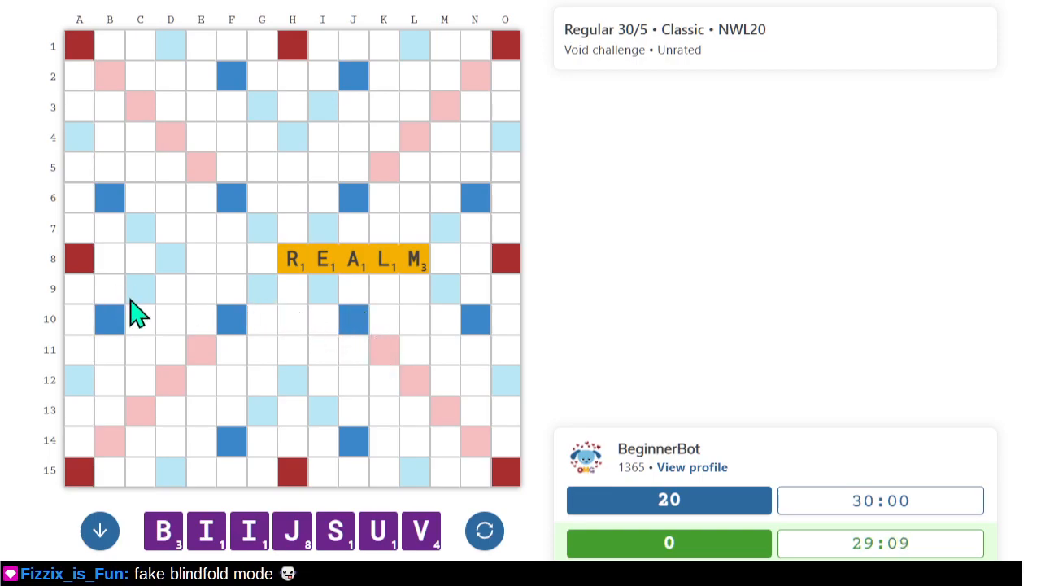
{"action": "mouse_move", "coordinate": [370, 342]}
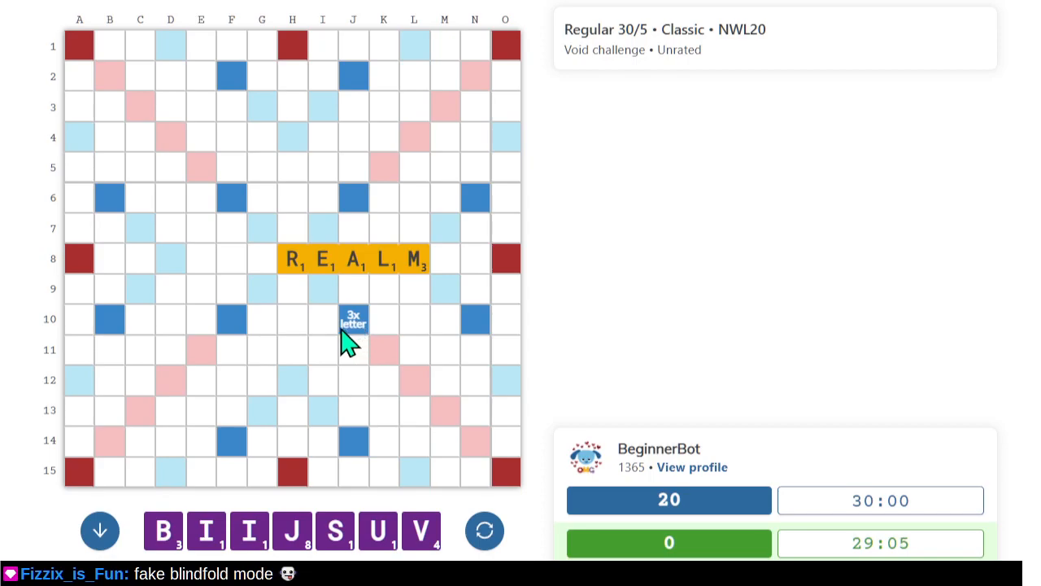
{"action": "mouse_move", "coordinate": [428, 285]}
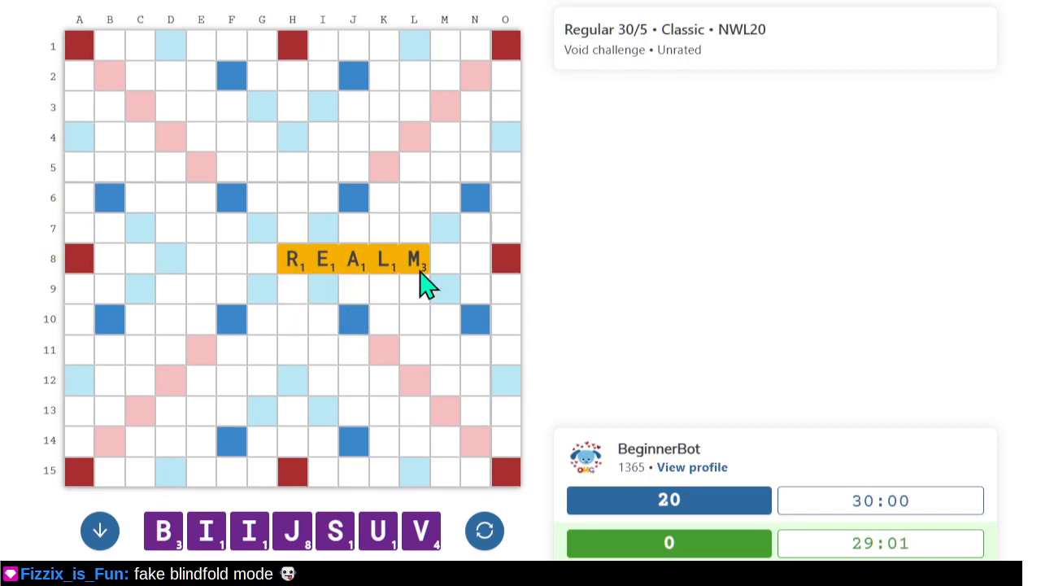
{"action": "mouse_move", "coordinate": [285, 284]}
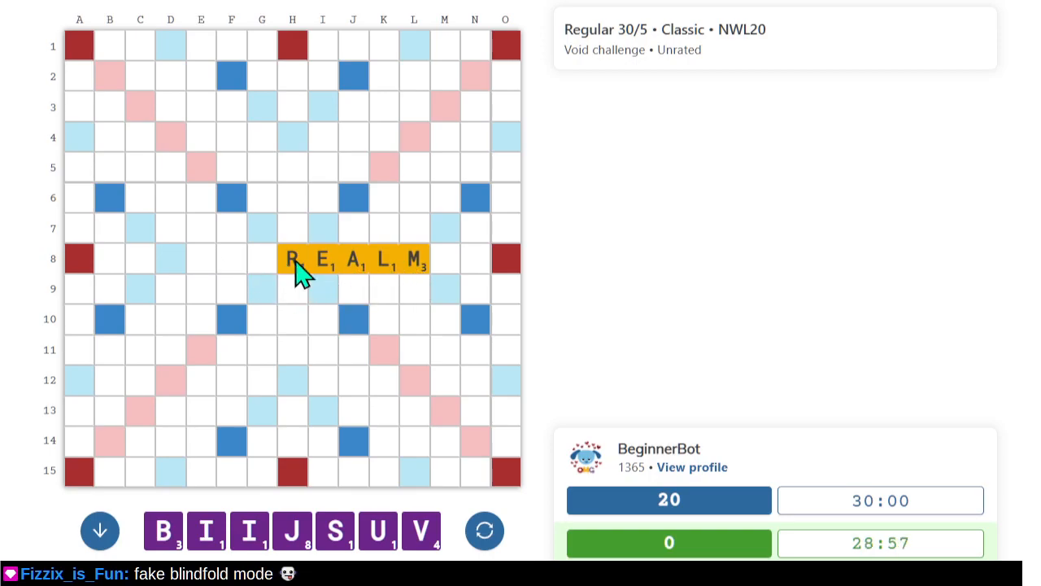
{"action": "mouse_move", "coordinate": [378, 317]}
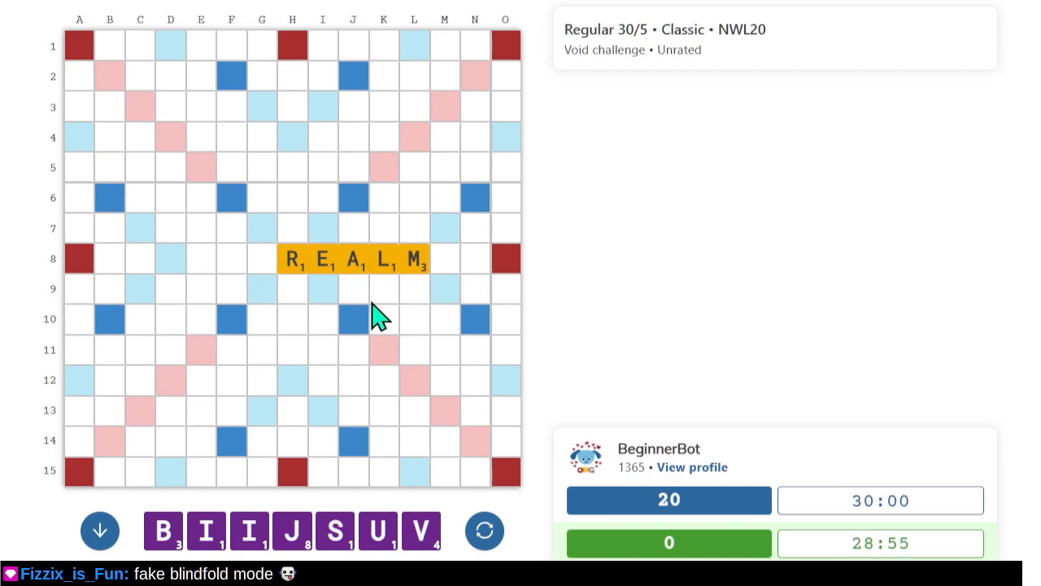
{"action": "mouse_move", "coordinate": [281, 264]}
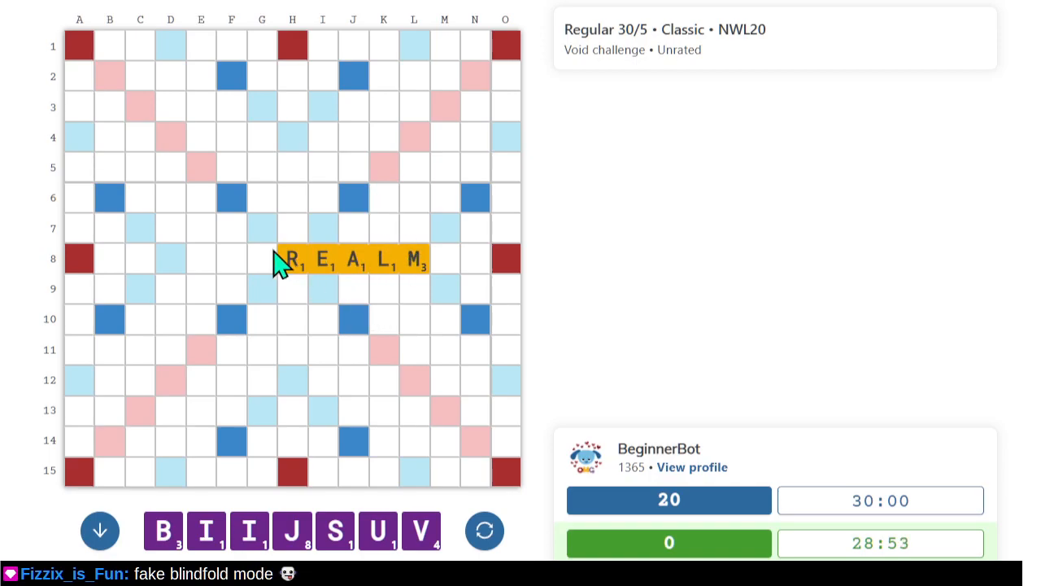
{"action": "mouse_move", "coordinate": [519, 216]}
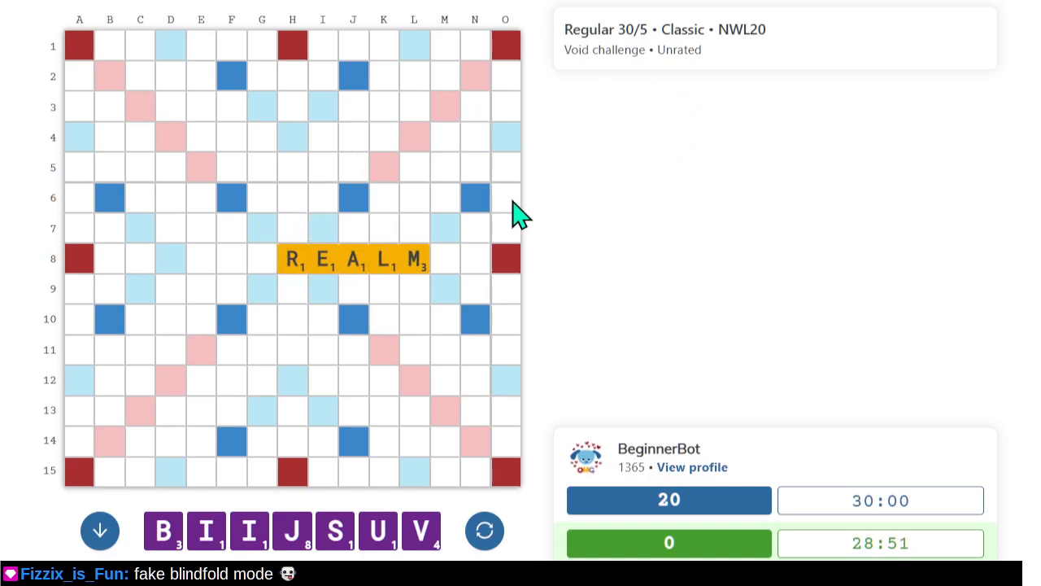
{"action": "mouse_move", "coordinate": [288, 268]}
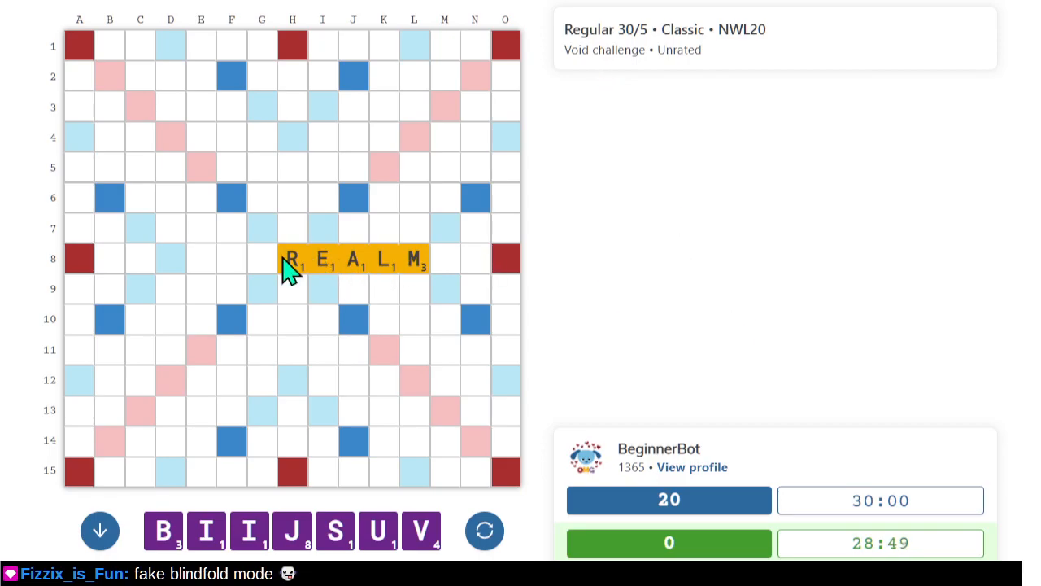
{"action": "mouse_move", "coordinate": [383, 348]}
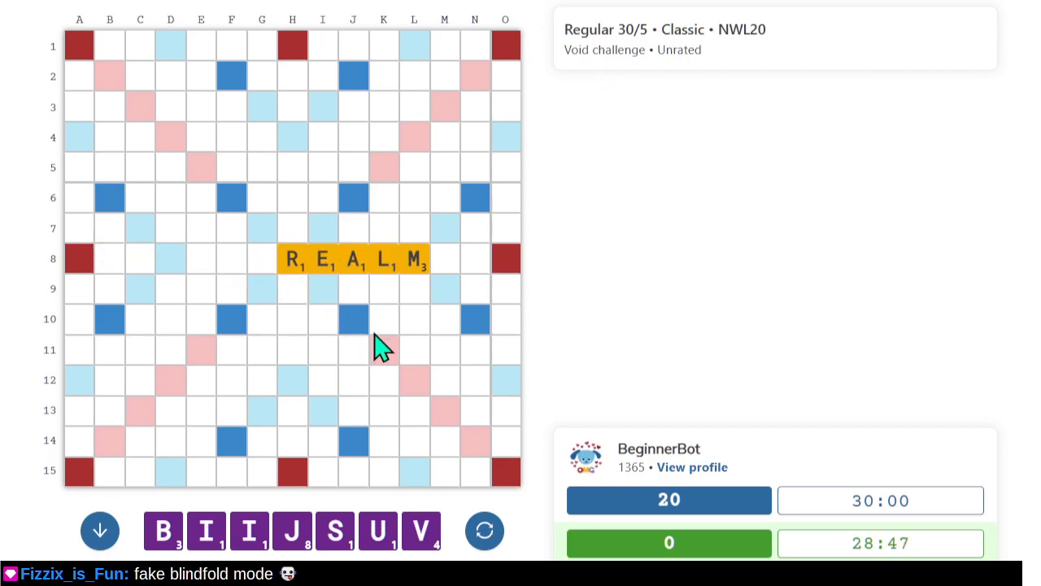
{"action": "mouse_move", "coordinate": [419, 280]}
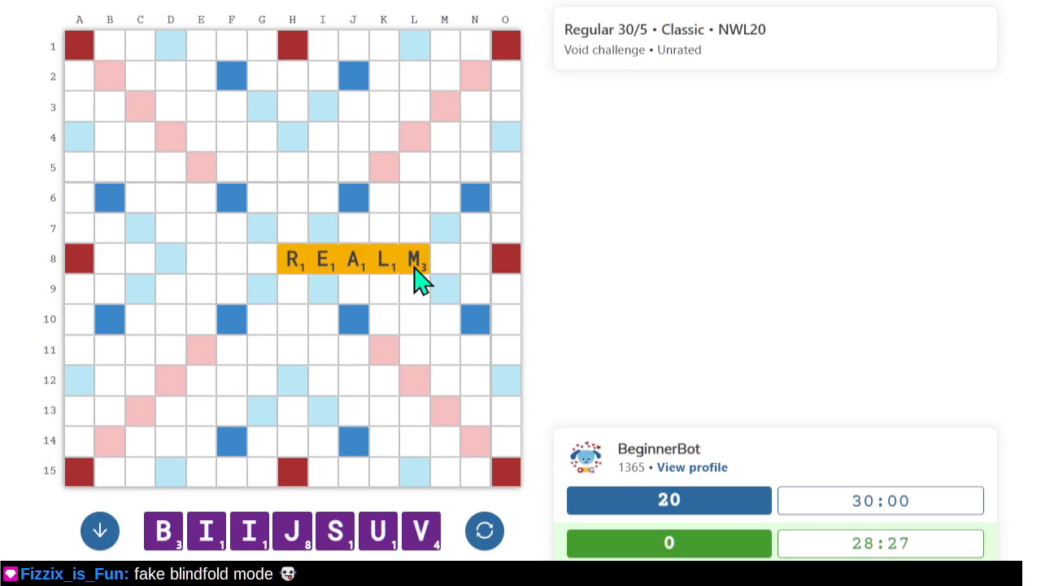
{"action": "mouse_move", "coordinate": [411, 240]}
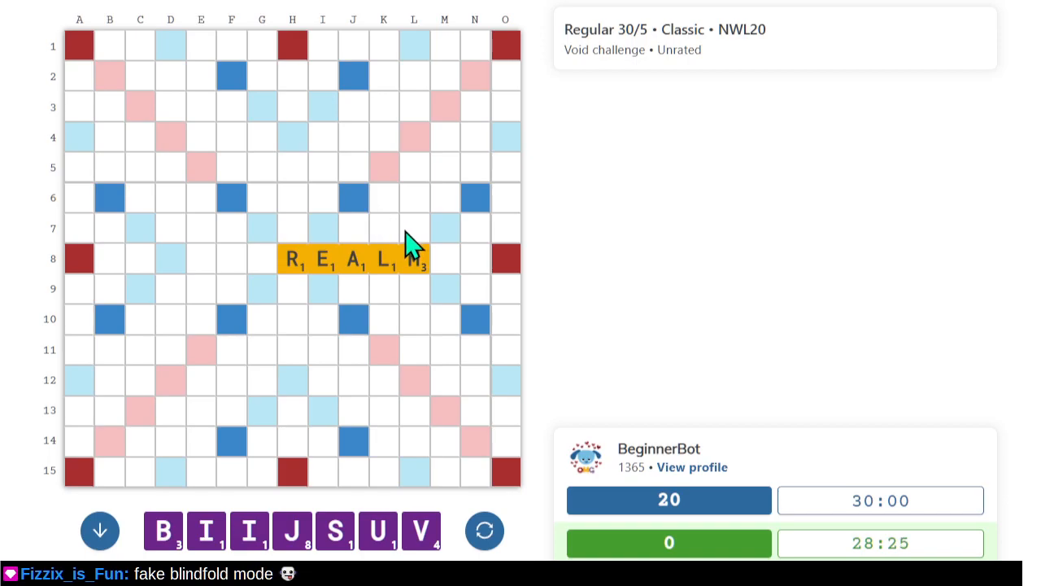
{"action": "mouse_move", "coordinate": [431, 232]}
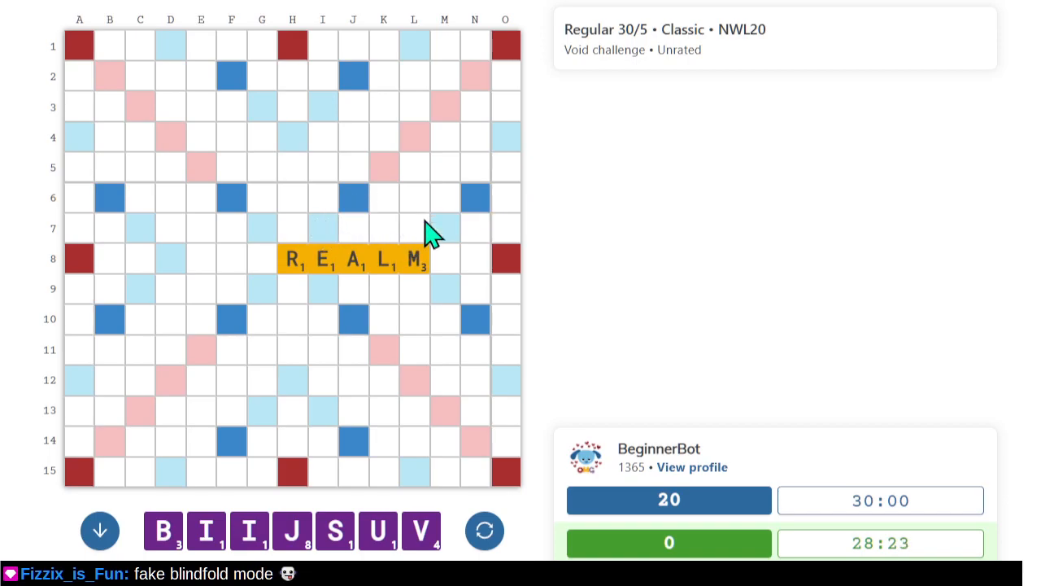
{"action": "mouse_move", "coordinate": [175, 215]}
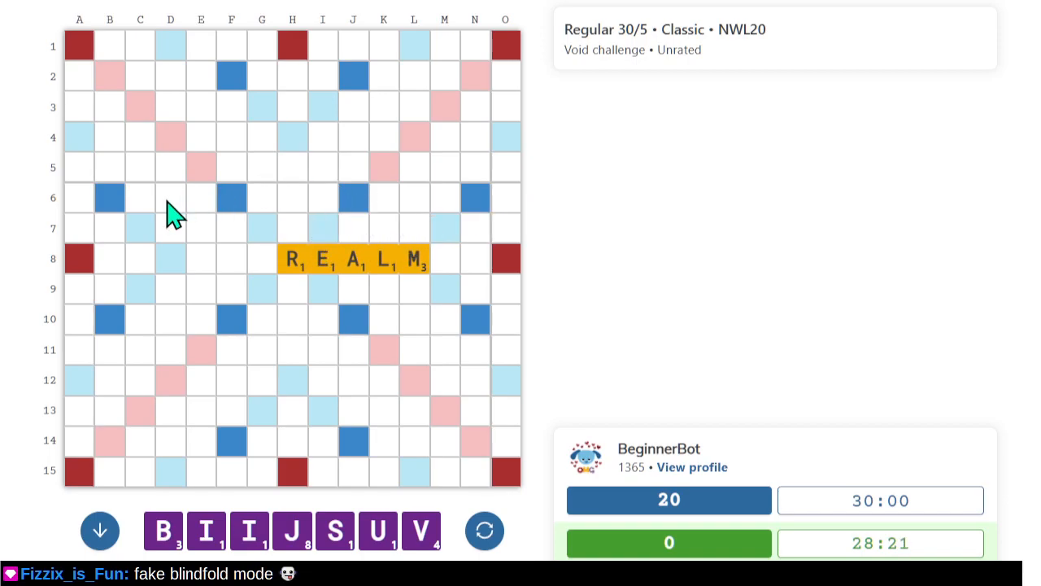
{"action": "mouse_move", "coordinate": [285, 215]}
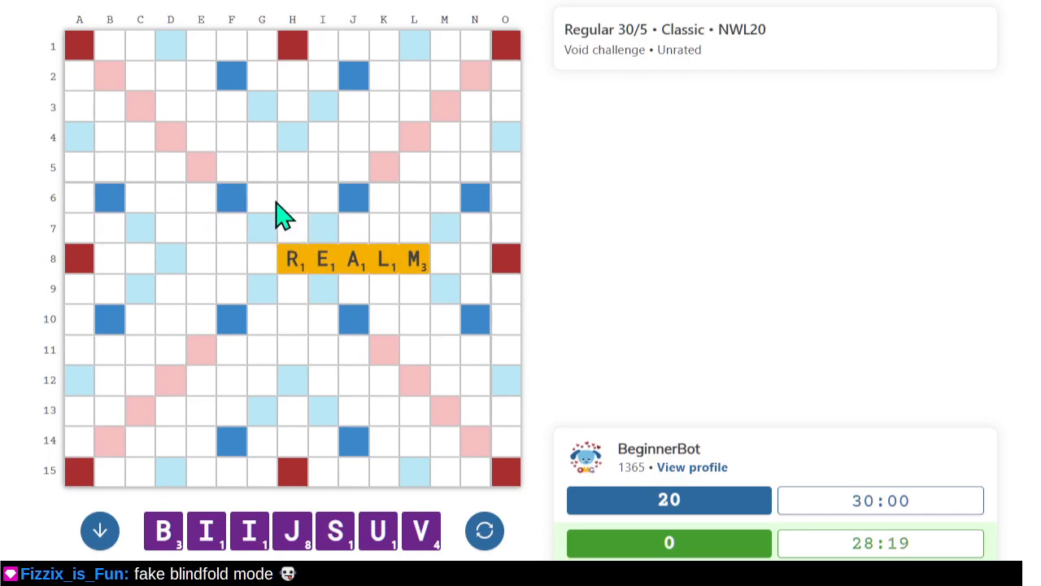
{"action": "mouse_move", "coordinate": [353, 199]}
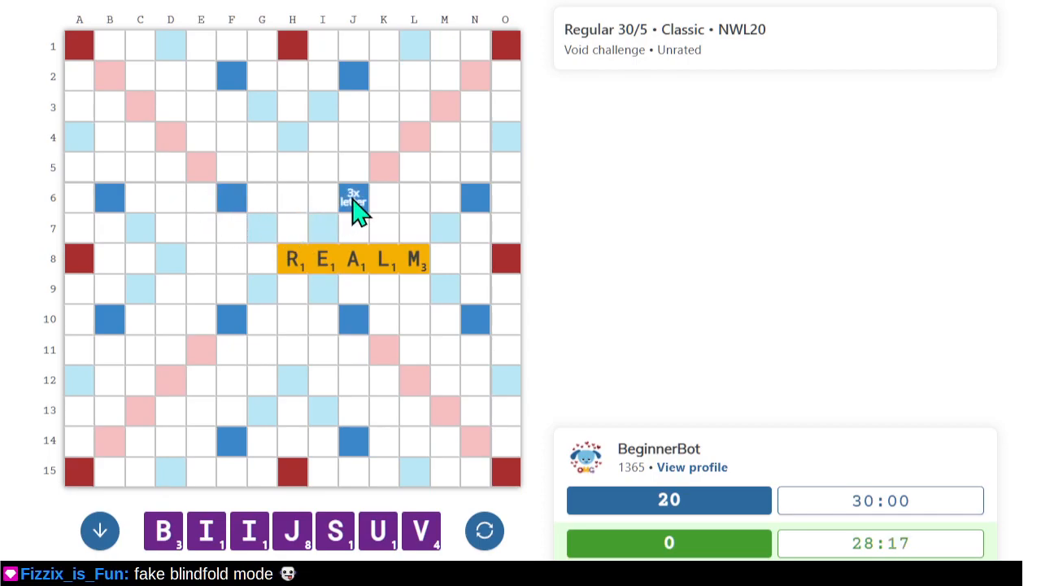
{"action": "mouse_move", "coordinate": [417, 216]}
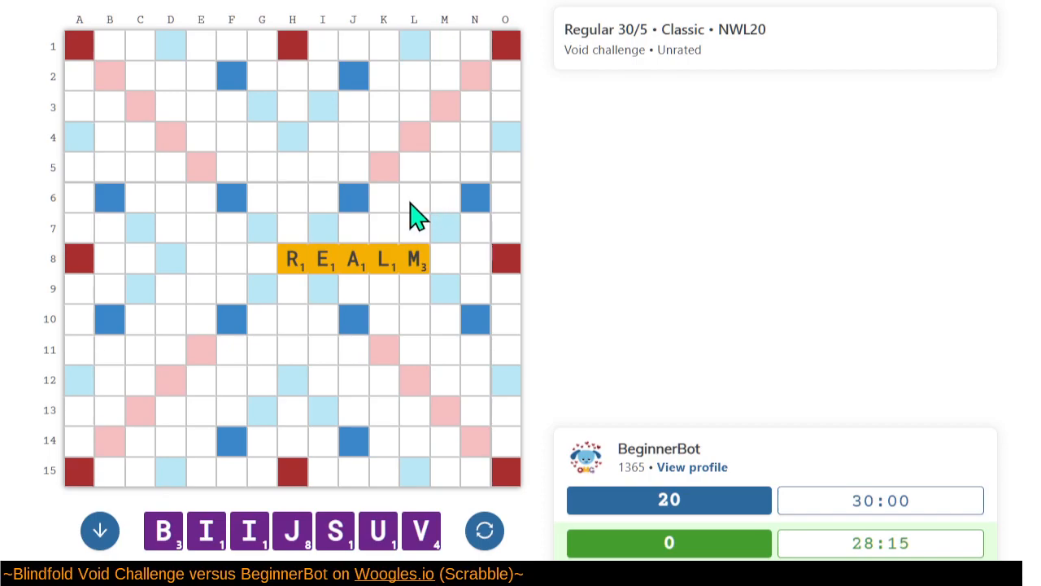
{"action": "mouse_move", "coordinate": [216, 252]}
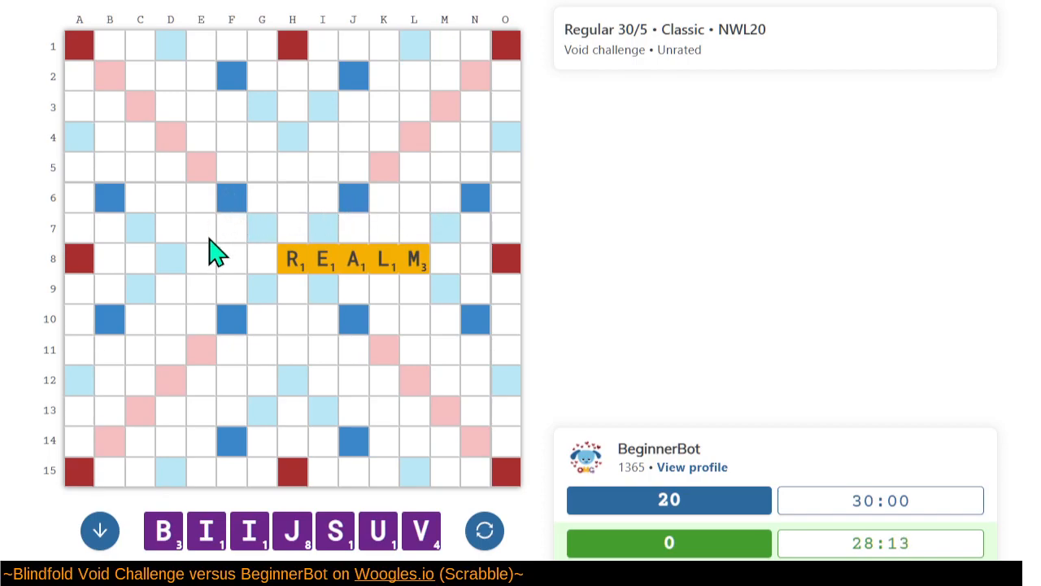
{"action": "mouse_move", "coordinate": [402, 215]}
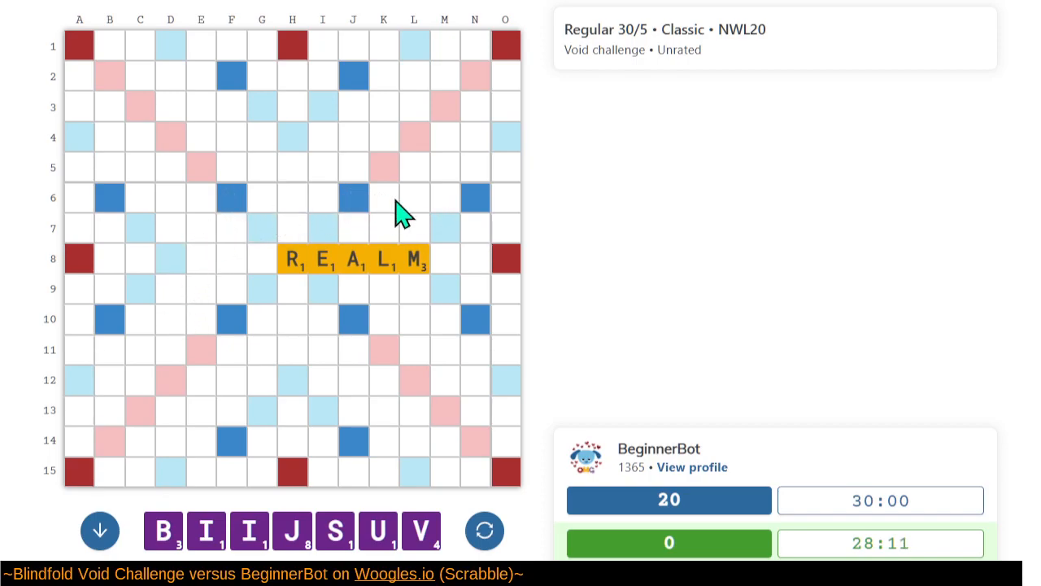
{"action": "mouse_move", "coordinate": [438, 177]}
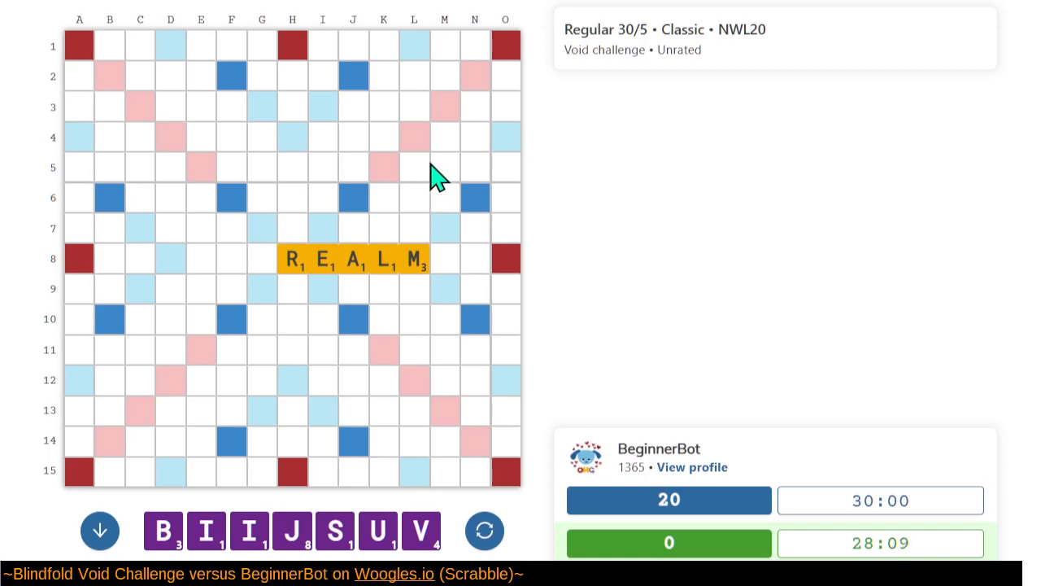
{"action": "mouse_move", "coordinate": [305, 183]}
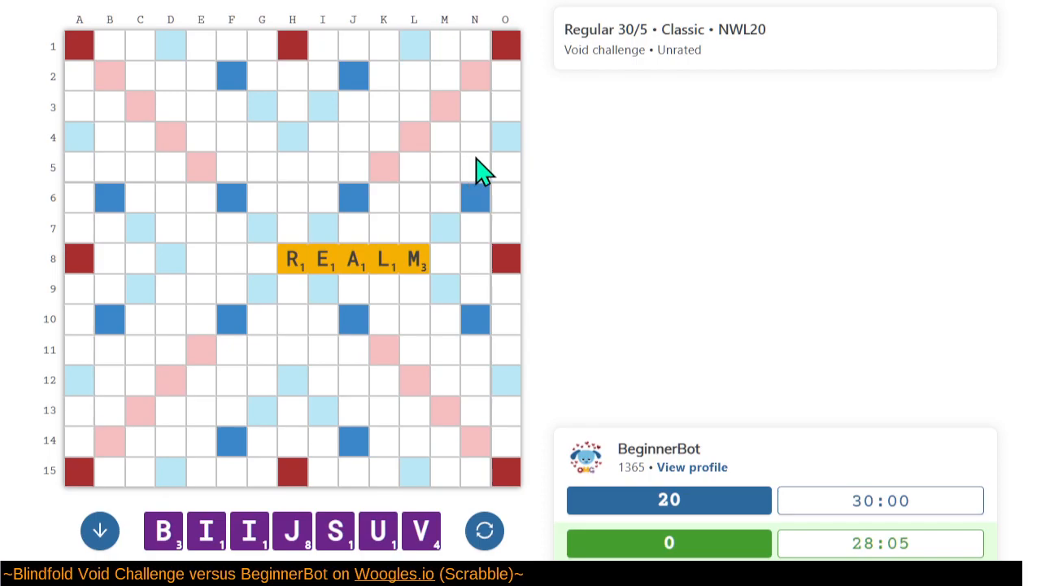
{"action": "mouse_move", "coordinate": [416, 179]}
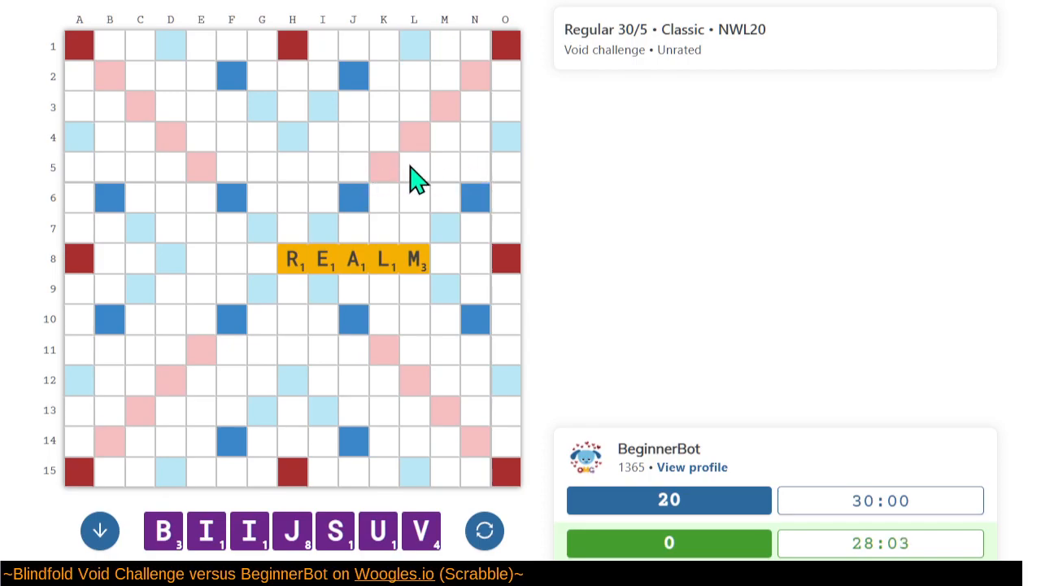
{"action": "mouse_move", "coordinate": [384, 170]}
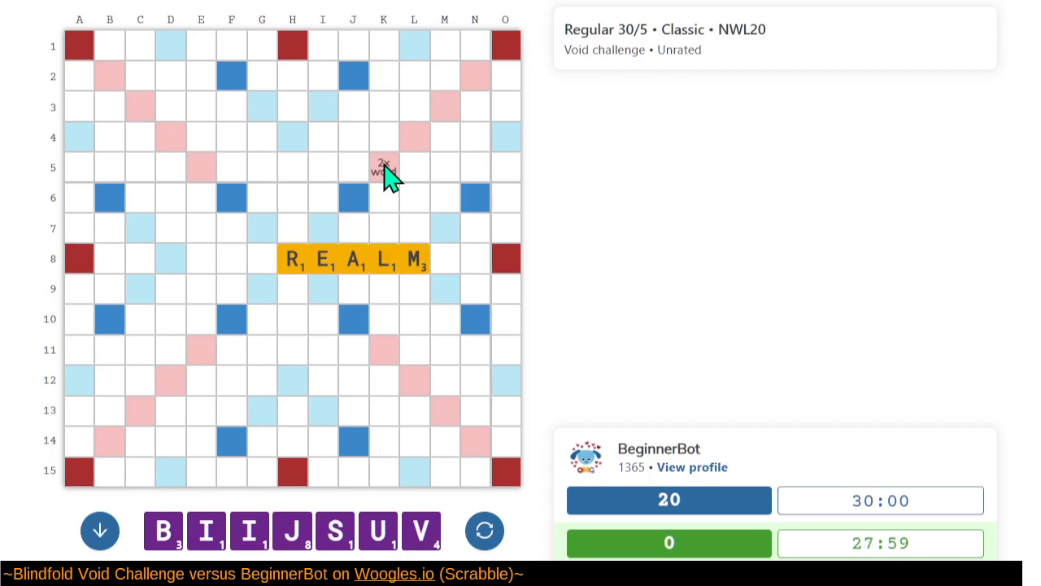
{"action": "mouse_move", "coordinate": [352, 248]}
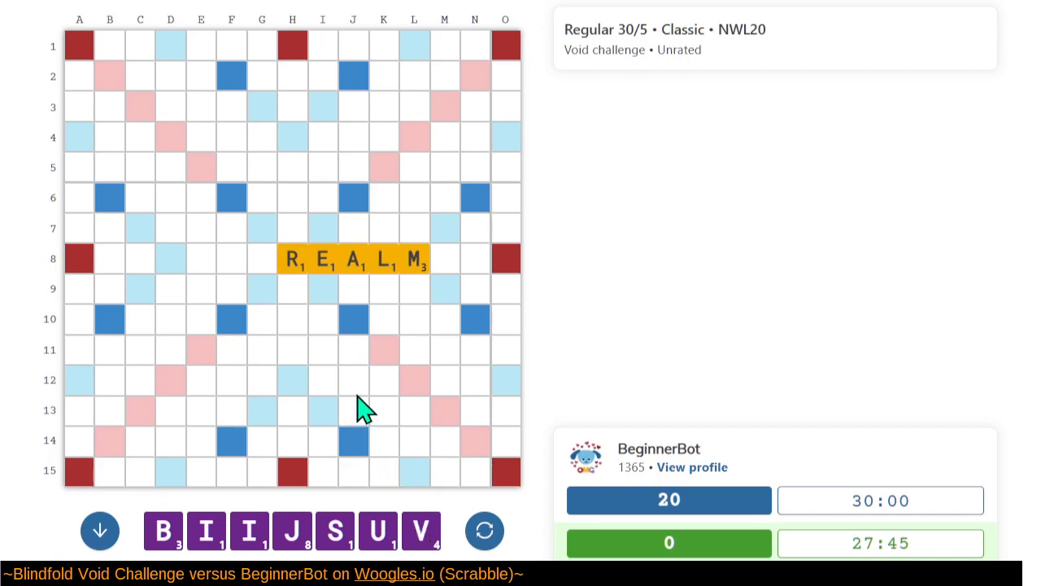
{"action": "mouse_move", "coordinate": [386, 382]}
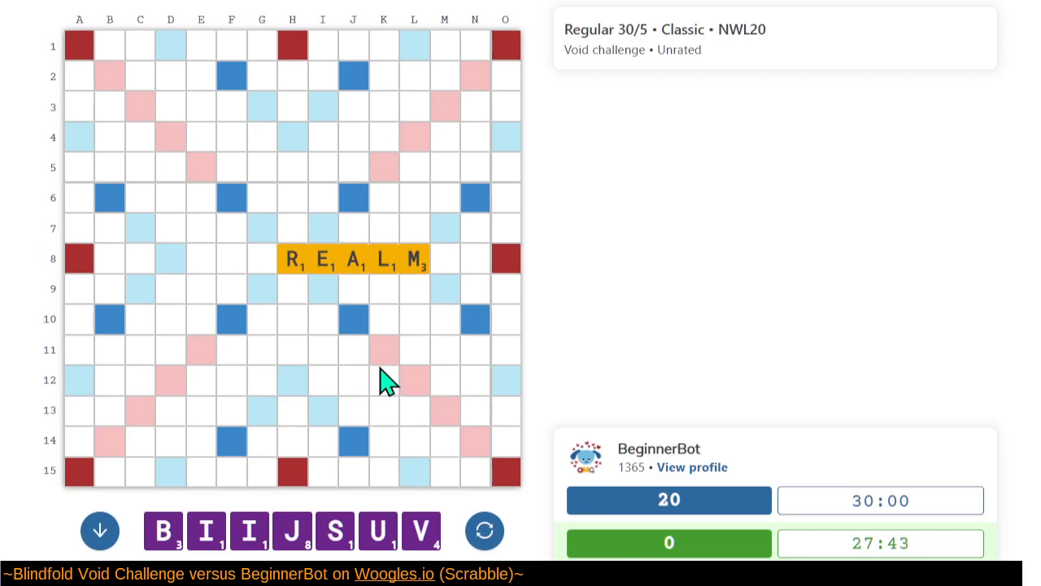
{"action": "mouse_move", "coordinate": [309, 269]}
{"action": "type", "text": "VIB"}
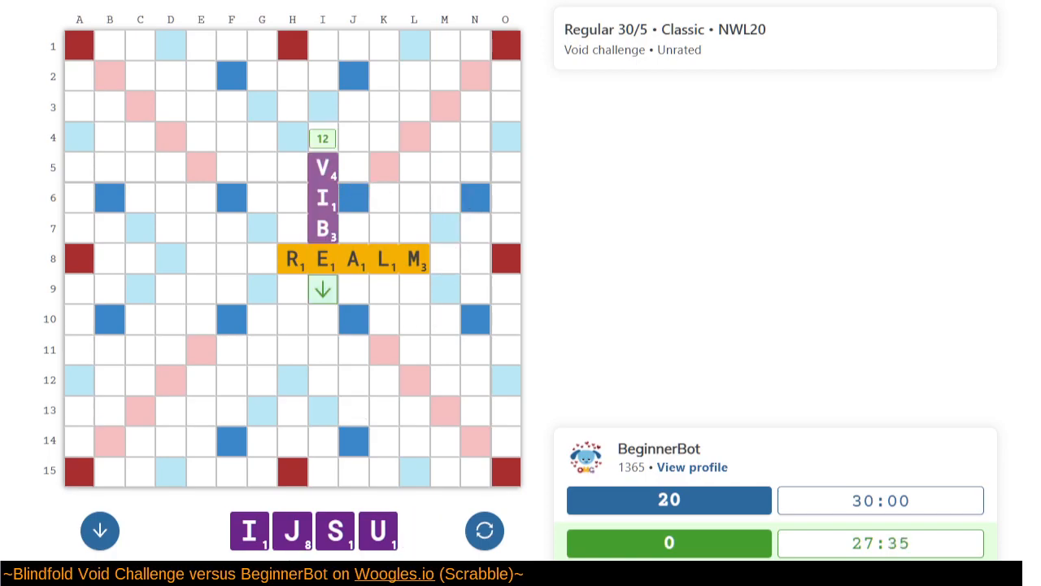
{"action": "mouse_move", "coordinate": [502, 459]}
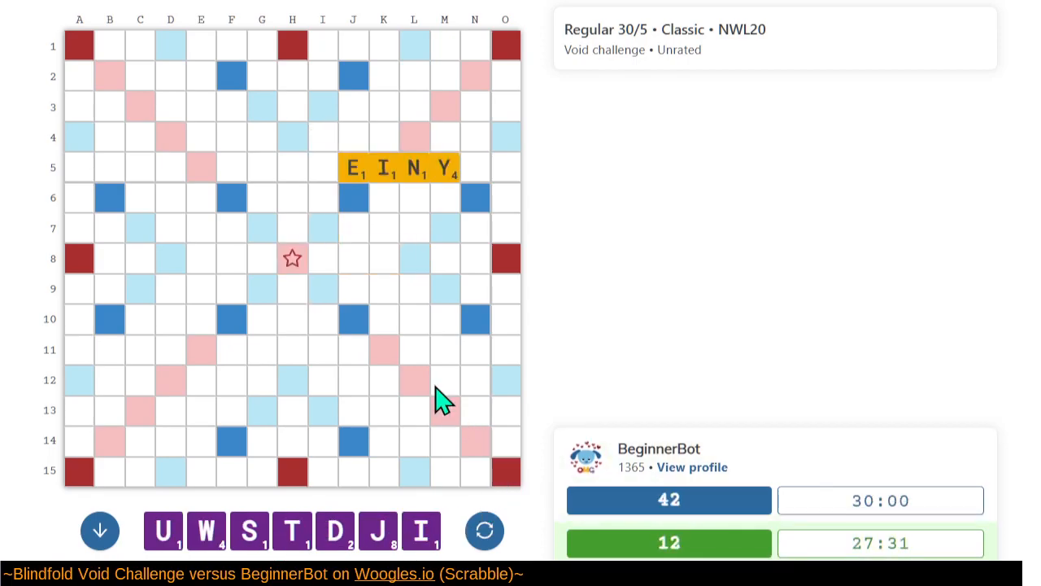
{"action": "mouse_move", "coordinate": [367, 273]}
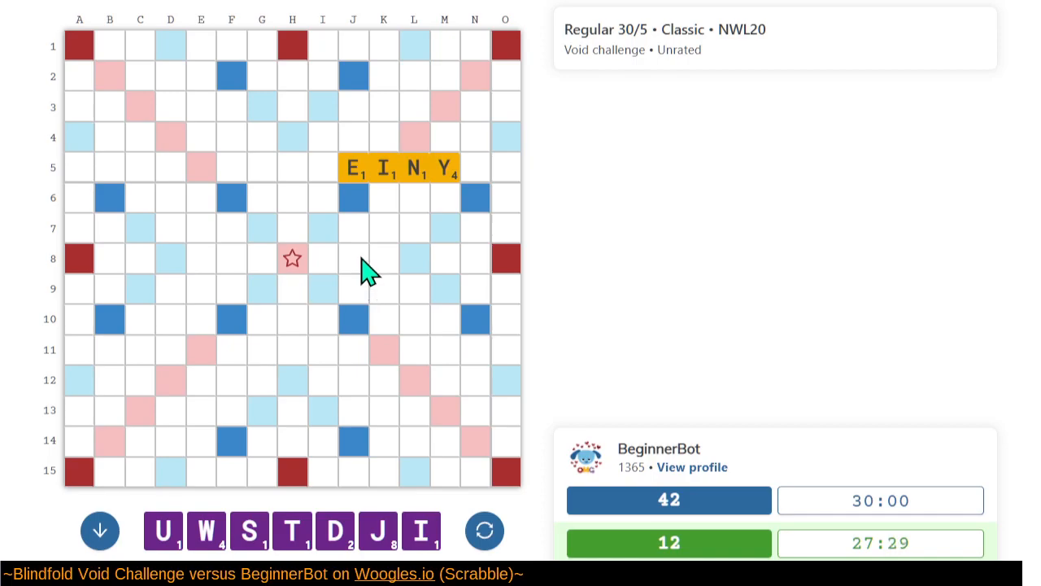
{"action": "mouse_move", "coordinate": [497, 257]}
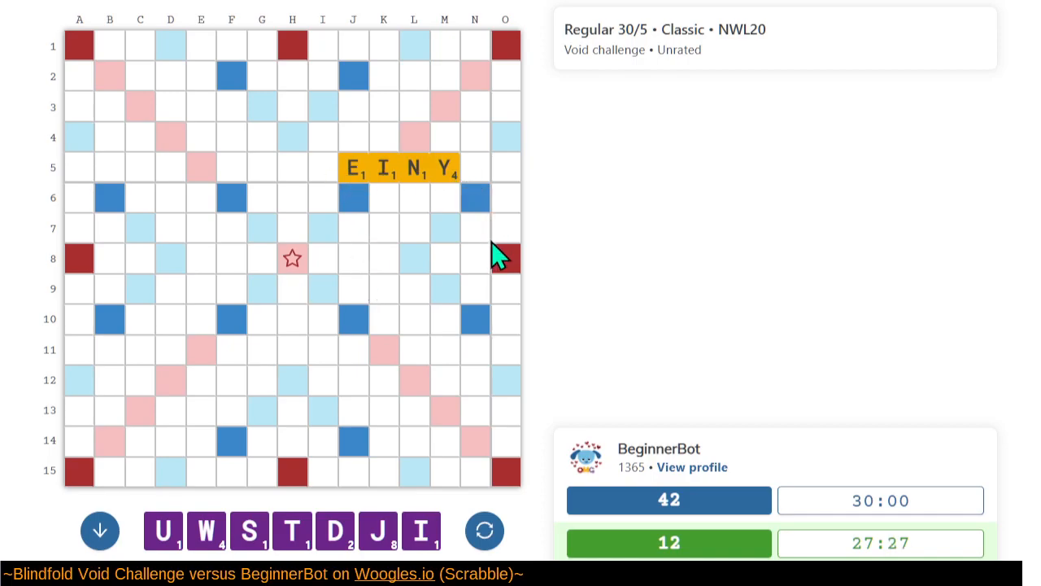
{"action": "mouse_move", "coordinate": [456, 287]}
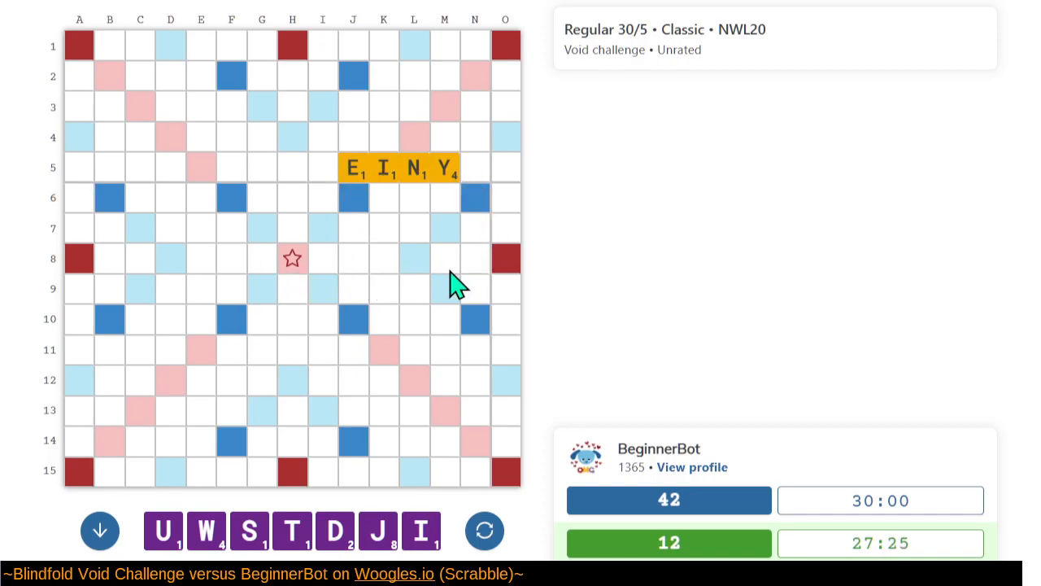
{"action": "mouse_move", "coordinate": [334, 183]}
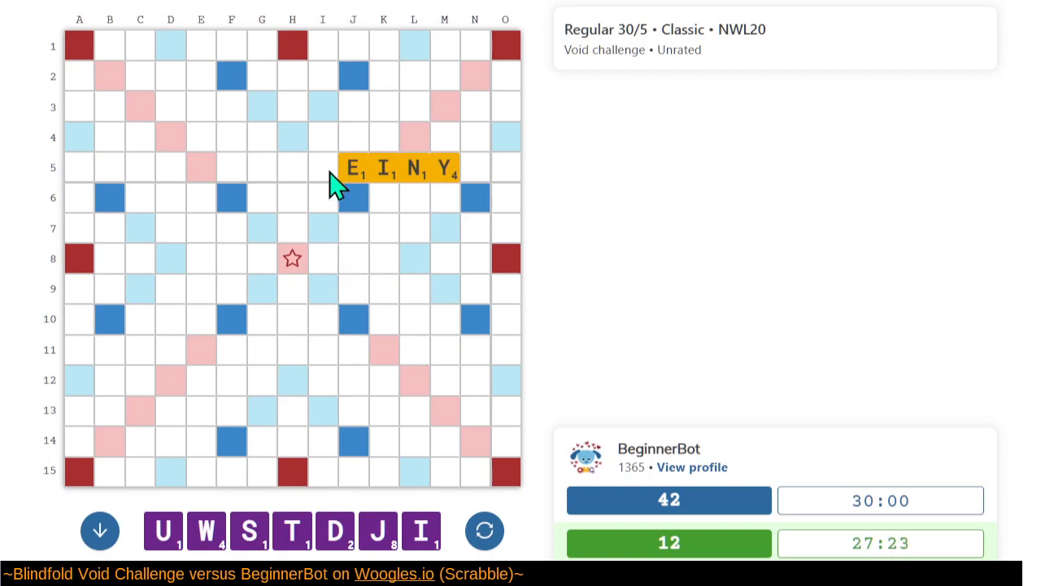
{"action": "mouse_move", "coordinate": [457, 185]}
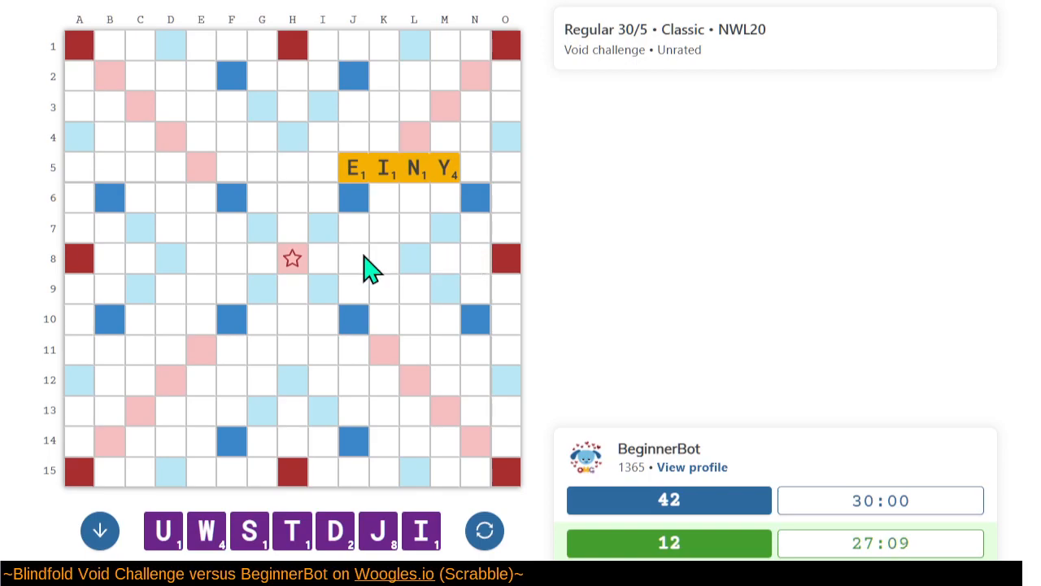
{"action": "mouse_move", "coordinate": [443, 271]}
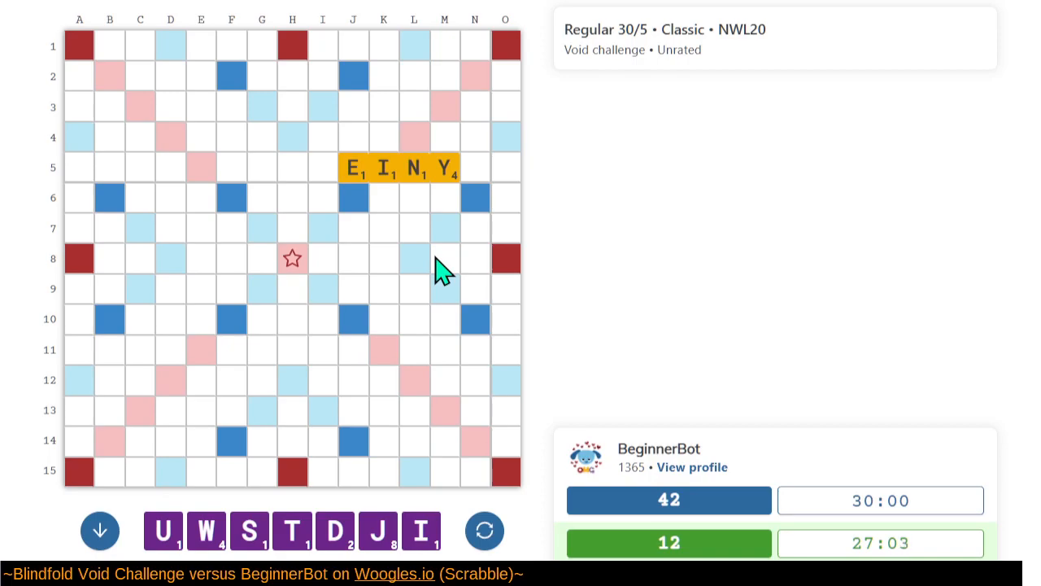
{"action": "mouse_move", "coordinate": [244, 407]}
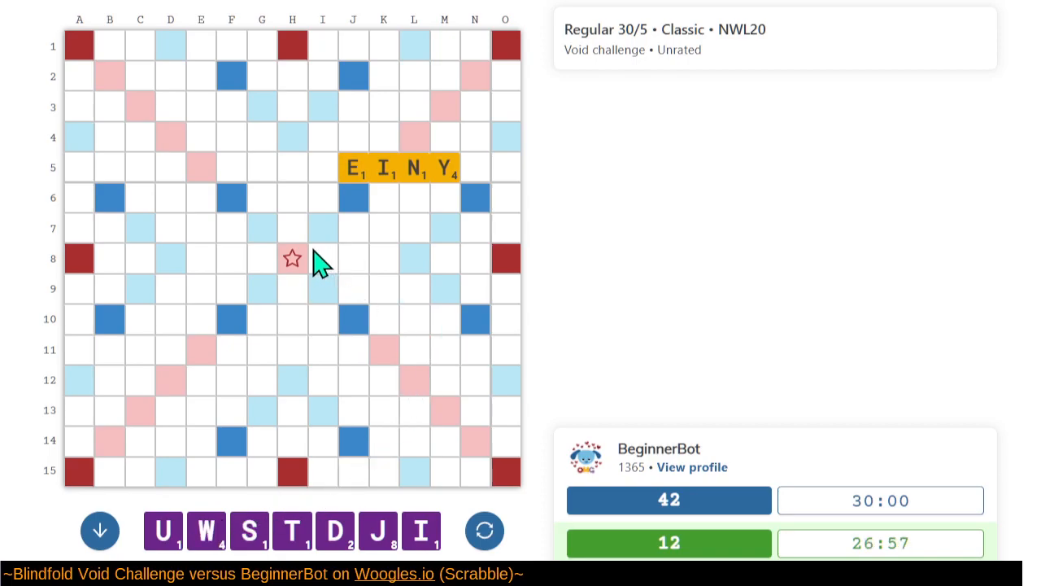
{"action": "mouse_move", "coordinate": [317, 256]}
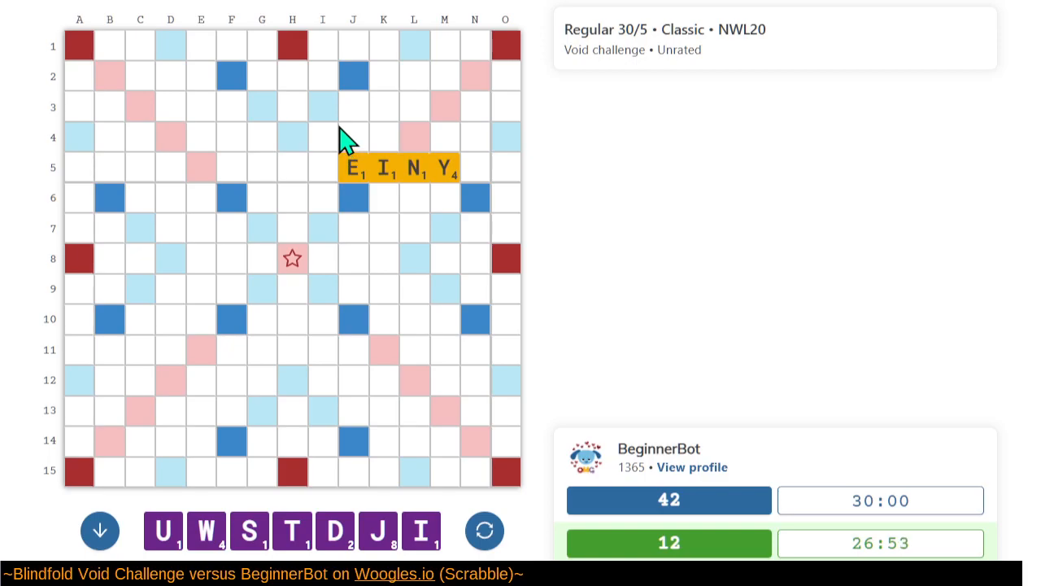
{"action": "mouse_move", "coordinate": [336, 316]}
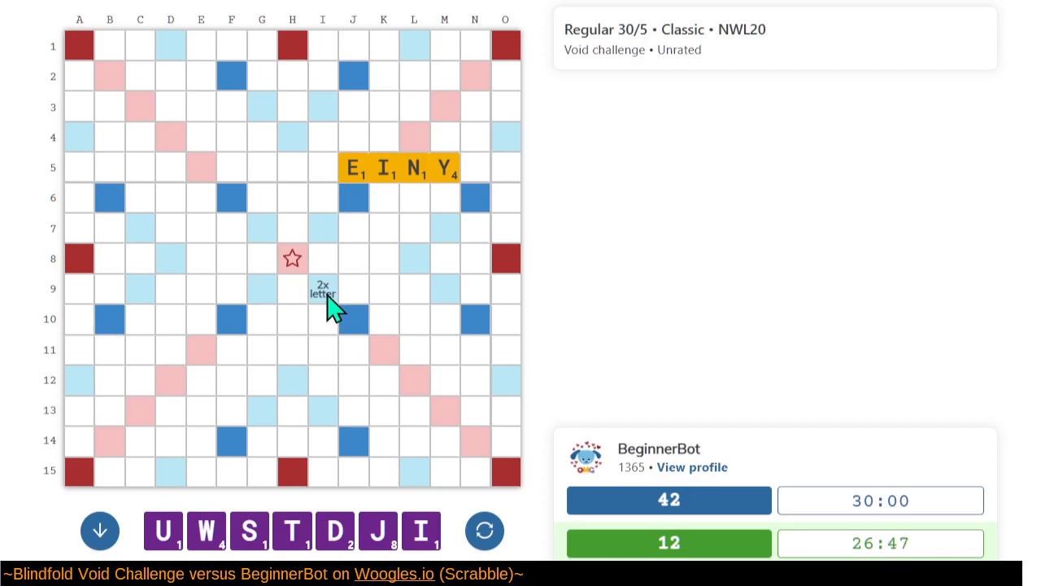
{"action": "mouse_move", "coordinate": [413, 114]}
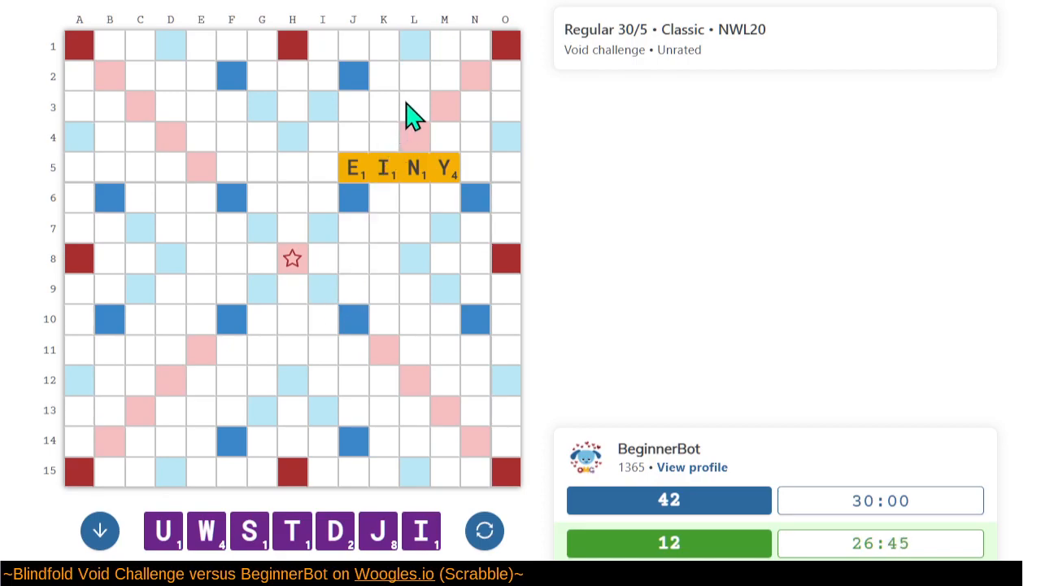
{"action": "mouse_move", "coordinate": [407, 184]}
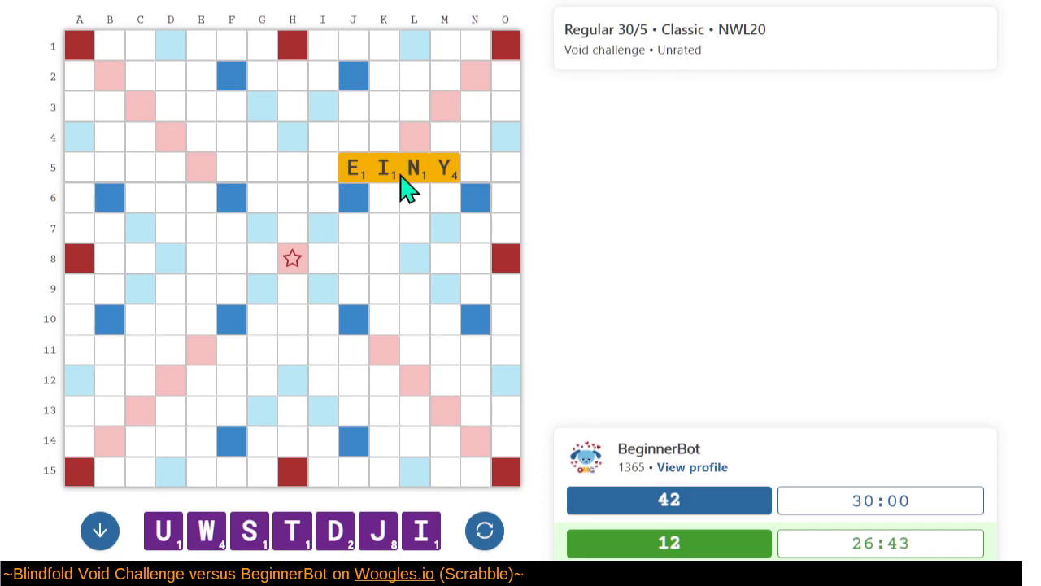
{"action": "mouse_move", "coordinate": [271, 223]}
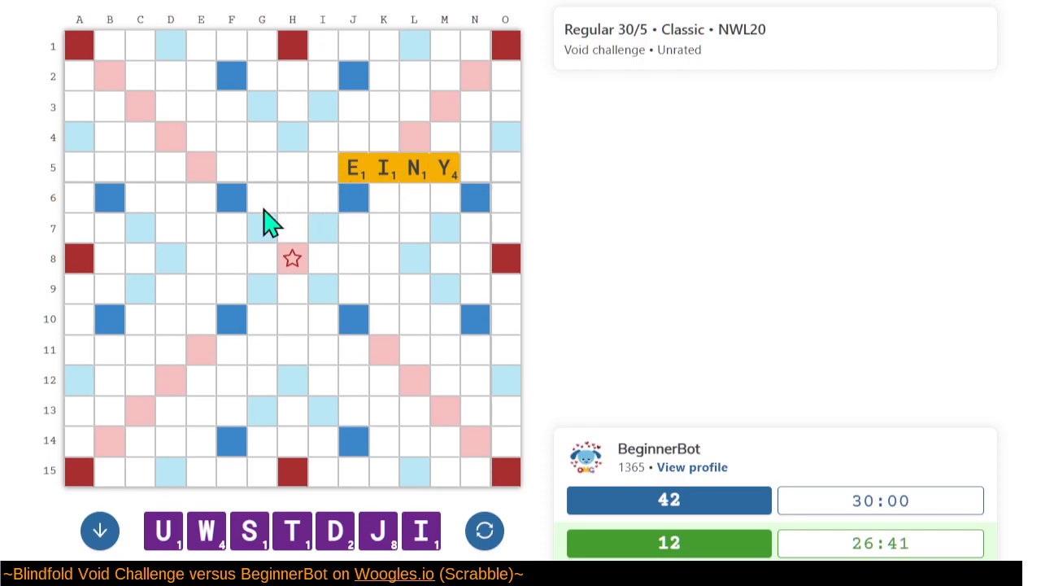
{"action": "mouse_move", "coordinate": [312, 285]}
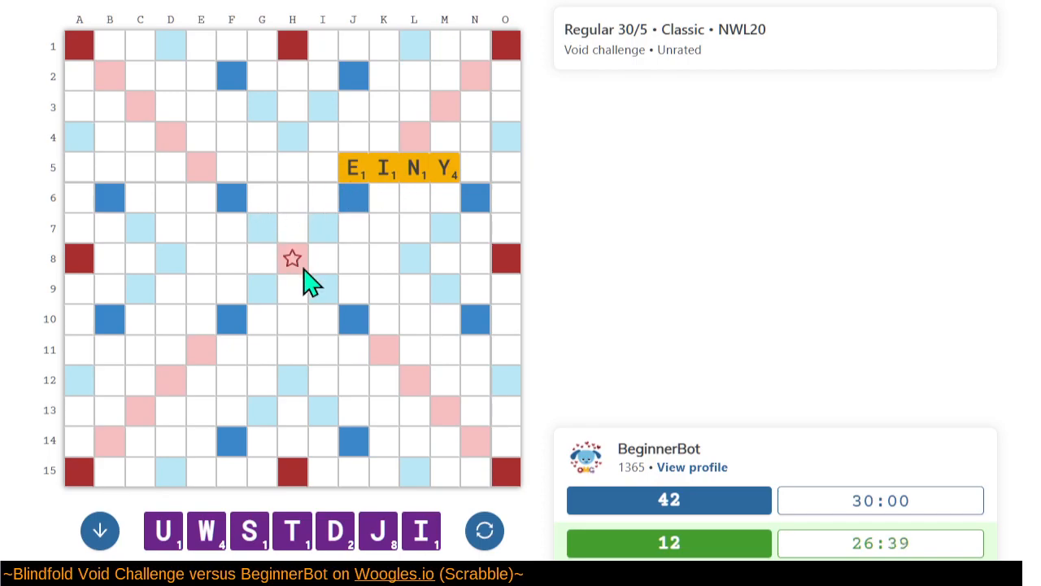
{"action": "mouse_move", "coordinate": [212, 269]}
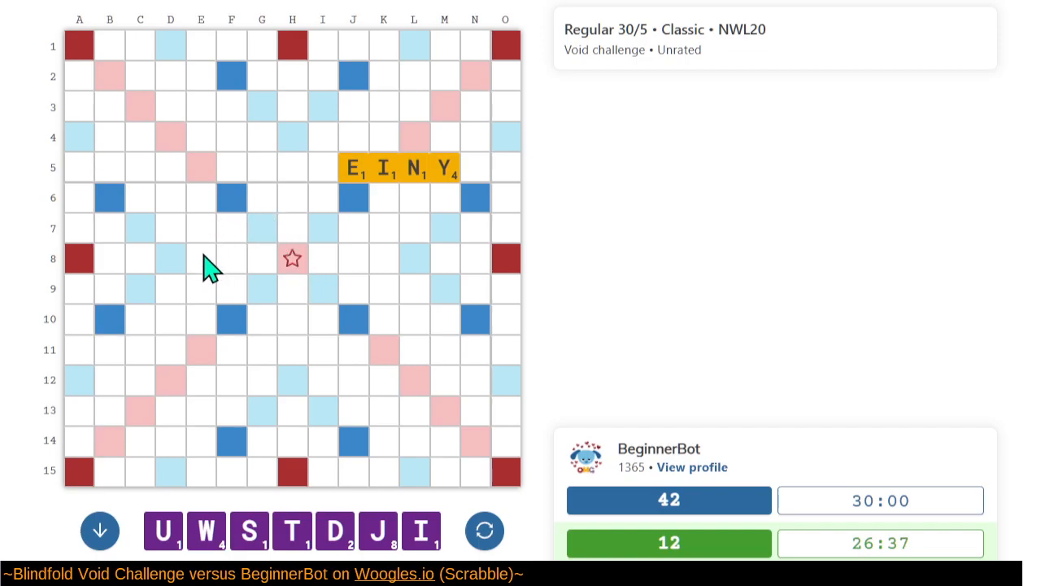
{"action": "mouse_move", "coordinate": [452, 210]}
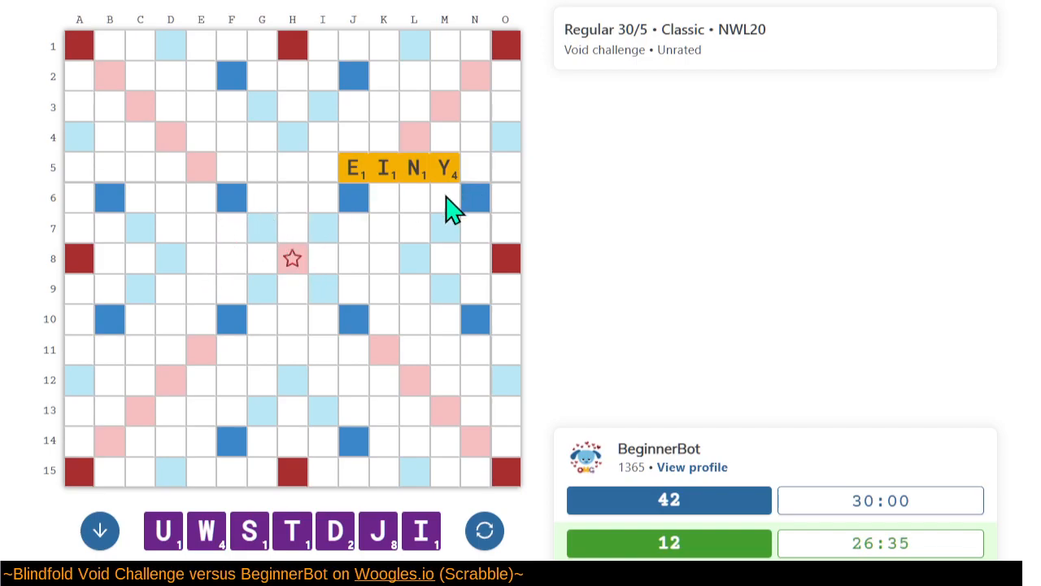
{"action": "mouse_move", "coordinate": [478, 77]}
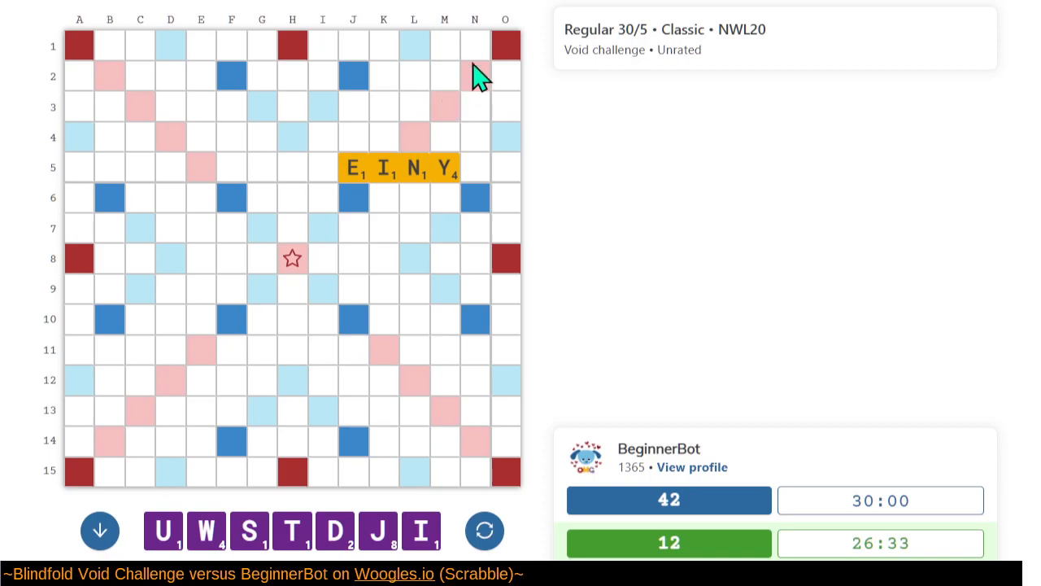
{"action": "mouse_move", "coordinate": [301, 286]}
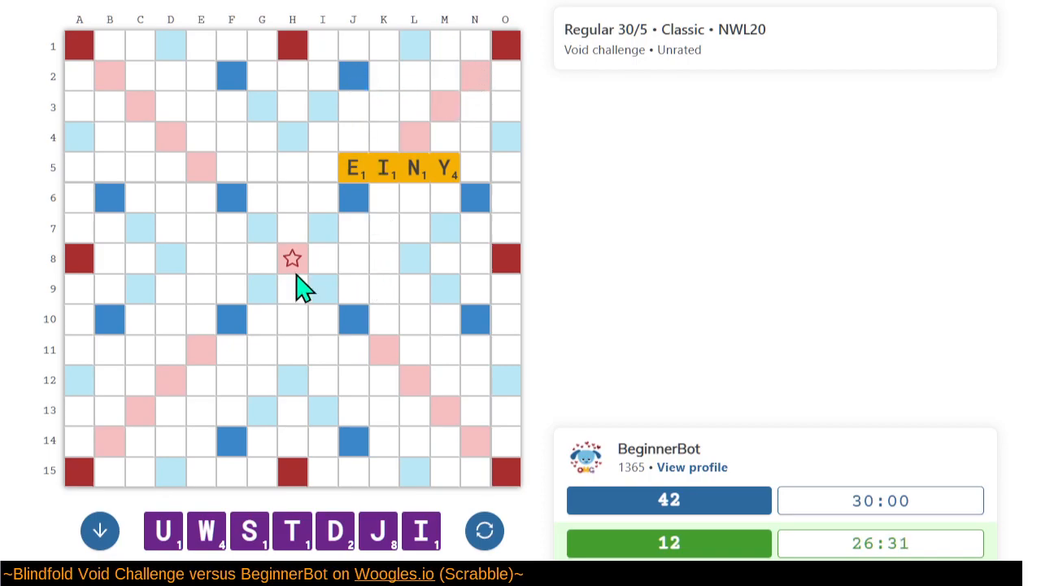
{"action": "mouse_move", "coordinate": [419, 122]}
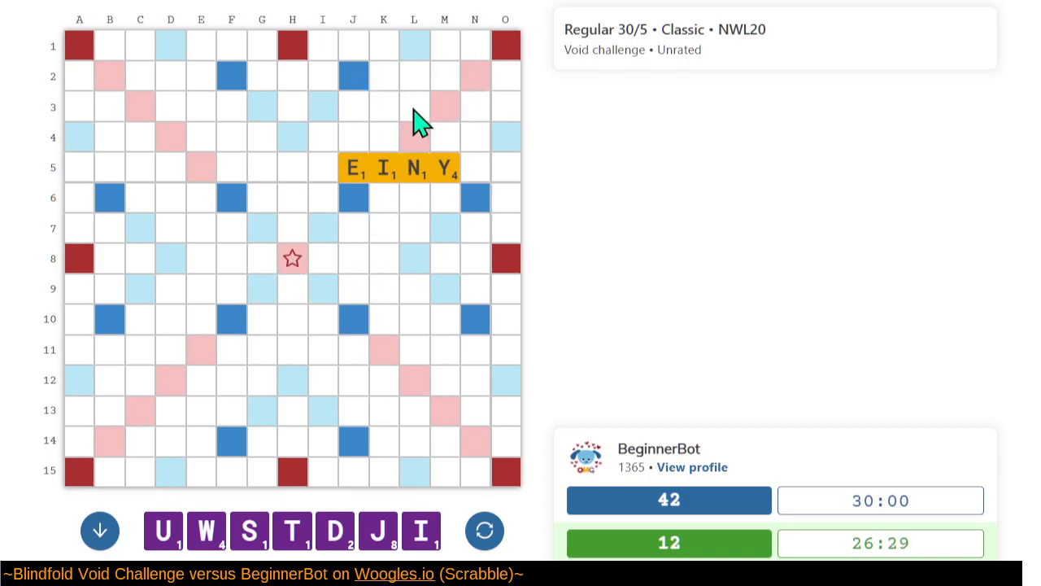
{"action": "mouse_move", "coordinate": [431, 345]}
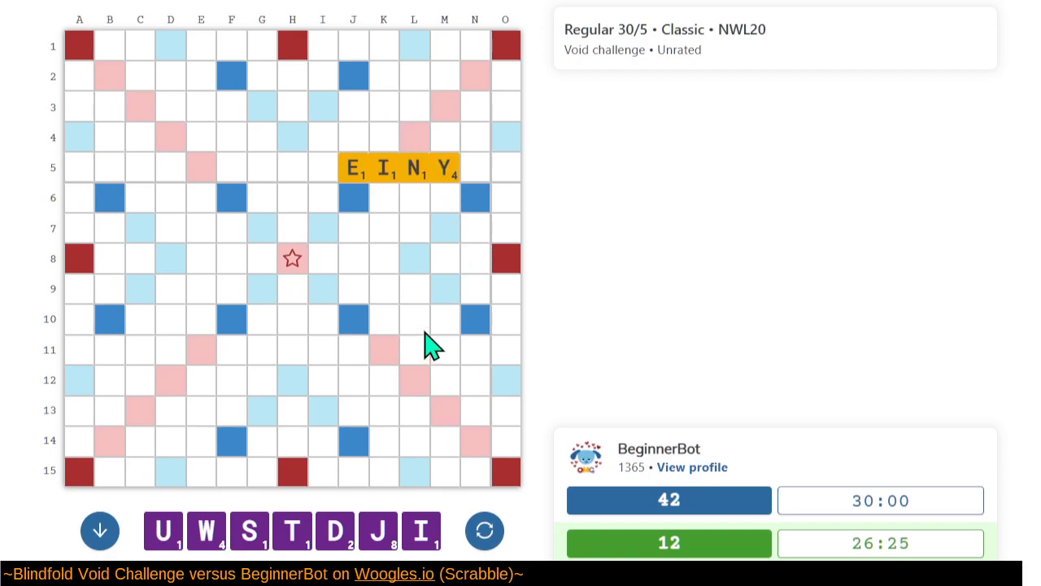
{"action": "mouse_move", "coordinate": [419, 65]}
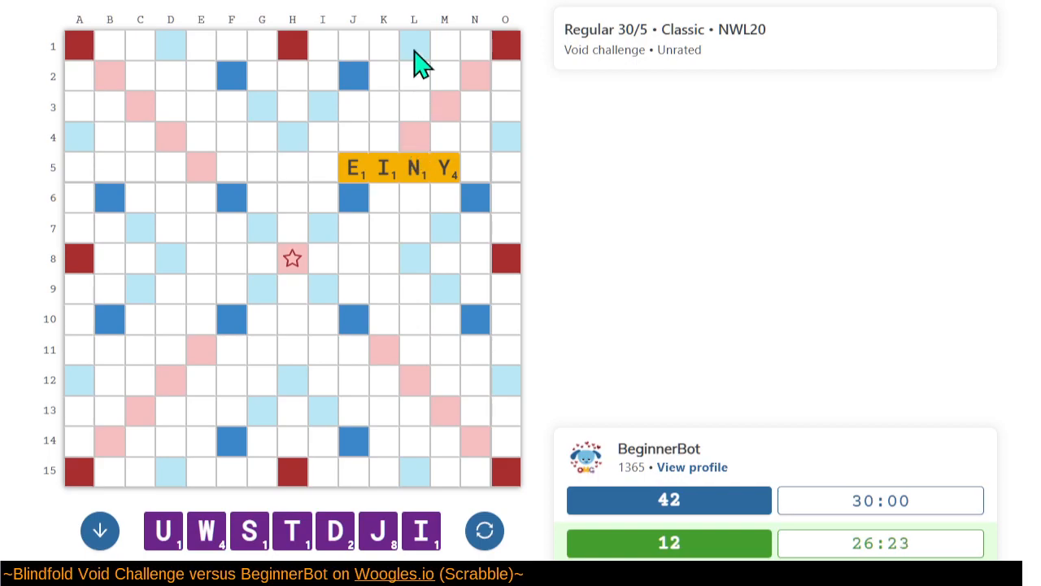
{"action": "mouse_move", "coordinate": [413, 120]}
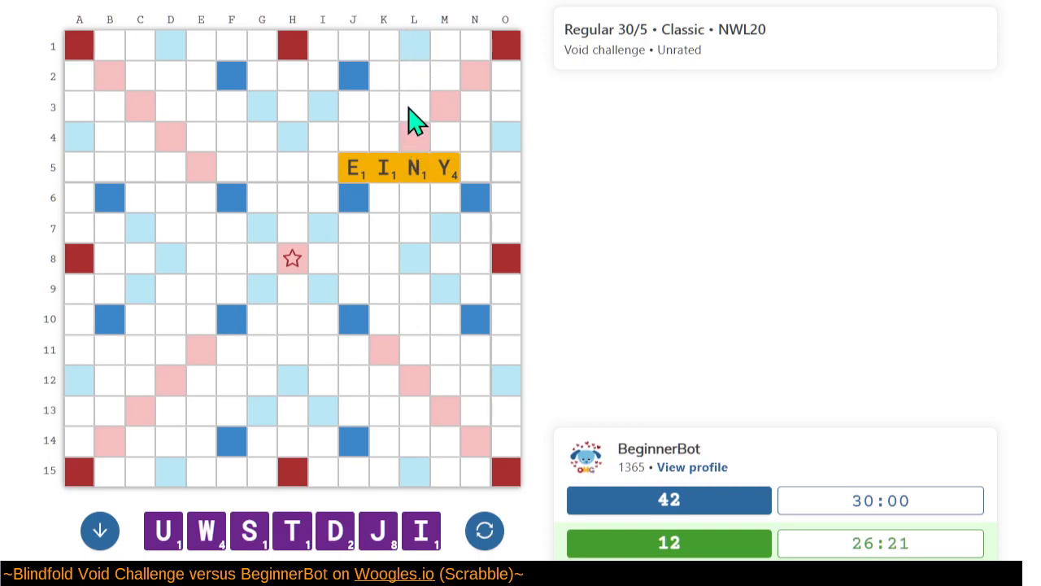
{"action": "mouse_move", "coordinate": [366, 277]}
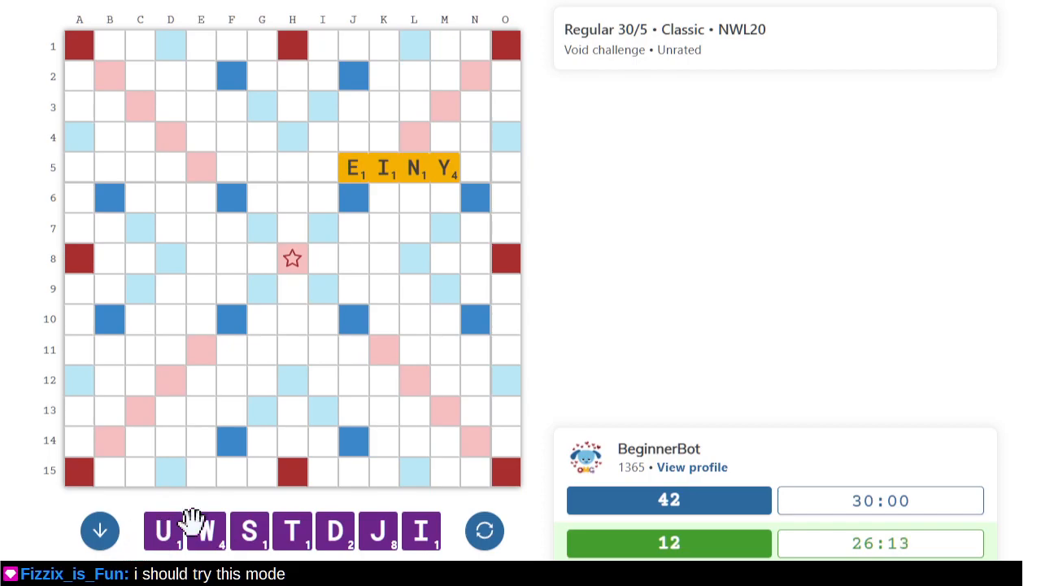
{"action": "mouse_move", "coordinate": [413, 259]}
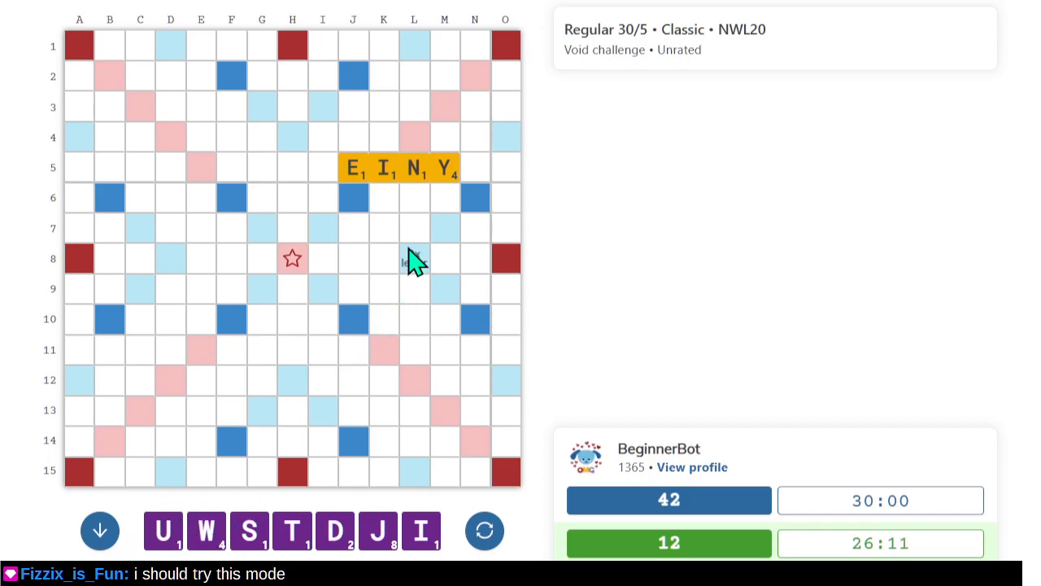
{"action": "mouse_move", "coordinate": [414, 260]}
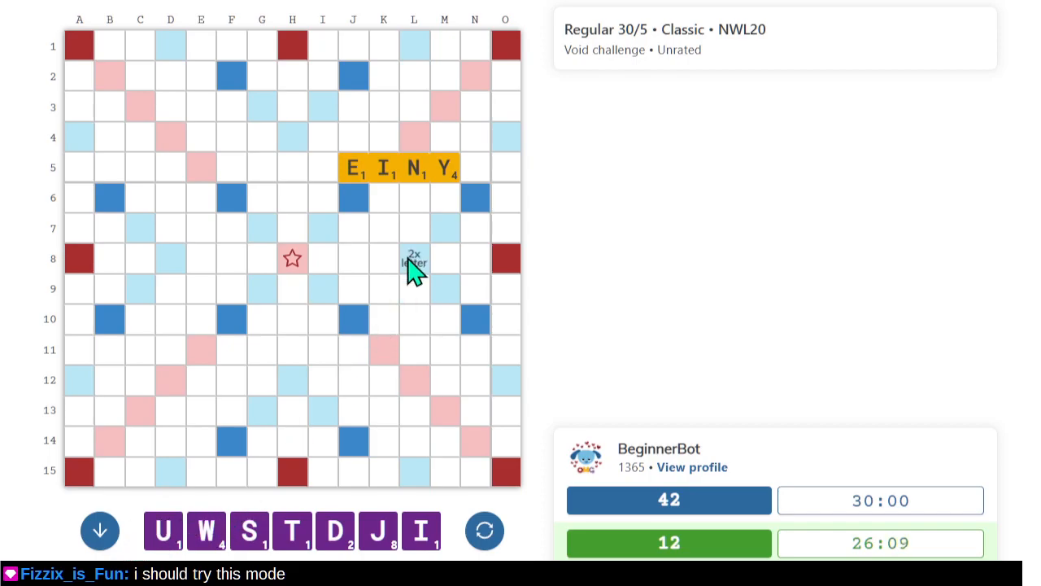
{"action": "mouse_move", "coordinate": [445, 258]}
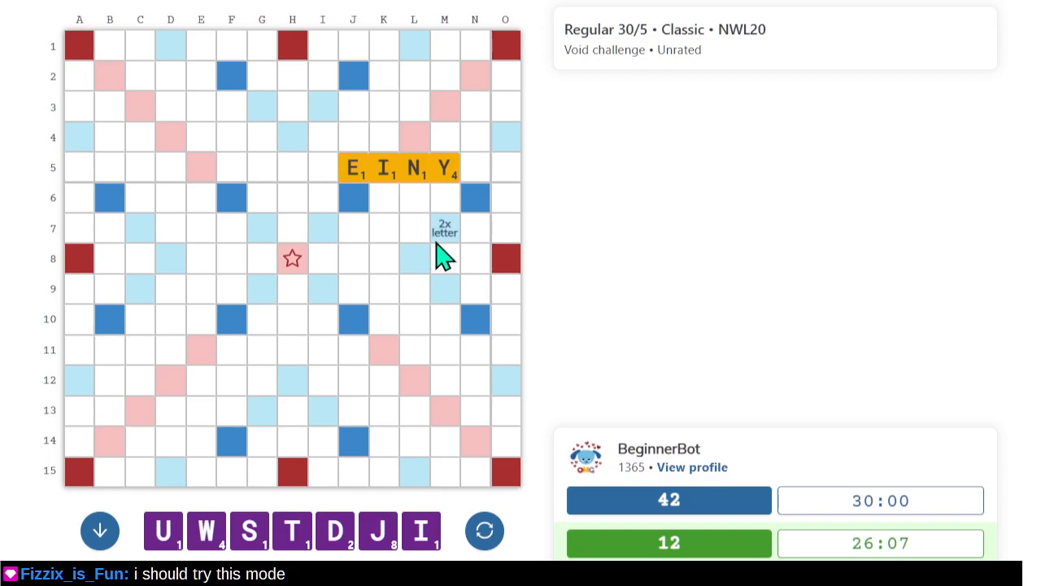
{"action": "mouse_move", "coordinate": [414, 264]}
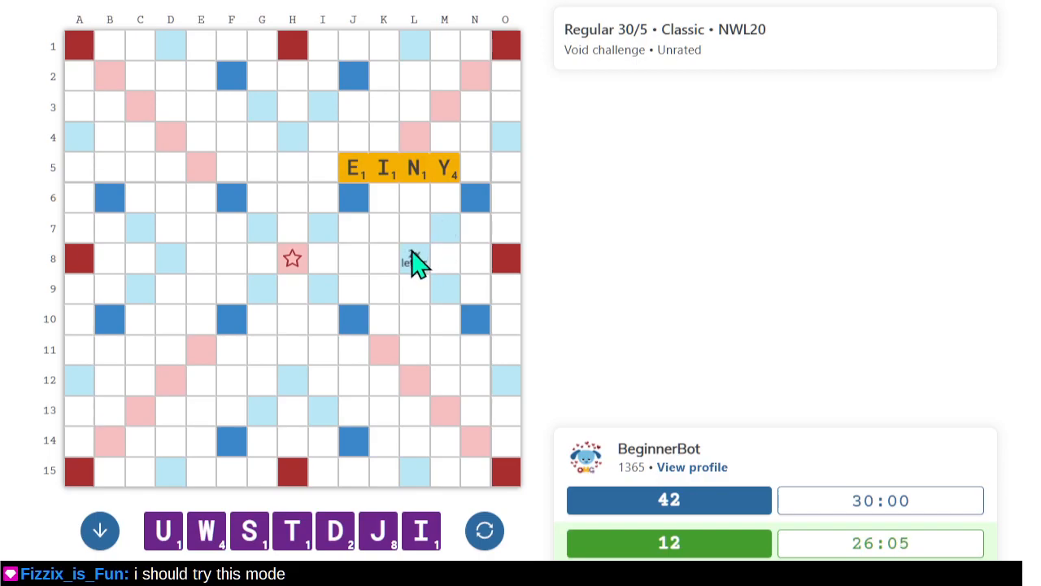
{"action": "mouse_move", "coordinate": [231, 200]}
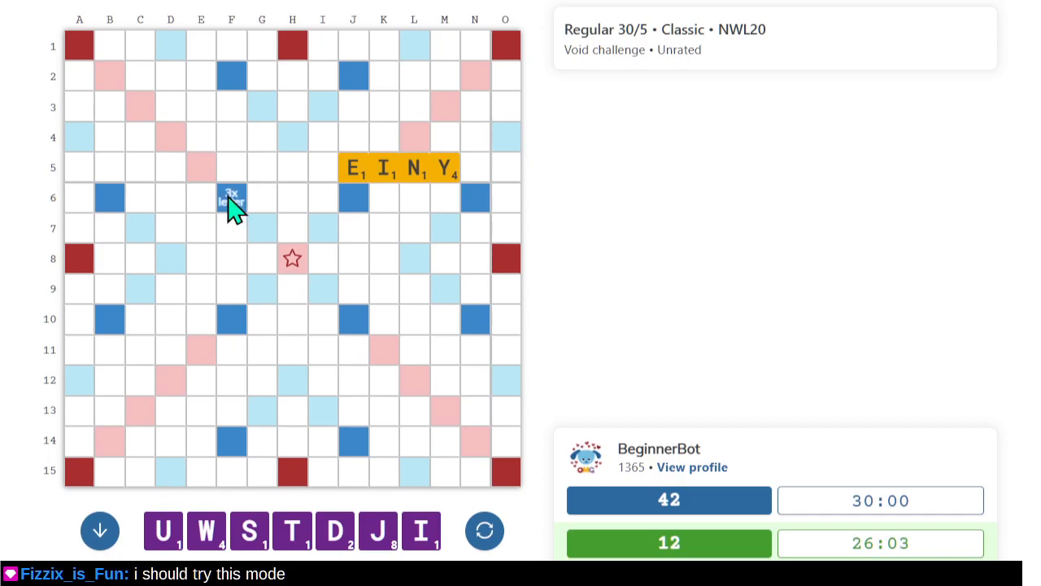
{"action": "mouse_move", "coordinate": [467, 191]}
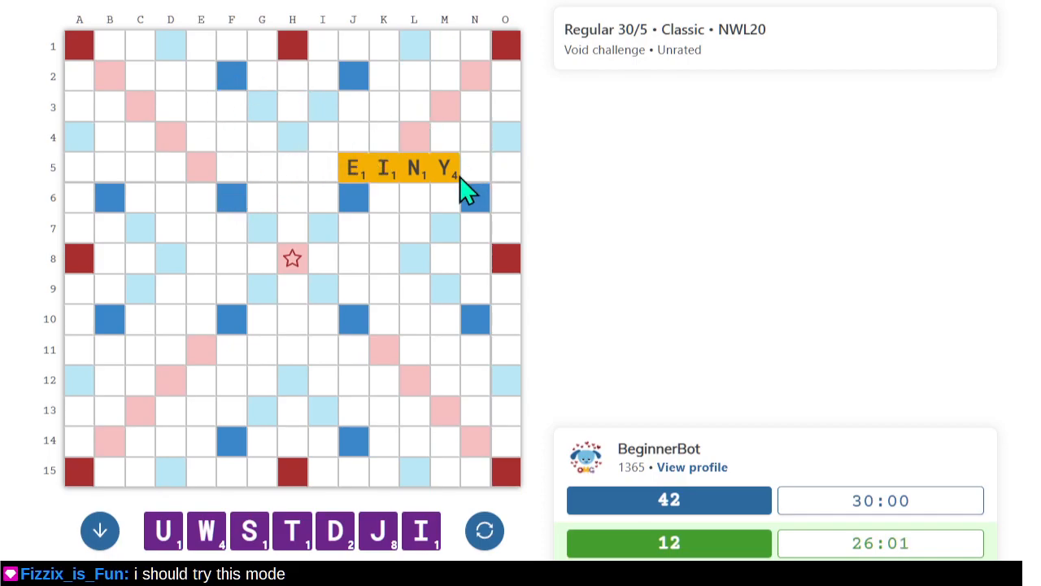
{"action": "mouse_move", "coordinate": [407, 88]}
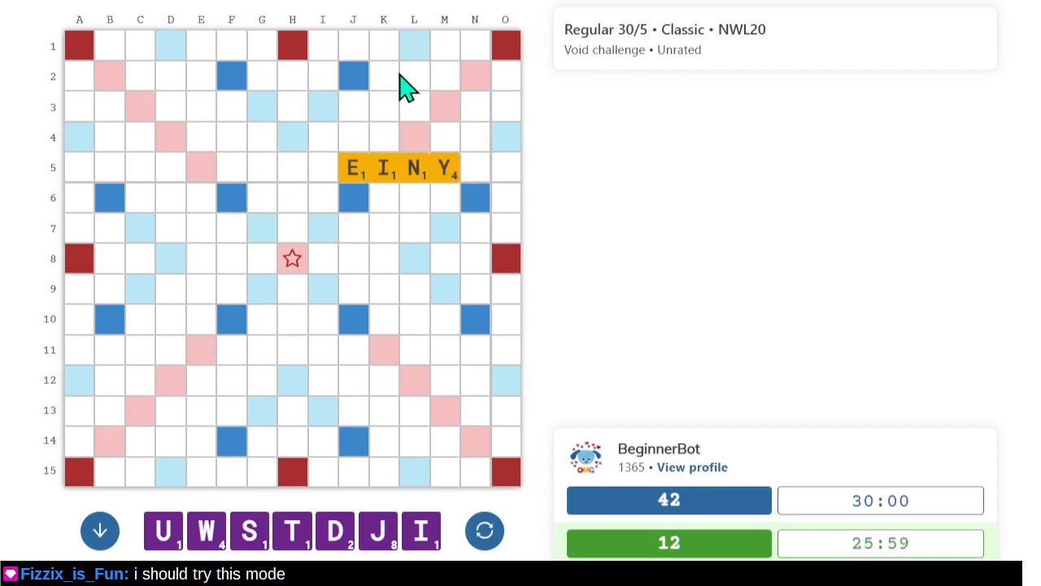
{"action": "mouse_move", "coordinate": [445, 146]}
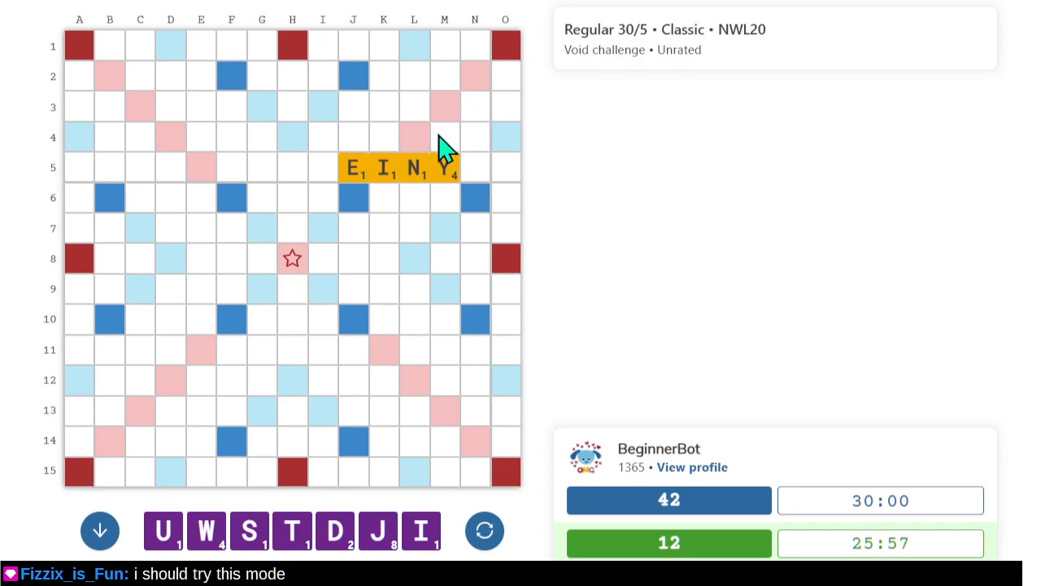
{"action": "mouse_move", "coordinate": [464, 126]}
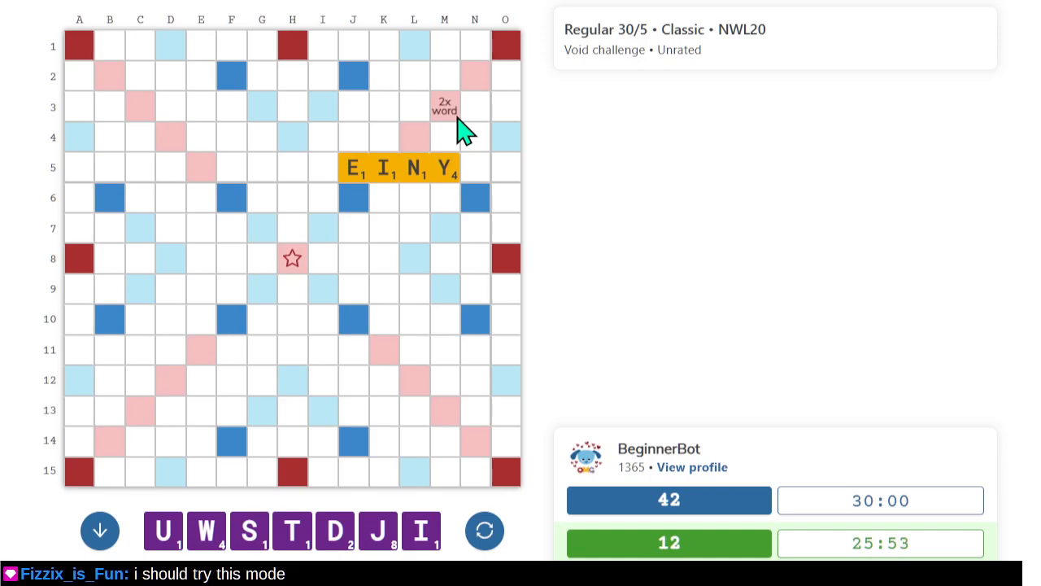
{"action": "mouse_move", "coordinate": [447, 136]}
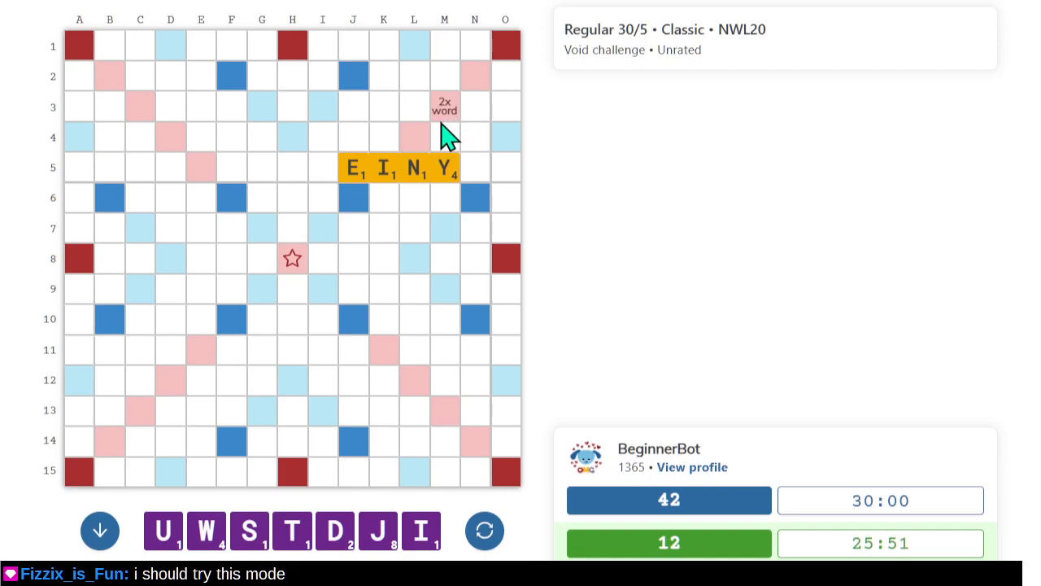
{"action": "mouse_move", "coordinate": [446, 122]}
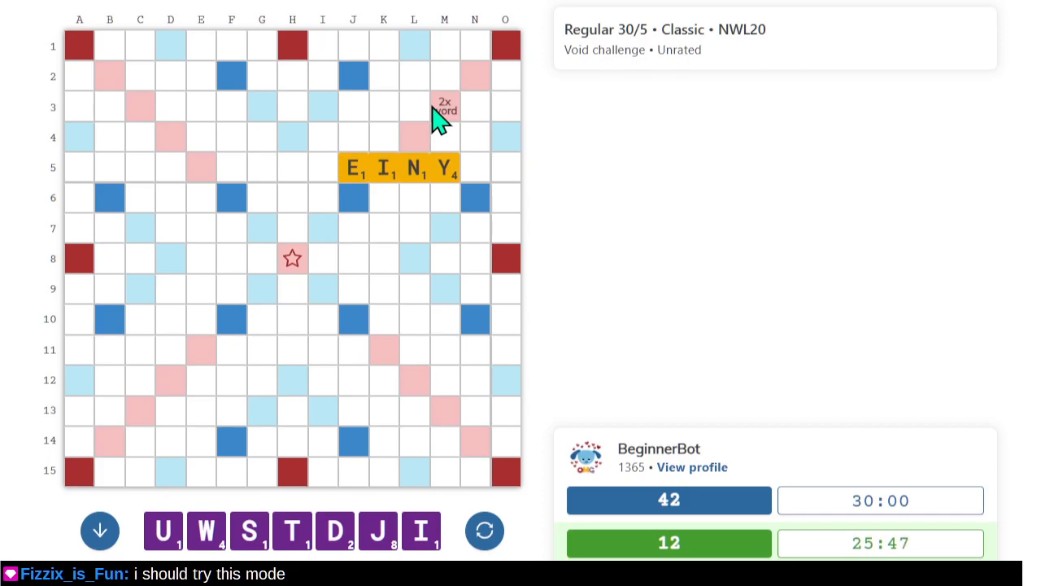
{"action": "mouse_move", "coordinate": [429, 189]}
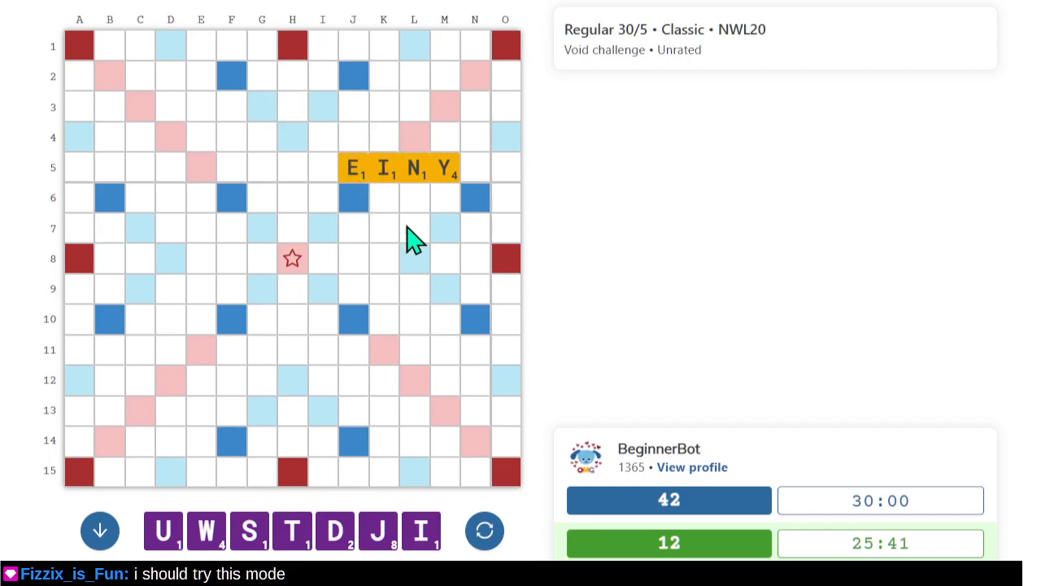
{"action": "mouse_move", "coordinate": [437, 334]}
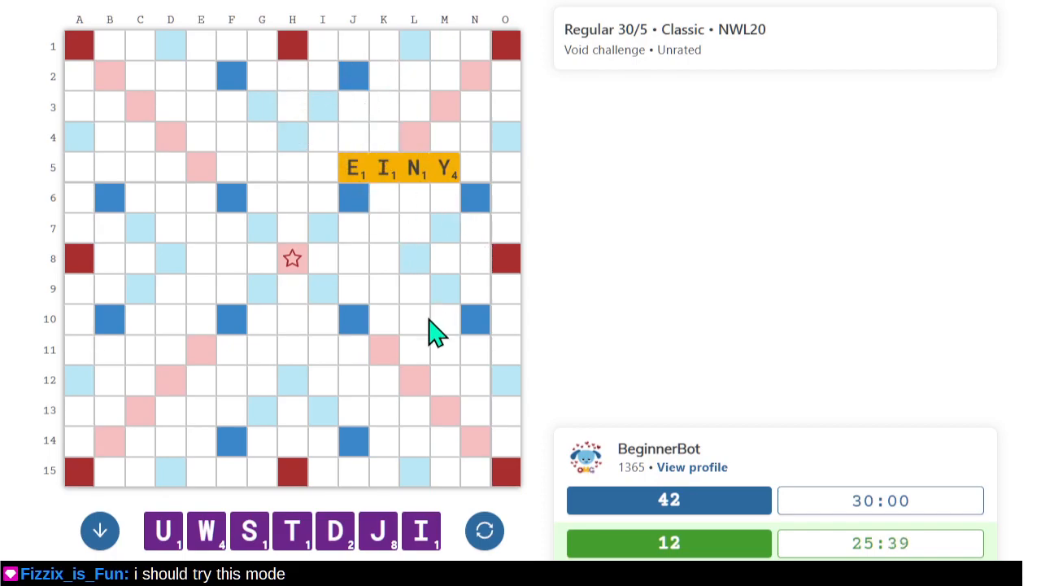
{"action": "mouse_move", "coordinate": [423, 146]}
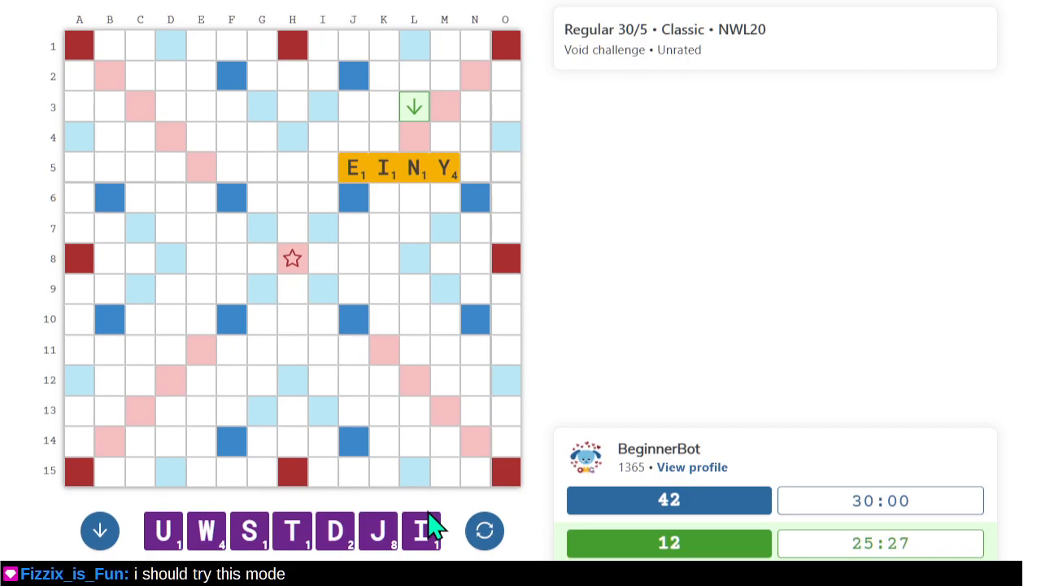
{"action": "mouse_move", "coordinate": [494, 454]}
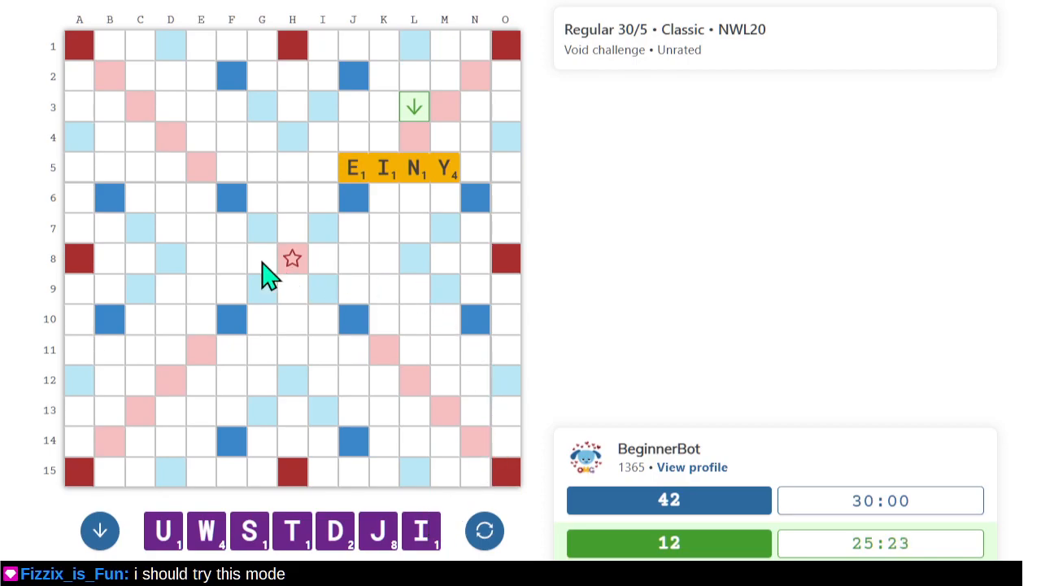
{"action": "mouse_move", "coordinate": [414, 258]}
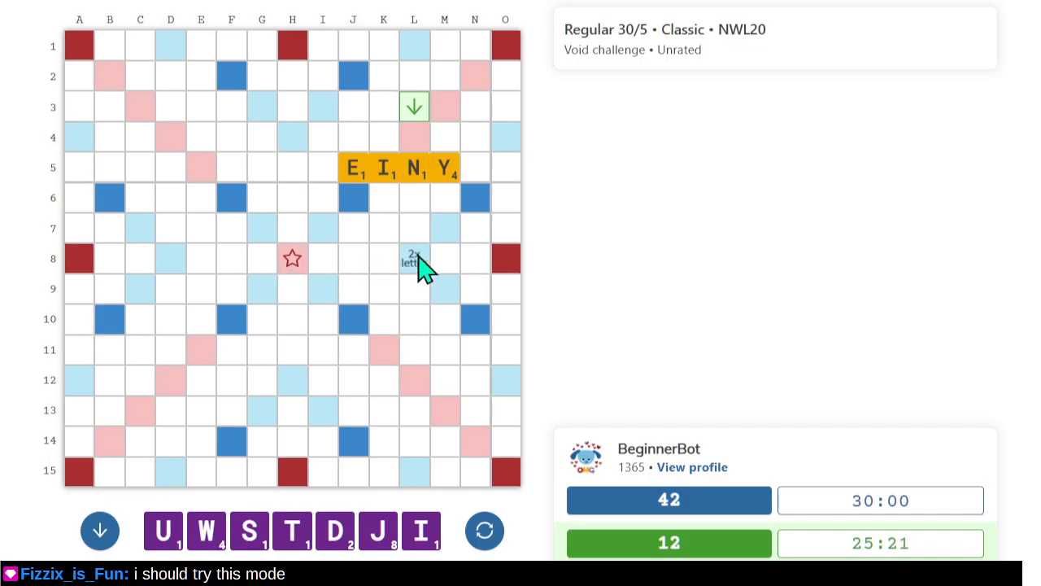
{"action": "mouse_move", "coordinate": [391, 284]}
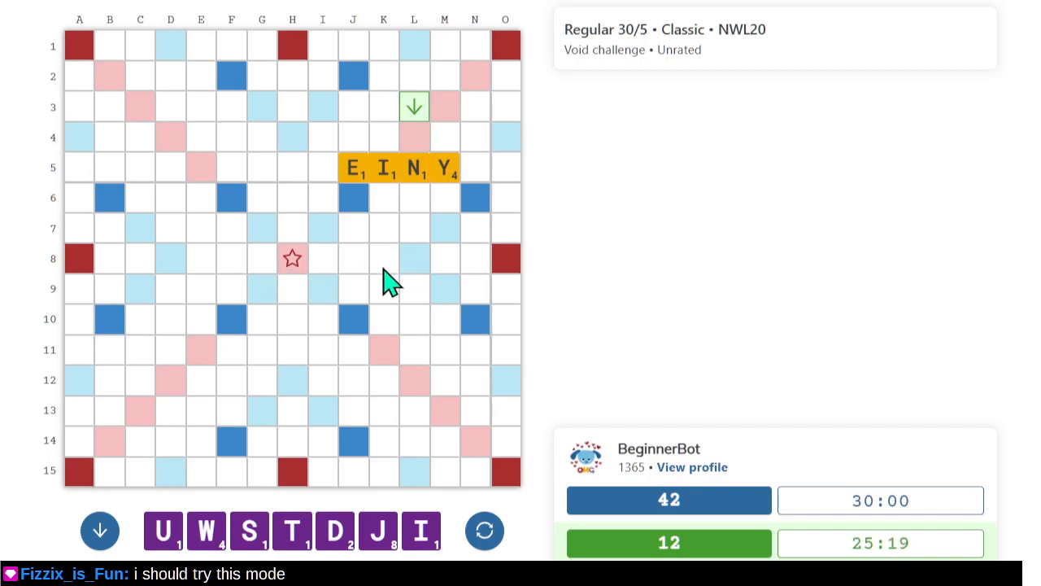
{"action": "mouse_move", "coordinate": [423, 282]}
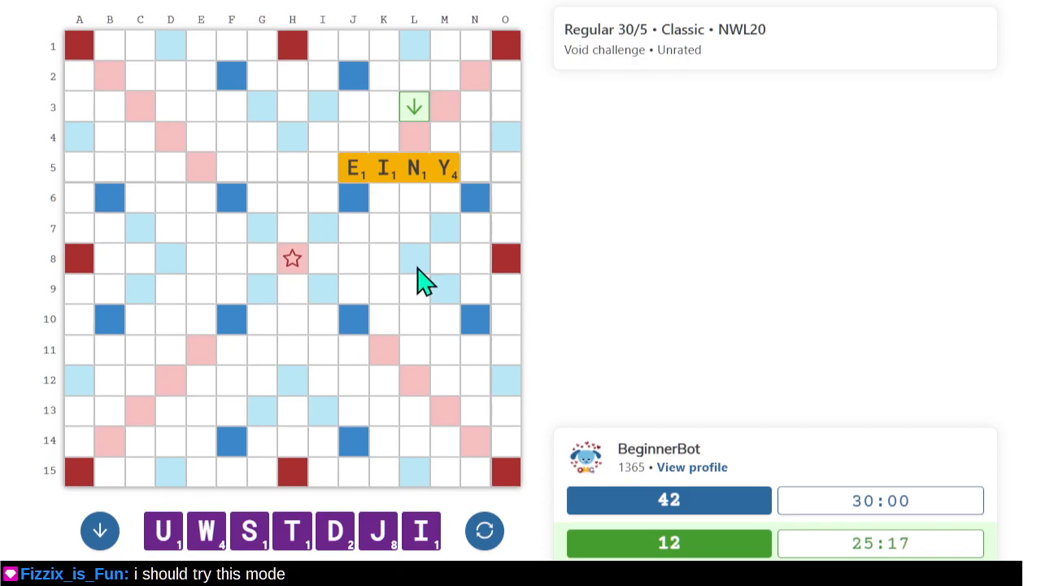
{"action": "mouse_move", "coordinate": [476, 151]}
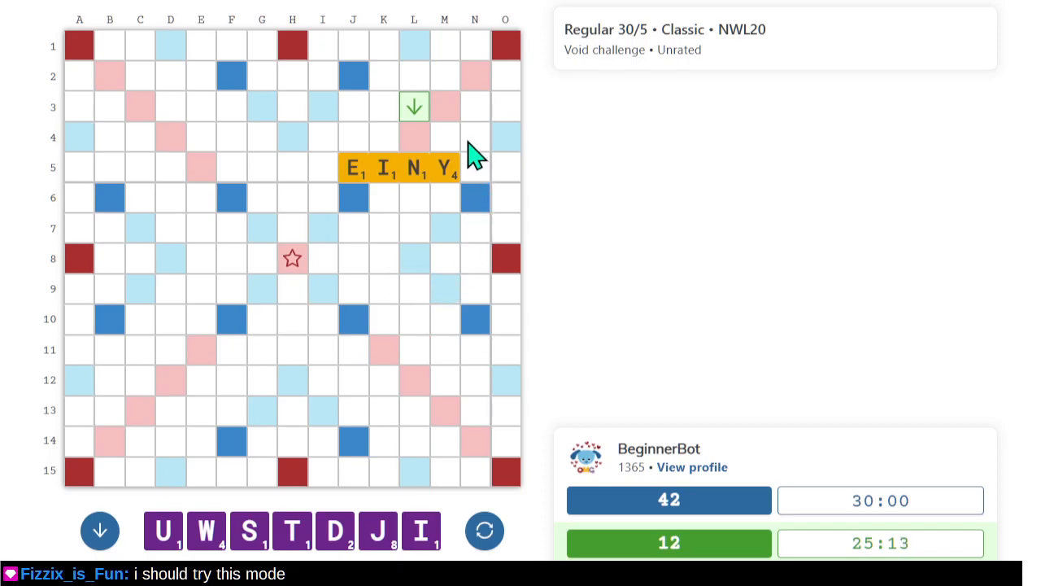
Place W at L3 and I at L4, spelling WIN for 12 points.
{"action": "left_click", "coordinate": [414, 106]}
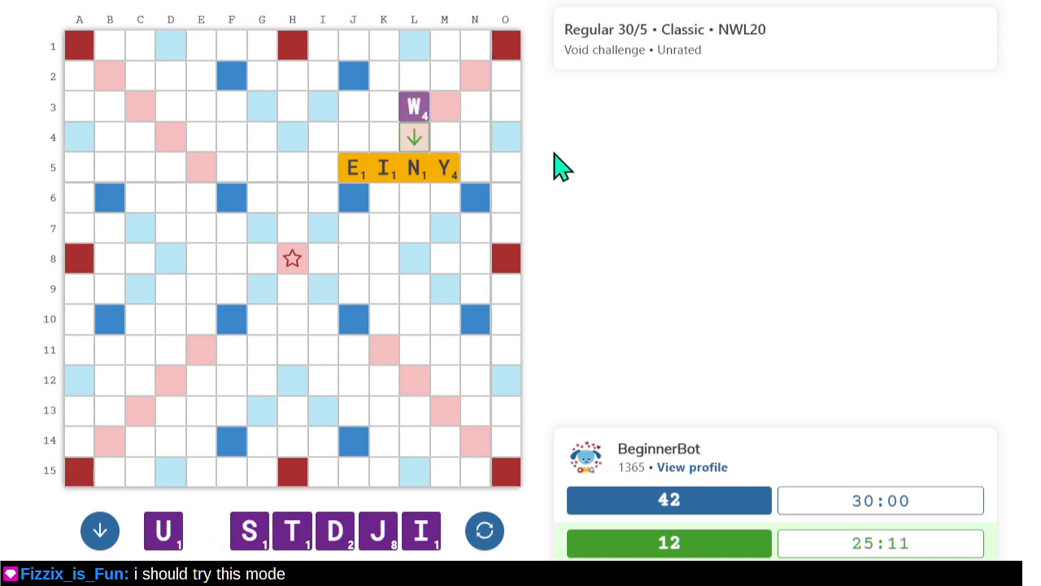
{"action": "left_click", "coordinate": [413, 137]}
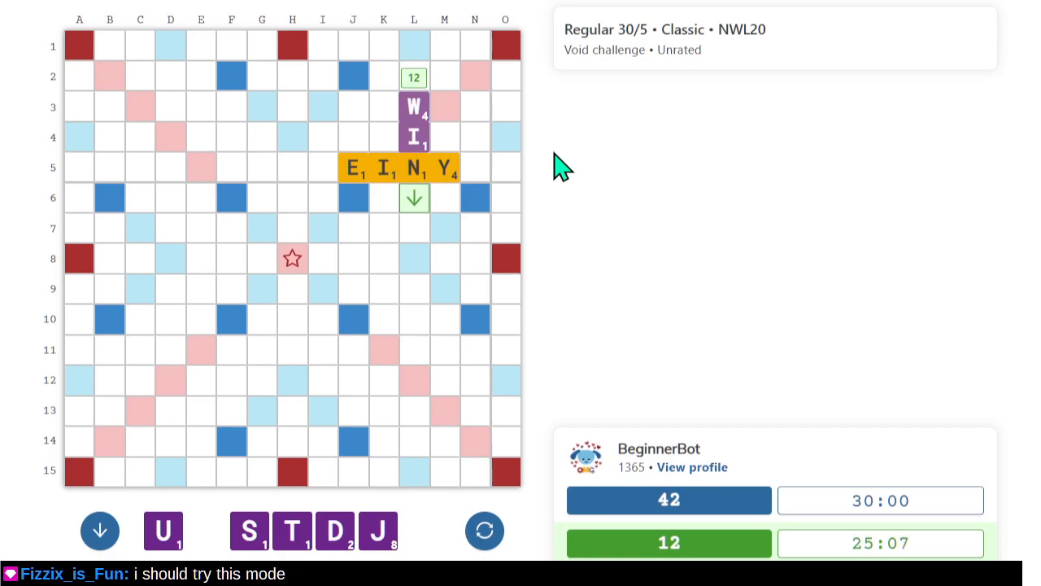
{"action": "mouse_move", "coordinate": [315, 294]}
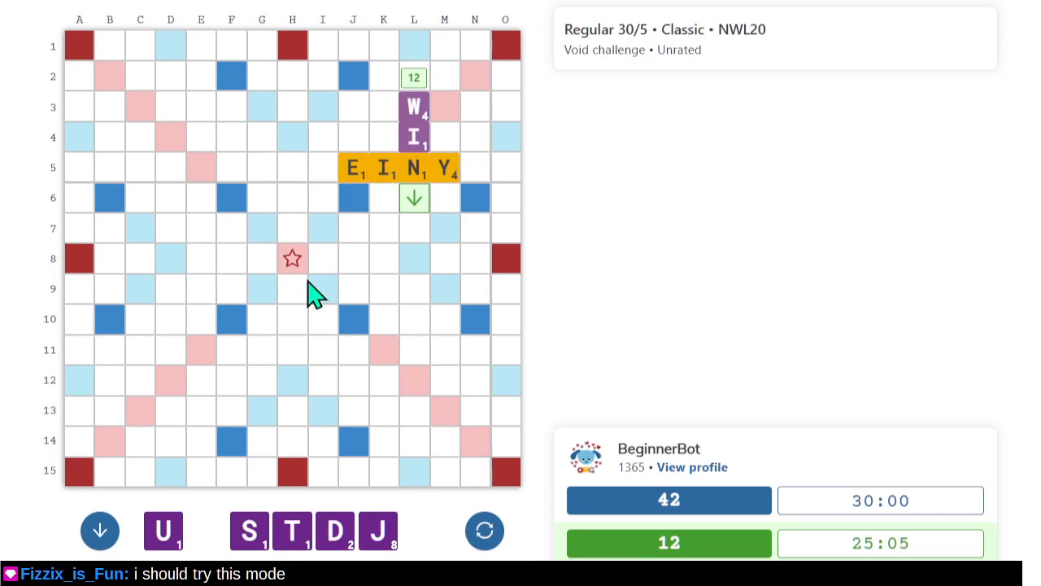
{"action": "mouse_move", "coordinate": [303, 175]}
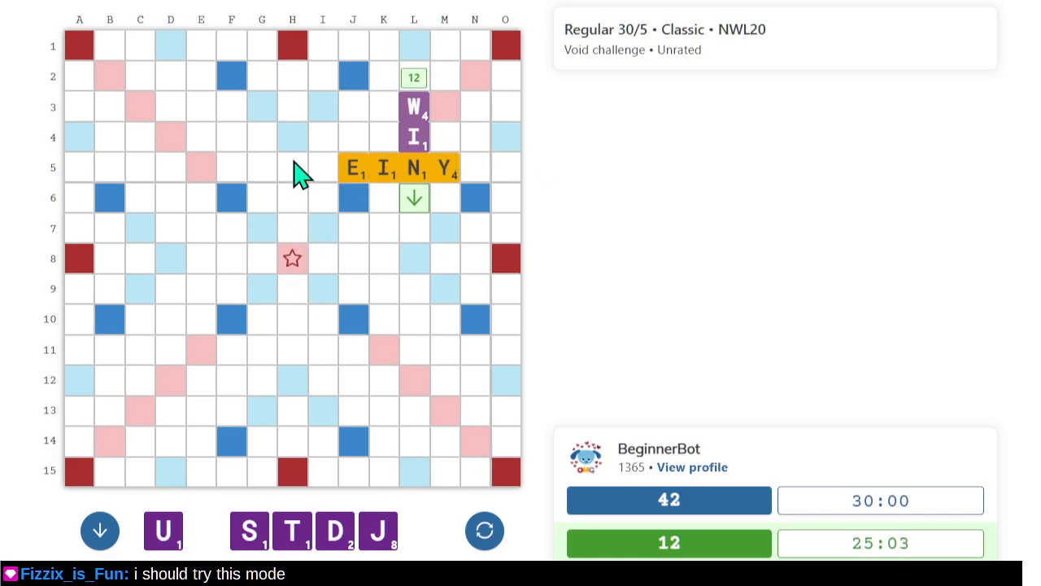
{"action": "mouse_move", "coordinate": [326, 159]}
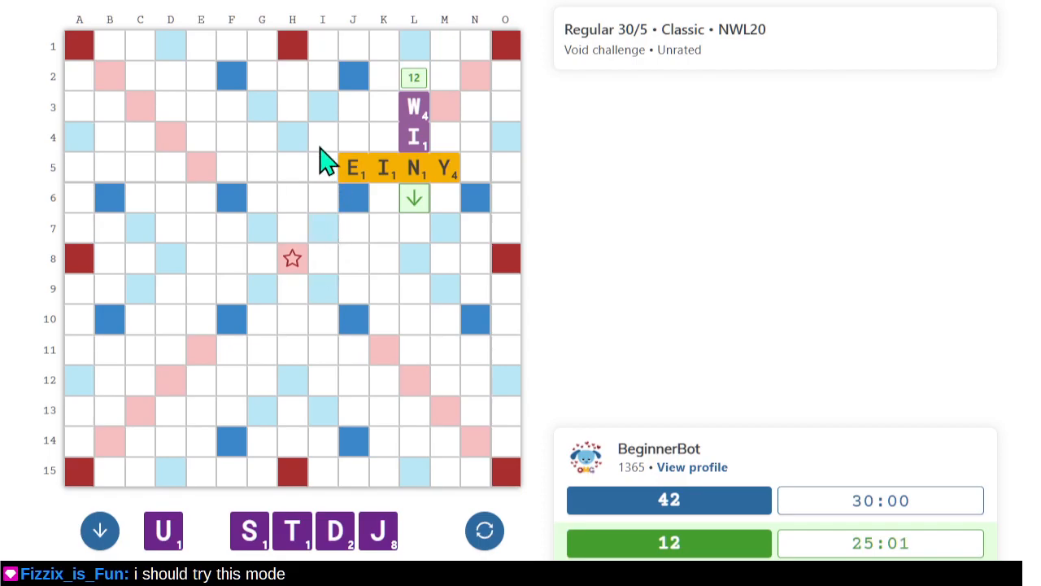
{"action": "mouse_move", "coordinate": [326, 179]}
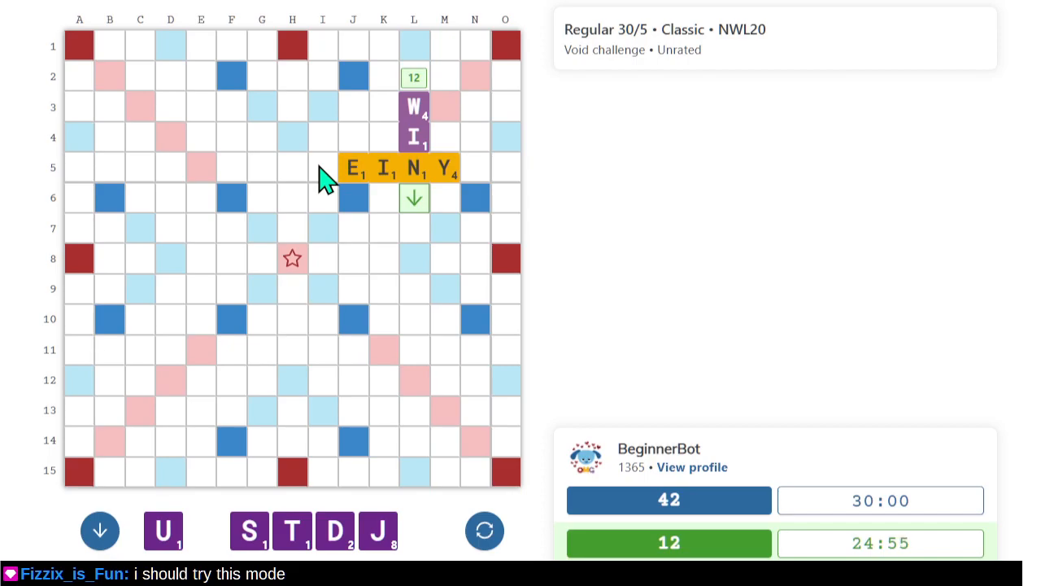
{"action": "mouse_move", "coordinate": [293, 211]}
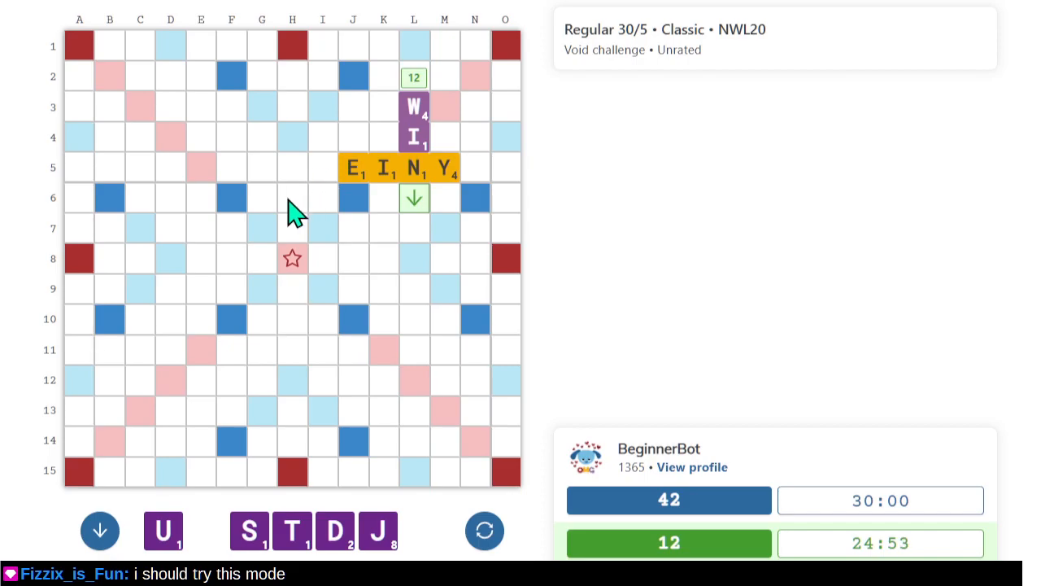
{"action": "mouse_move", "coordinate": [353, 199]}
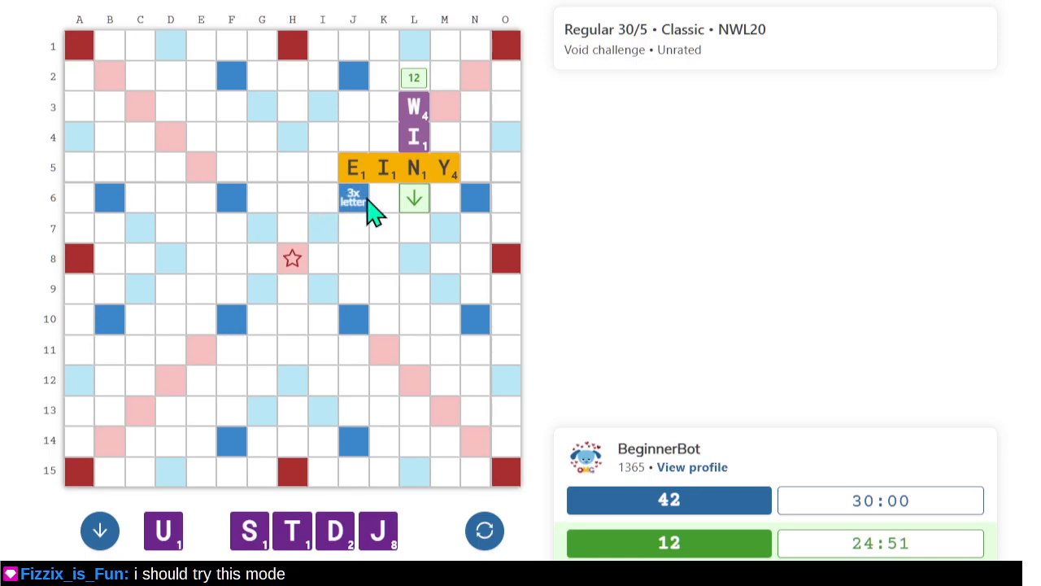
{"action": "mouse_move", "coordinate": [525, 268]}
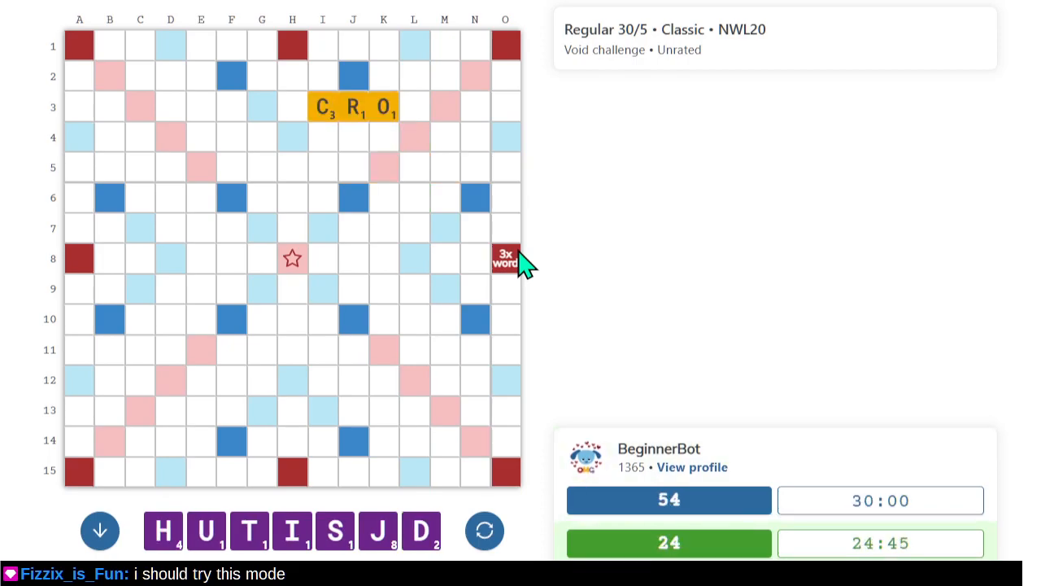
{"action": "mouse_move", "coordinate": [386, 158]}
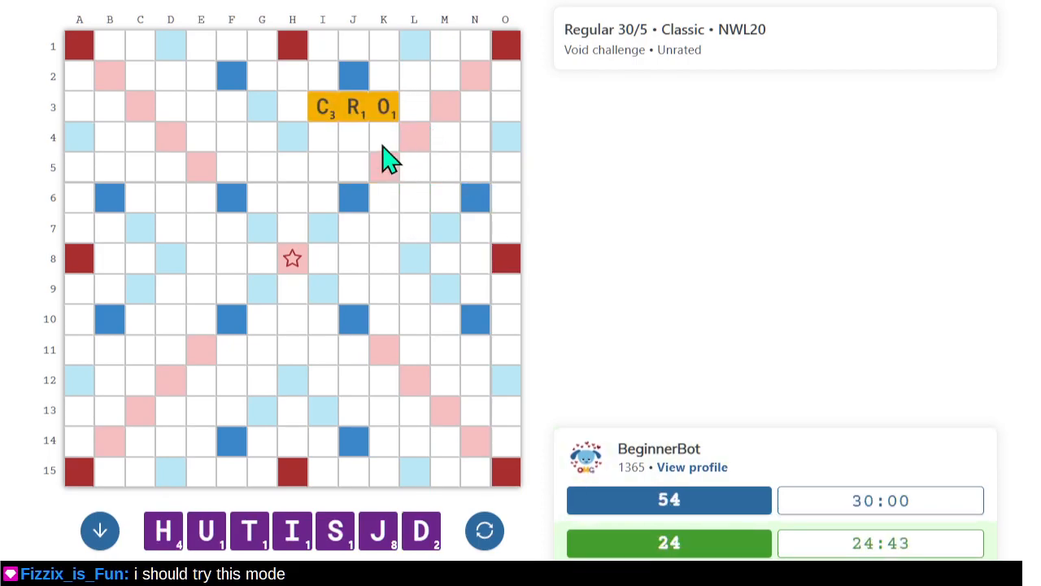
{"action": "mouse_move", "coordinate": [443, 273]}
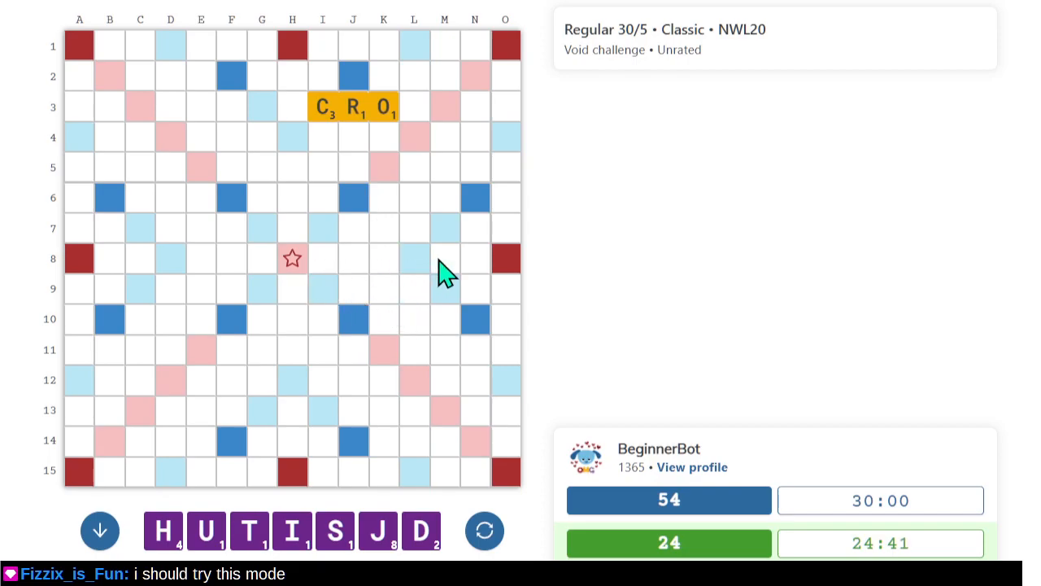
{"action": "mouse_move", "coordinate": [462, 185]}
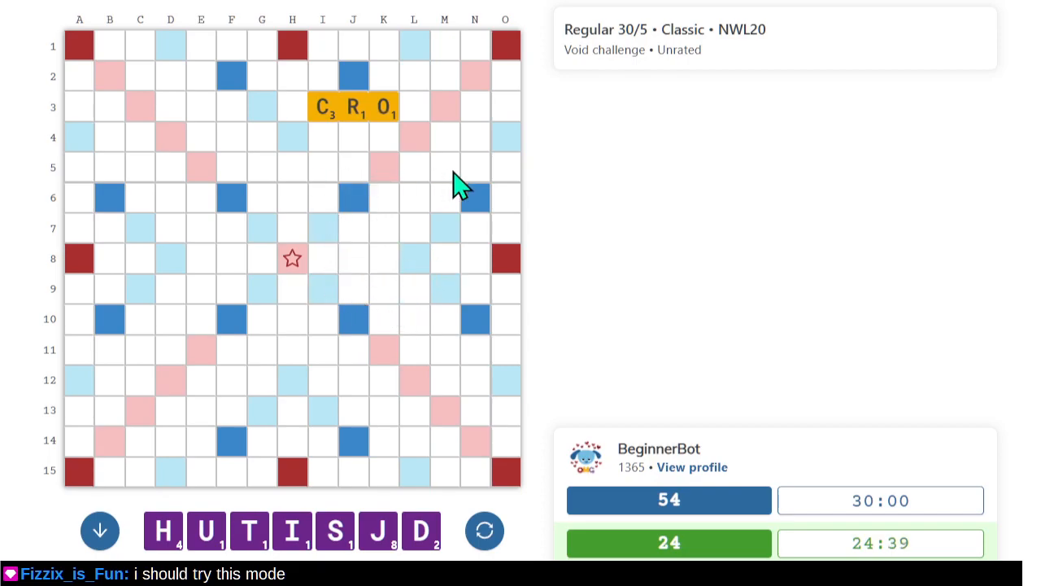
{"action": "mouse_move", "coordinate": [398, 122]}
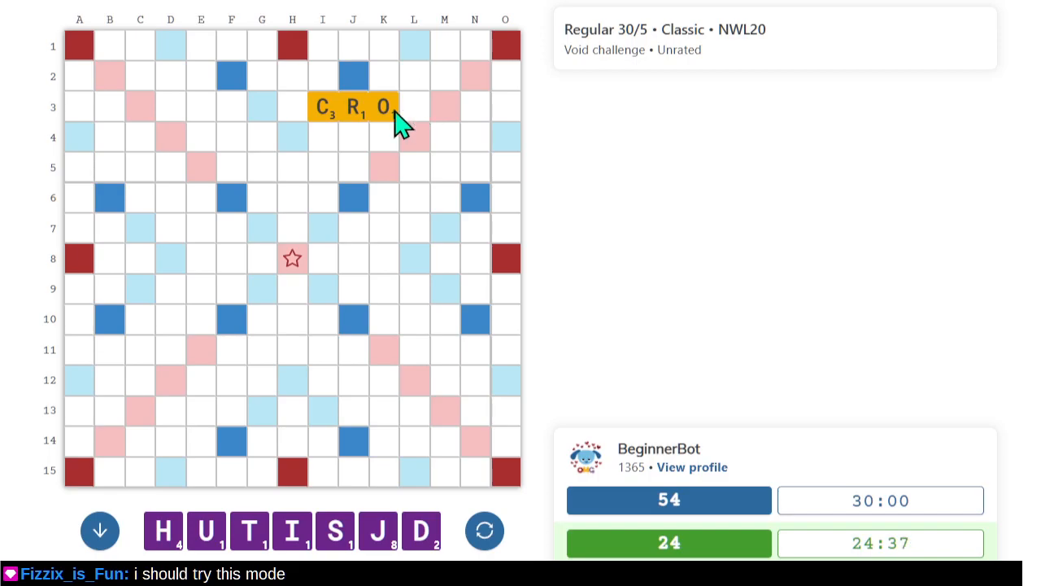
{"action": "mouse_move", "coordinate": [427, 138]}
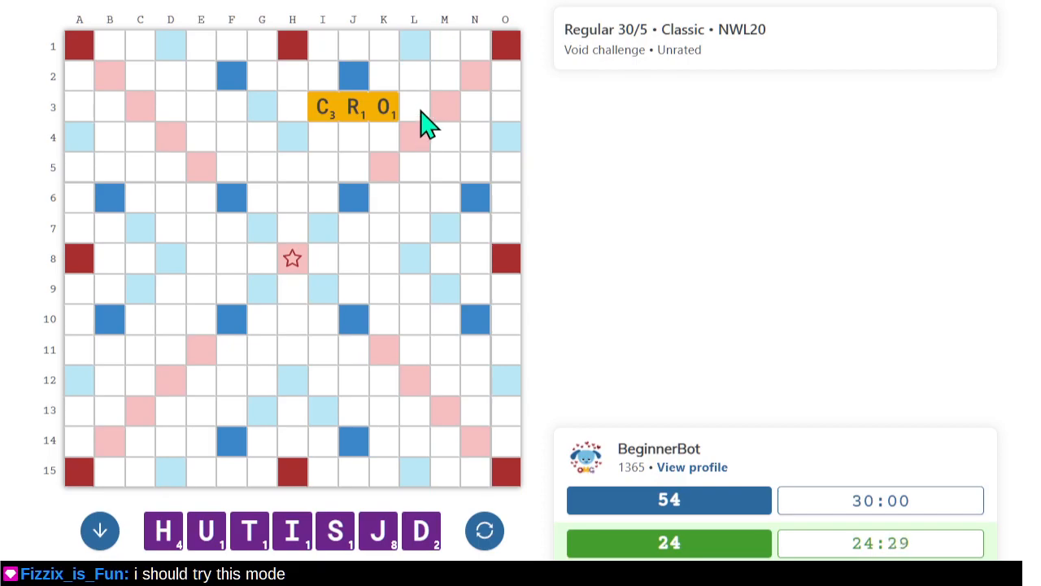
{"action": "mouse_move", "coordinate": [419, 131]}
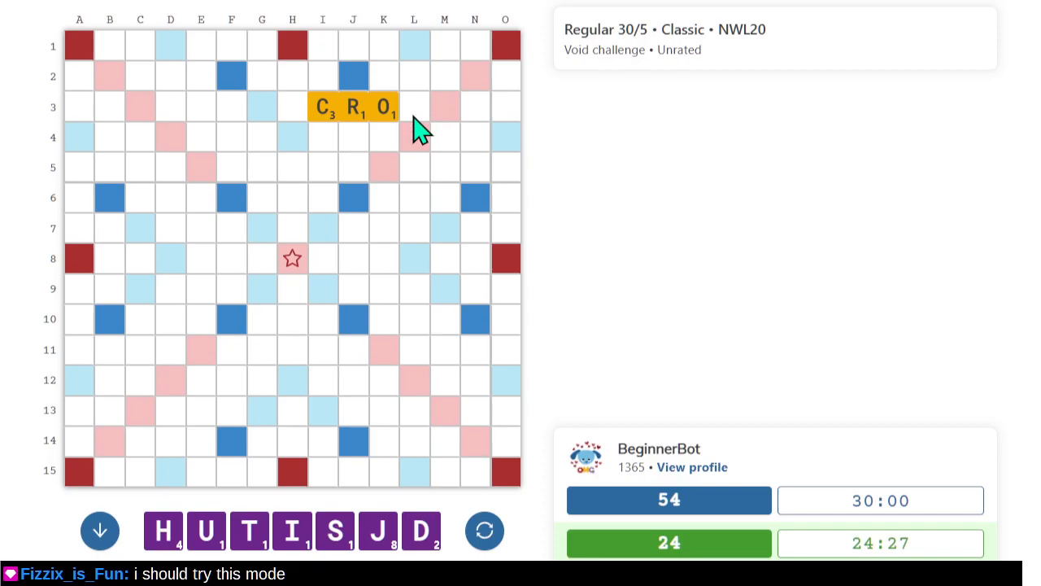
{"action": "mouse_move", "coordinate": [345, 273]}
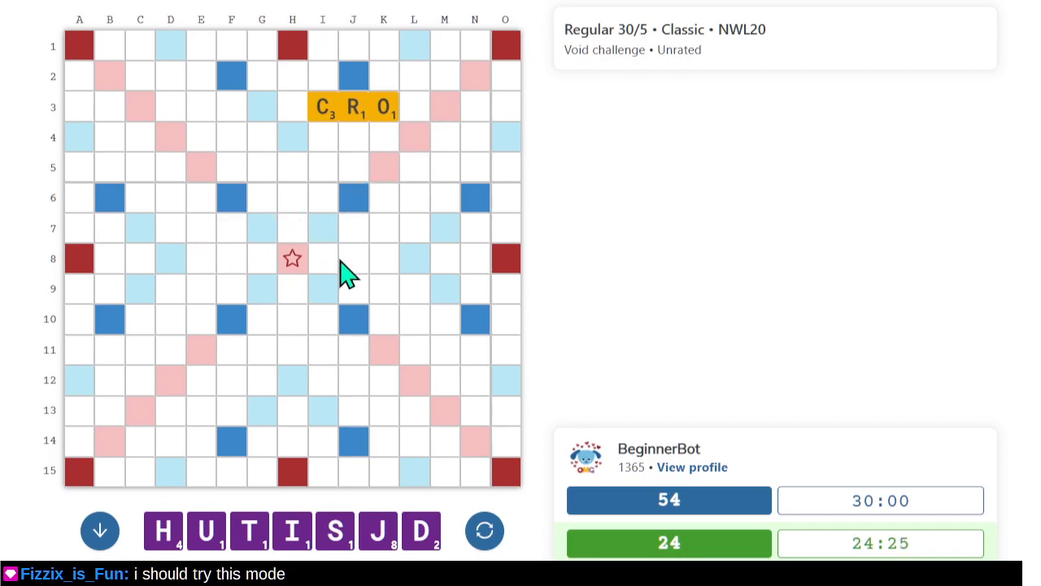
{"action": "mouse_move", "coordinate": [262, 222]}
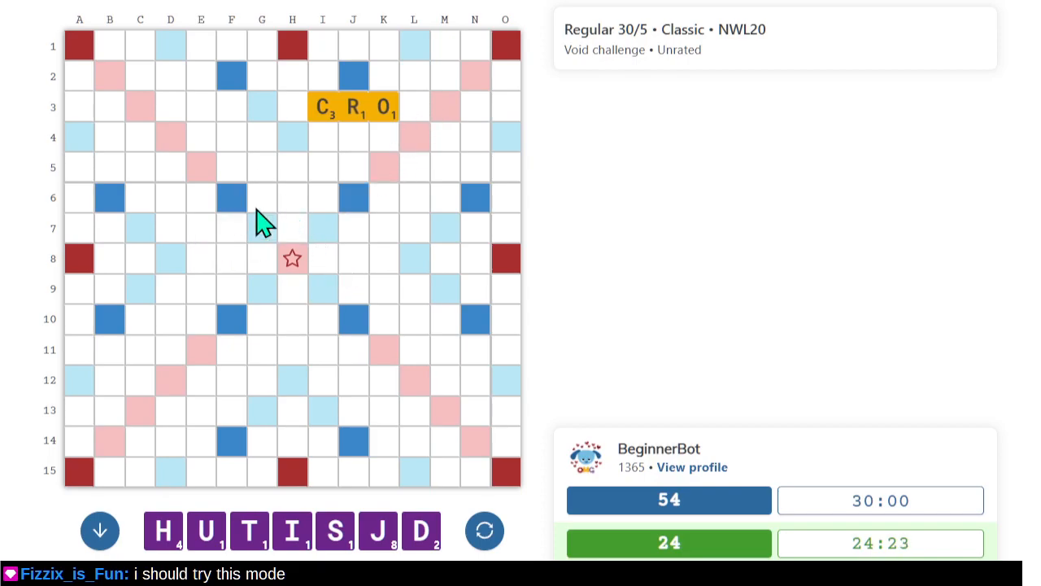
{"action": "mouse_move", "coordinate": [264, 210]}
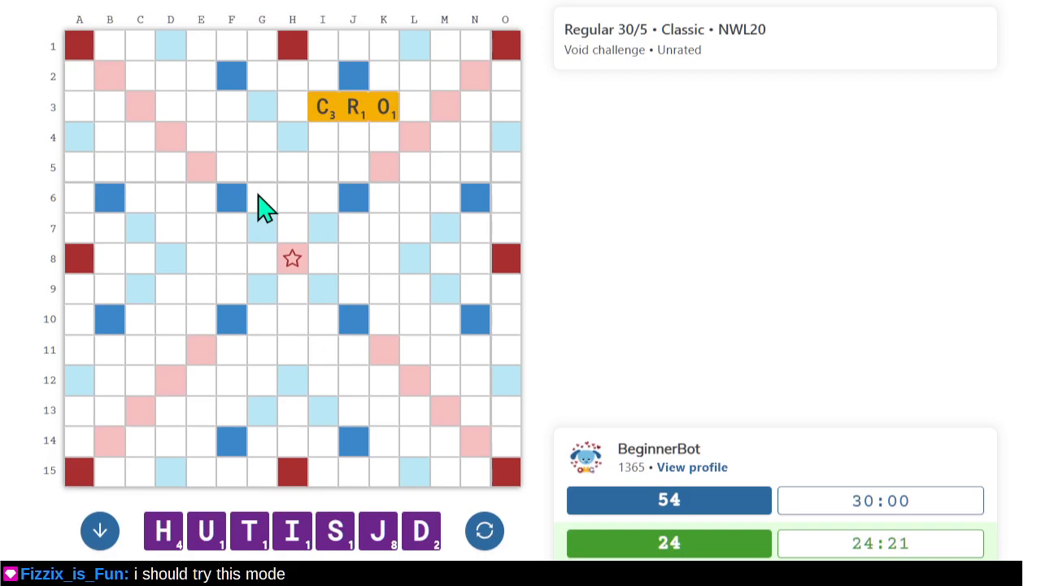
{"action": "mouse_move", "coordinate": [293, 248]}
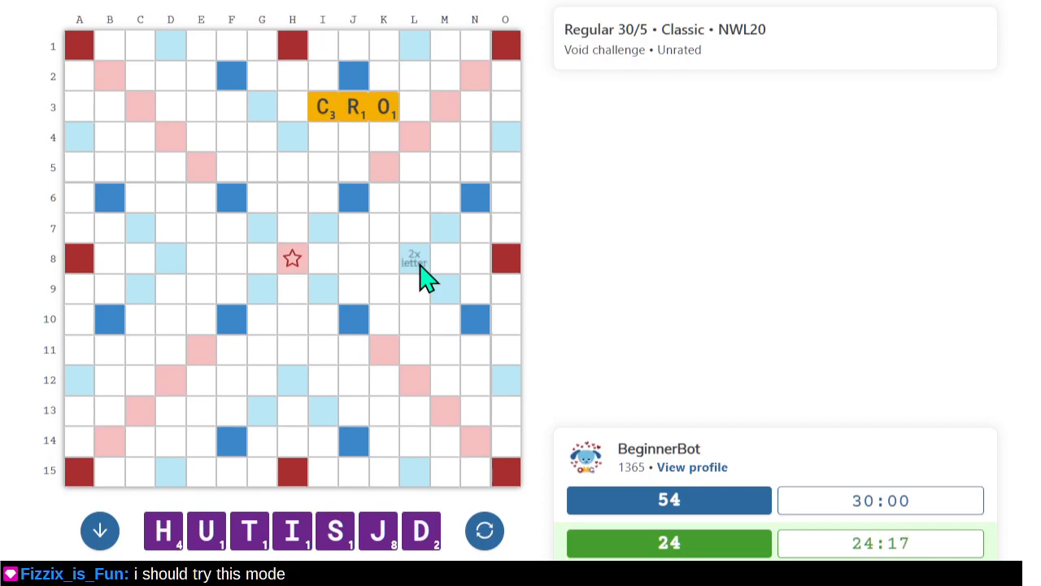
{"action": "mouse_move", "coordinate": [324, 269]}
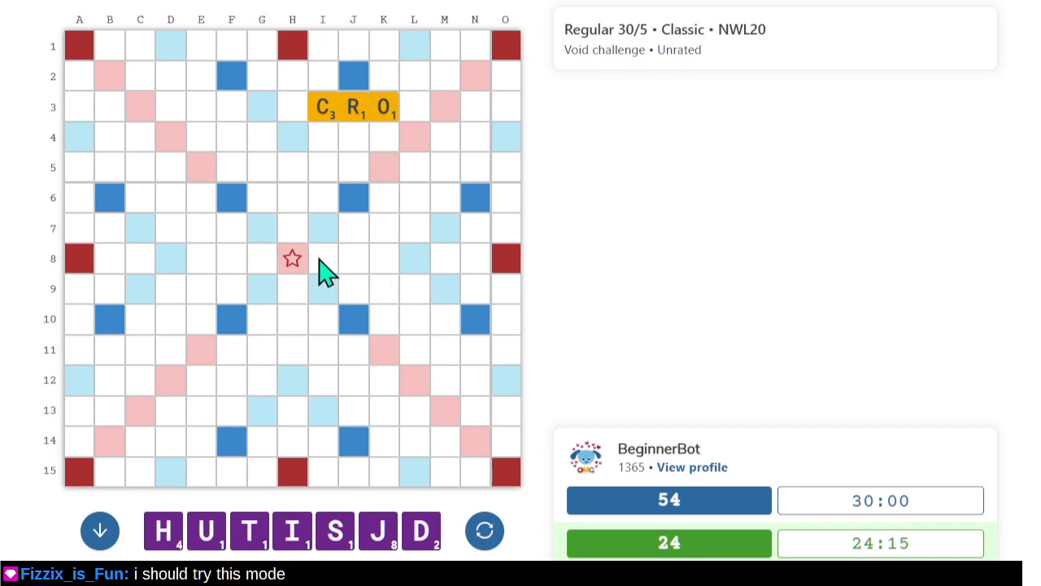
{"action": "mouse_move", "coordinate": [390, 308]}
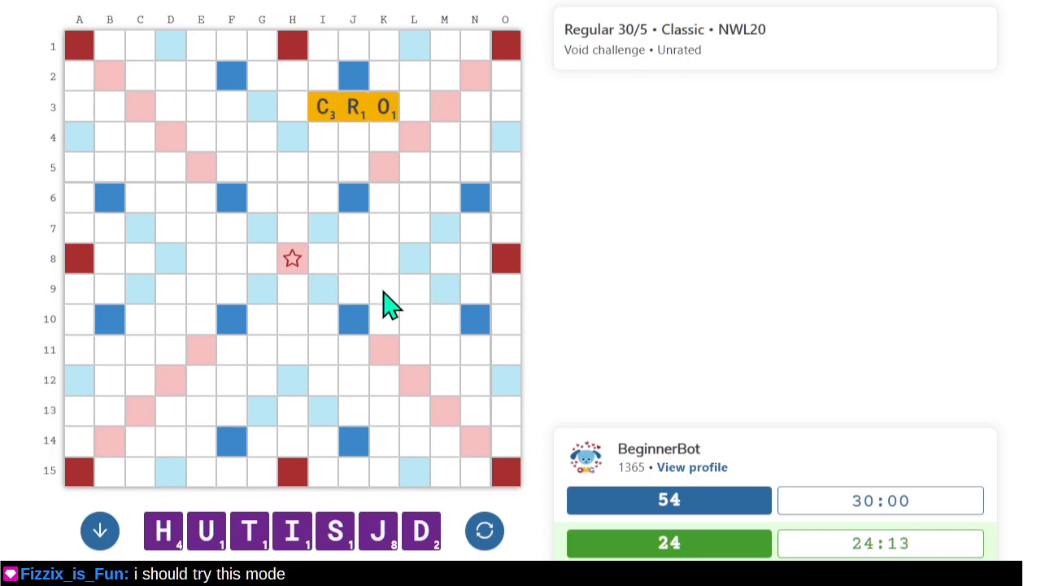
{"action": "mouse_move", "coordinate": [421, 300]}
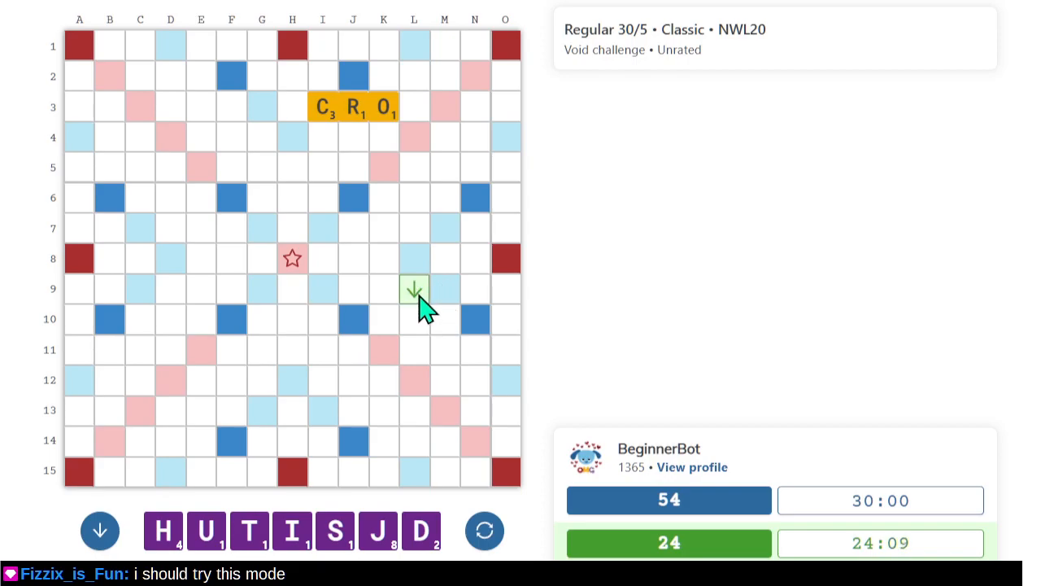
{"action": "mouse_move", "coordinate": [431, 423]}
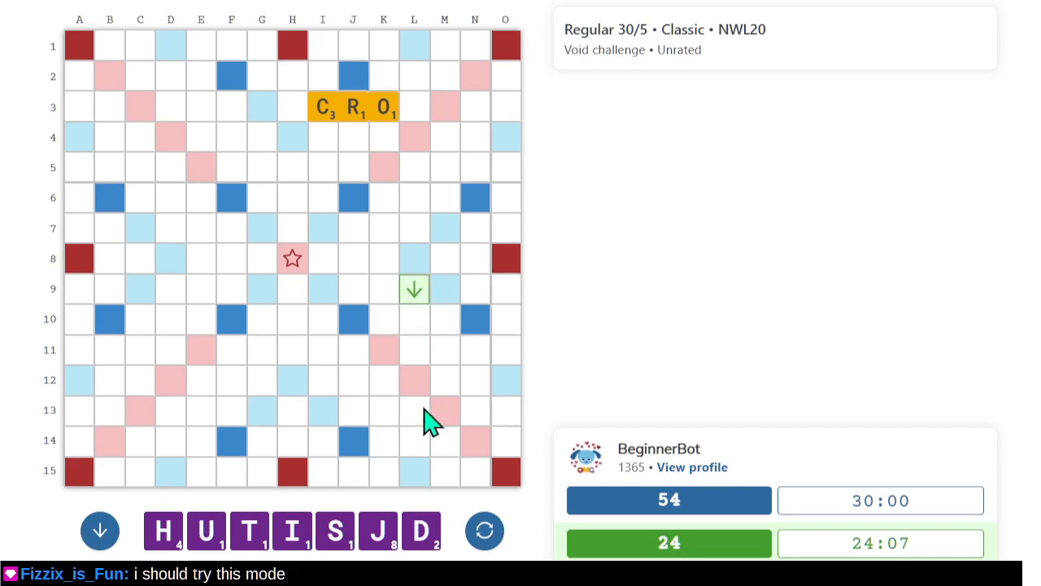
{"action": "mouse_move", "coordinate": [431, 419]}
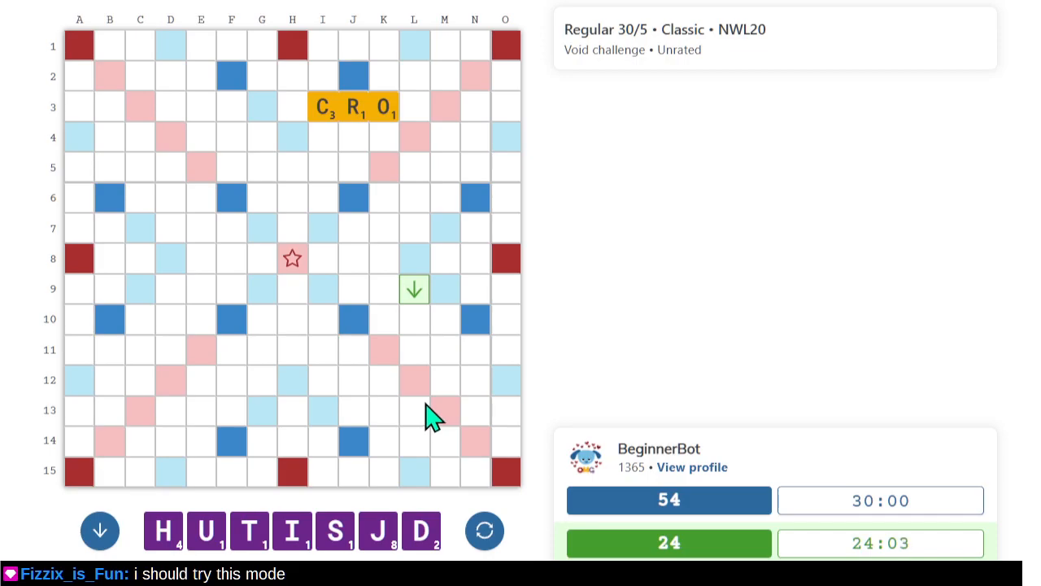
{"action": "mouse_move", "coordinate": [419, 317]}
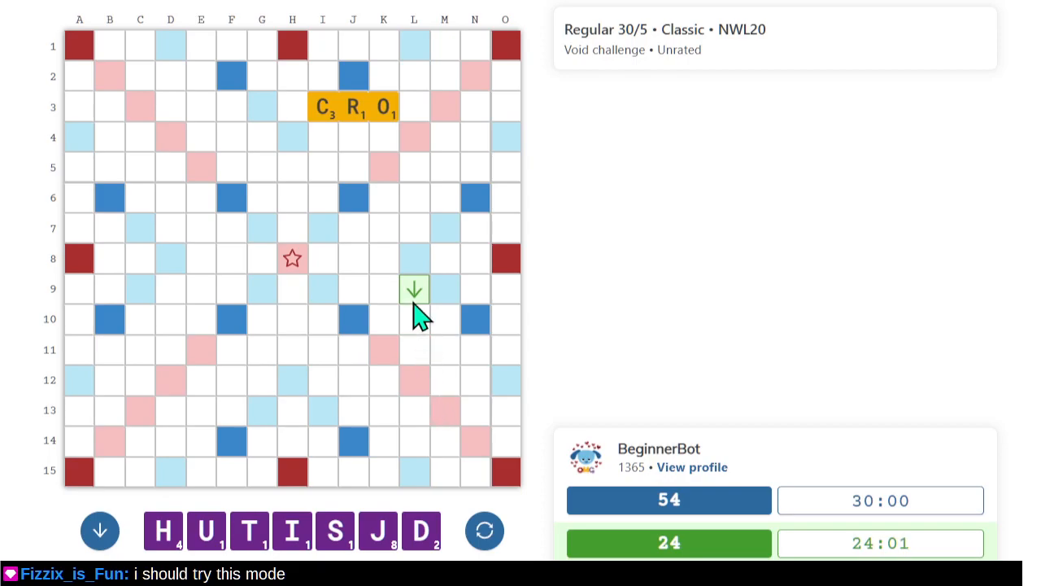
{"action": "mouse_move", "coordinate": [355, 153]}
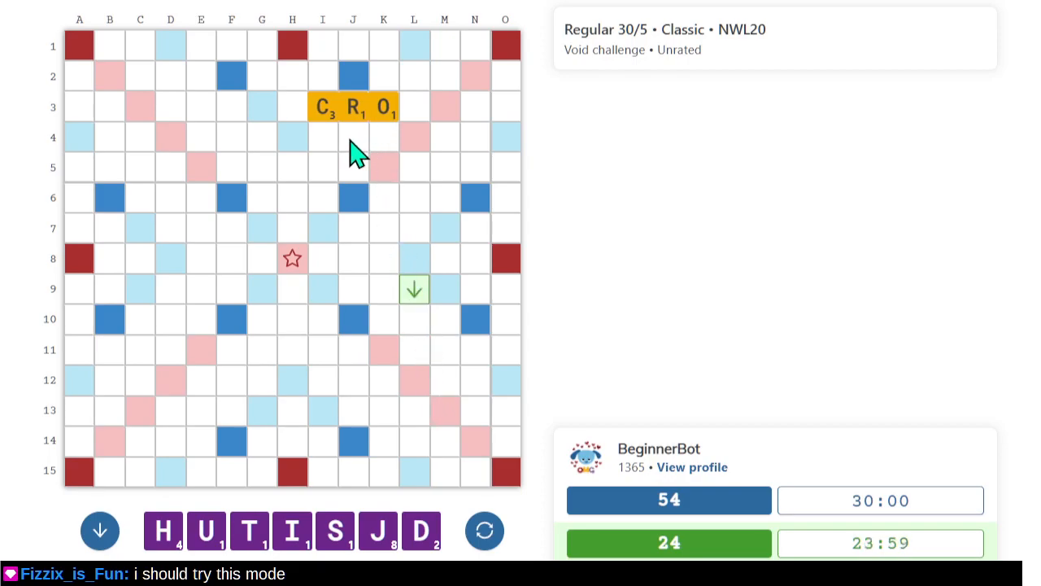
{"action": "mouse_move", "coordinate": [256, 212]}
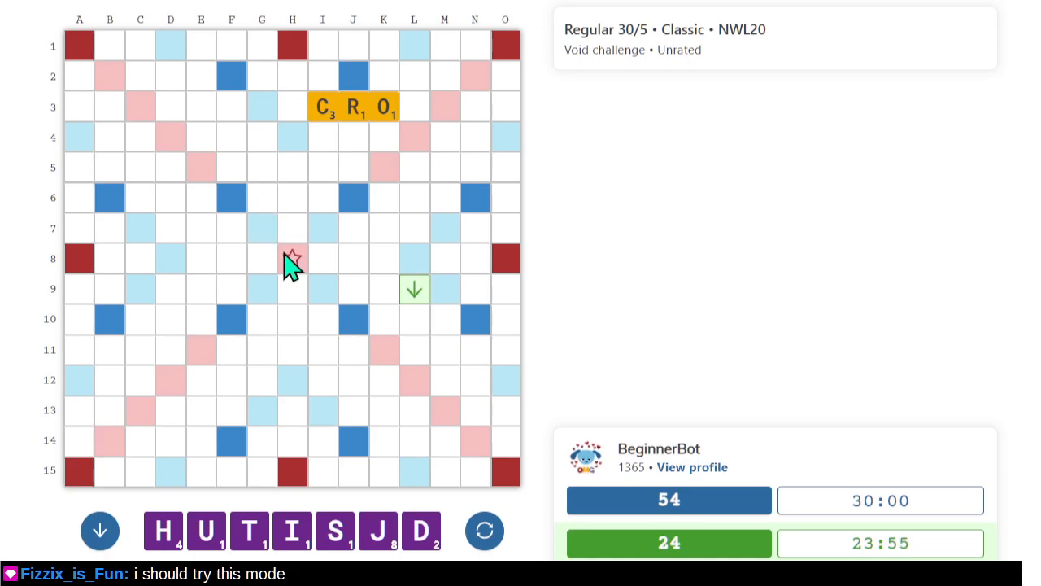
{"action": "mouse_move", "coordinate": [390, 277]}
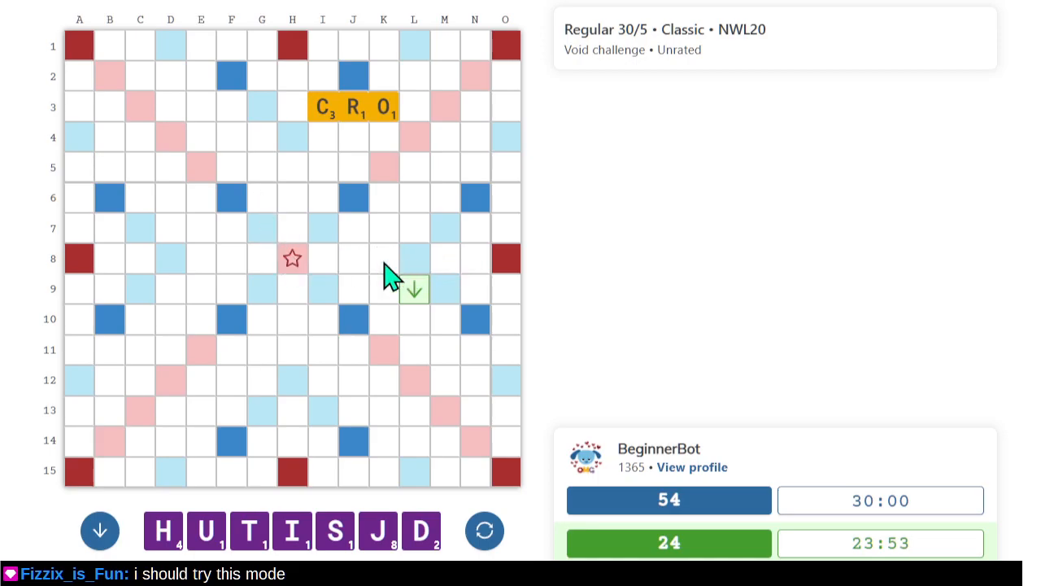
{"action": "mouse_move", "coordinate": [322, 170]}
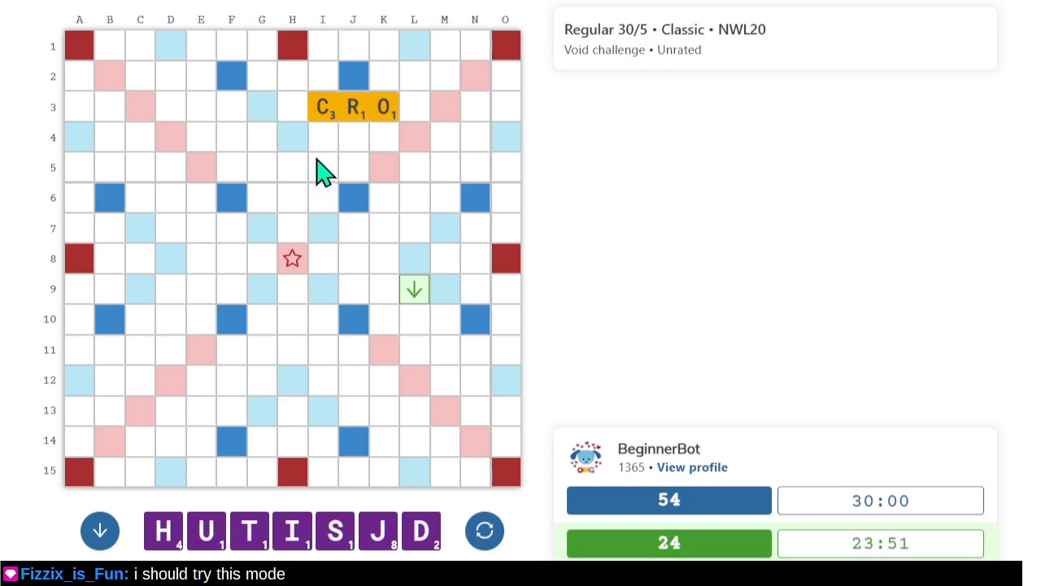
{"action": "mouse_move", "coordinate": [333, 218]}
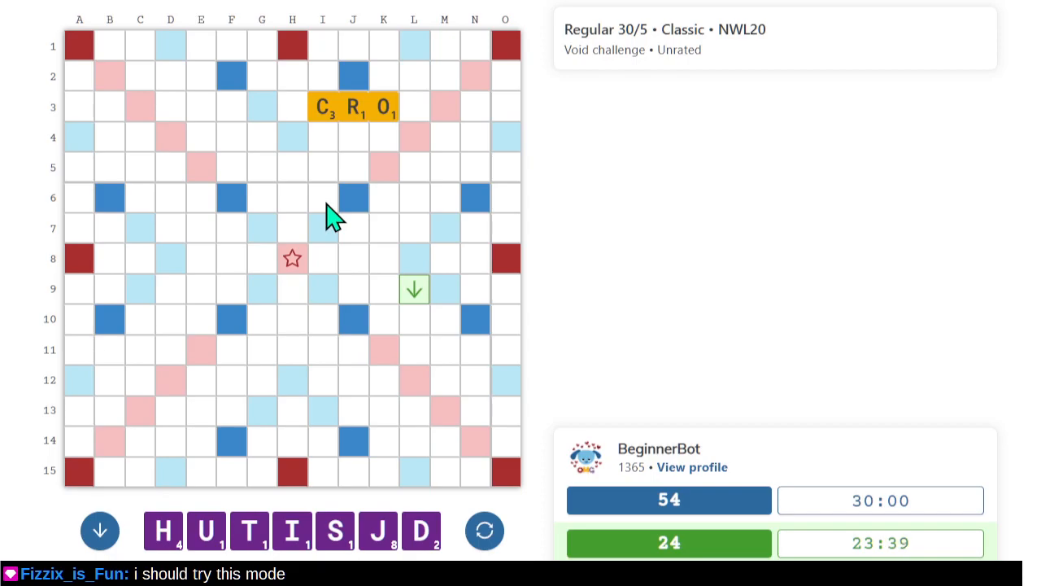
{"action": "mouse_move", "coordinate": [321, 118]}
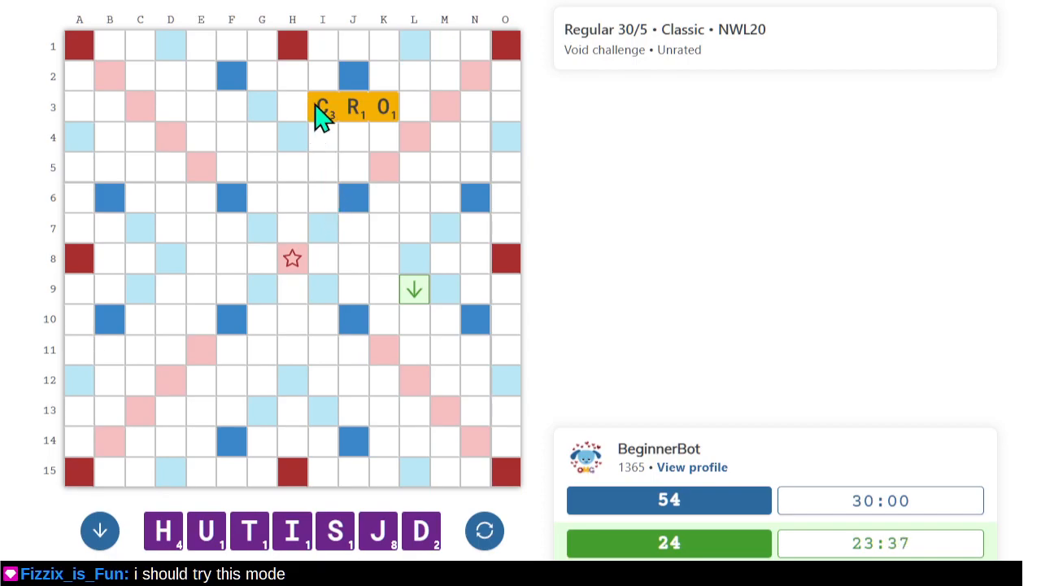
{"action": "mouse_move", "coordinate": [419, 114]}
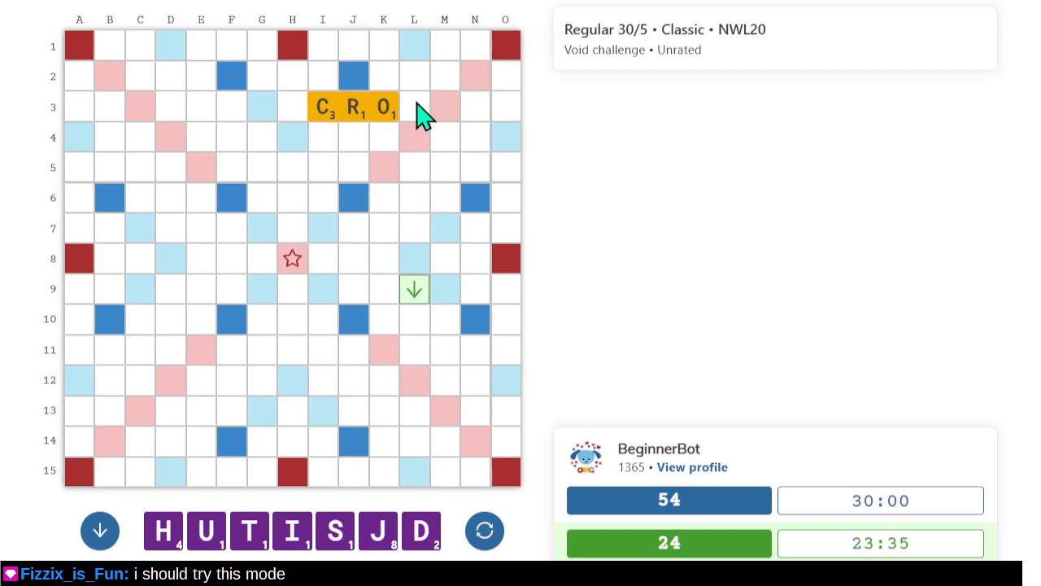
{"action": "mouse_move", "coordinate": [393, 202]}
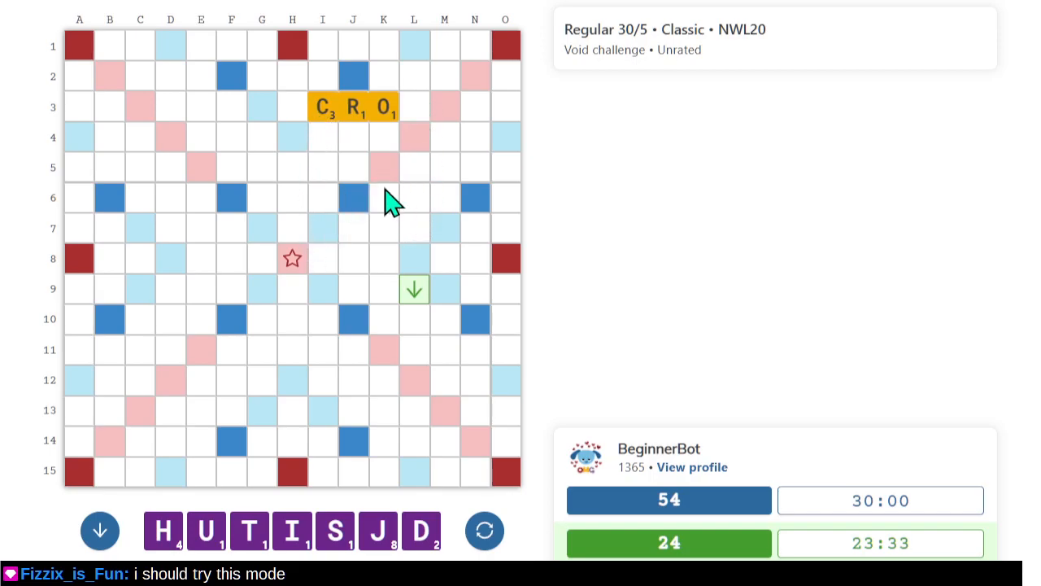
{"action": "mouse_move", "coordinate": [453, 195]}
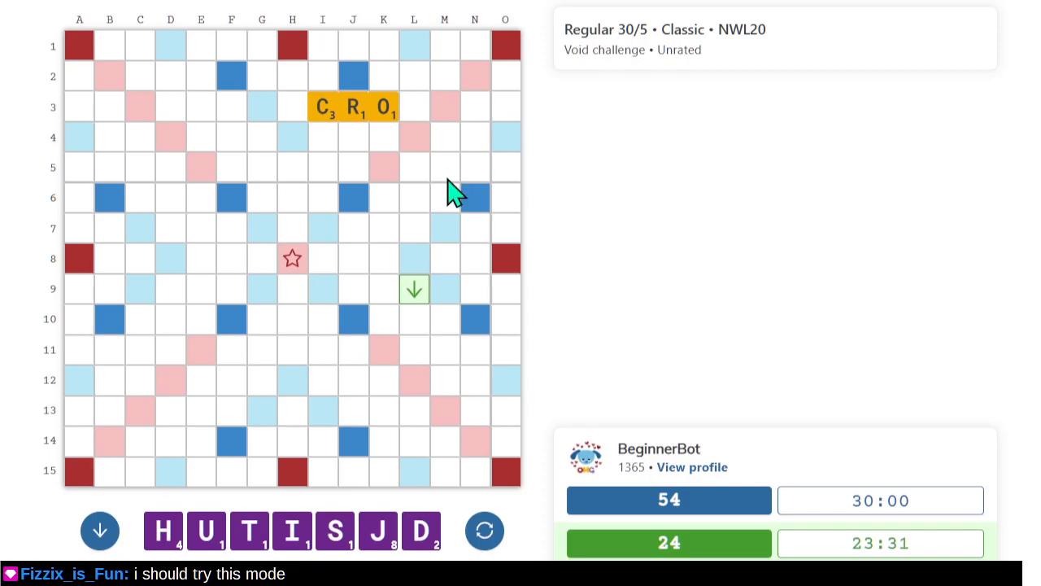
{"action": "mouse_move", "coordinate": [460, 177]}
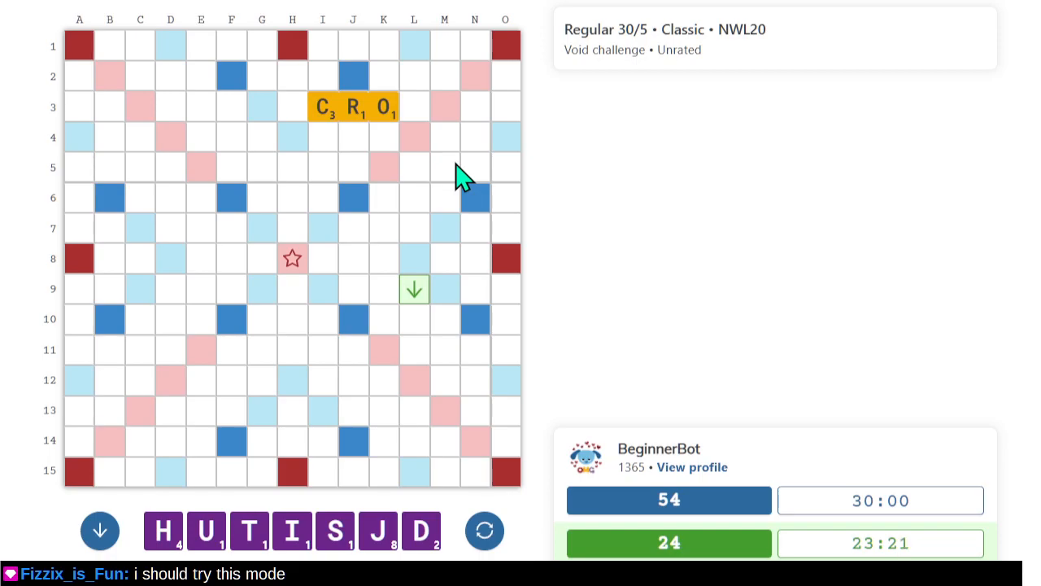
{"action": "mouse_move", "coordinate": [721, 23]}
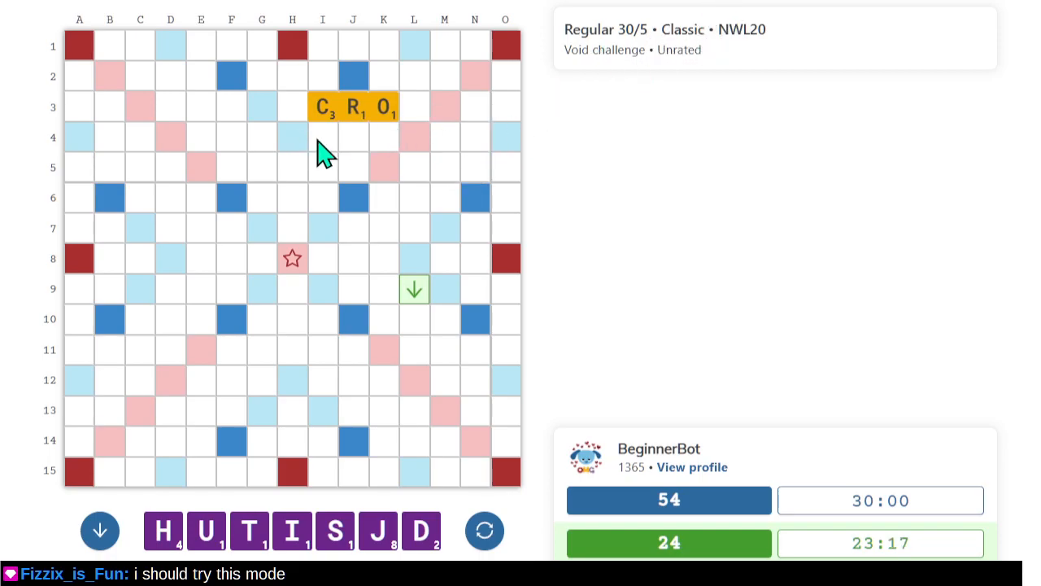
{"action": "mouse_move", "coordinate": [383, 101]}
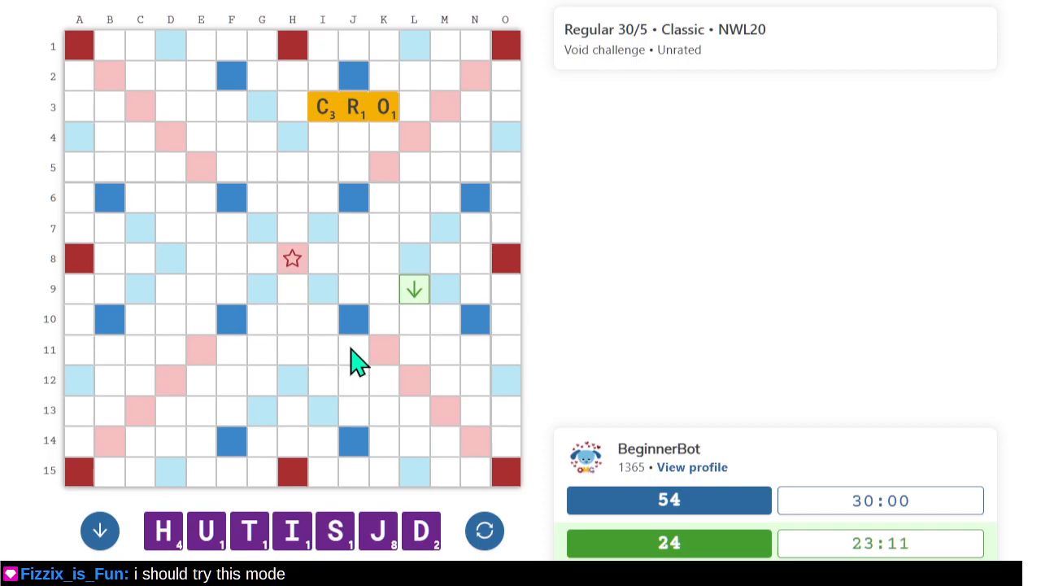
{"action": "mouse_move", "coordinate": [291, 276]}
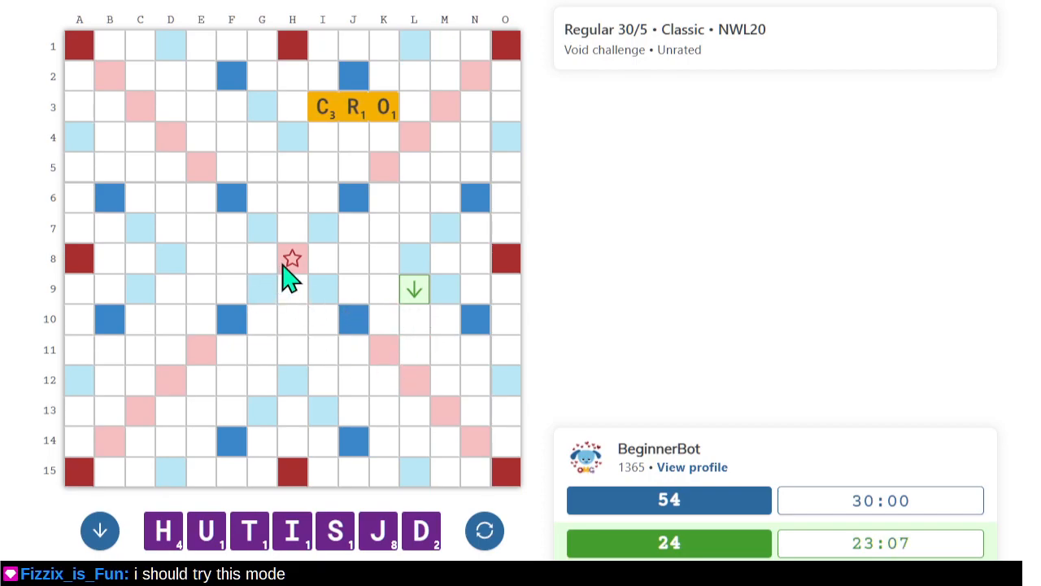
{"action": "mouse_move", "coordinate": [472, 384]}
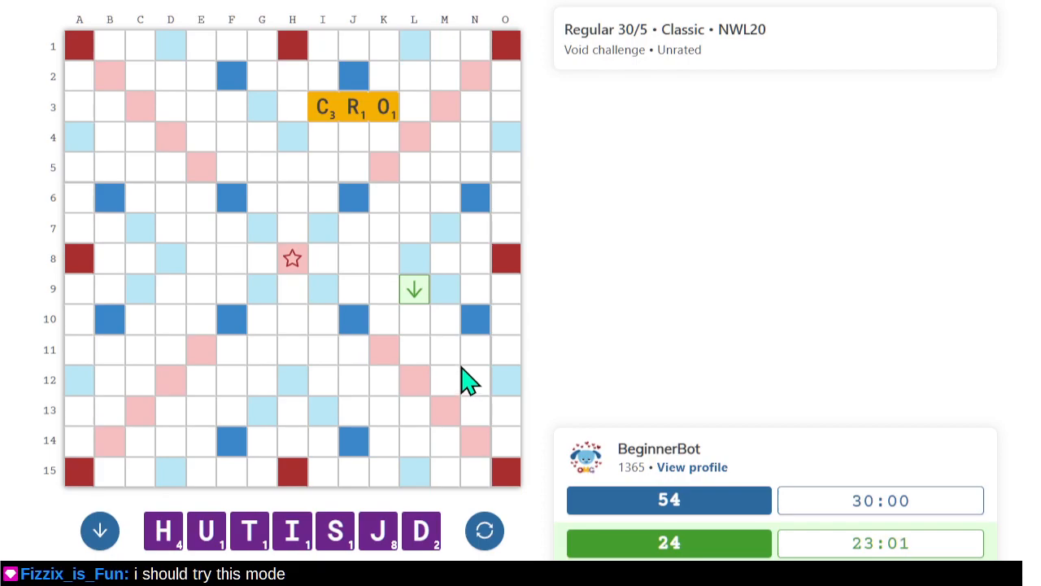
{"action": "mouse_move", "coordinate": [390, 301]}
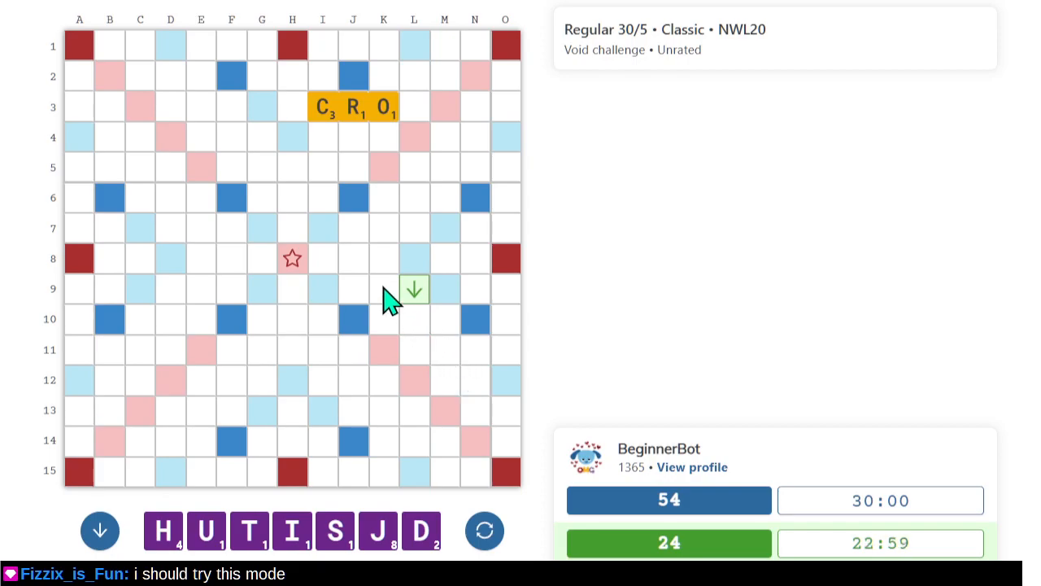
Set a downward word start at K9 for USH.
{"action": "left_click", "coordinate": [413, 289]}
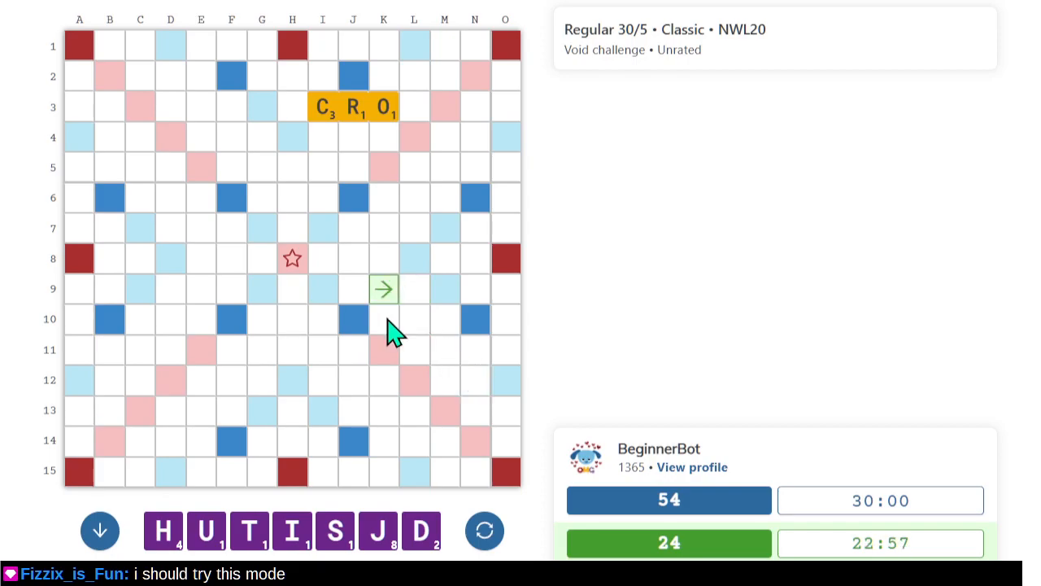
{"action": "left_click", "coordinate": [383, 289]}
{"action": "type", "text": "USH"}
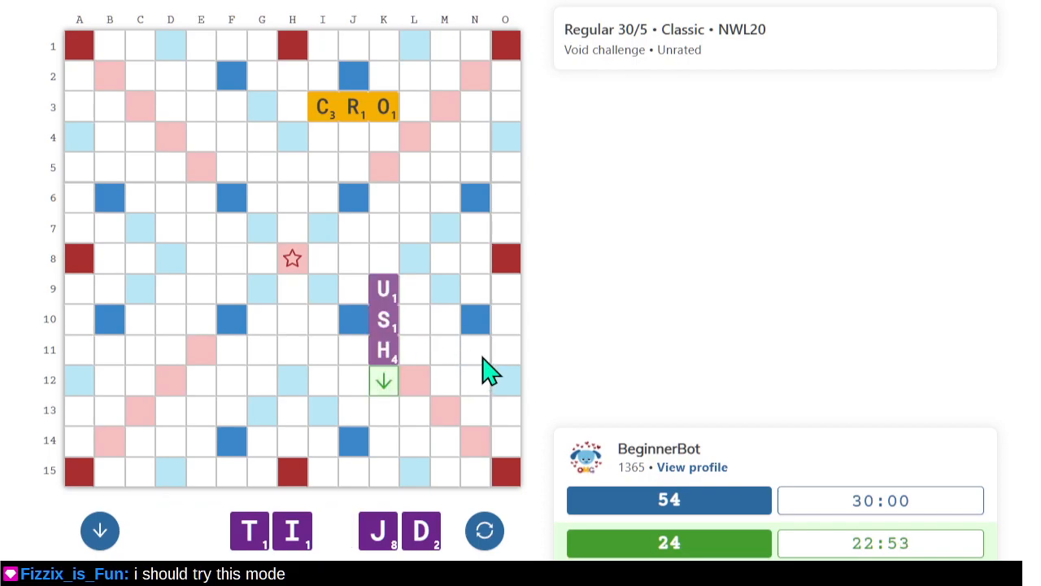
{"action": "mouse_move", "coordinate": [504, 358]}
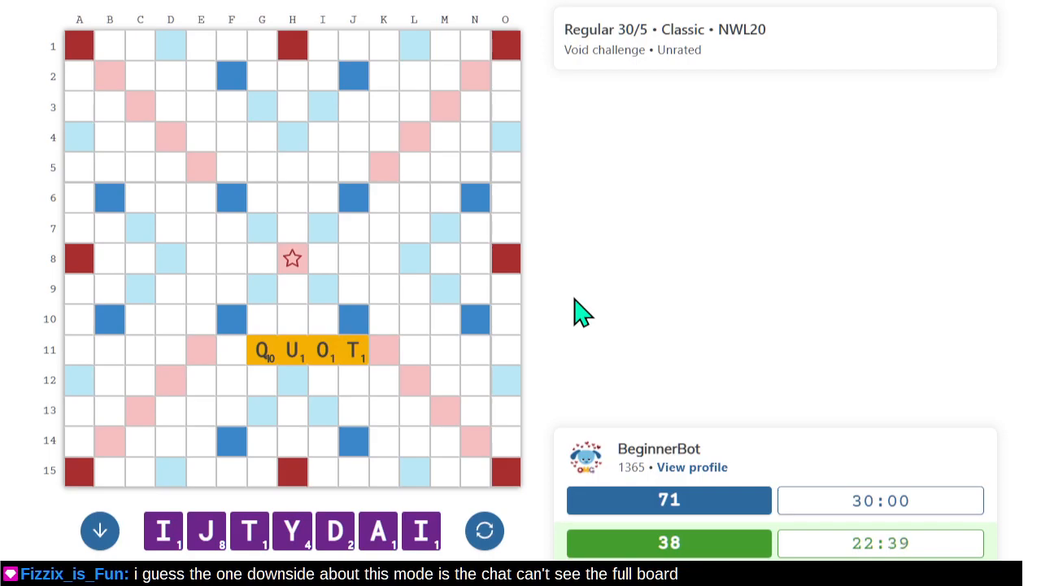
{"action": "mouse_move", "coordinate": [383, 350]}
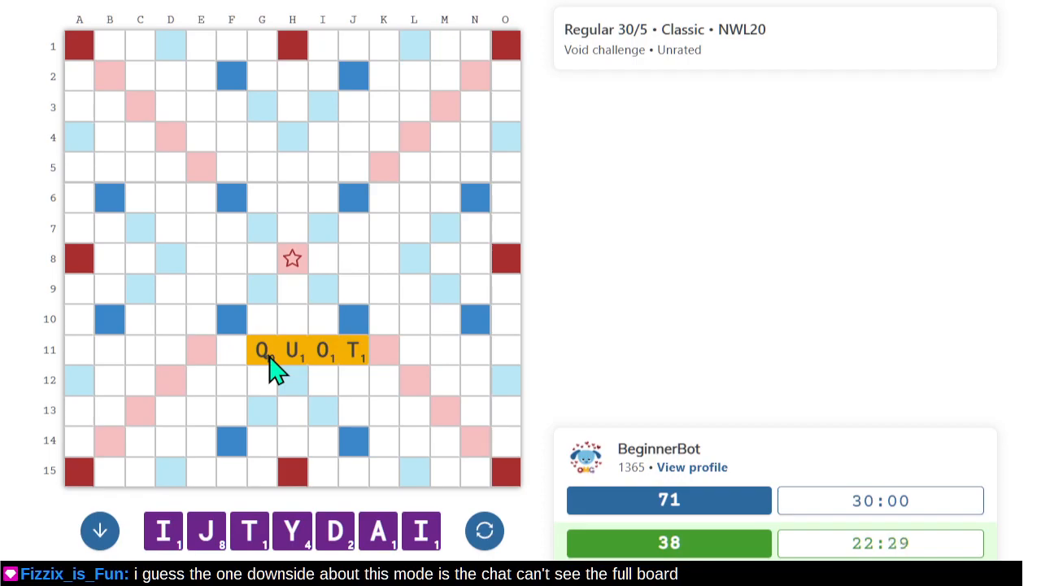
{"action": "mouse_move", "coordinate": [330, 364]}
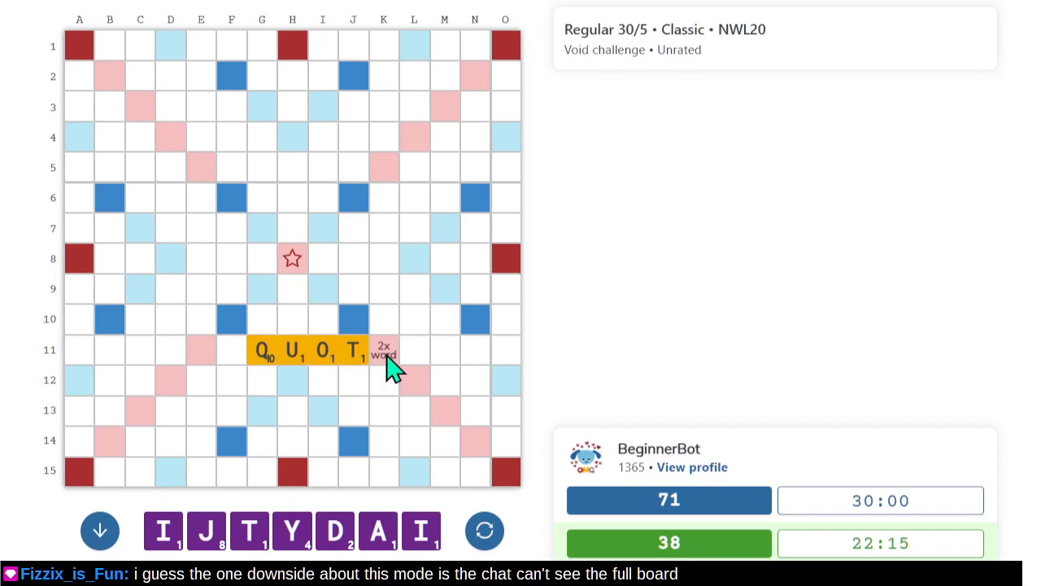
{"action": "mouse_move", "coordinate": [385, 413]}
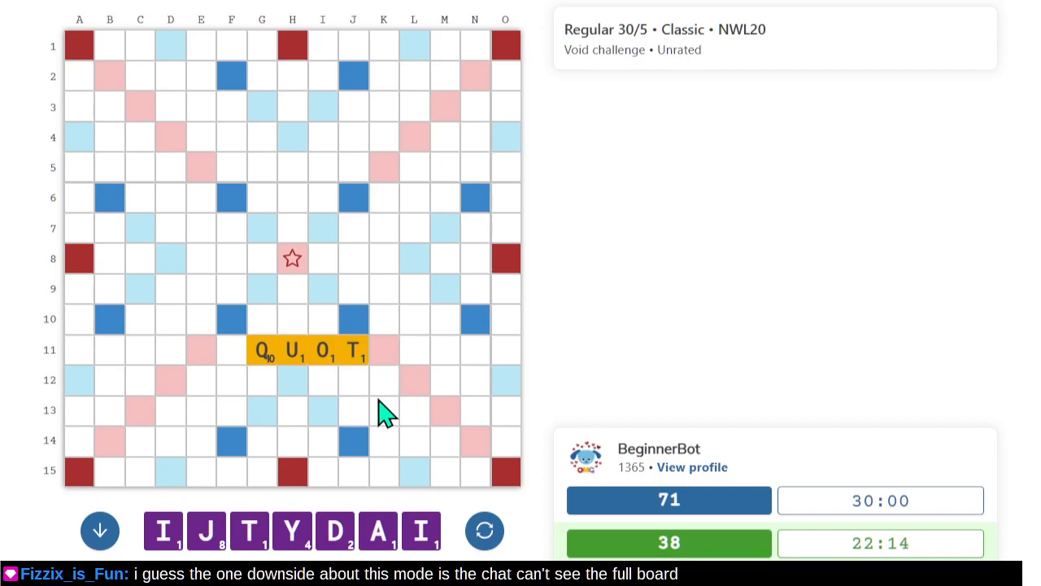
{"action": "mouse_move", "coordinate": [327, 464]}
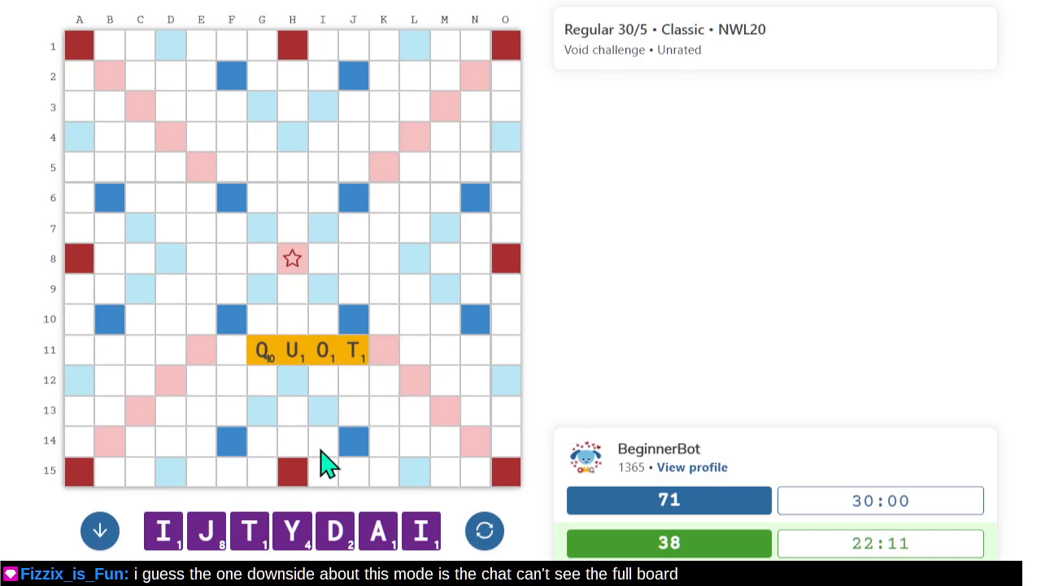
{"action": "mouse_move", "coordinate": [316, 427]}
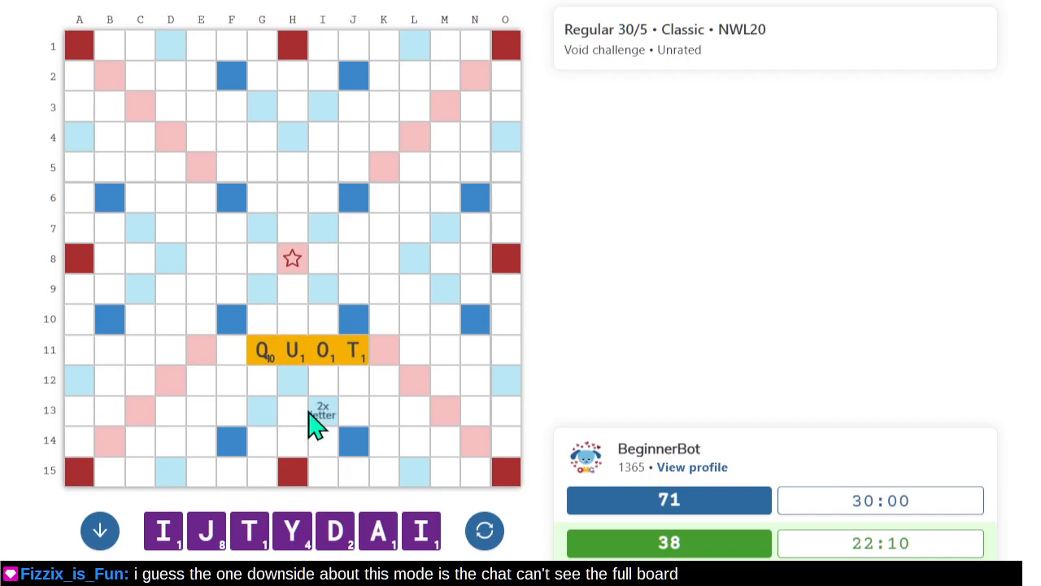
{"action": "mouse_move", "coordinate": [289, 378]}
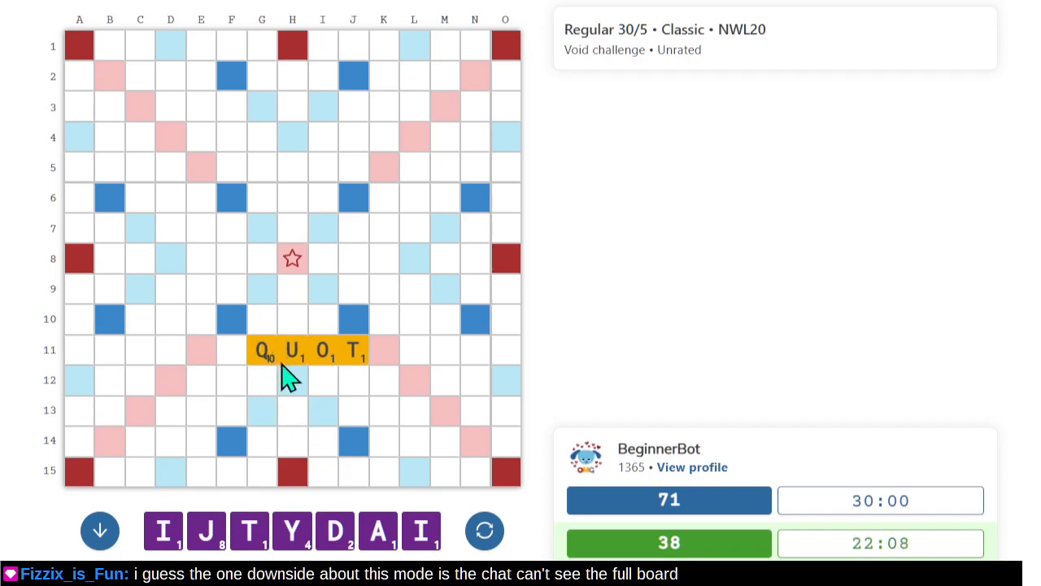
{"action": "mouse_move", "coordinate": [319, 476]}
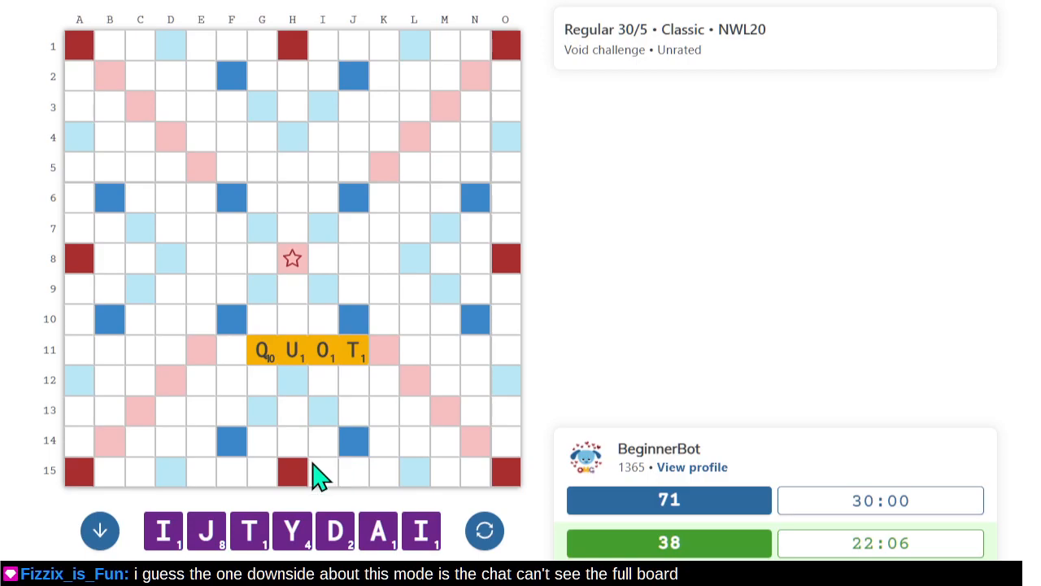
{"action": "mouse_move", "coordinate": [398, 491]}
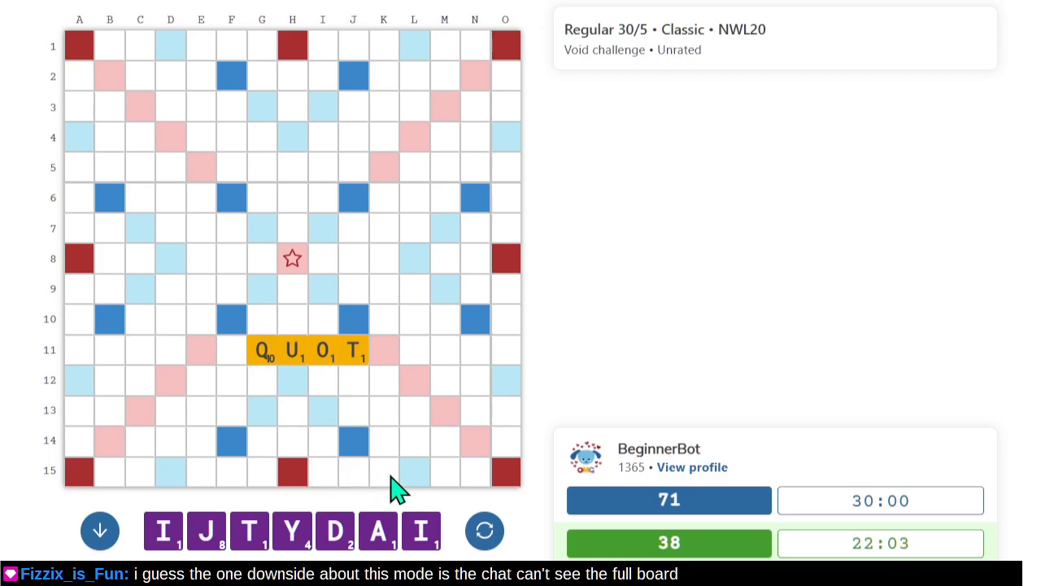
{"action": "mouse_move", "coordinate": [293, 277]}
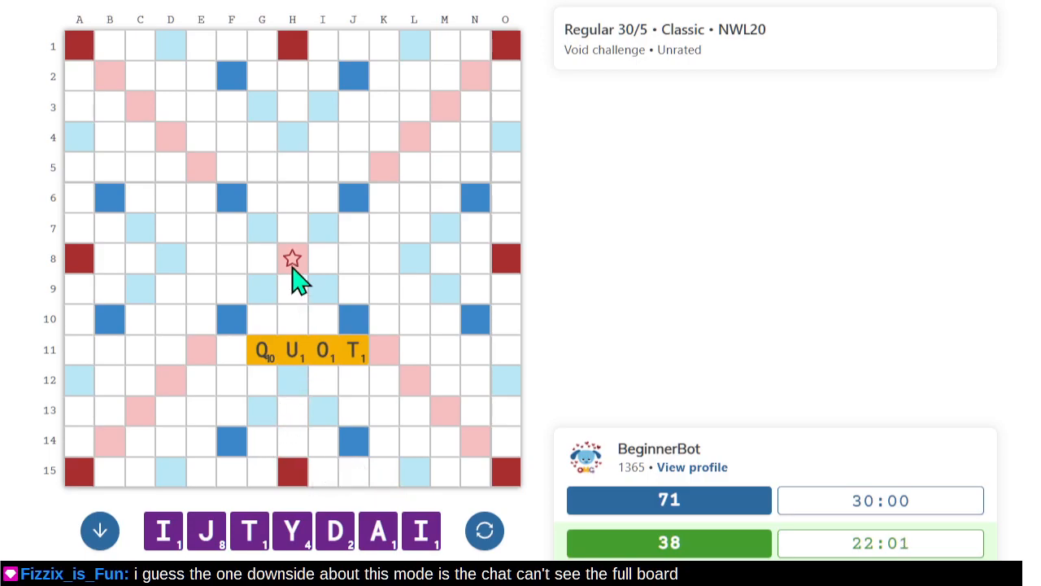
{"action": "mouse_move", "coordinate": [330, 399]}
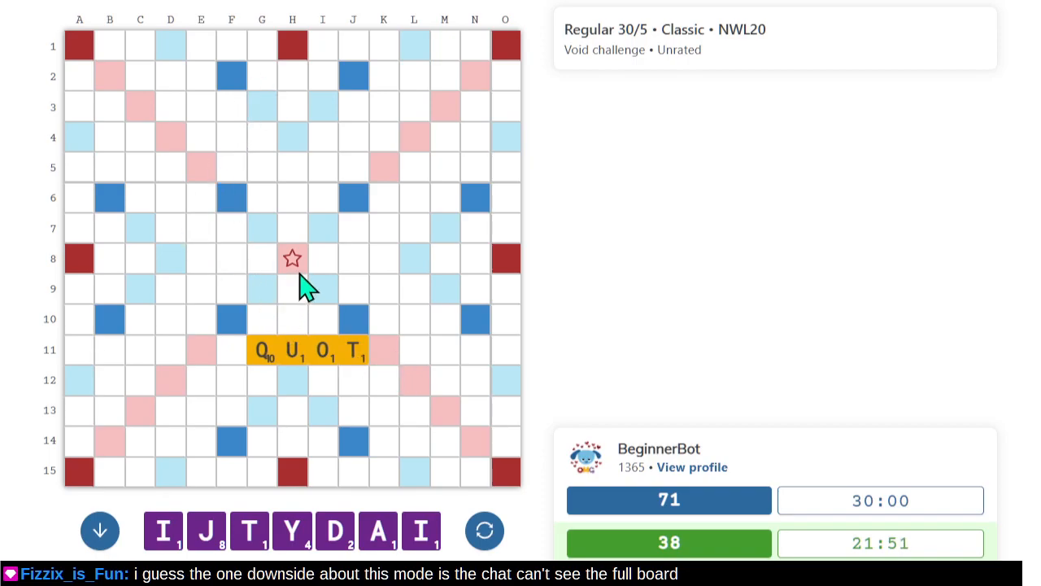
{"action": "mouse_move", "coordinate": [302, 290]}
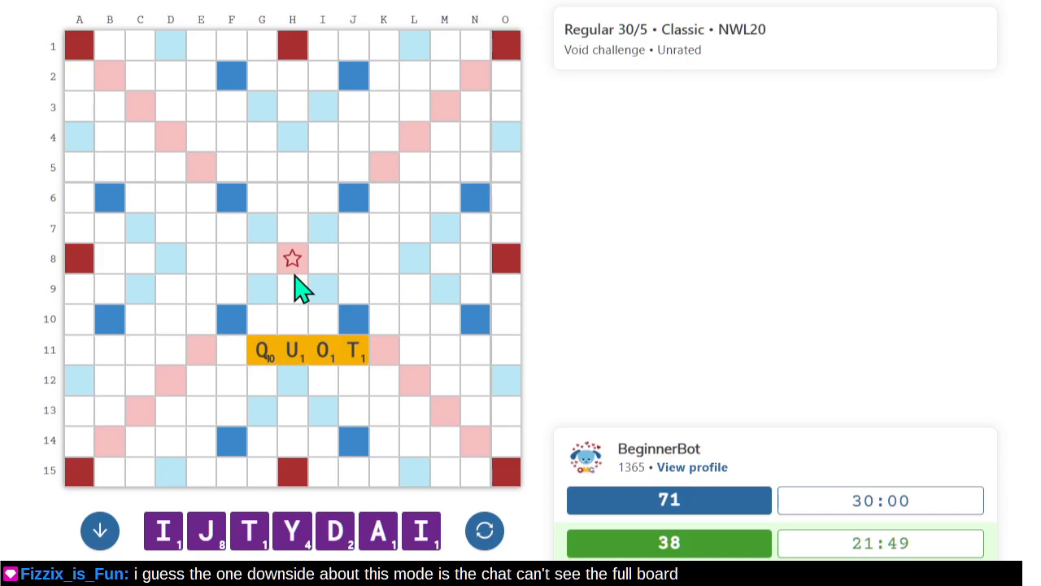
{"action": "mouse_move", "coordinate": [340, 248]}
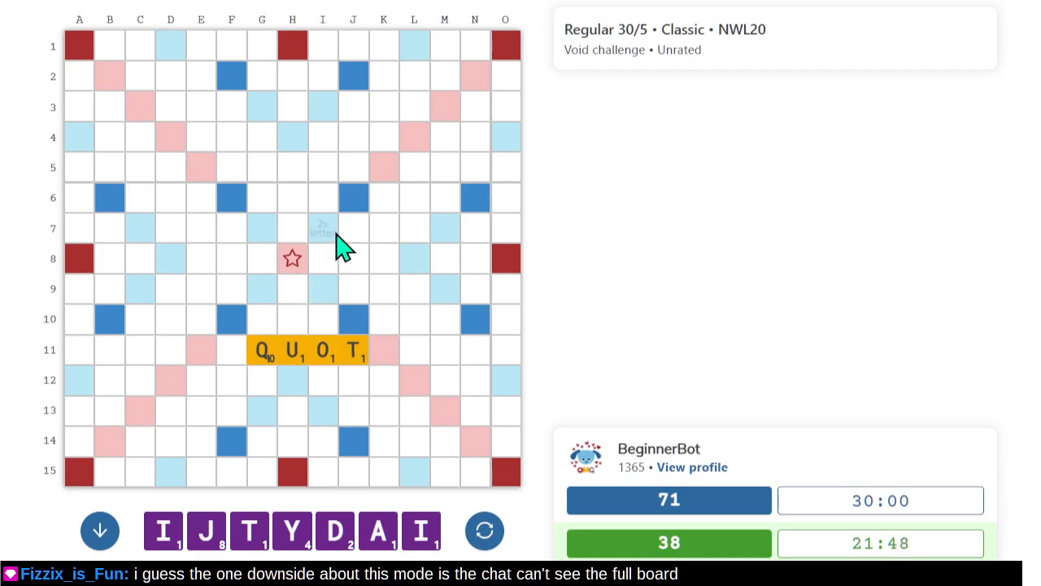
{"action": "mouse_move", "coordinate": [326, 309]}
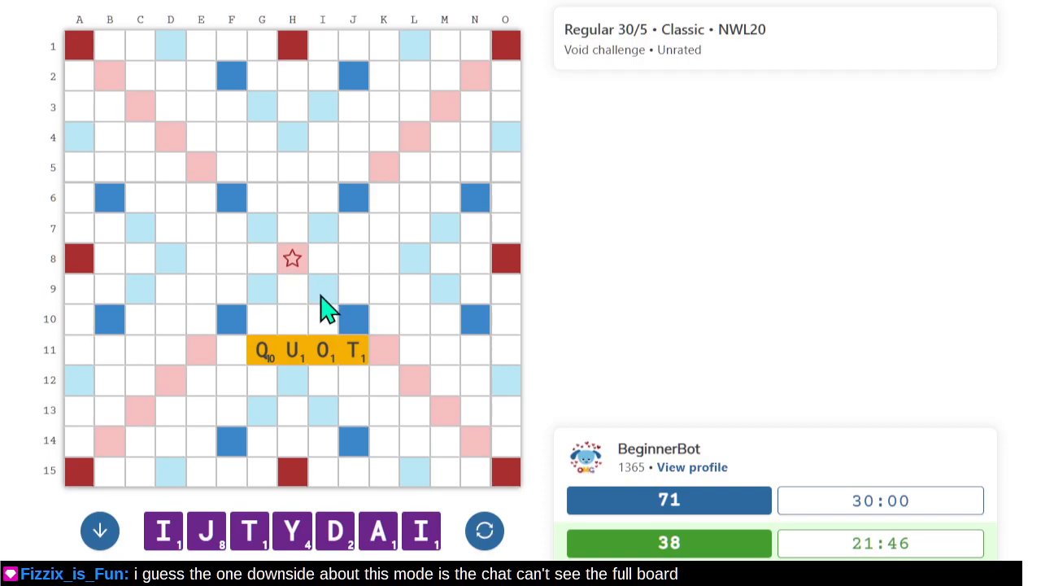
{"action": "mouse_move", "coordinate": [298, 298]}
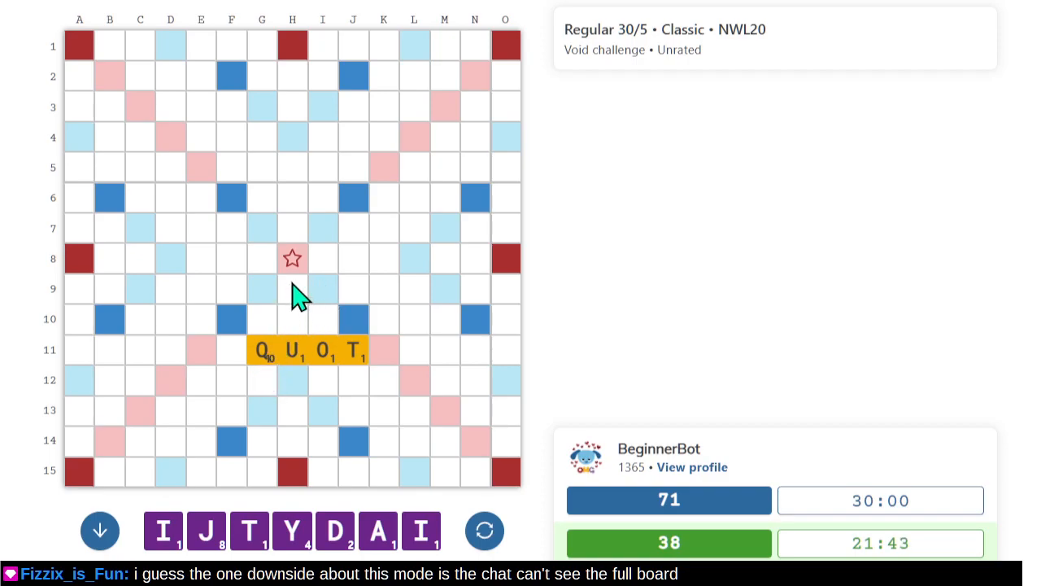
{"action": "mouse_move", "coordinate": [680, 202]}
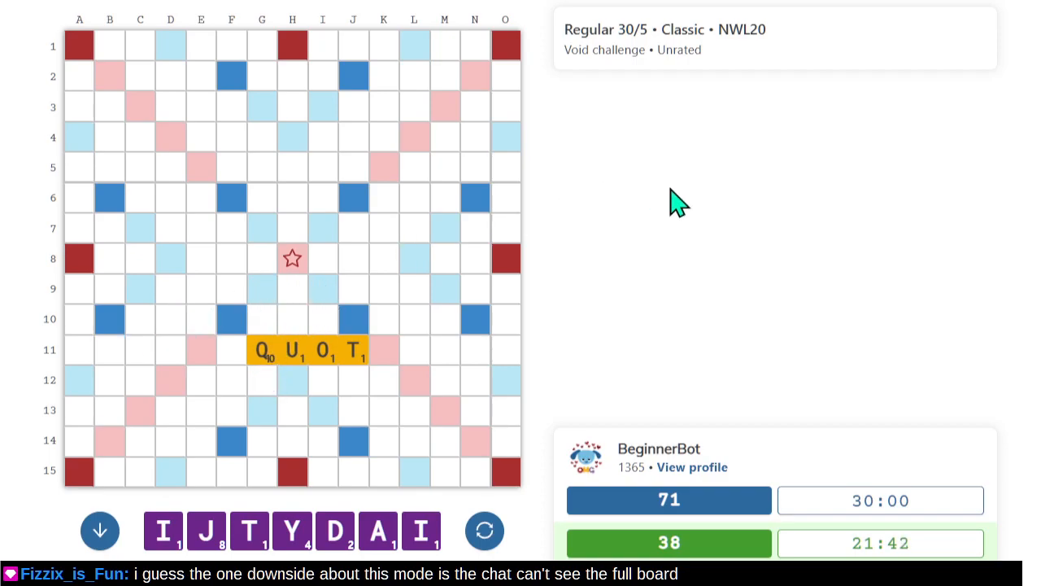
{"action": "mouse_move", "coordinate": [586, 232]}
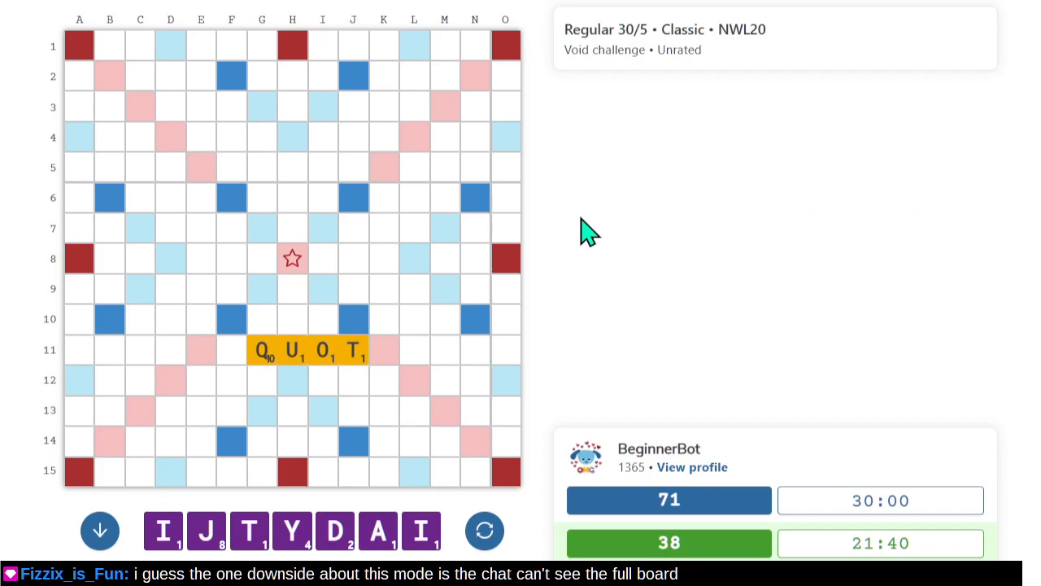
{"action": "mouse_move", "coordinate": [553, 142]}
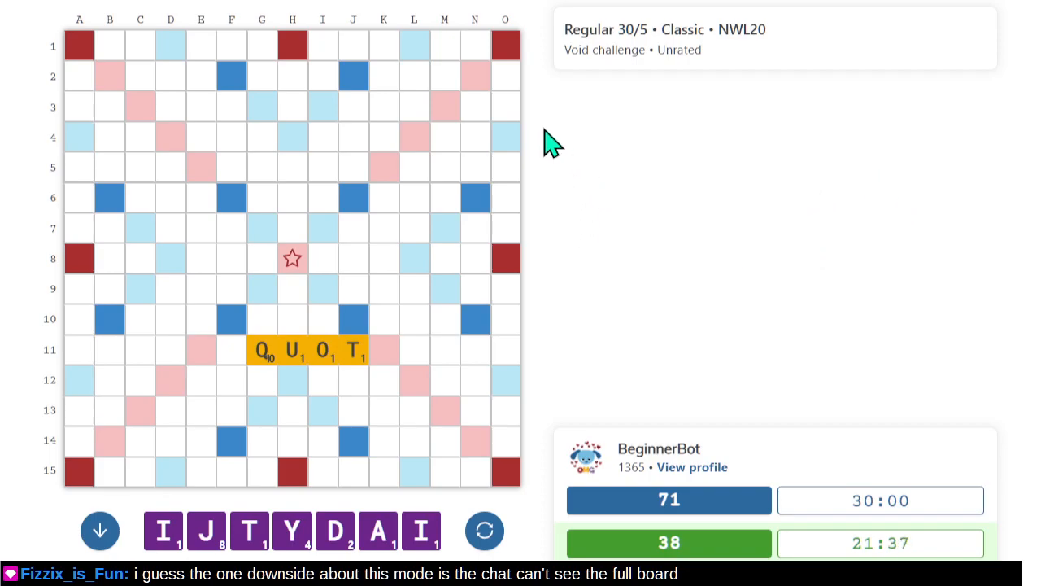
{"action": "mouse_move", "coordinate": [633, 345]}
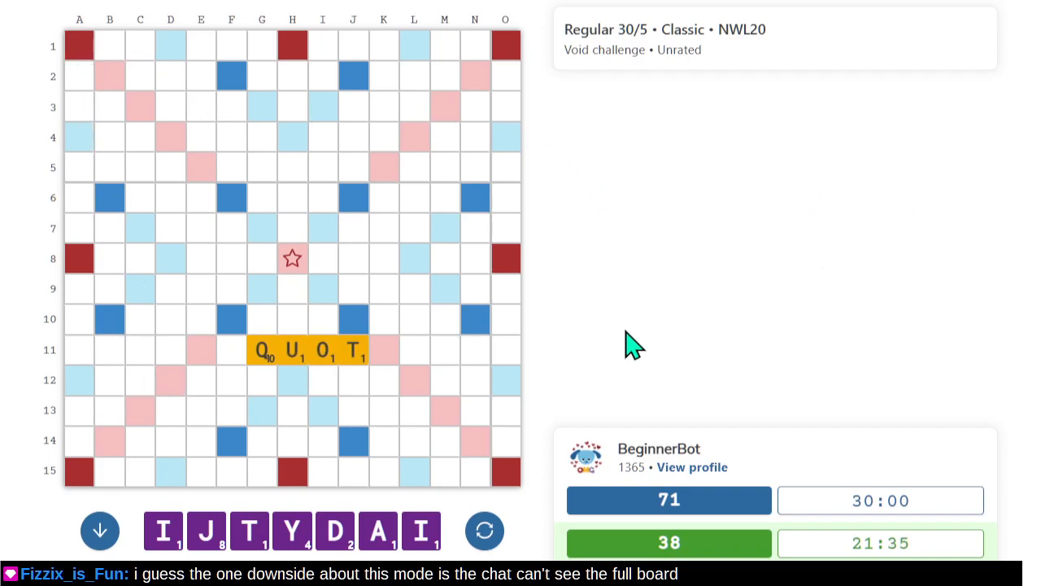
{"action": "mouse_move", "coordinate": [665, 309]}
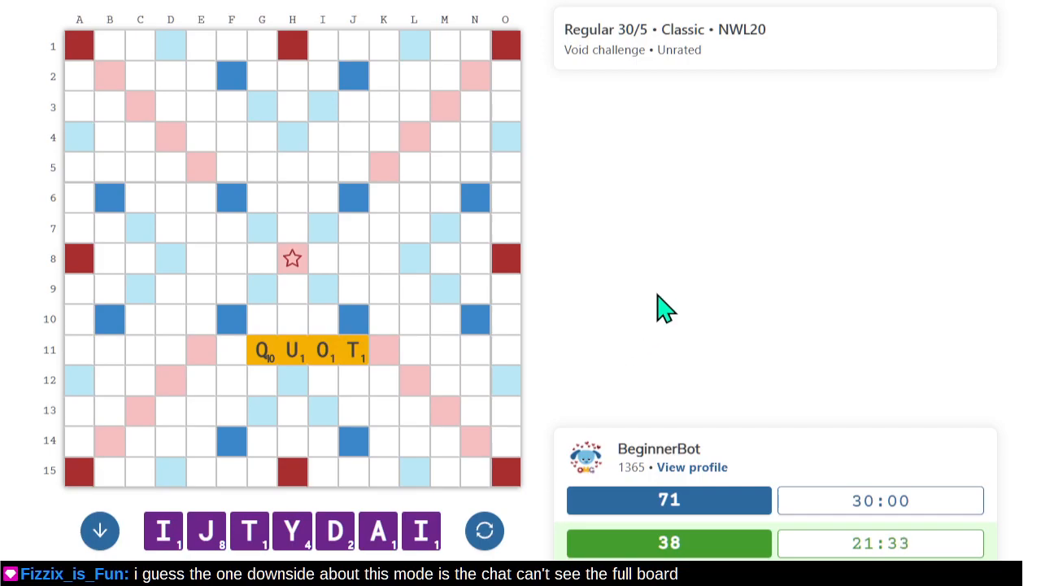
{"action": "mouse_move", "coordinate": [545, 89]}
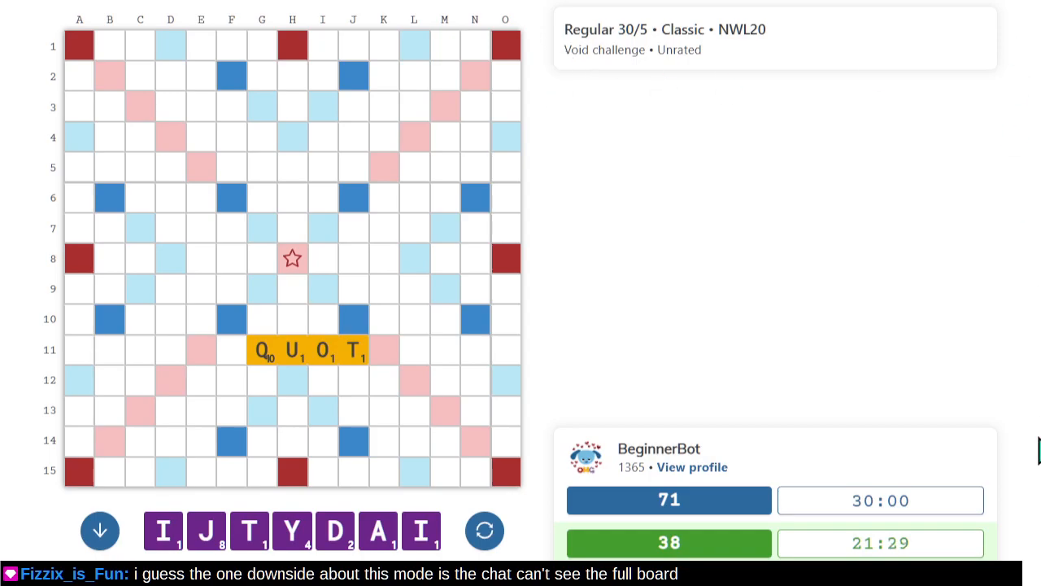
{"action": "mouse_move", "coordinate": [600, 50]}
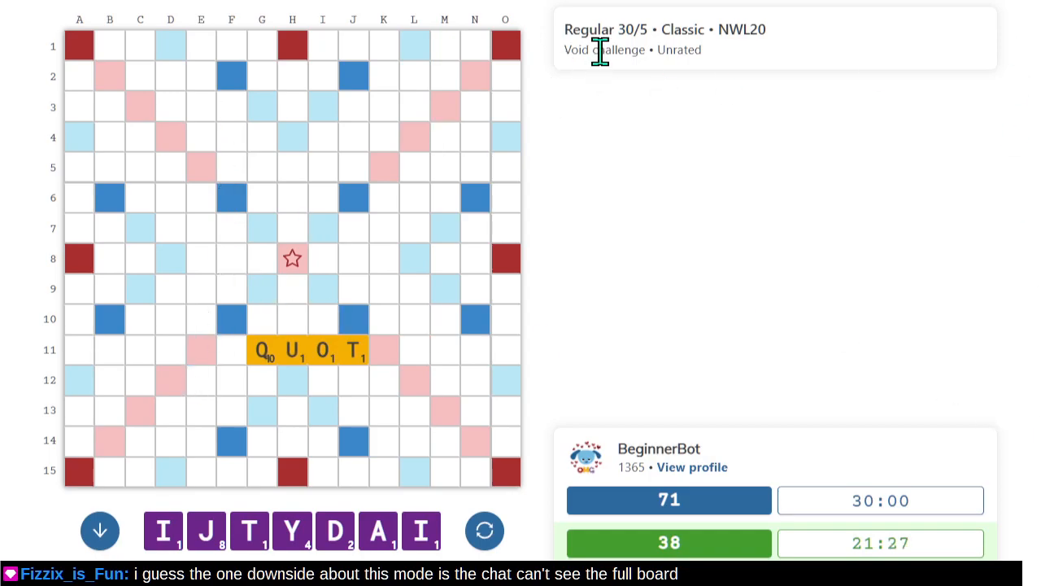
{"action": "mouse_move", "coordinate": [155, 73]}
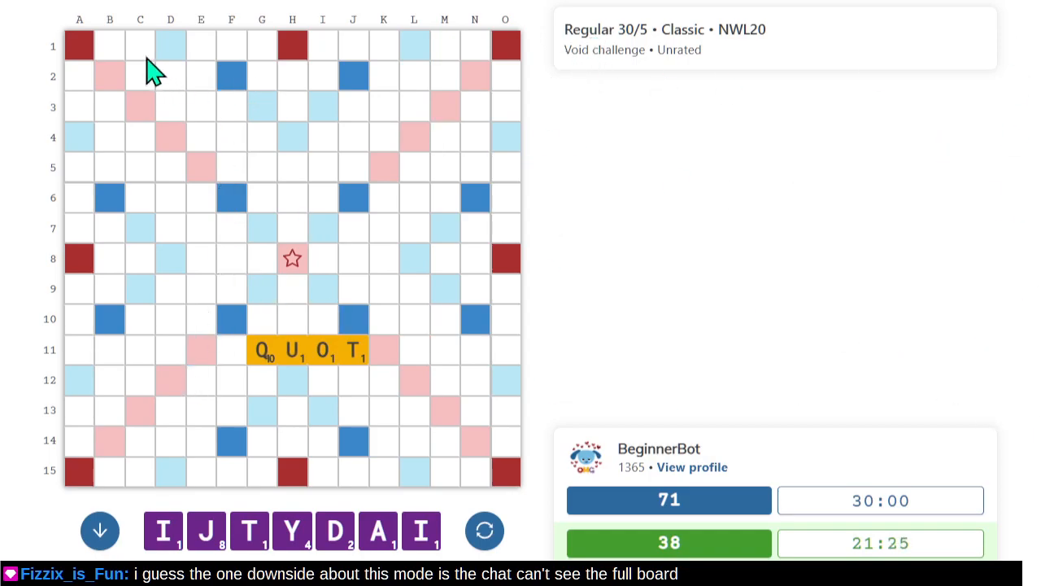
{"action": "mouse_move", "coordinate": [541, 106]}
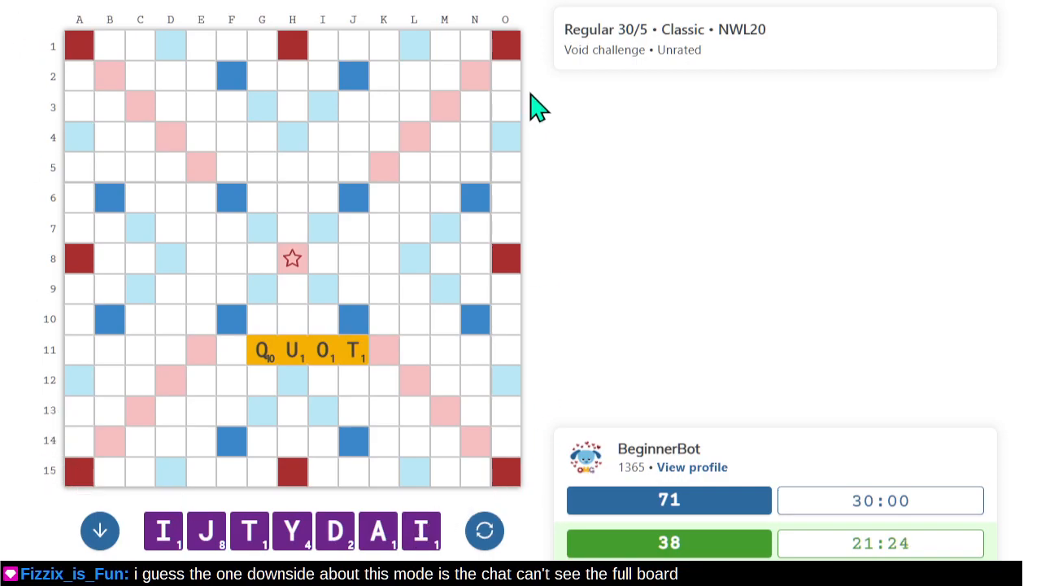
{"action": "mouse_move", "coordinate": [126, 431]}
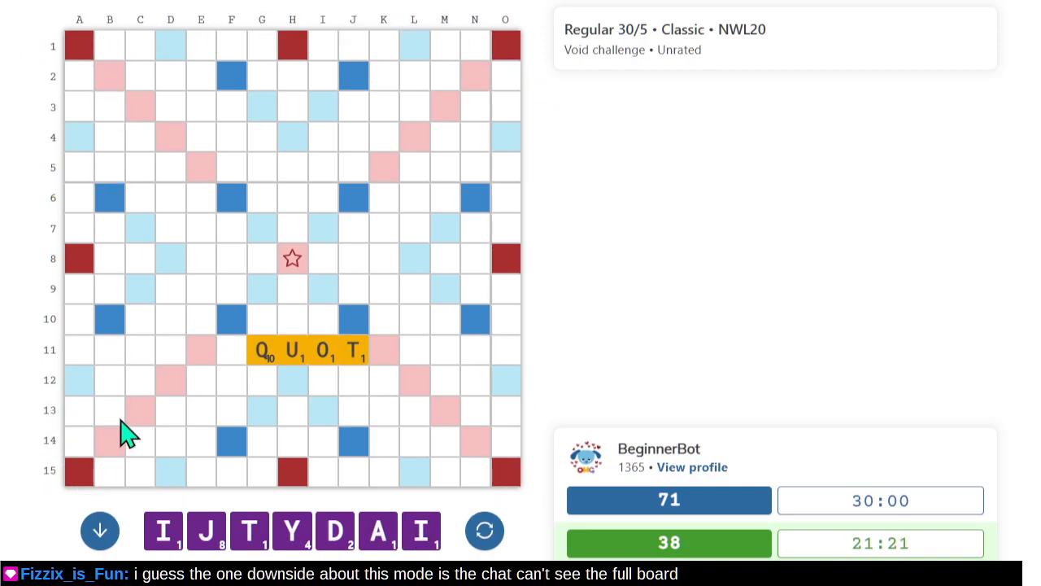
{"action": "mouse_move", "coordinate": [234, 387]}
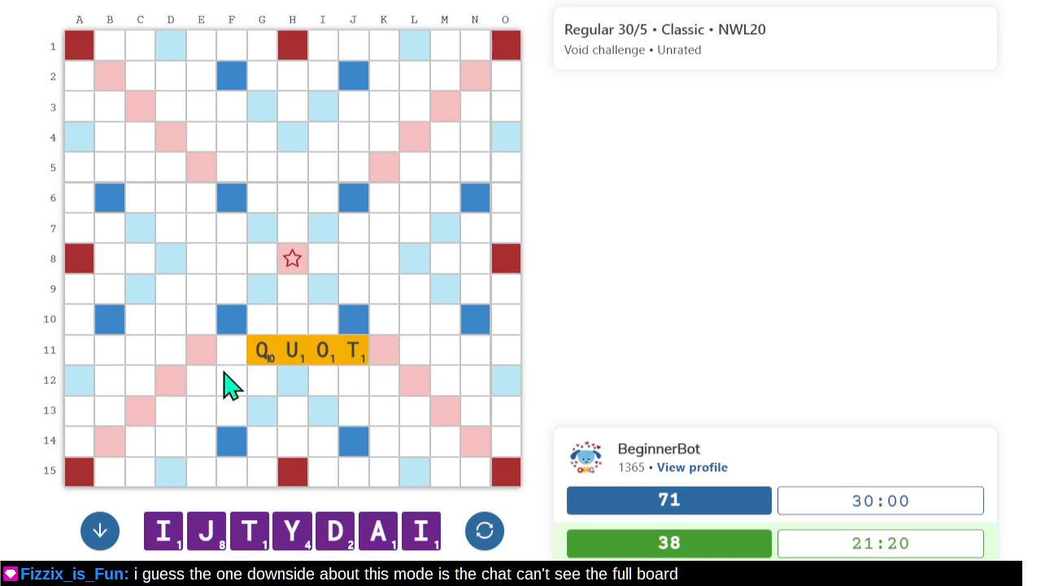
{"action": "mouse_move", "coordinate": [240, 382]}
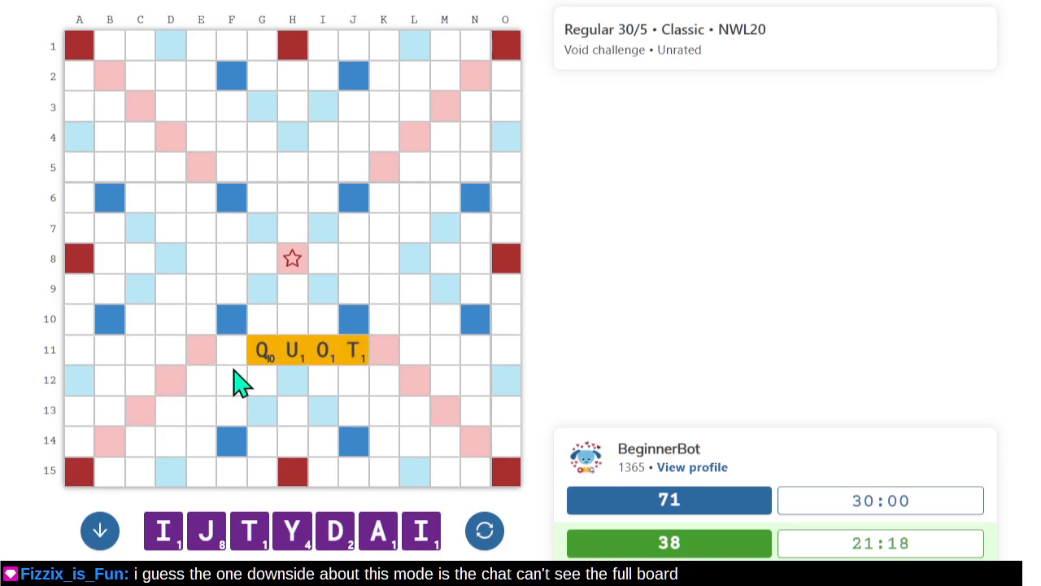
{"action": "mouse_move", "coordinate": [151, 391]}
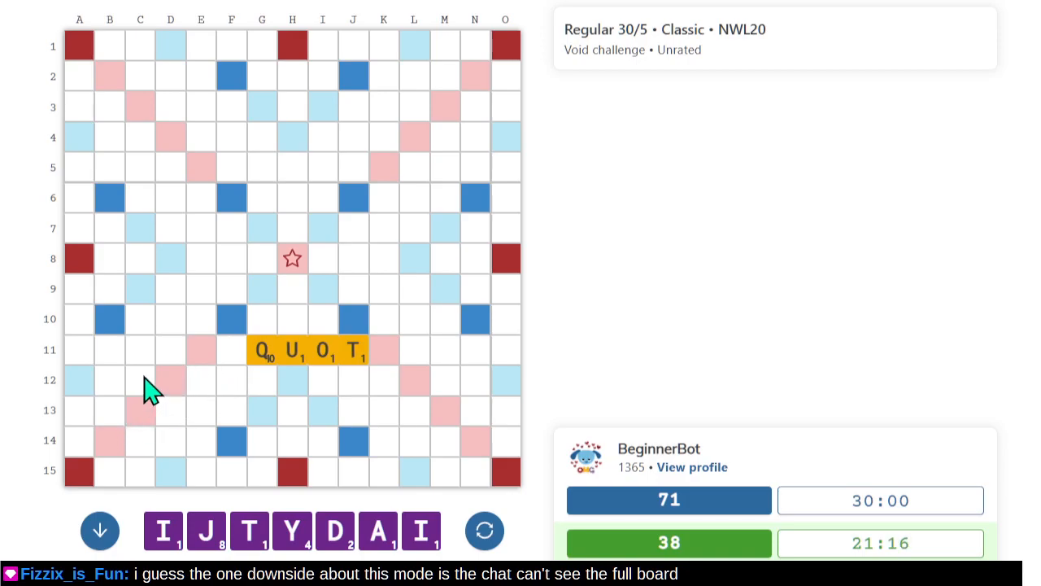
{"action": "mouse_move", "coordinate": [248, 167]}
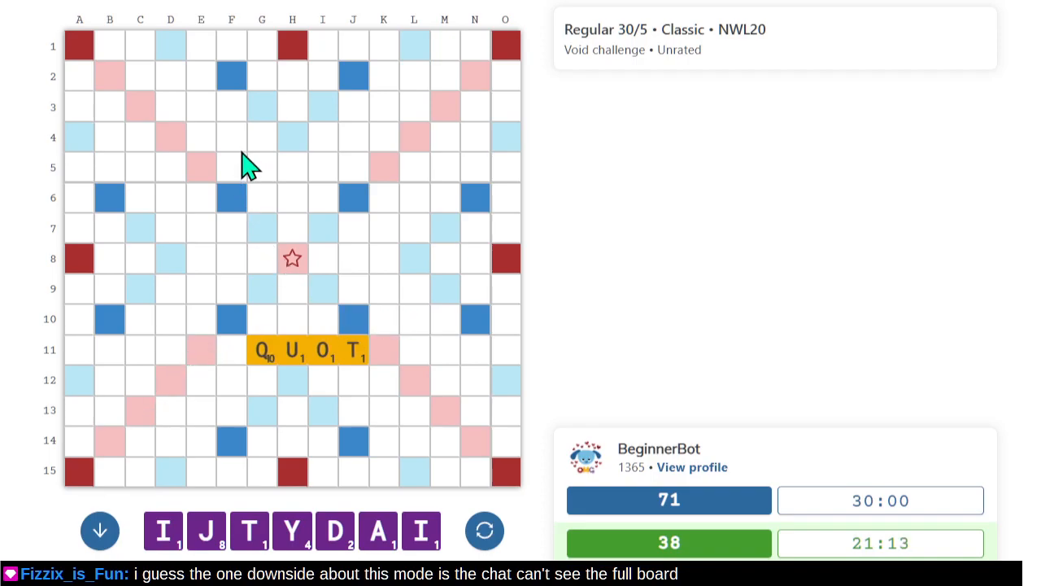
{"action": "mouse_move", "coordinate": [262, 418]}
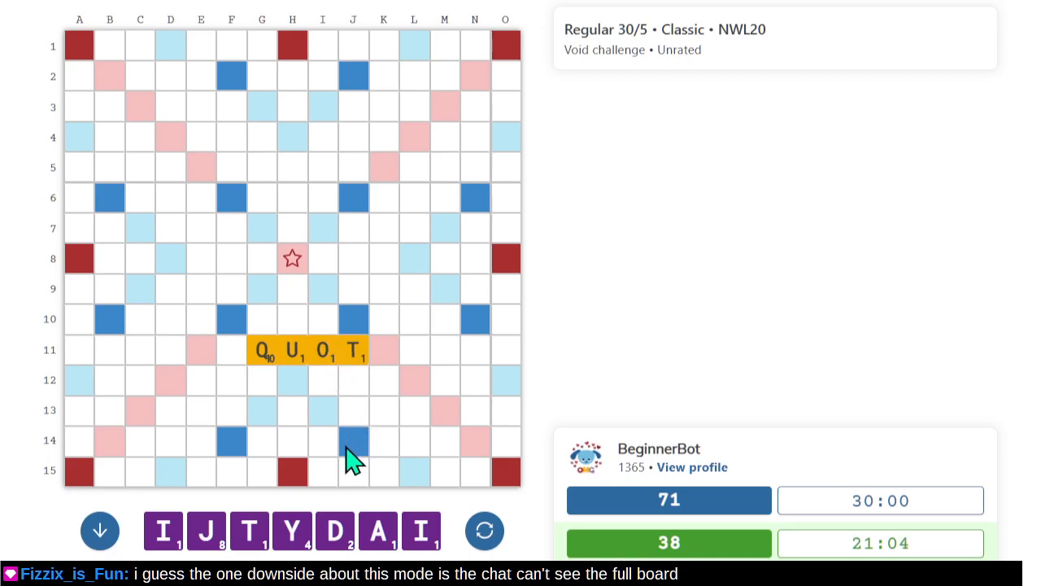
{"action": "mouse_move", "coordinate": [391, 484]}
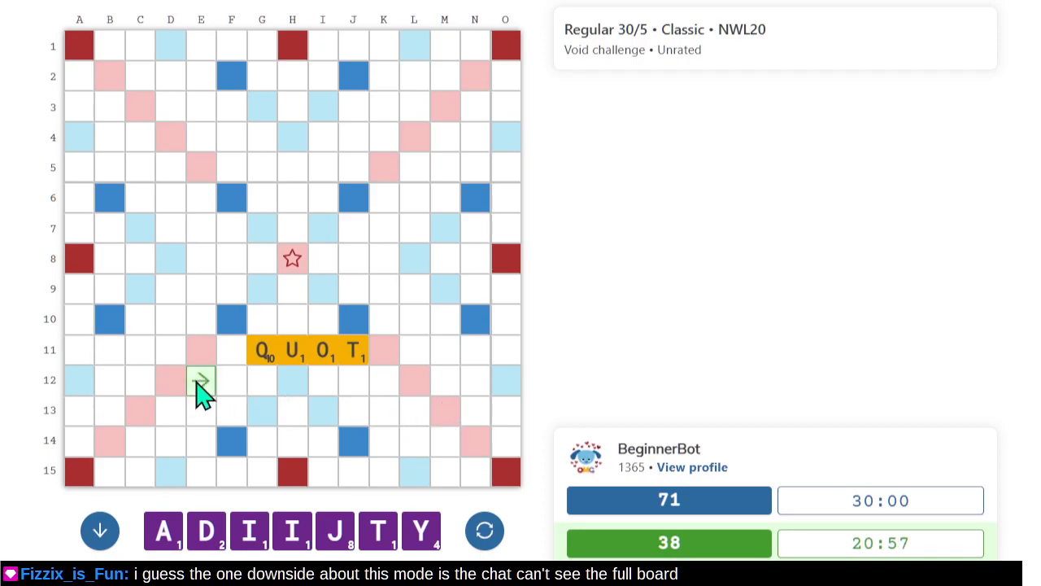
{"action": "mouse_move", "coordinate": [354, 419]}
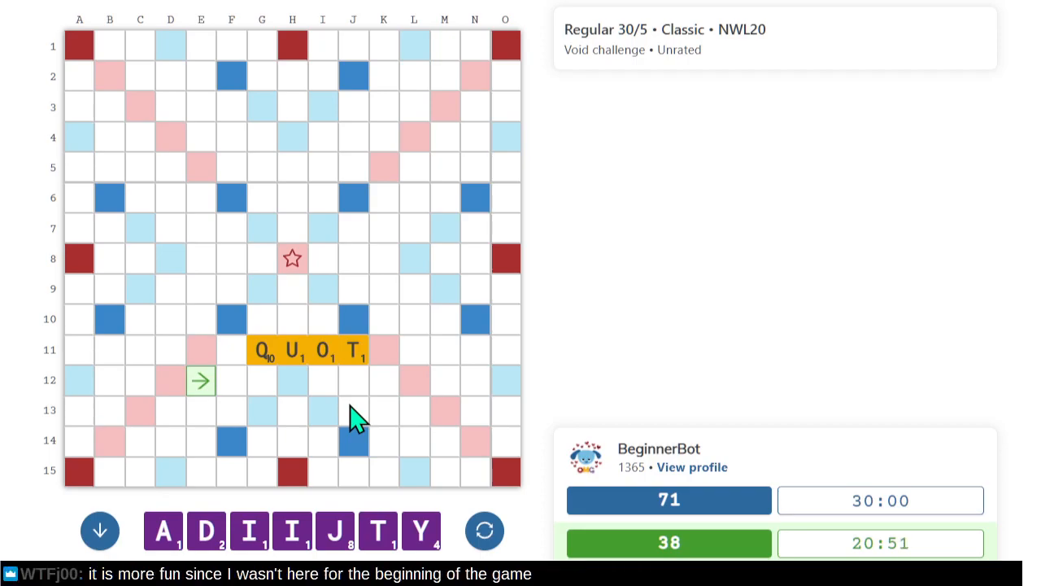
{"action": "mouse_move", "coordinate": [244, 398]}
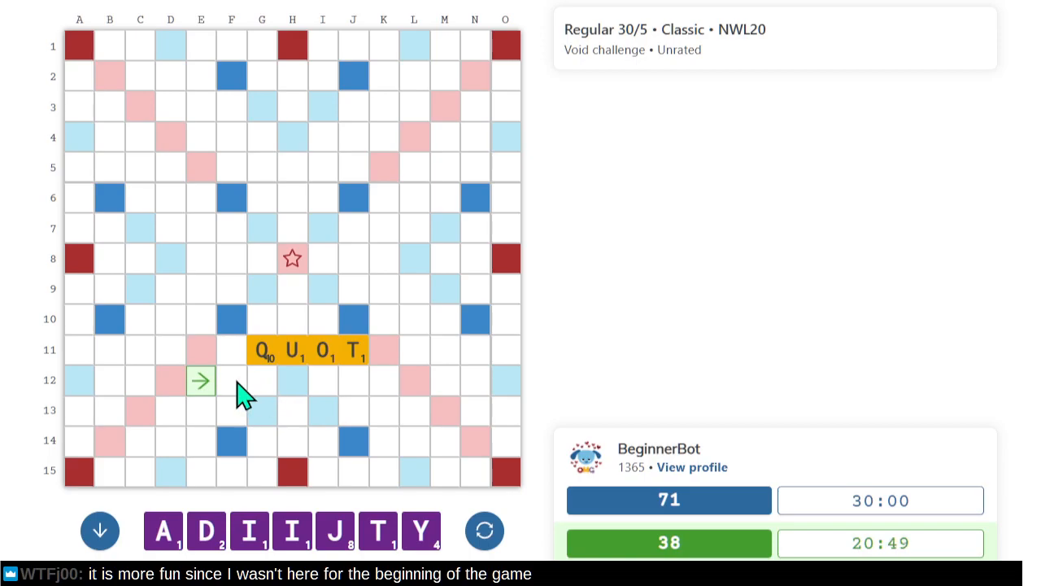
{"action": "mouse_move", "coordinate": [305, 354]}
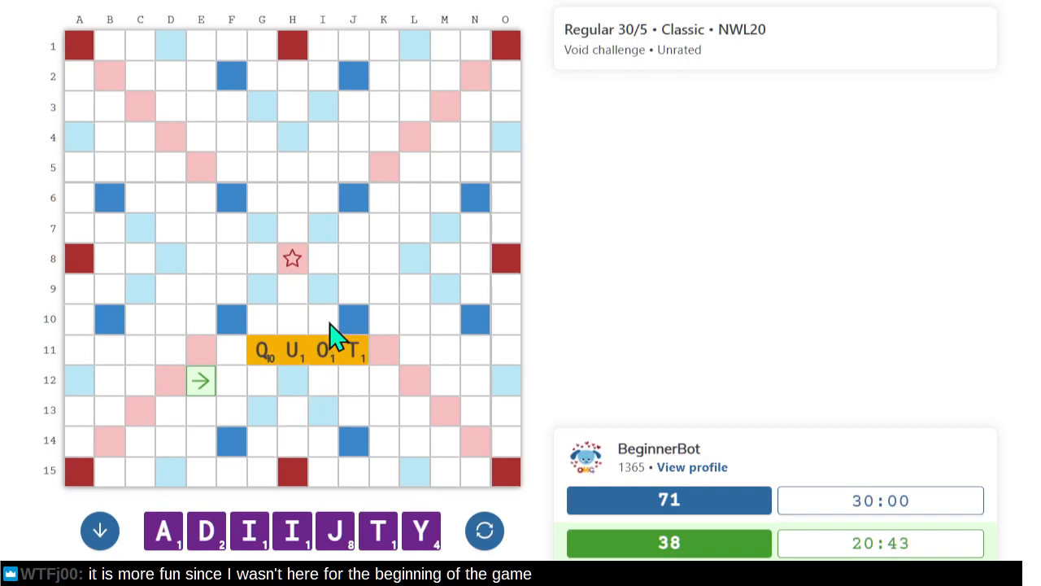
{"action": "mouse_move", "coordinate": [293, 268]}
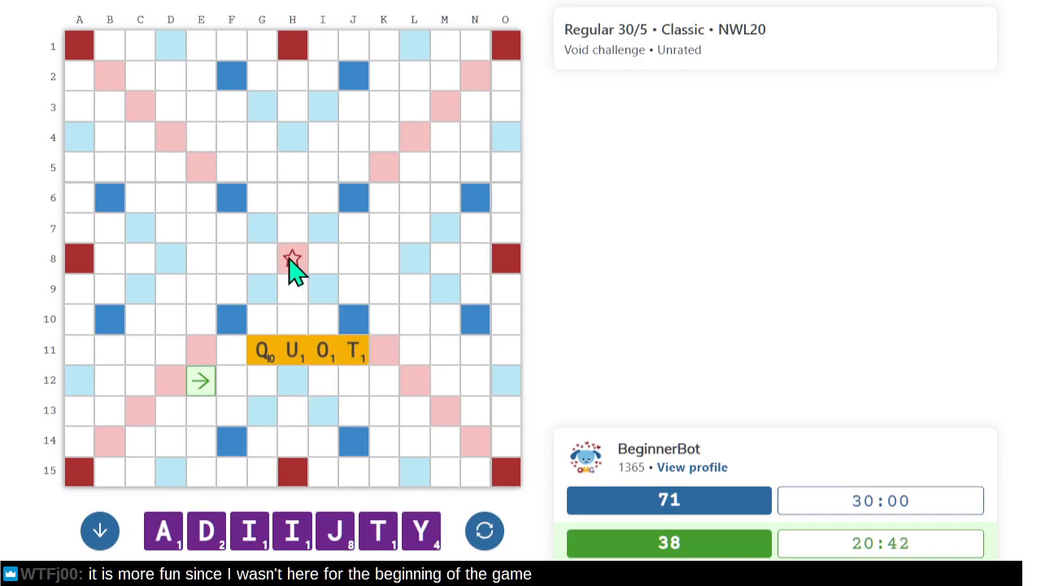
{"action": "mouse_move", "coordinate": [385, 275]}
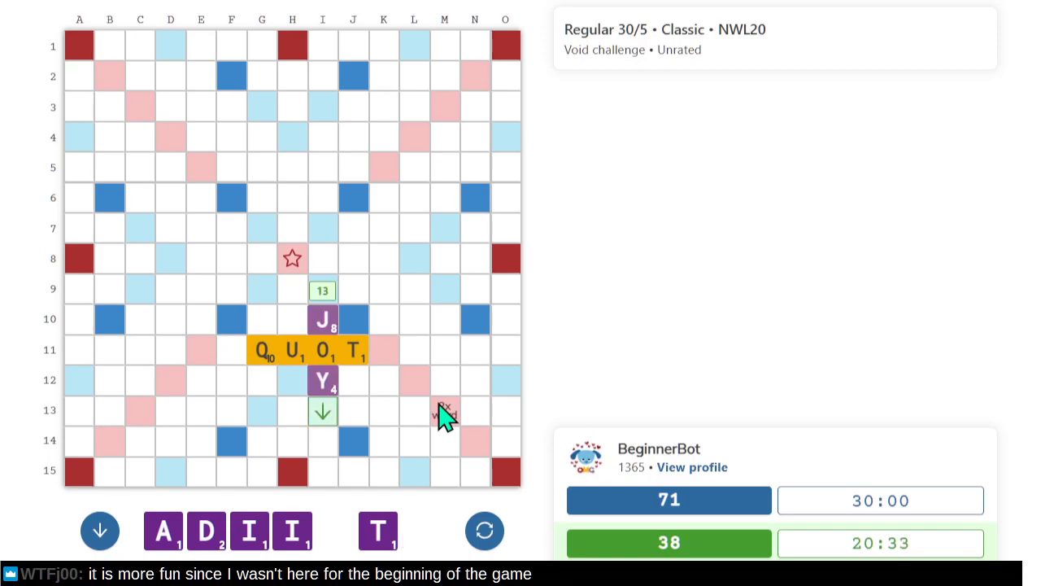
{"action": "mouse_move", "coordinate": [354, 325]}
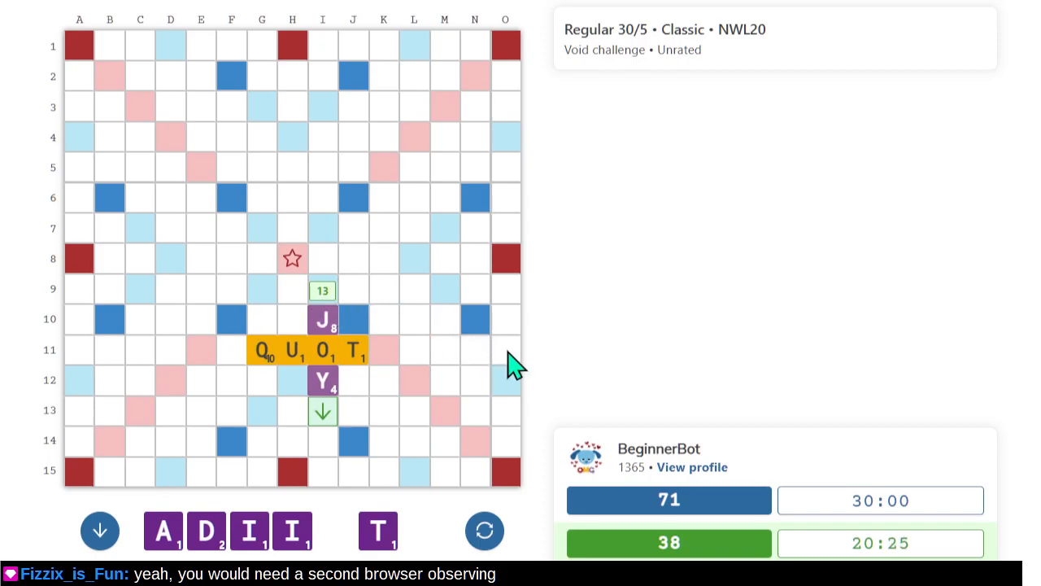
{"action": "mouse_move", "coordinate": [333, 308]}
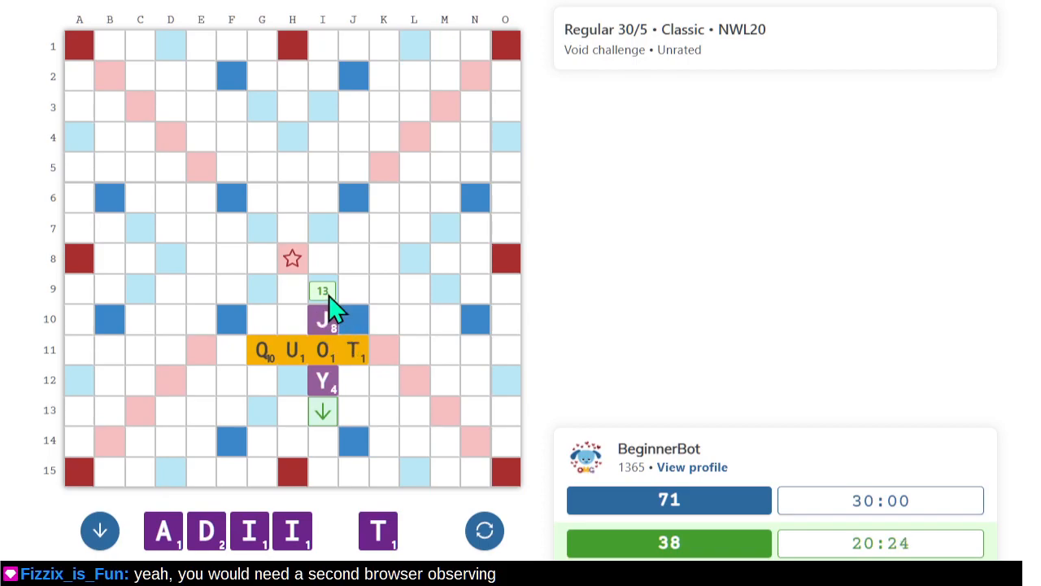
{"action": "mouse_move", "coordinate": [539, 327]}
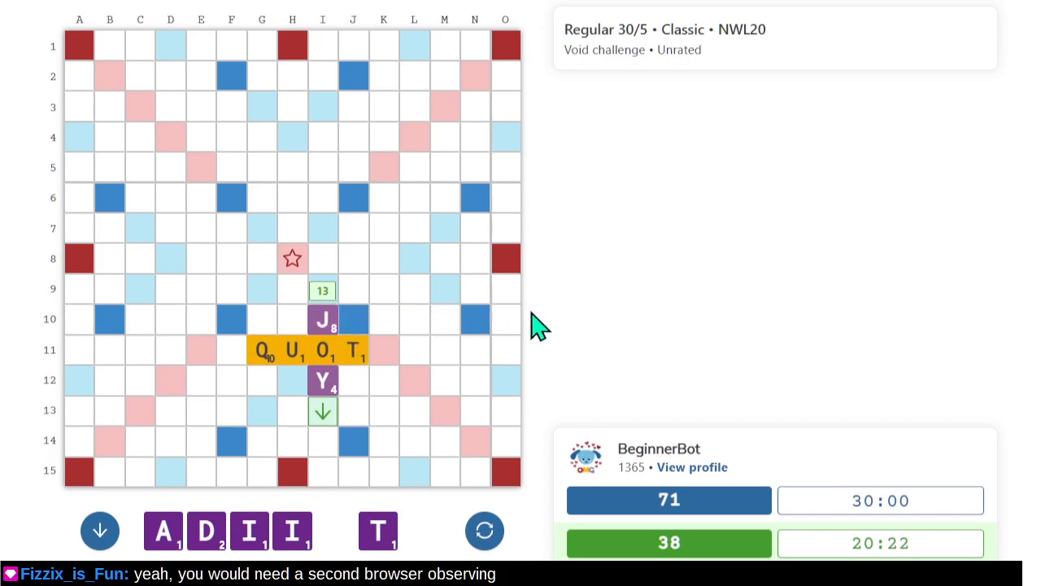
{"action": "mouse_move", "coordinate": [553, 327]}
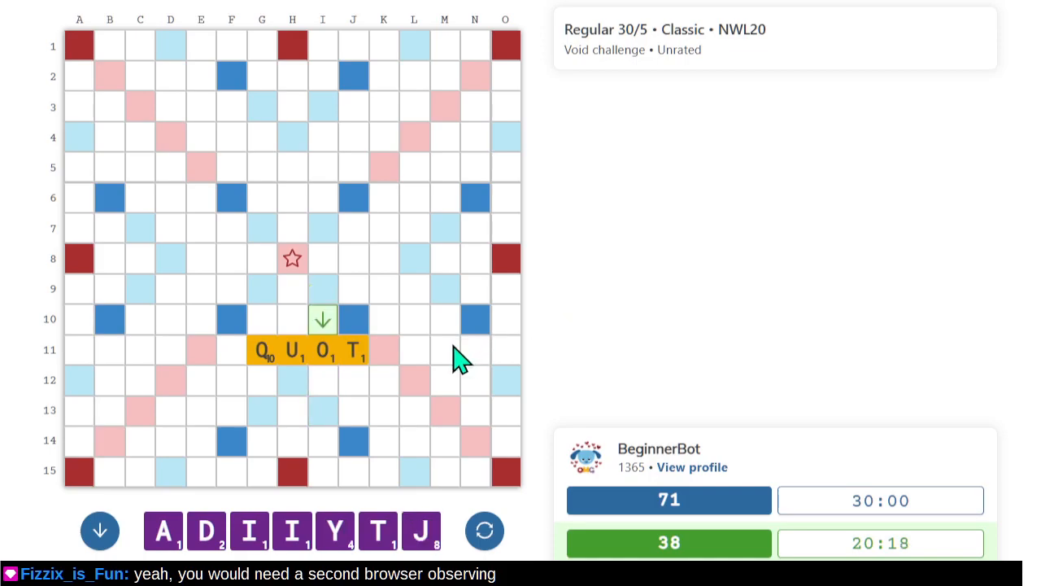
{"action": "mouse_move", "coordinate": [404, 429]}
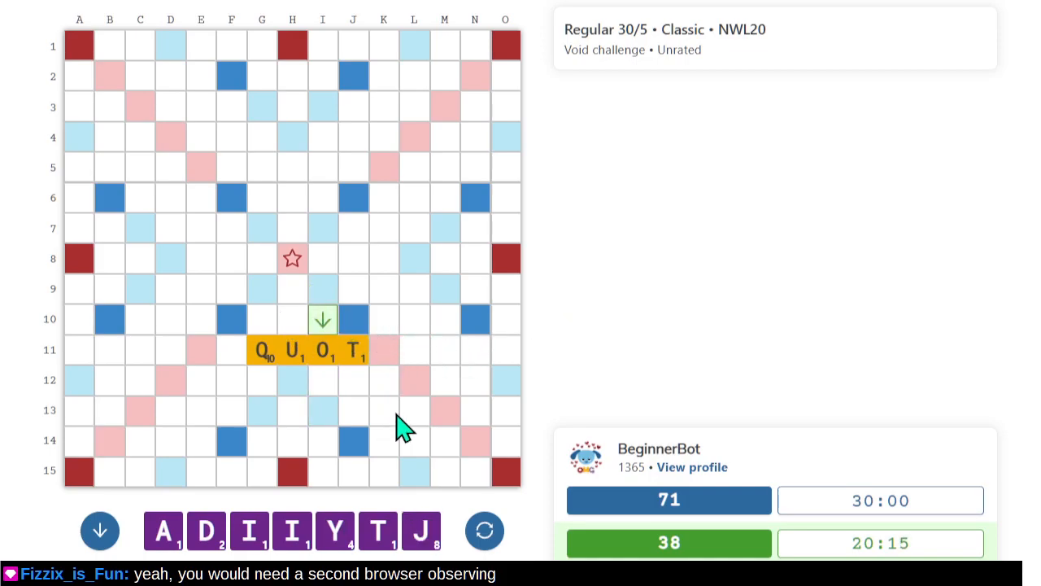
{"action": "mouse_move", "coordinate": [386, 414]}
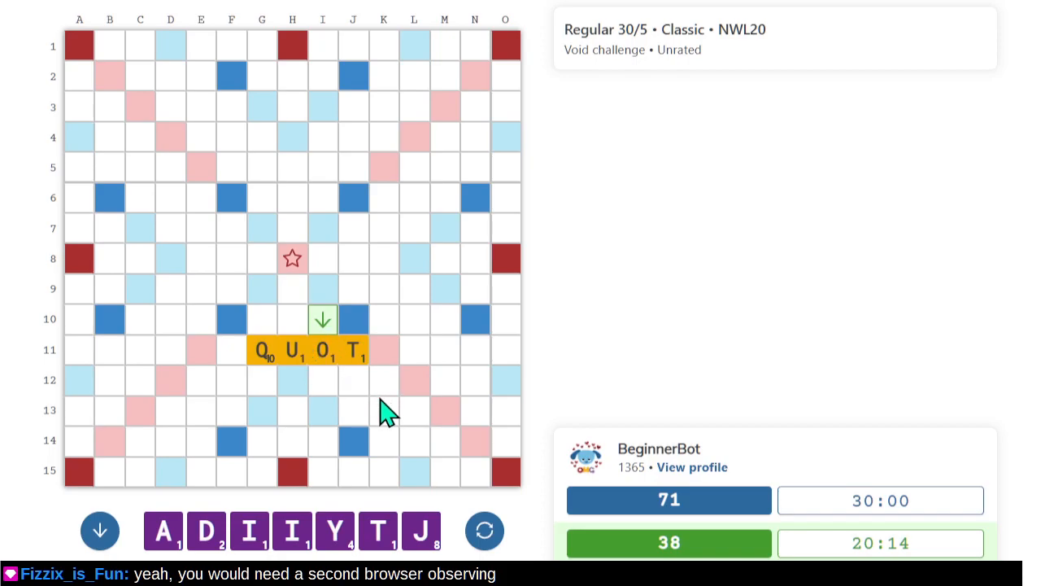
{"action": "mouse_move", "coordinate": [354, 460]}
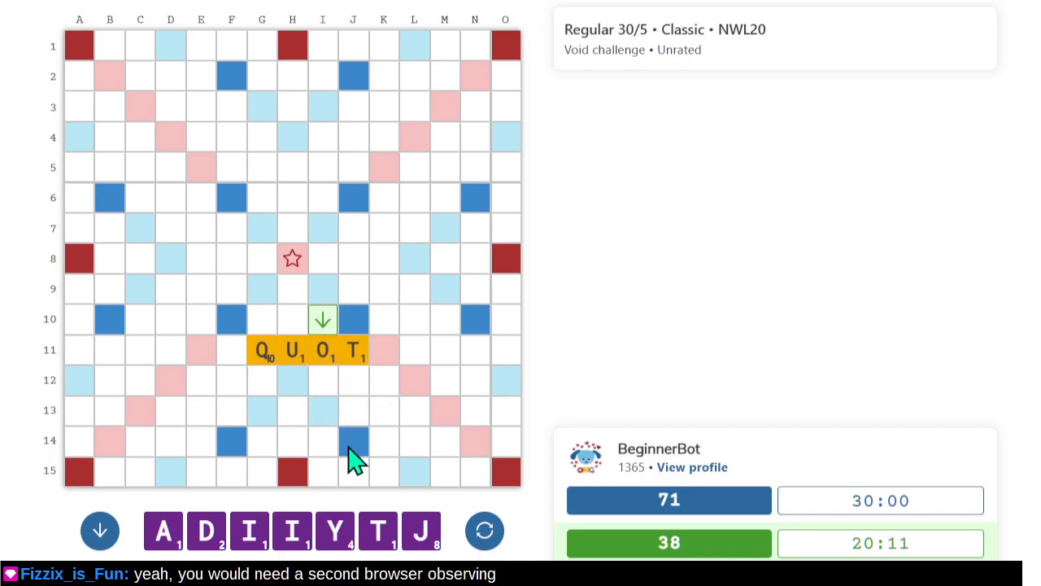
{"action": "mouse_move", "coordinate": [244, 406]}
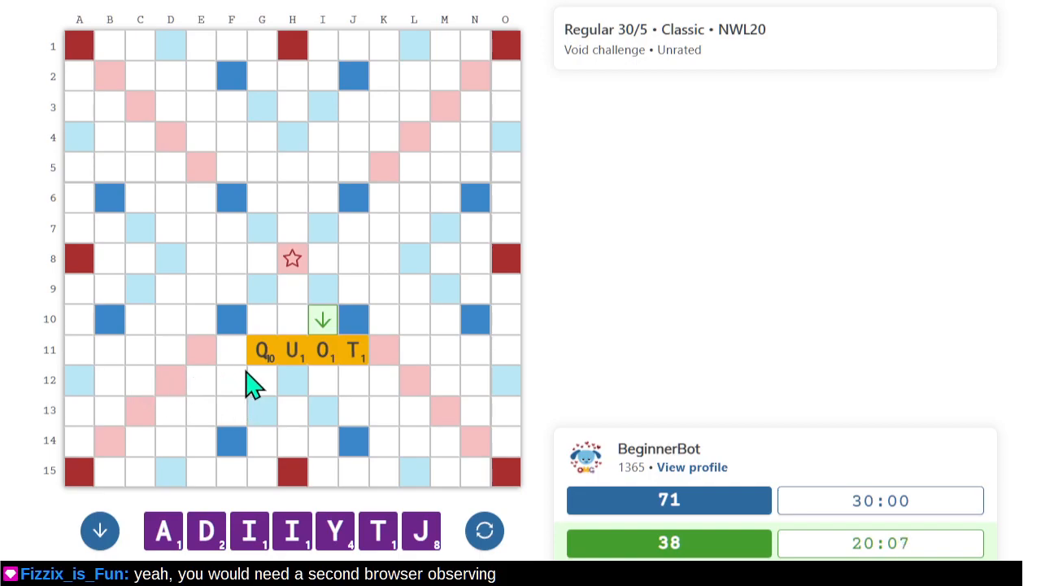
Mark an across-word start at D12 and rearrange the rack.
{"action": "left_click", "coordinate": [170, 381]}
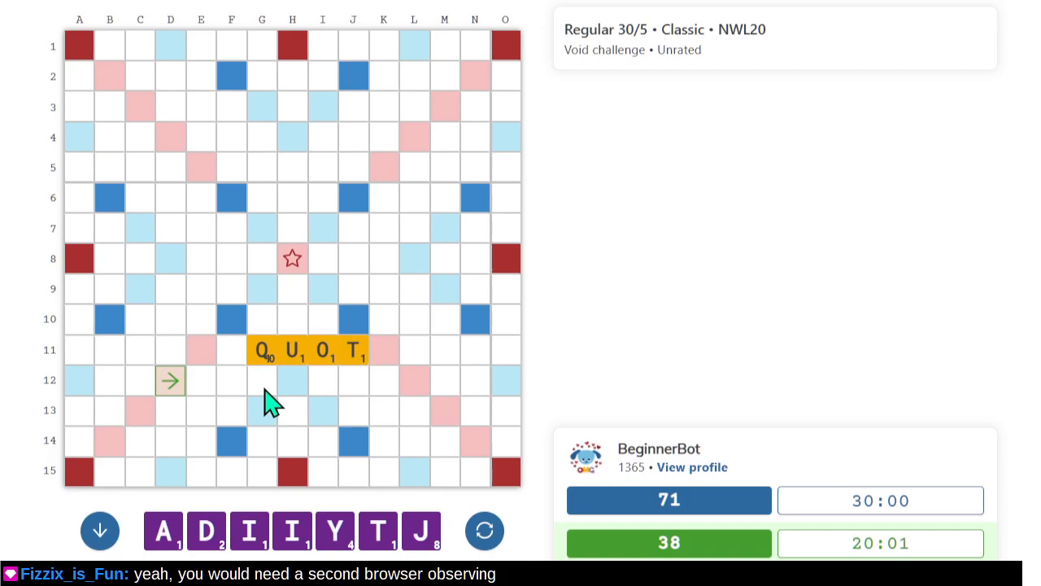
{"action": "mouse_move", "coordinate": [291, 421]}
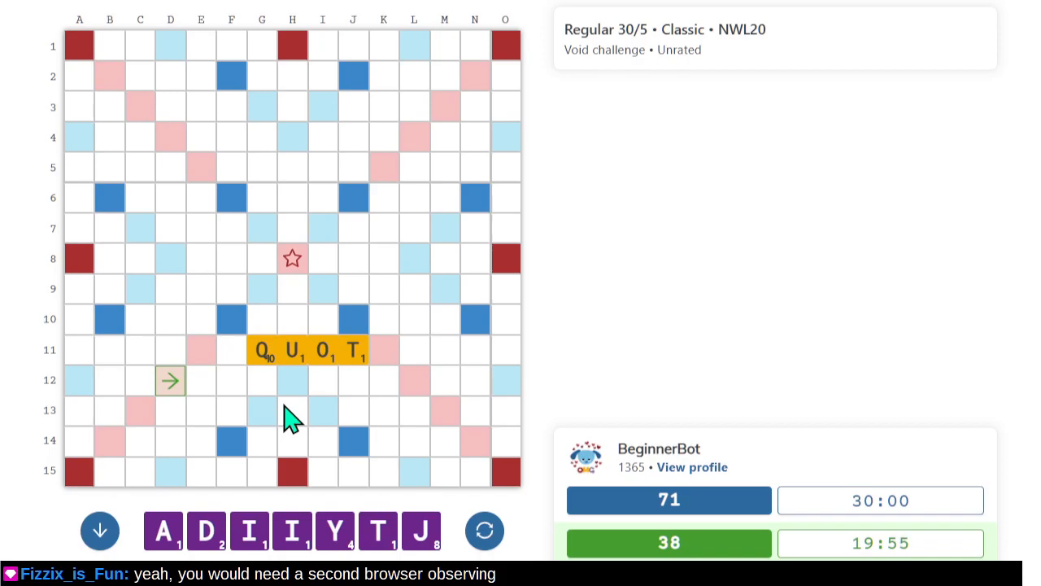
{"action": "mouse_move", "coordinate": [305, 419]}
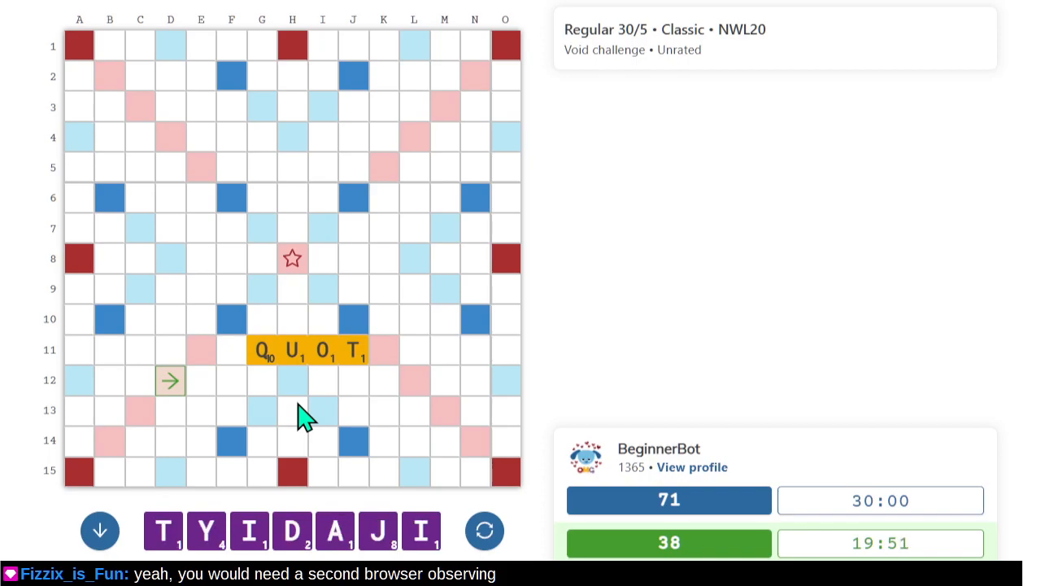
{"action": "left_click", "coordinate": [485, 530]}
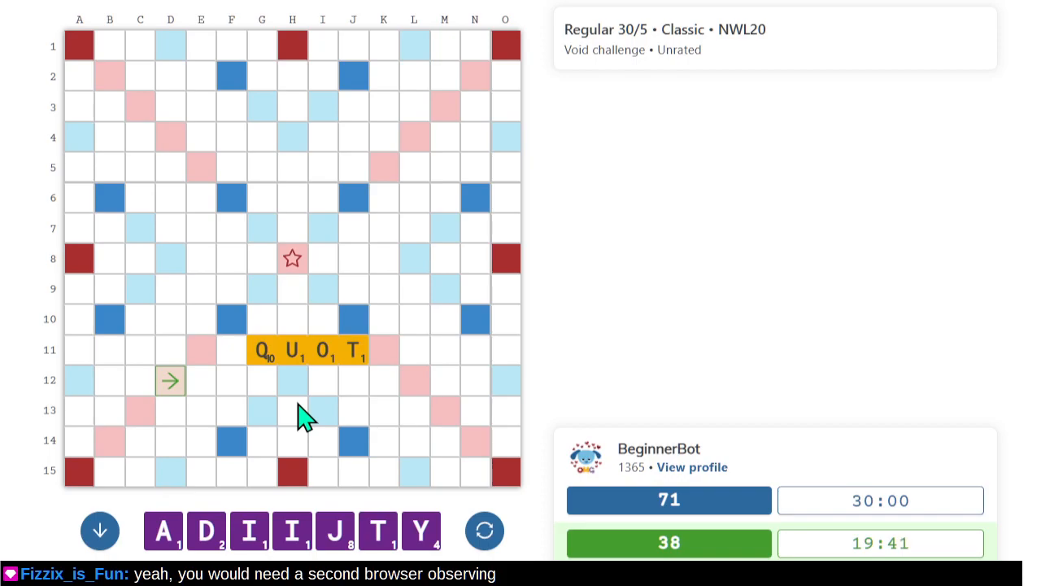
{"action": "mouse_move", "coordinate": [276, 297]}
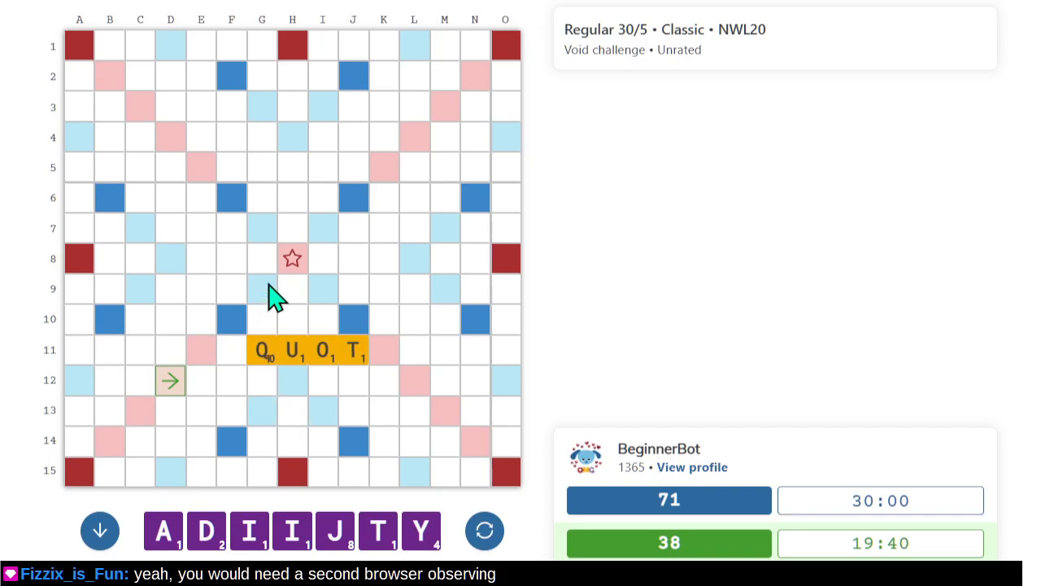
{"action": "mouse_move", "coordinate": [393, 279]}
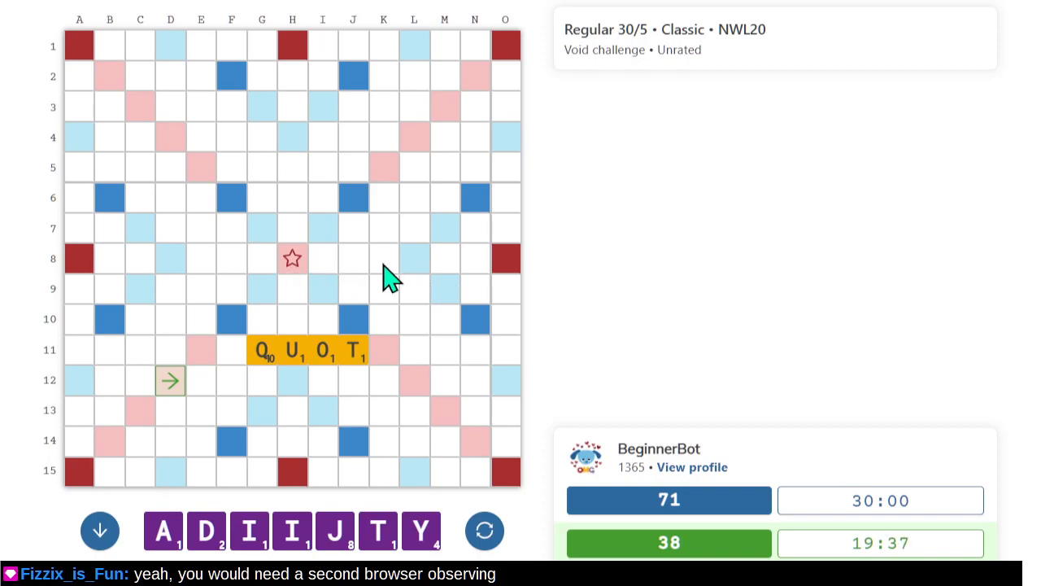
{"action": "mouse_move", "coordinate": [288, 281]}
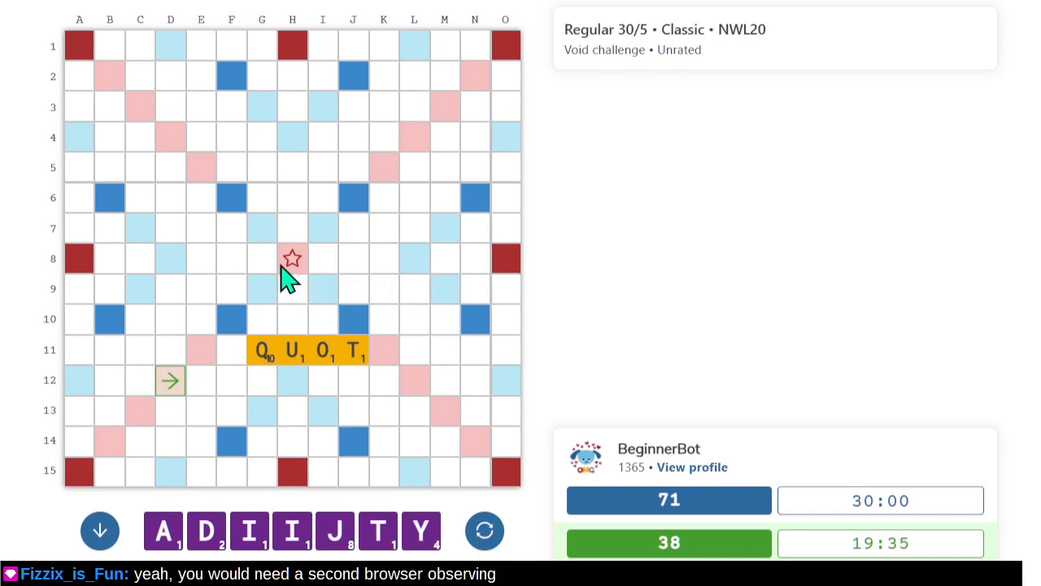
{"action": "mouse_move", "coordinate": [334, 147]}
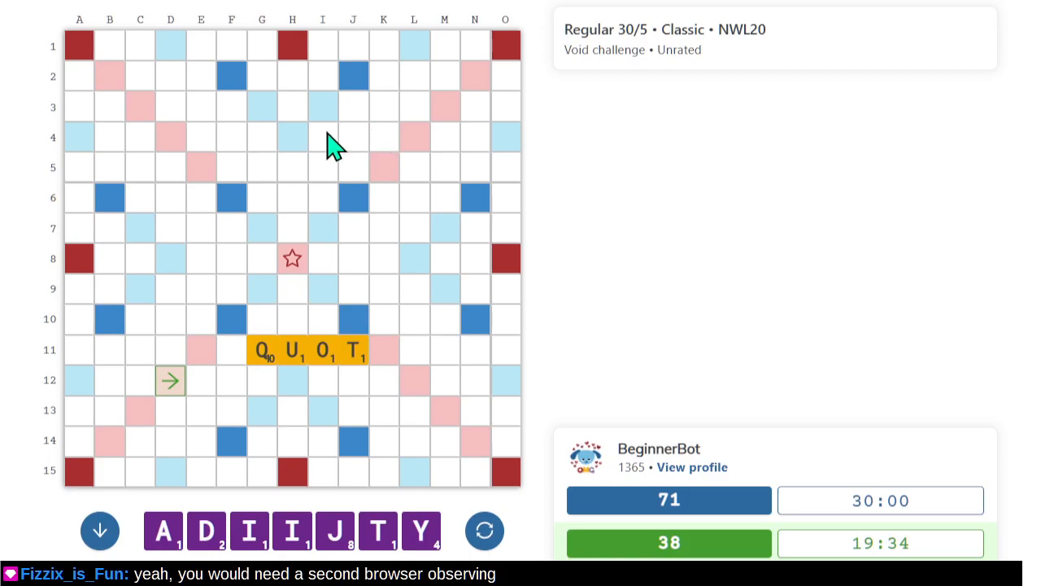
{"action": "mouse_move", "coordinate": [325, 261]}
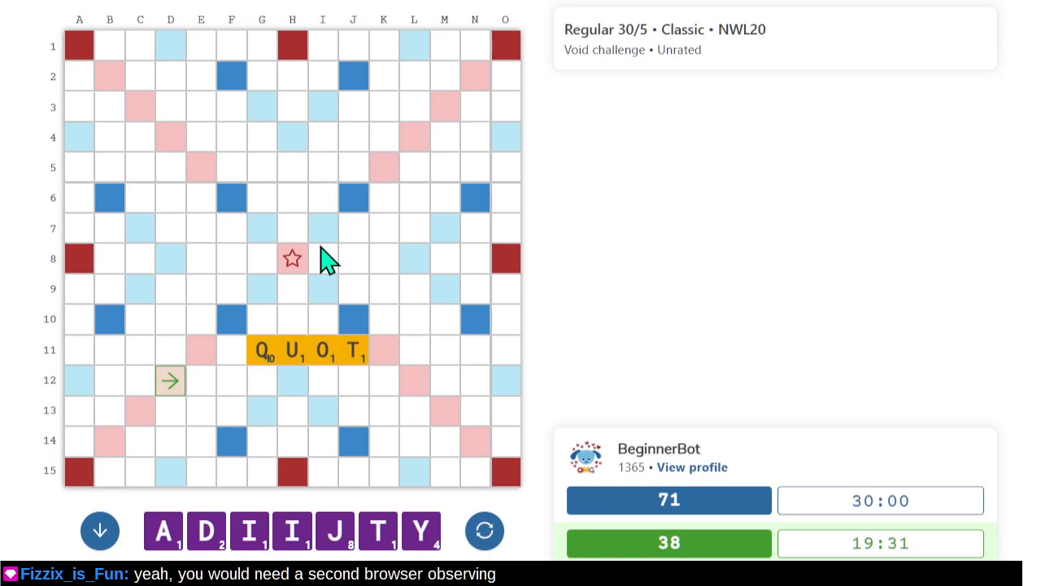
{"action": "mouse_move", "coordinate": [334, 293]}
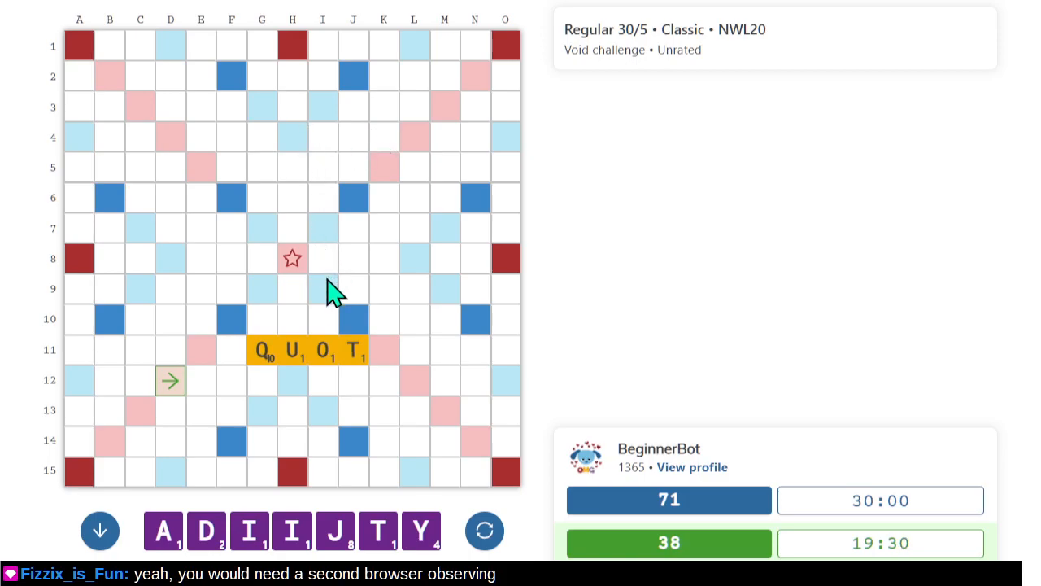
{"action": "mouse_move", "coordinate": [391, 436]}
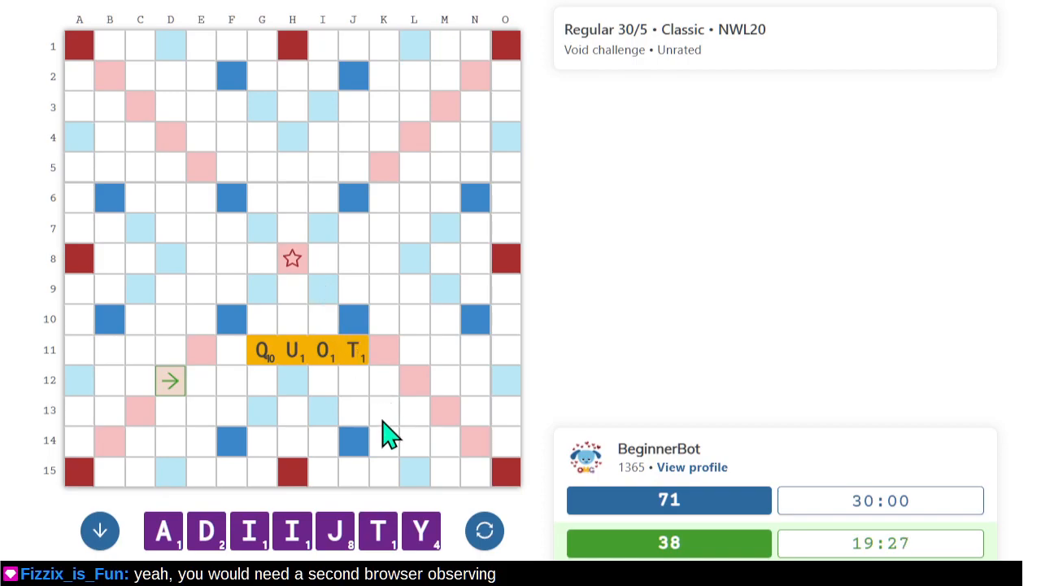
{"action": "mouse_move", "coordinate": [305, 488]}
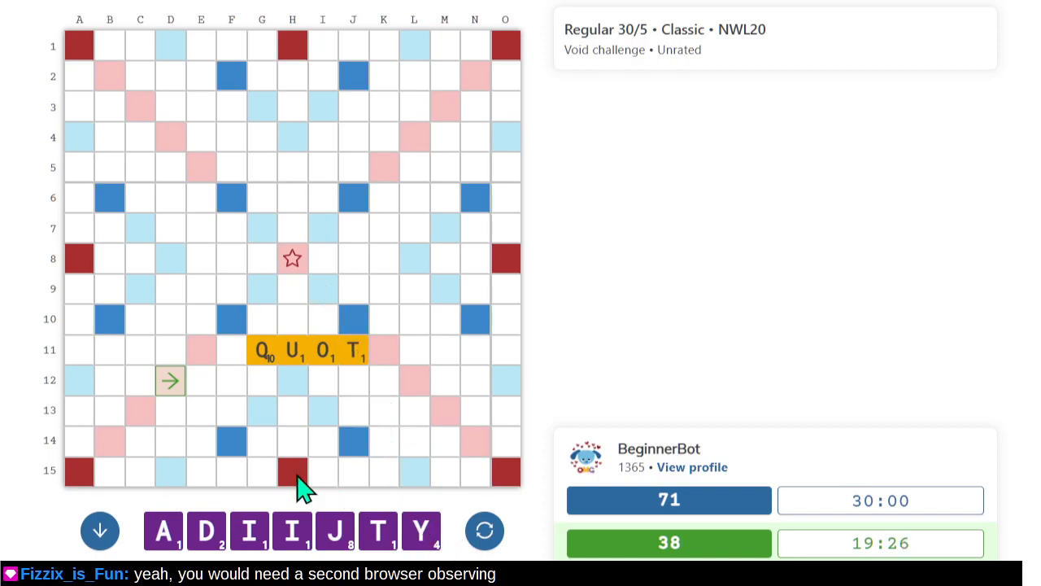
{"action": "mouse_move", "coordinate": [226, 443]}
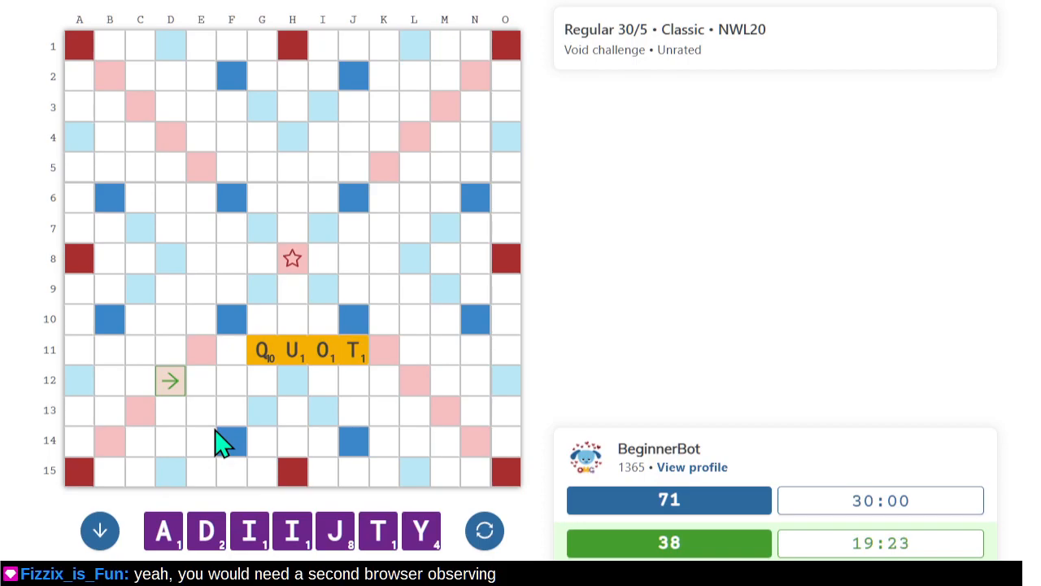
{"action": "mouse_move", "coordinate": [256, 399]}
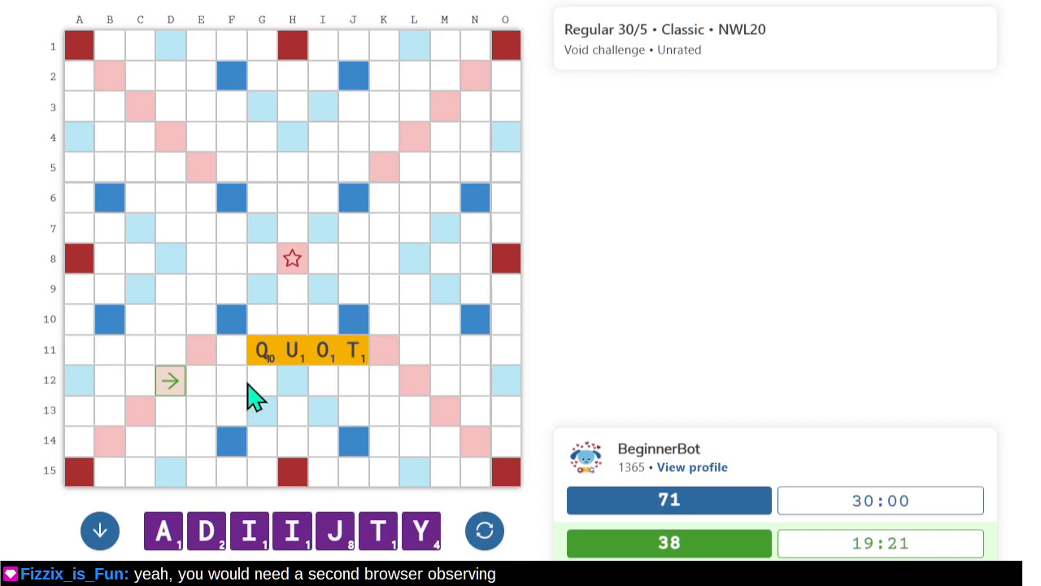
Start the row-12 word at F12, then restart IDJIT from D12.
{"action": "left_click", "coordinate": [231, 380]}
{"action": "type", "text": "TIDY"}
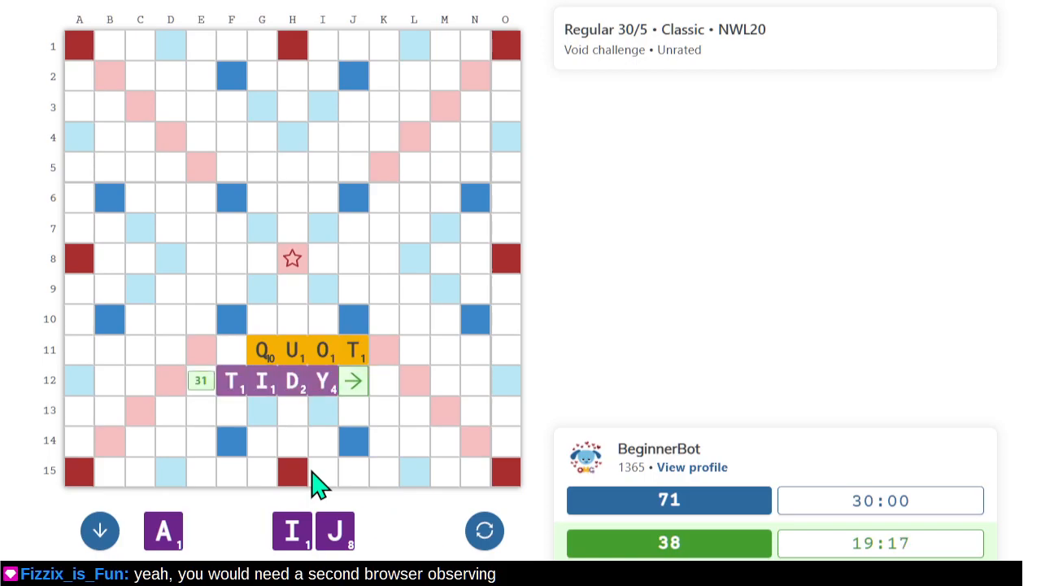
{"action": "mouse_move", "coordinate": [53, 488]}
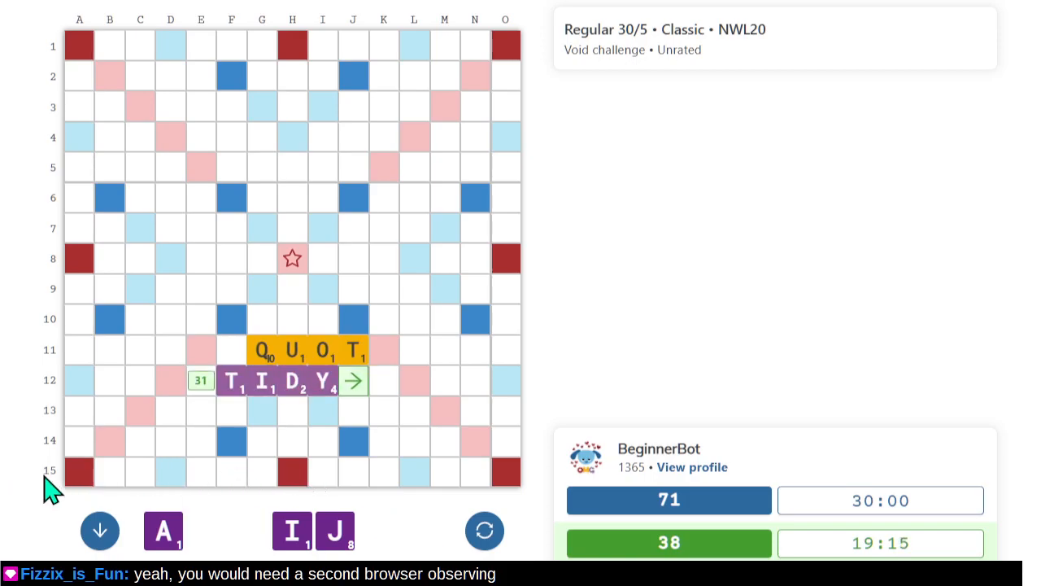
{"action": "mouse_move", "coordinate": [315, 105]}
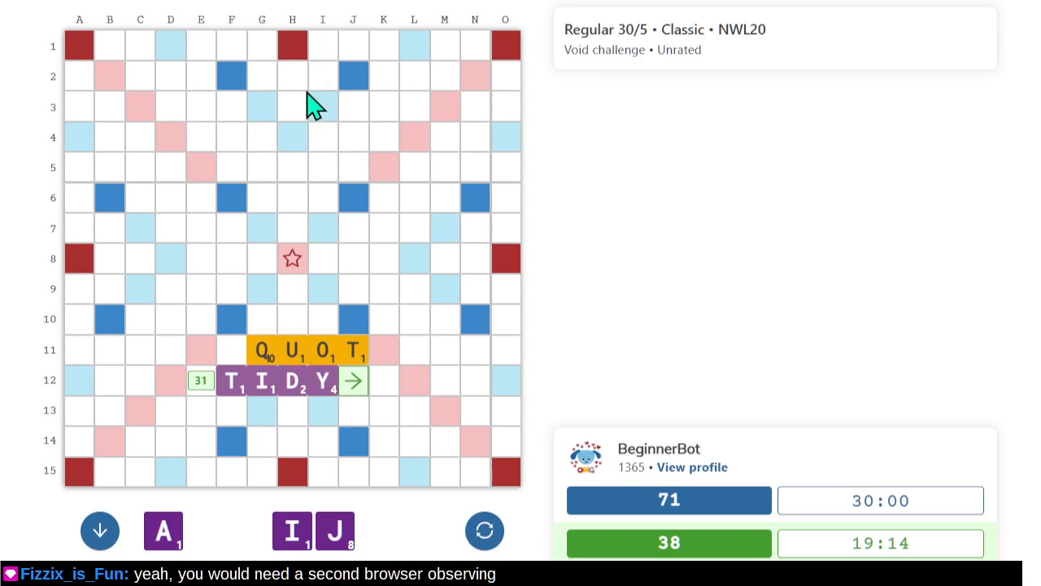
{"action": "mouse_move", "coordinate": [39, 374]}
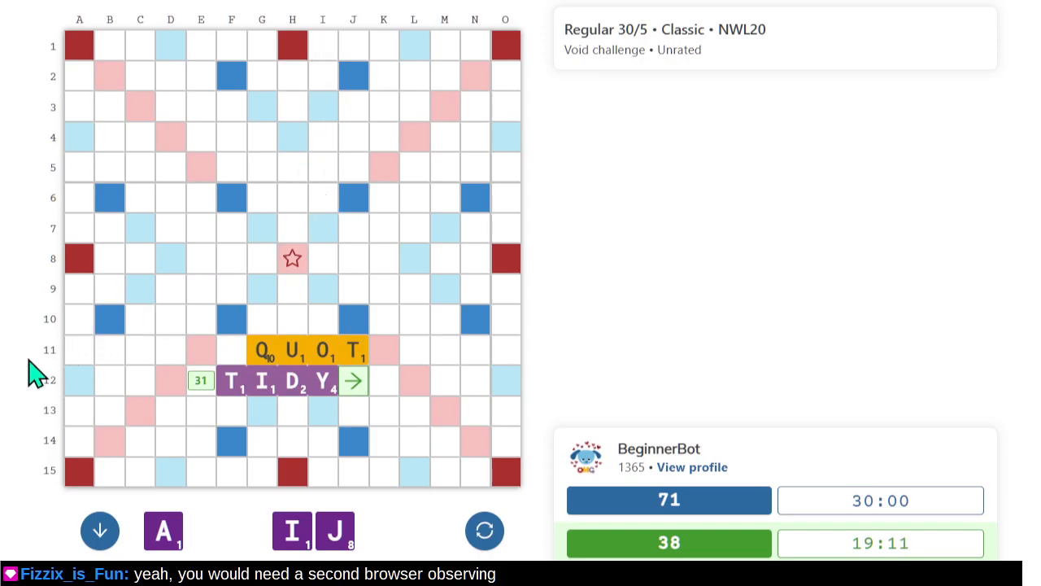
{"action": "mouse_move", "coordinate": [301, 399]}
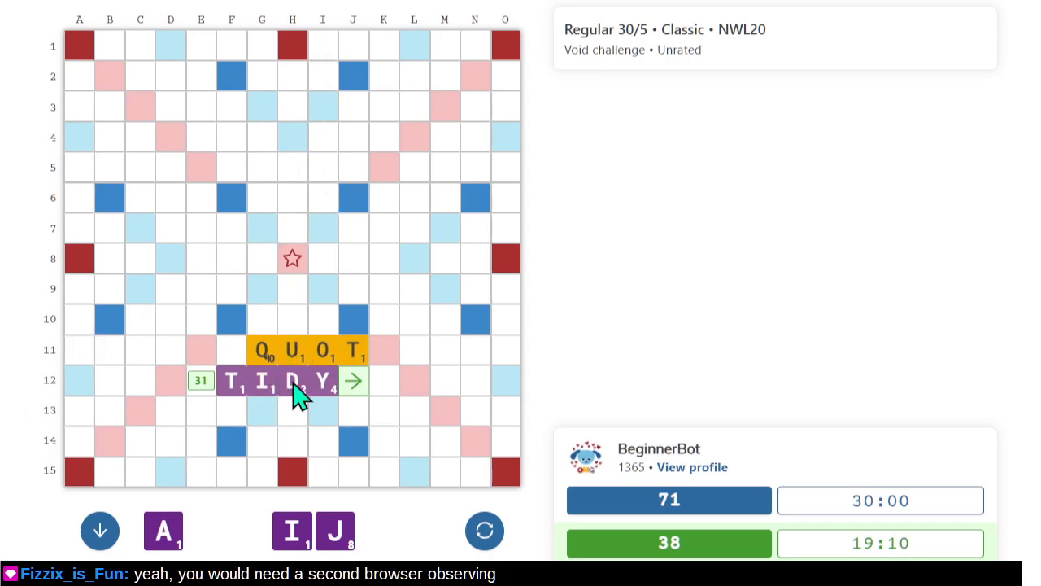
{"action": "left_click", "coordinate": [353, 381]}
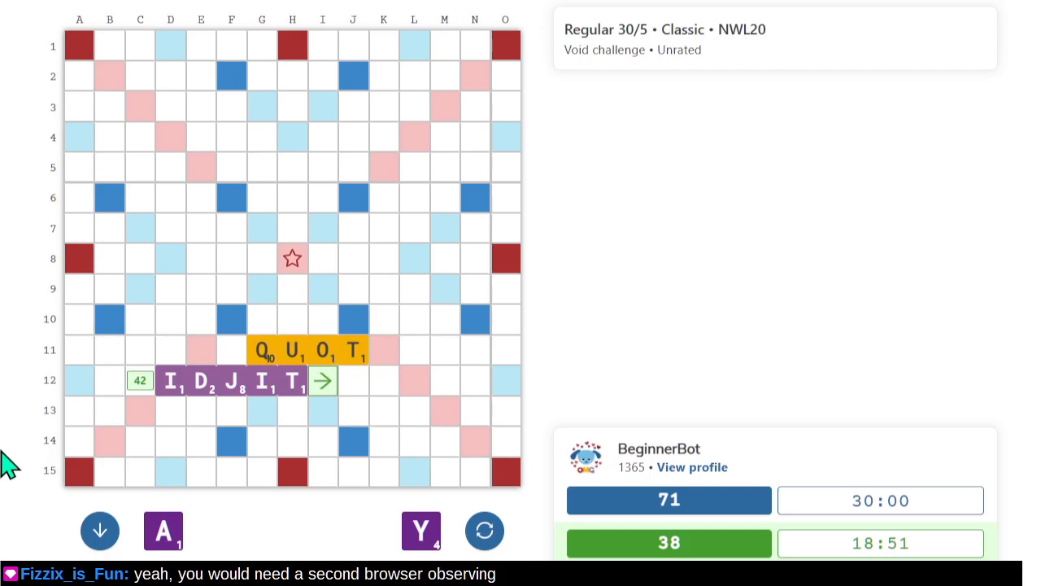
Submit IDJIT and dismiss the illegal-word JIT error notice.
{"action": "left_click", "coordinate": [322, 380]}
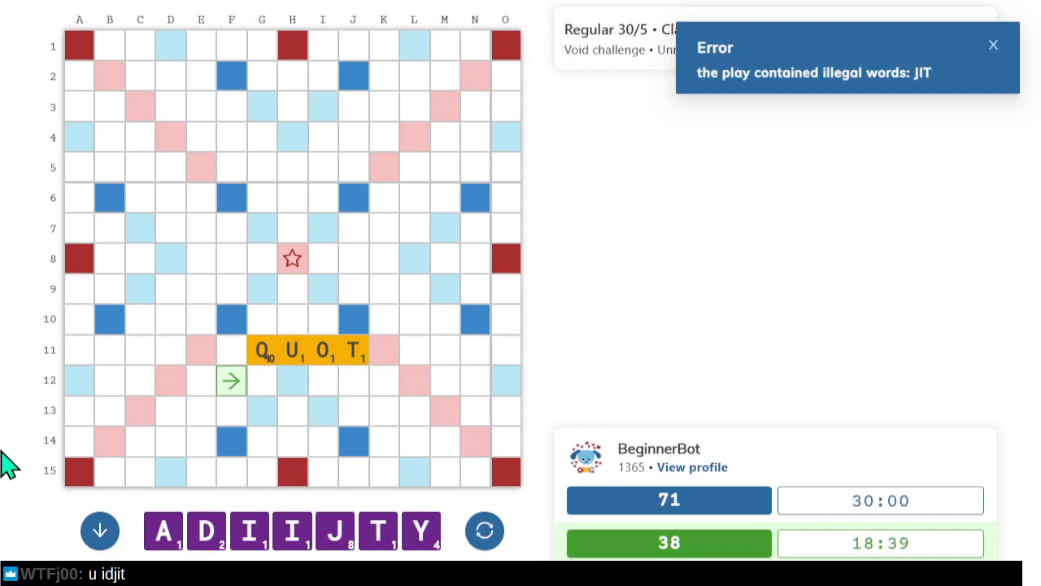
{"action": "left_click", "coordinate": [993, 45]}
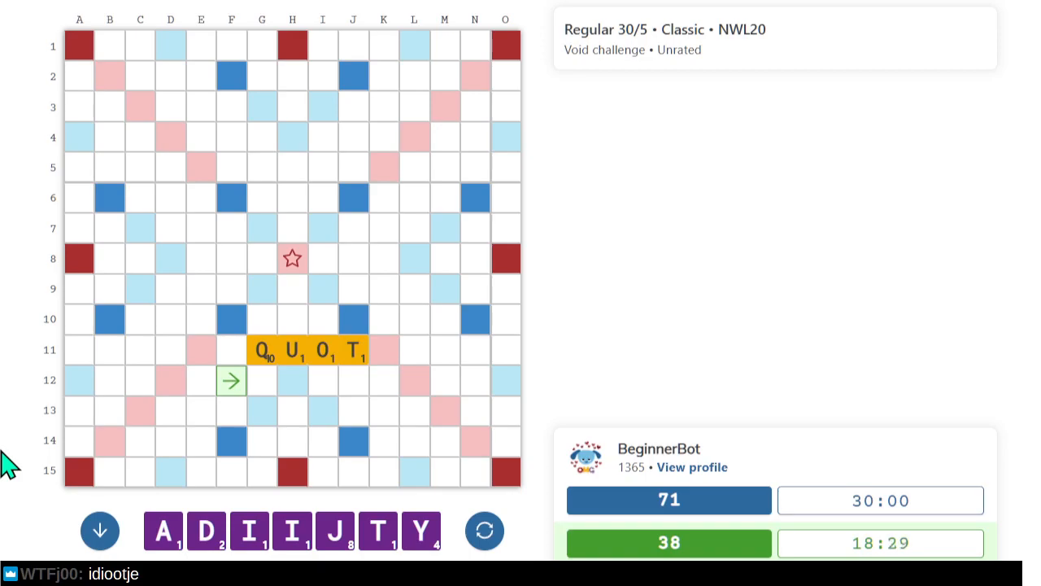
{"action": "mouse_move", "coordinate": [244, 394]}
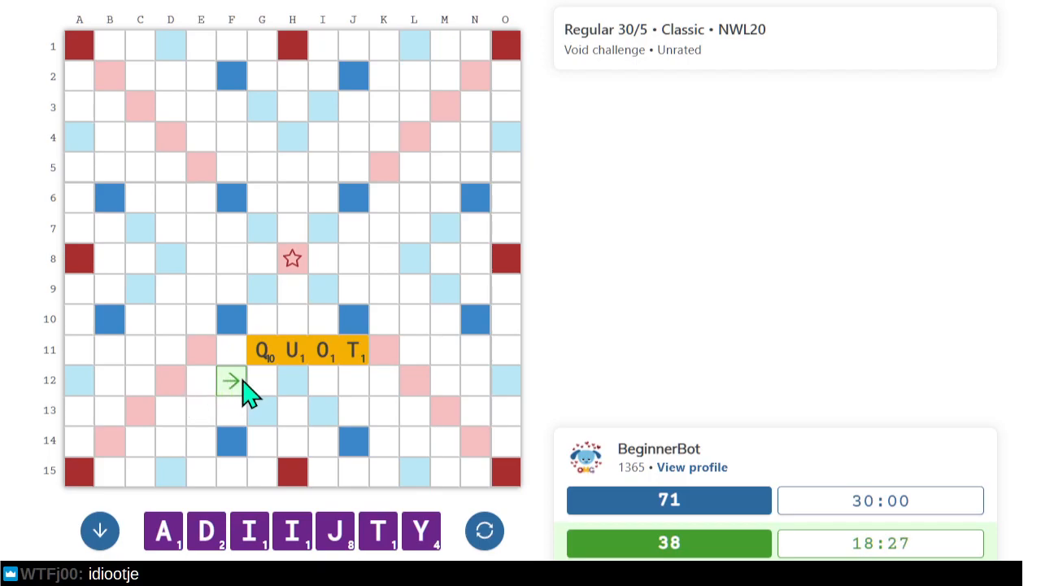
Start a new play from the rack, reaching 54 points.
{"action": "left_click", "coordinate": [163, 530]}
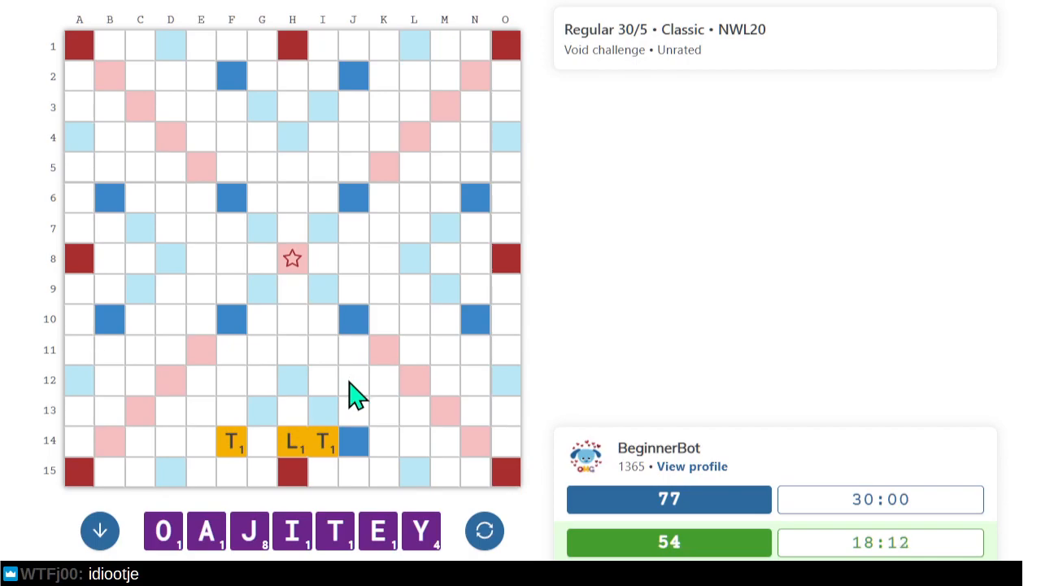
{"action": "mouse_move", "coordinate": [407, 470]}
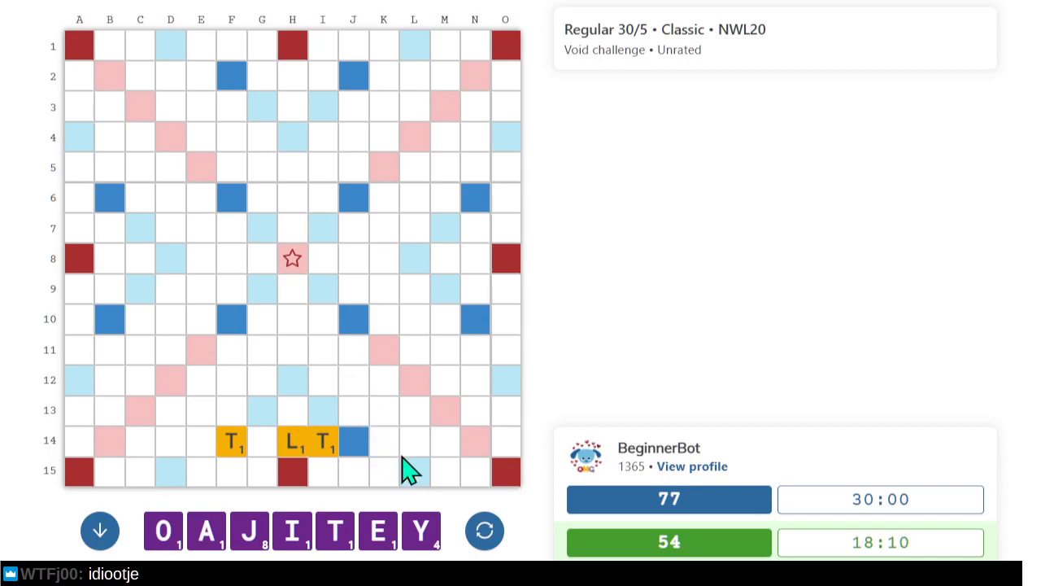
{"action": "mouse_move", "coordinate": [399, 472]}
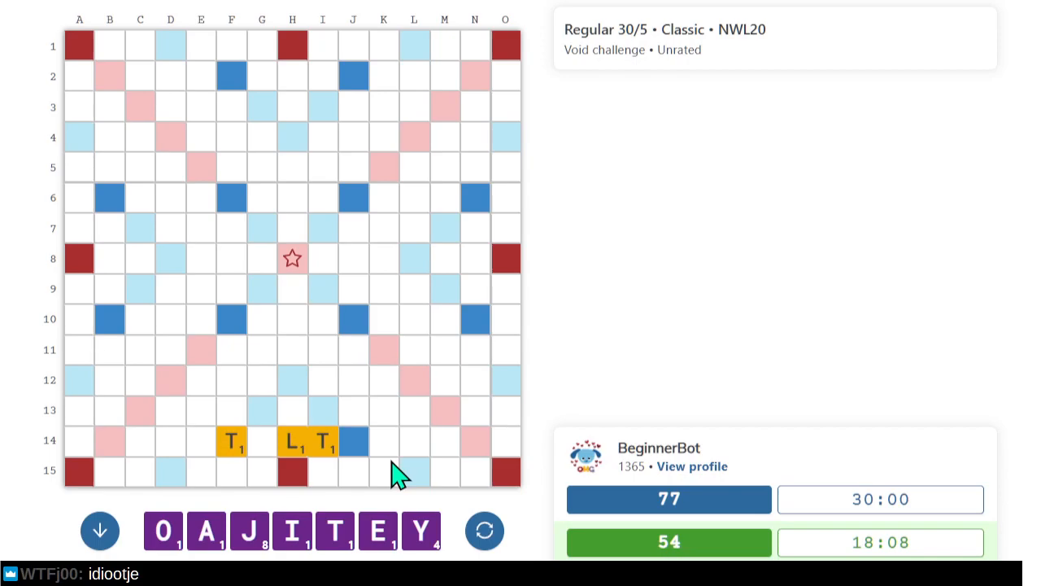
{"action": "mouse_move", "coordinate": [387, 464]}
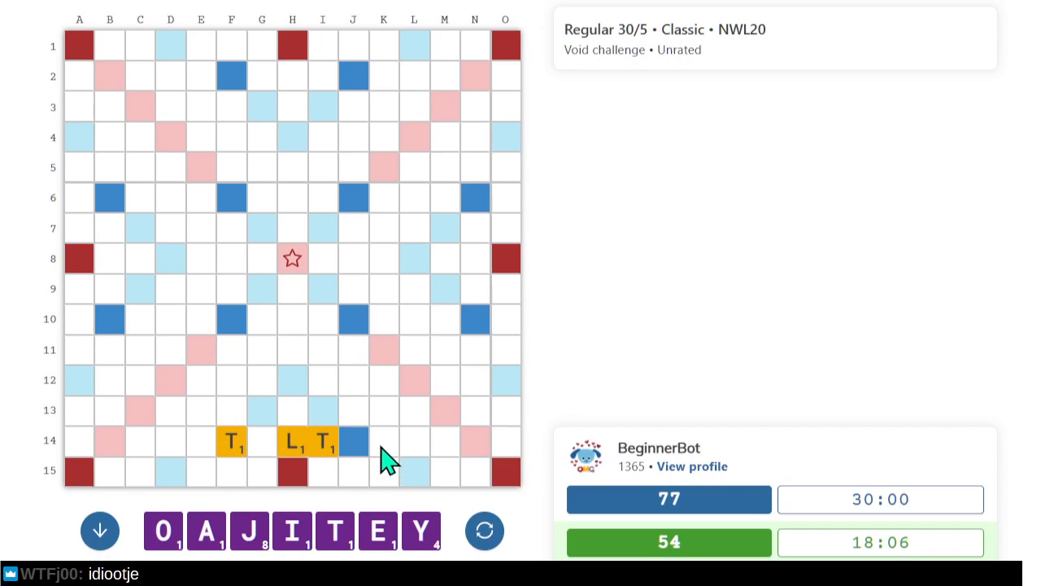
{"action": "mouse_move", "coordinate": [383, 455]}
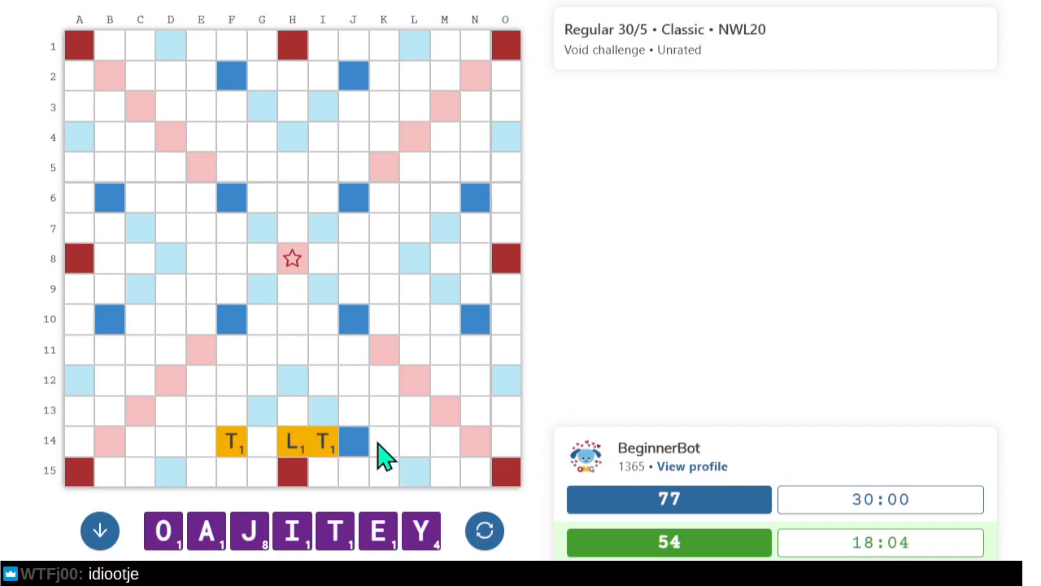
{"action": "mouse_move", "coordinate": [285, 449]}
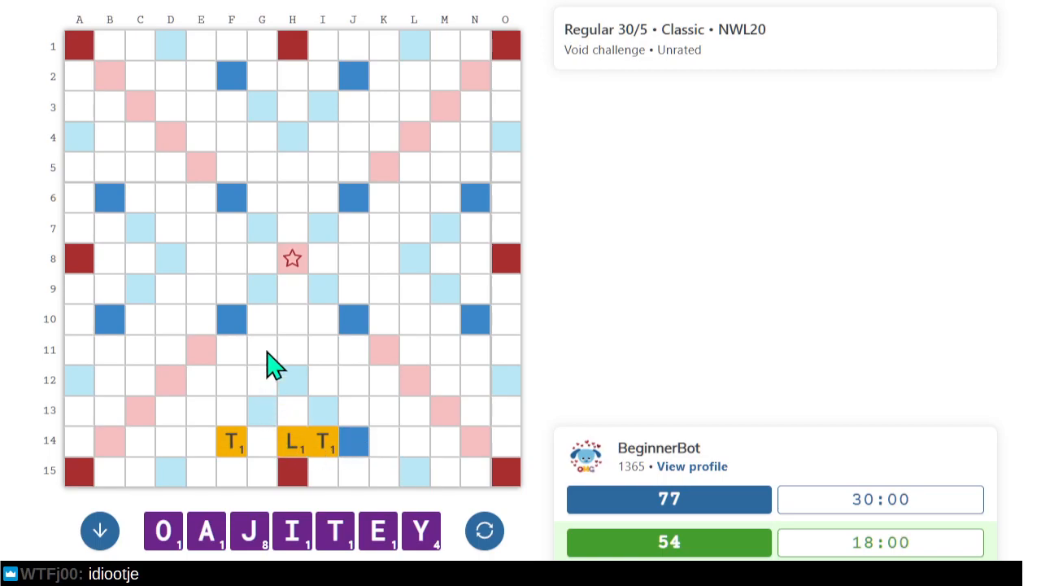
{"action": "mouse_move", "coordinate": [285, 464]}
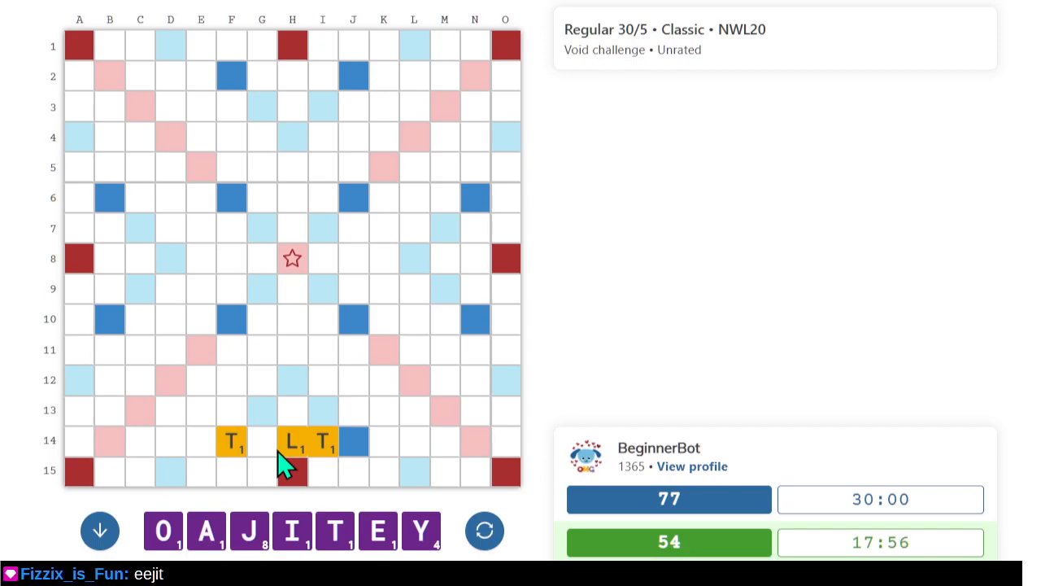
{"action": "mouse_move", "coordinate": [268, 340]}
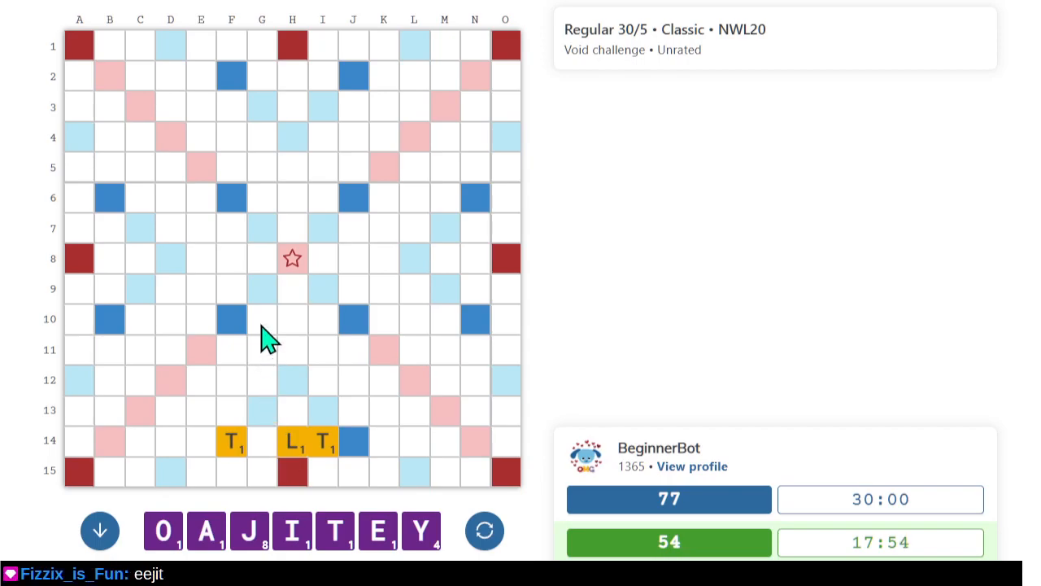
{"action": "mouse_move", "coordinate": [269, 360]}
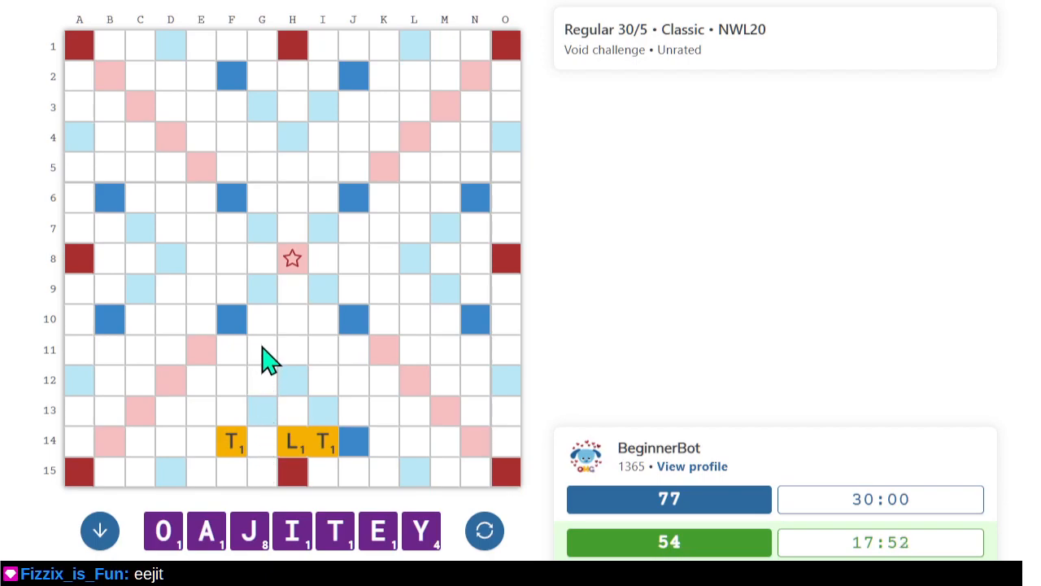
{"action": "mouse_move", "coordinate": [226, 366]}
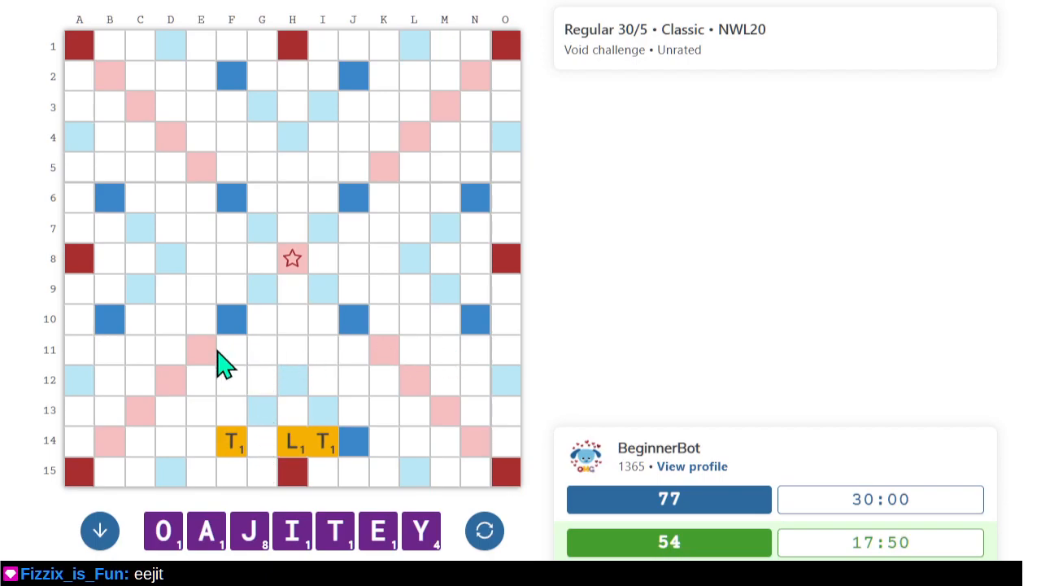
{"action": "mouse_move", "coordinate": [364, 365]}
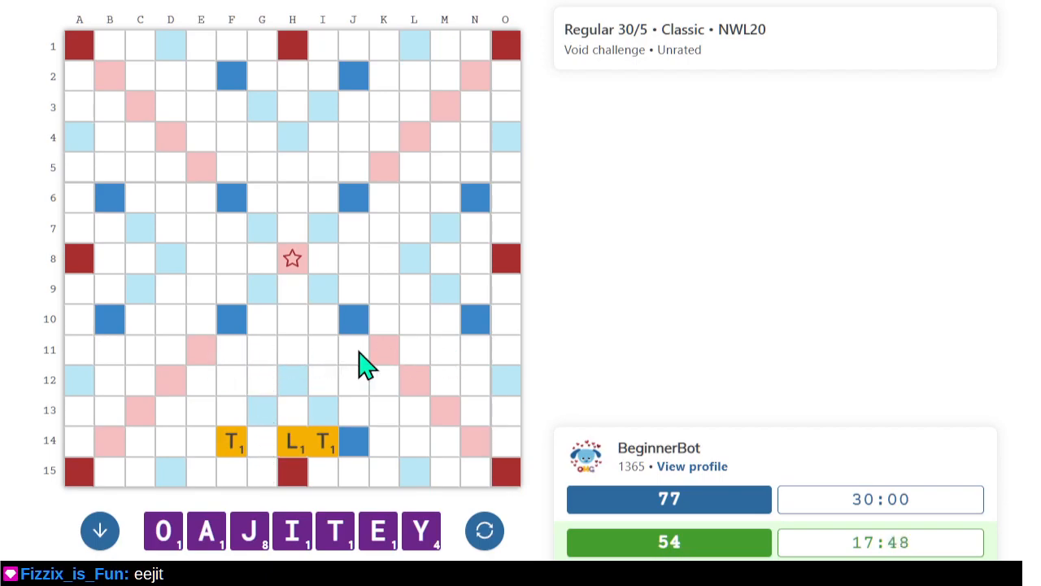
Start the next word, which puts I and D down column M.
{"action": "left_click", "coordinate": [323, 319]}
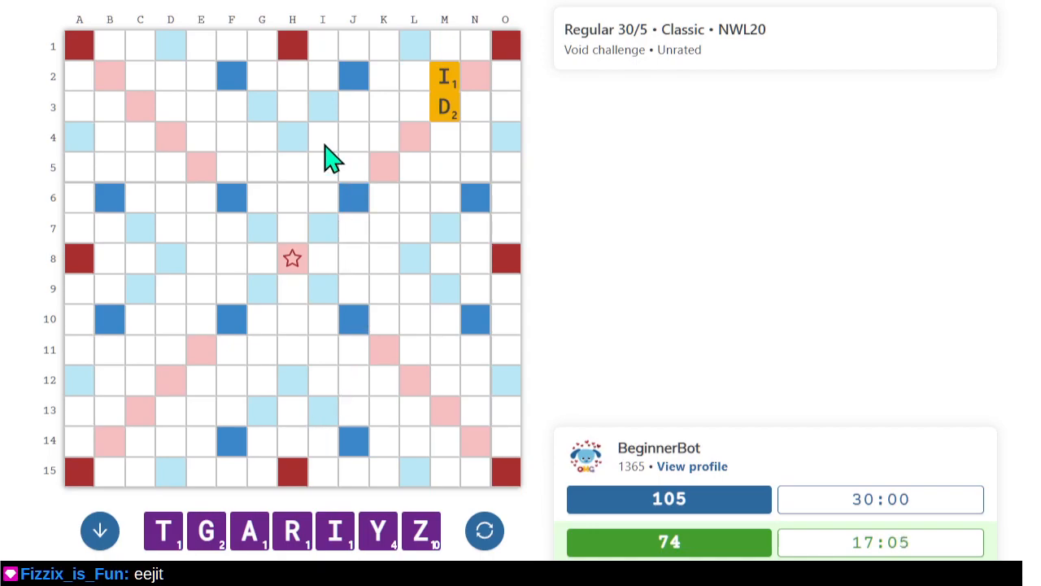
{"action": "mouse_move", "coordinate": [427, 159]}
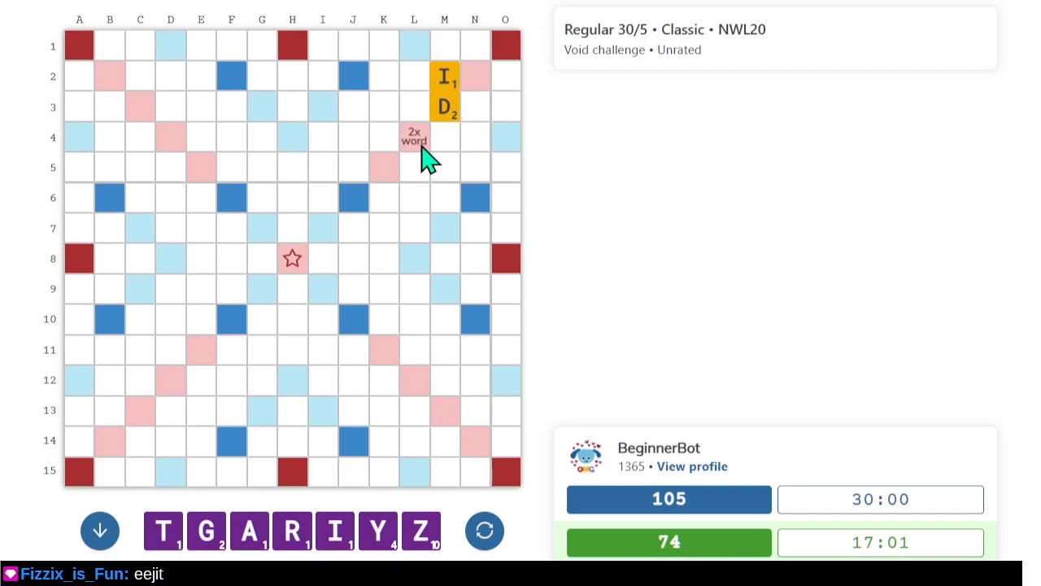
{"action": "mouse_move", "coordinate": [395, 155]}
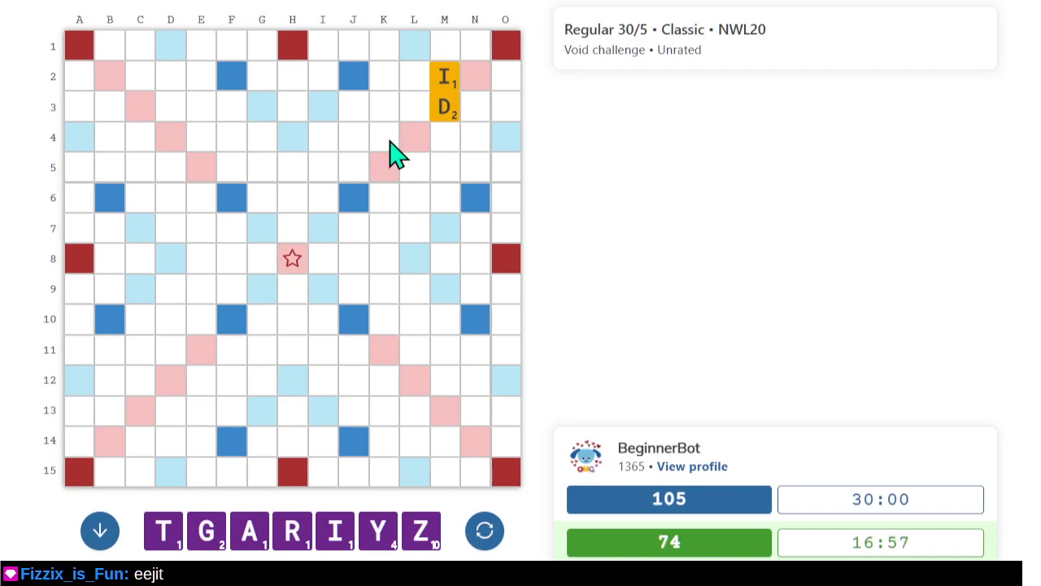
{"action": "mouse_move", "coordinate": [443, 122]}
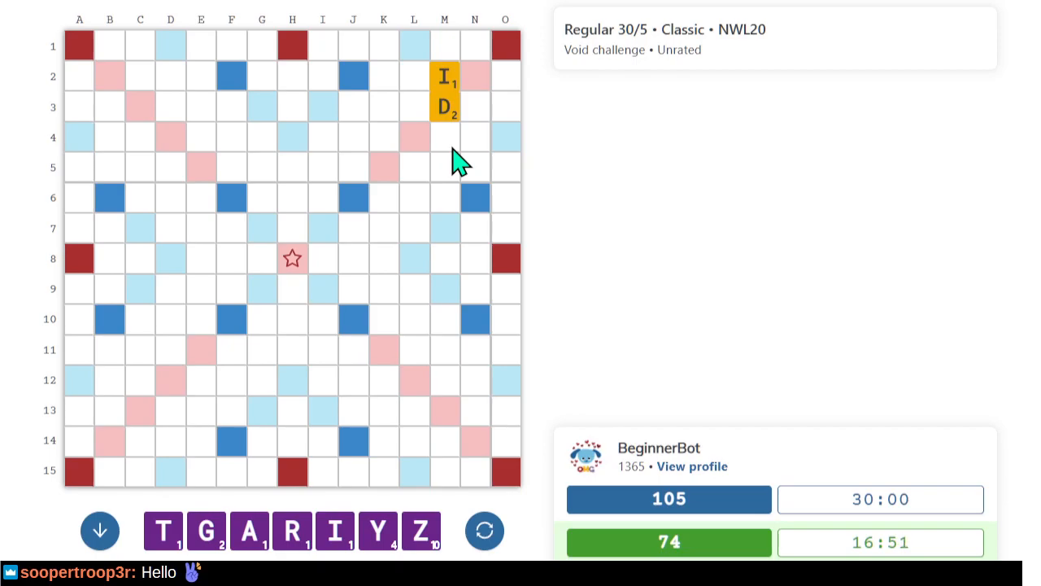
{"action": "mouse_move", "coordinate": [460, 81]}
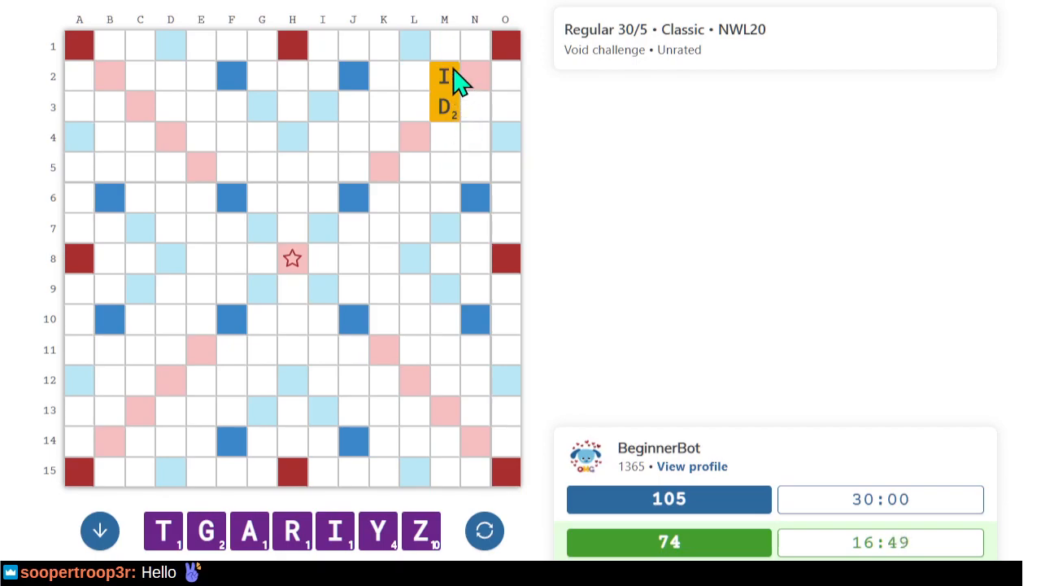
{"action": "mouse_move", "coordinate": [455, 65]}
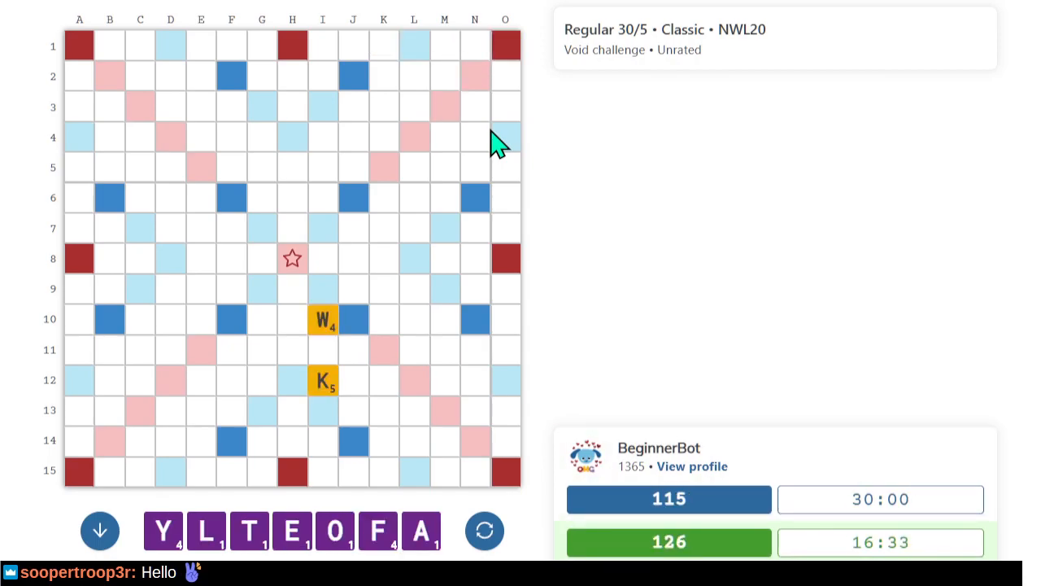
{"action": "mouse_move", "coordinate": [419, 451]}
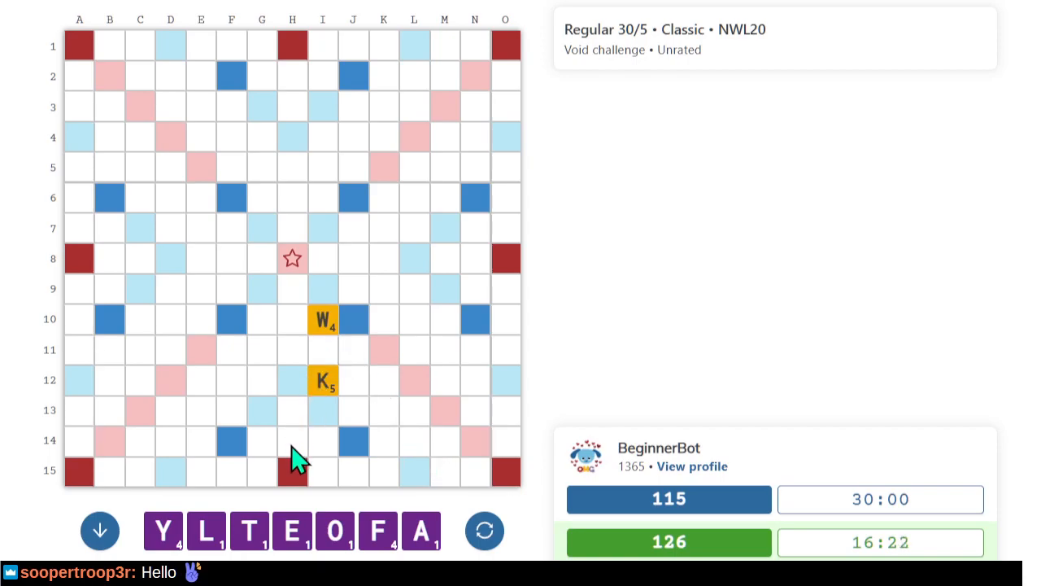
{"action": "mouse_move", "coordinate": [342, 488]}
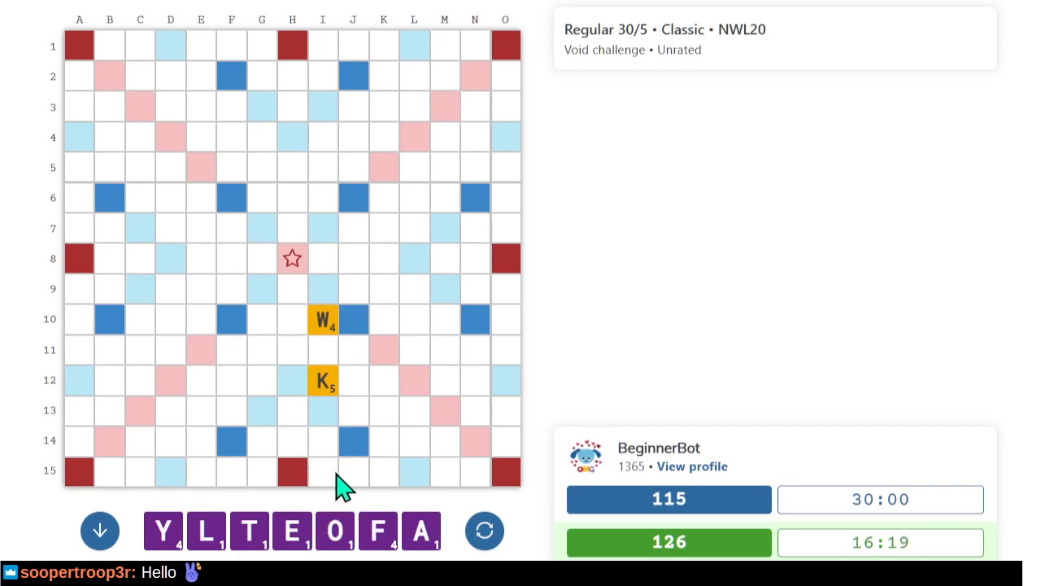
{"action": "mouse_move", "coordinate": [334, 490]}
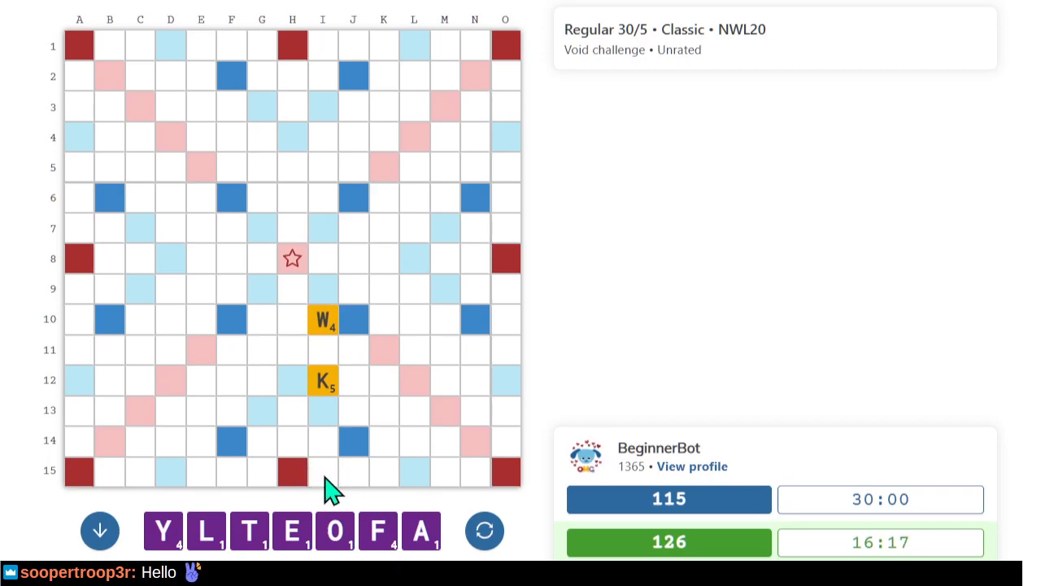
{"action": "mouse_move", "coordinate": [353, 456]}
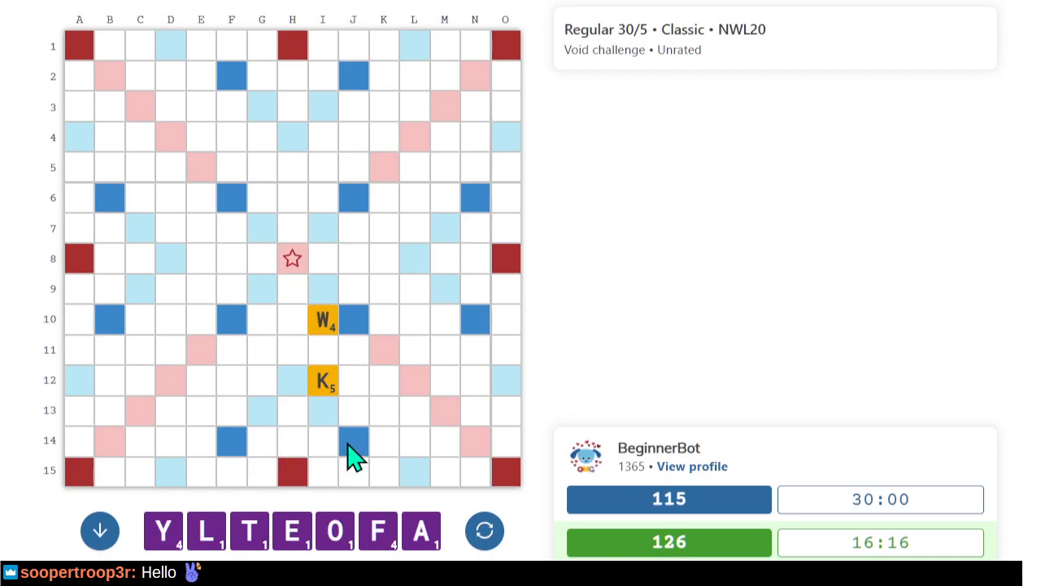
{"action": "mouse_move", "coordinate": [292, 472]}
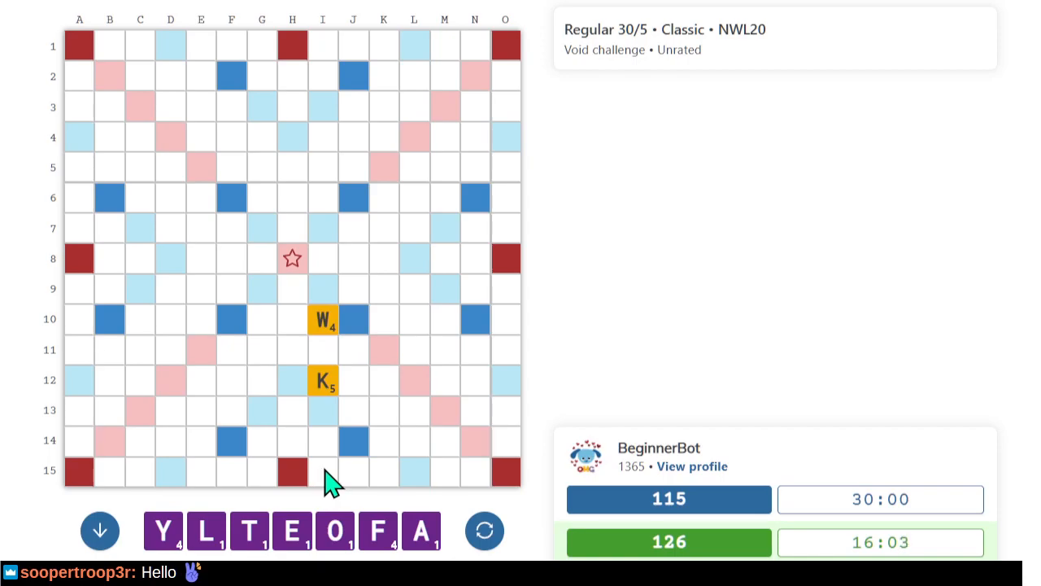
Select square I15 as the start of AFTLY along row 15.
{"action": "left_click", "coordinate": [323, 472]}
{"action": "type", "text": "AYE"}
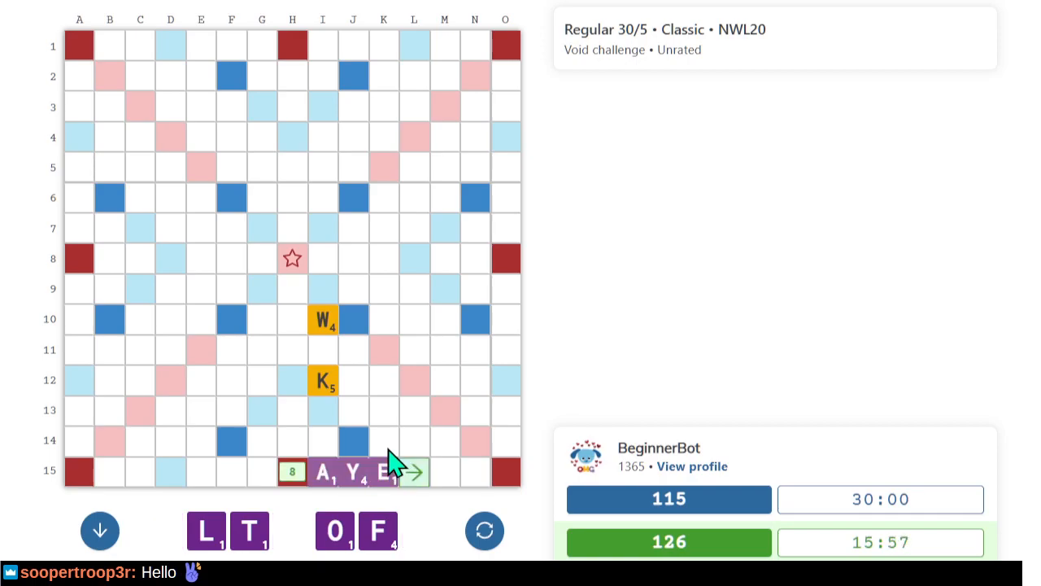
{"action": "mouse_move", "coordinate": [472, 435]}
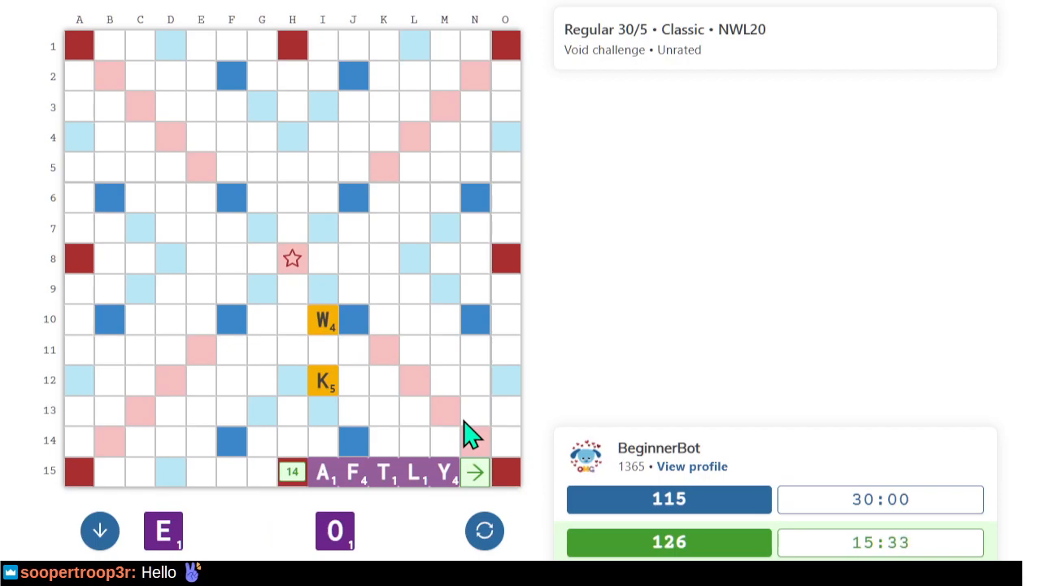
Take back the tentative tiles on row 15 before placing AYE at I15–K15.
{"action": "left_click", "coordinate": [474, 472]}
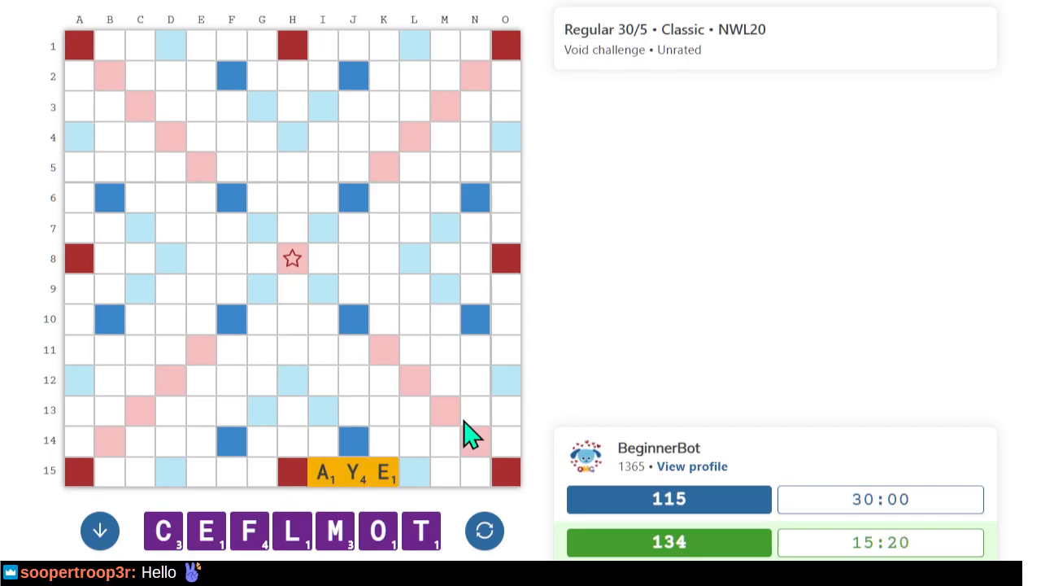
{"action": "mouse_move", "coordinate": [428, 122]}
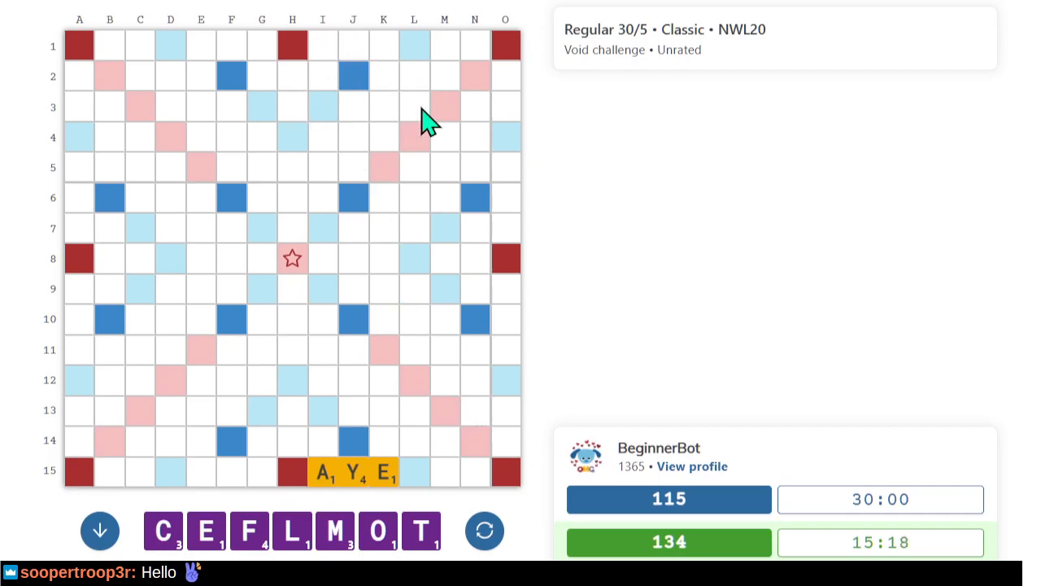
{"action": "mouse_move", "coordinate": [322, 232]}
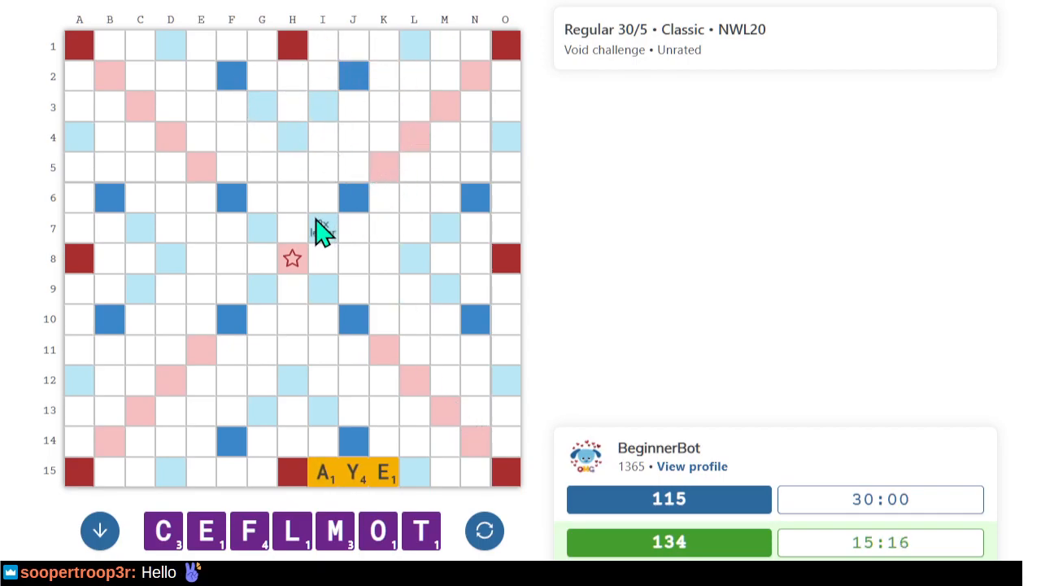
{"action": "mouse_move", "coordinate": [415, 44]}
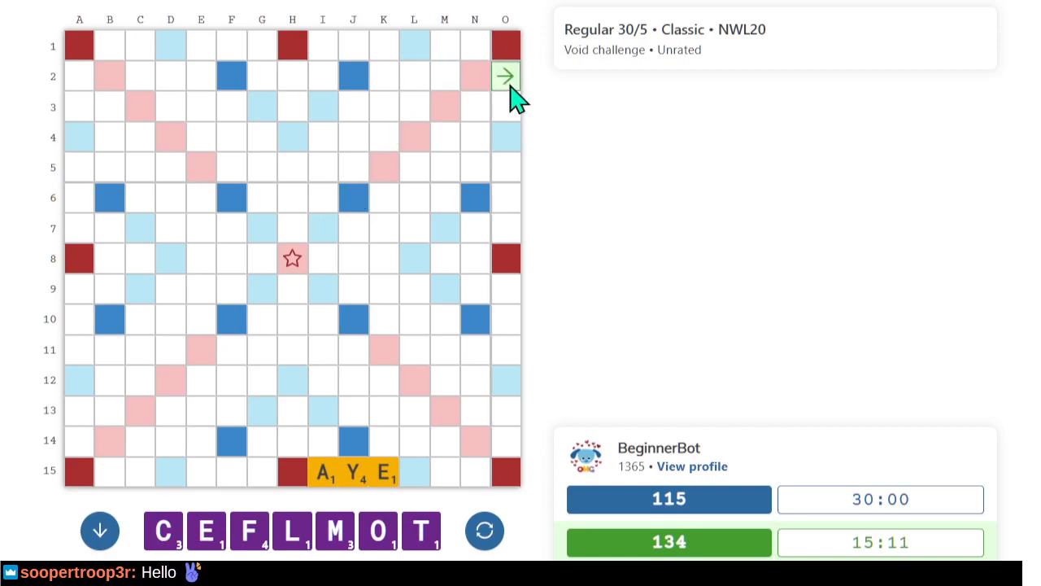
{"action": "left_click", "coordinate": [505, 75]}
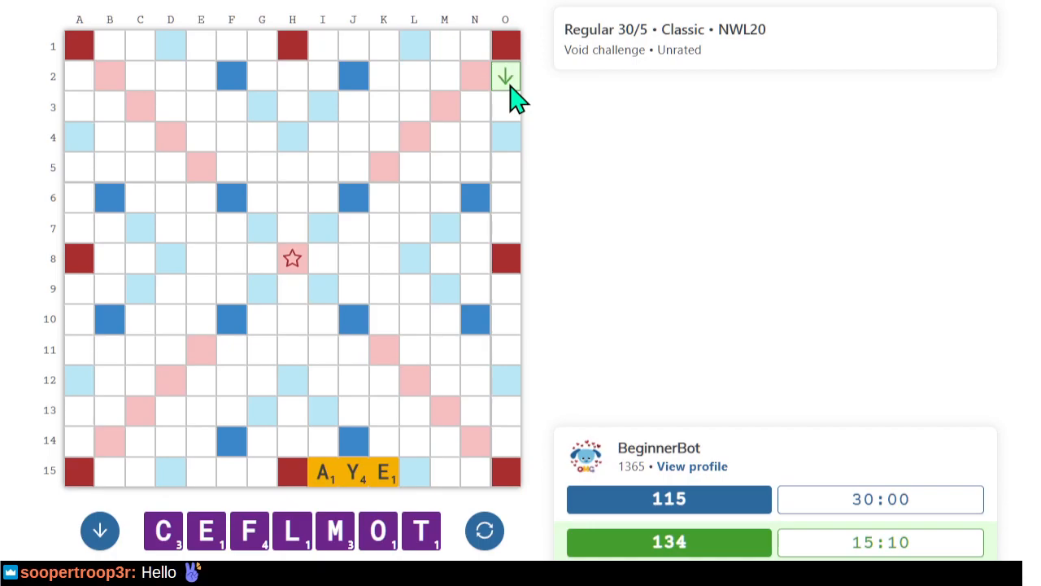
{"action": "mouse_move", "coordinate": [602, 265]}
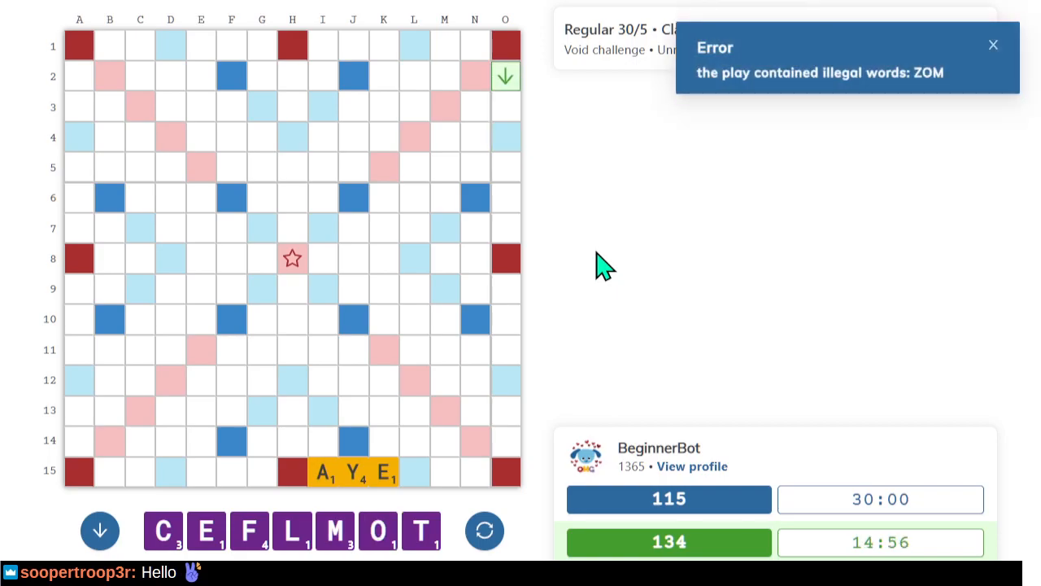
{"action": "left_click", "coordinate": [993, 45]}
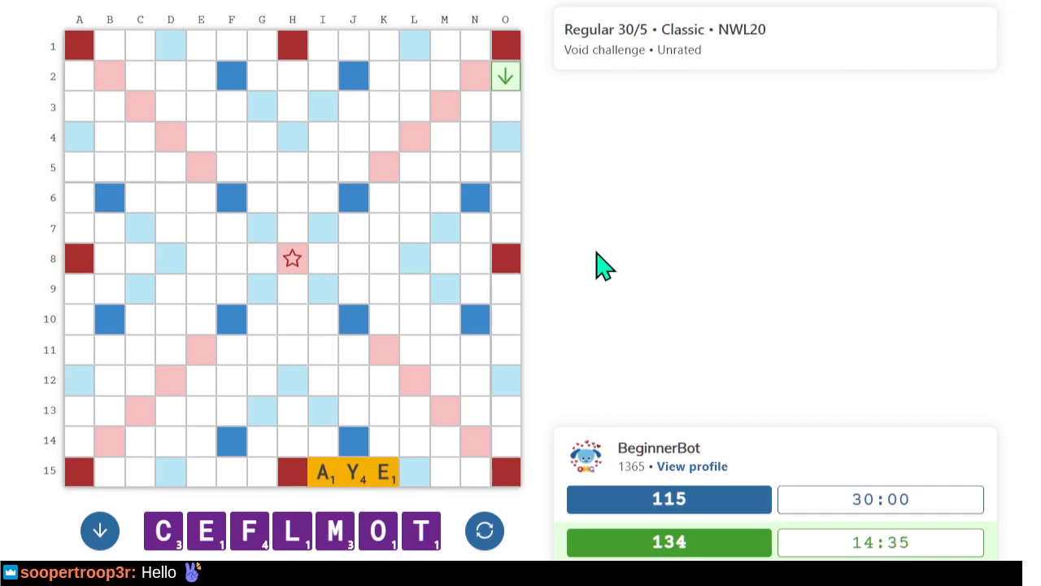
{"action": "mouse_move", "coordinate": [291, 404]}
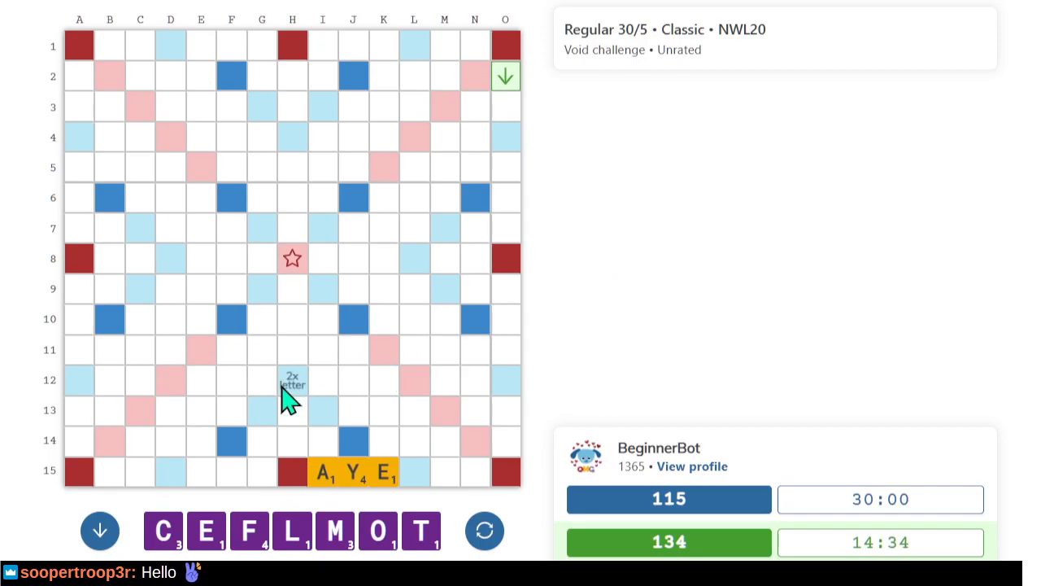
{"action": "mouse_move", "coordinate": [262, 398]}
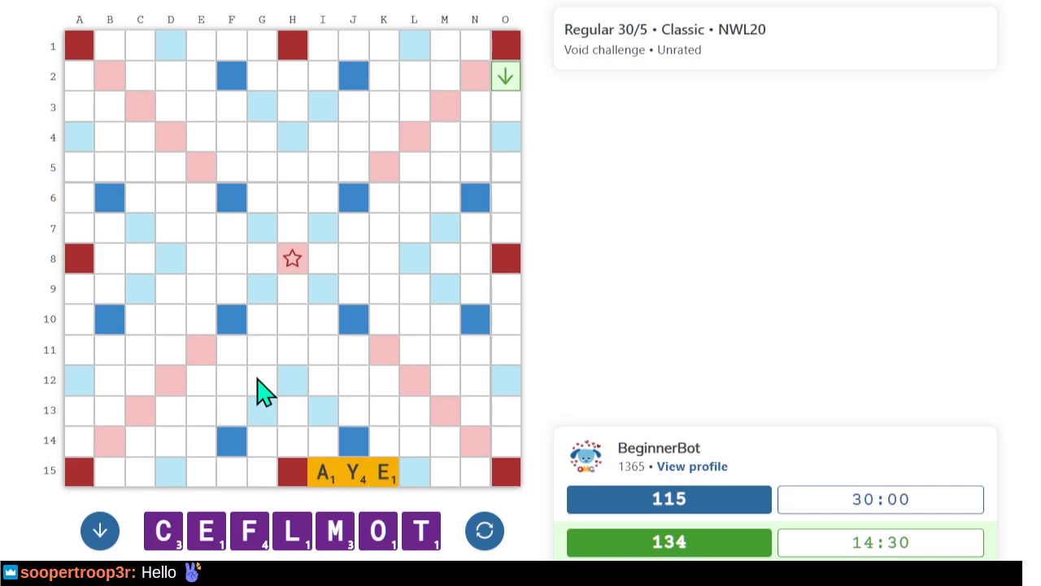
{"action": "mouse_move", "coordinate": [405, 478]}
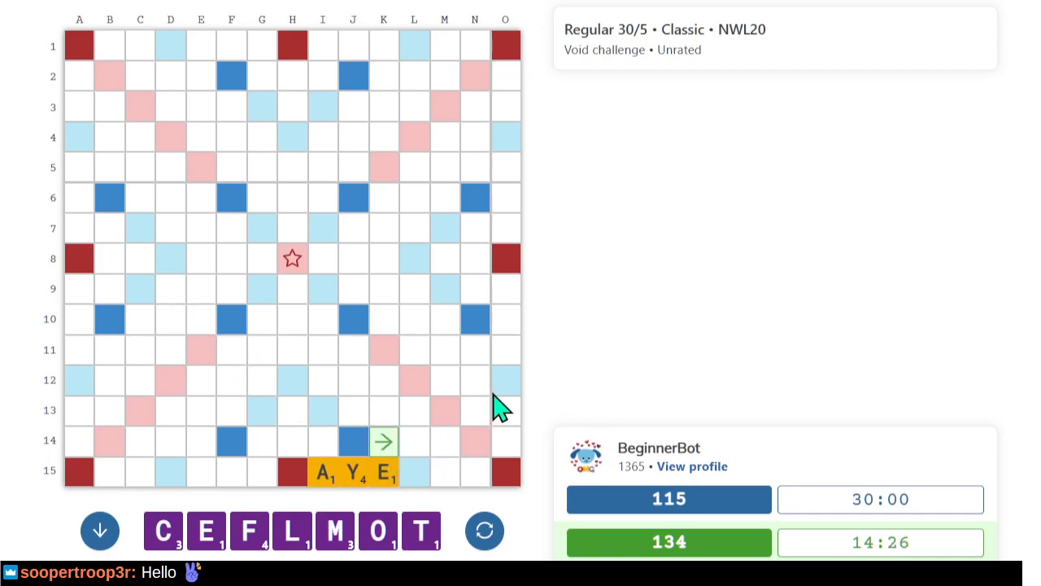
{"action": "mouse_move", "coordinate": [521, 378]}
{"action": "type", "text": "FLEC"}
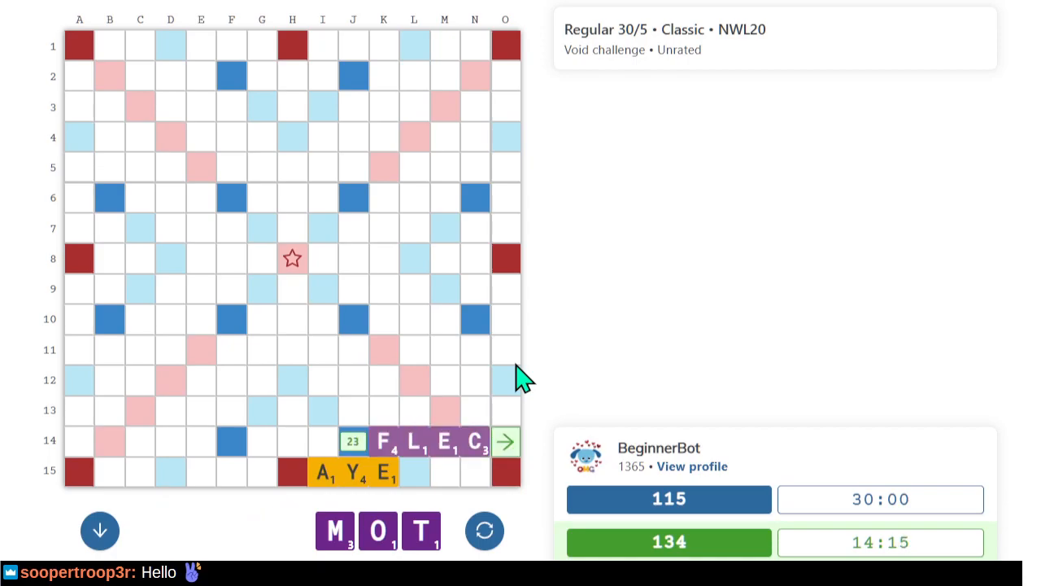
Take back FLEC, extend FEL to FELT on row 14, and submit for 19 points.
{"action": "left_click", "coordinate": [505, 442]}
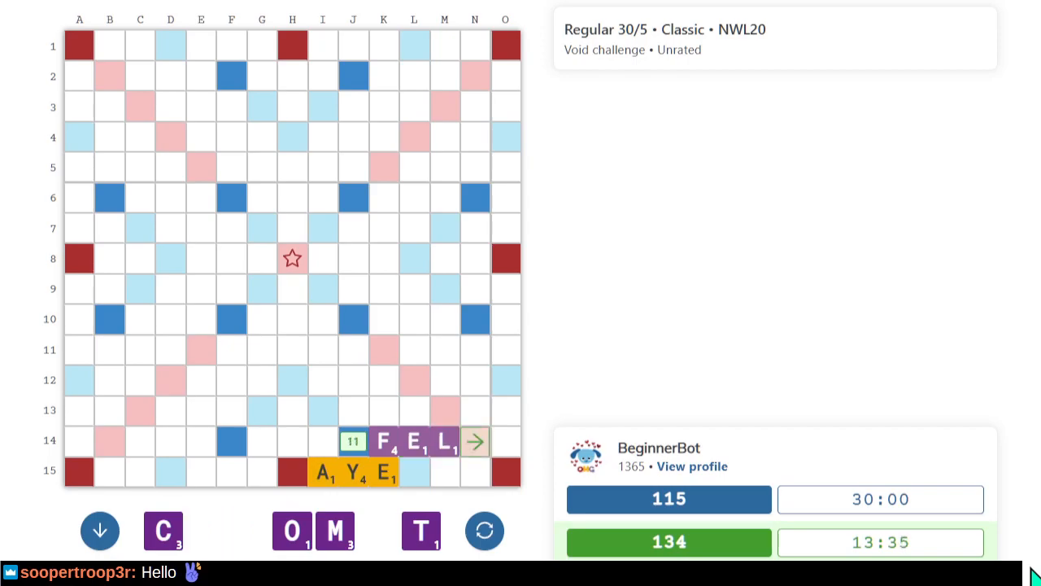
{"action": "left_click", "coordinate": [421, 530]}
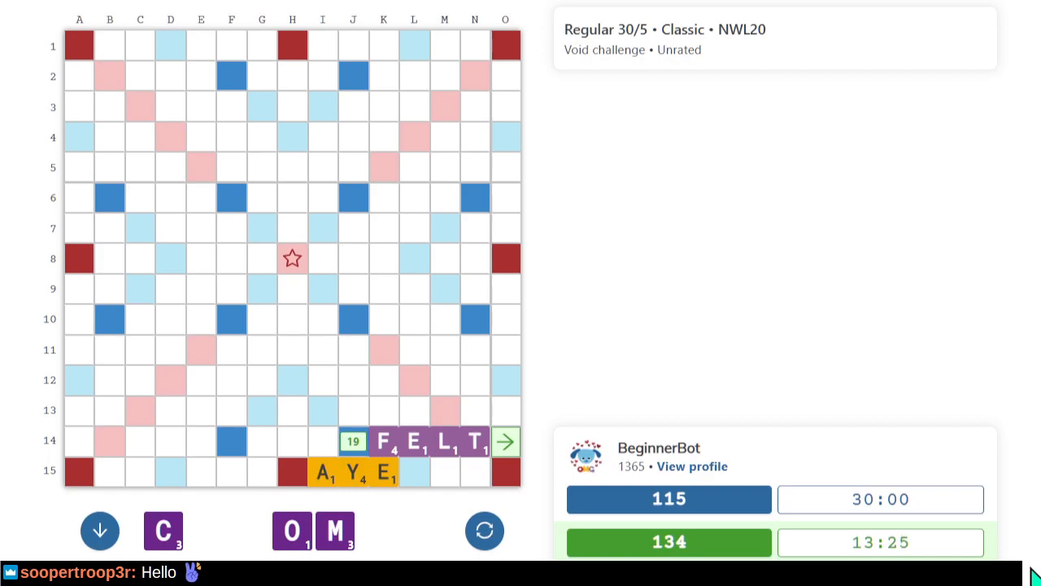
{"action": "left_click", "coordinate": [504, 441]}
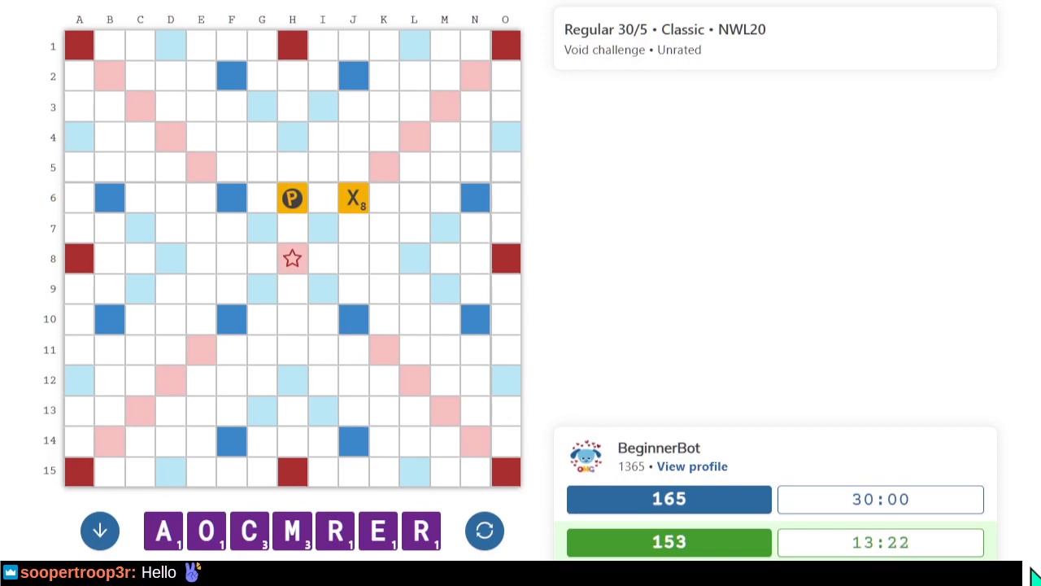
{"action": "mouse_move", "coordinate": [771, 378]}
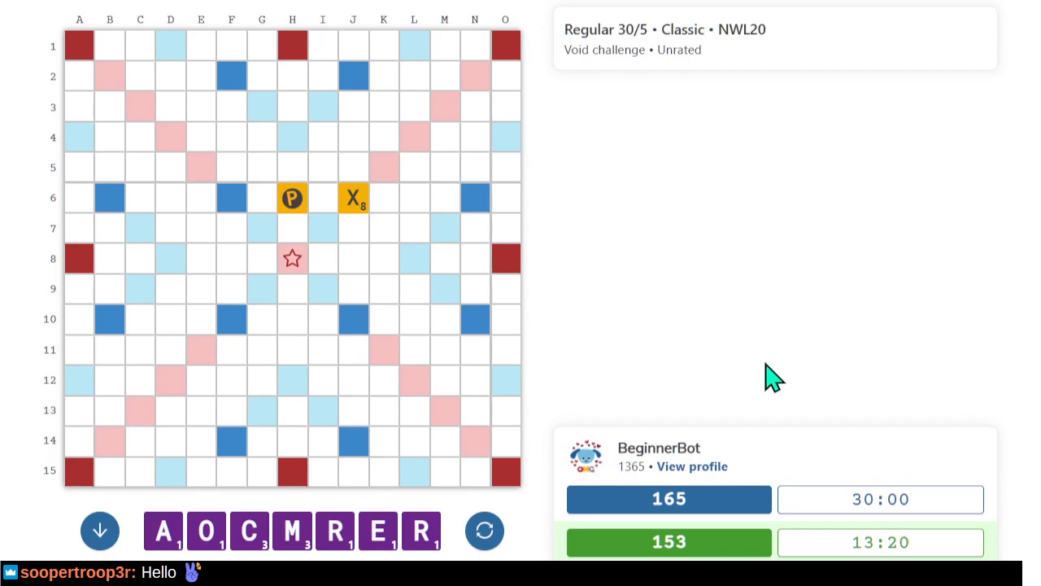
{"action": "mouse_move", "coordinate": [331, 171]}
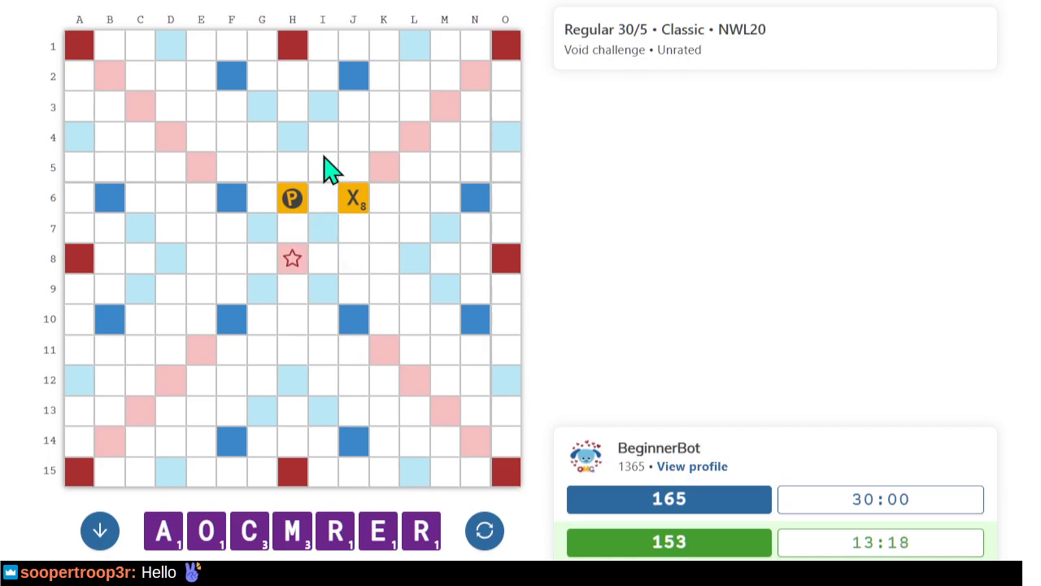
{"action": "mouse_move", "coordinate": [337, 212]}
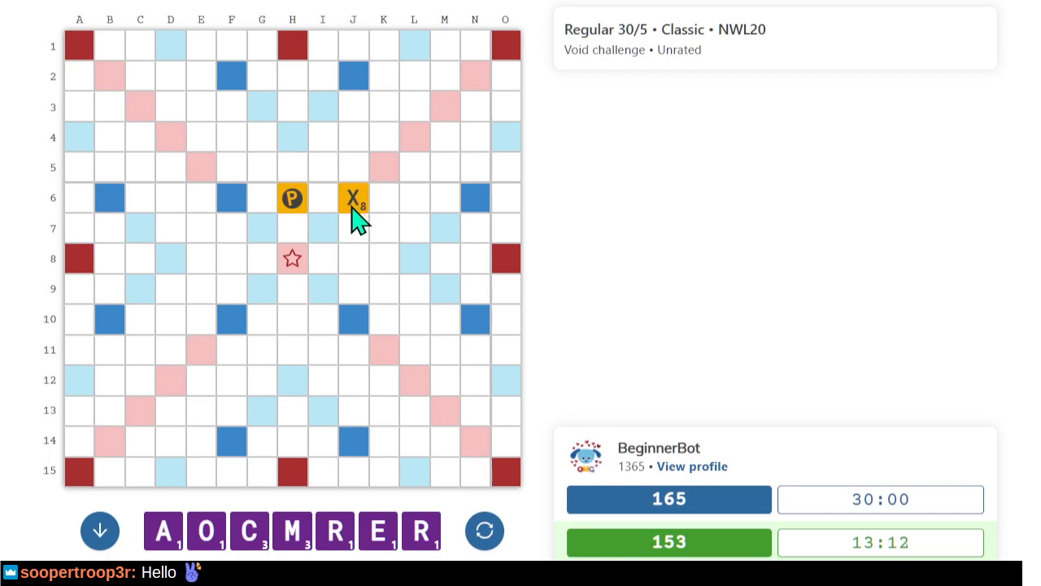
{"action": "mouse_move", "coordinate": [517, 448]}
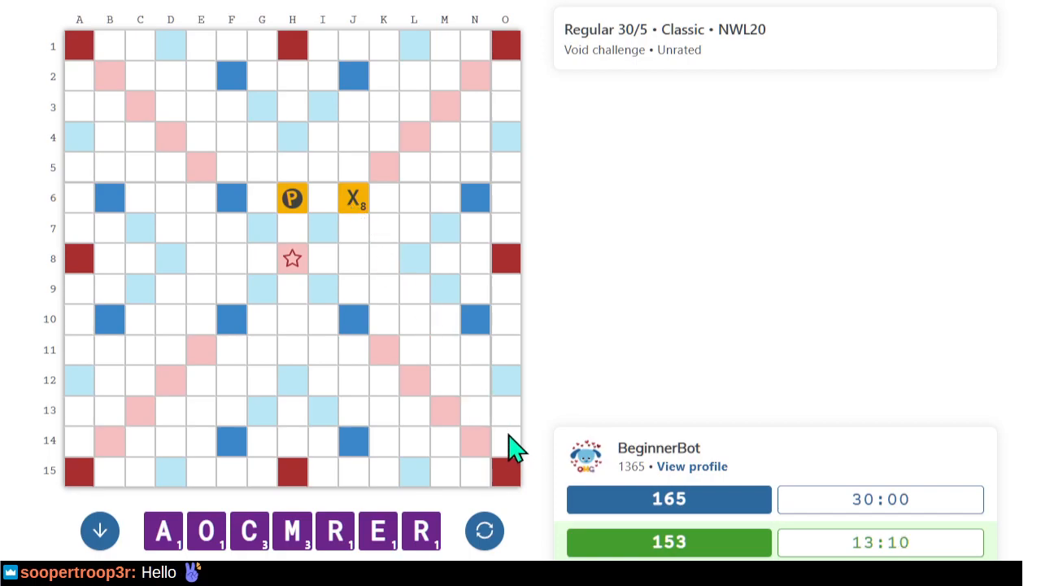
{"action": "mouse_move", "coordinate": [513, 503]}
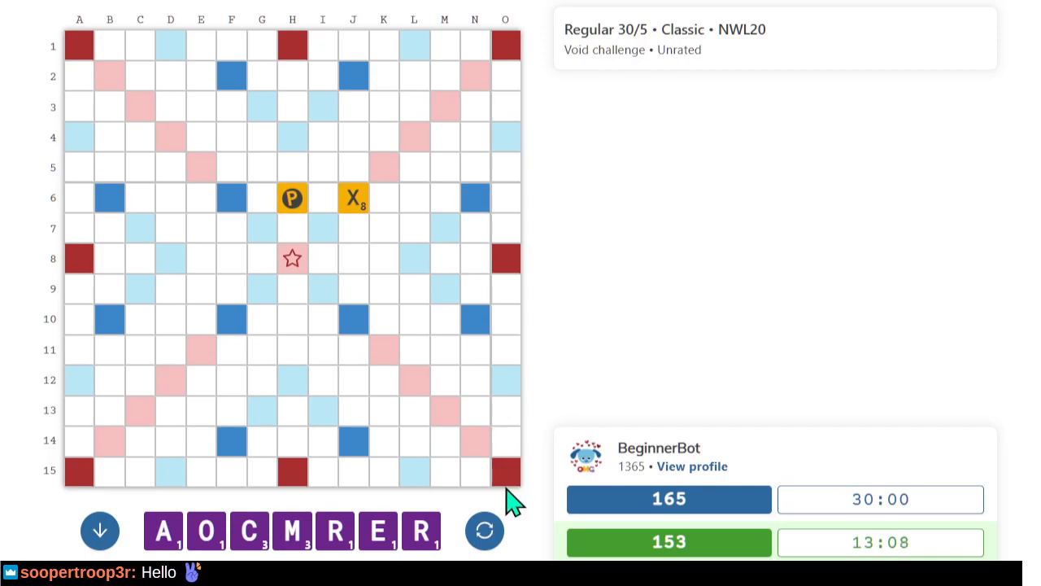
{"action": "mouse_move", "coordinate": [480, 484]}
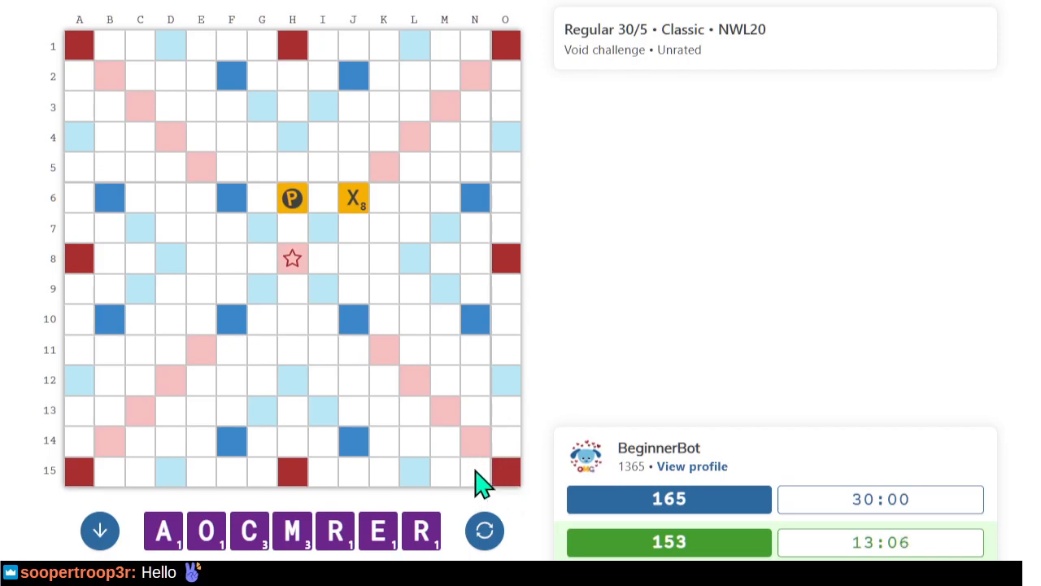
{"action": "mouse_move", "coordinate": [455, 467]}
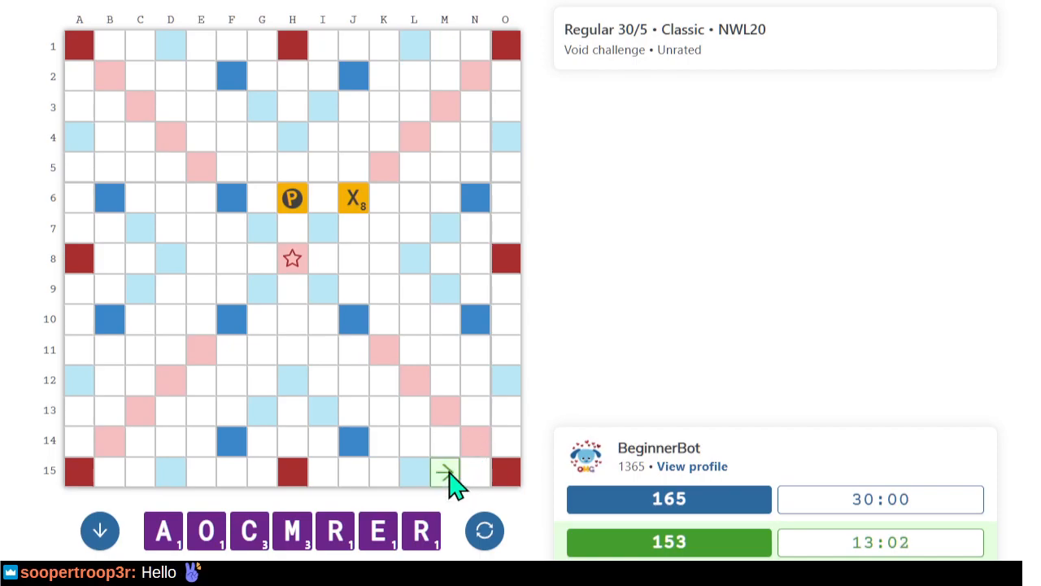
{"action": "mouse_move", "coordinate": [476, 463]}
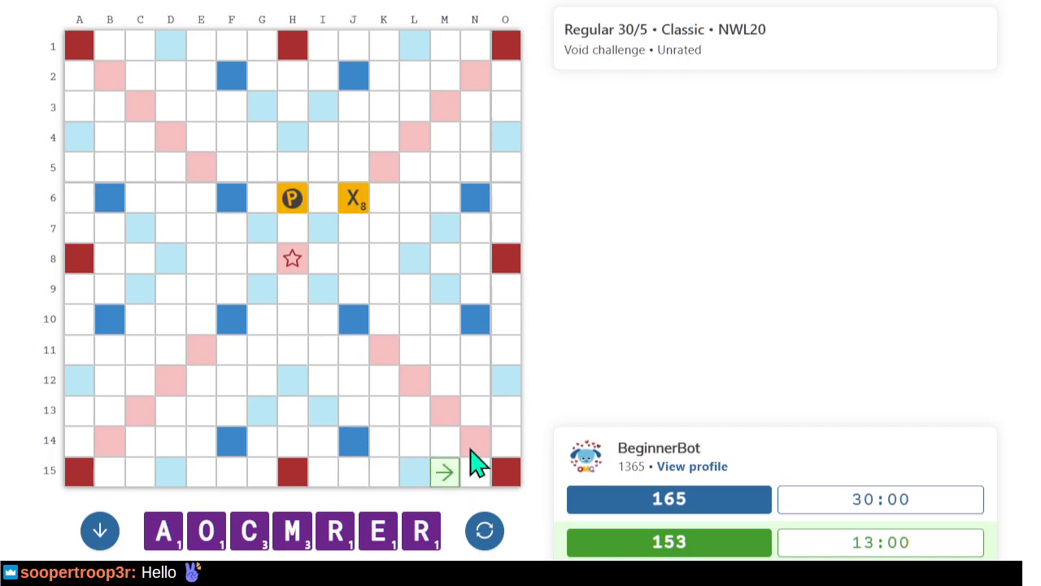
{"action": "mouse_move", "coordinate": [484, 488]}
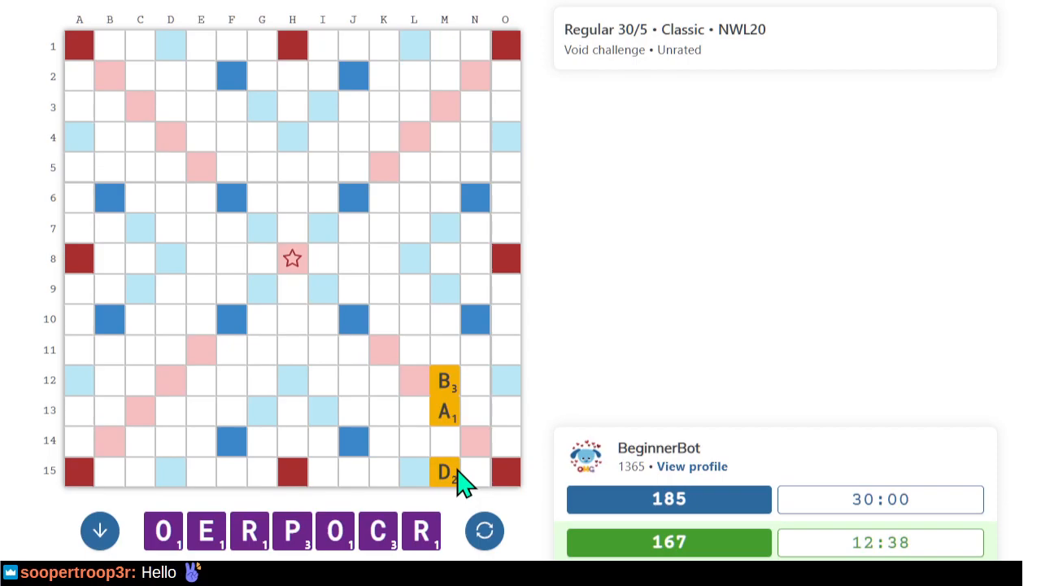
{"action": "mouse_move", "coordinate": [423, 398]}
{"action": "type", "text": "CO"}
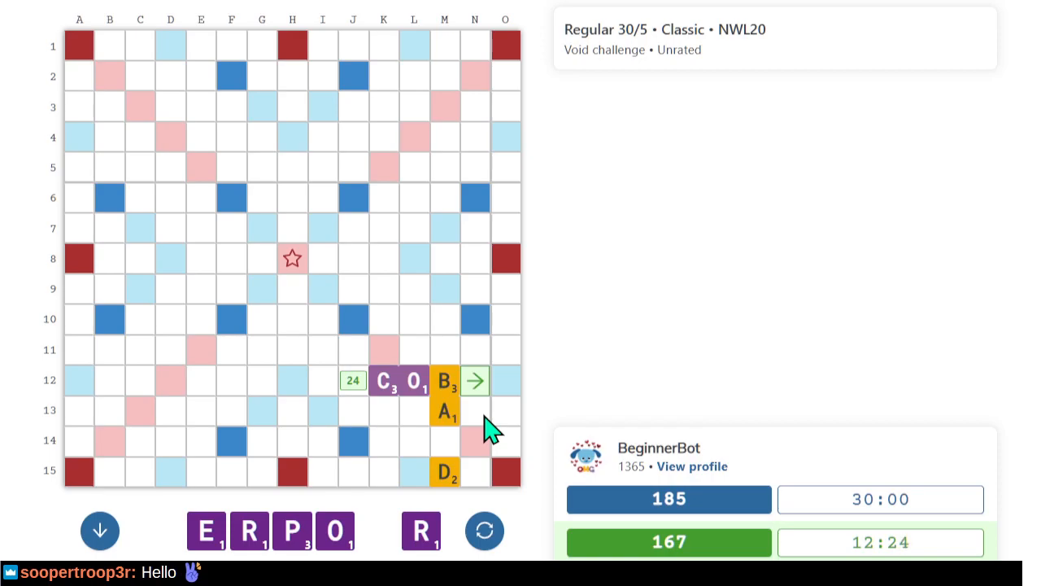
Take back the tentative 24-point COB tiles from row 12.
{"action": "left_click", "coordinate": [474, 381]}
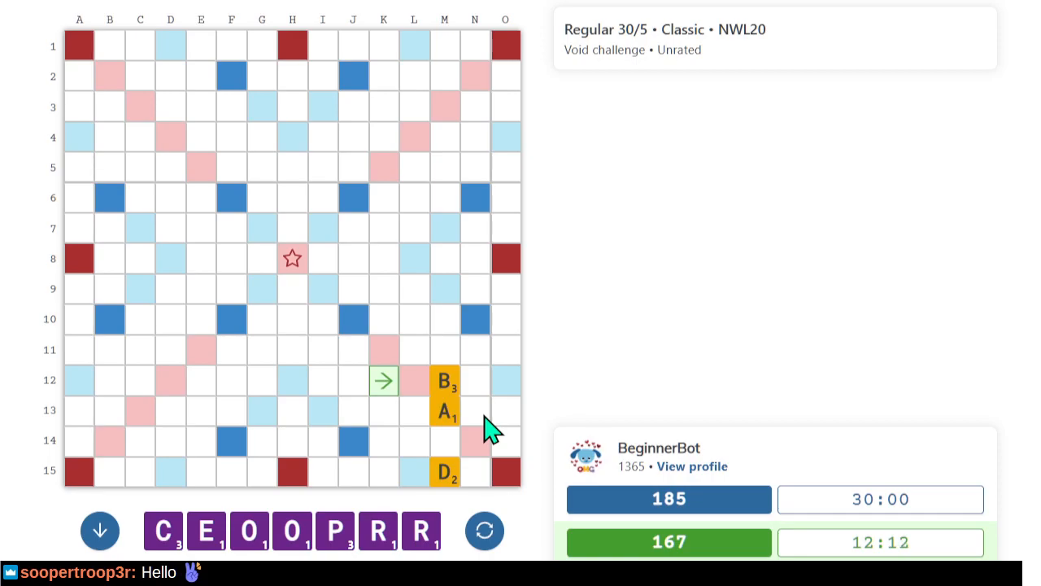
{"action": "mouse_move", "coordinate": [488, 436]}
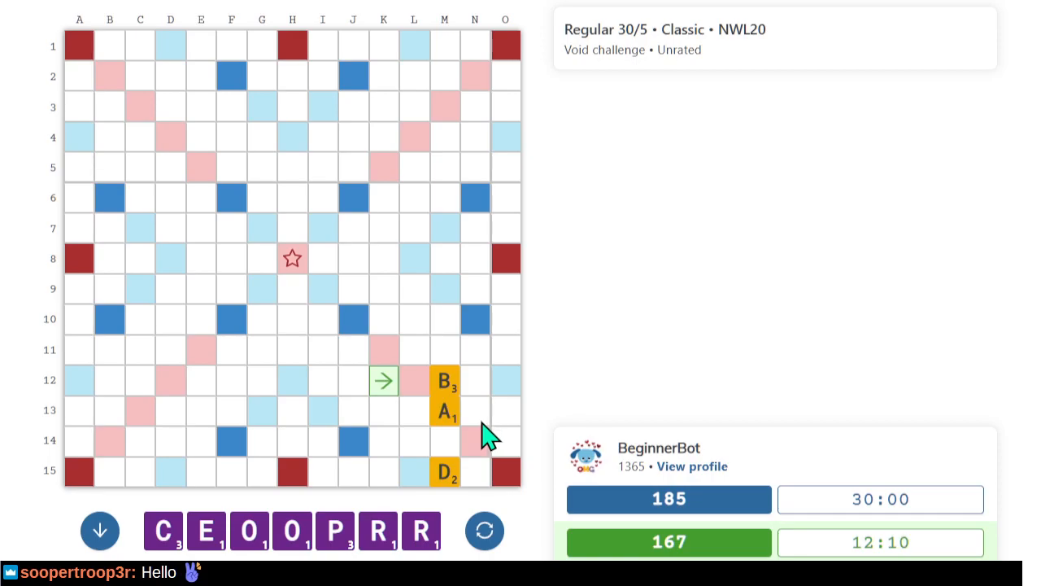
{"action": "mouse_move", "coordinate": [399, 330]}
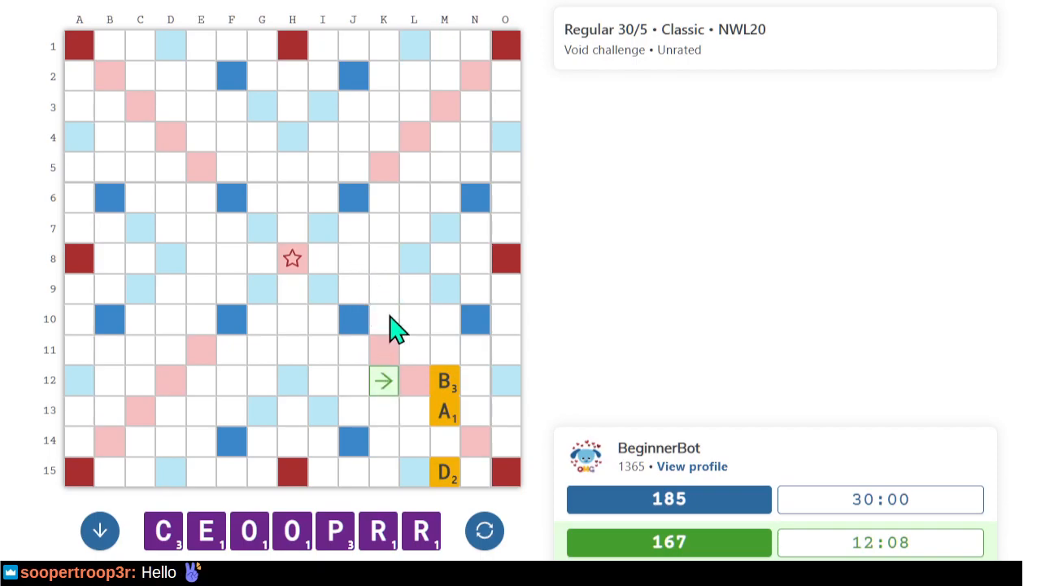
{"action": "mouse_move", "coordinate": [427, 407]}
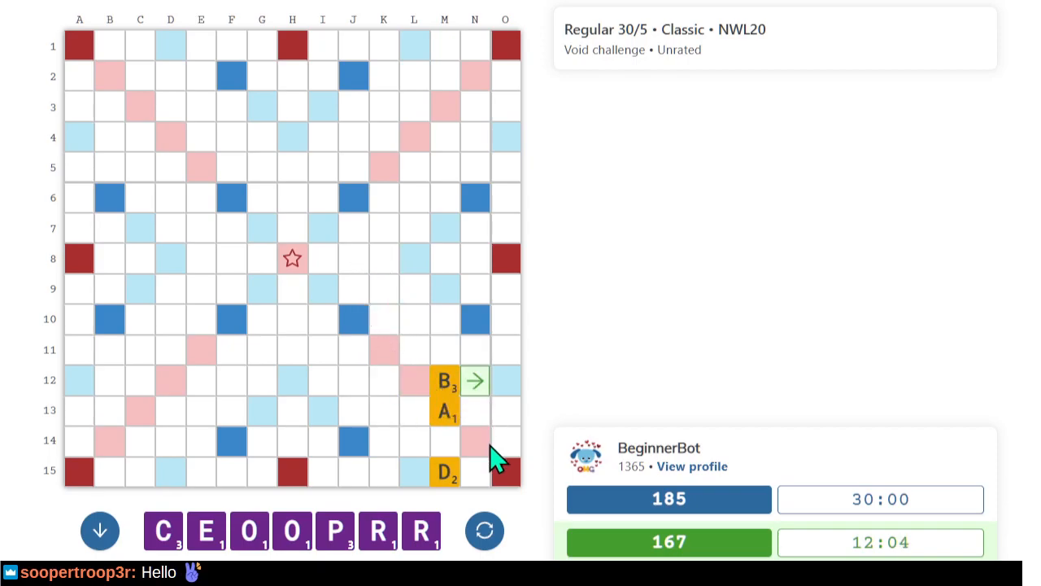
{"action": "mouse_move", "coordinate": [622, 411]}
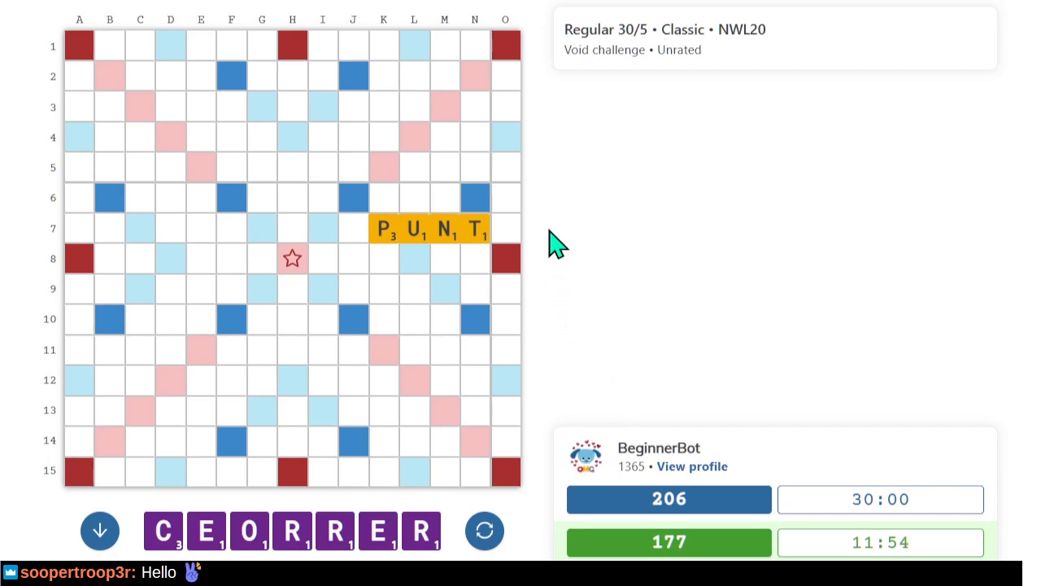
{"action": "mouse_move", "coordinate": [512, 228]}
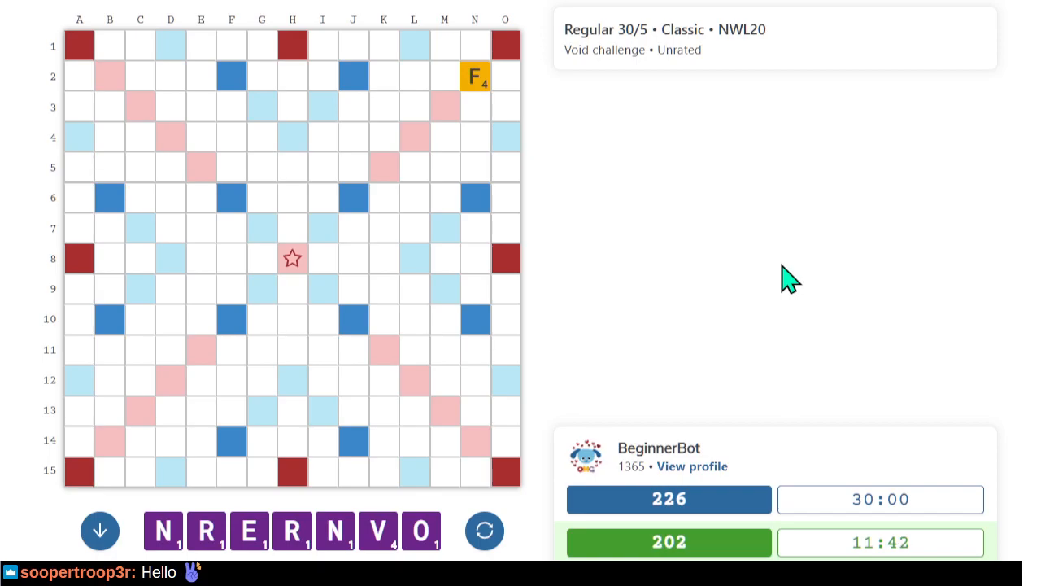
{"action": "mouse_move", "coordinate": [431, 86]}
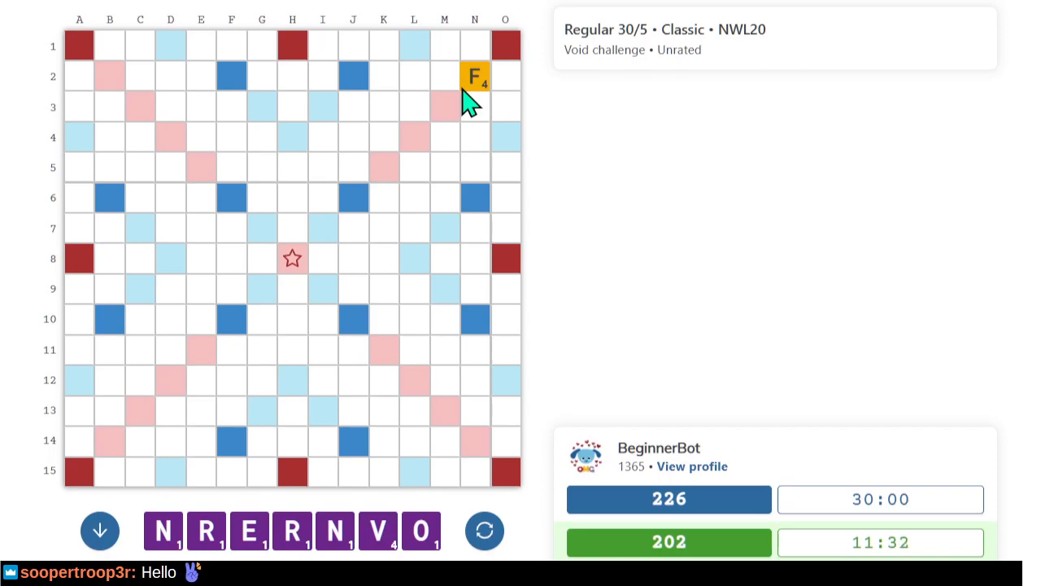
{"action": "mouse_move", "coordinate": [256, 326]}
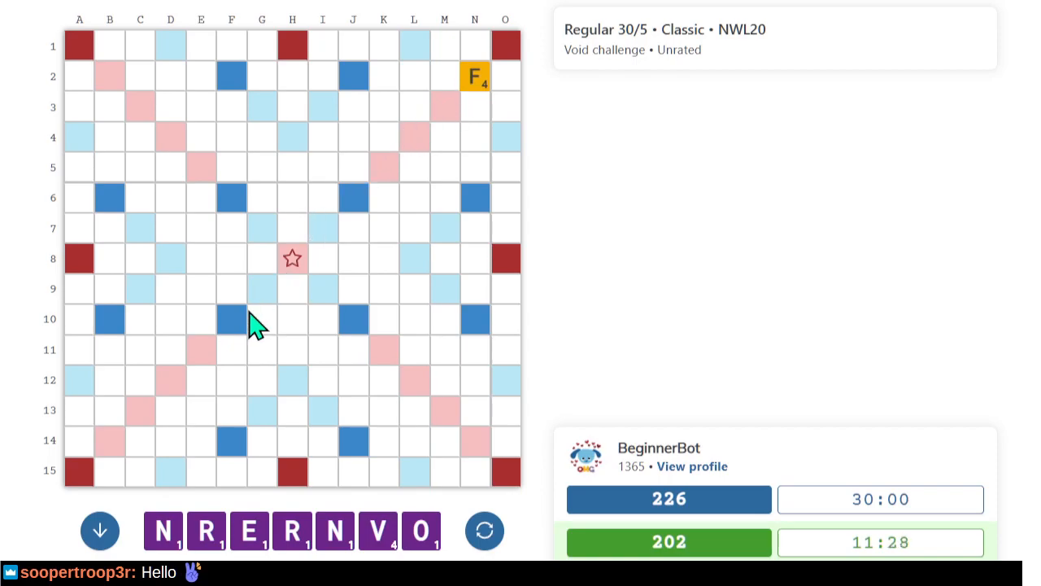
{"action": "mouse_move", "coordinate": [422, 283]}
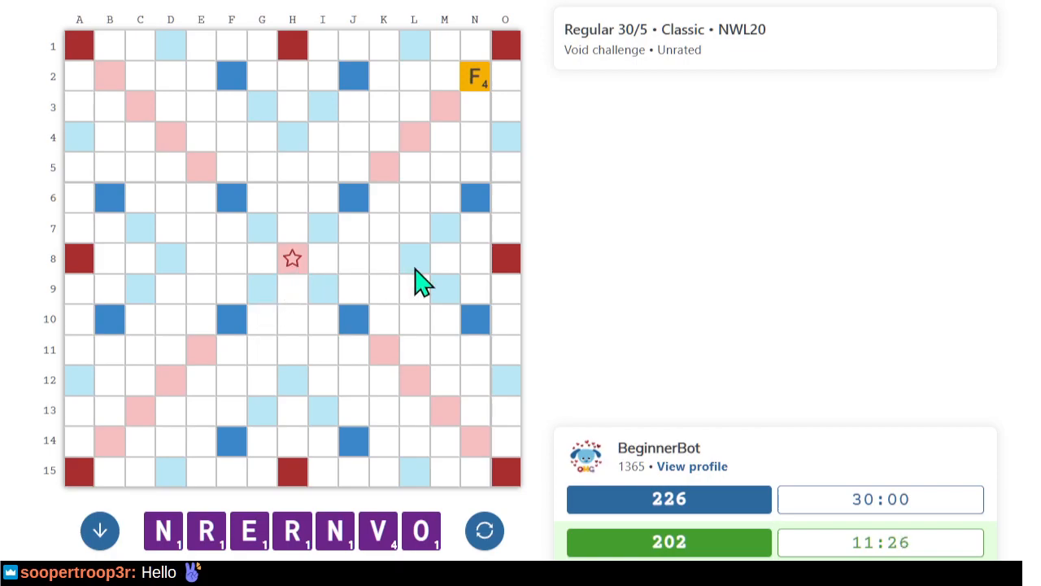
{"action": "mouse_move", "coordinate": [393, 393]}
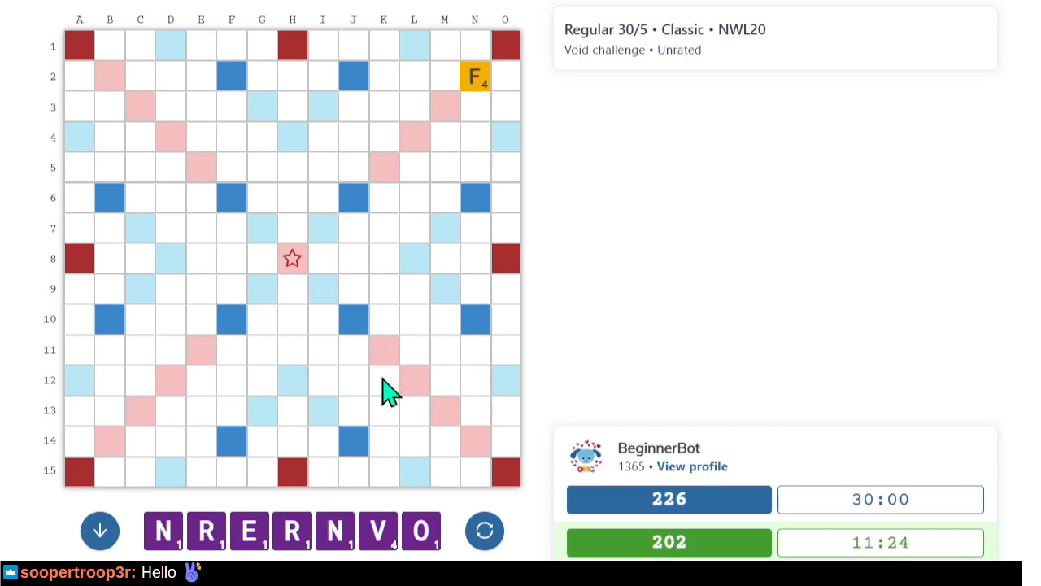
{"action": "mouse_move", "coordinate": [297, 277]}
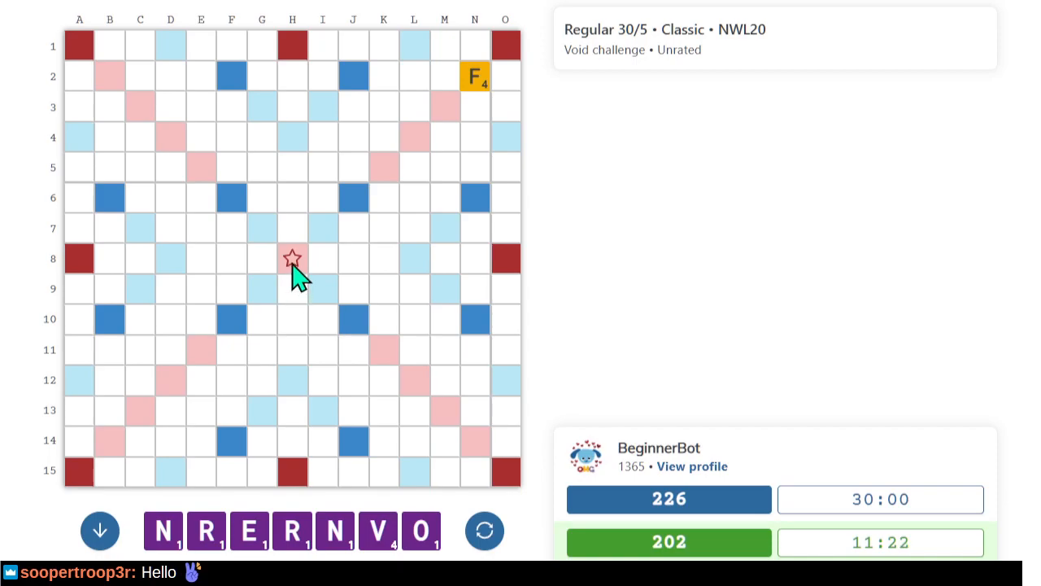
{"action": "mouse_move", "coordinate": [332, 277]}
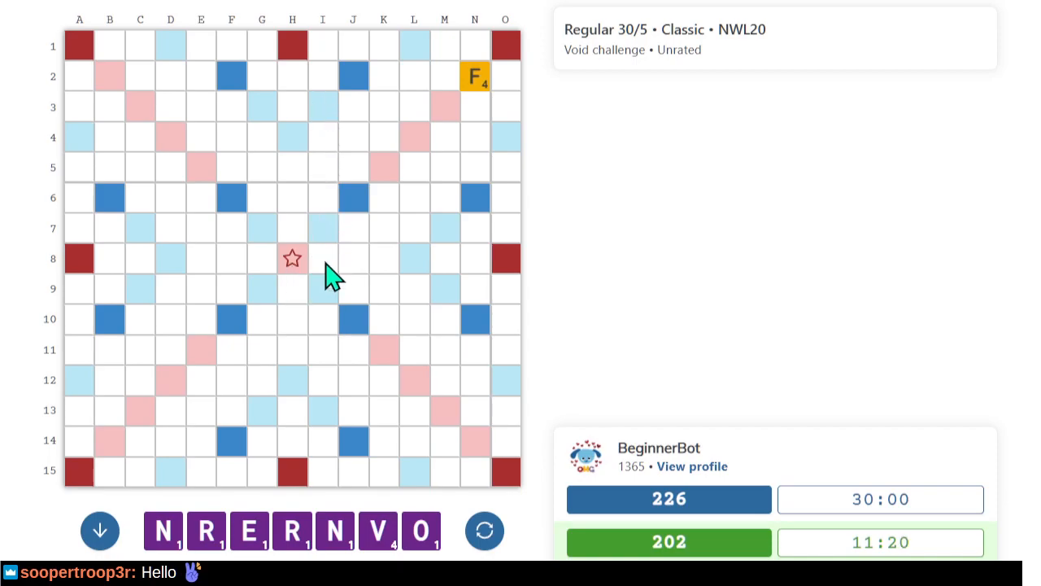
{"action": "mouse_move", "coordinate": [354, 216]}
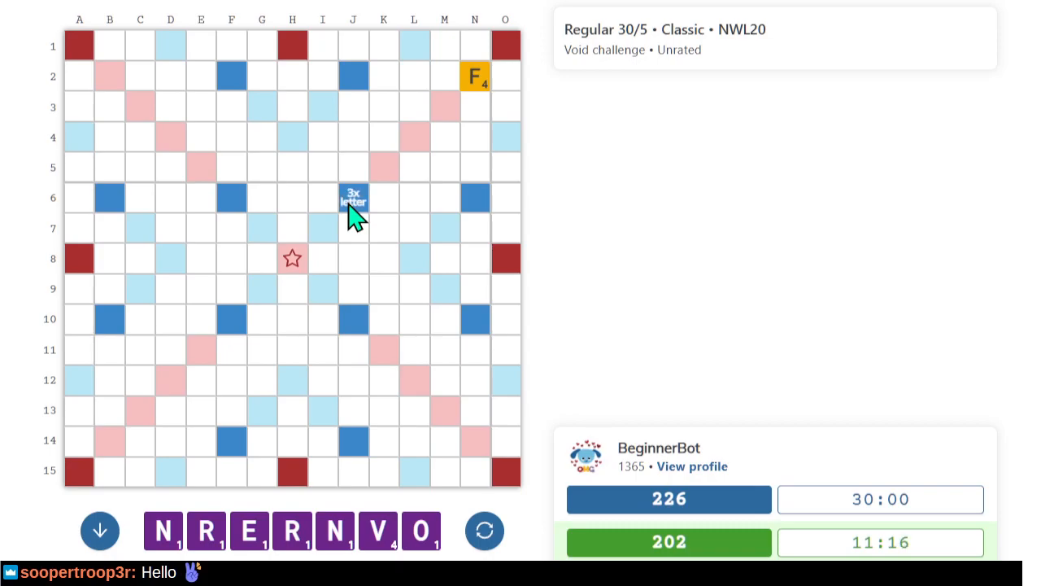
{"action": "mouse_move", "coordinate": [326, 171]}
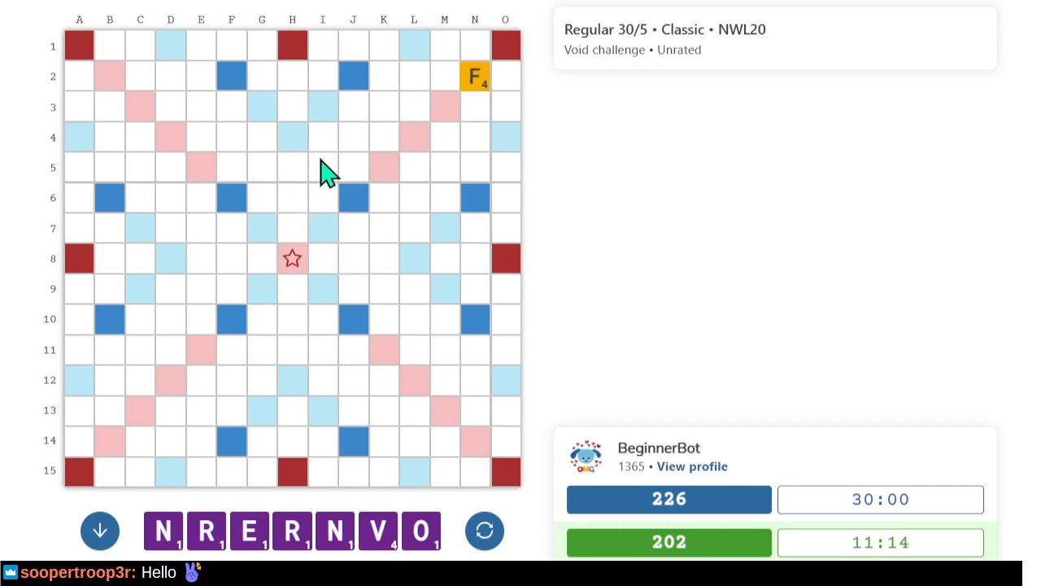
{"action": "mouse_move", "coordinate": [427, 183]}
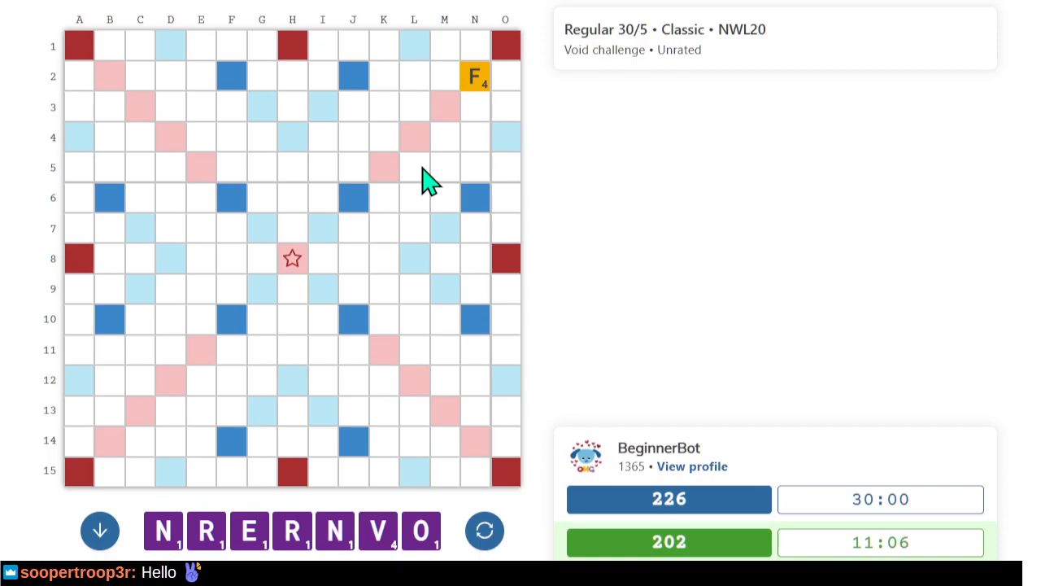
{"action": "mouse_move", "coordinate": [411, 199]}
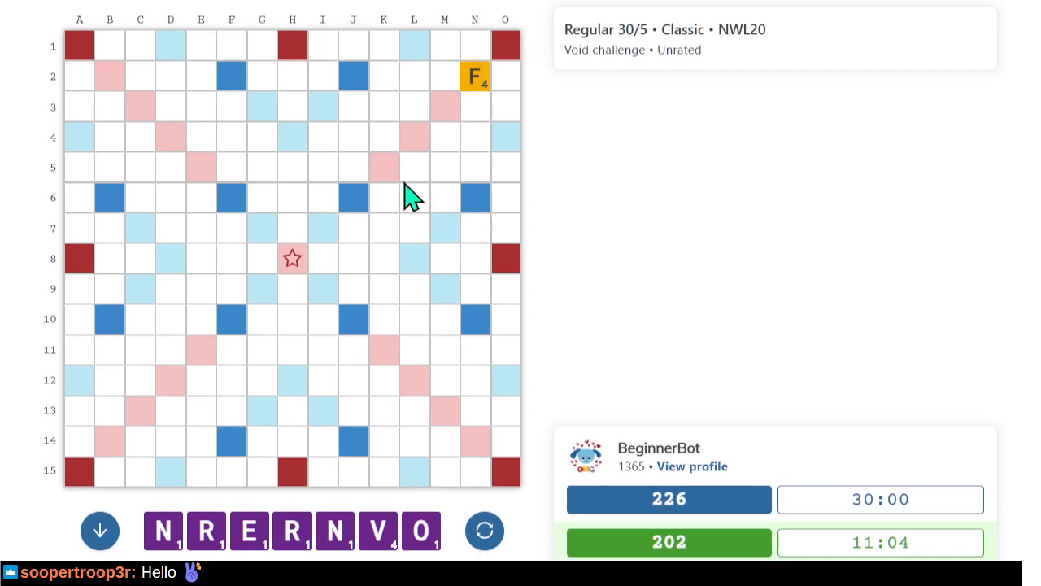
{"action": "mouse_move", "coordinate": [496, 105]}
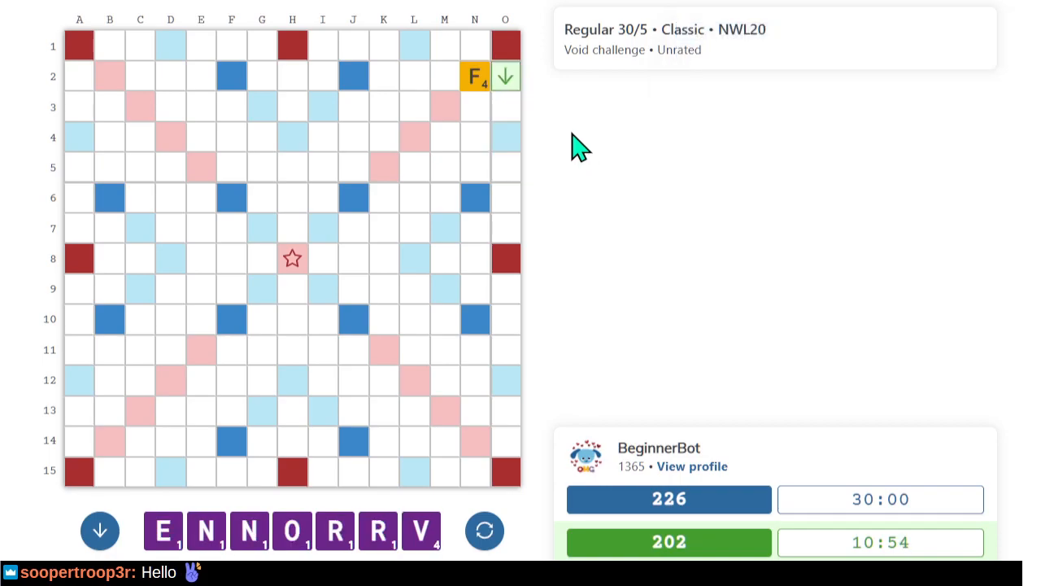
{"action": "mouse_move", "coordinate": [207, 416]}
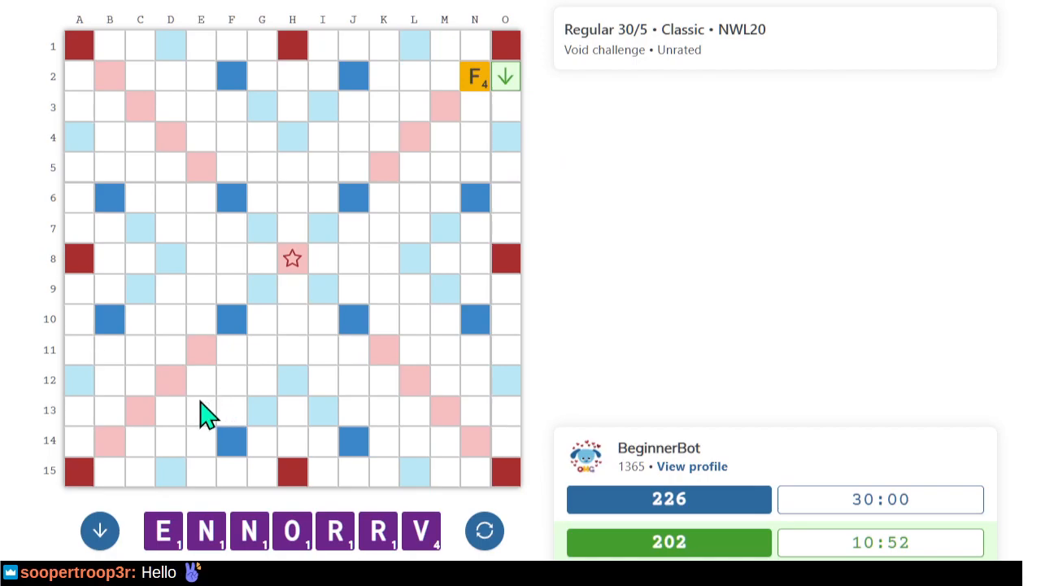
{"action": "mouse_move", "coordinate": [177, 488]}
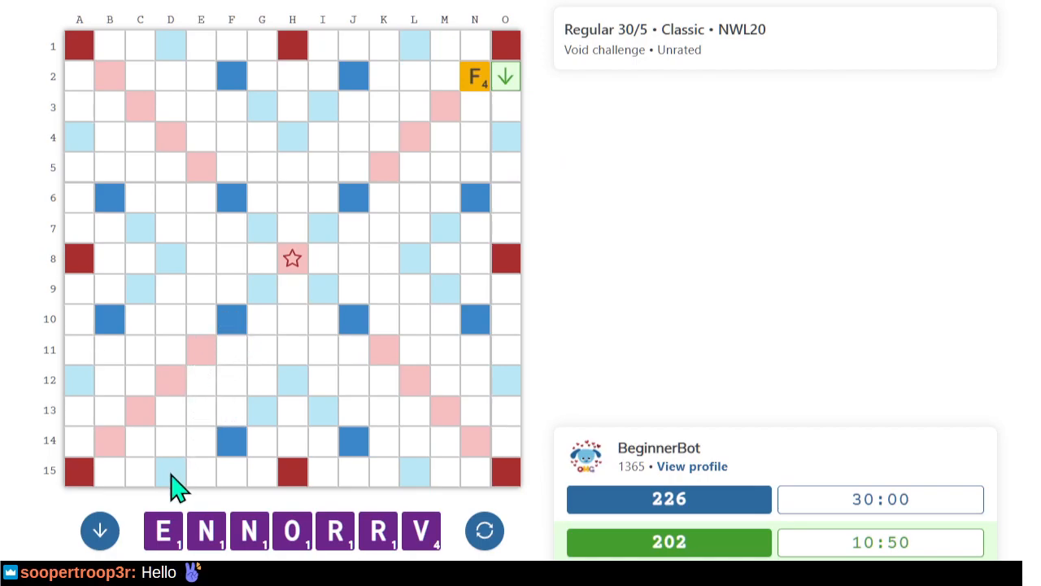
{"action": "mouse_move", "coordinate": [171, 473]}
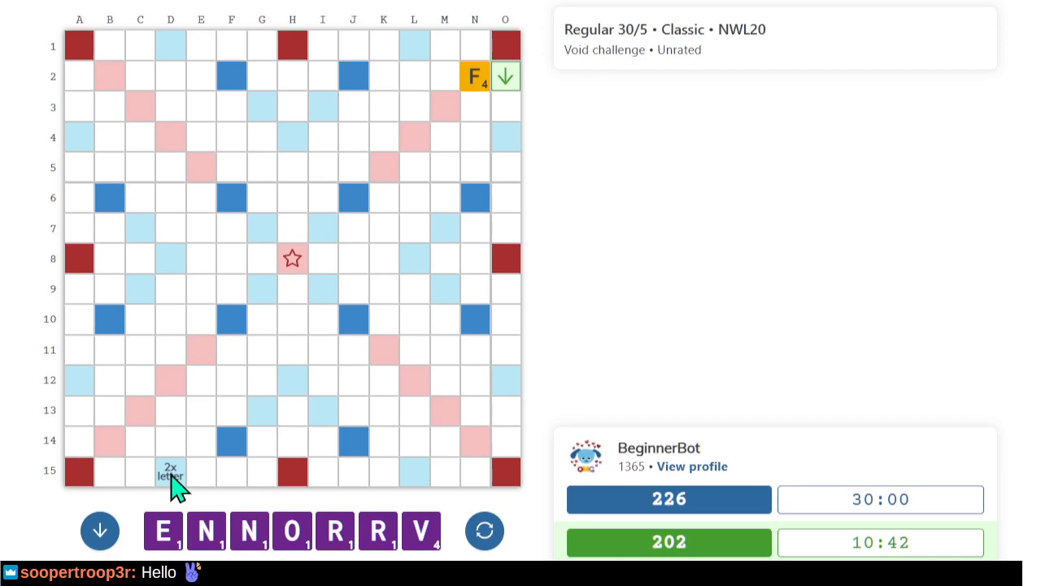
{"action": "mouse_move", "coordinate": [23, 424]}
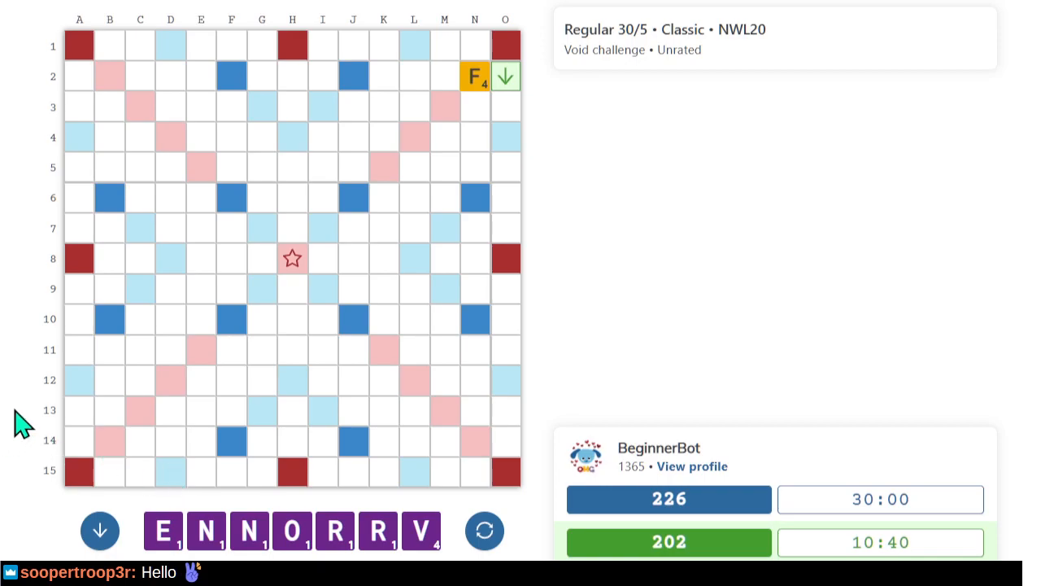
{"action": "mouse_move", "coordinate": [171, 297]}
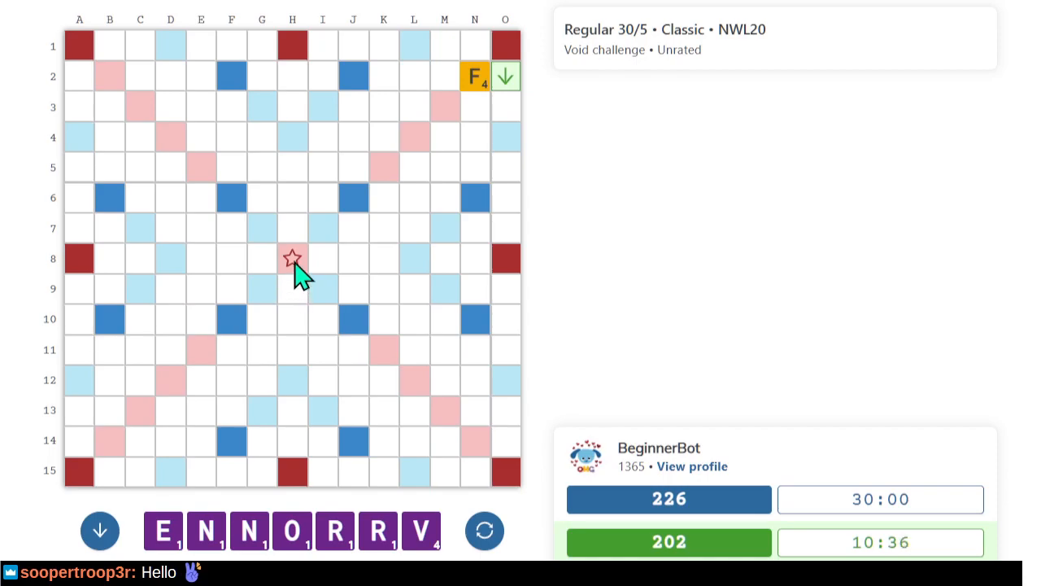
{"action": "mouse_move", "coordinate": [423, 258]}
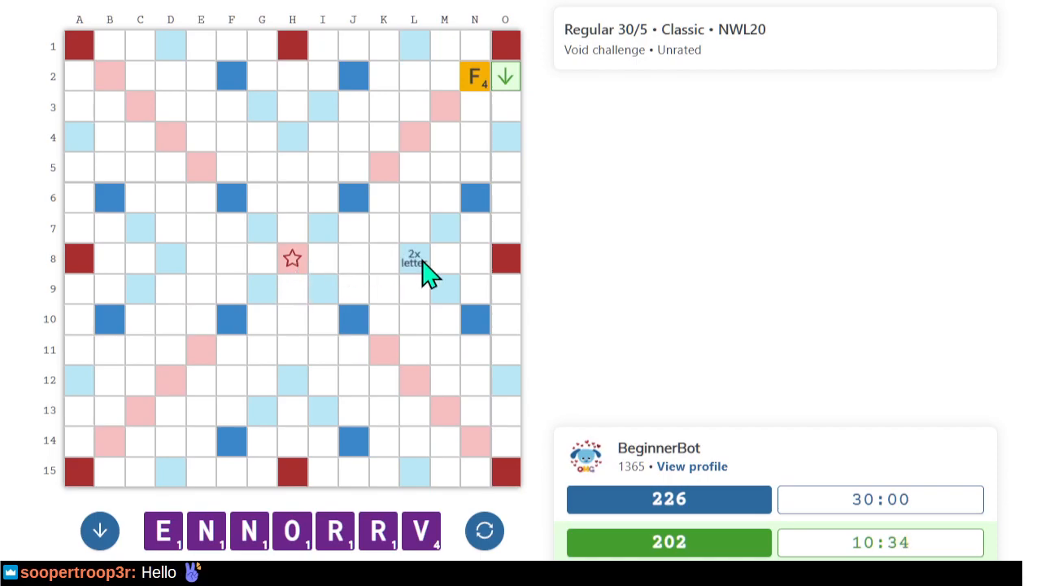
{"action": "mouse_move", "coordinate": [180, 271]}
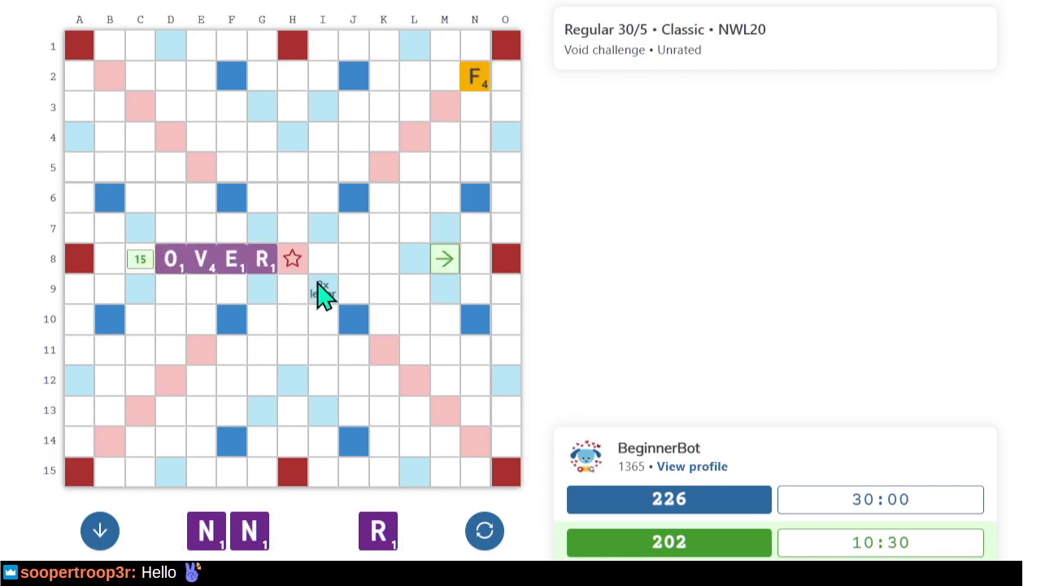
{"action": "left_click", "coordinate": [444, 259]}
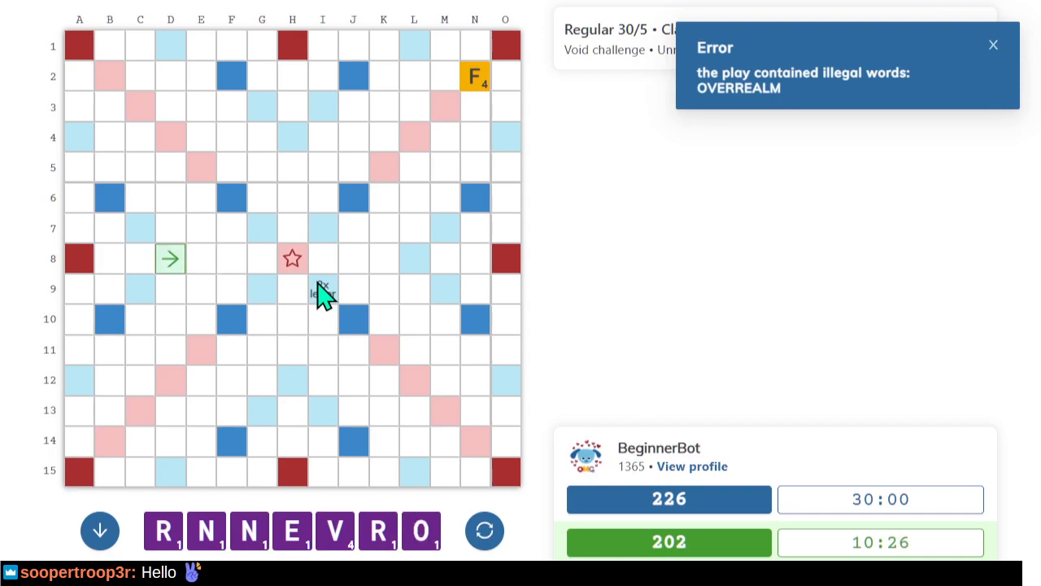
{"action": "left_click", "coordinate": [993, 45]}
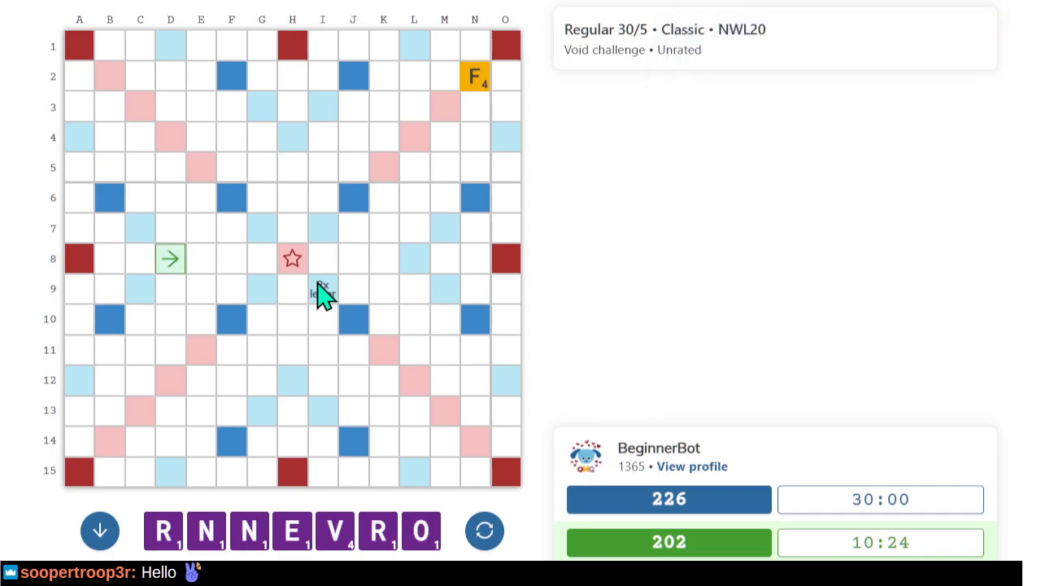
{"action": "mouse_move", "coordinate": [305, 309]}
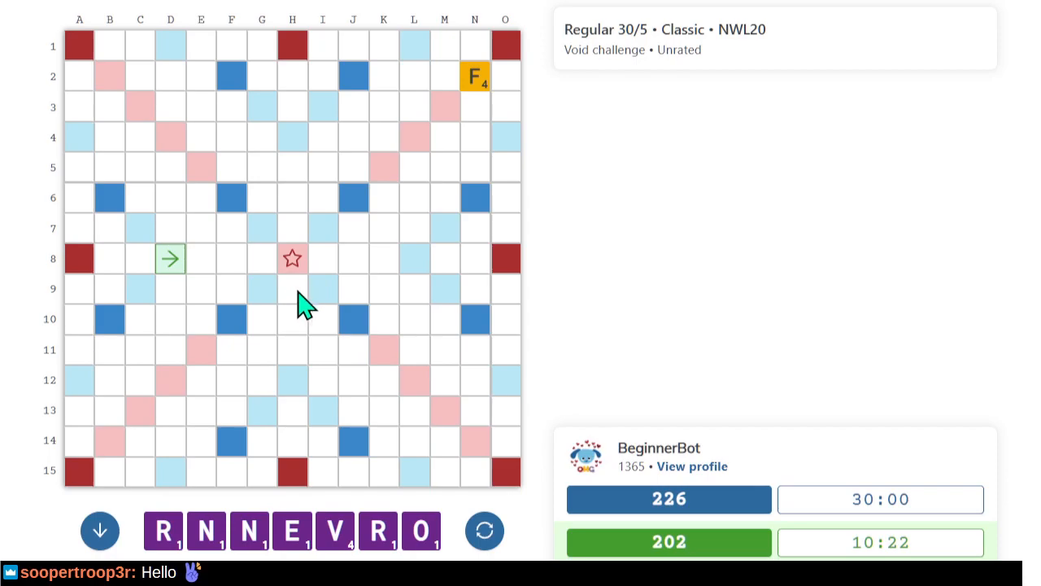
{"action": "mouse_move", "coordinate": [360, 205]}
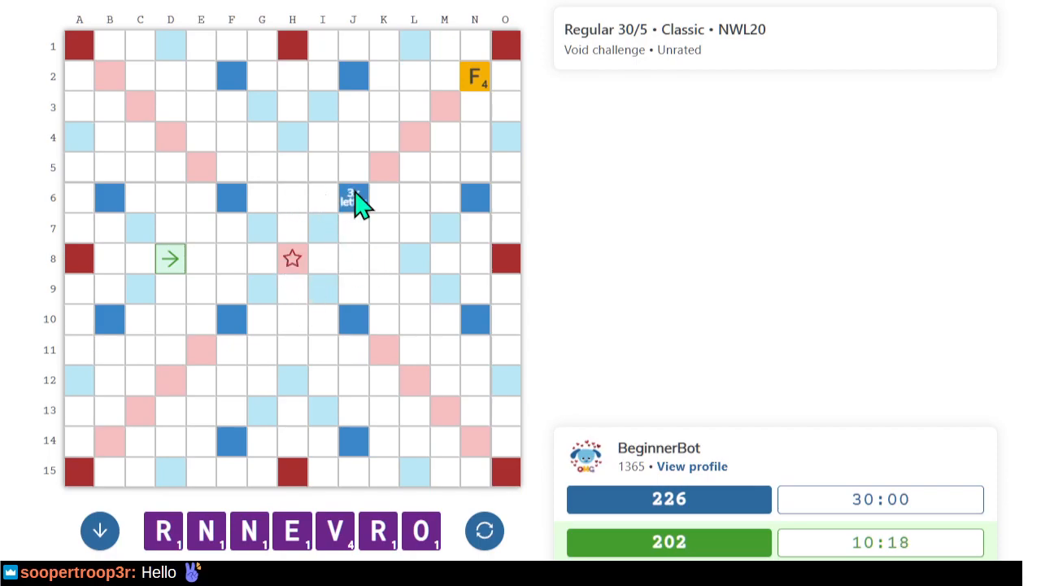
{"action": "mouse_move", "coordinate": [177, 214]}
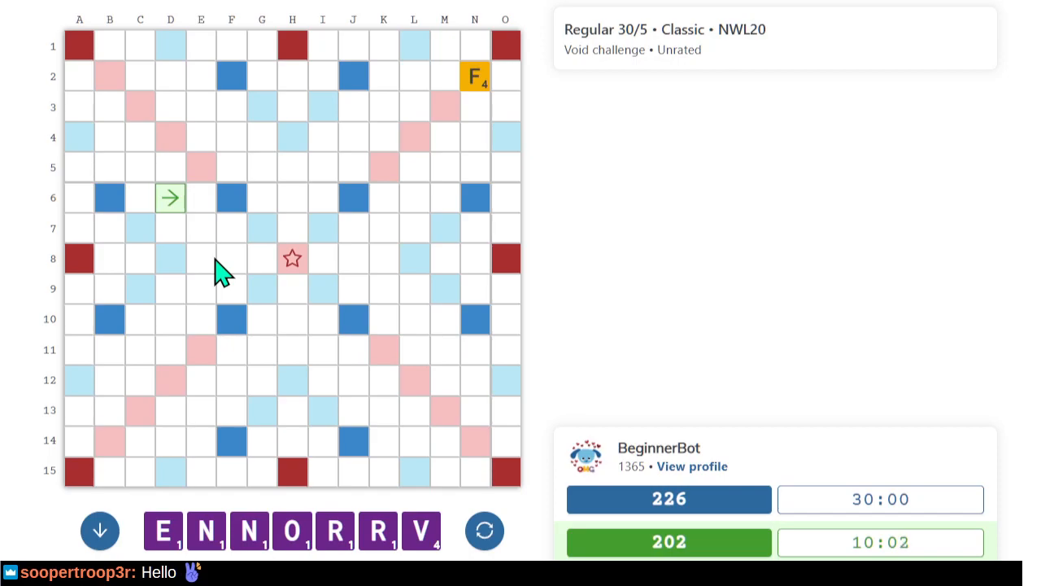
{"action": "left_click", "coordinate": [100, 529]}
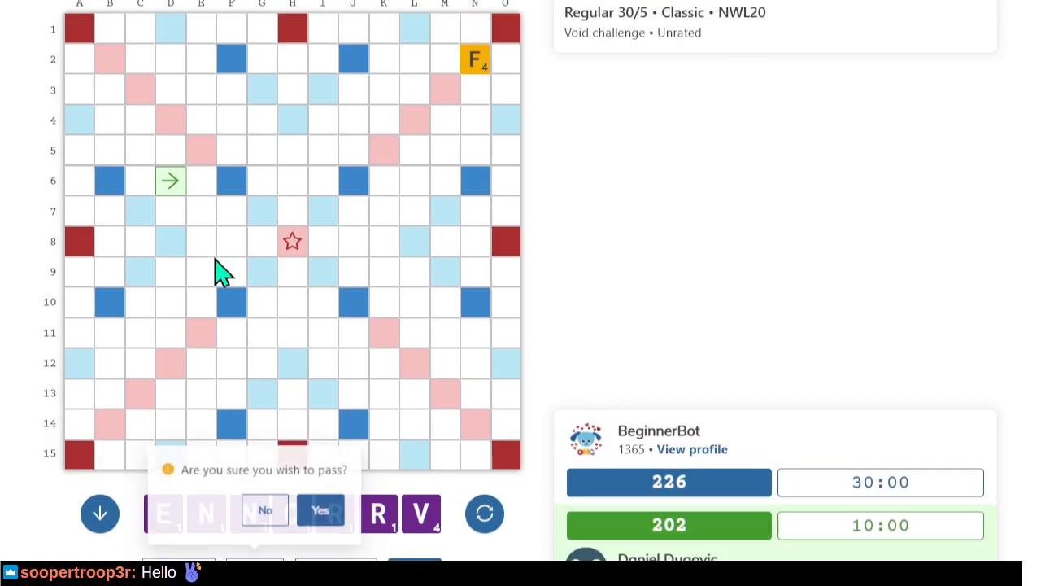
{"action": "left_click", "coordinate": [319, 510]}
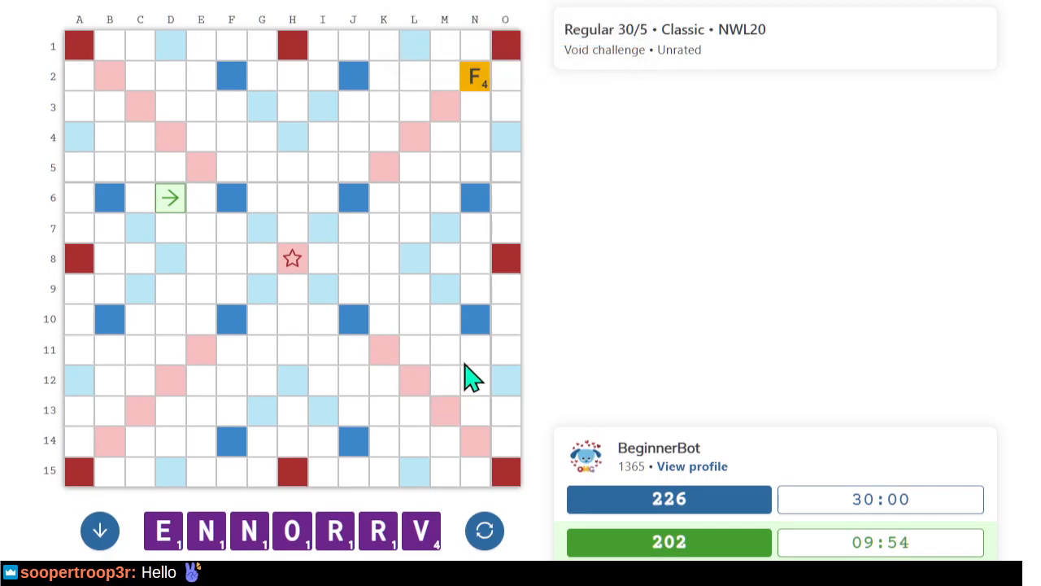
Open and close the tile exchange without swapping, then mark D6 as a word start.
{"action": "scroll", "scroll_direction": "down", "scroll_amount": 3}
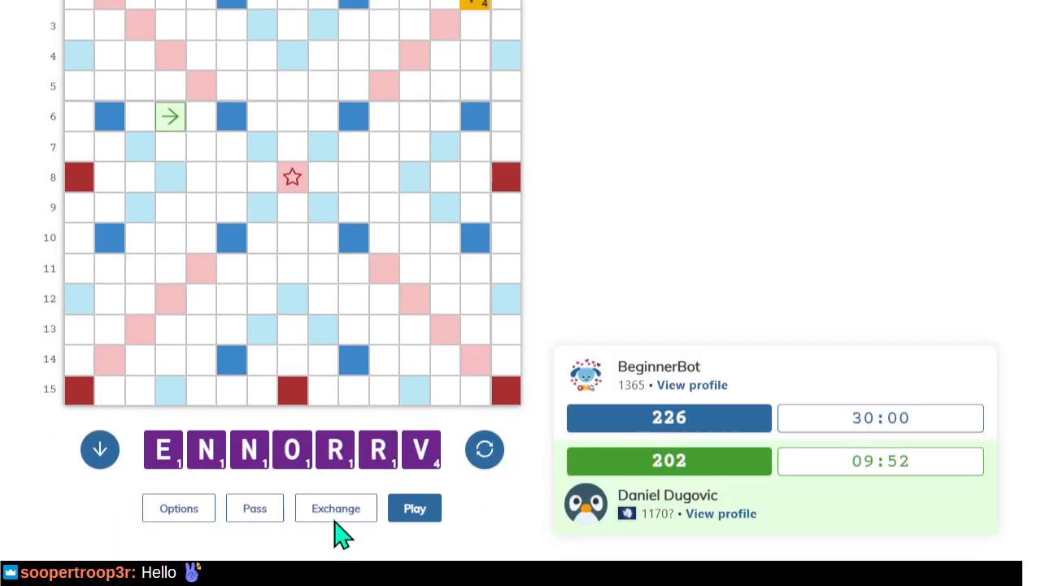
{"action": "left_click", "coordinate": [335, 507]}
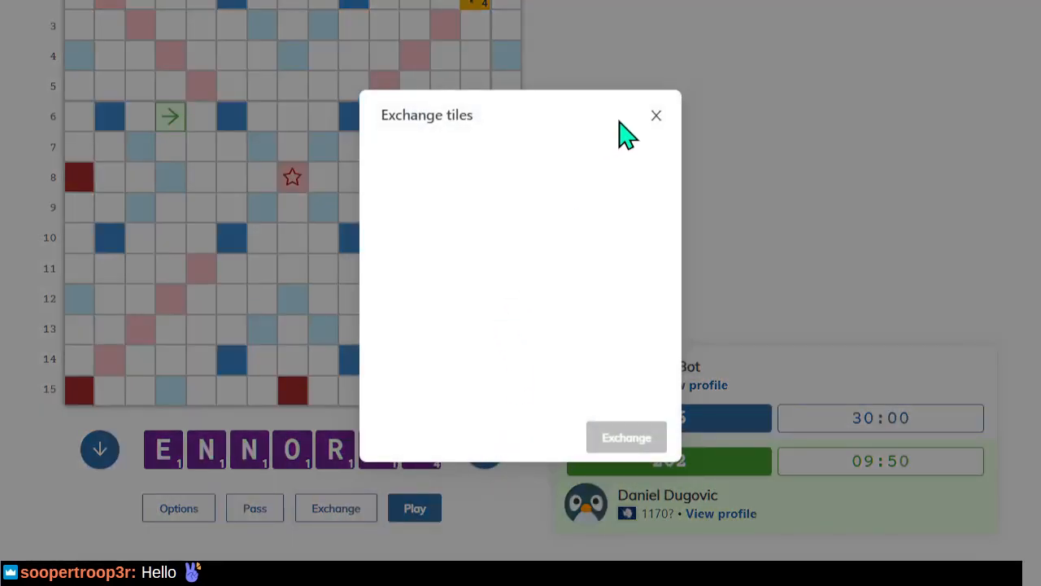
{"action": "left_click", "coordinate": [657, 115]}
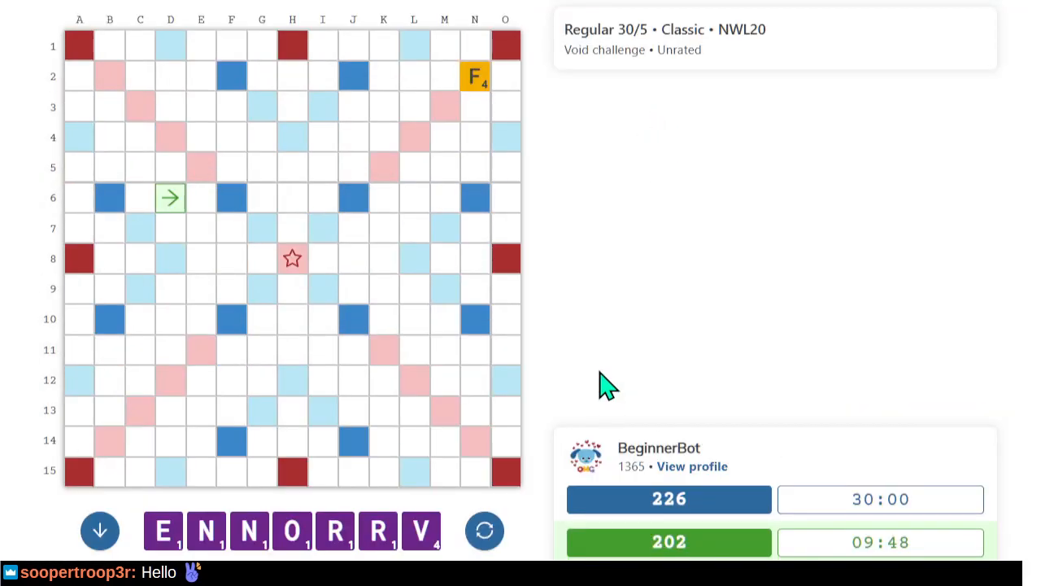
{"action": "mouse_move", "coordinate": [781, 334]}
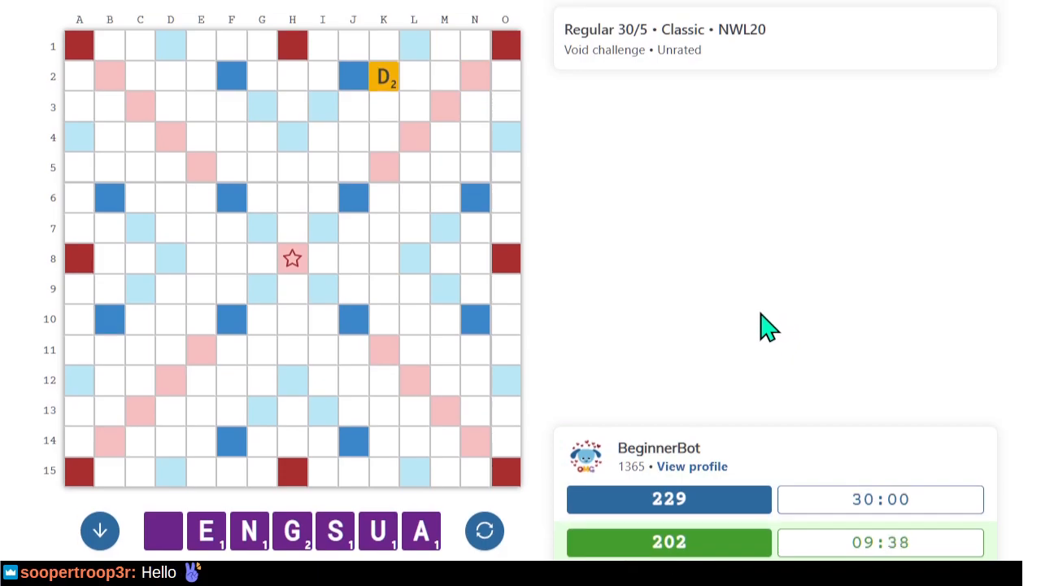
{"action": "mouse_move", "coordinate": [759, 270]}
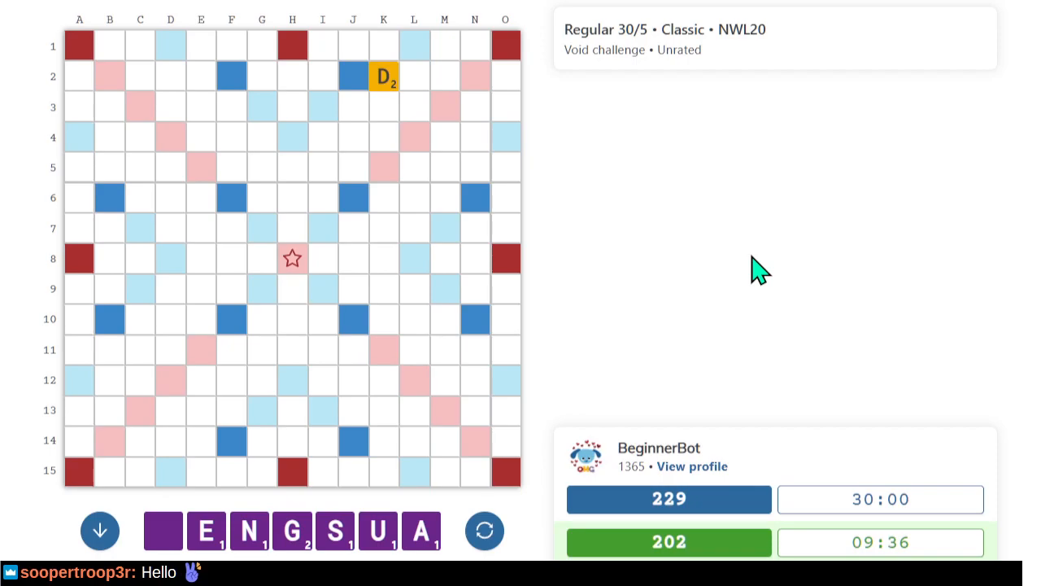
{"action": "mouse_move", "coordinate": [553, 50]}
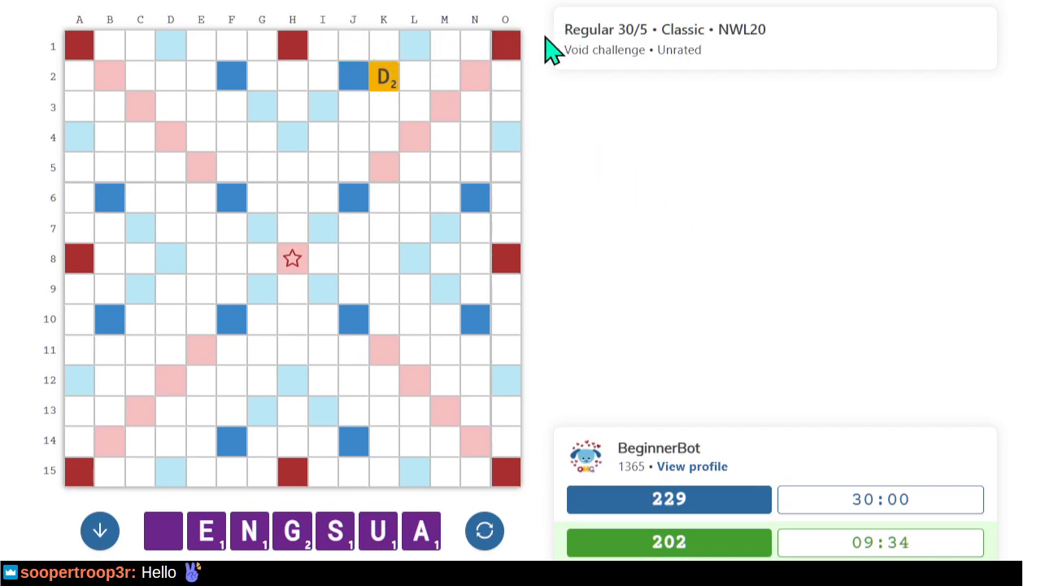
{"action": "mouse_move", "coordinate": [476, 88]}
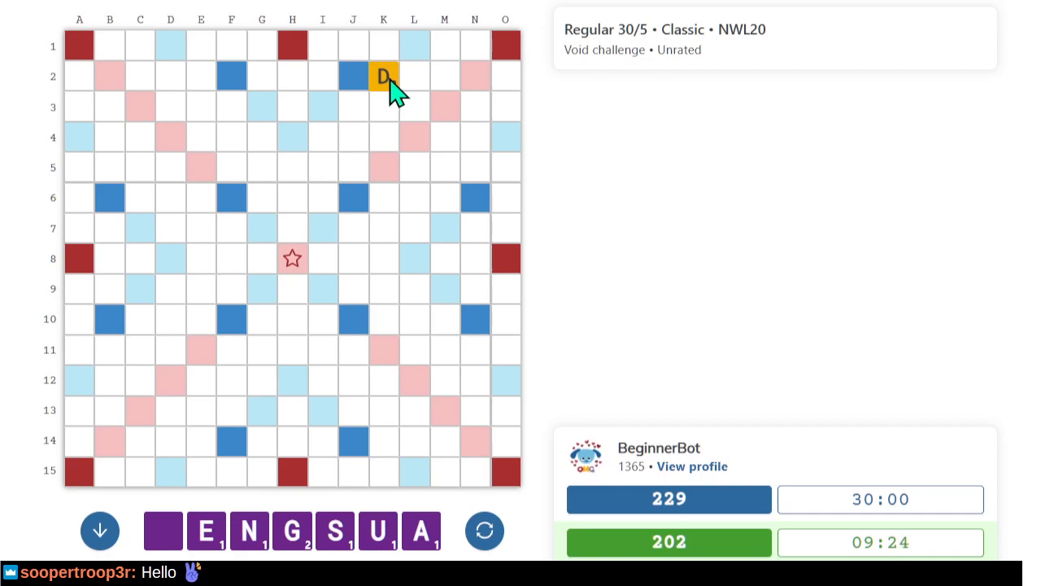
{"action": "mouse_move", "coordinate": [399, 167]}
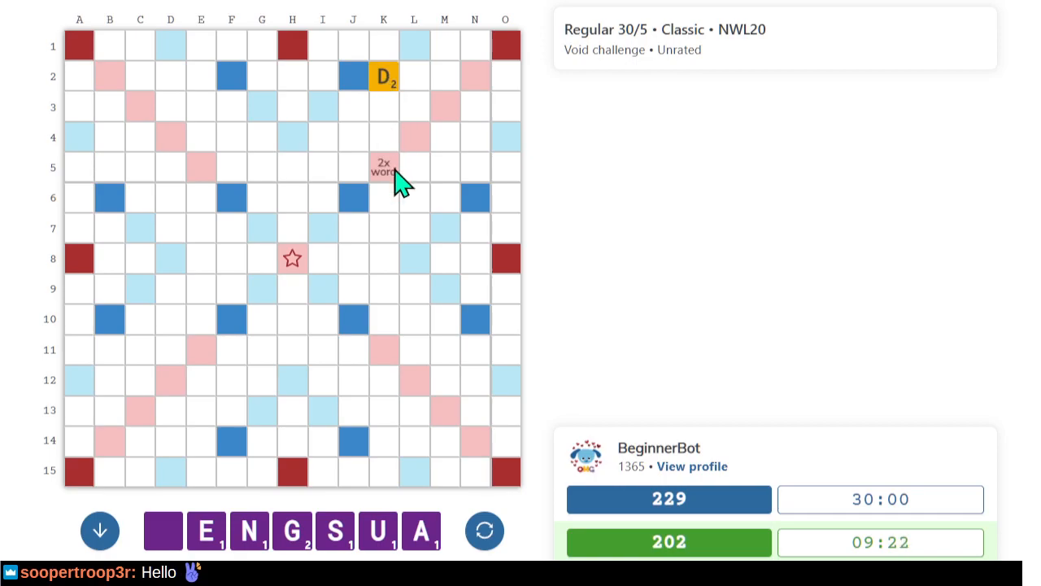
{"action": "mouse_move", "coordinate": [382, 151]}
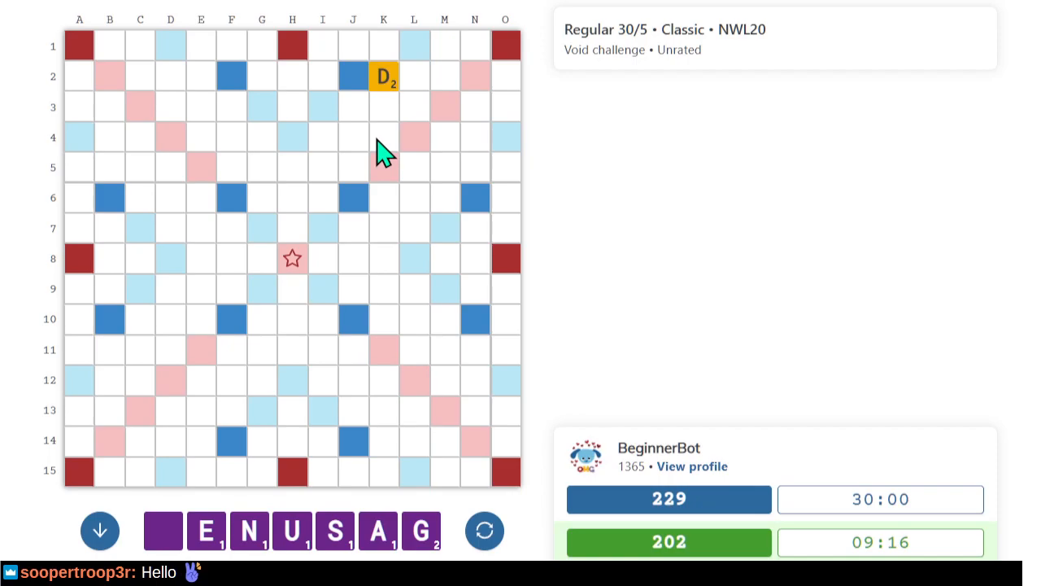
Shuffle the rack eighteen times, ending with it sorted as AEGNSU plus the blank.
{"action": "left_click", "coordinate": [485, 531]}
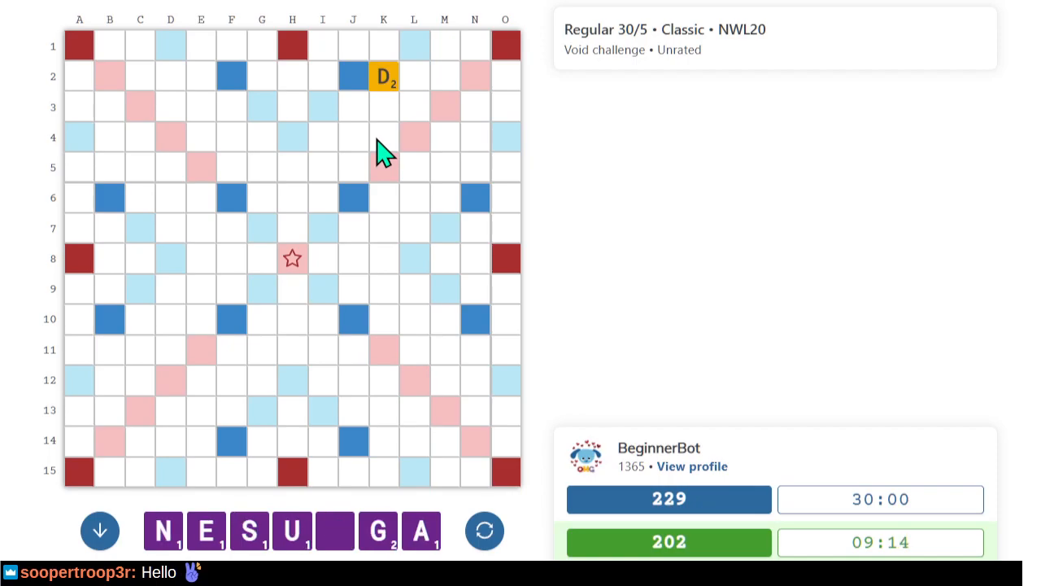
{"action": "left_click", "coordinate": [485, 530]}
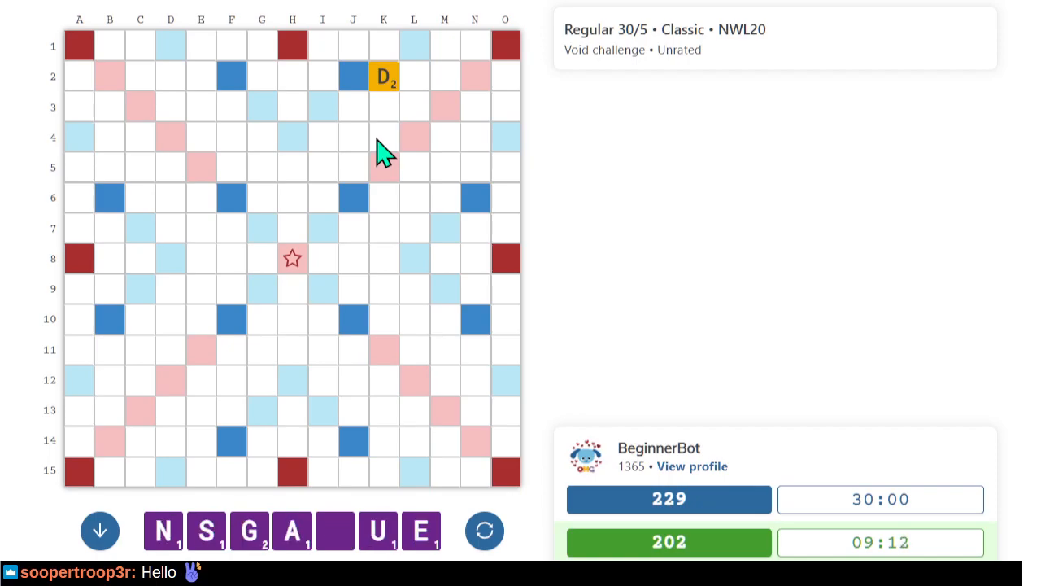
{"action": "left_click", "coordinate": [485, 531]}
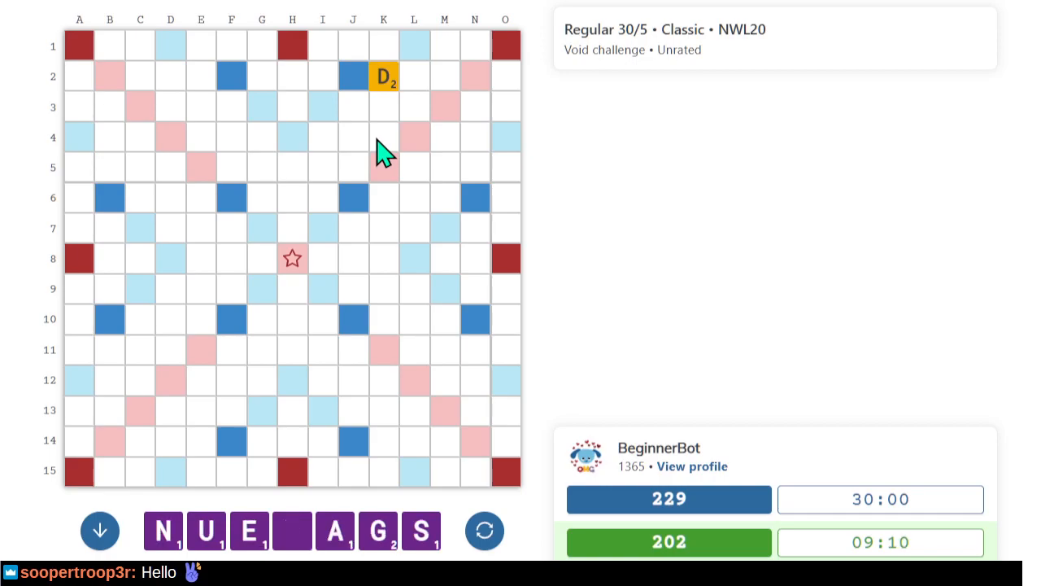
{"action": "left_click", "coordinate": [485, 530]}
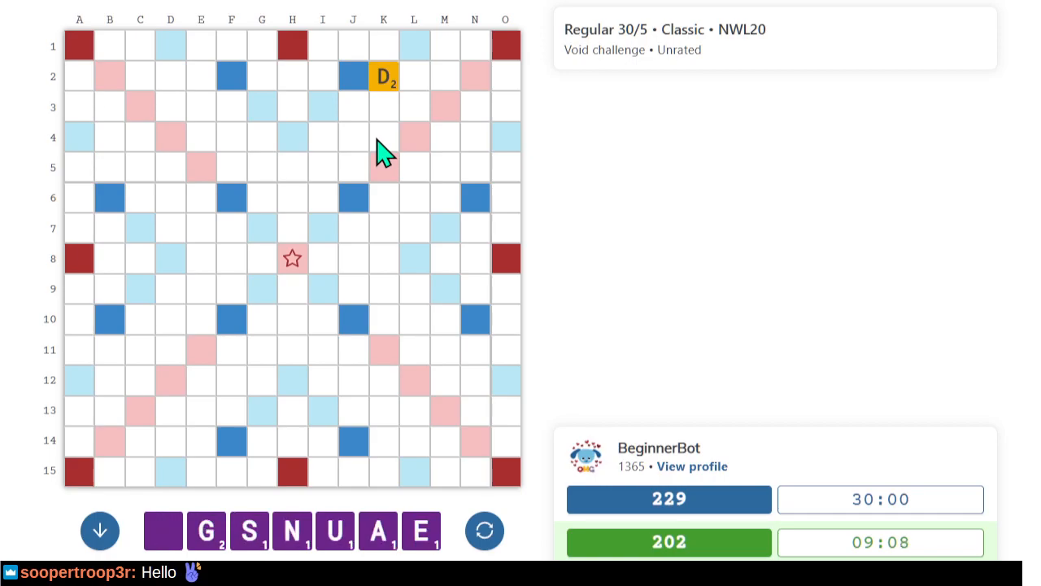
{"action": "left_click", "coordinate": [485, 531]}
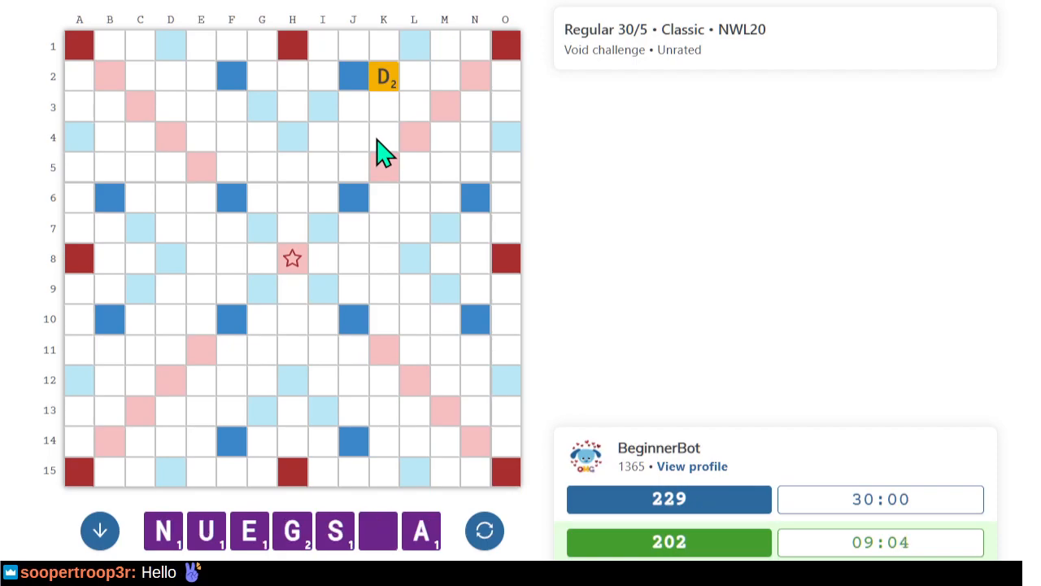
{"action": "mouse_move", "coordinate": [383, 155]}
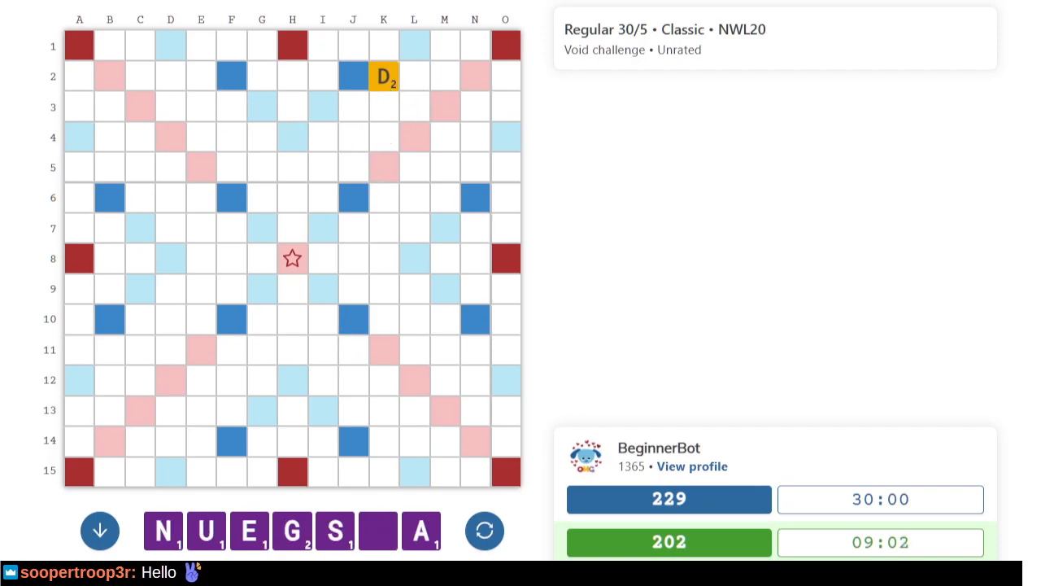
{"action": "mouse_move", "coordinate": [370, 158]}
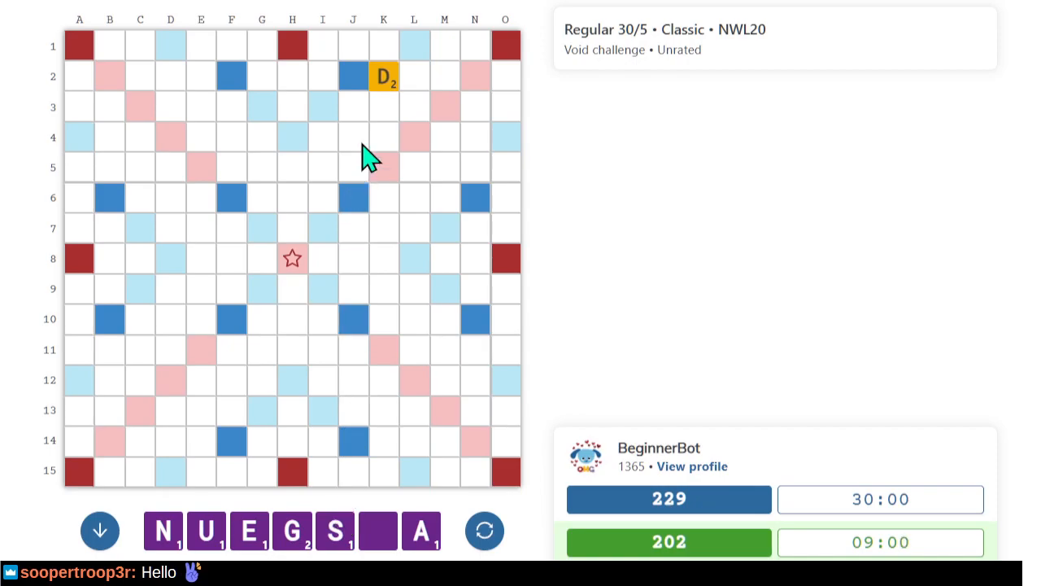
{"action": "mouse_move", "coordinate": [281, 549]}
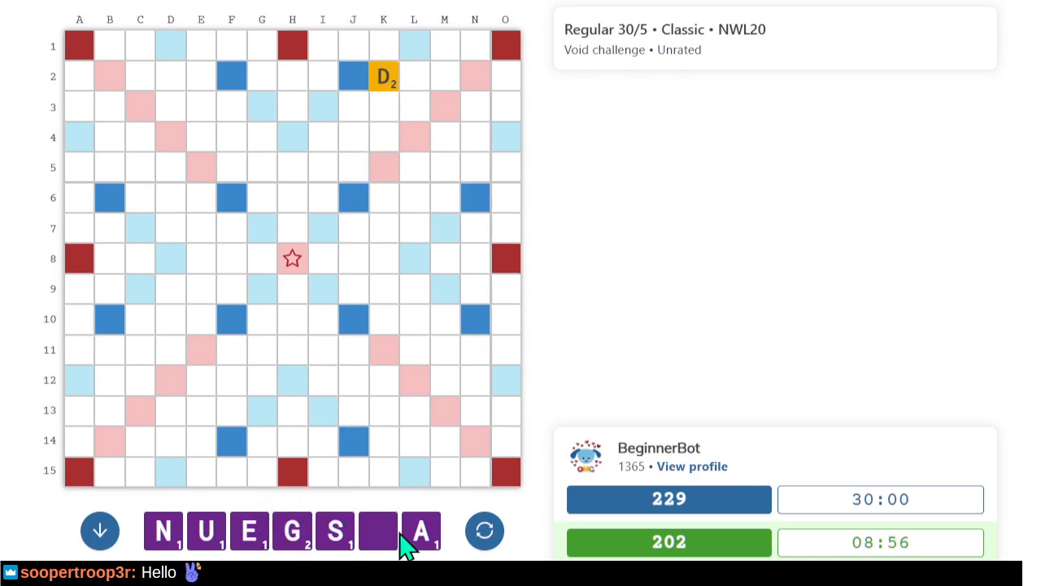
{"action": "left_click", "coordinate": [484, 530]}
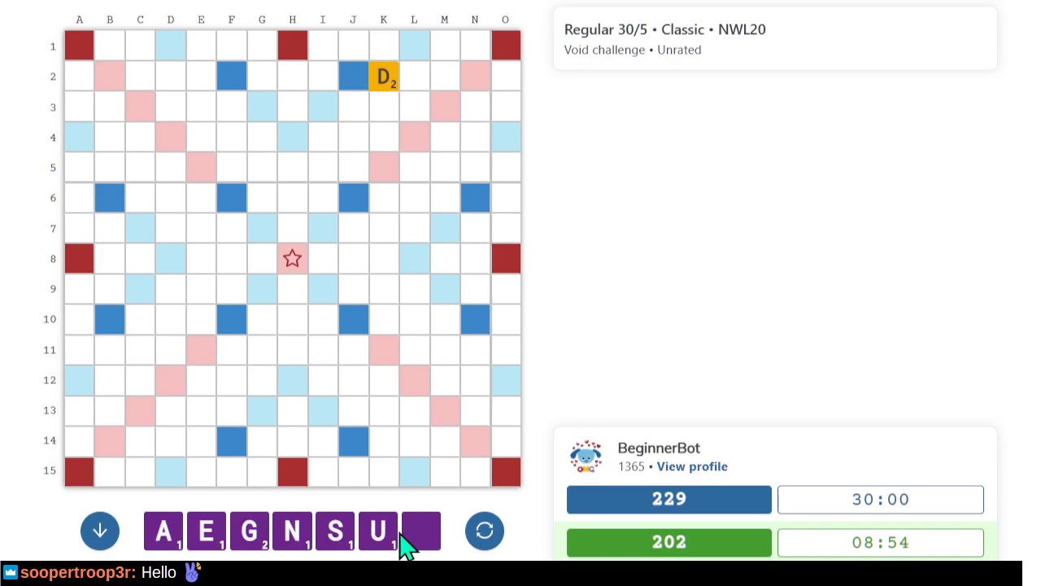
{"action": "left_click", "coordinate": [485, 530]}
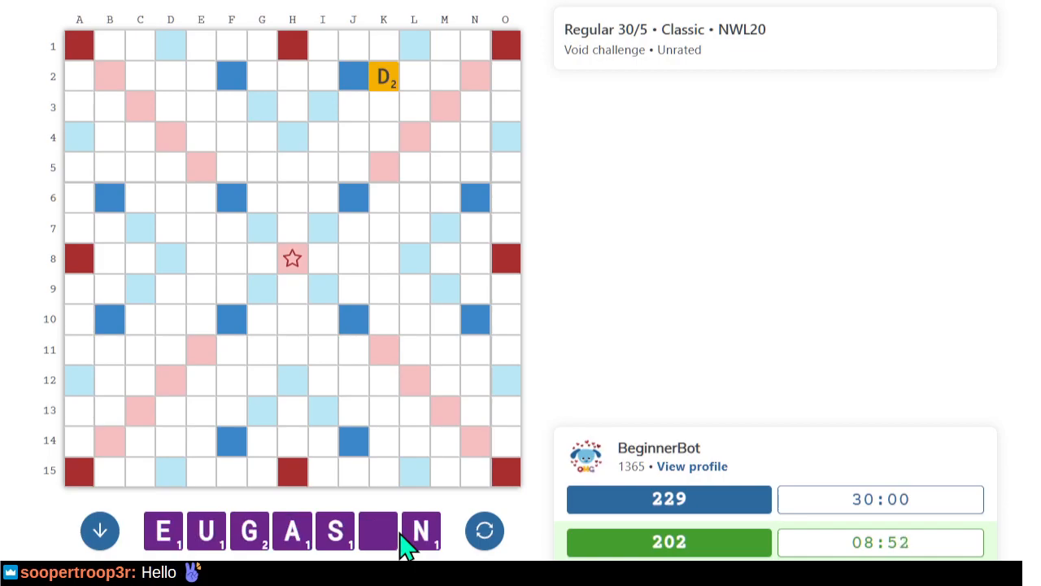
{"action": "left_click", "coordinate": [484, 530]}
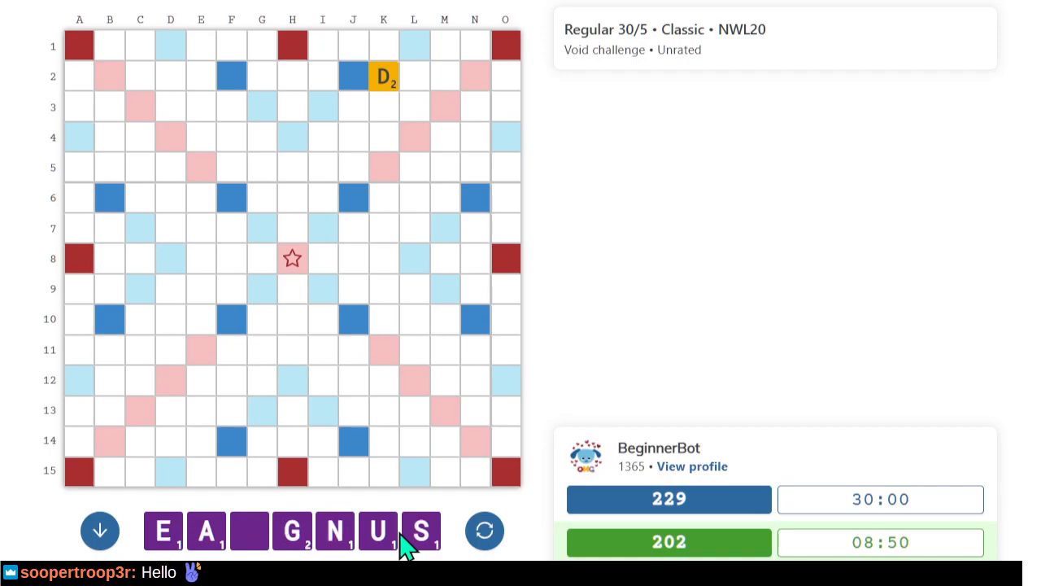
{"action": "left_click", "coordinate": [485, 531]}
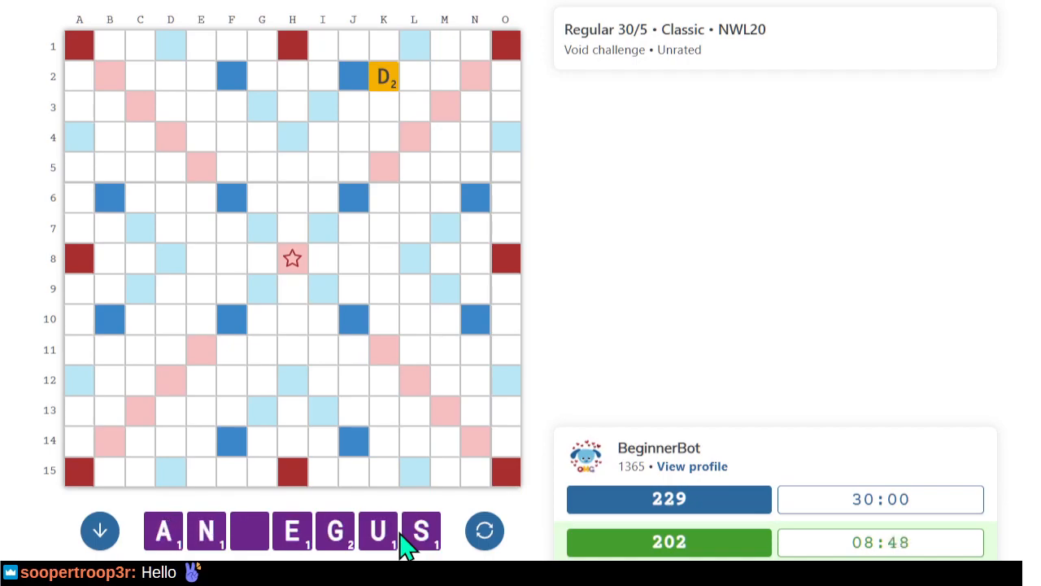
{"action": "left_click", "coordinate": [485, 530]}
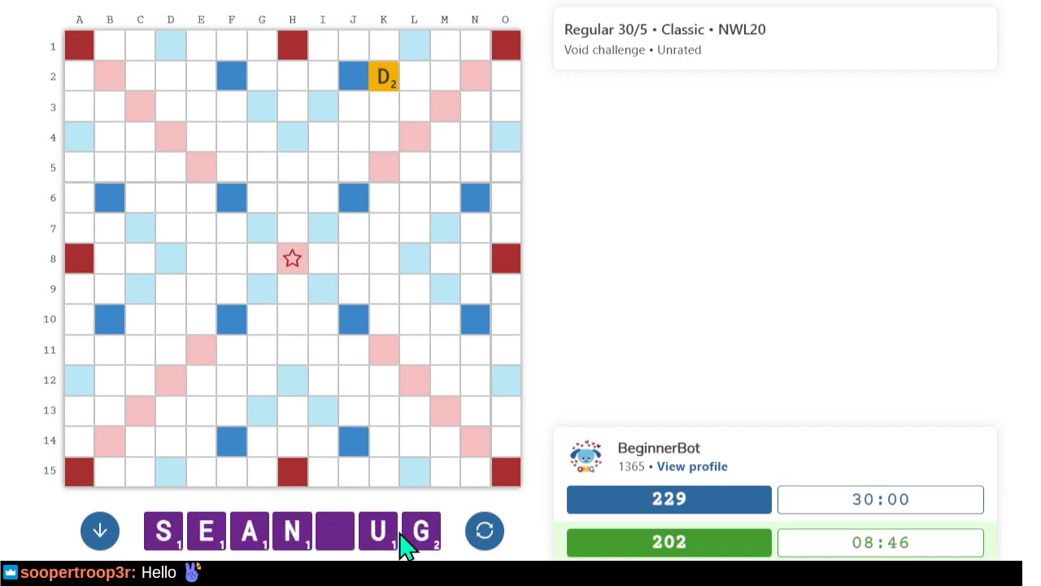
{"action": "left_click", "coordinate": [484, 530]}
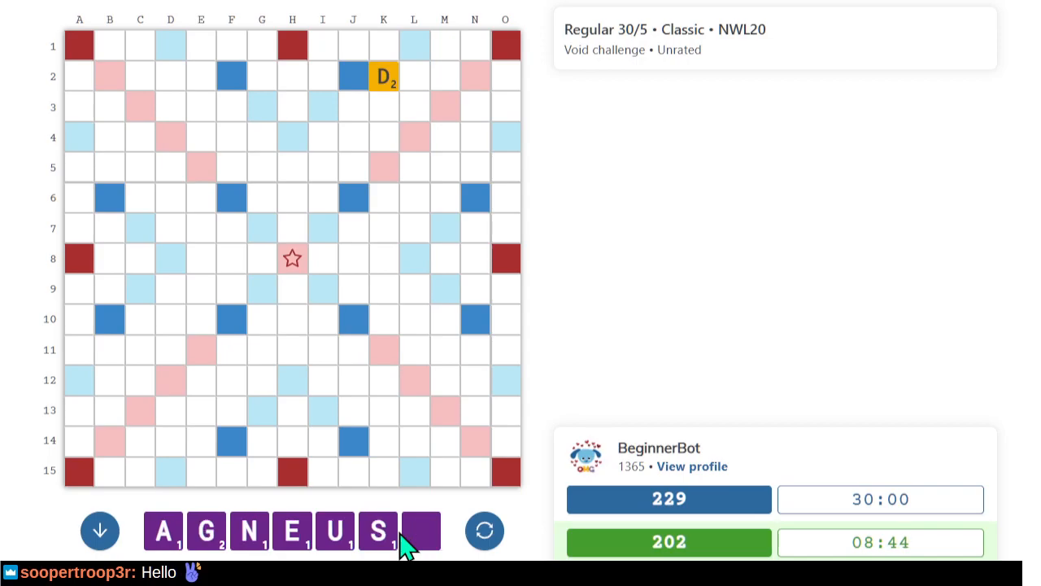
{"action": "left_click", "coordinate": [485, 531]}
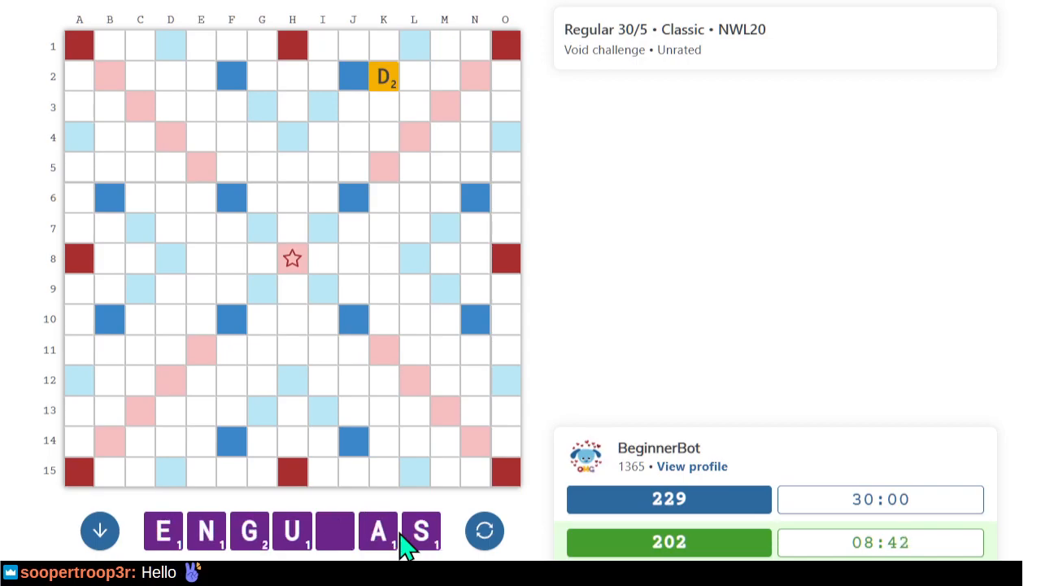
{"action": "left_click", "coordinate": [485, 530]}
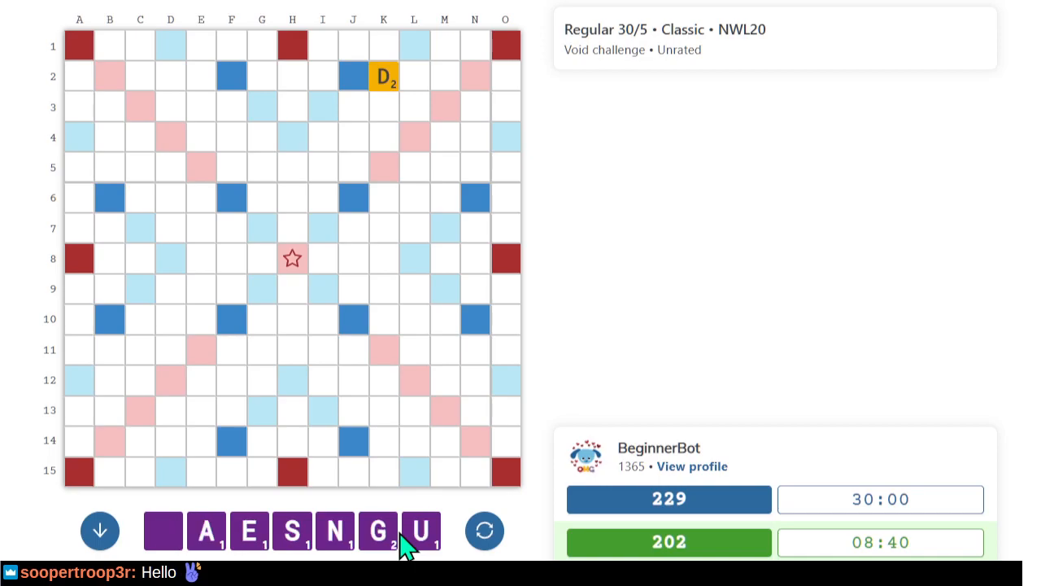
{"action": "left_click", "coordinate": [485, 530]}
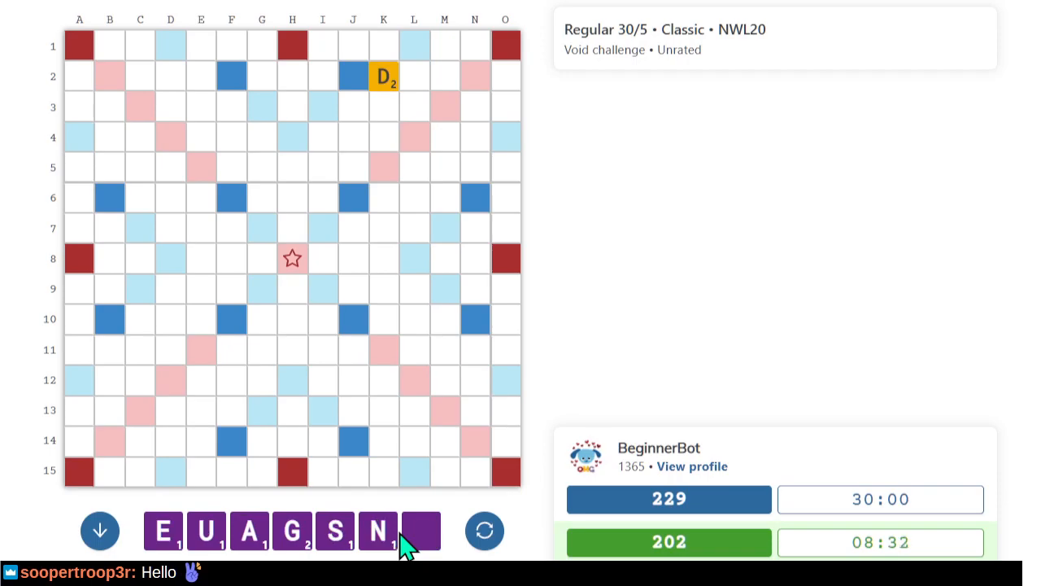
{"action": "left_click", "coordinate": [485, 530]}
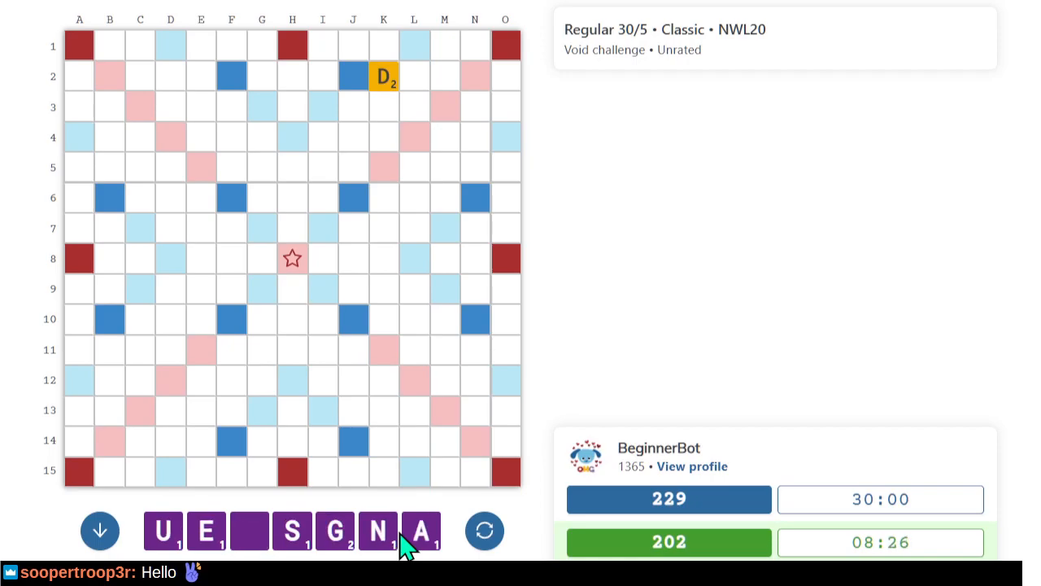
{"action": "left_click", "coordinate": [485, 530]}
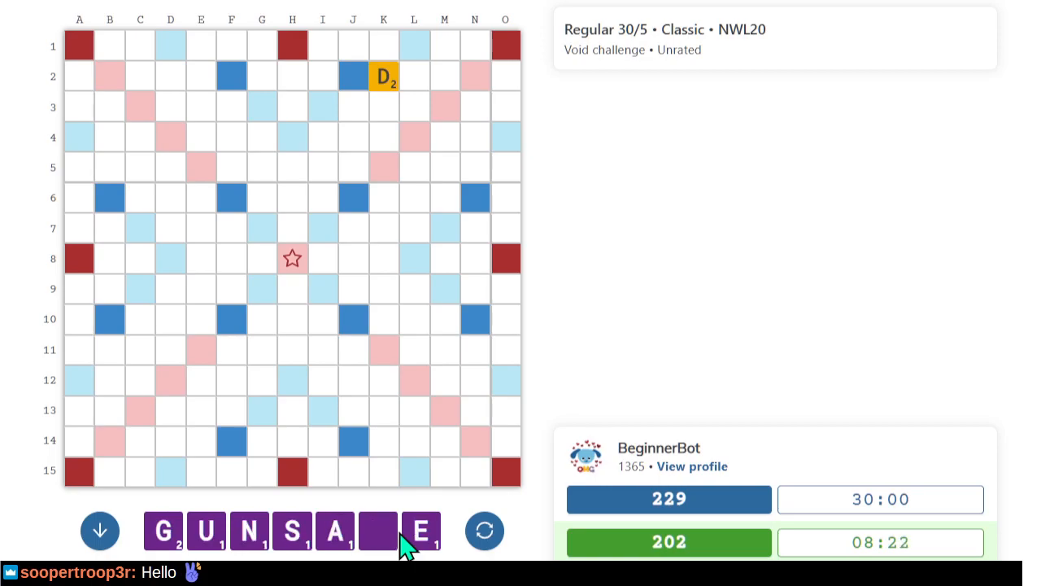
{"action": "left_click", "coordinate": [485, 530]}
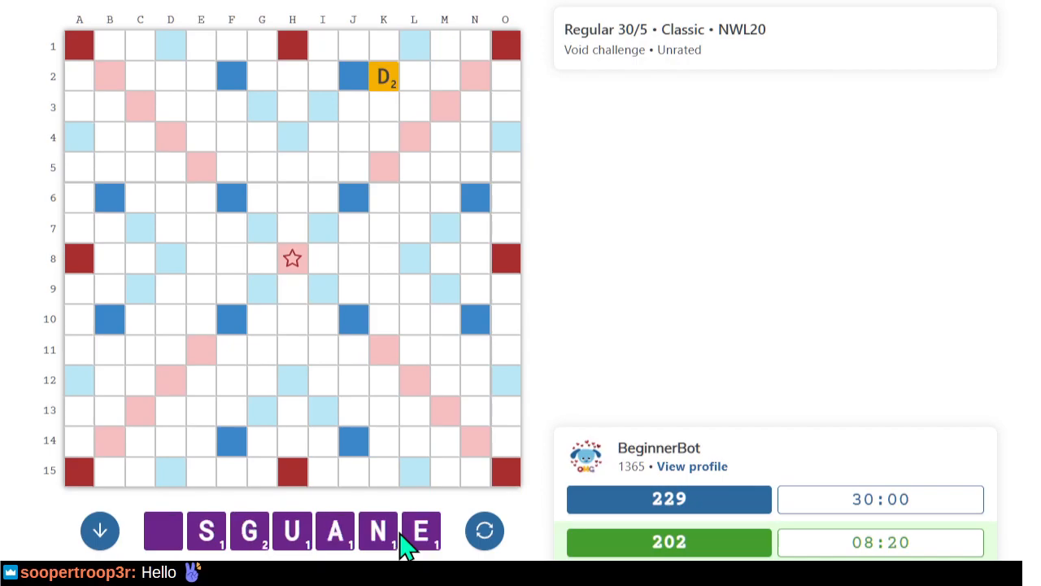
{"action": "left_click", "coordinate": [485, 530]}
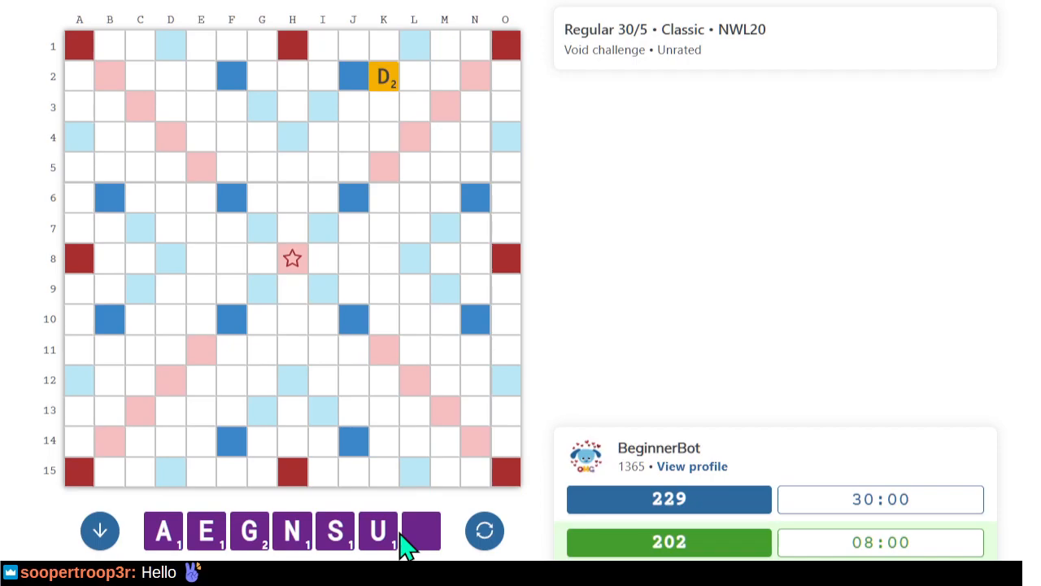
{"action": "mouse_move", "coordinate": [235, 96]}
{"action": "type", "text": "UNSNAGE"}
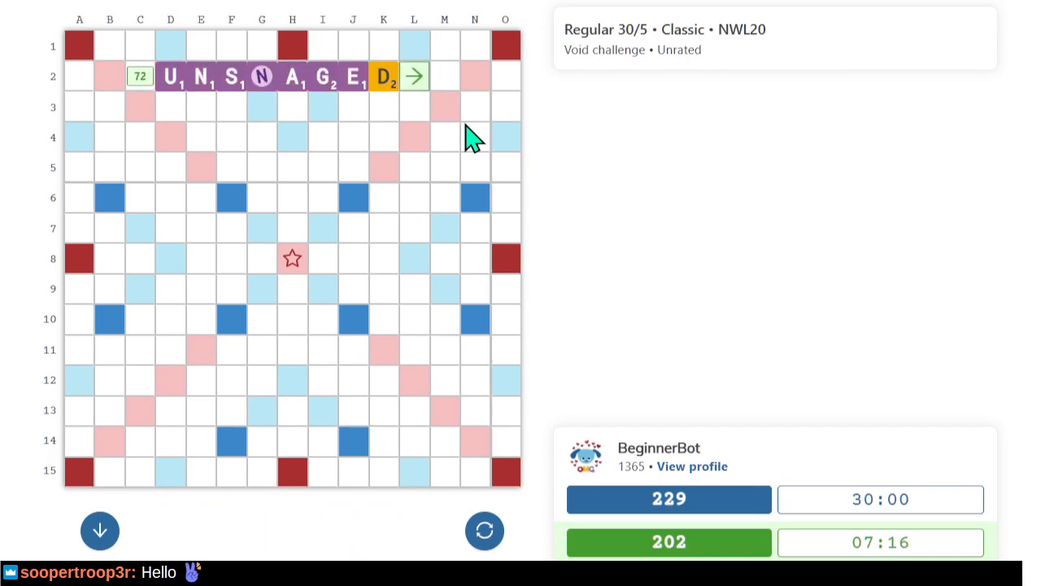
Submit UNSNAGED on row 2 and dismiss the illegal-words error for UNSNAGED and GC.
{"action": "left_click", "coordinate": [413, 75]}
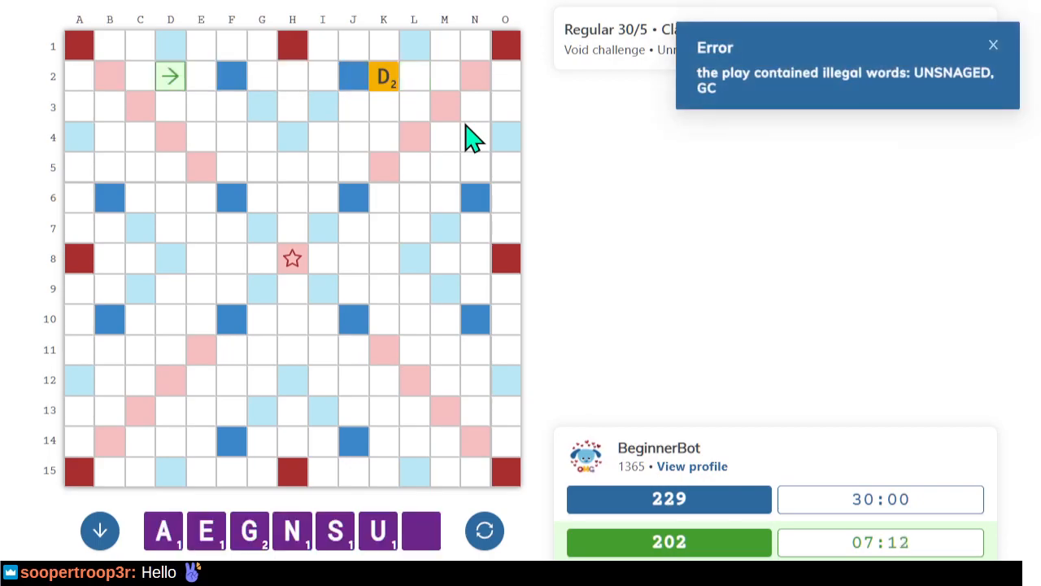
{"action": "left_click", "coordinate": [993, 45]}
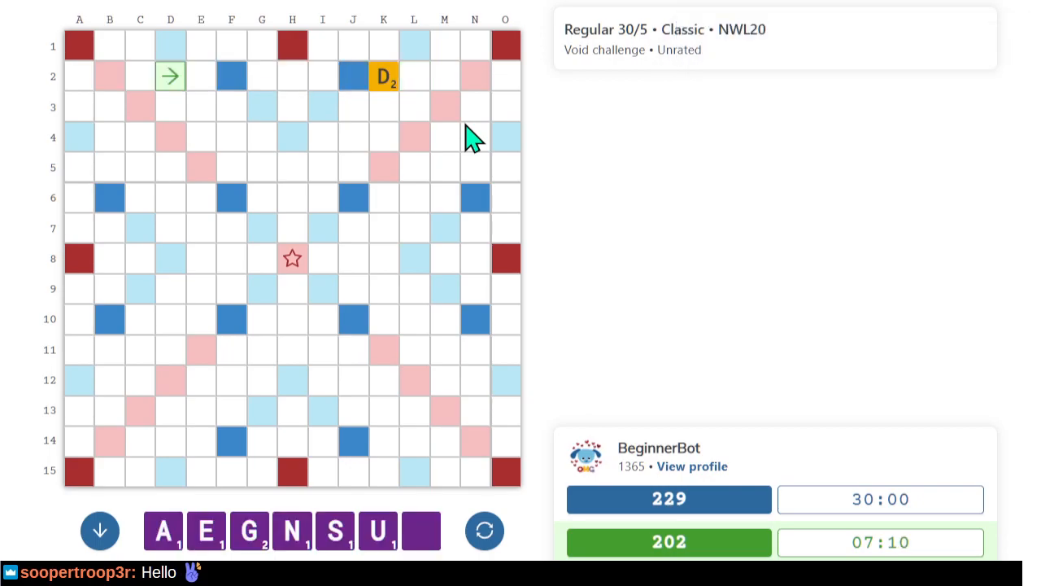
{"action": "mouse_move", "coordinate": [322, 118]}
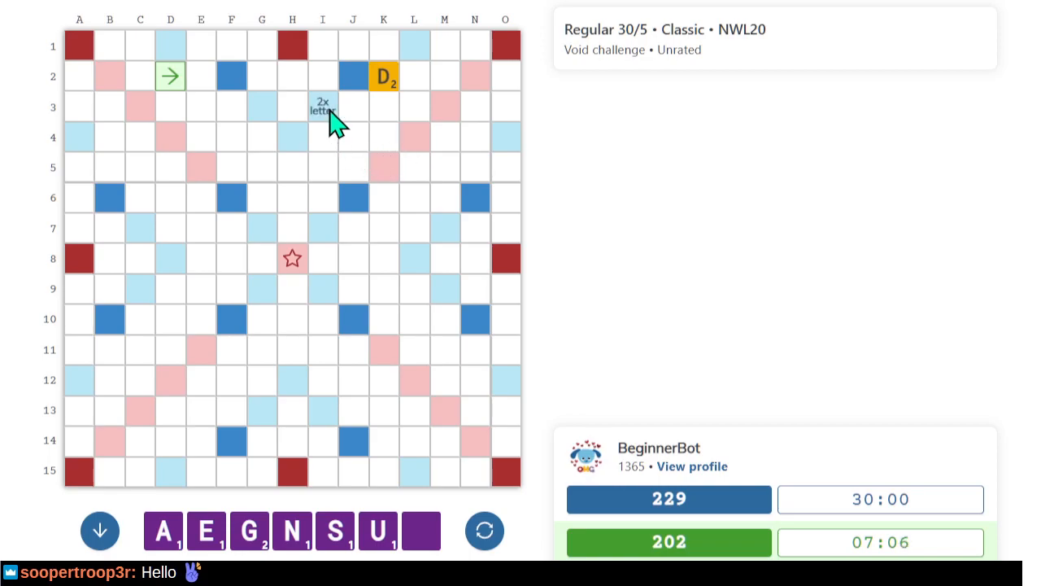
{"action": "mouse_move", "coordinate": [333, 130]}
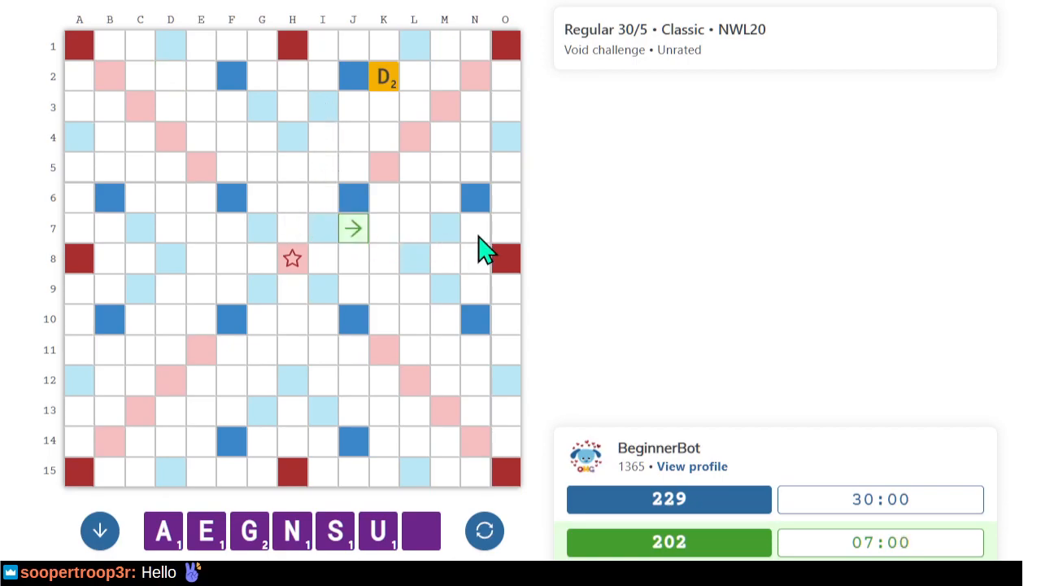
{"action": "mouse_move", "coordinate": [357, 272]}
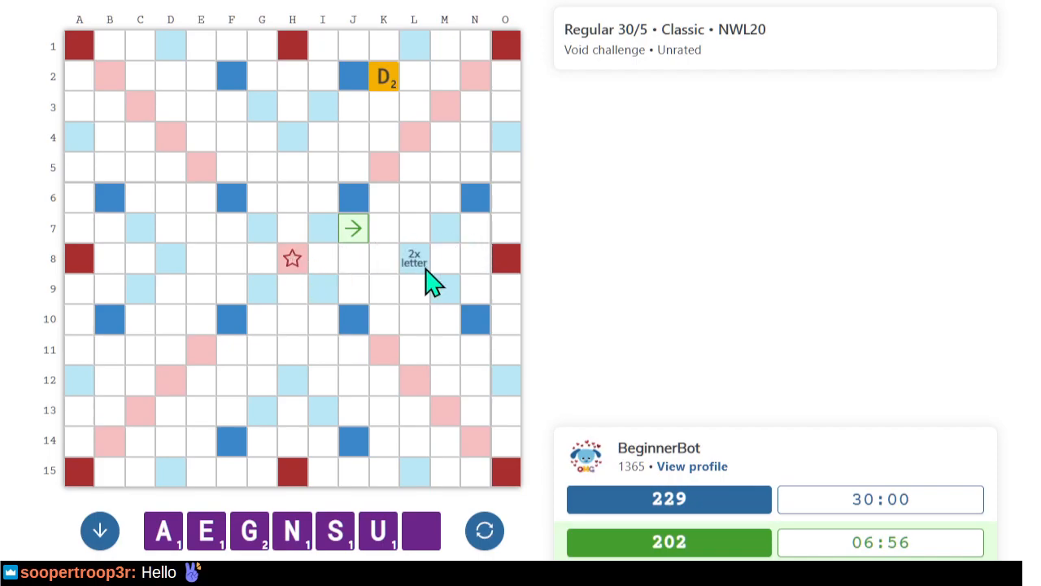
{"action": "mouse_move", "coordinate": [463, 272]}
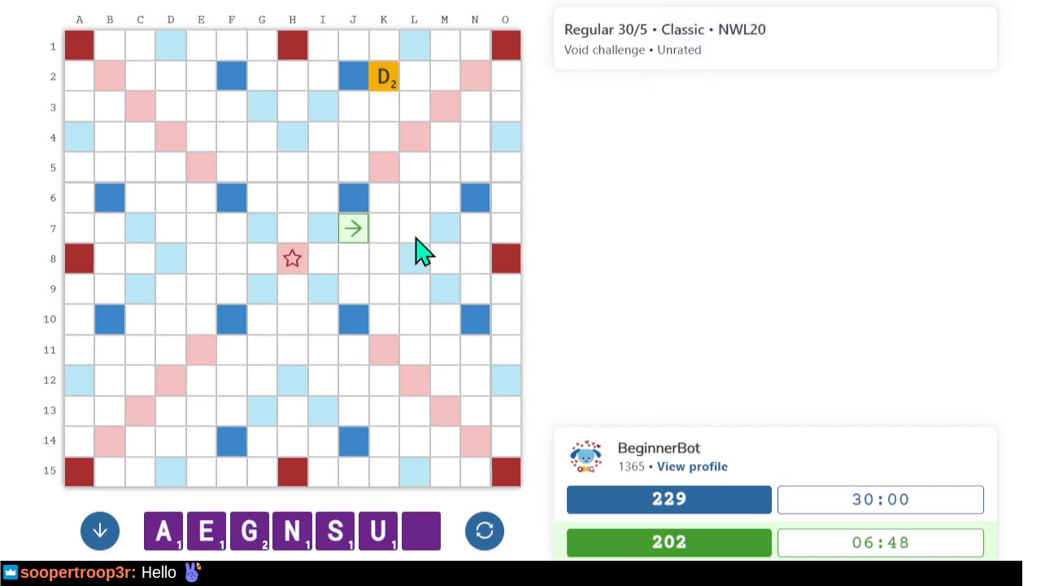
{"action": "mouse_move", "coordinate": [231, 106]}
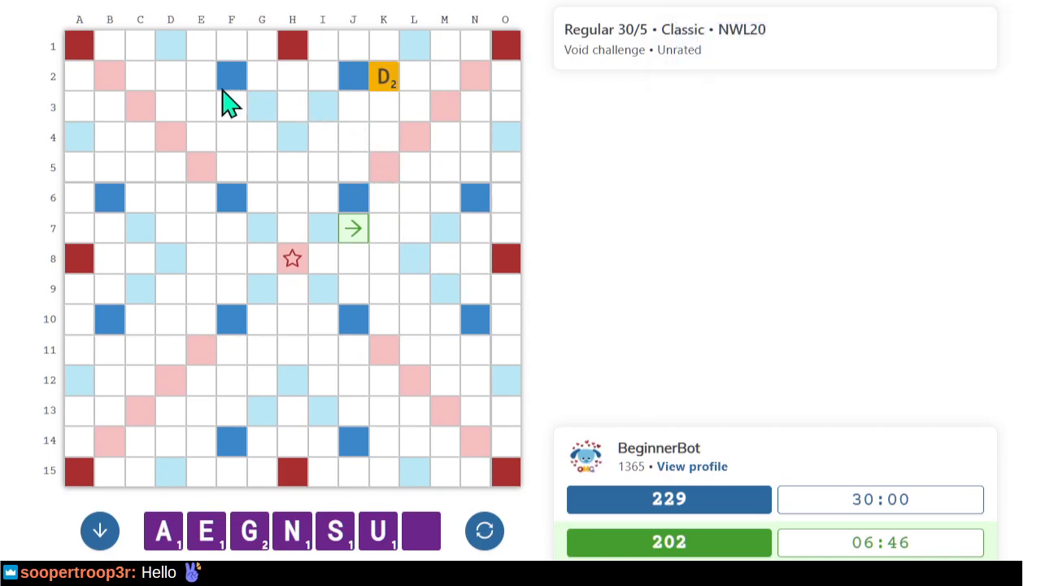
{"action": "mouse_move", "coordinate": [230, 110]}
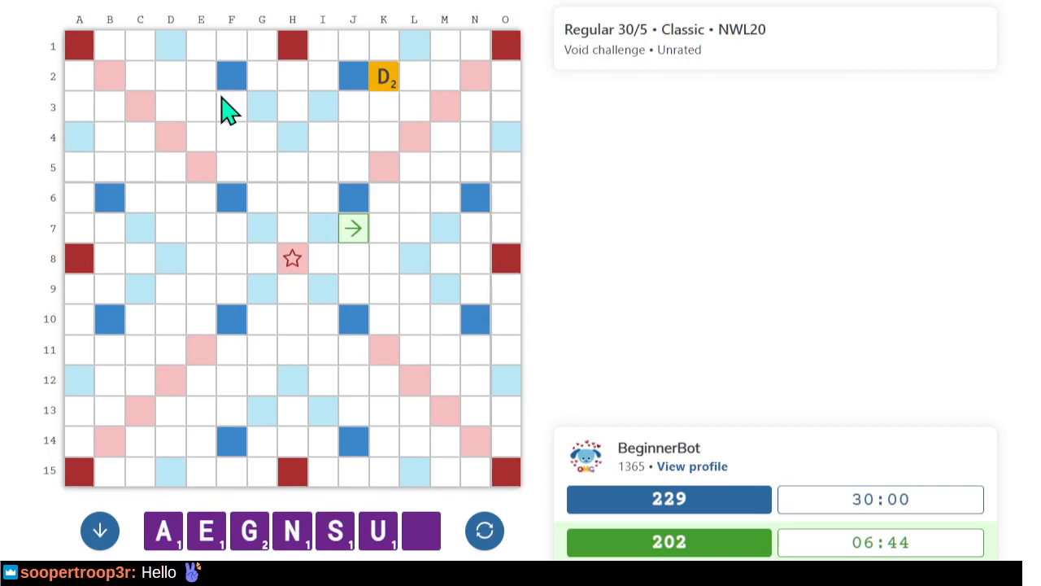
{"action": "mouse_move", "coordinate": [323, 117]}
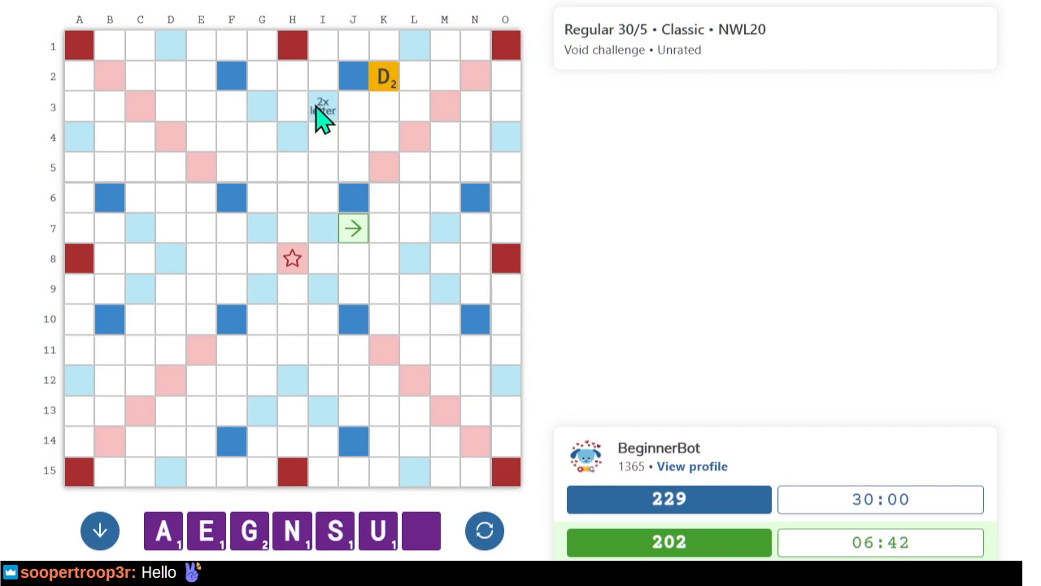
{"action": "mouse_move", "coordinate": [329, 307]}
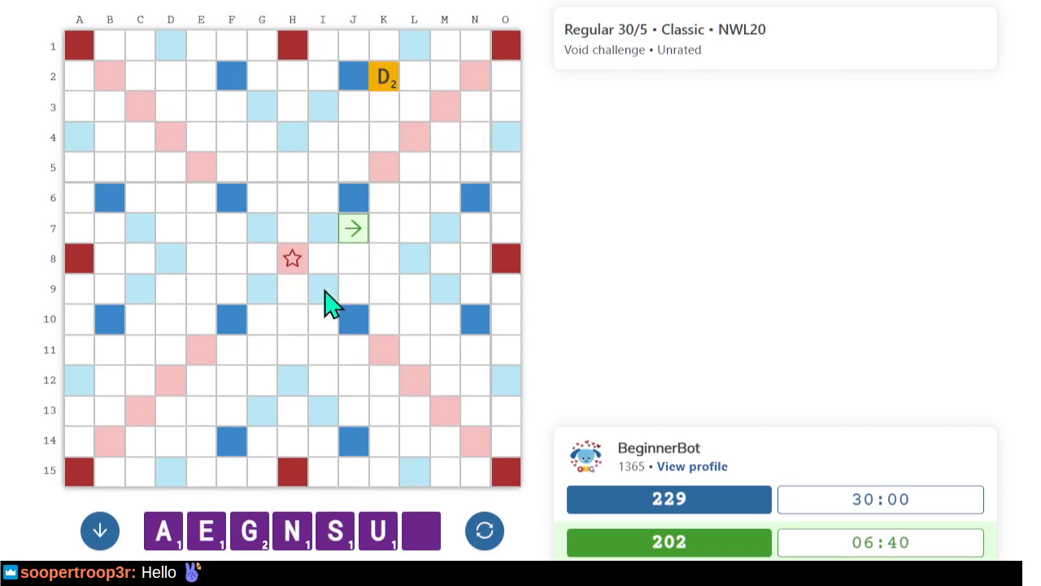
{"action": "mouse_move", "coordinate": [468, 272]}
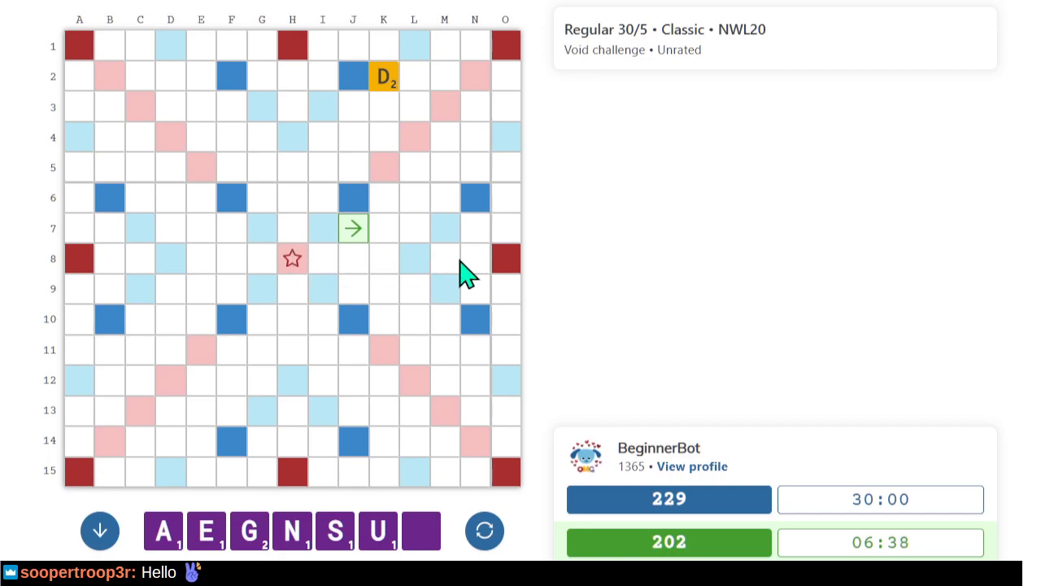
{"action": "mouse_move", "coordinate": [414, 259]}
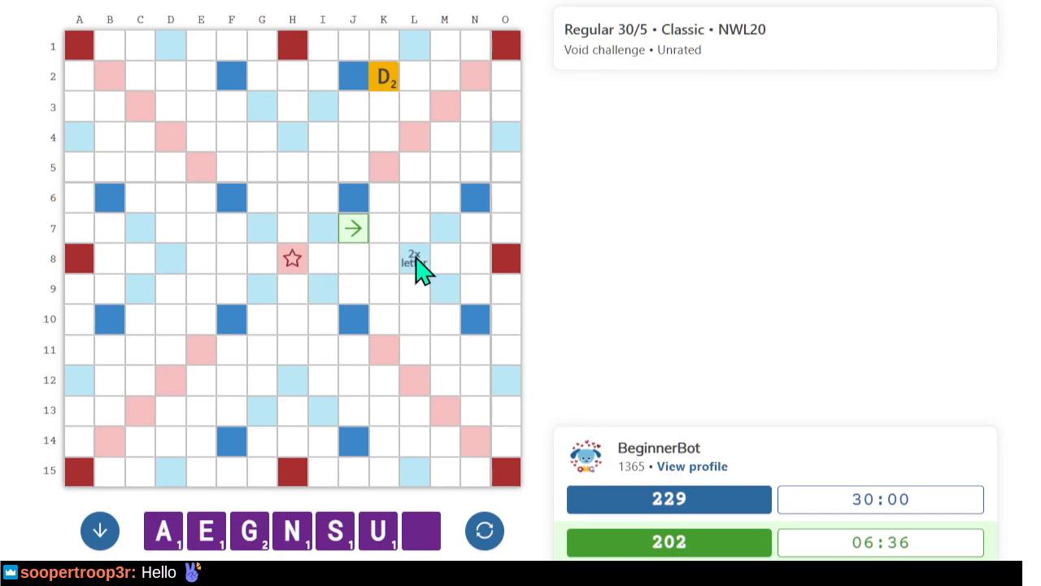
{"action": "mouse_move", "coordinate": [397, 368]}
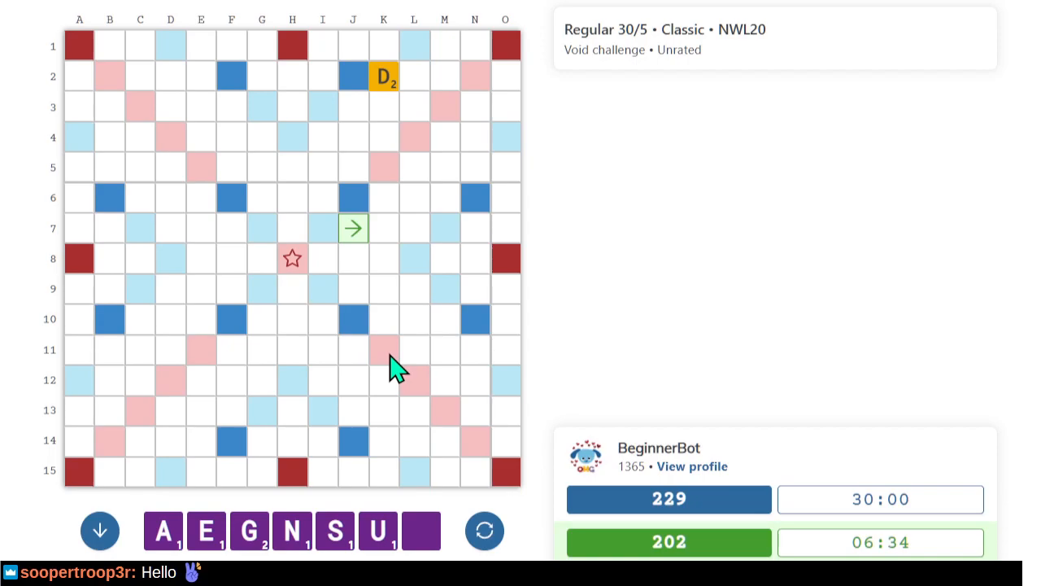
{"action": "mouse_move", "coordinate": [324, 171]}
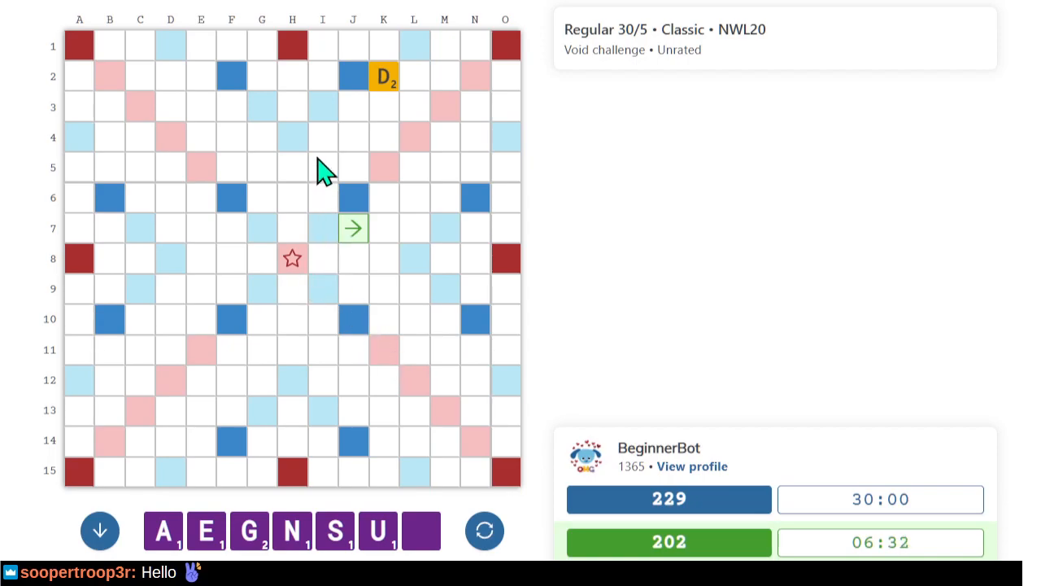
{"action": "mouse_move", "coordinate": [431, 178]}
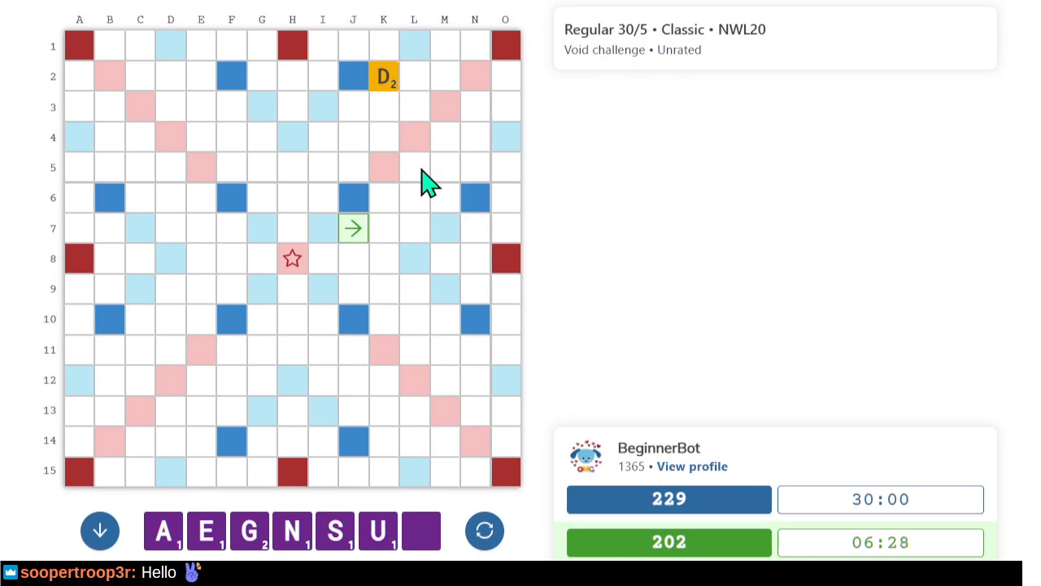
{"action": "mouse_move", "coordinate": [423, 122]}
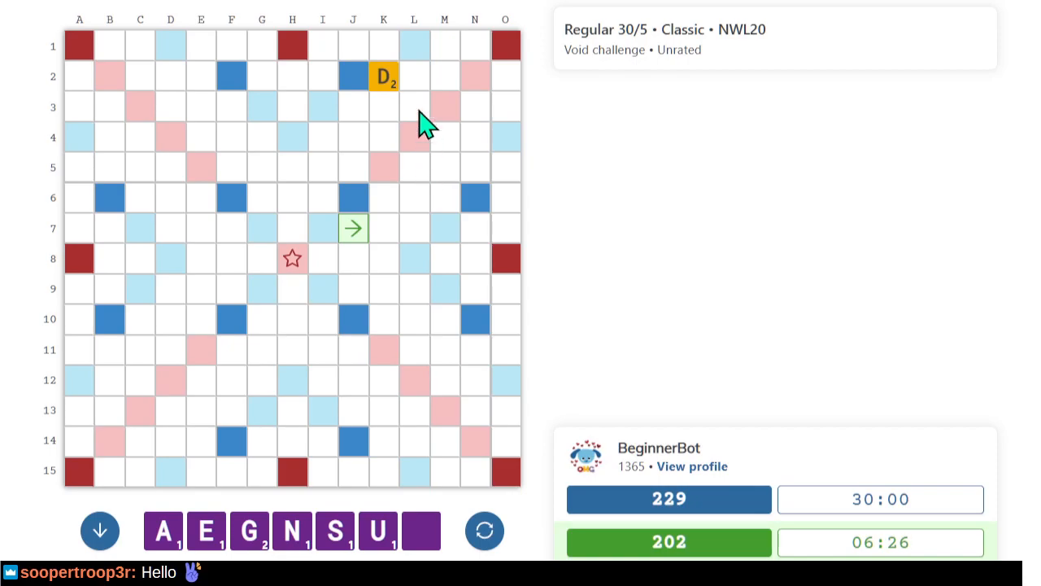
{"action": "mouse_move", "coordinate": [448, 113]}
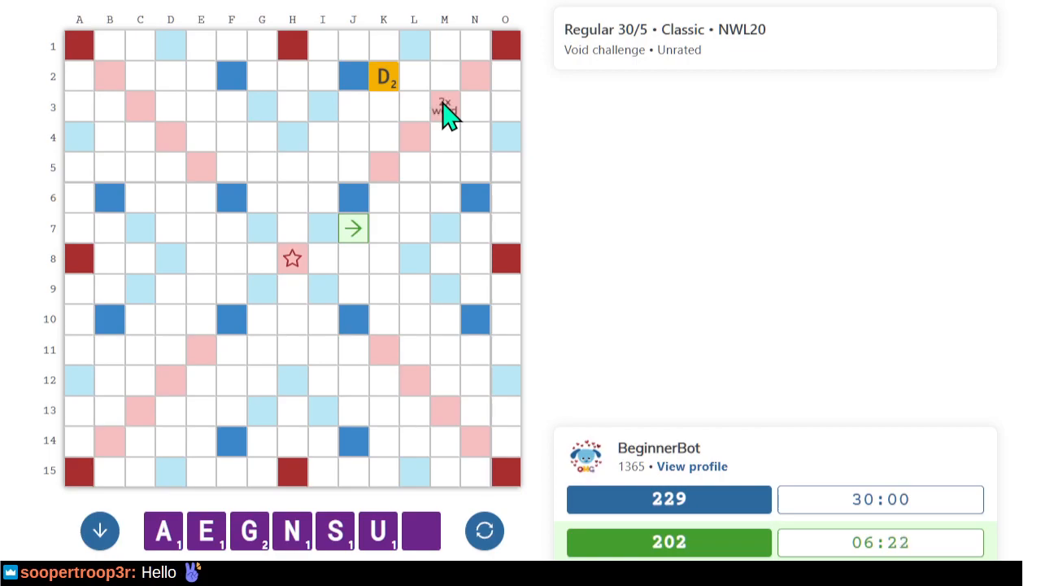
{"action": "mouse_move", "coordinate": [447, 130]}
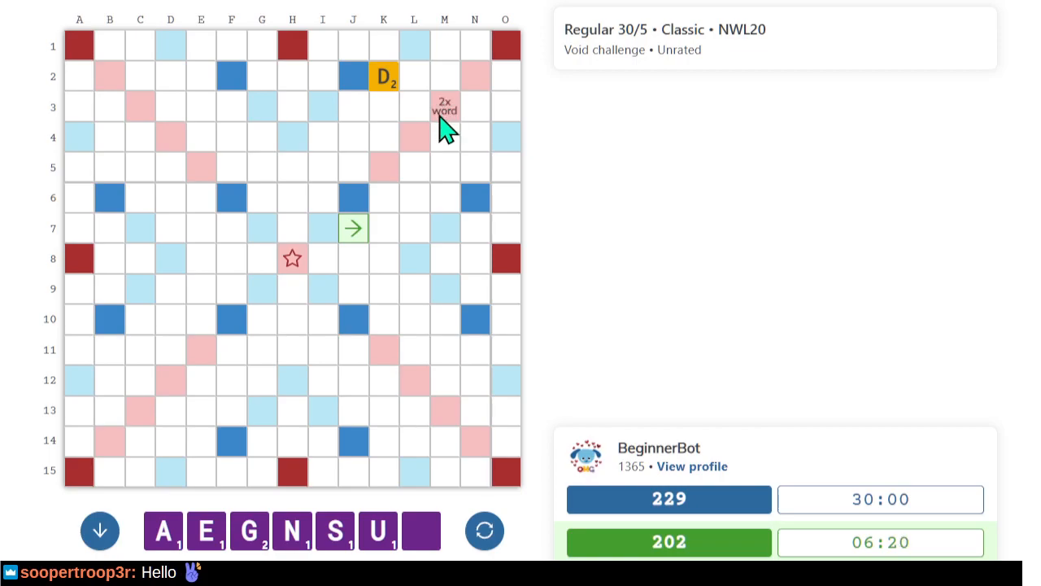
Pass the turn and confirm Yes in the pass confirmation.
{"action": "left_click", "coordinate": [99, 529]}
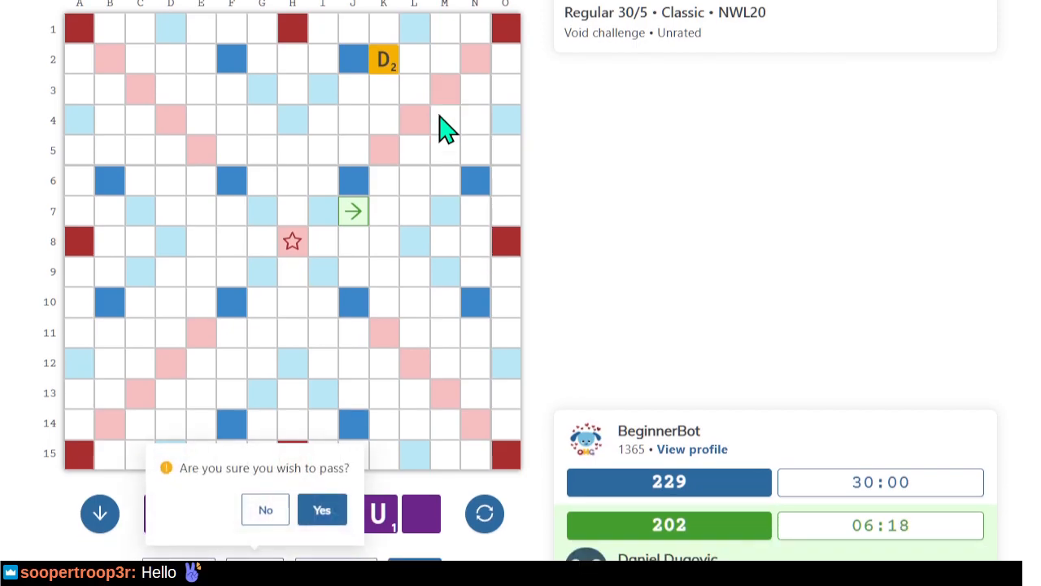
{"action": "left_click", "coordinate": [322, 509]}
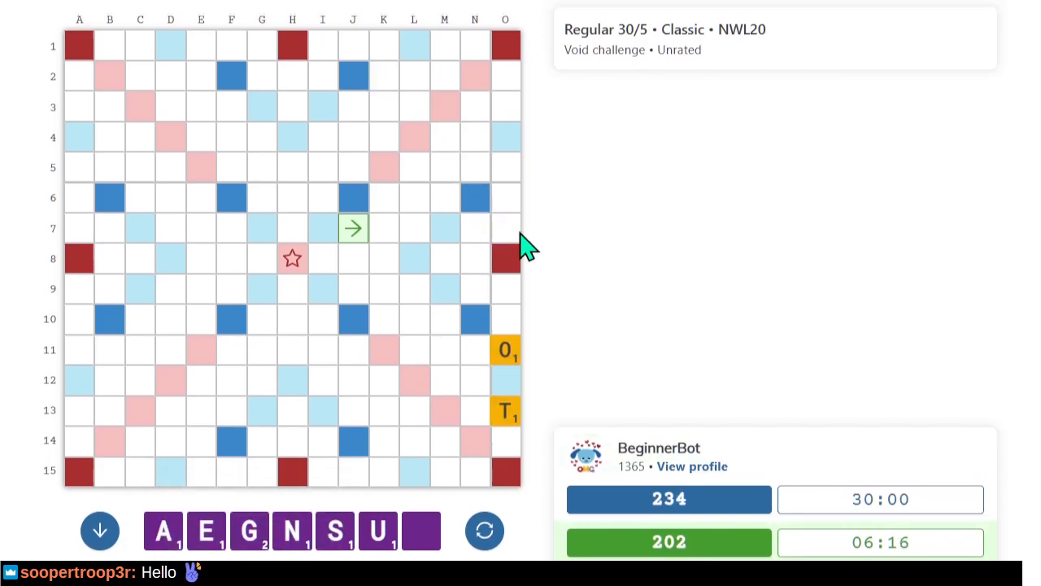
{"action": "mouse_move", "coordinate": [533, 311]}
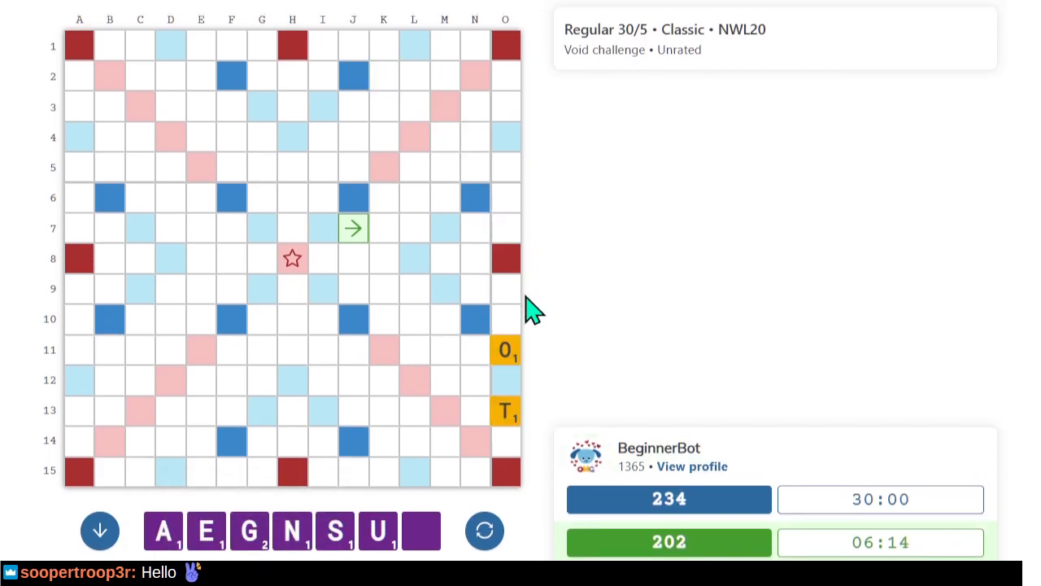
{"action": "mouse_move", "coordinate": [521, 476]}
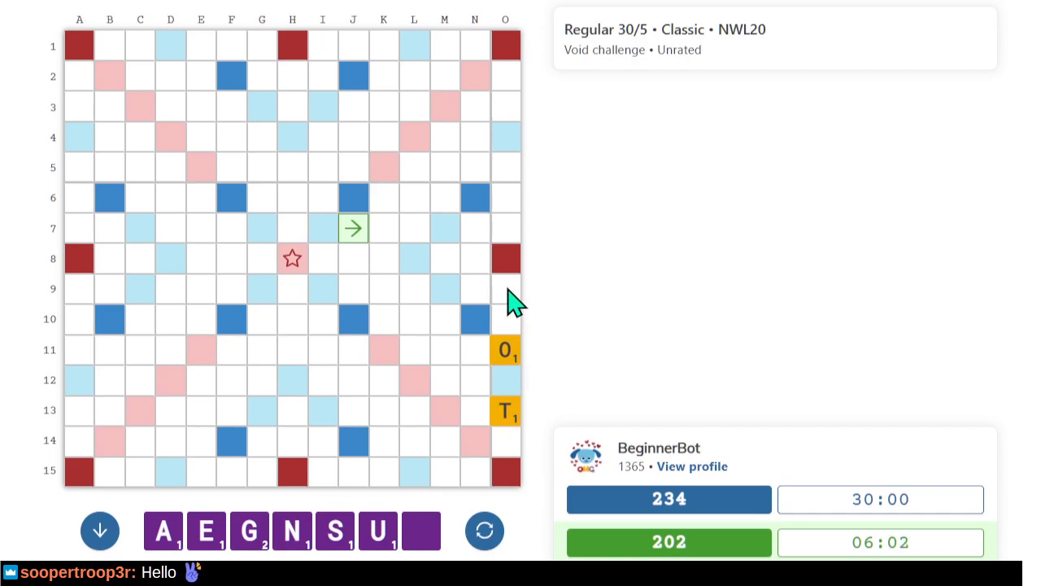
Try a U down column N at N13, then dismiss the illegal word AUT error.
{"action": "left_click", "coordinate": [445, 318]}
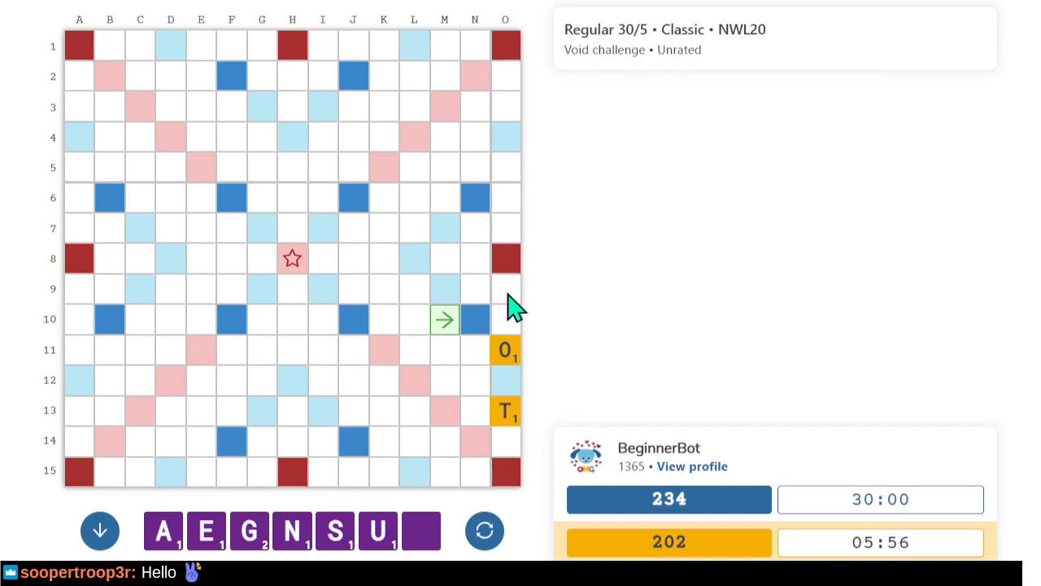
{"action": "mouse_move", "coordinate": [512, 321]}
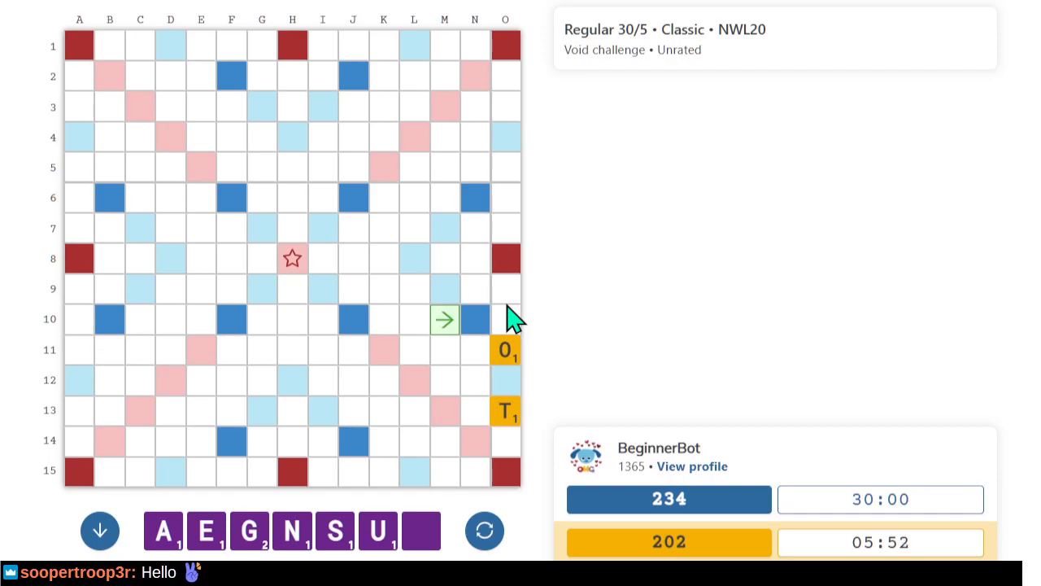
{"action": "mouse_move", "coordinate": [476, 428]}
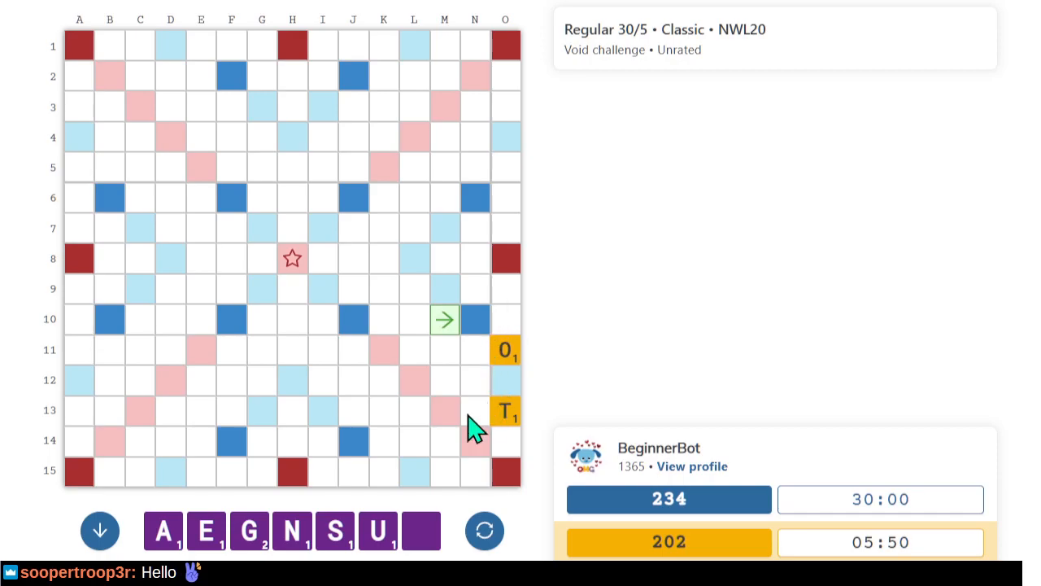
{"action": "left_click", "coordinate": [475, 411]}
{"action": "type", "text": "U"}
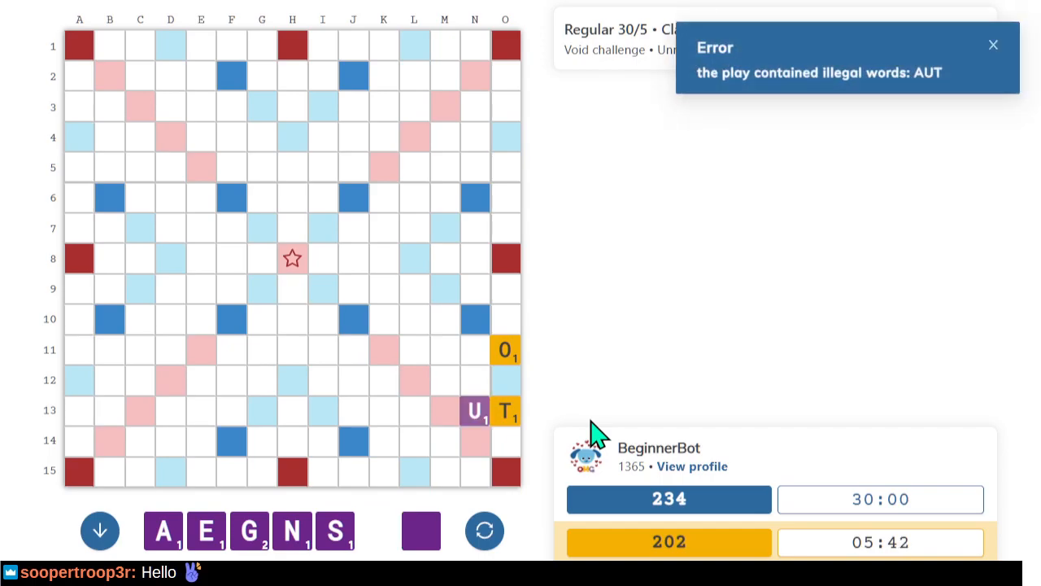
{"action": "left_click", "coordinate": [474, 410]}
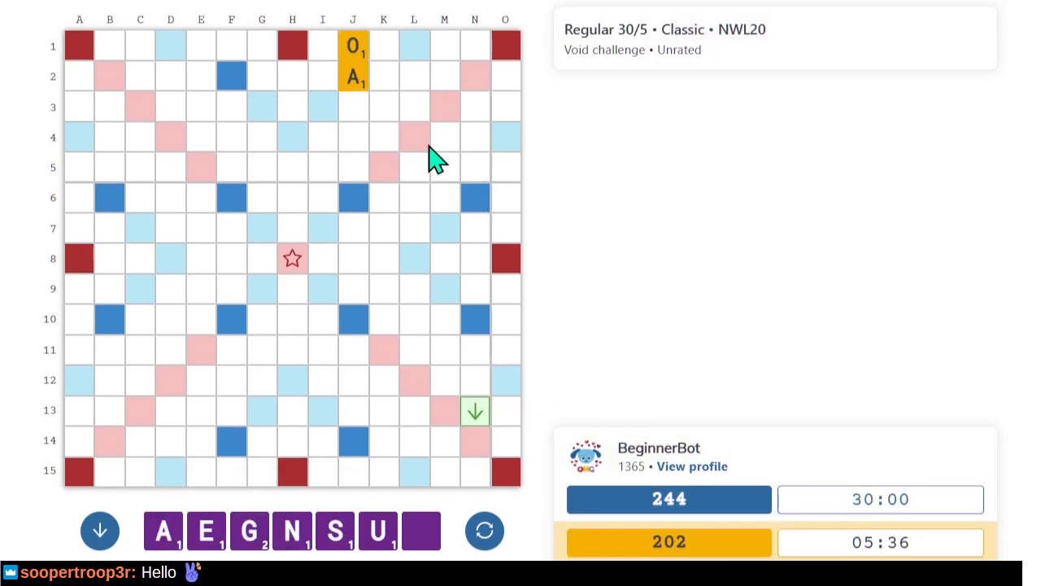
{"action": "mouse_move", "coordinate": [373, 86]}
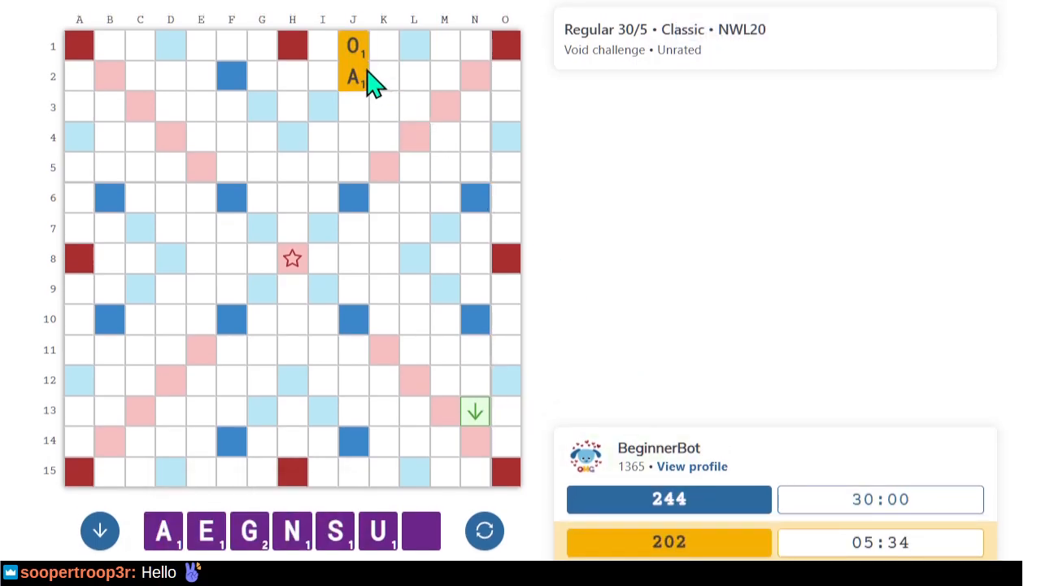
Start at H1 and submit AGO along row 1 for 12 points.
{"action": "left_click", "coordinate": [353, 76]}
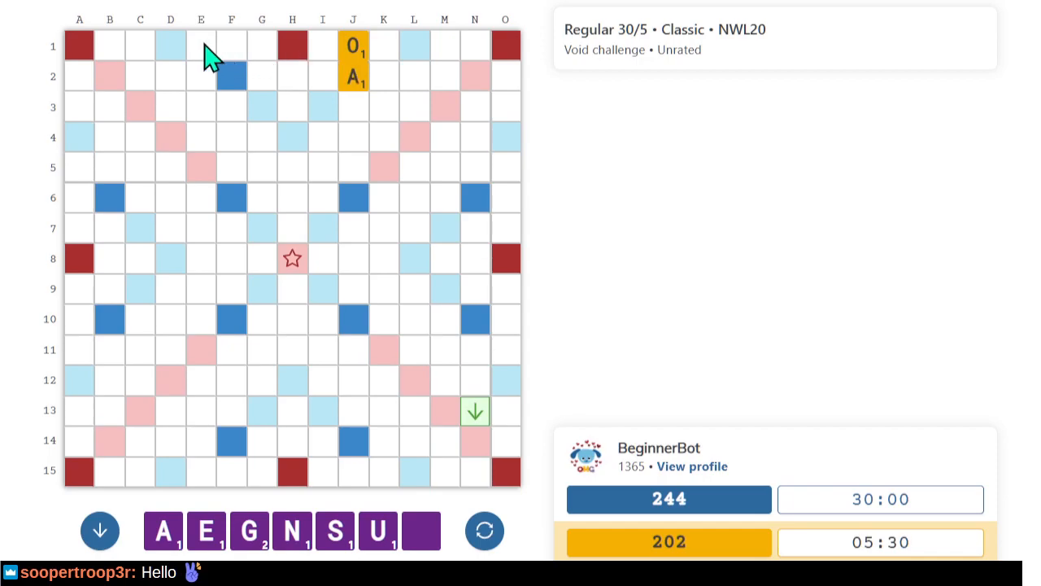
{"action": "mouse_move", "coordinate": [210, 57]}
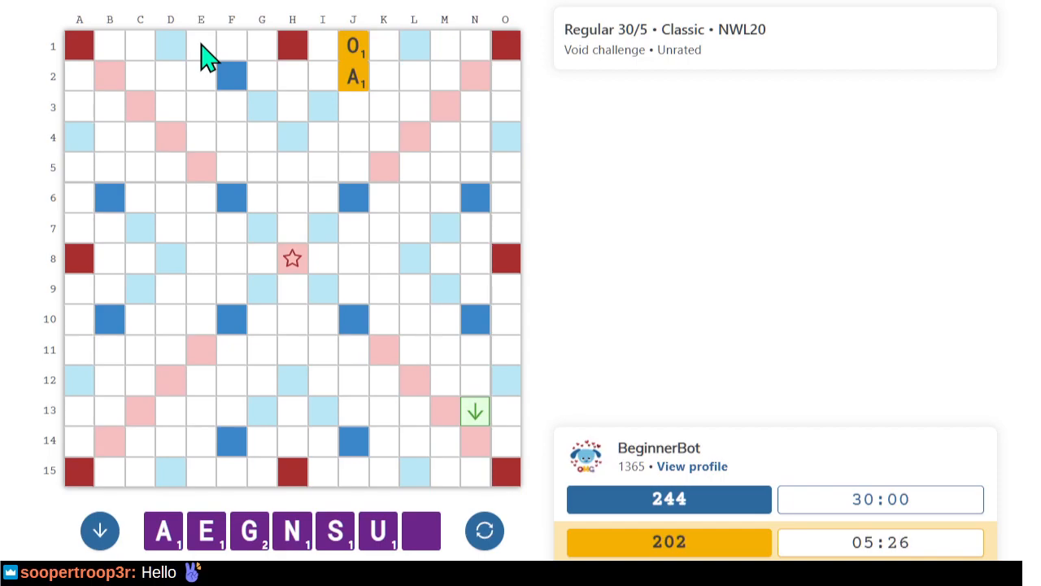
{"action": "mouse_move", "coordinate": [273, 55]}
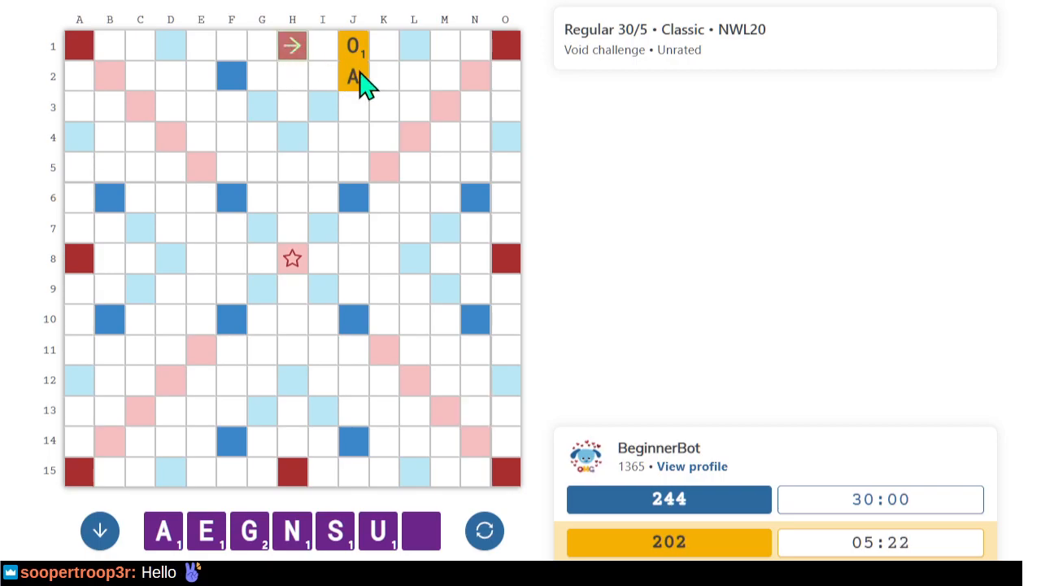
{"action": "left_click", "coordinate": [383, 46]}
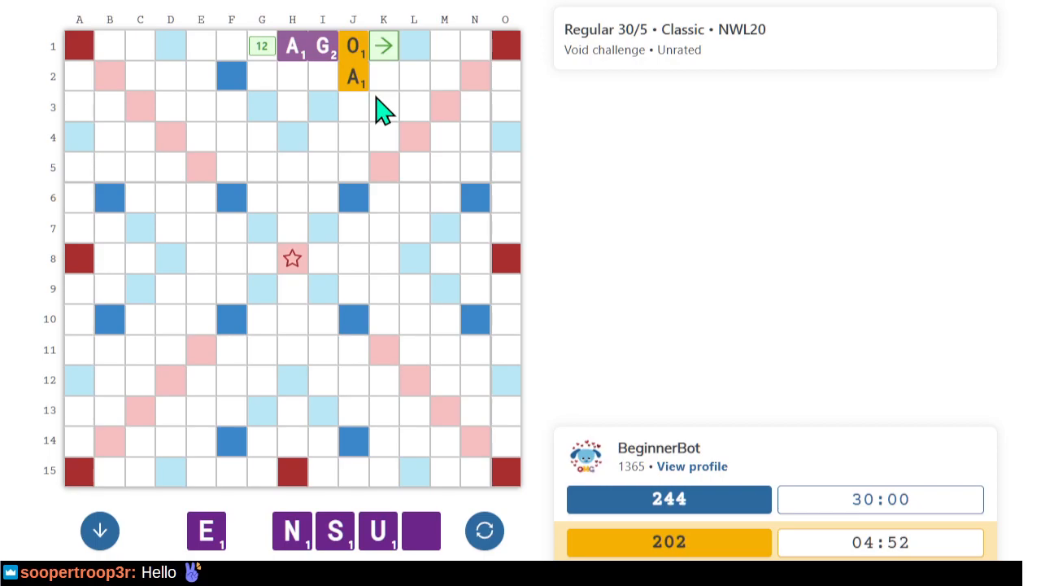
{"action": "left_click", "coordinate": [383, 46]}
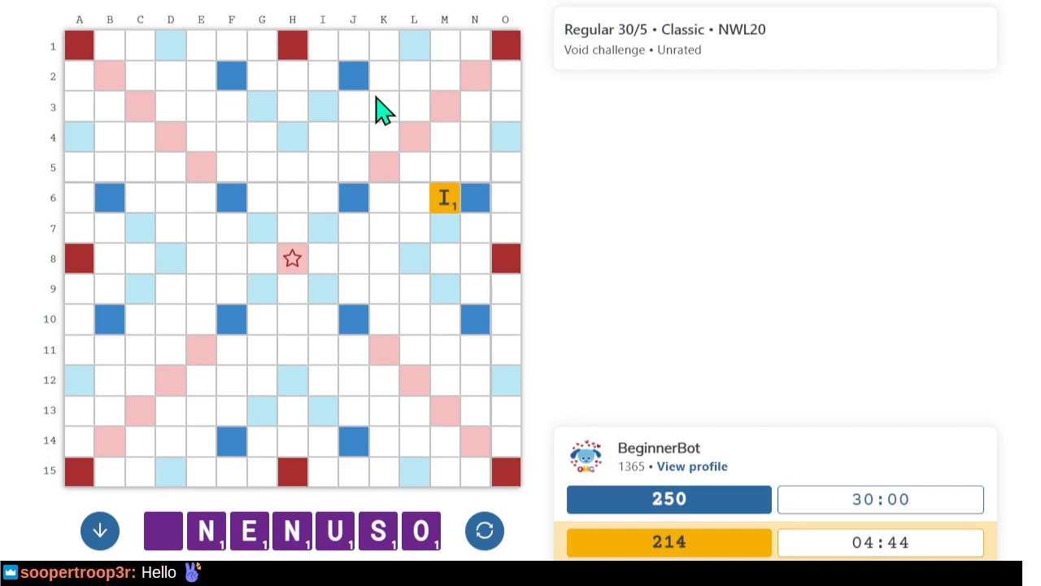
Pass the turn with a Yes confirmation, leaving the player's score at 214.
{"action": "left_click", "coordinate": [484, 530]}
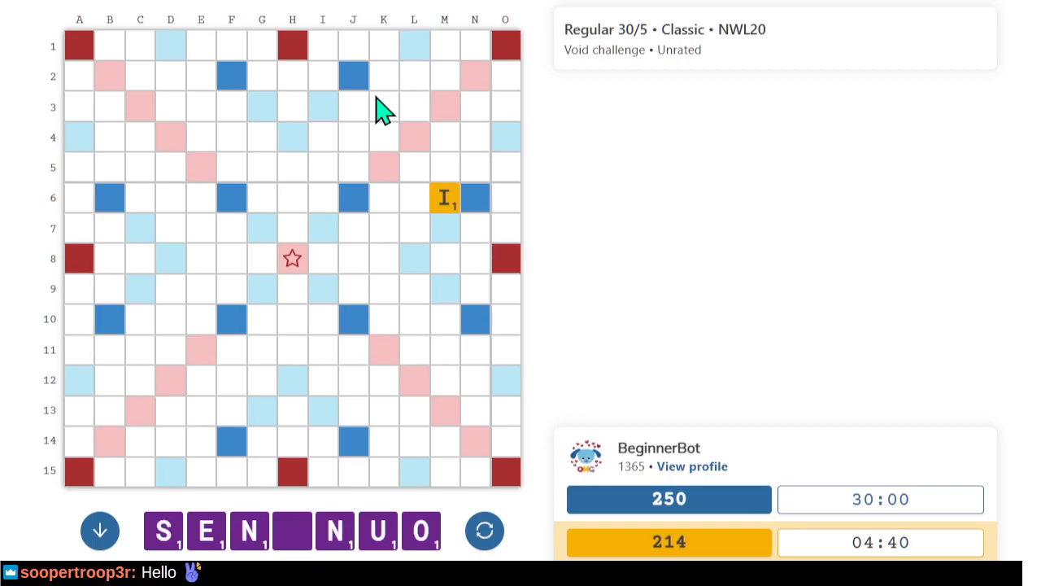
{"action": "scroll", "scroll_direction": "down", "scroll_amount": 3}
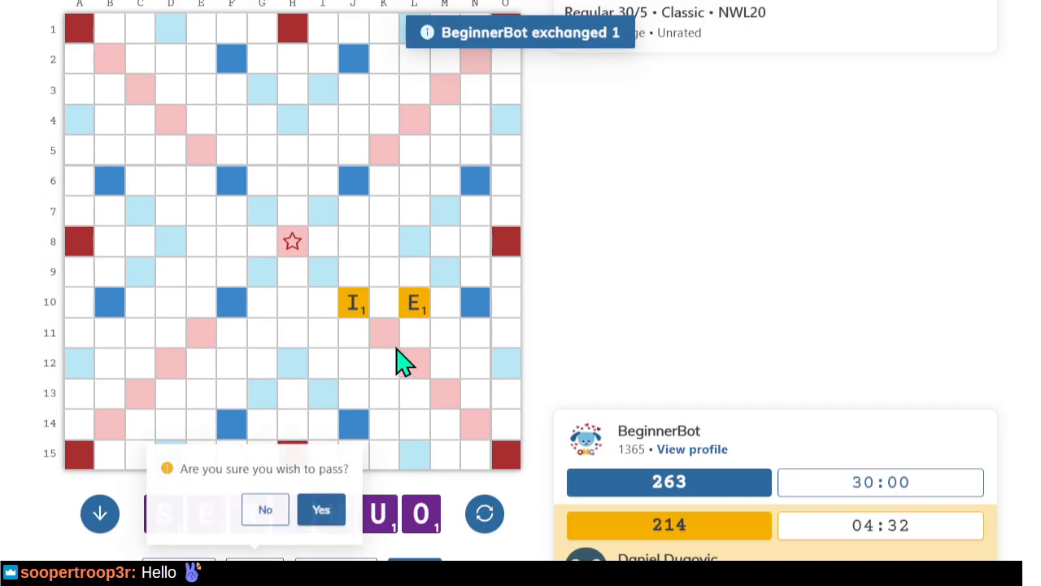
{"action": "left_click", "coordinate": [321, 508]}
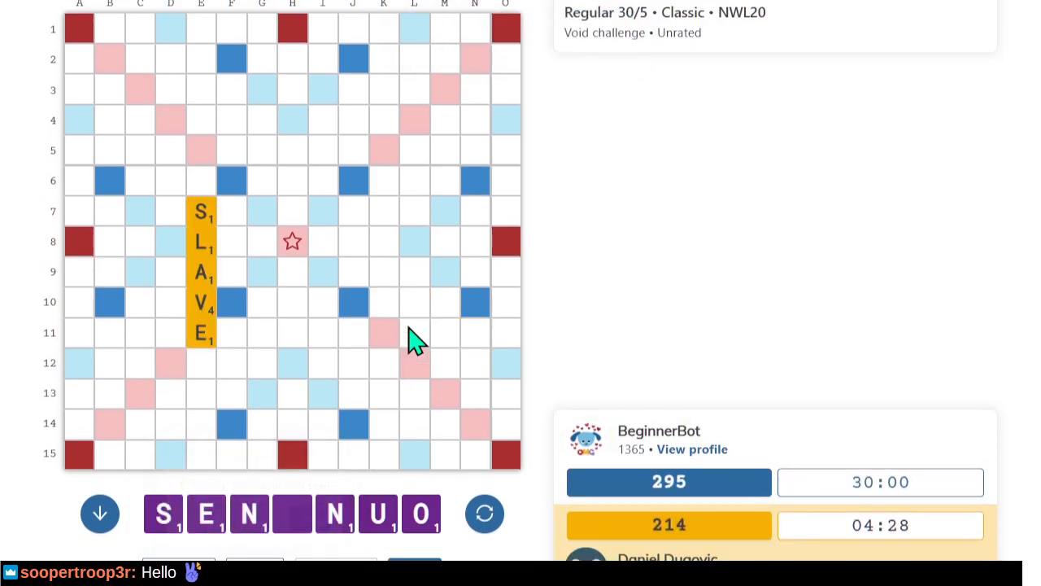
{"action": "mouse_move", "coordinate": [236, 253]}
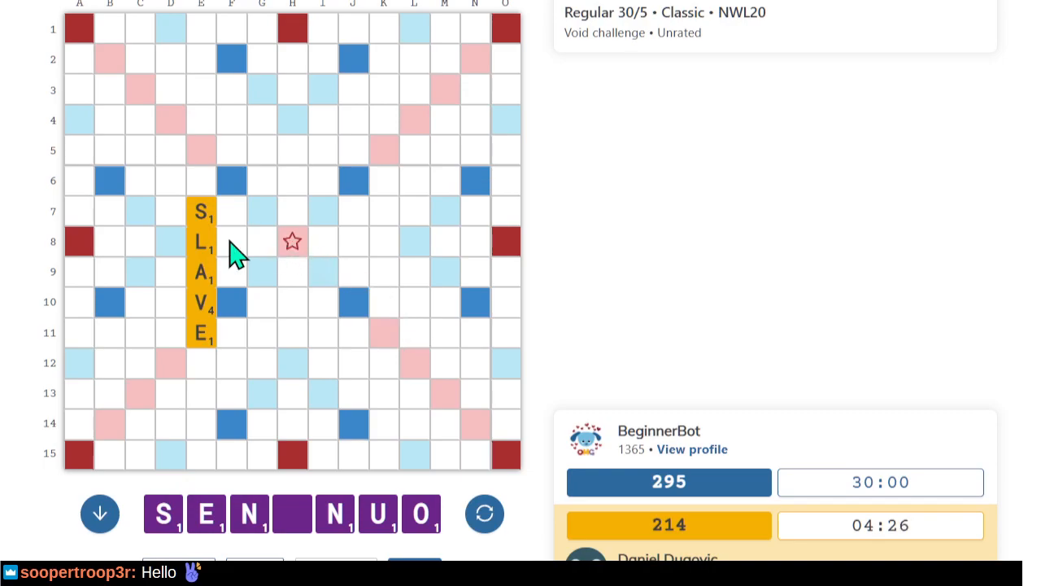
{"action": "mouse_move", "coordinate": [77, 260]}
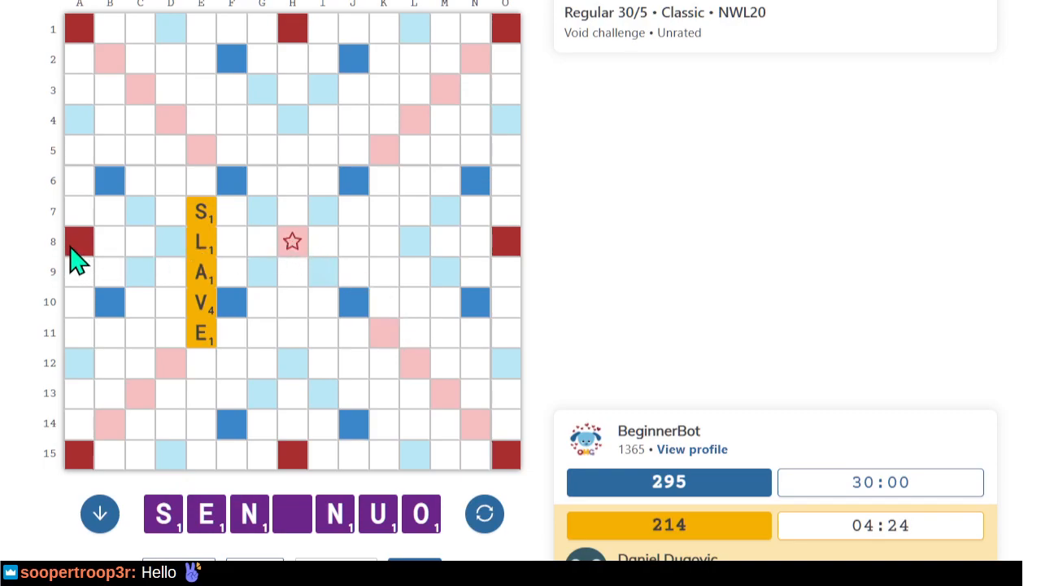
{"action": "mouse_move", "coordinate": [240, 366]}
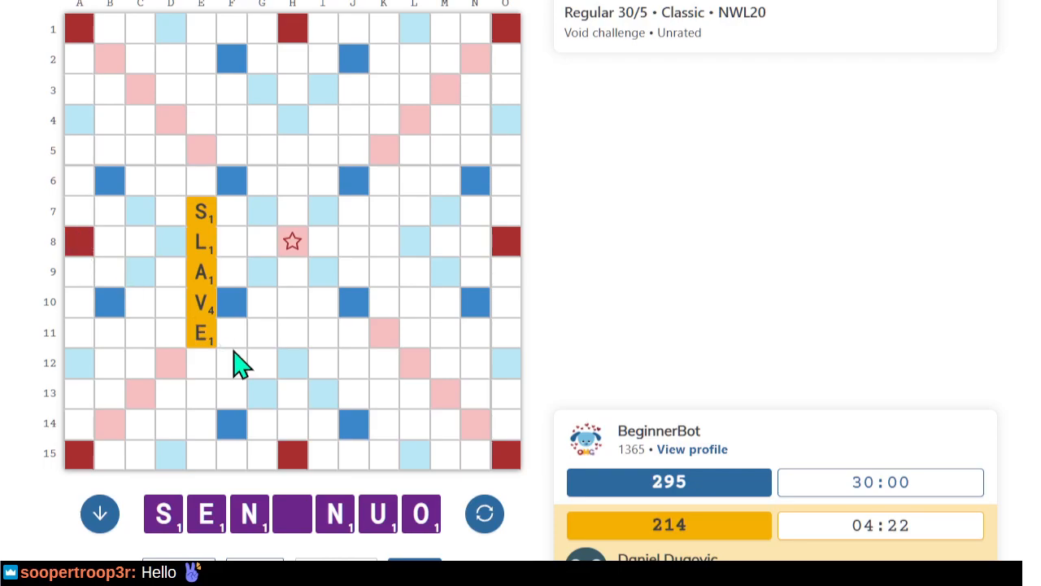
{"action": "mouse_move", "coordinate": [422, 350]}
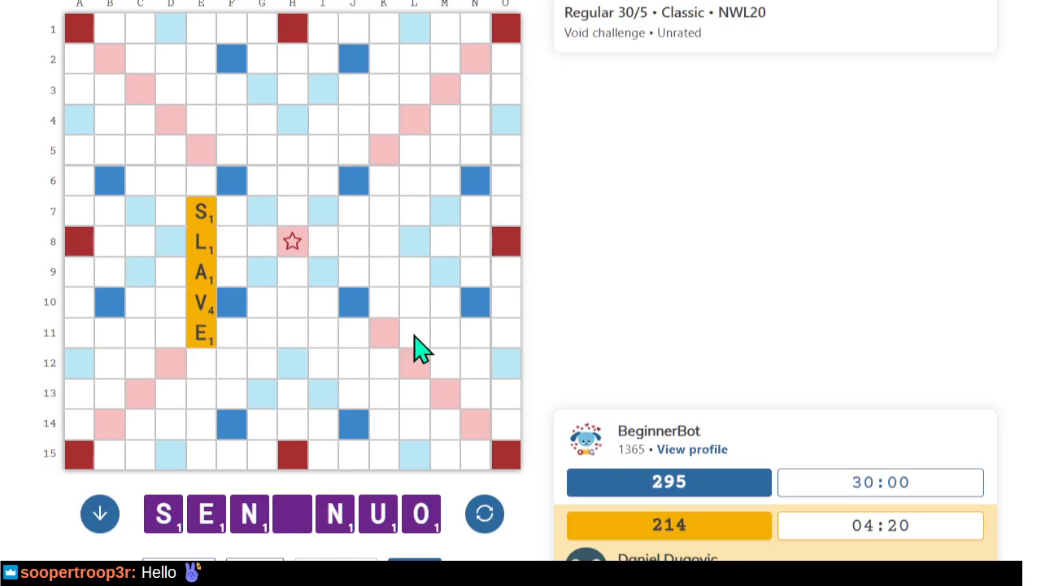
{"action": "mouse_move", "coordinate": [256, 354]}
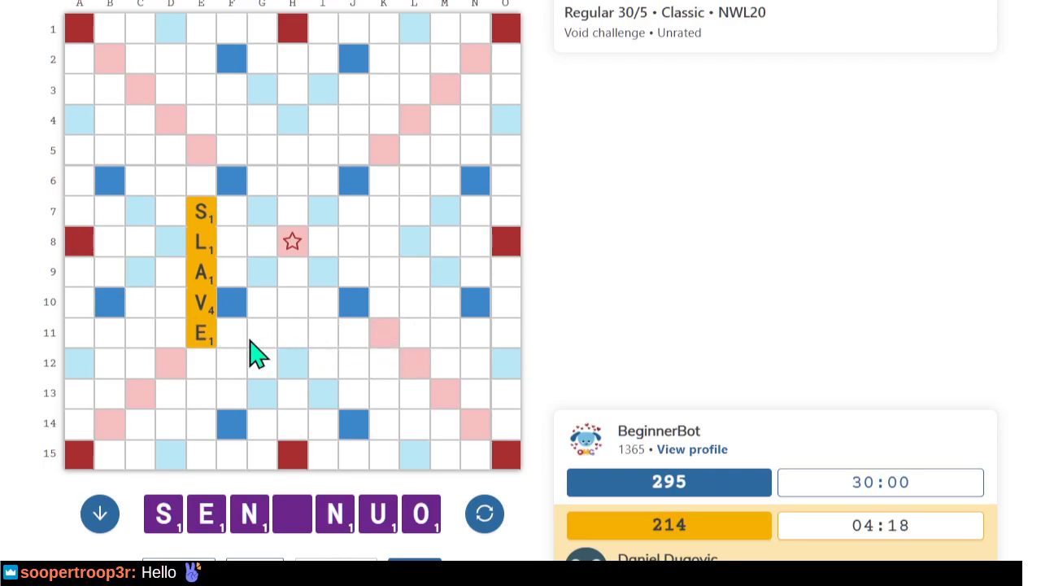
{"action": "mouse_move", "coordinate": [268, 269]}
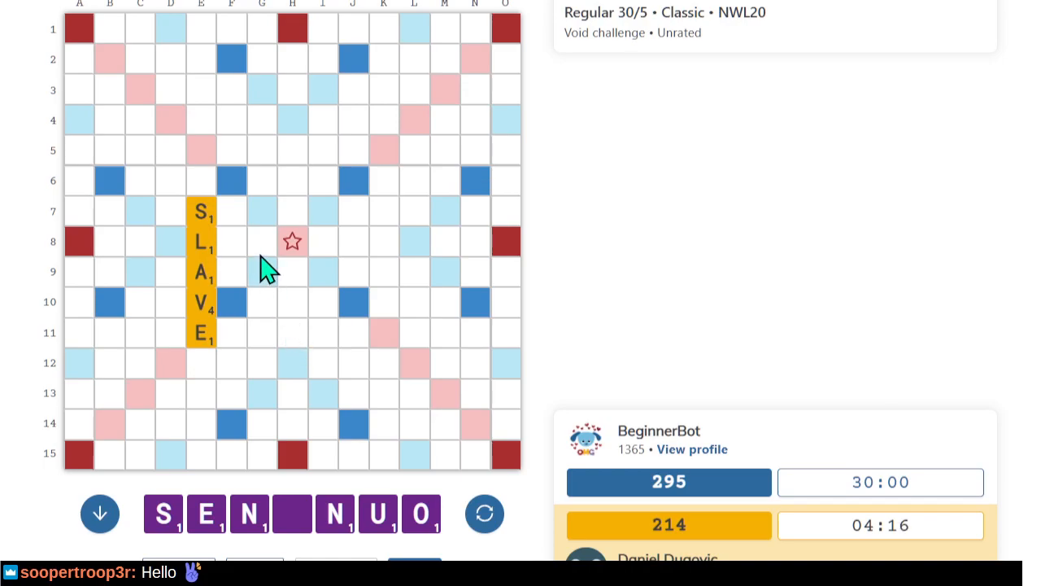
{"action": "mouse_move", "coordinate": [101, 268]}
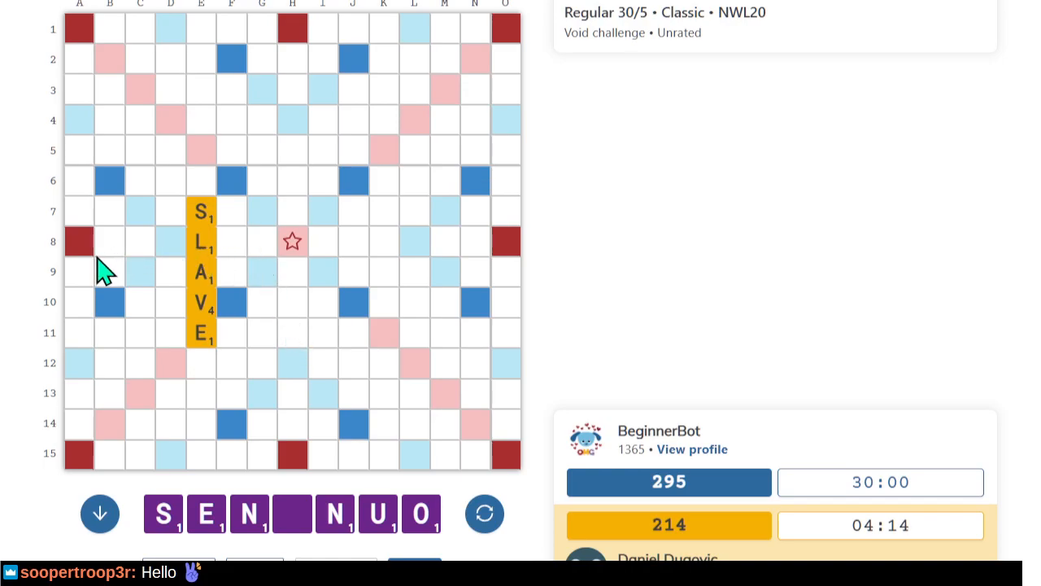
{"action": "mouse_move", "coordinate": [80, 241]}
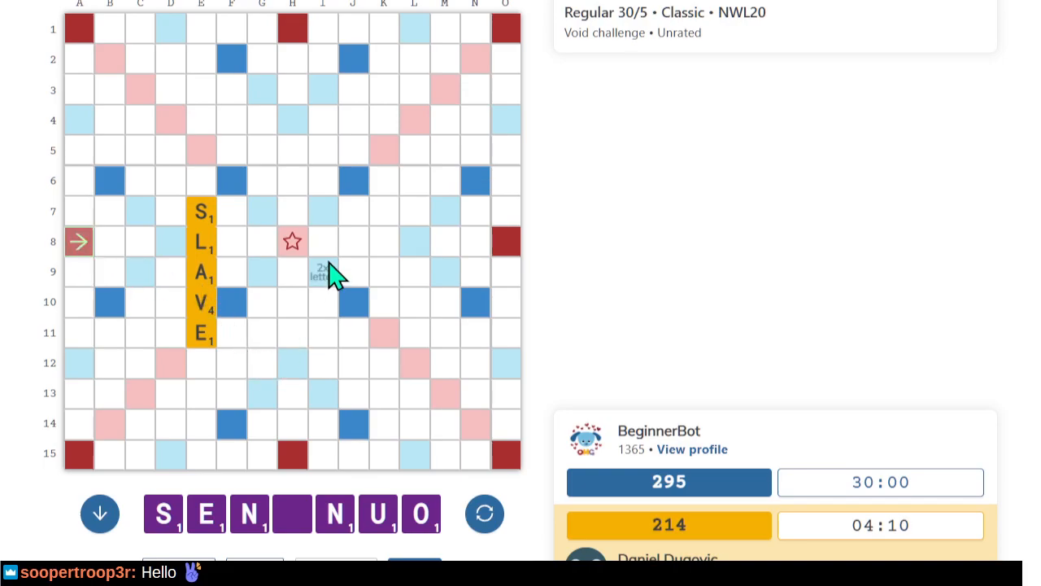
{"action": "mouse_move", "coordinate": [407, 293]}
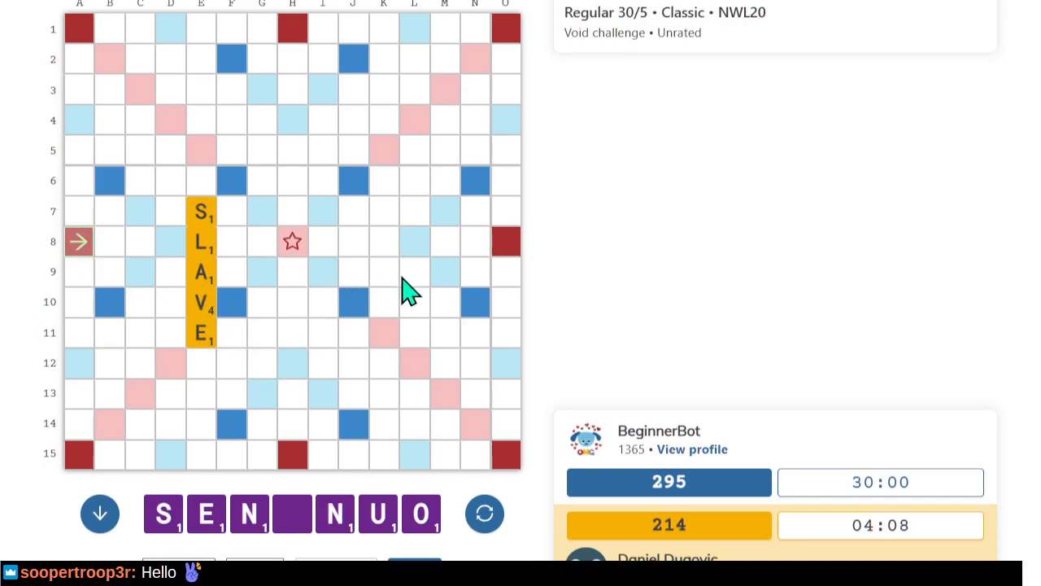
{"action": "mouse_move", "coordinate": [399, 313]}
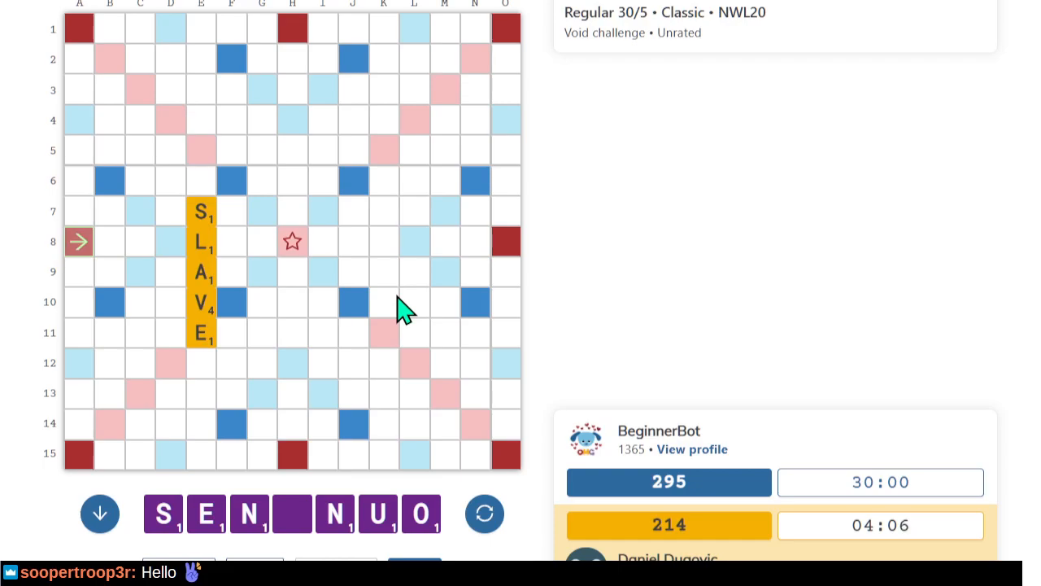
{"action": "mouse_move", "coordinate": [140, 261]}
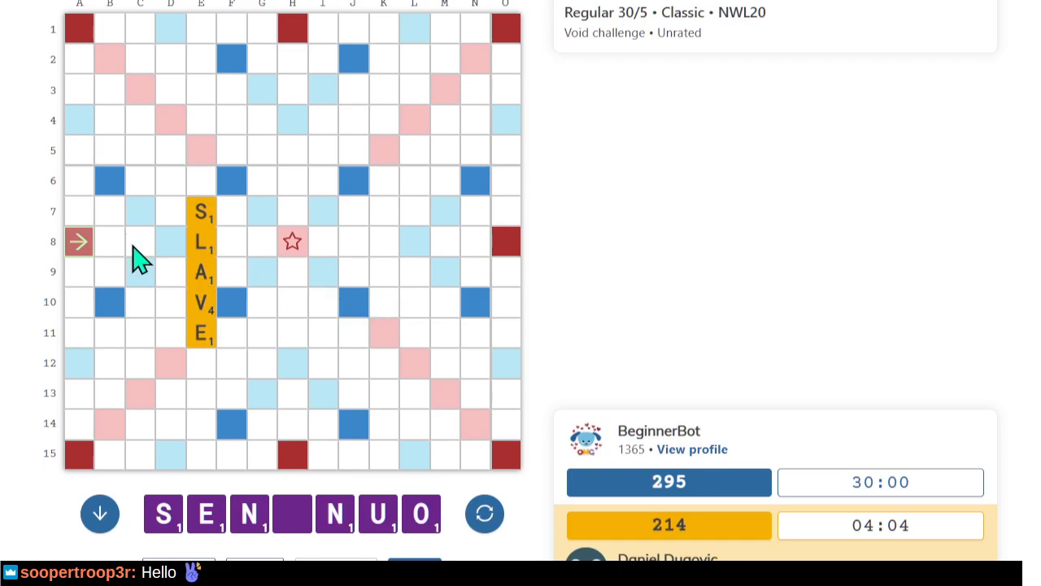
{"action": "mouse_move", "coordinate": [279, 340]}
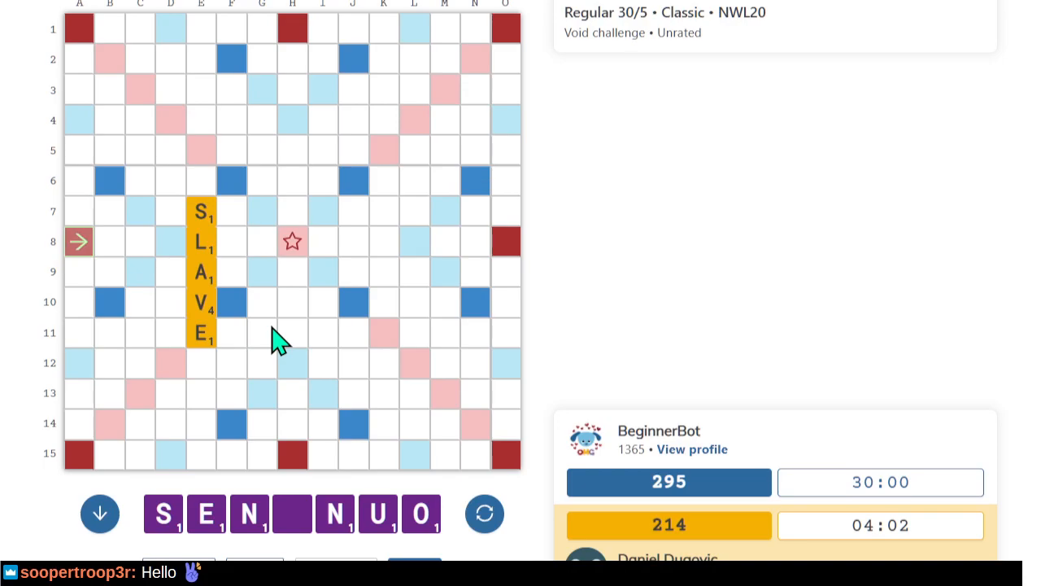
{"action": "mouse_move", "coordinate": [146, 256]}
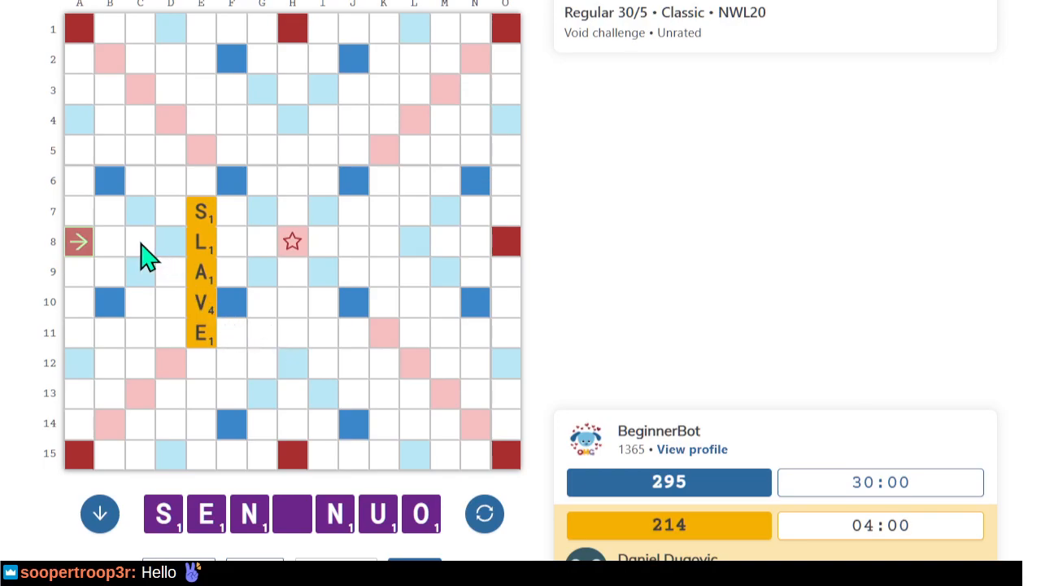
{"action": "mouse_move", "coordinate": [132, 262]}
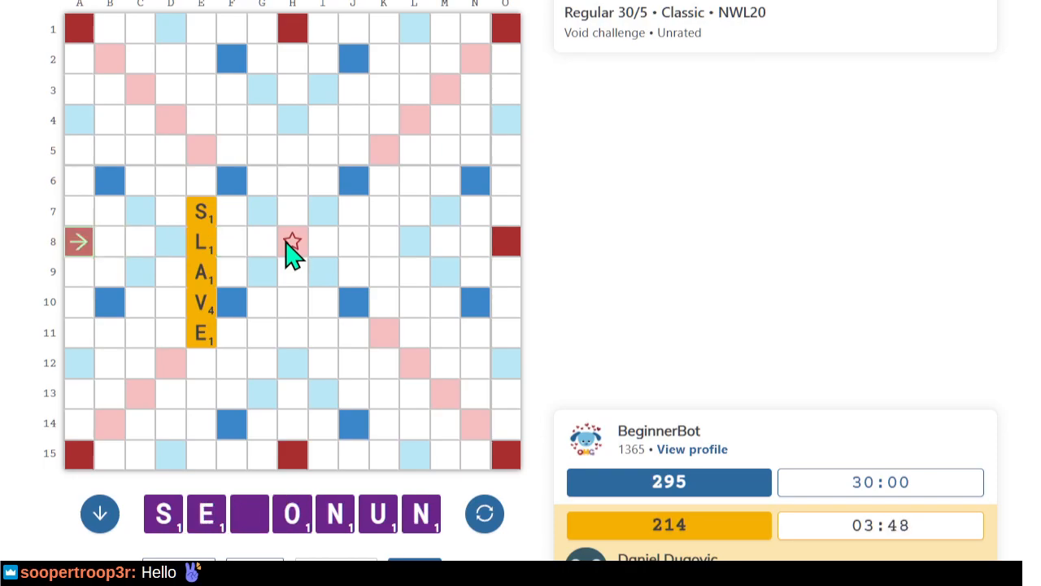
Sort the rack tiles alphabetically into E N N O S U plus a blank.
{"action": "left_click", "coordinate": [485, 514]}
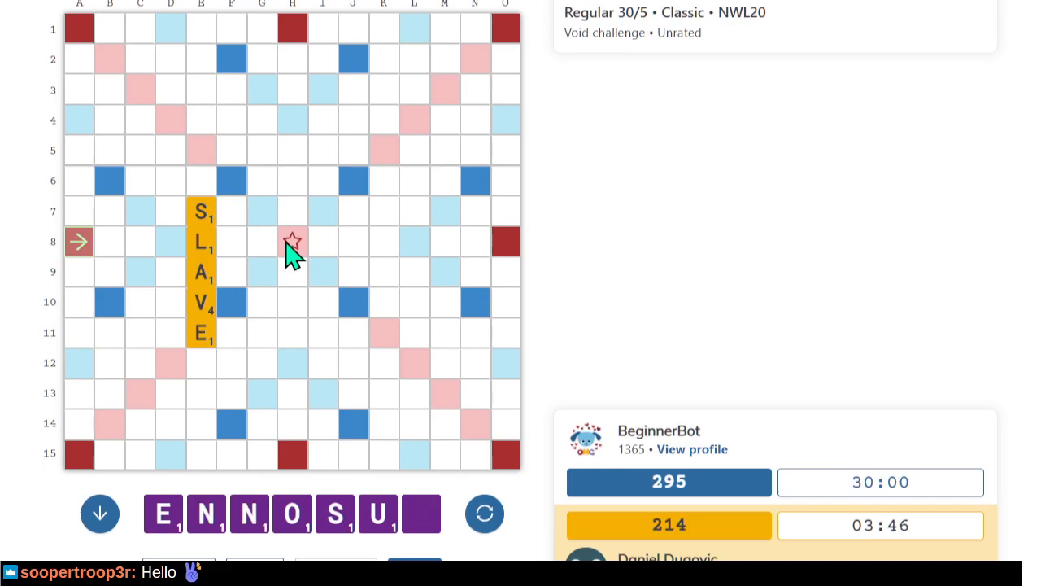
{"action": "mouse_move", "coordinate": [324, 260]}
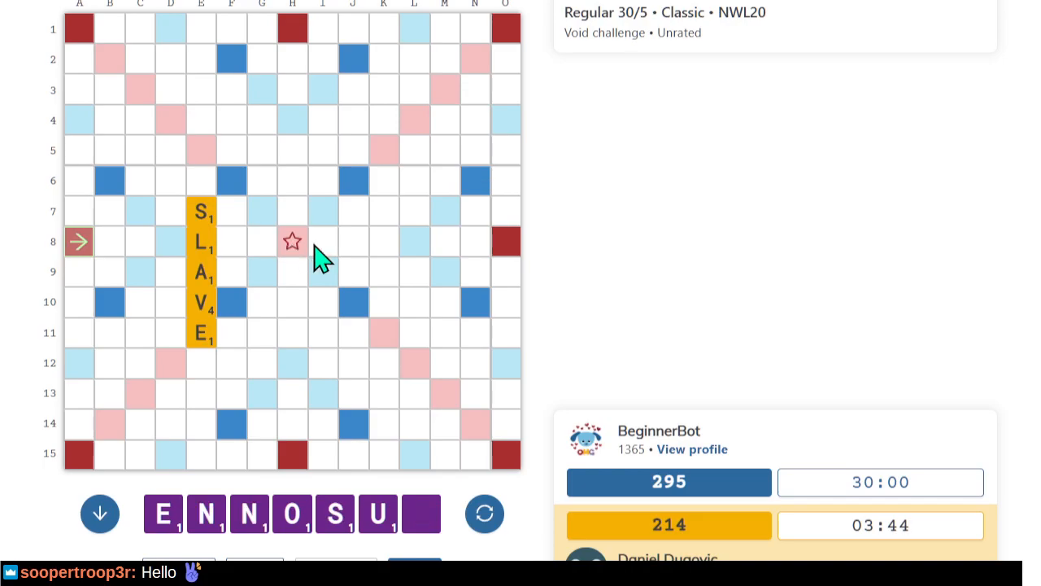
{"action": "mouse_move", "coordinate": [416, 316]}
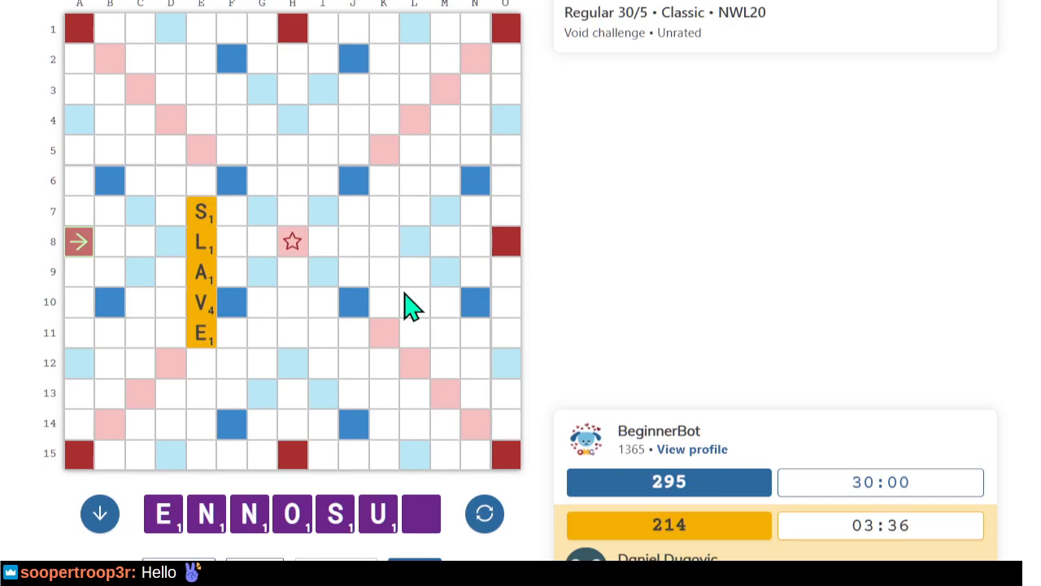
{"action": "mouse_move", "coordinate": [137, 251]}
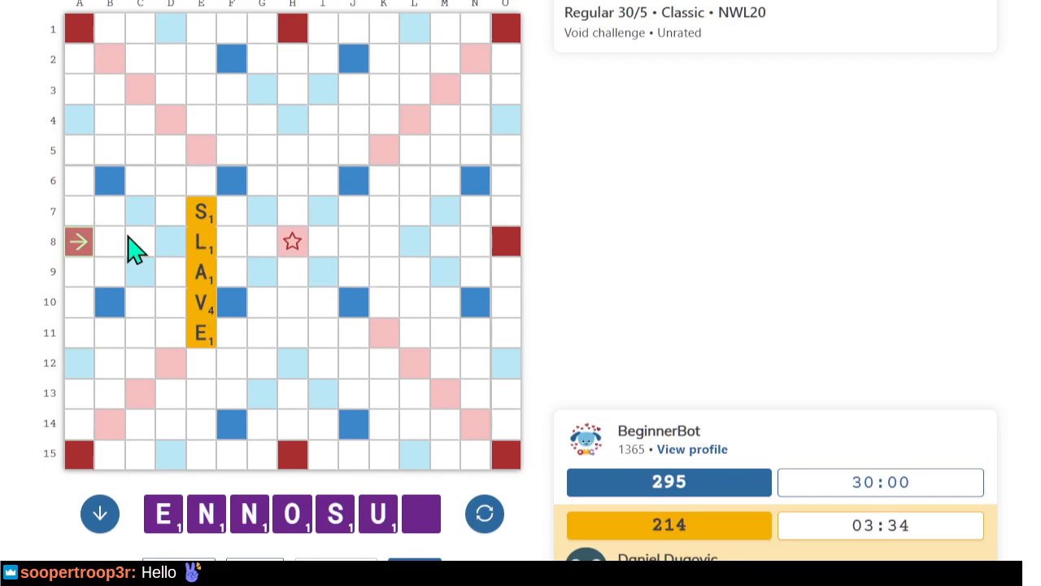
{"action": "mouse_move", "coordinate": [87, 220]}
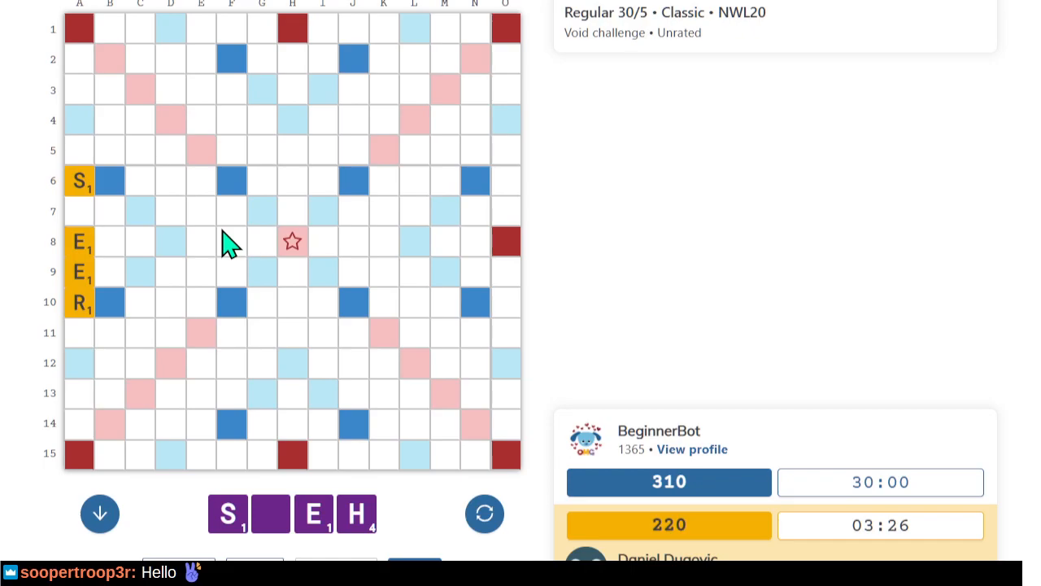
{"action": "mouse_move", "coordinate": [109, 305]}
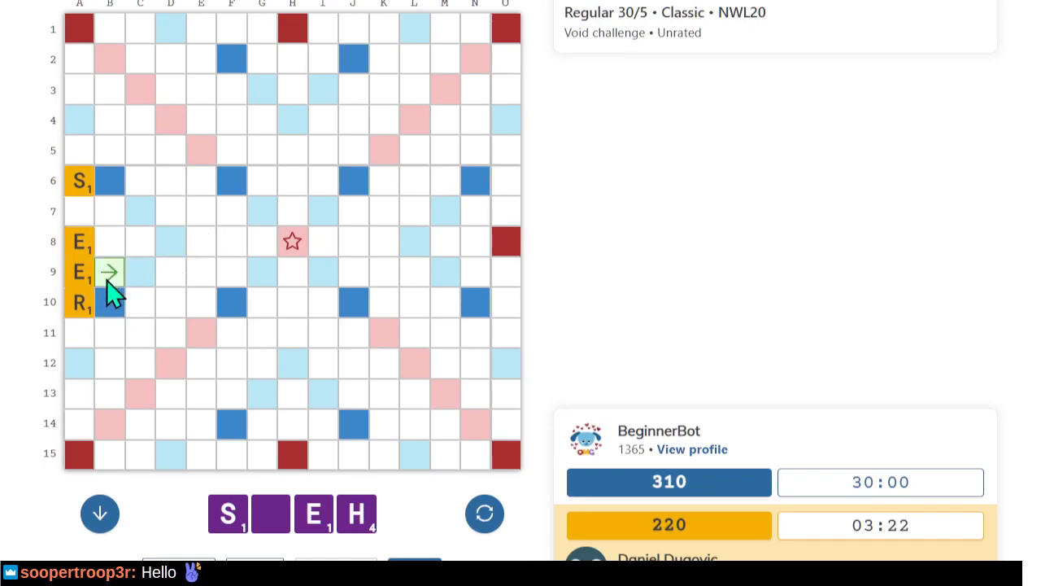
Set B9 as the start of HERS, running down column B.
{"action": "left_click", "coordinate": [110, 271]}
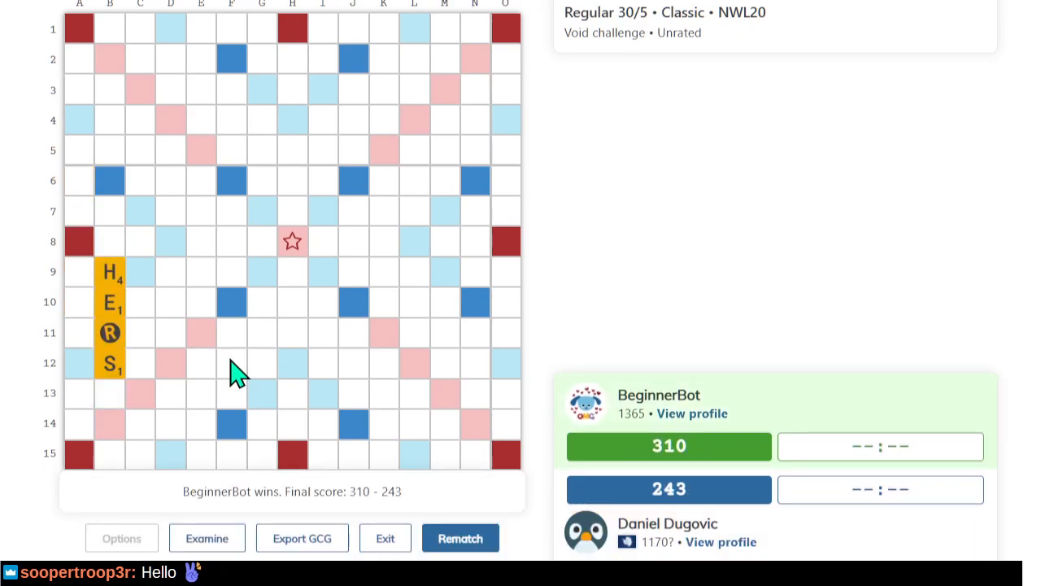
{"action": "mouse_move", "coordinate": [244, 341]}
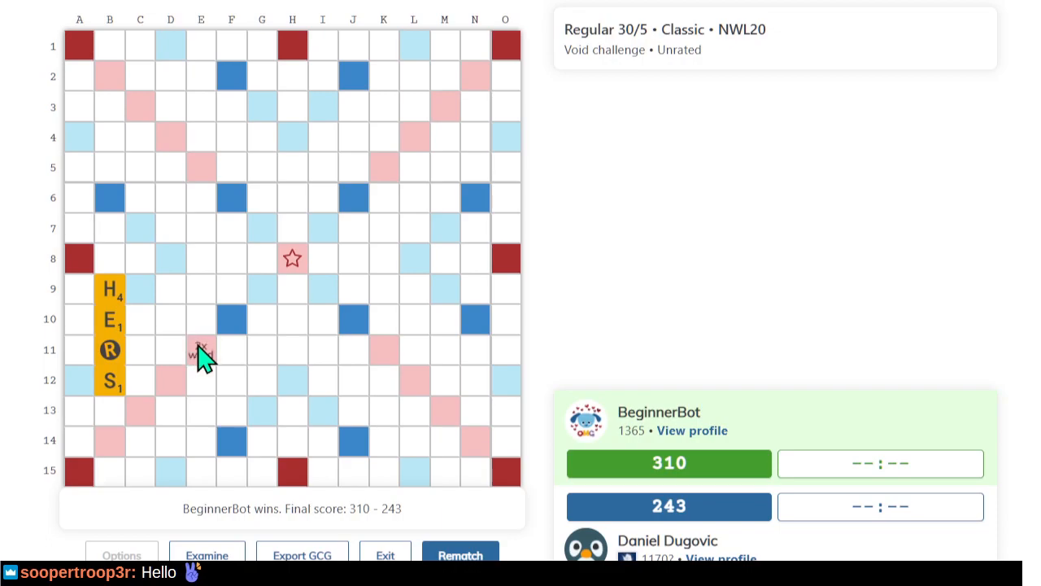
{"action": "mouse_move", "coordinate": [160, 294]}
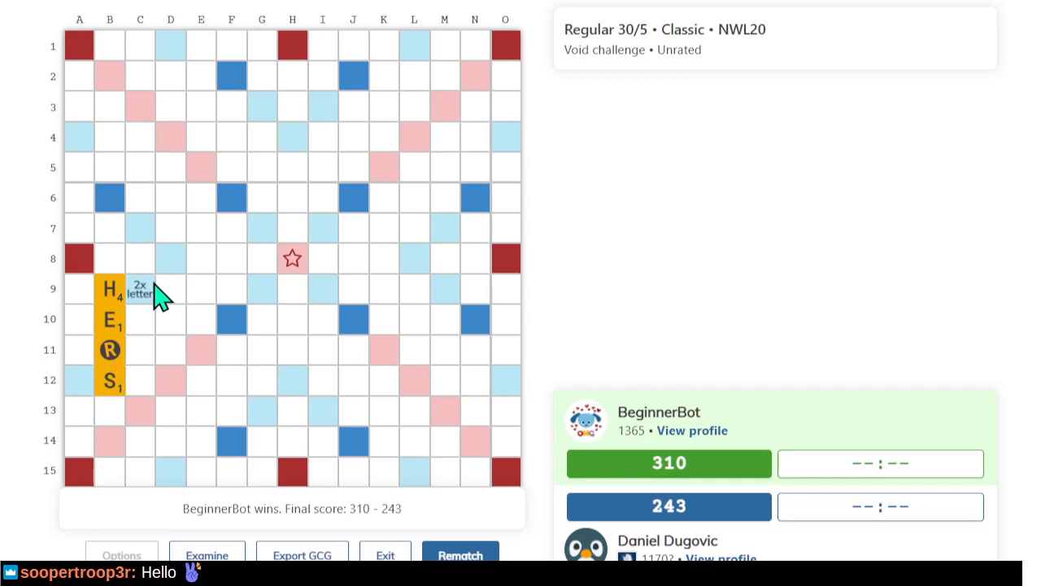
{"action": "mouse_move", "coordinate": [199, 293]}
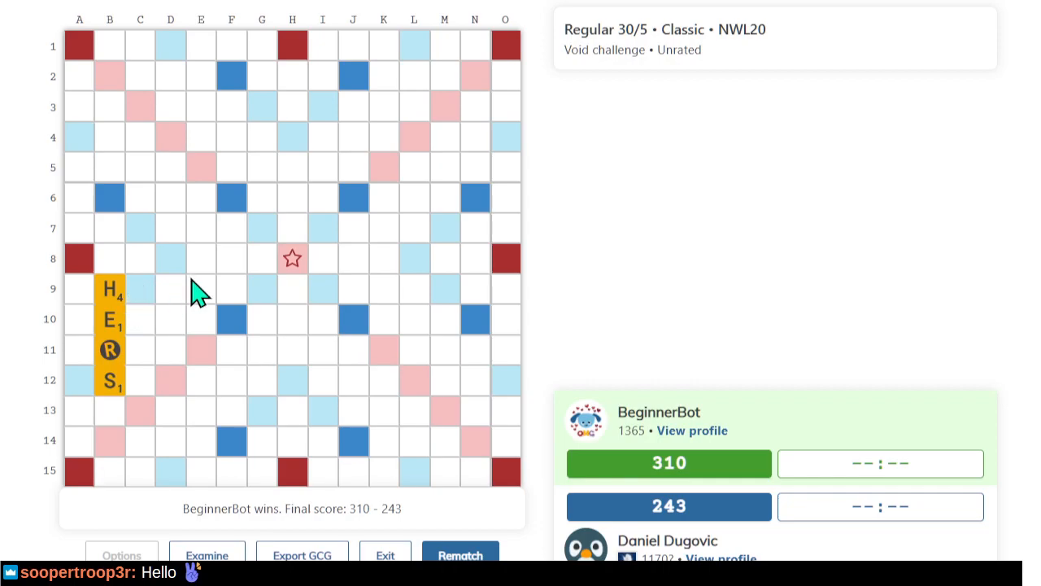
{"action": "mouse_move", "coordinate": [678, 214]}
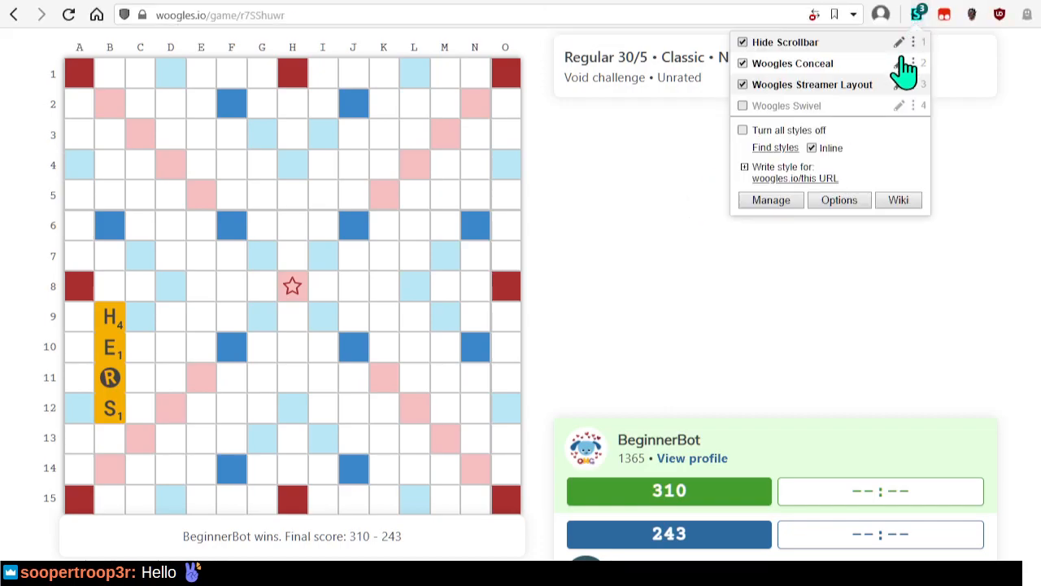
Turn off tile concealing and open the finished 310–243 game in Examine mode.
{"action": "left_click", "coordinate": [742, 64]}
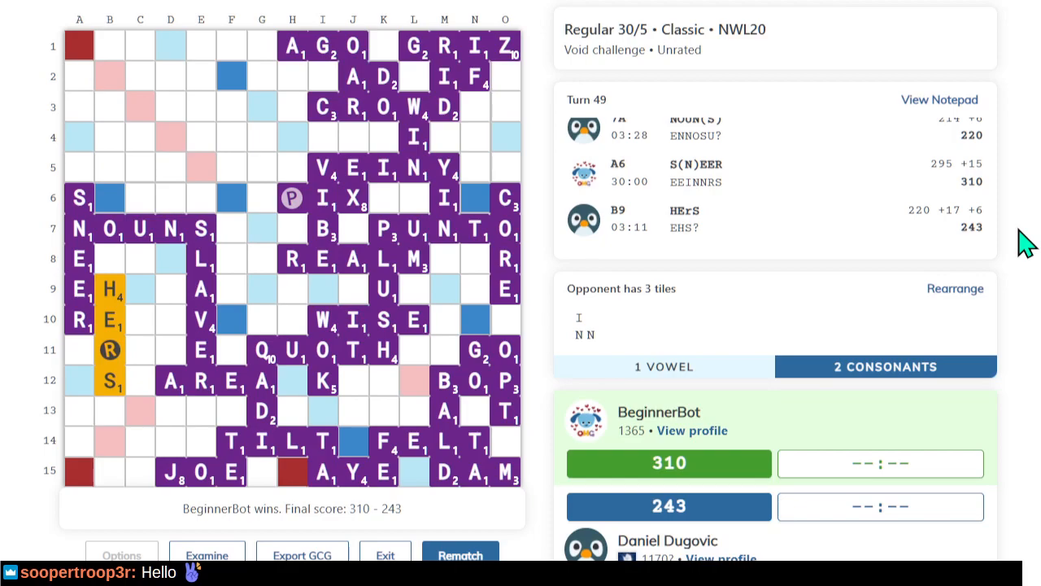
{"action": "mouse_move", "coordinate": [179, 393]}
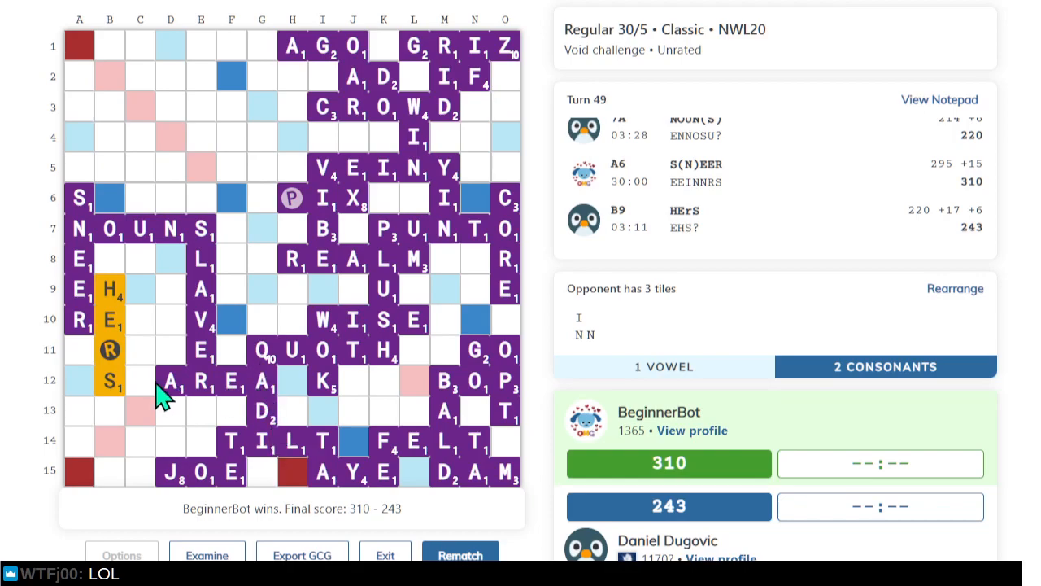
{"action": "mouse_move", "coordinate": [235, 395]}
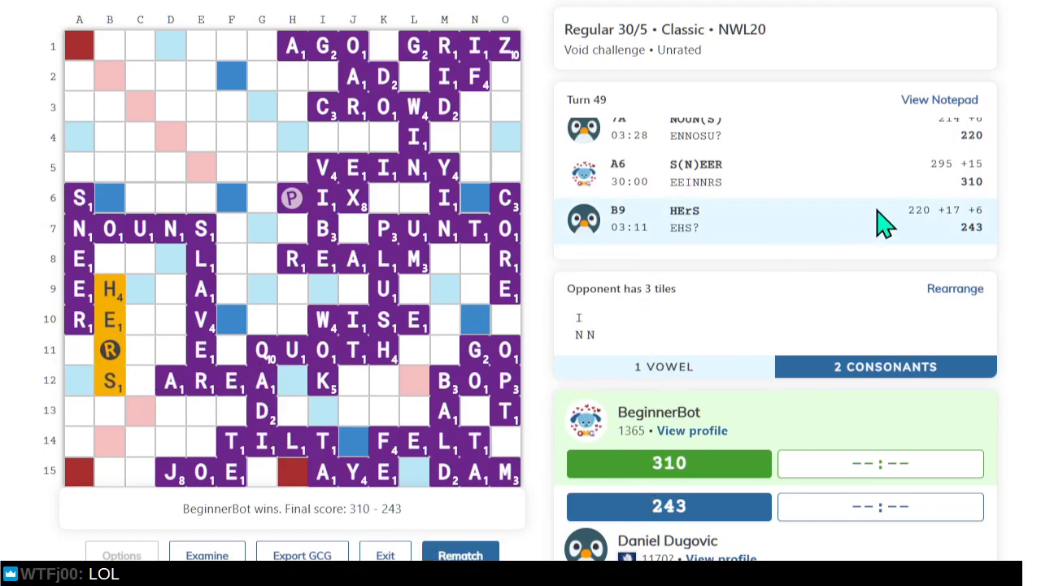
{"action": "mouse_move", "coordinate": [265, 549]}
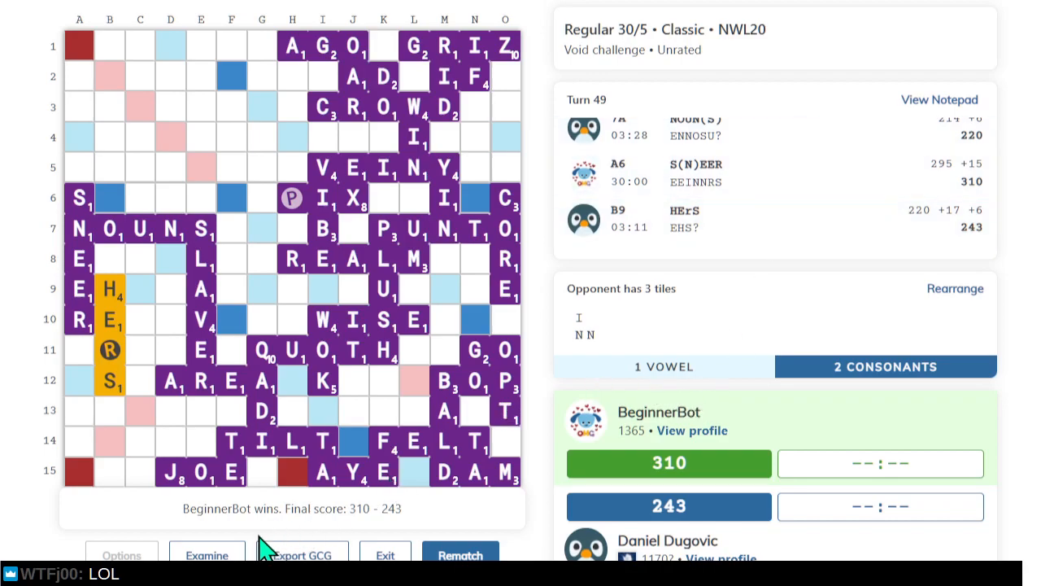
{"action": "left_click", "coordinate": [206, 555]}
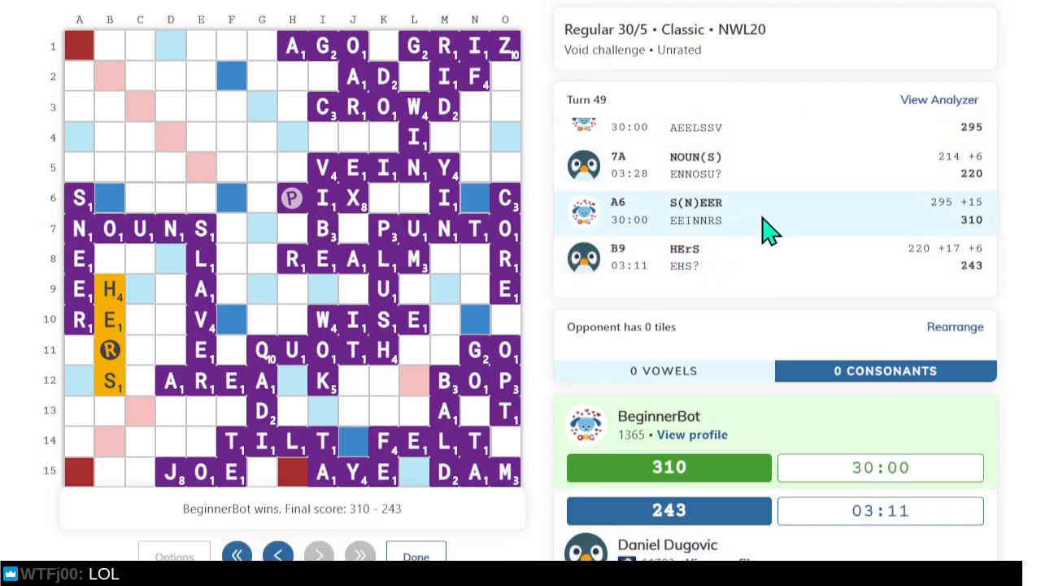
Jump to the turn after ARE(A) and run the analyzer on that position.
{"action": "left_click", "coordinate": [278, 553]}
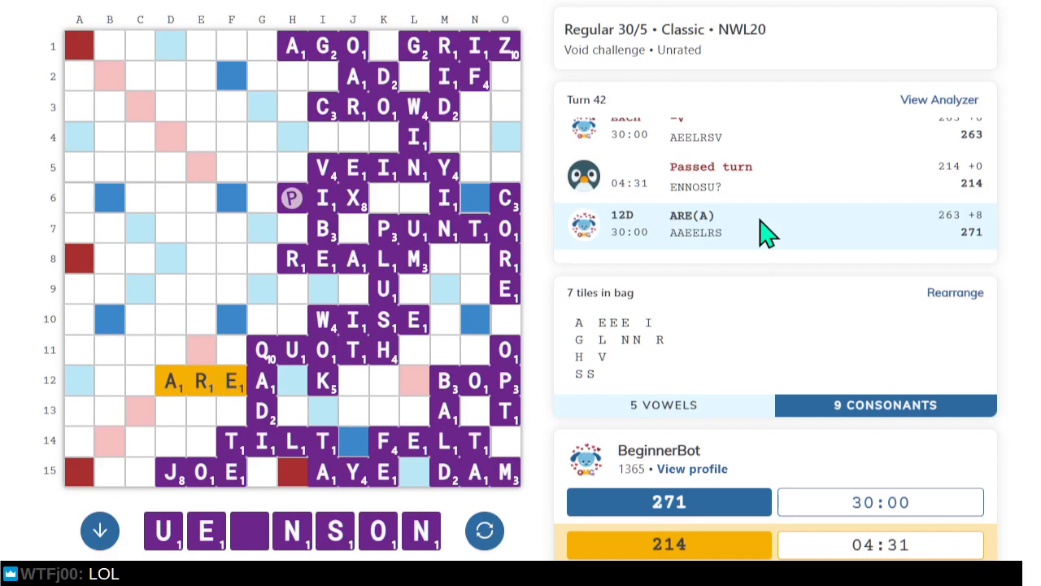
{"action": "left_click", "coordinate": [939, 99]}
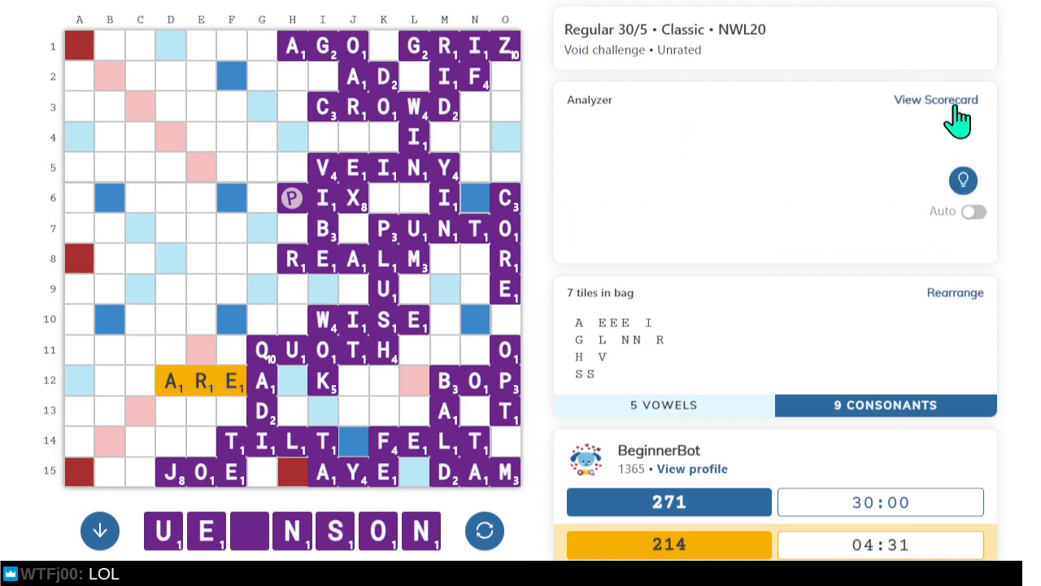
{"action": "left_click", "coordinate": [972, 212]}
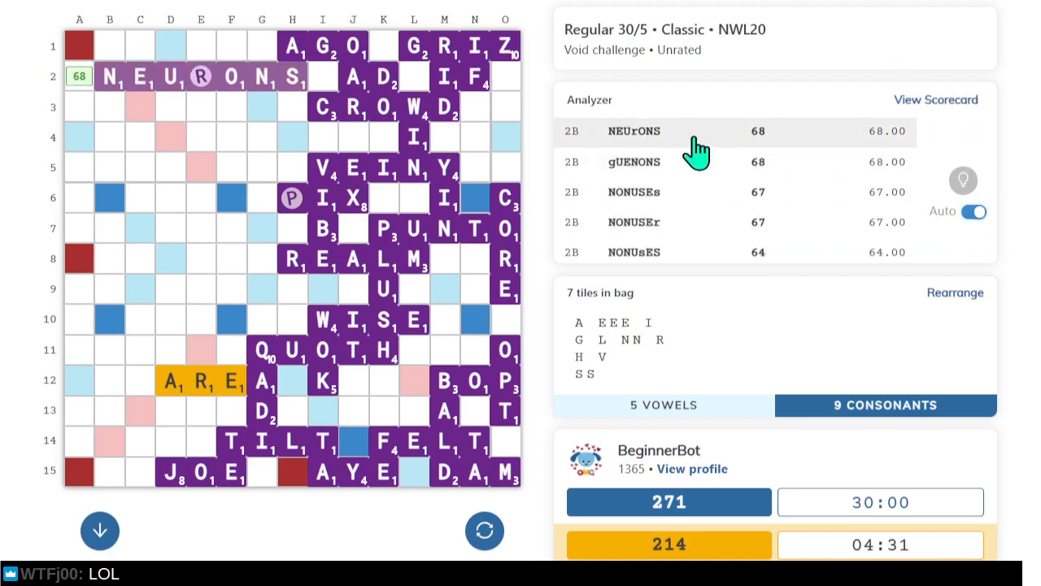
{"action": "mouse_move", "coordinate": [305, 73]}
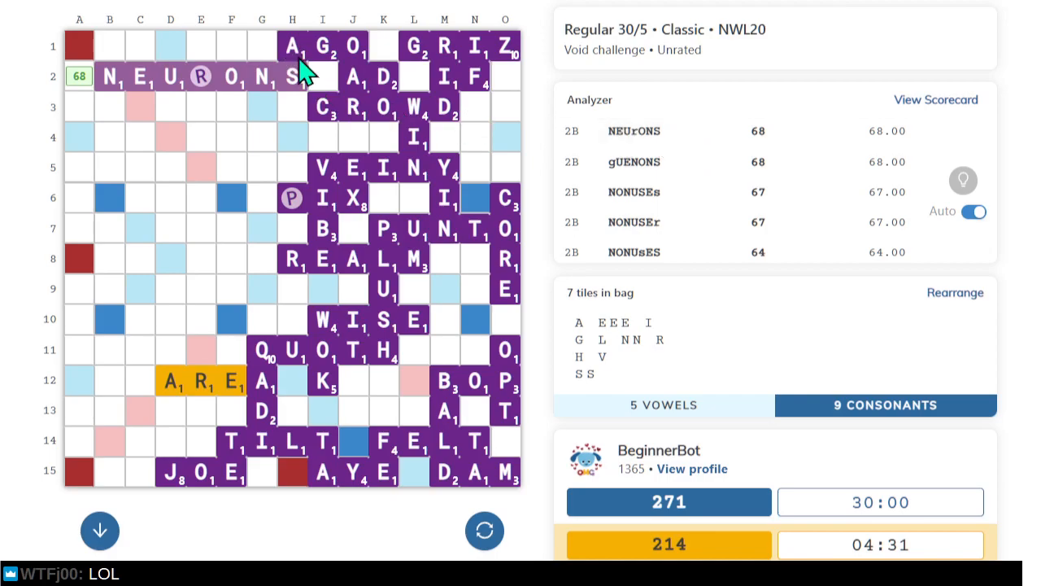
{"action": "mouse_move", "coordinate": [302, 73]}
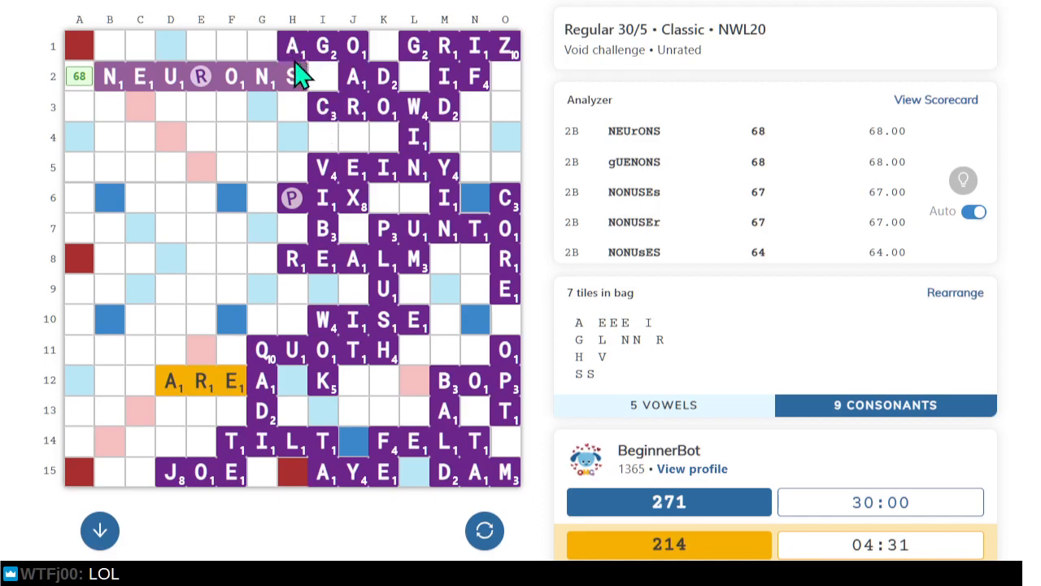
{"action": "mouse_move", "coordinate": [303, 83]}
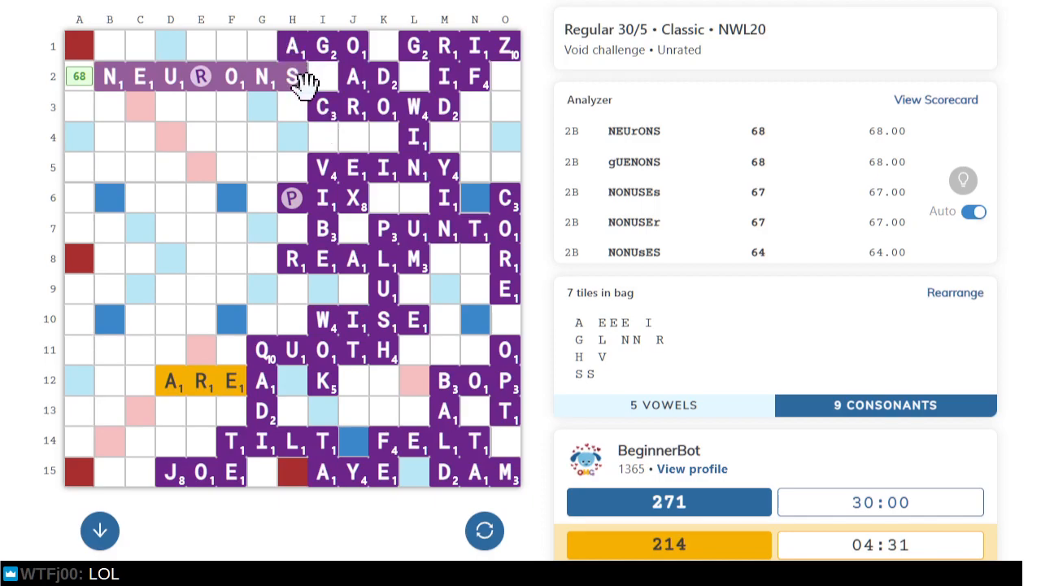
{"action": "mouse_move", "coordinate": [246, 126]}
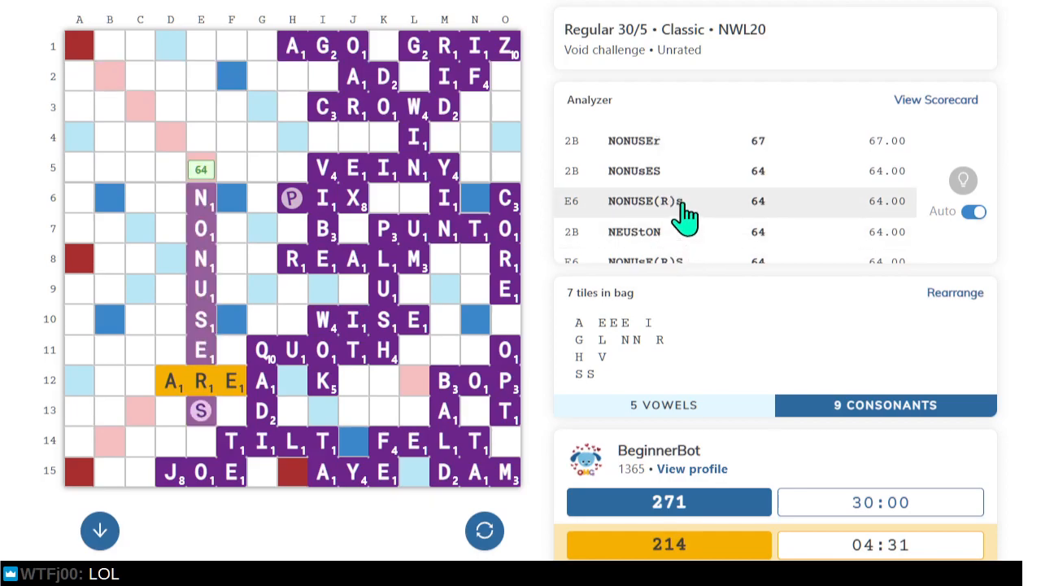
Preview the NONUSE(R)S, (JOE)S and NOUN at 13A candidate plays on the board.
{"action": "left_click", "coordinate": [635, 232]}
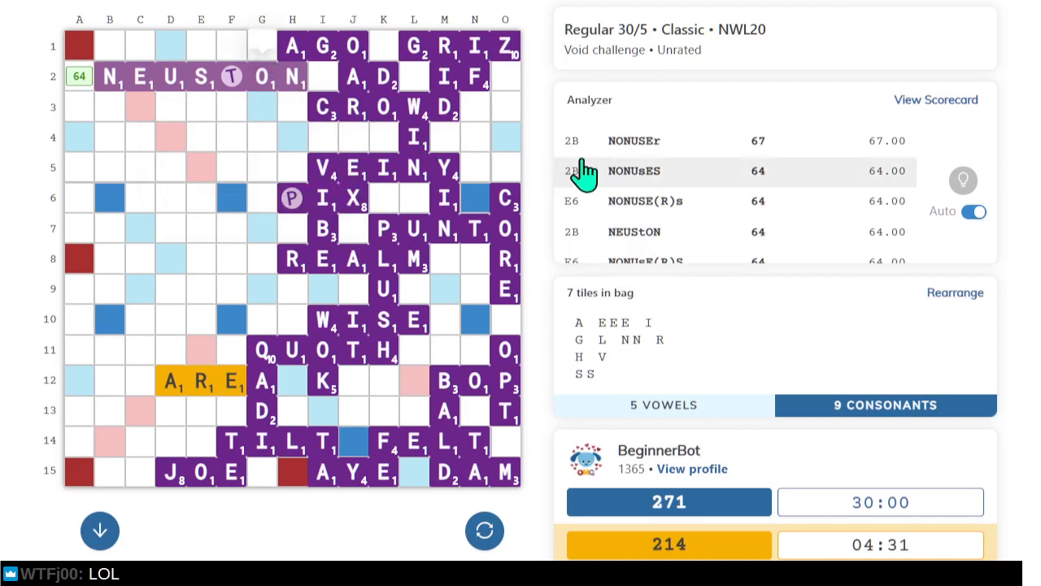
{"action": "scroll", "scroll_direction": "down", "scroll_amount": 3}
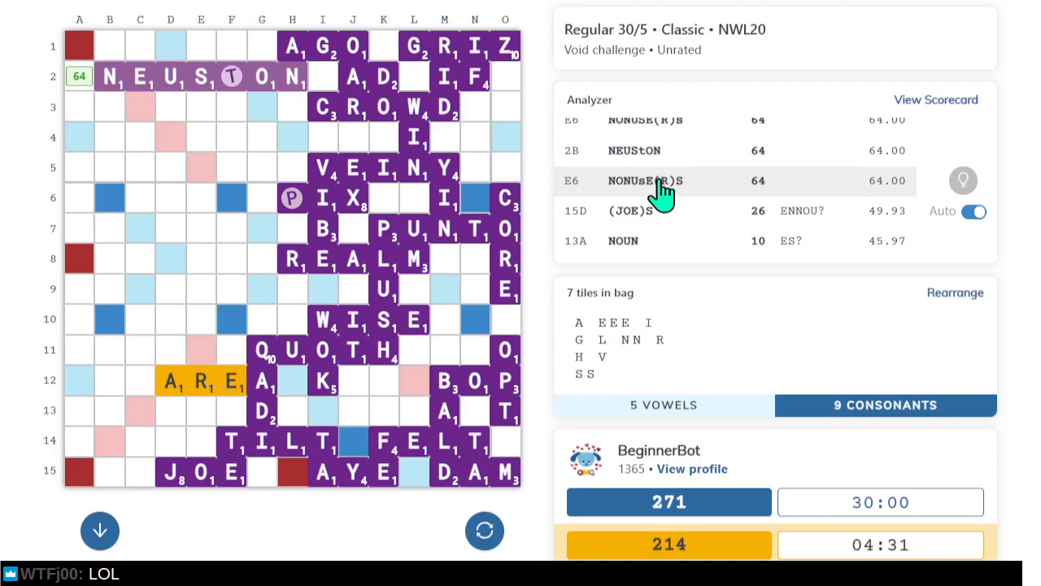
{"action": "left_click", "coordinate": [651, 211]}
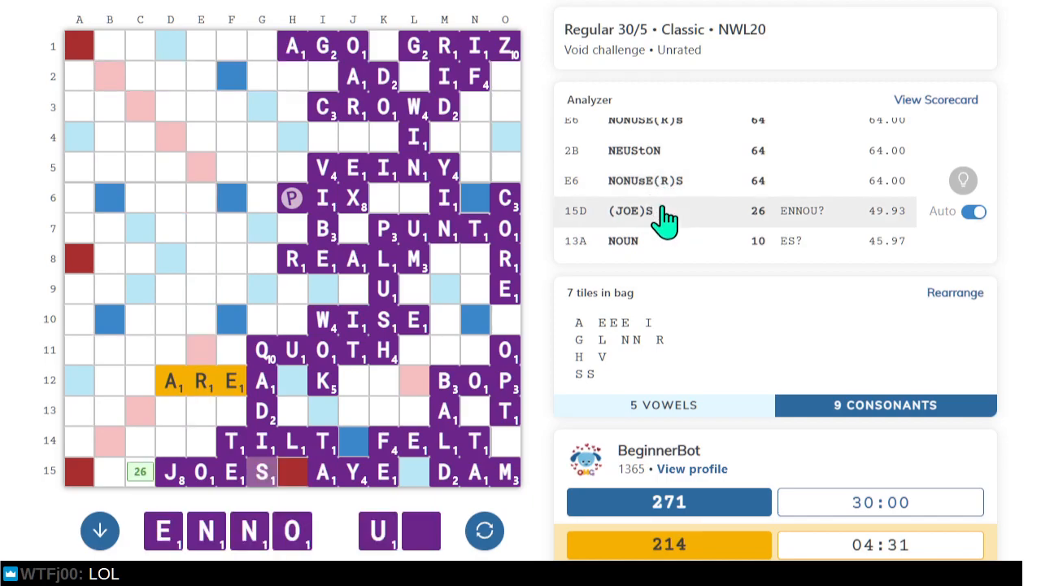
{"action": "mouse_move", "coordinate": [651, 220]}
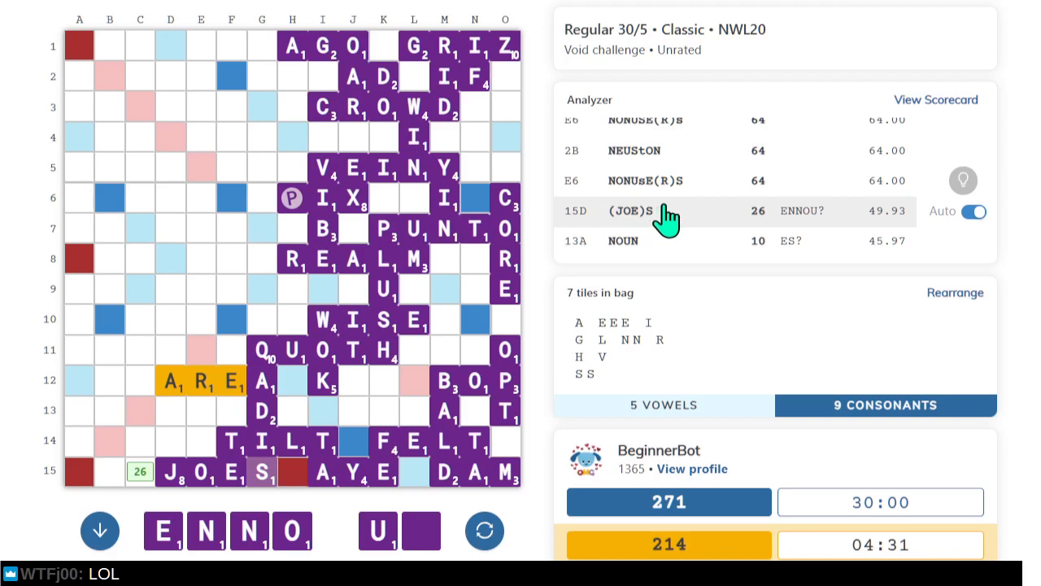
{"action": "left_click", "coordinate": [651, 240]}
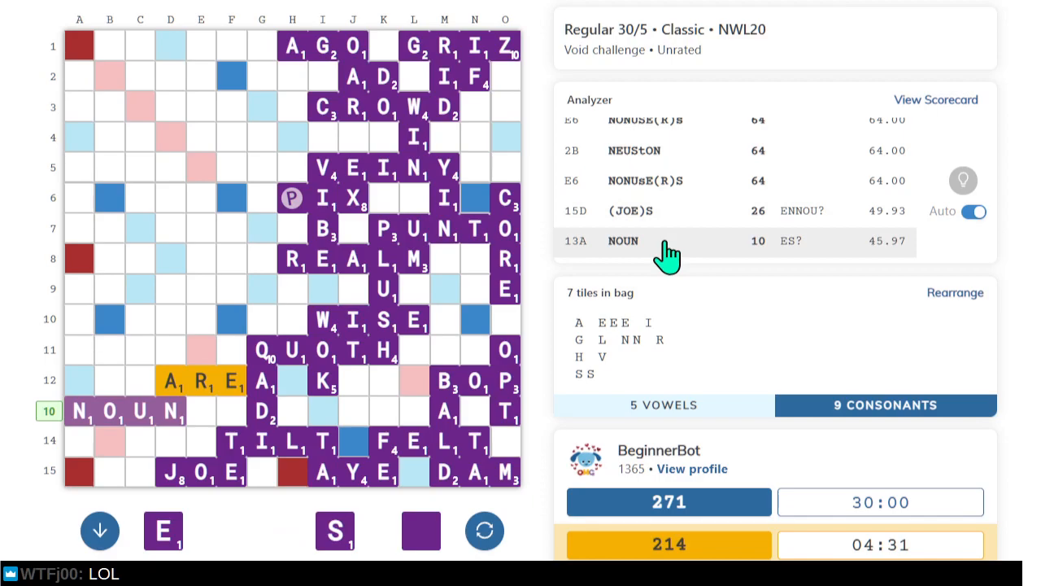
{"action": "mouse_move", "coordinate": [663, 245]}
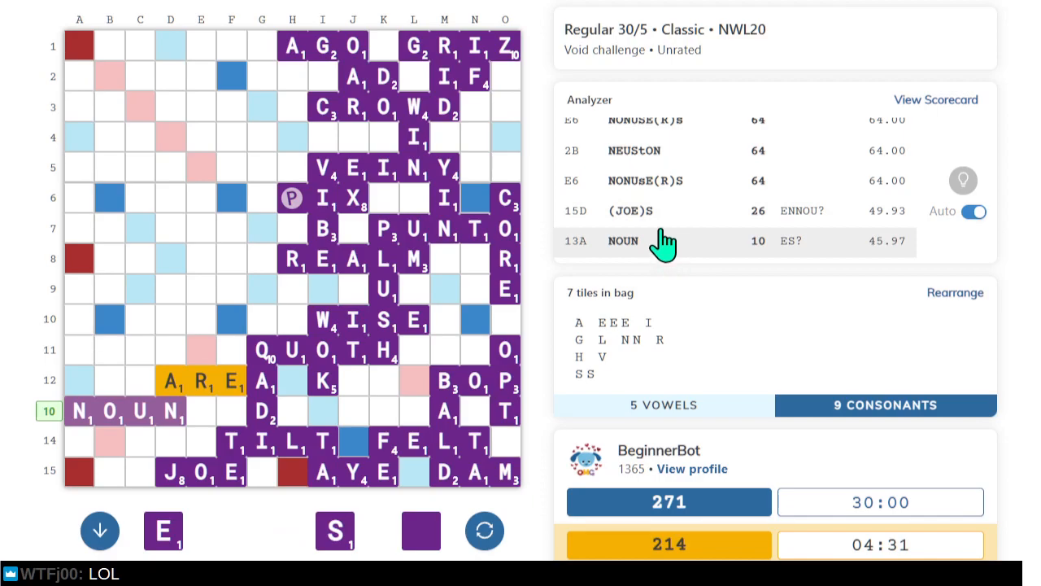
{"action": "mouse_move", "coordinate": [488, 411]}
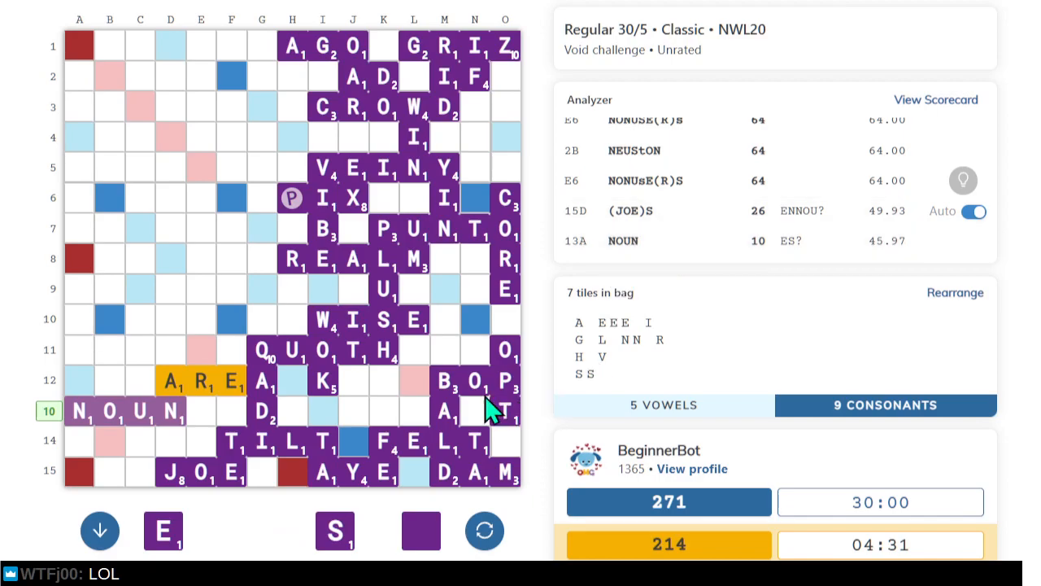
{"action": "scroll", "scroll_direction": "down", "scroll_amount": 3}
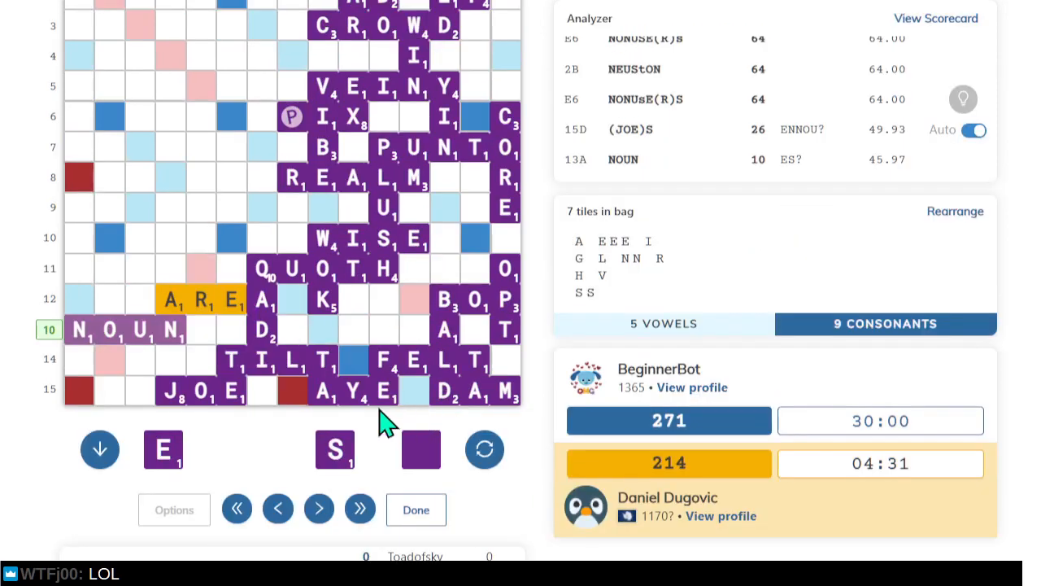
{"action": "left_click", "coordinate": [319, 508]}
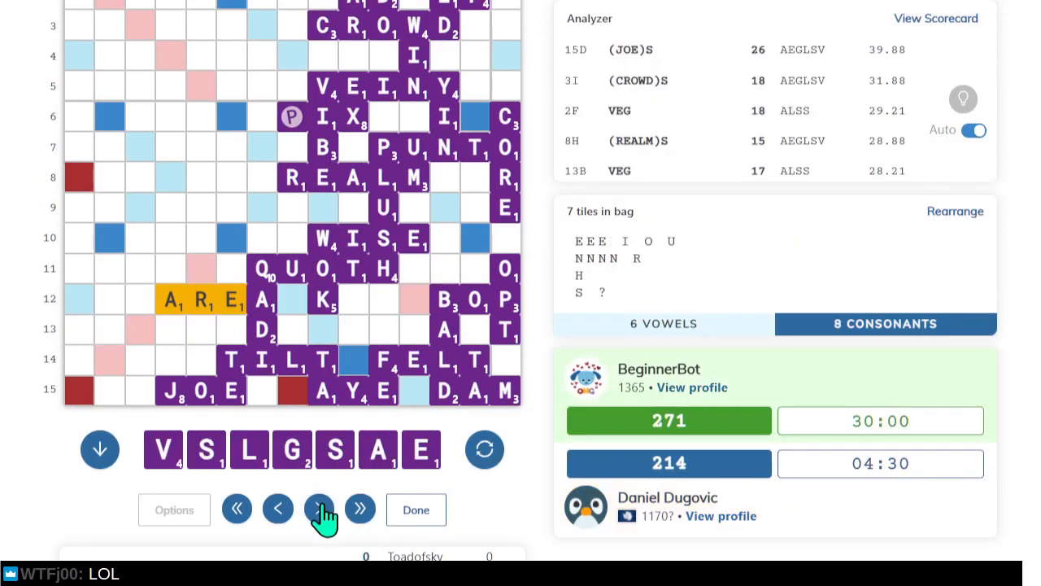
Step forward past NOUN(S), preview RENNI(N)S, then go back one turn.
{"action": "left_click", "coordinate": [318, 509]}
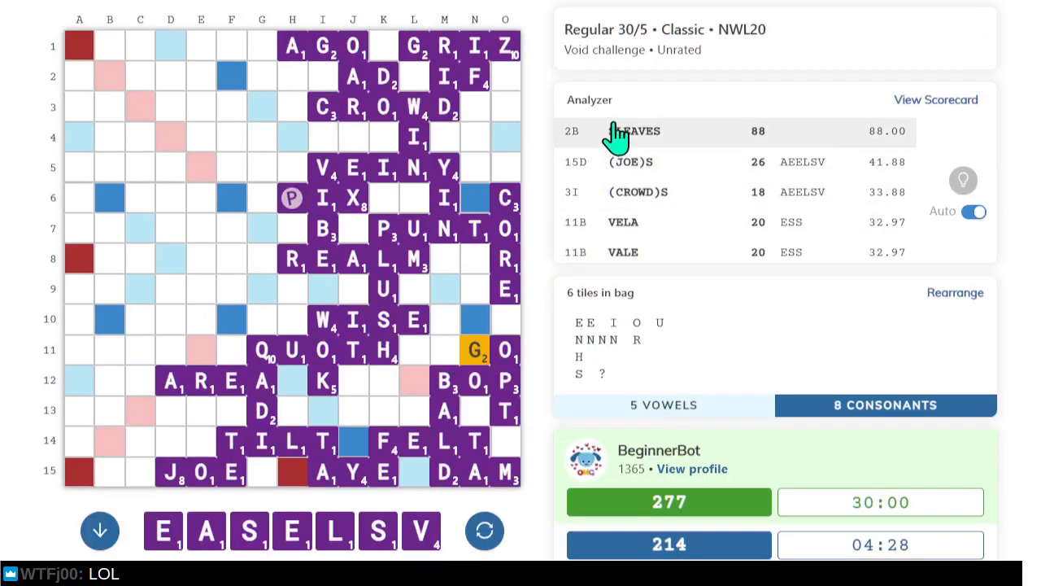
{"action": "scroll", "scroll_direction": "down", "scroll_amount": 3}
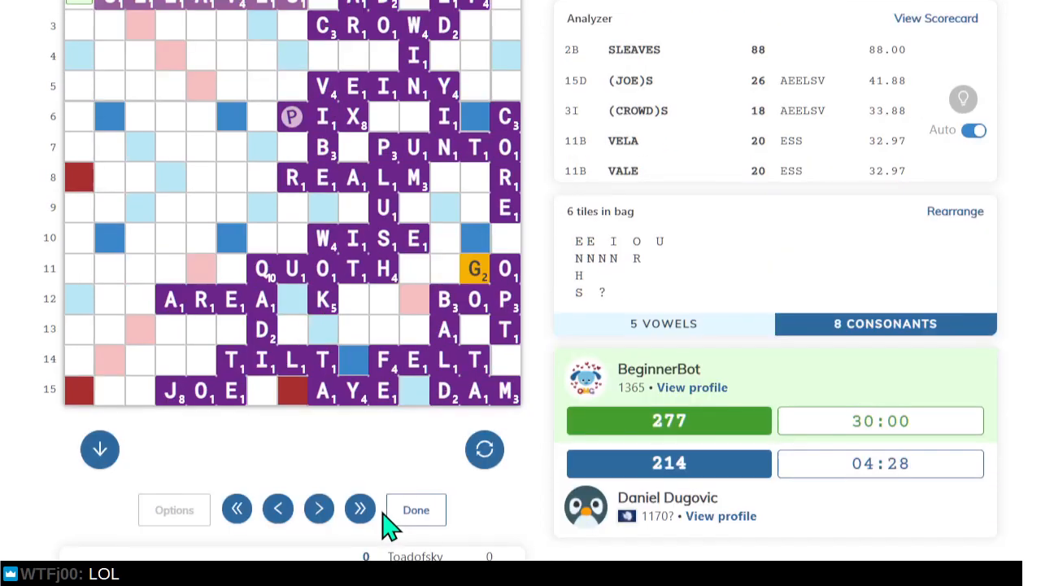
{"action": "left_click", "coordinate": [318, 509]}
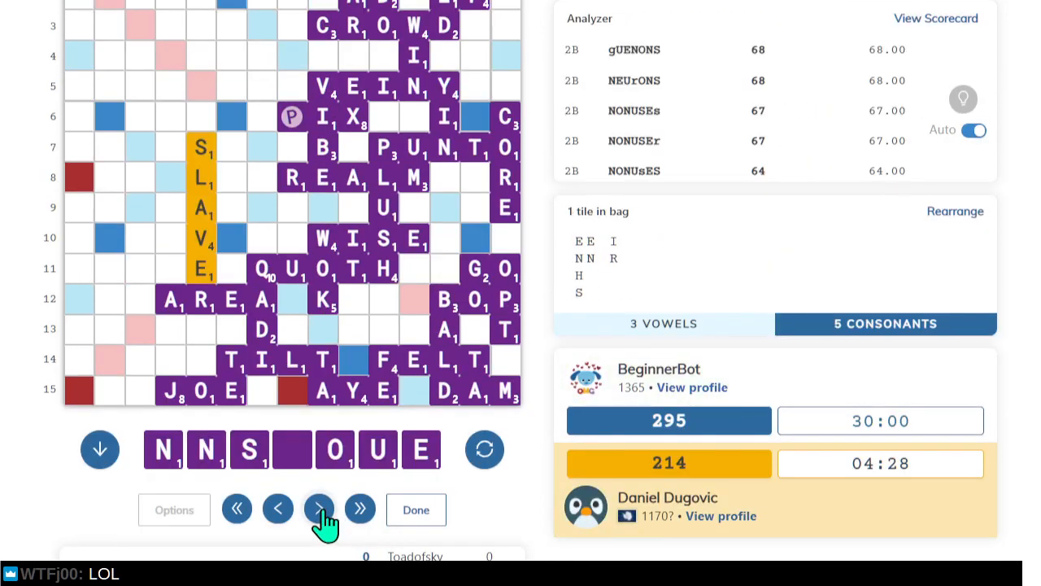
{"action": "left_click", "coordinate": [319, 509]}
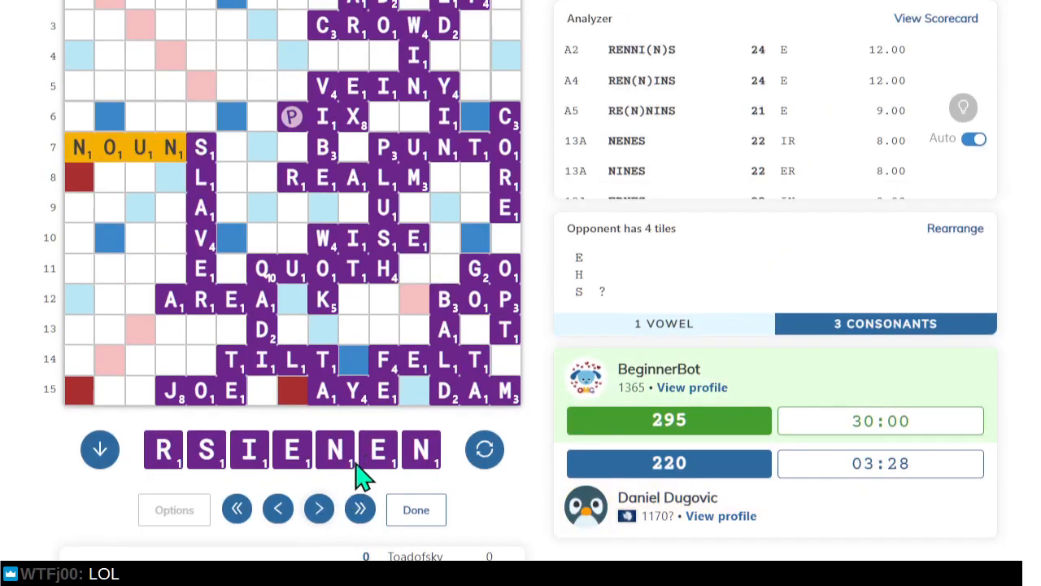
{"action": "left_click", "coordinate": [626, 131]}
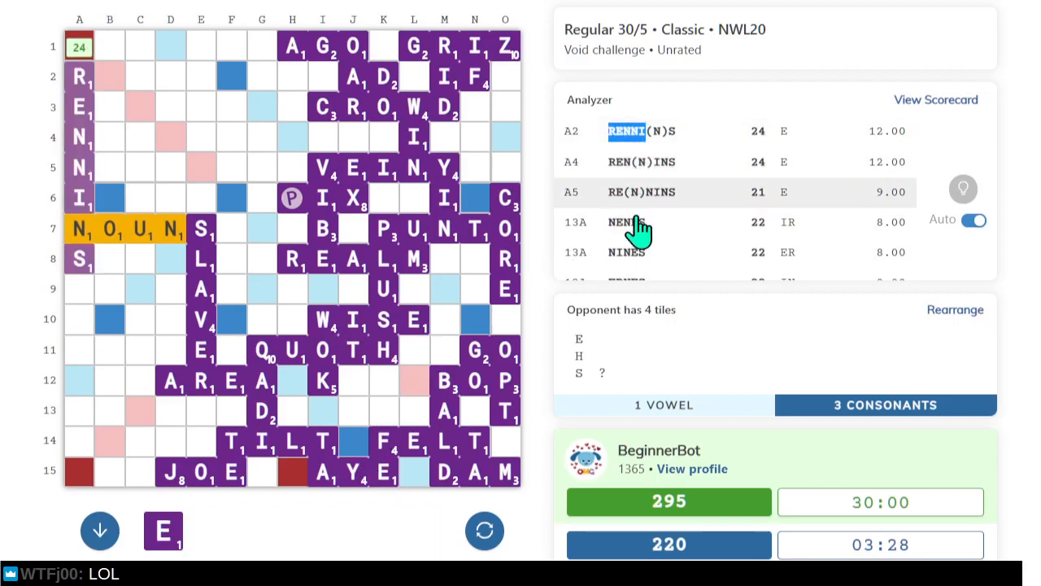
{"action": "left_click", "coordinate": [278, 508]}
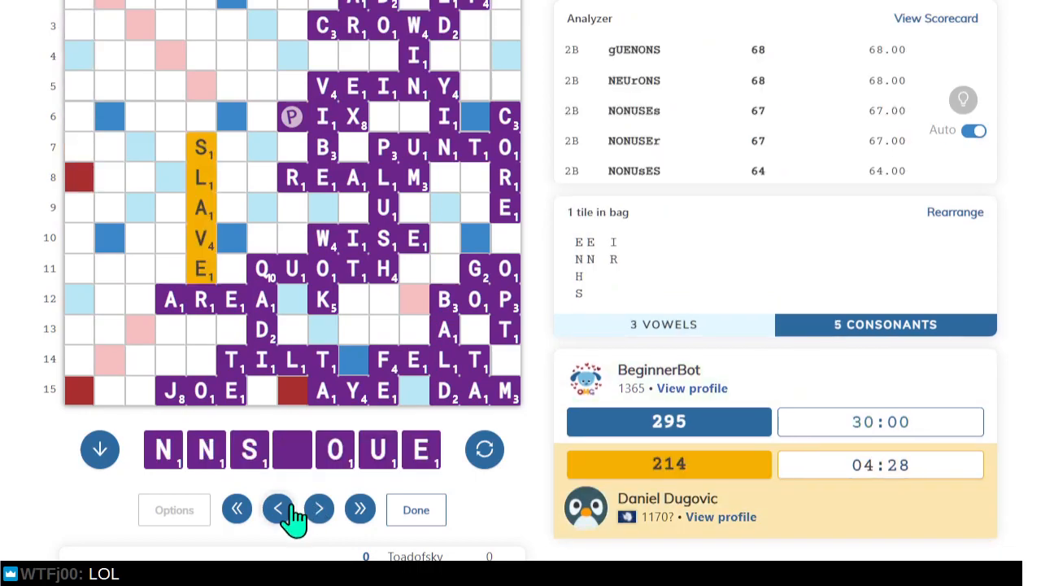
{"action": "mouse_move", "coordinate": [657, 63]}
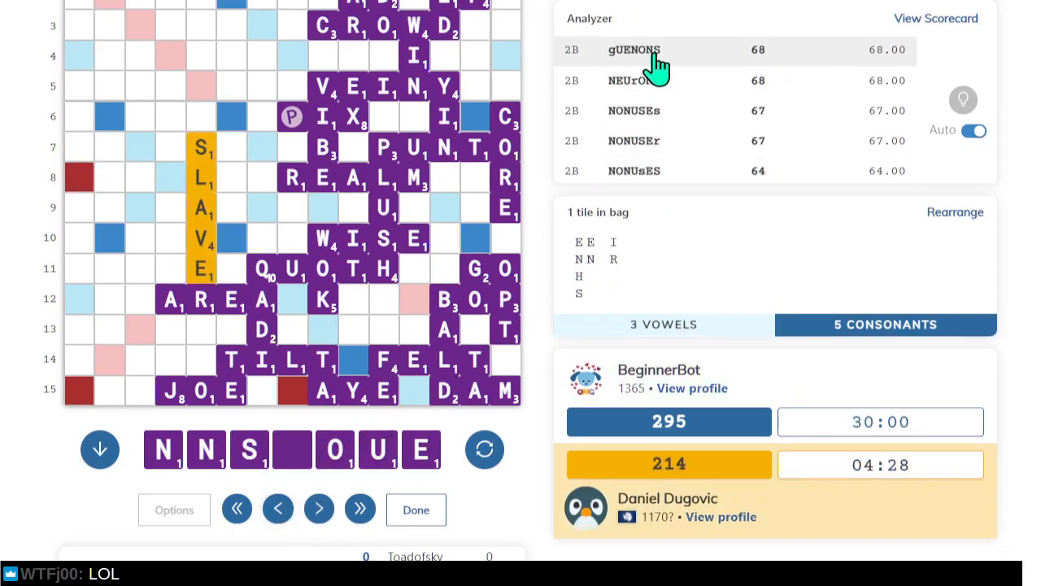
{"action": "scroll", "scroll_direction": "down", "scroll_amount": 3}
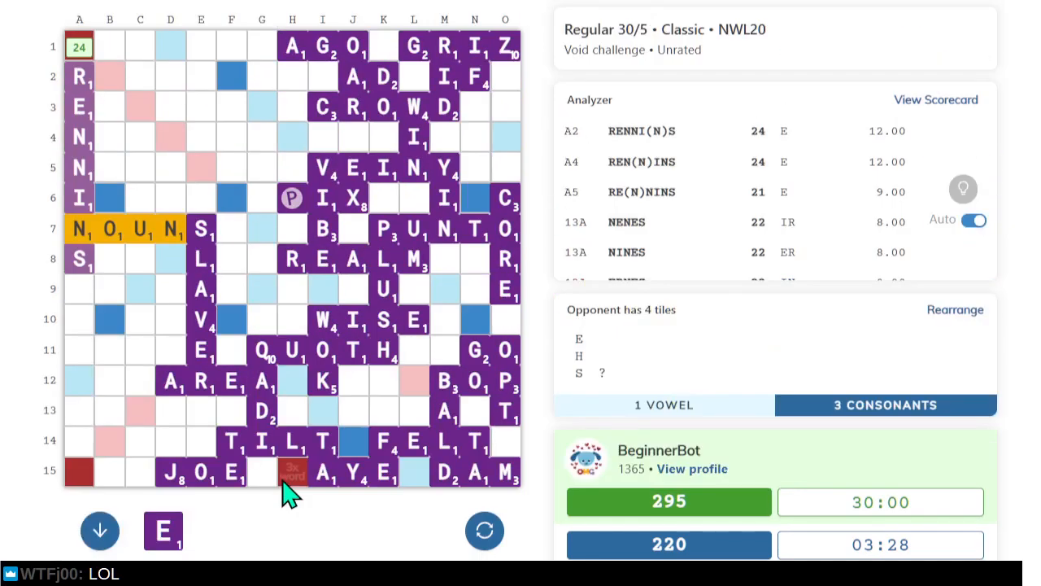
{"action": "mouse_move", "coordinate": [362, 314]}
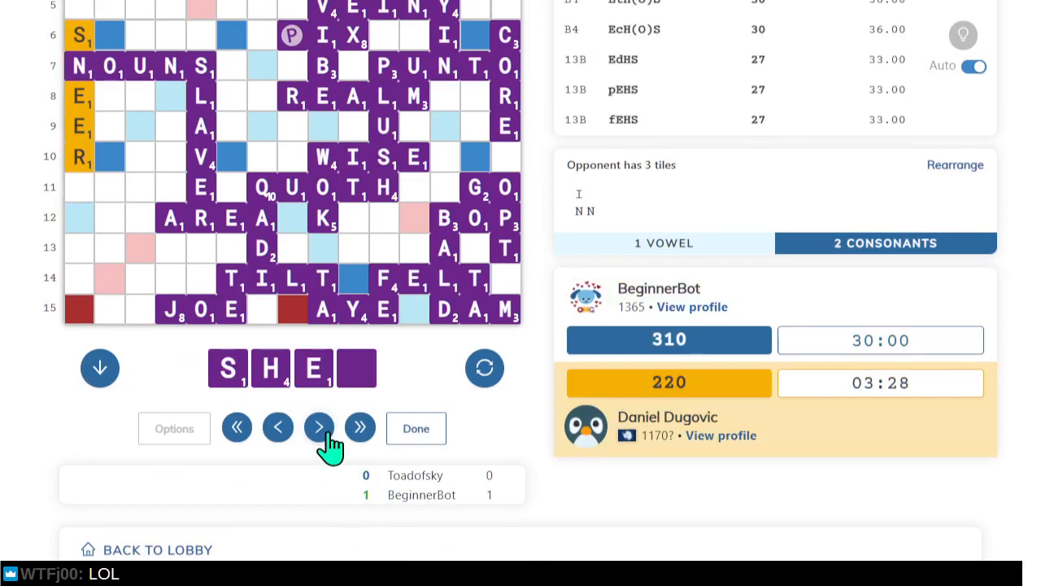
{"action": "scroll", "scroll_direction": "up", "scroll_amount": 3}
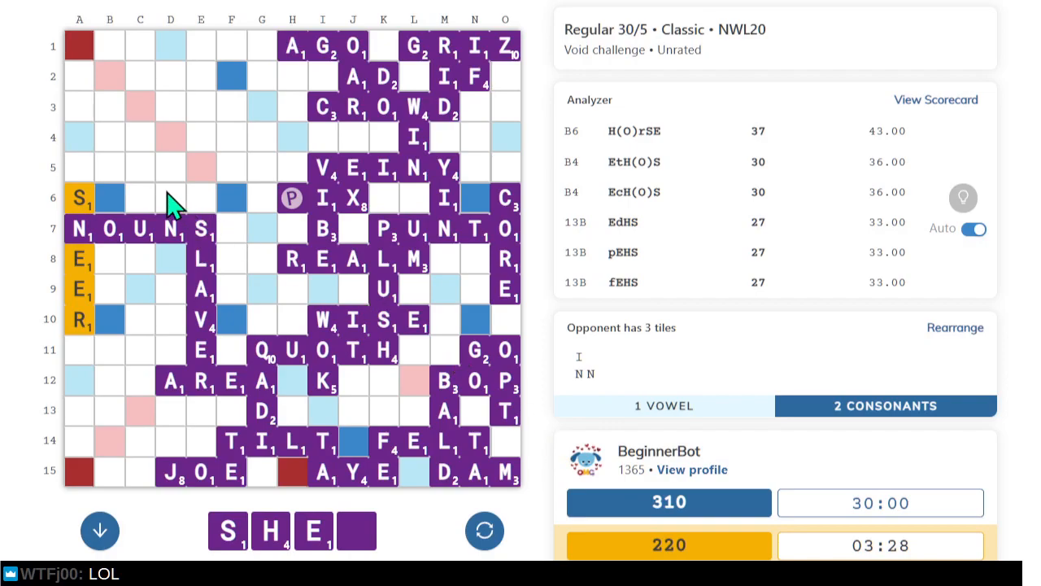
{"action": "mouse_move", "coordinate": [317, 521]}
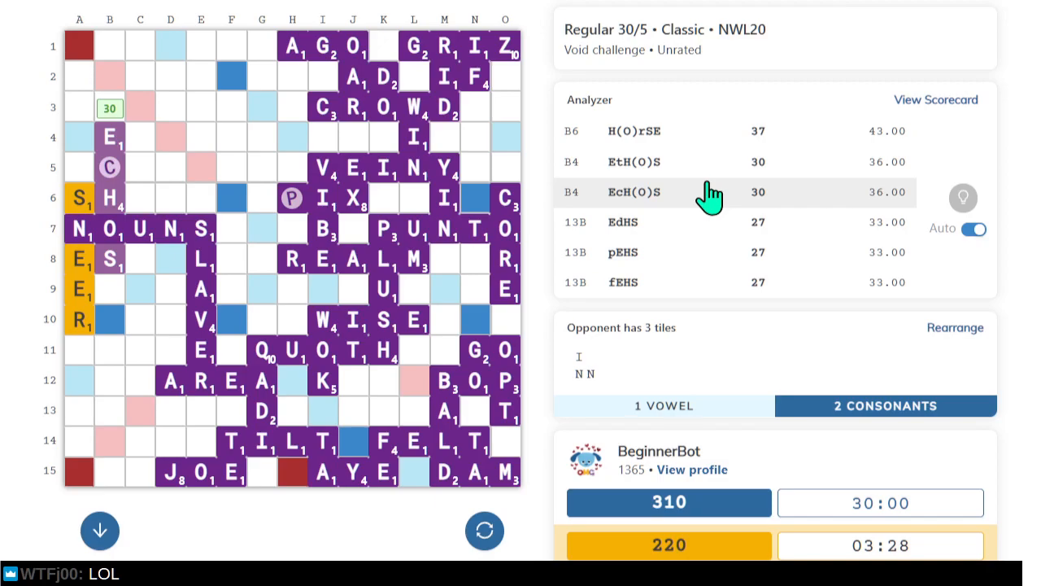
{"action": "mouse_move", "coordinate": [90, 240]}
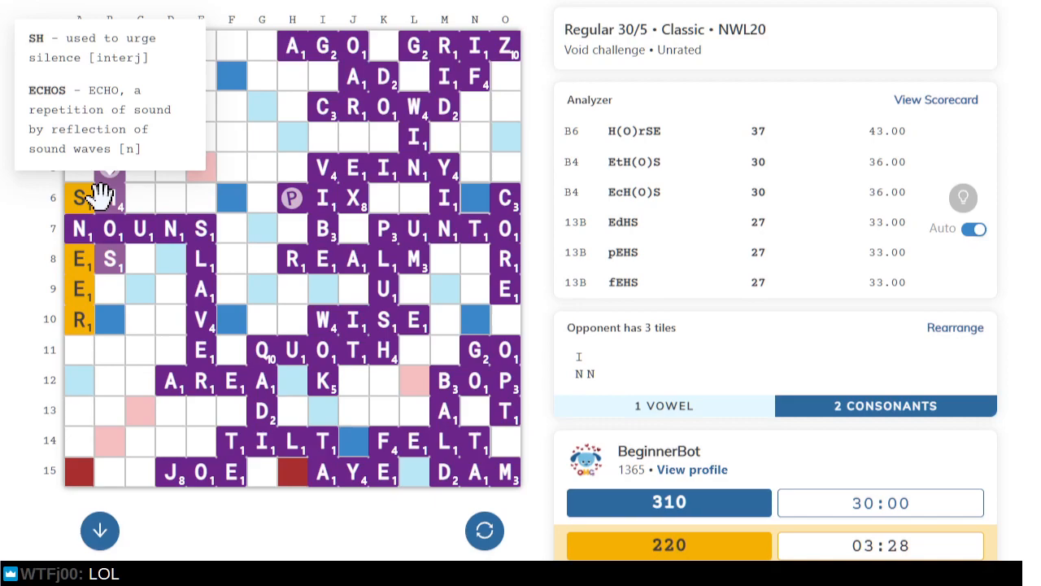
{"action": "mouse_move", "coordinate": [105, 200]}
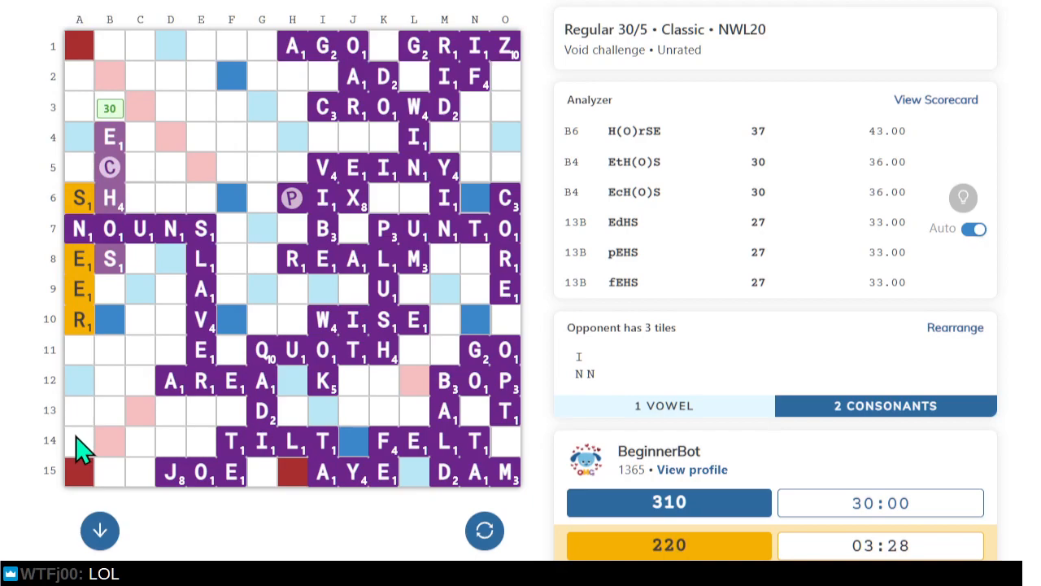
{"action": "mouse_move", "coordinate": [42, 456]}
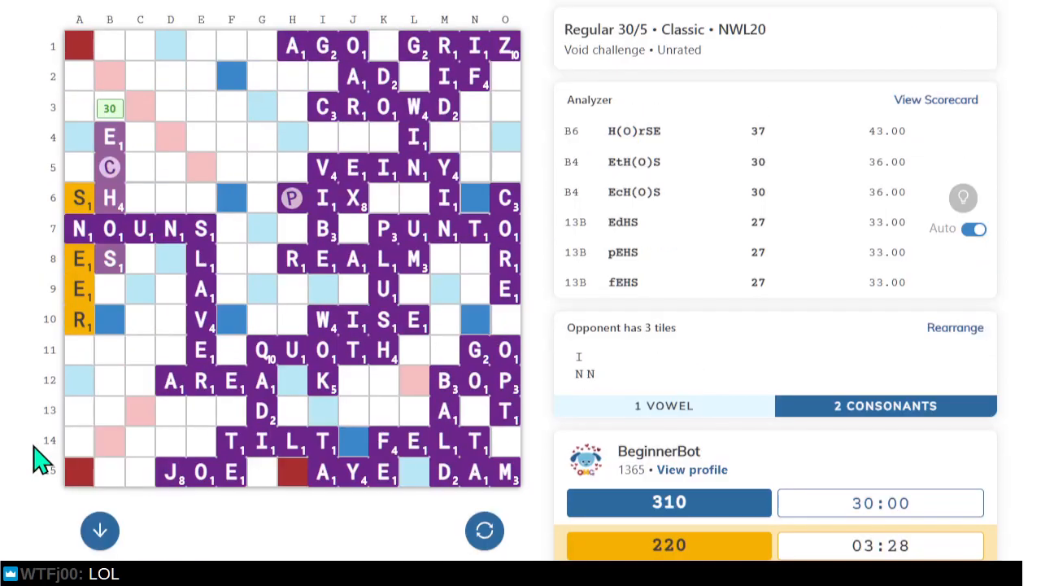
Scroll down to the final position with HERS and the 310–243 result.
{"action": "scroll", "scroll_direction": "down", "scroll_amount": 3}
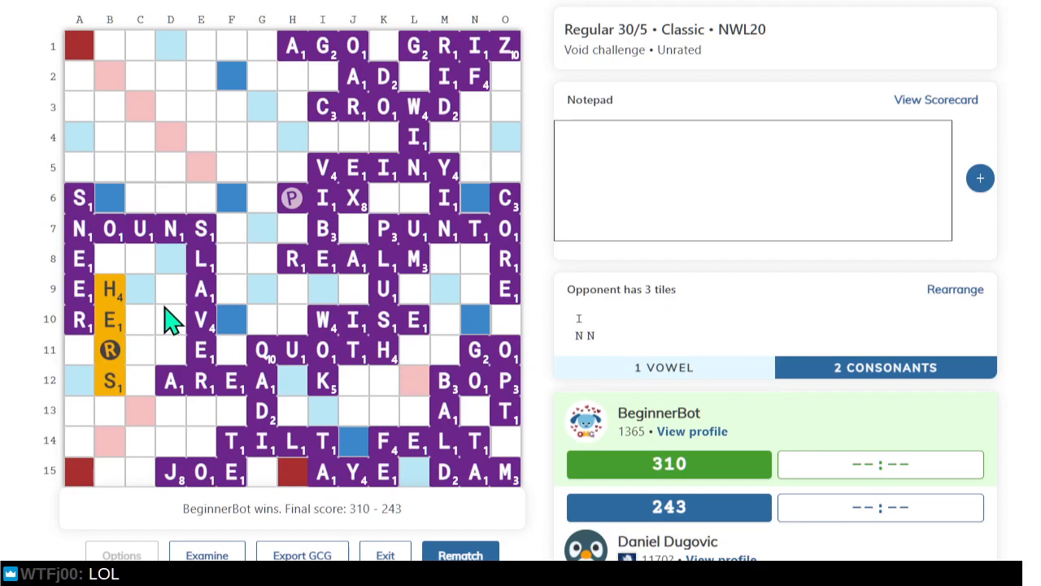
{"action": "mouse_move", "coordinate": [134, 308]}
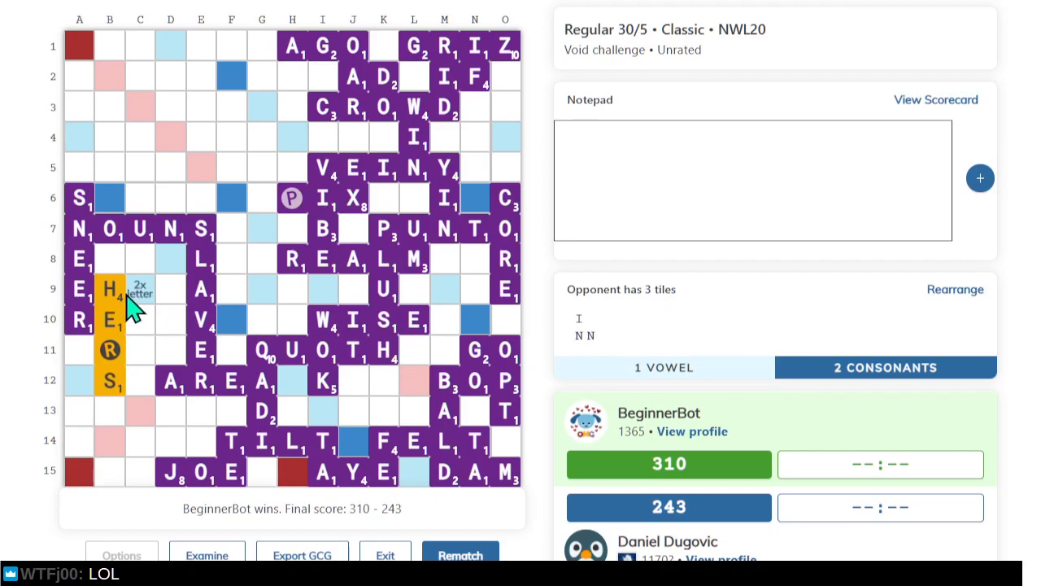
{"action": "mouse_move", "coordinate": [236, 358]}
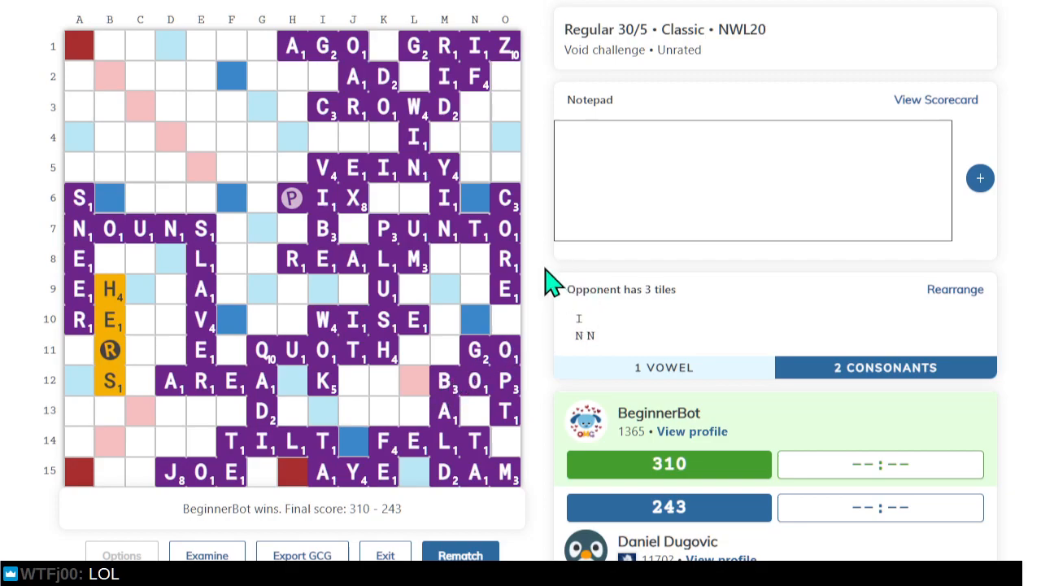
{"action": "mouse_move", "coordinate": [549, 305]}
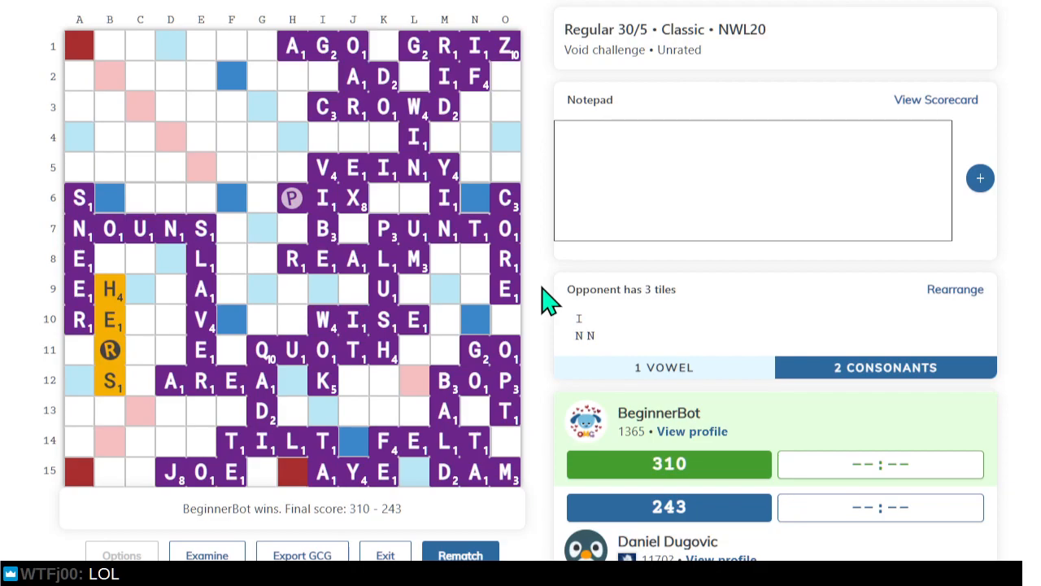
{"action": "mouse_move", "coordinate": [565, 256]}
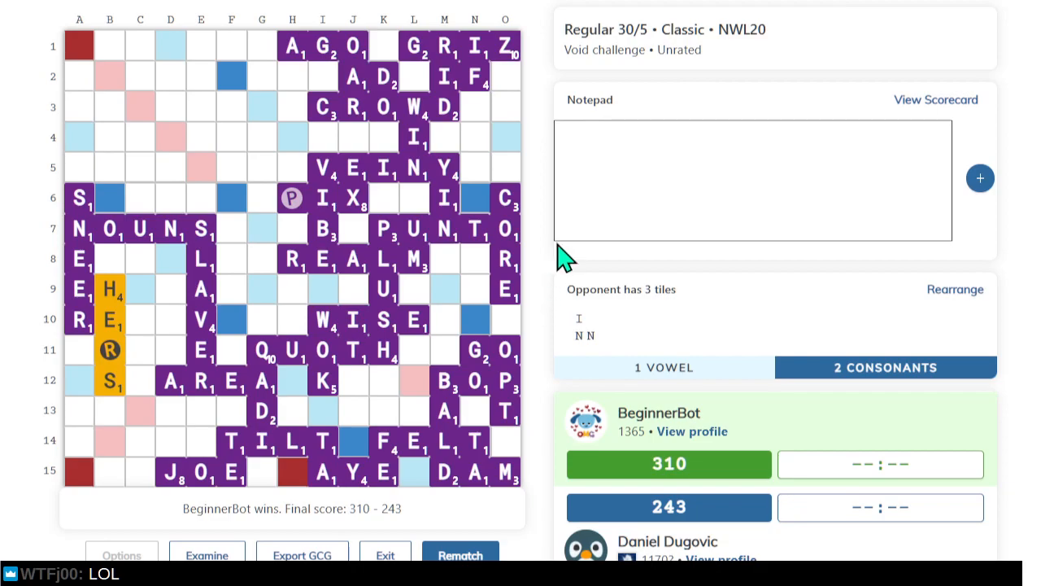
{"action": "mouse_move", "coordinate": [996, 135]}
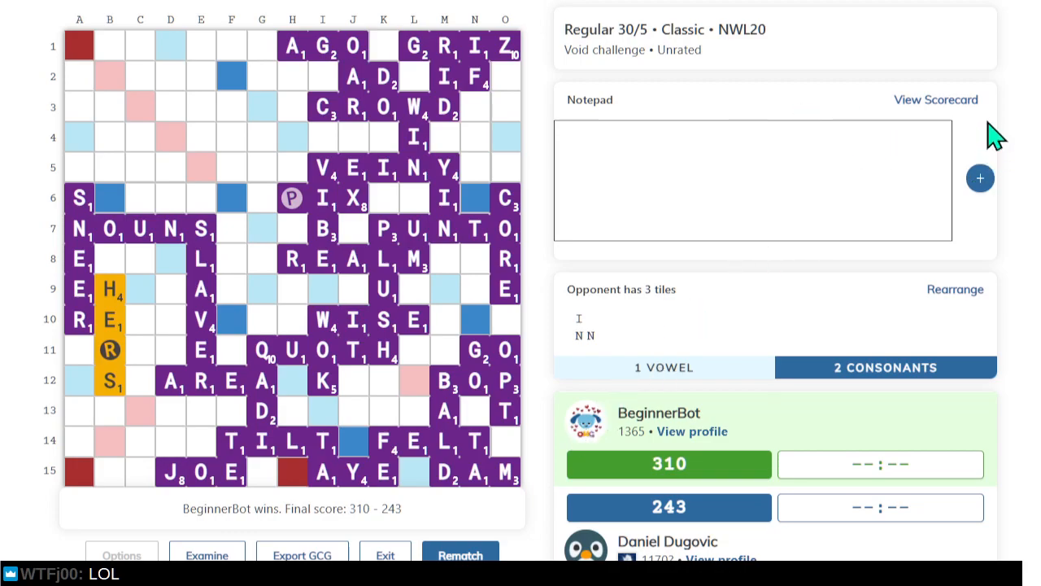
{"action": "mouse_move", "coordinate": [1032, 151]}
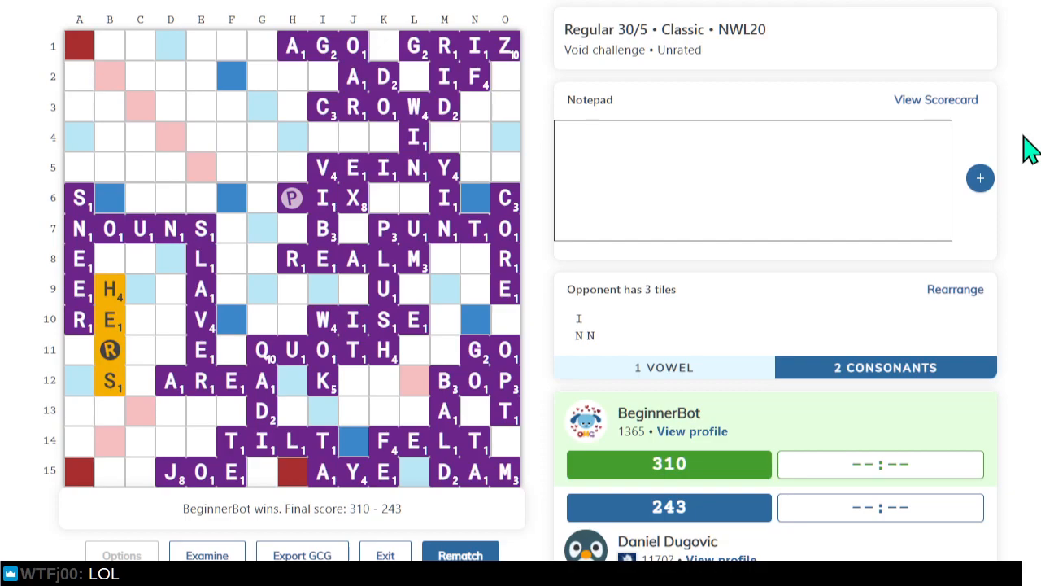
{"action": "mouse_move", "coordinate": [846, 106]}
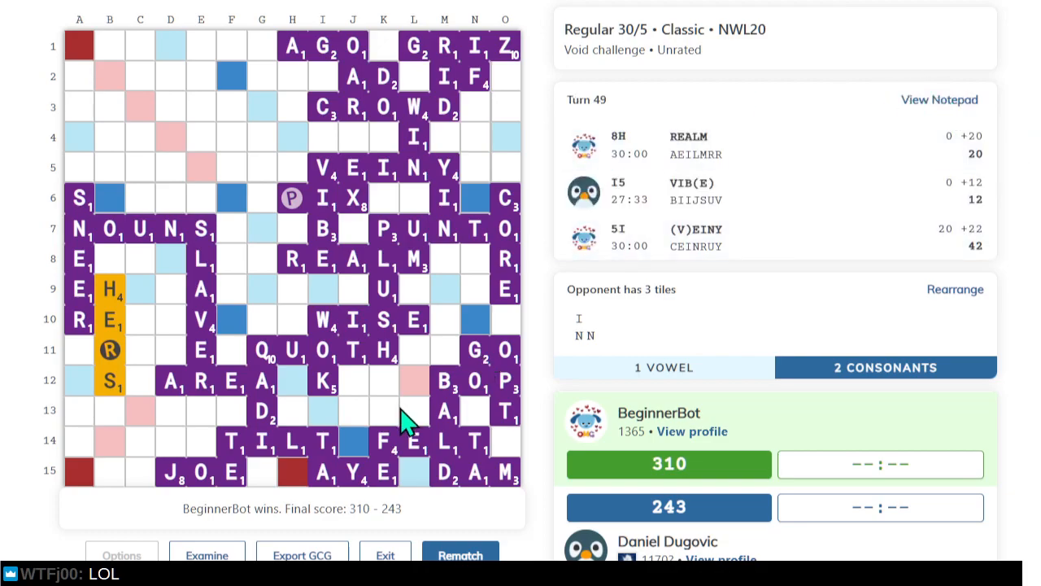
{"action": "mouse_move", "coordinate": [273, 553]}
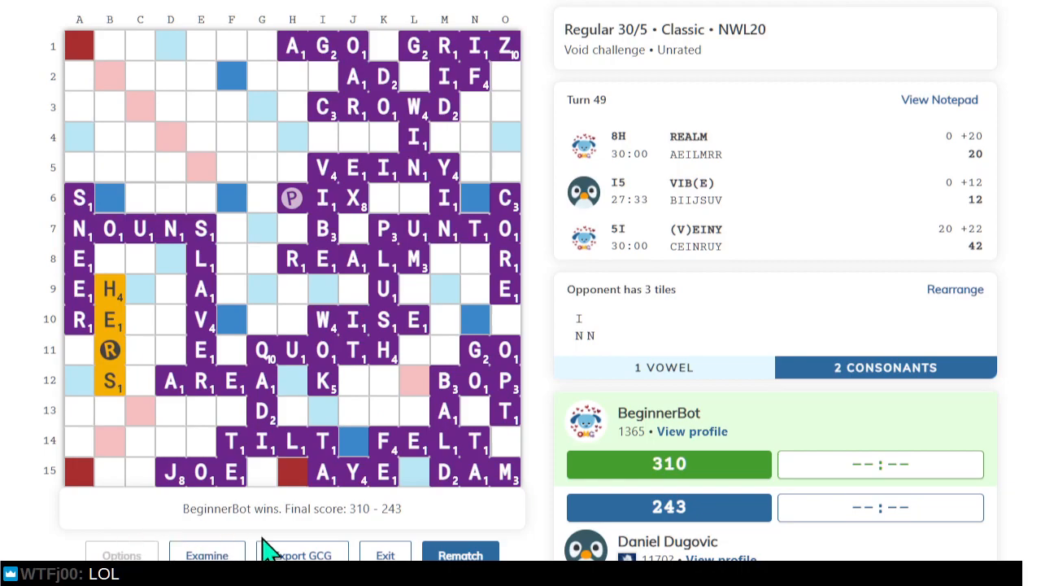
{"action": "mouse_move", "coordinate": [302, 539]}
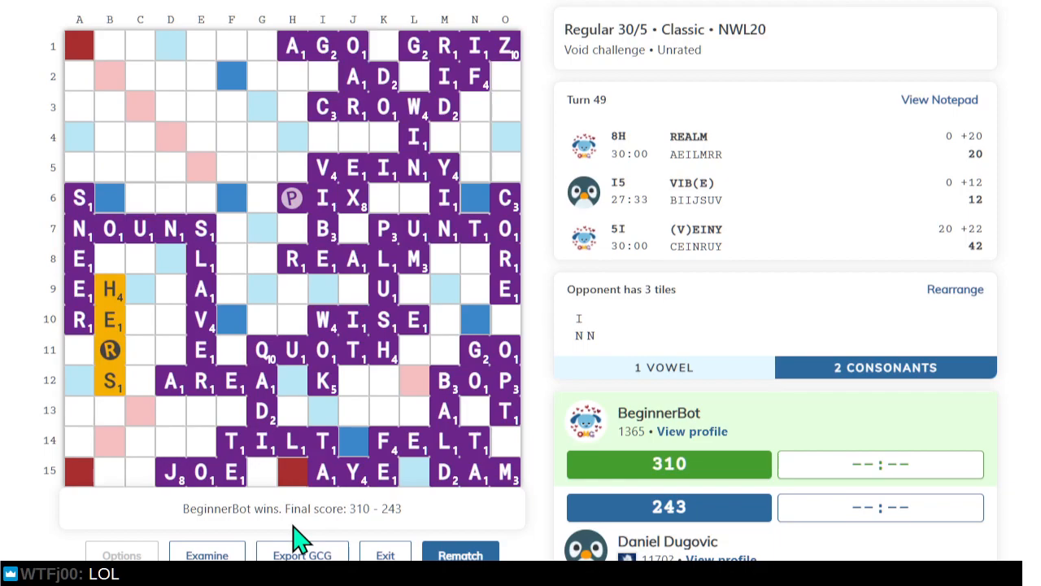
{"action": "mouse_move", "coordinate": [253, 437]}
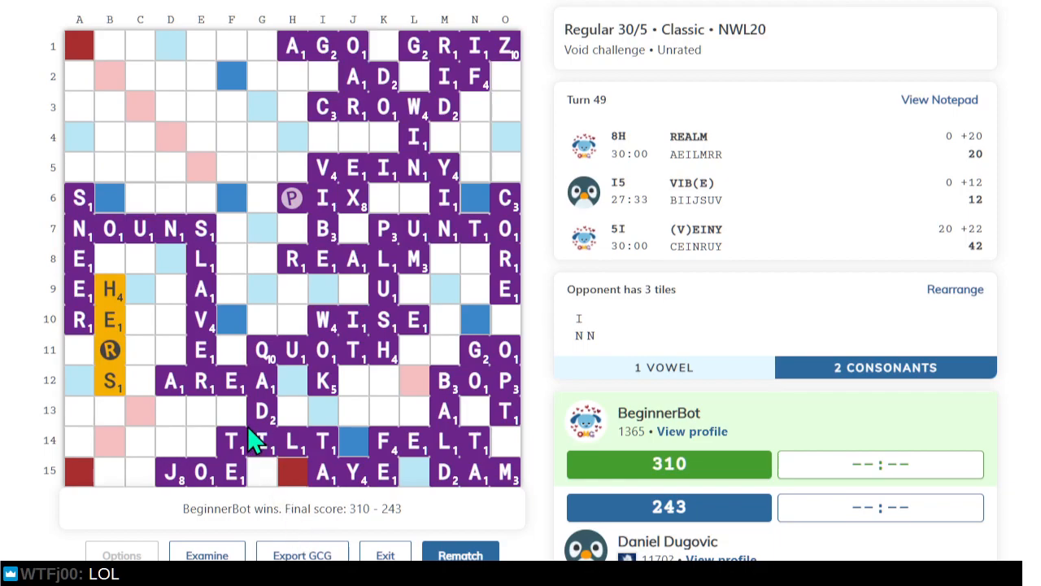
Start a rematch against the same bot.
{"action": "left_click", "coordinate": [460, 554]}
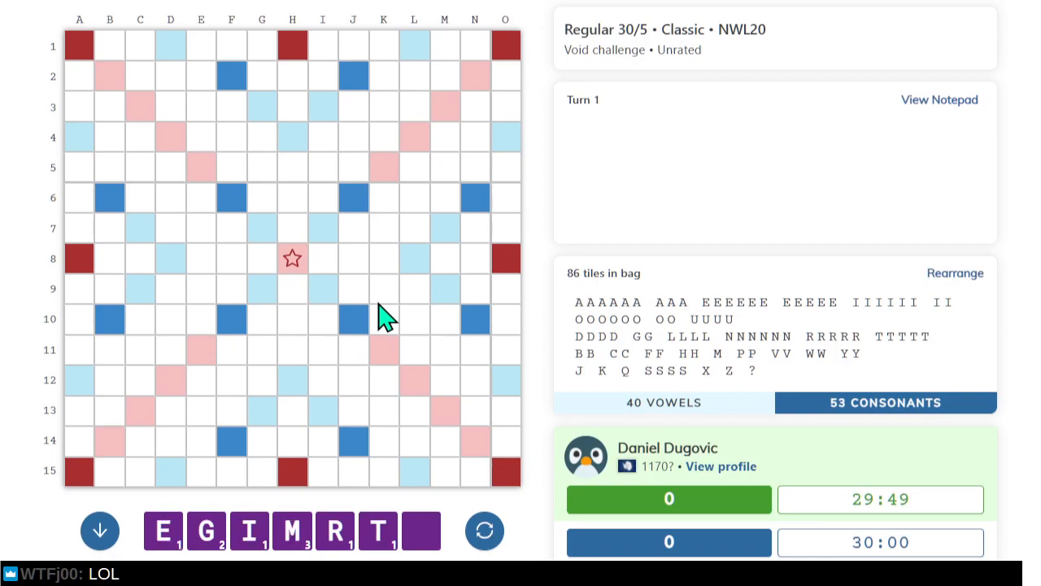
{"action": "left_click", "coordinate": [484, 530]}
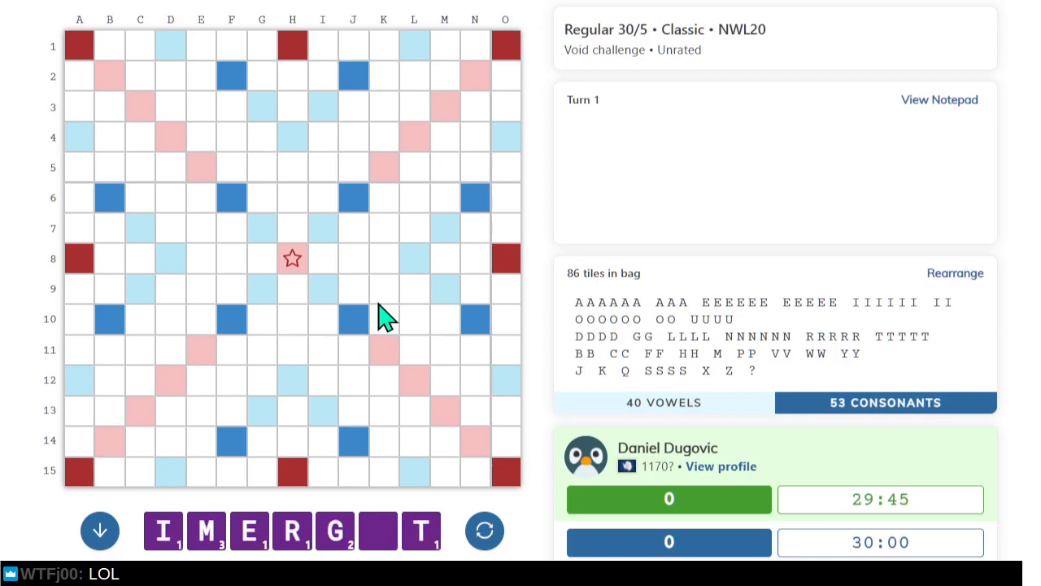
{"action": "left_click", "coordinate": [955, 273]}
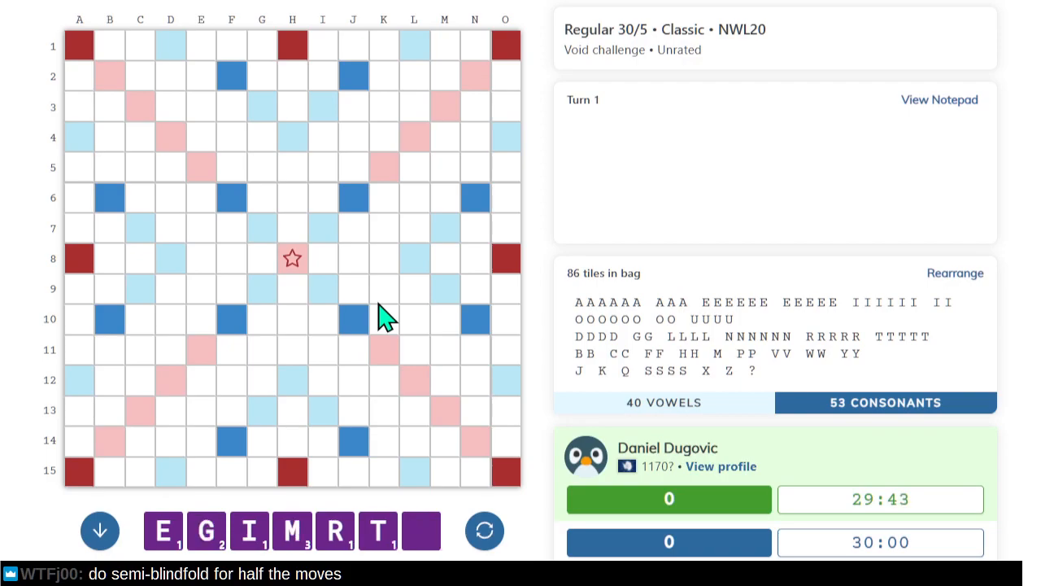
{"action": "mouse_move", "coordinate": [9, 516]}
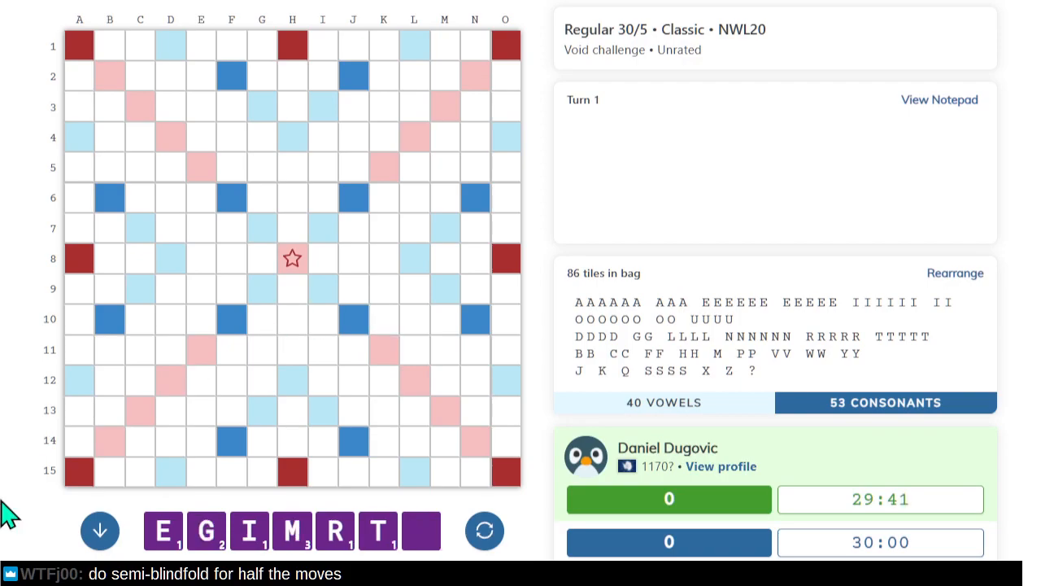
{"action": "mouse_move", "coordinate": [79, 401]}
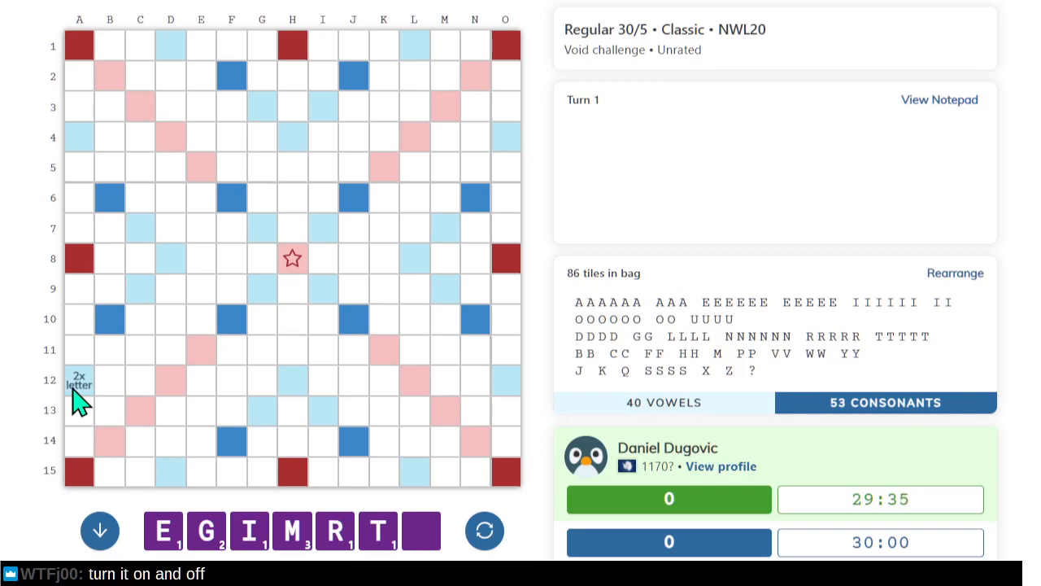
{"action": "mouse_move", "coordinate": [78, 399]}
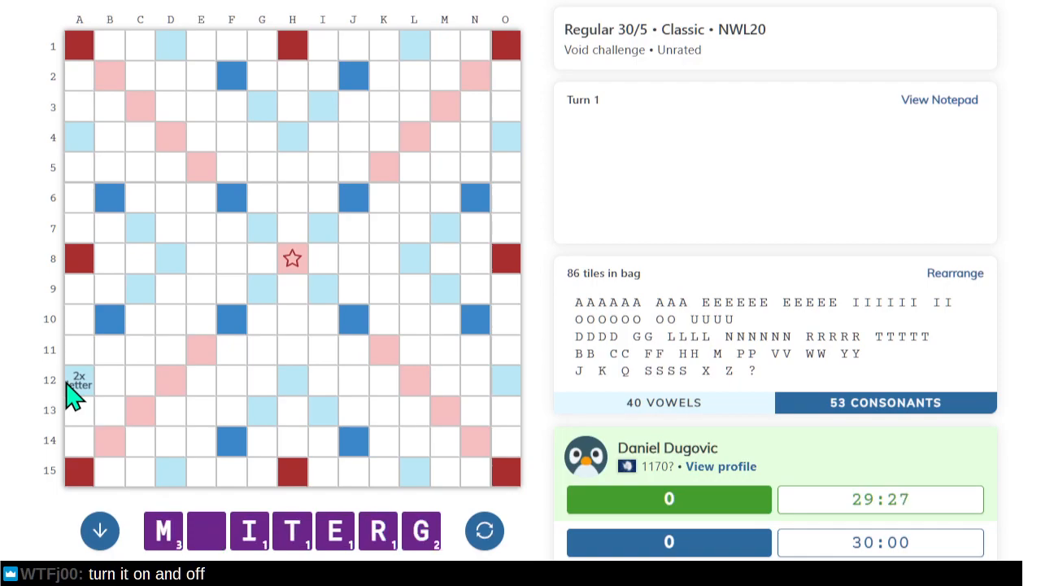
{"action": "left_click", "coordinate": [955, 272]}
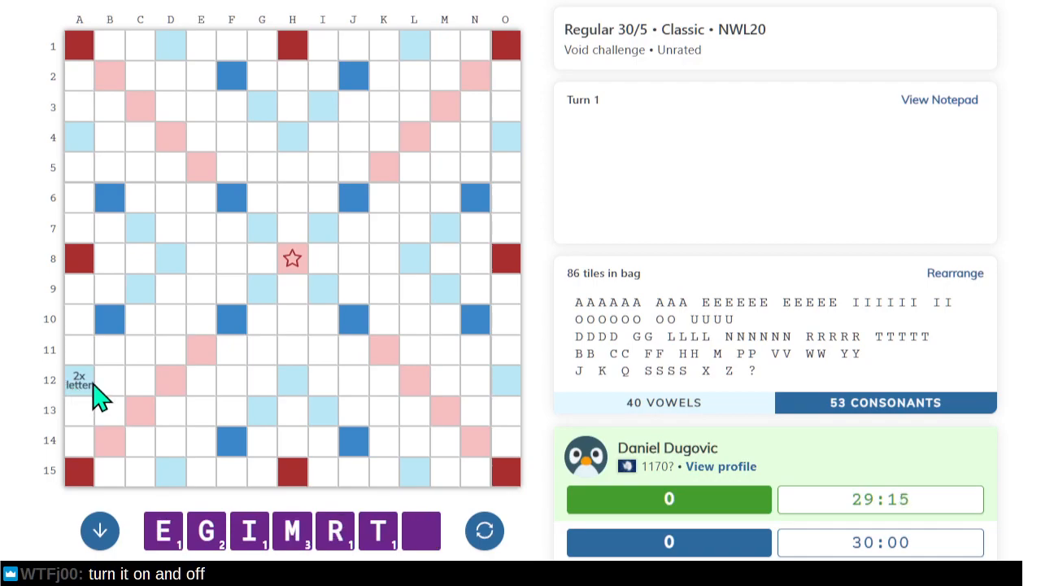
{"action": "mouse_move", "coordinate": [109, 345]}
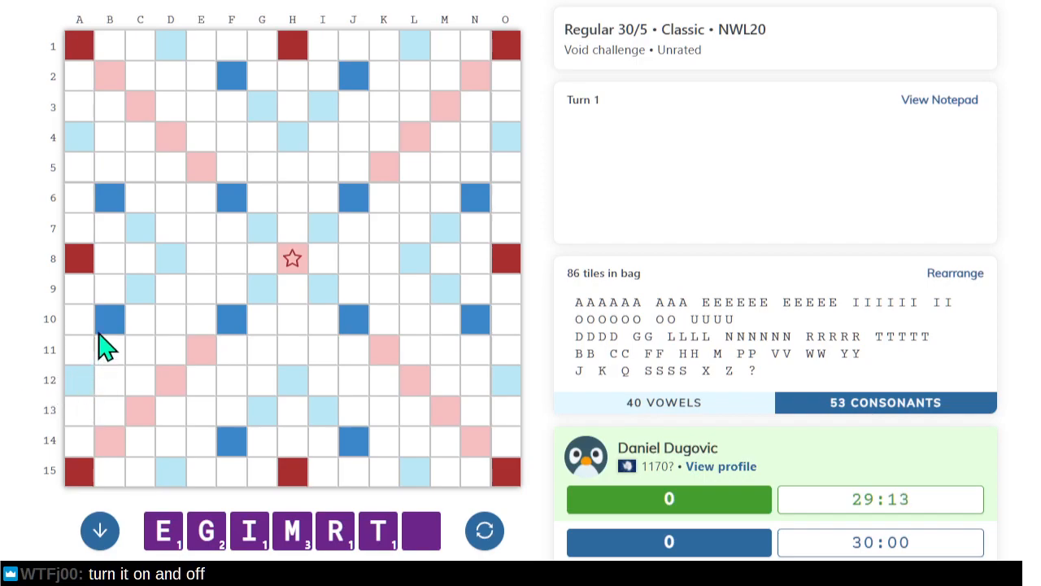
{"action": "mouse_move", "coordinate": [155, 307]}
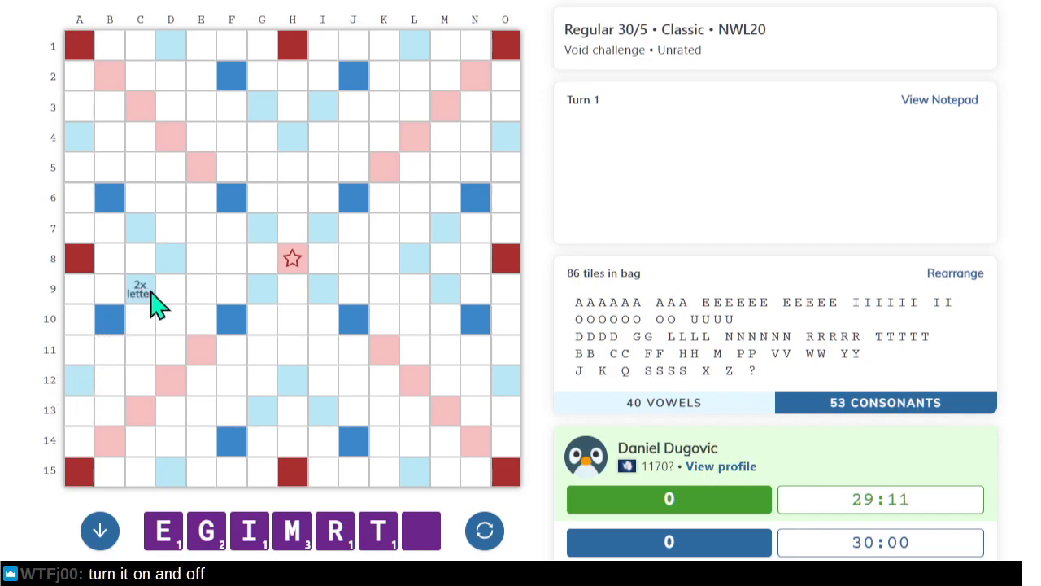
{"action": "mouse_move", "coordinate": [236, 276]}
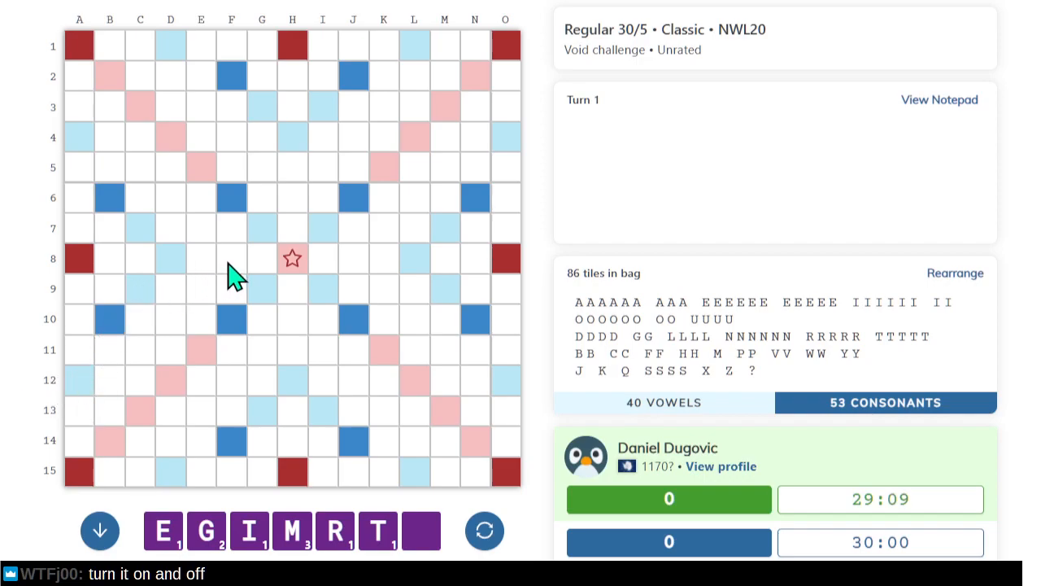
{"action": "mouse_move", "coordinate": [202, 258]}
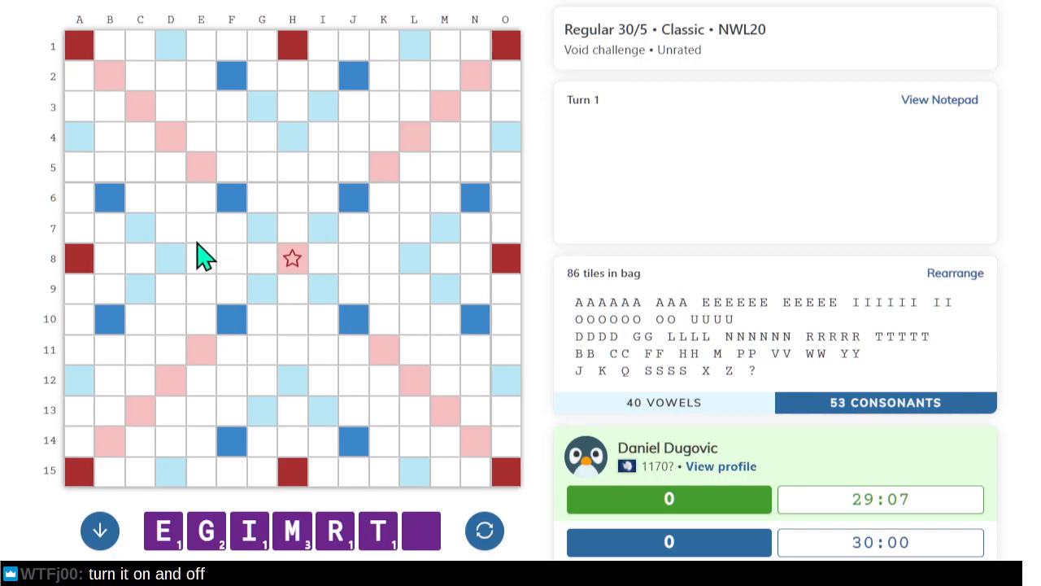
{"action": "mouse_move", "coordinate": [207, 320]}
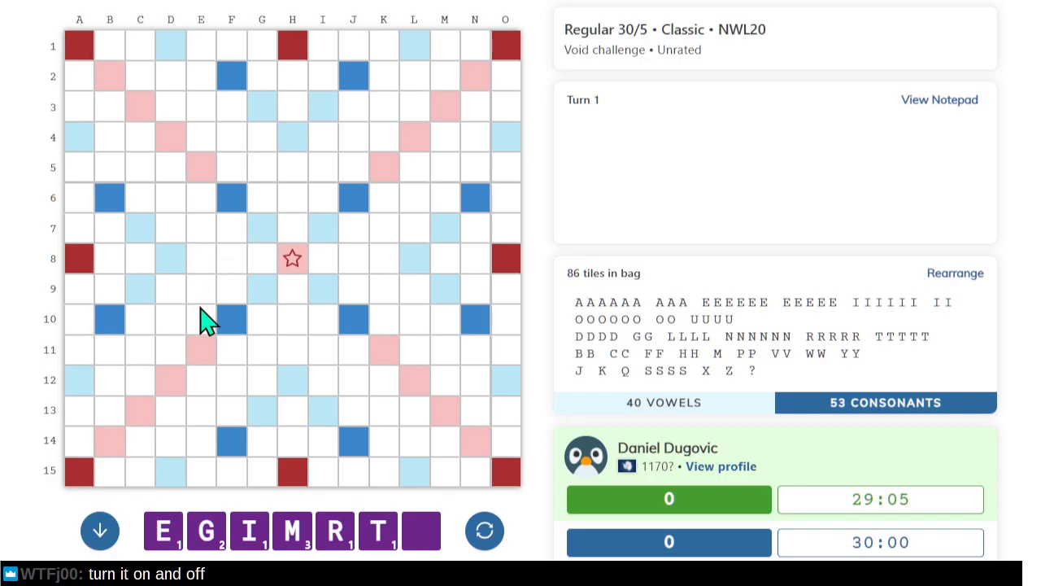
{"action": "mouse_move", "coordinate": [213, 289]}
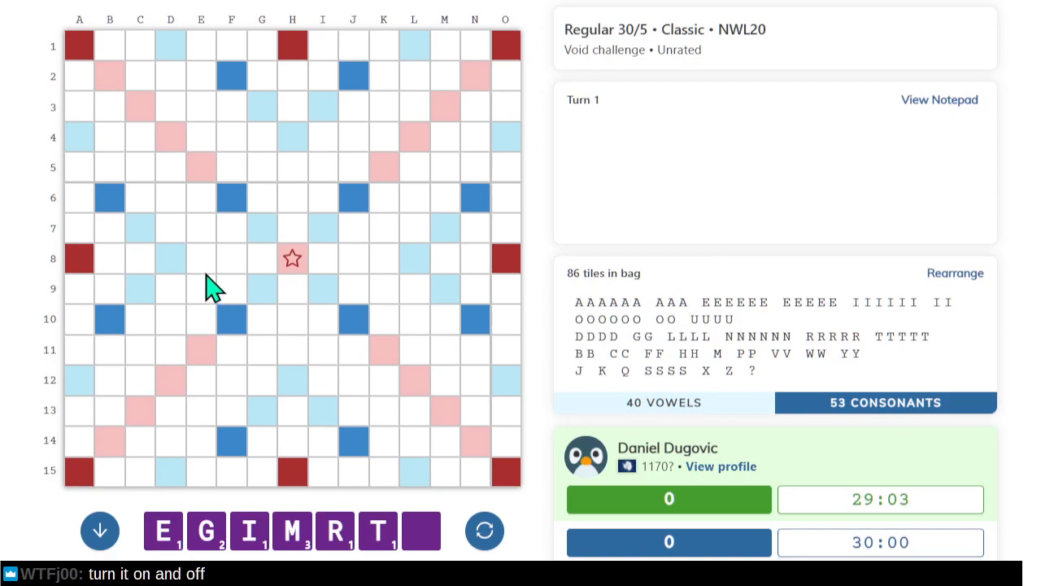
{"action": "mouse_move", "coordinate": [197, 271]}
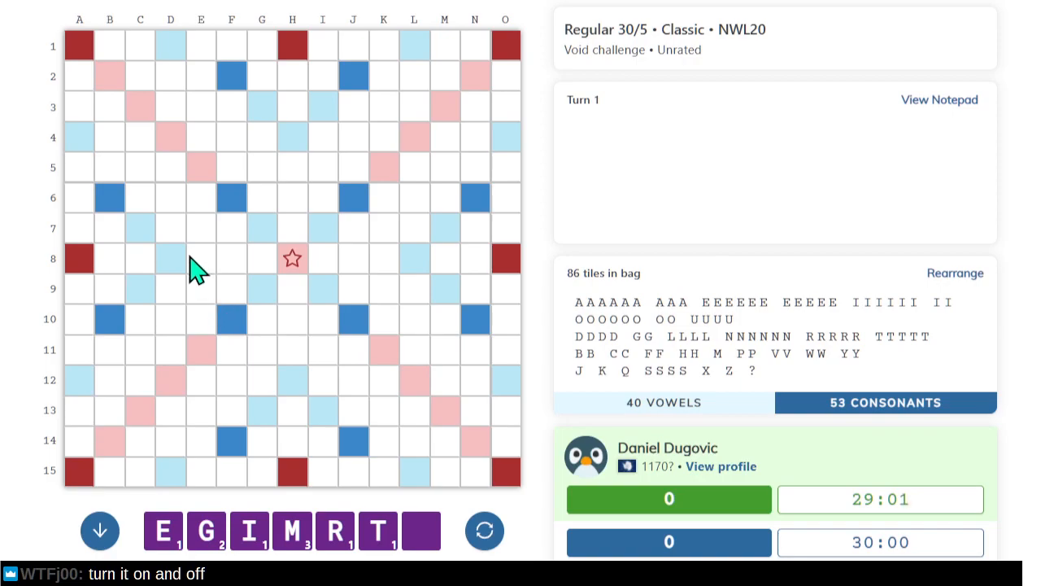
Mark starting squares for the opening words, then shuffle the rack tiles.
{"action": "left_click", "coordinate": [200, 258]}
{"action": "type", "text": "GRIM"}
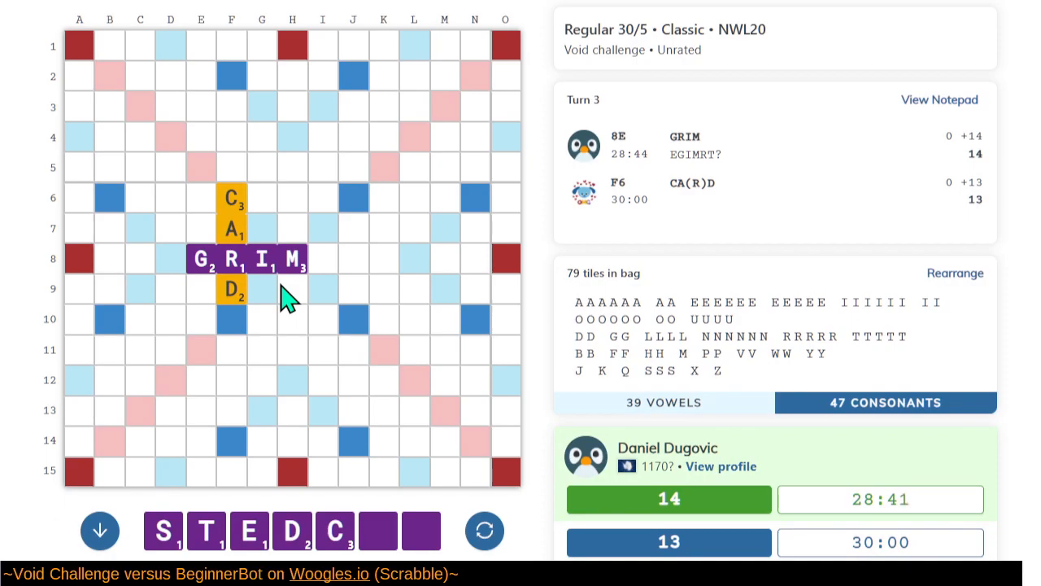
{"action": "mouse_move", "coordinate": [389, 308]}
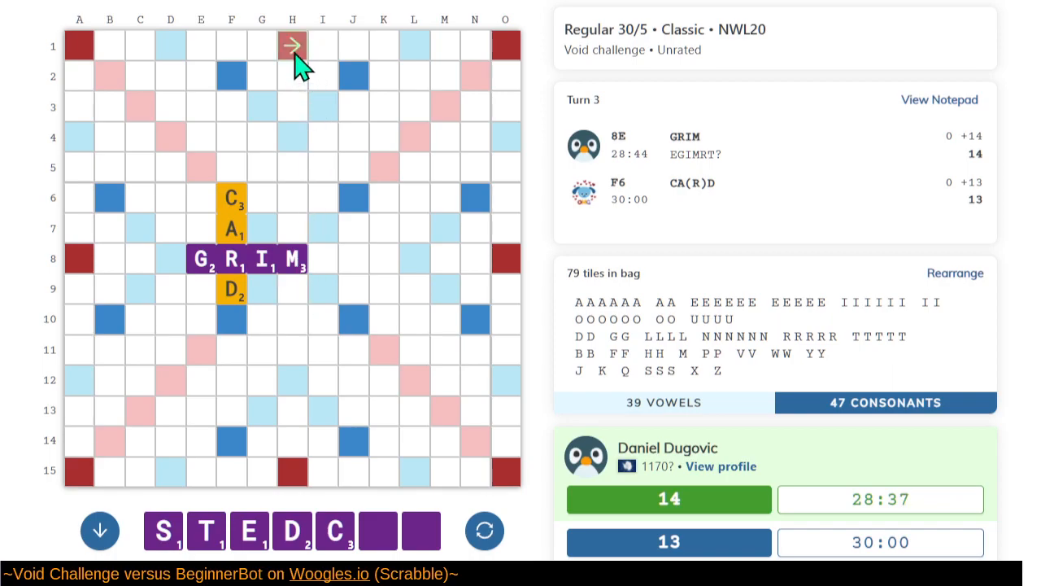
{"action": "left_click", "coordinate": [292, 45]}
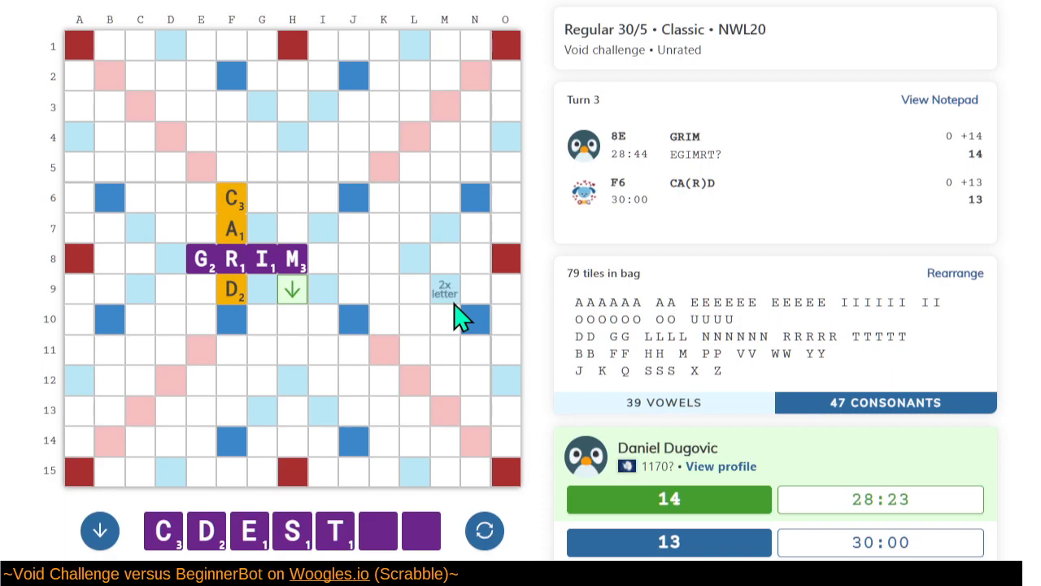
{"action": "mouse_move", "coordinate": [435, 252]}
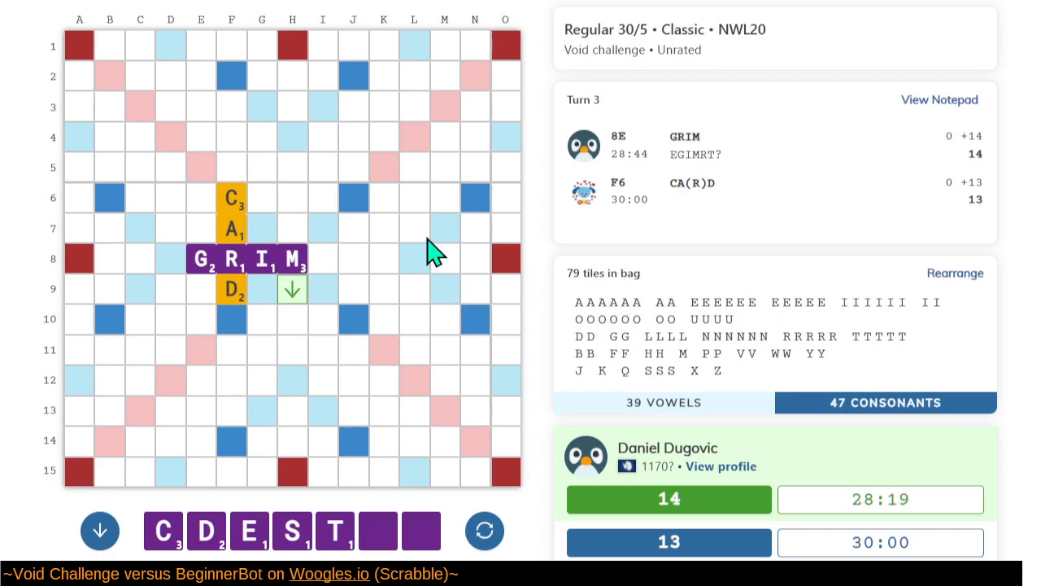
{"action": "mouse_move", "coordinate": [201, 173]}
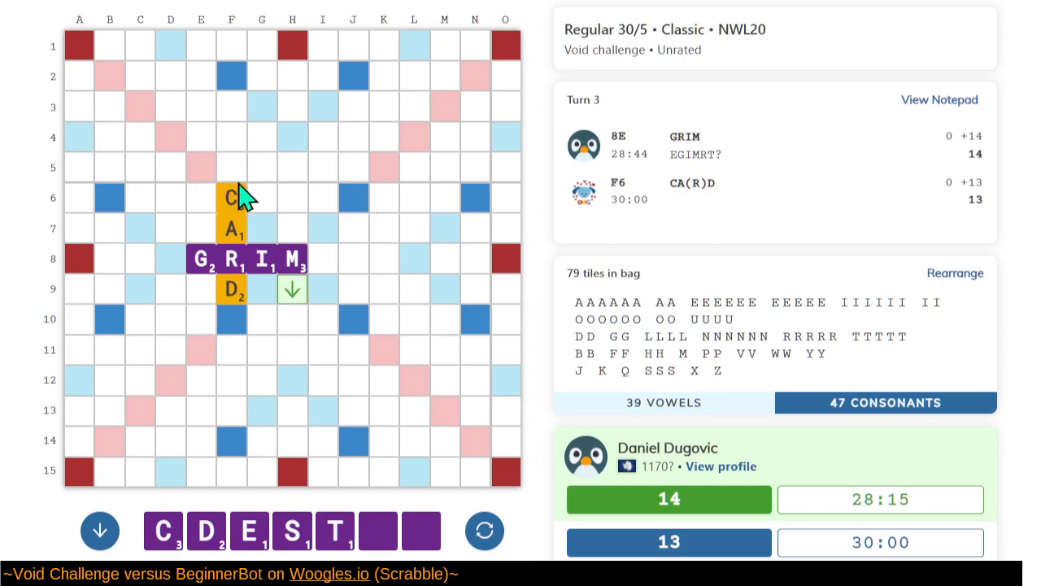
{"action": "mouse_move", "coordinate": [210, 185]}
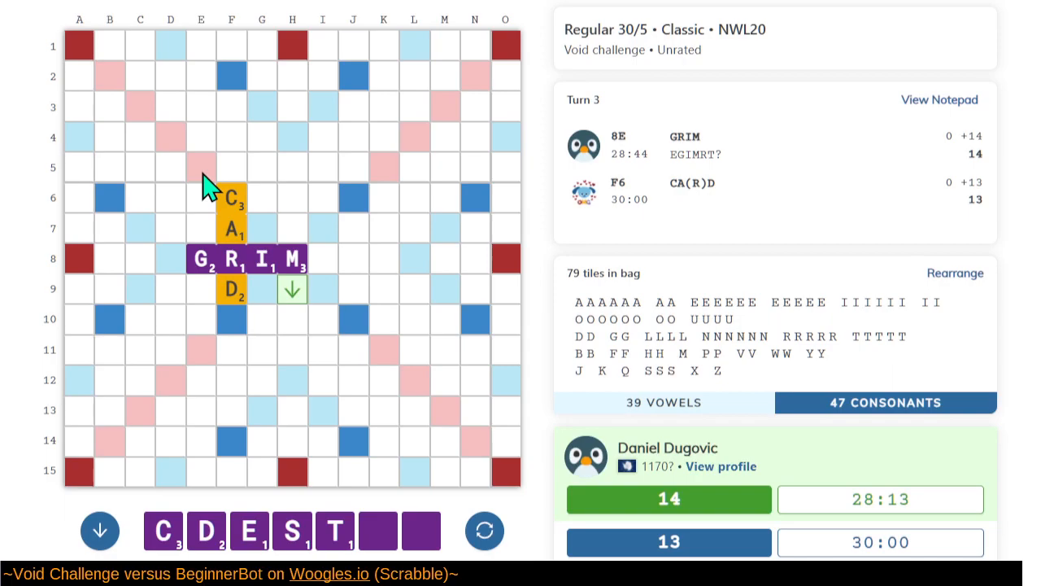
{"action": "mouse_move", "coordinate": [390, 200]}
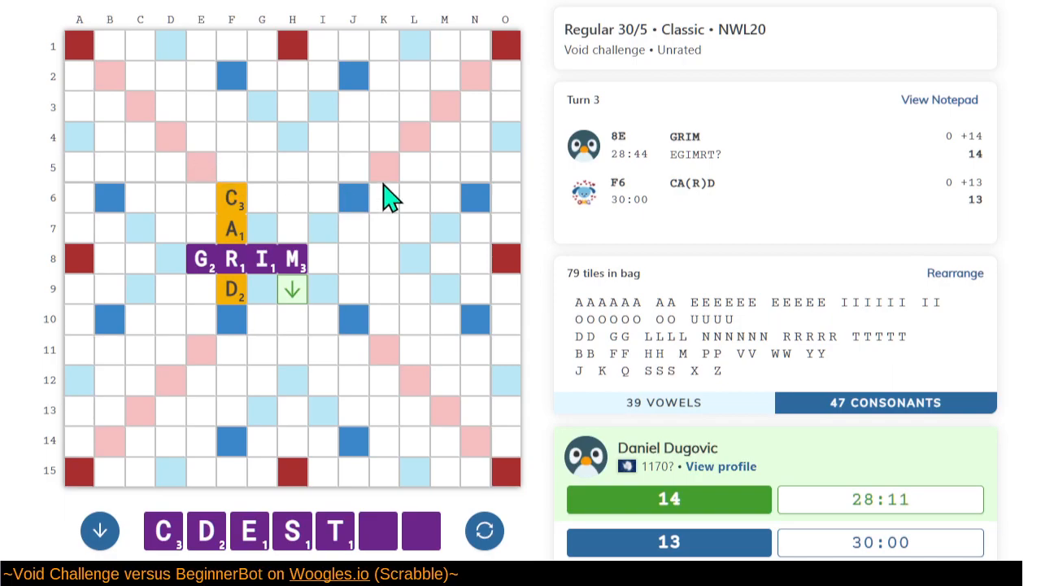
{"action": "mouse_move", "coordinate": [403, 464]}
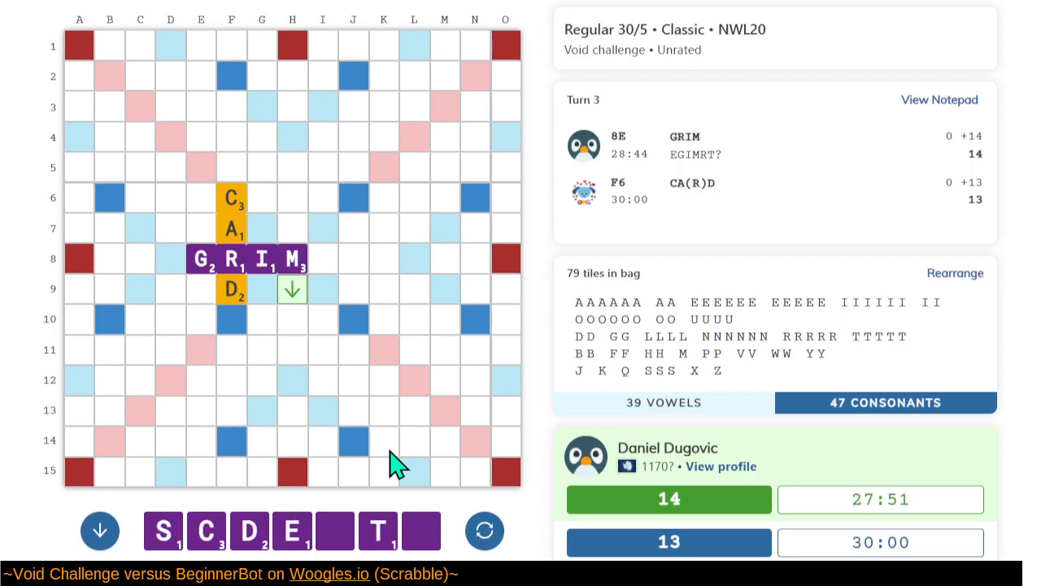
{"action": "left_click", "coordinate": [484, 530]}
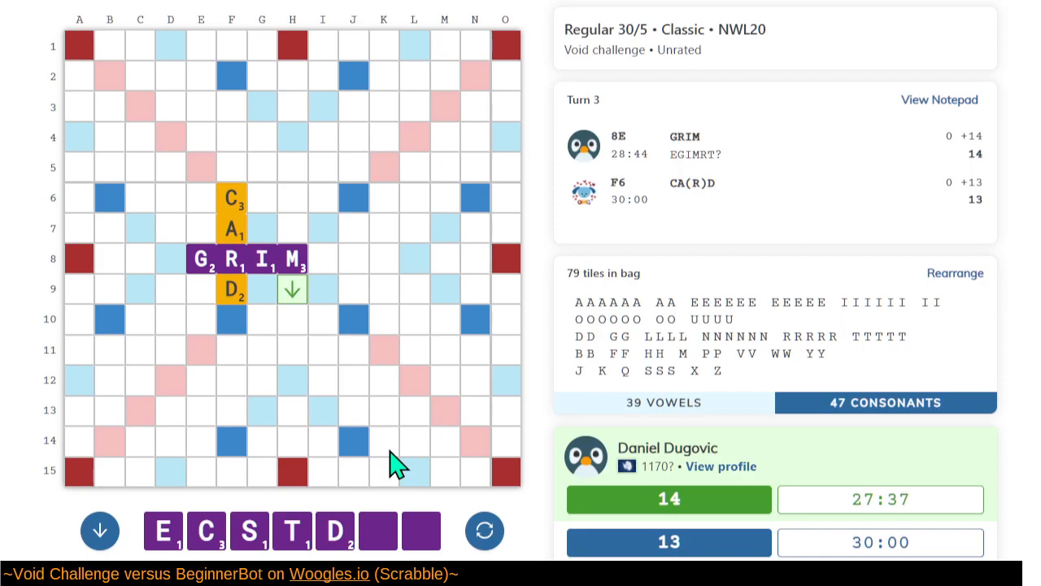
{"action": "mouse_move", "coordinate": [21, 553]}
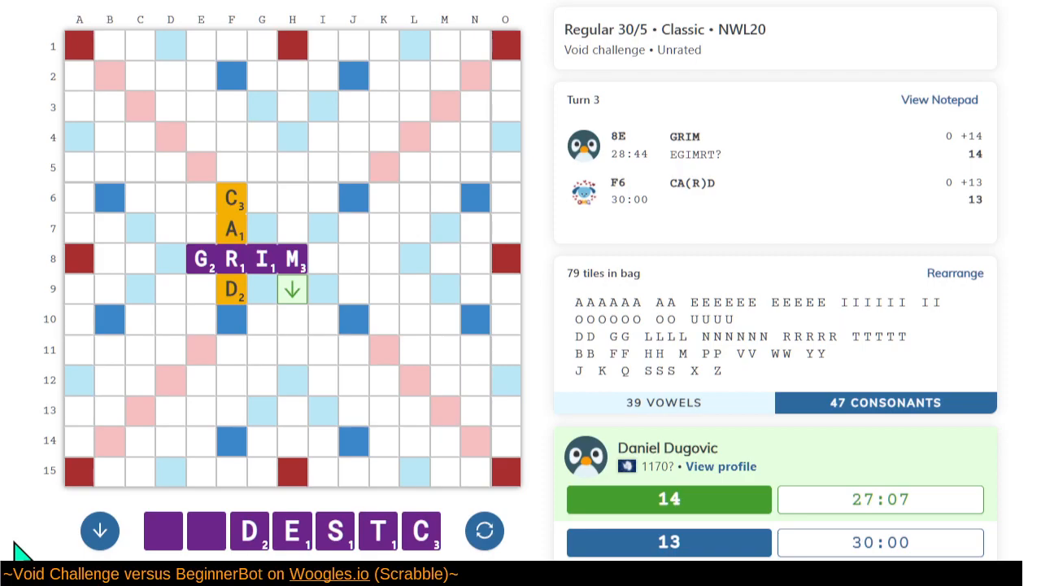
Select the square below GRIM's M to try MISCADET, then MISTACED, downward.
{"action": "left_click", "coordinate": [292, 288]}
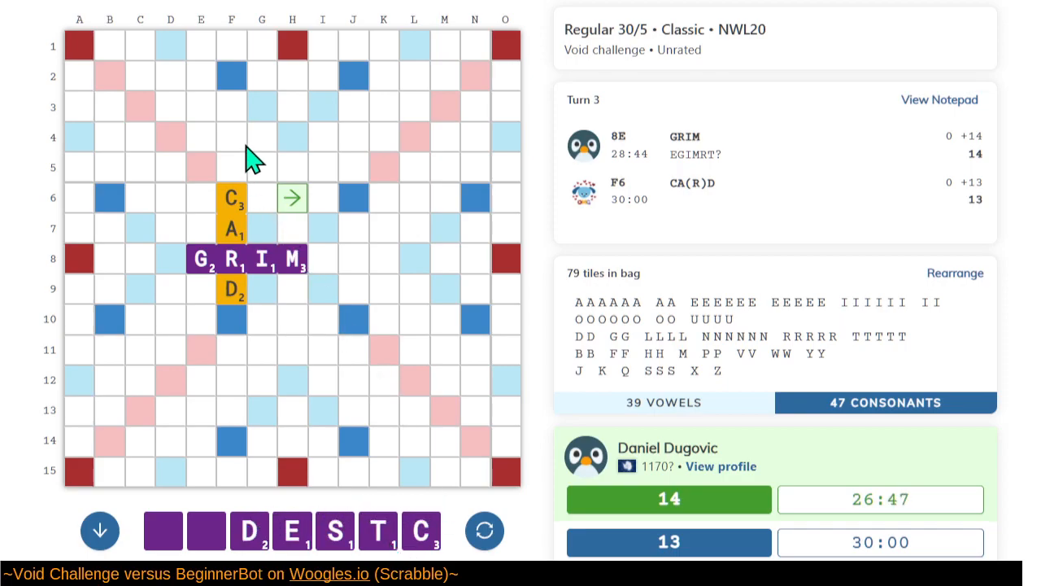
{"action": "mouse_move", "coordinate": [264, 161]}
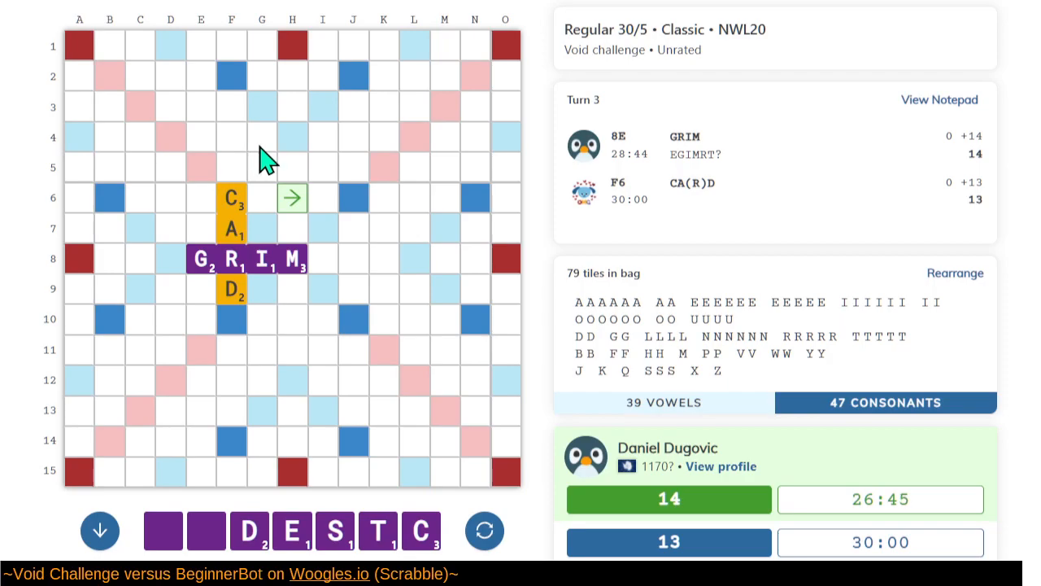
{"action": "mouse_move", "coordinate": [293, 57]}
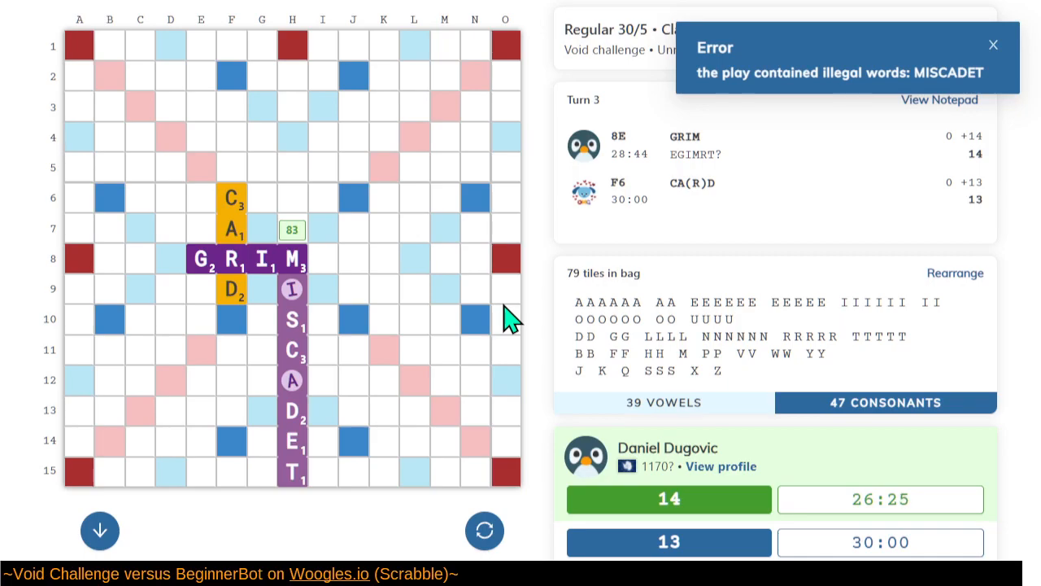
{"action": "left_click", "coordinate": [993, 44]}
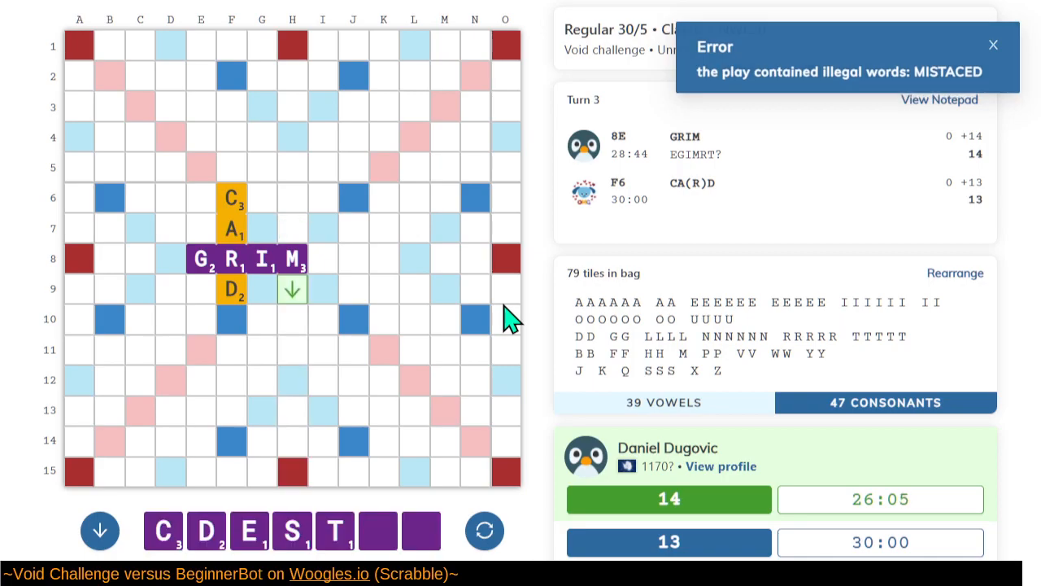
{"action": "left_click", "coordinate": [992, 44]}
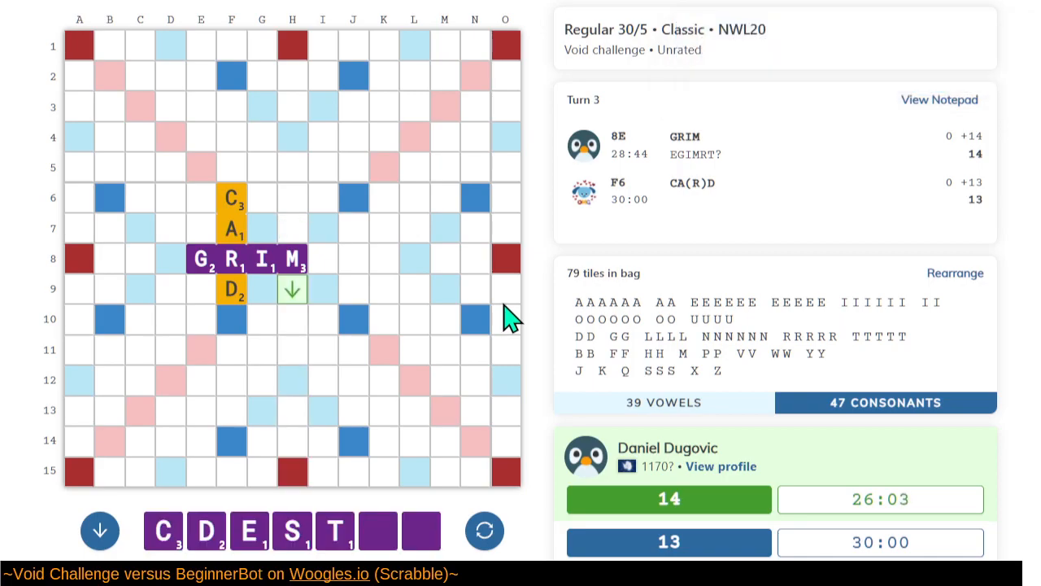
{"action": "mouse_move", "coordinate": [129, 346]}
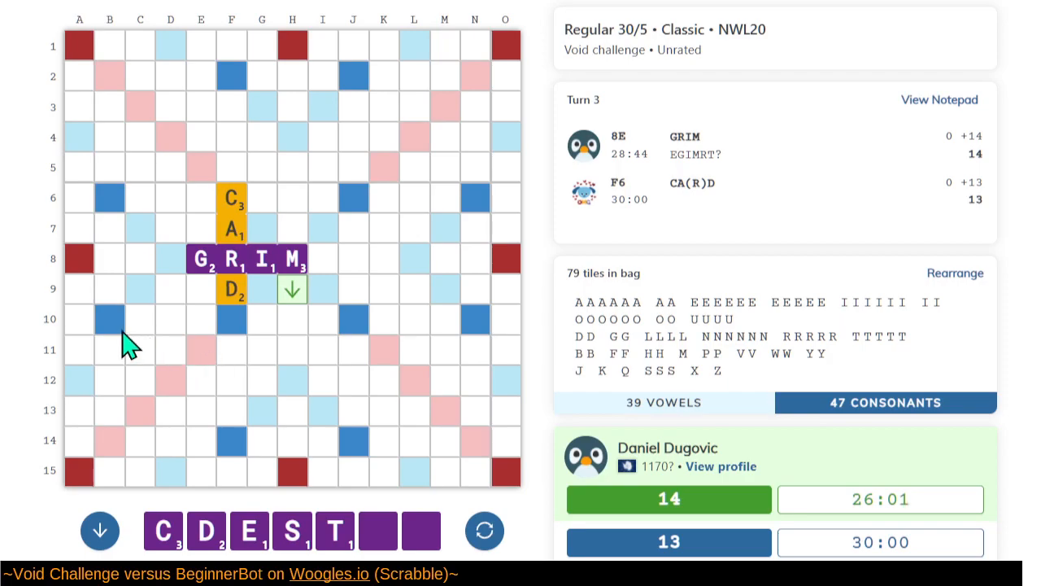
{"action": "mouse_move", "coordinate": [154, 194]}
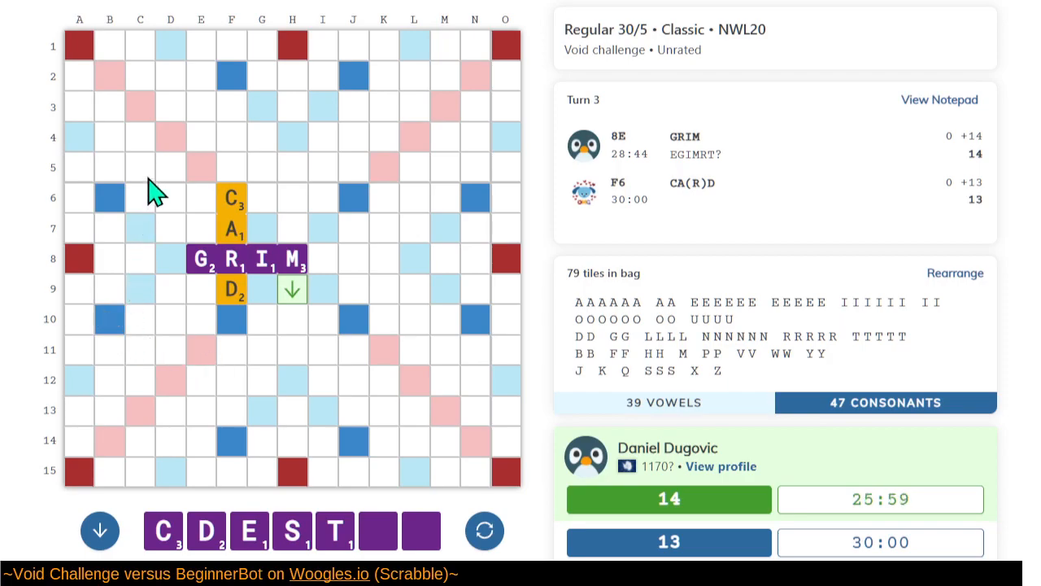
{"action": "left_click", "coordinate": [292, 289]}
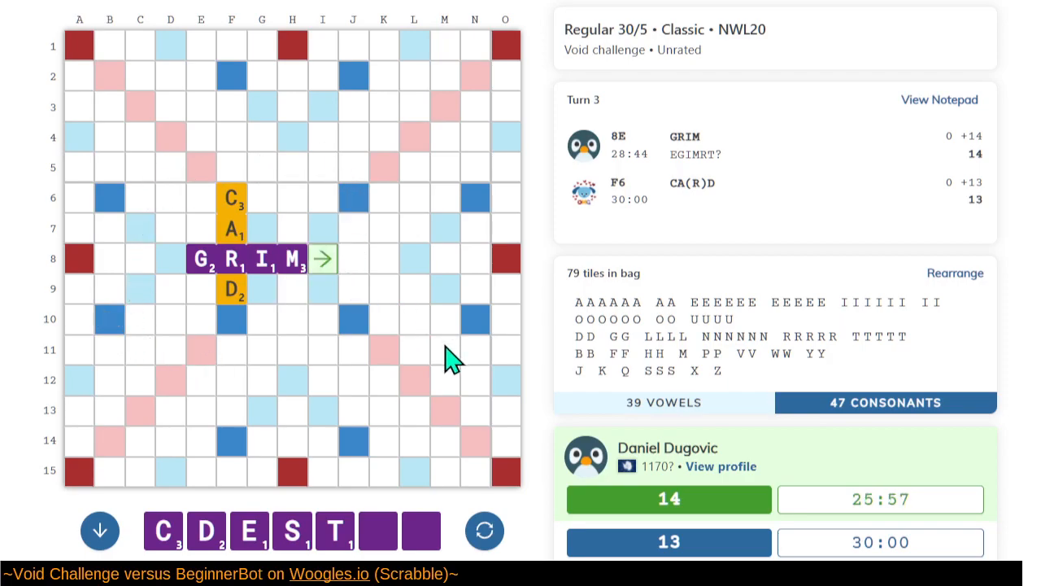
{"action": "mouse_move", "coordinate": [246, 338]}
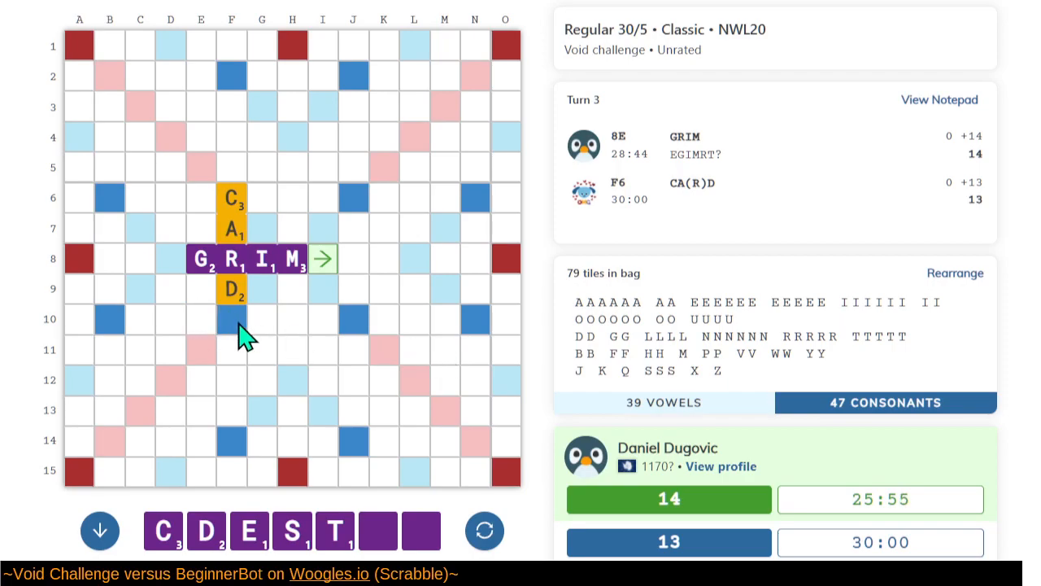
{"action": "left_click", "coordinate": [232, 319]}
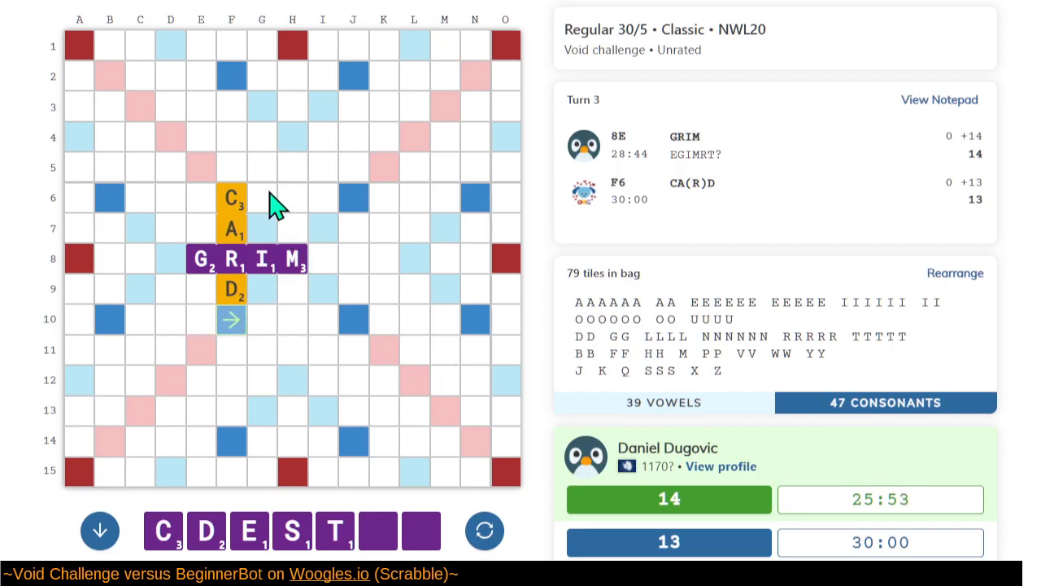
{"action": "mouse_move", "coordinate": [329, 161]}
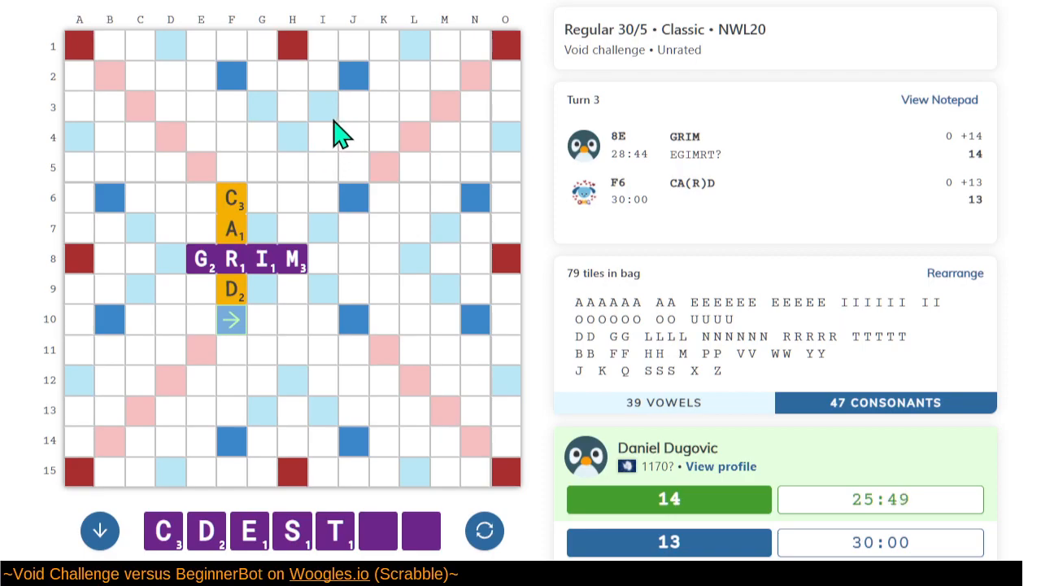
{"action": "left_click", "coordinate": [322, 76]}
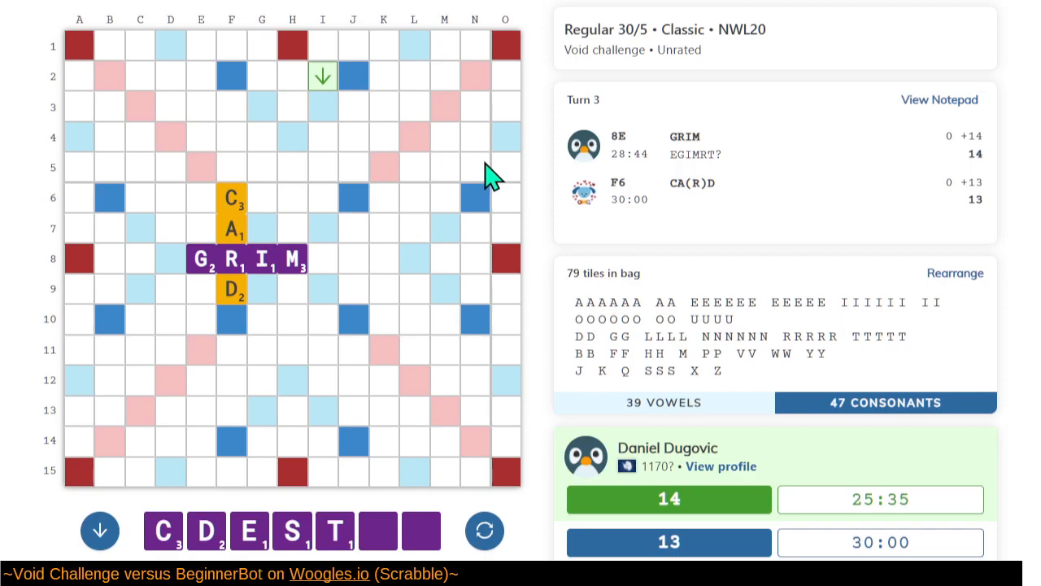
{"action": "mouse_move", "coordinate": [219, 196]}
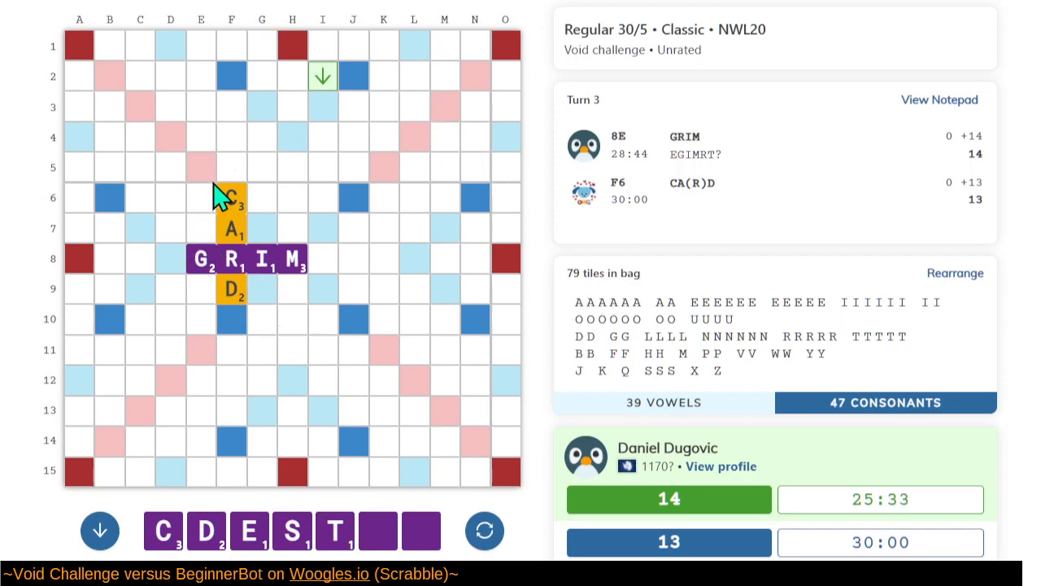
{"action": "mouse_move", "coordinate": [224, 321]}
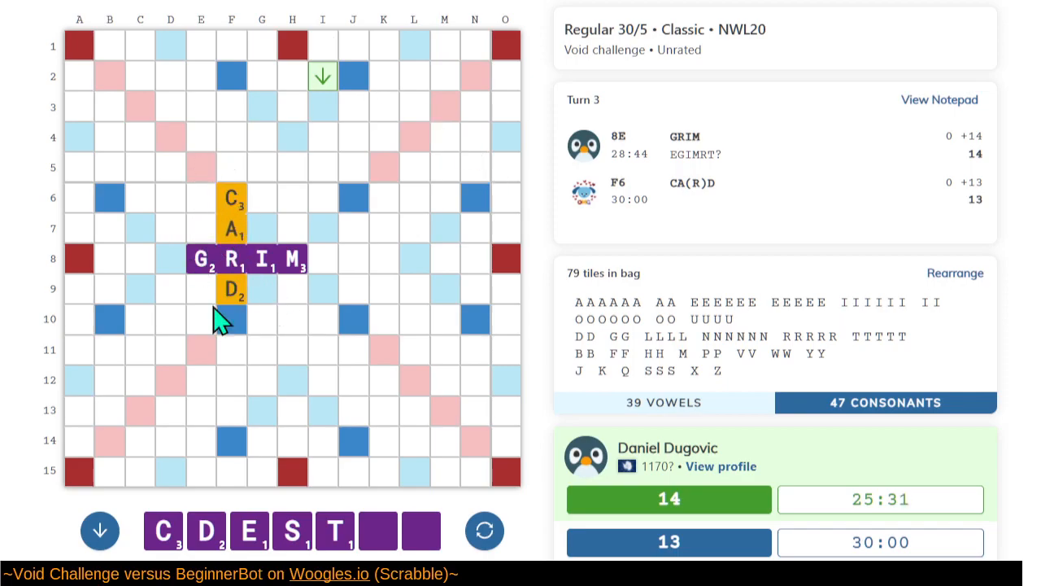
{"action": "mouse_move", "coordinate": [202, 342]}
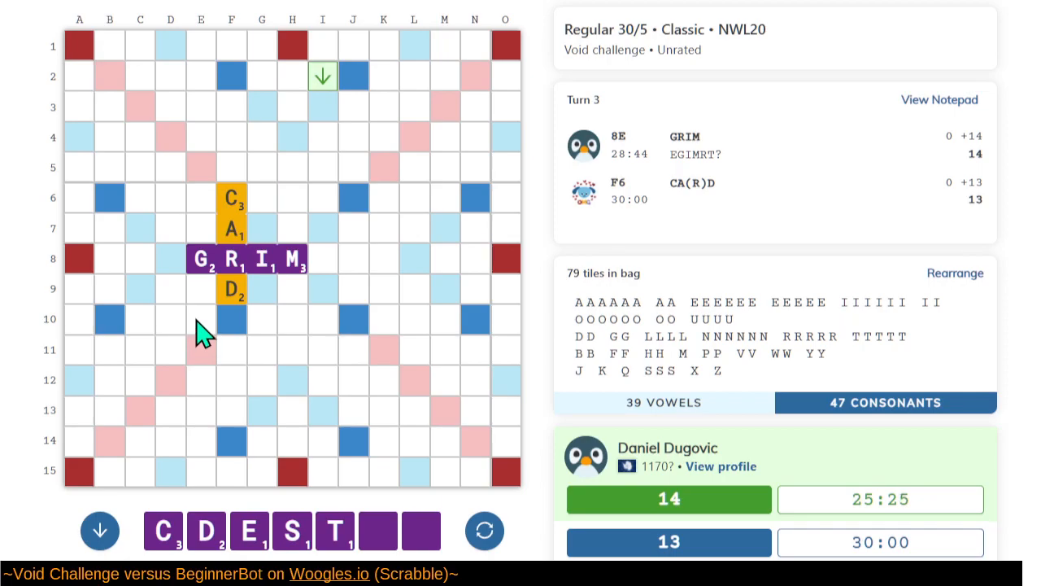
{"action": "mouse_move", "coordinate": [203, 342]}
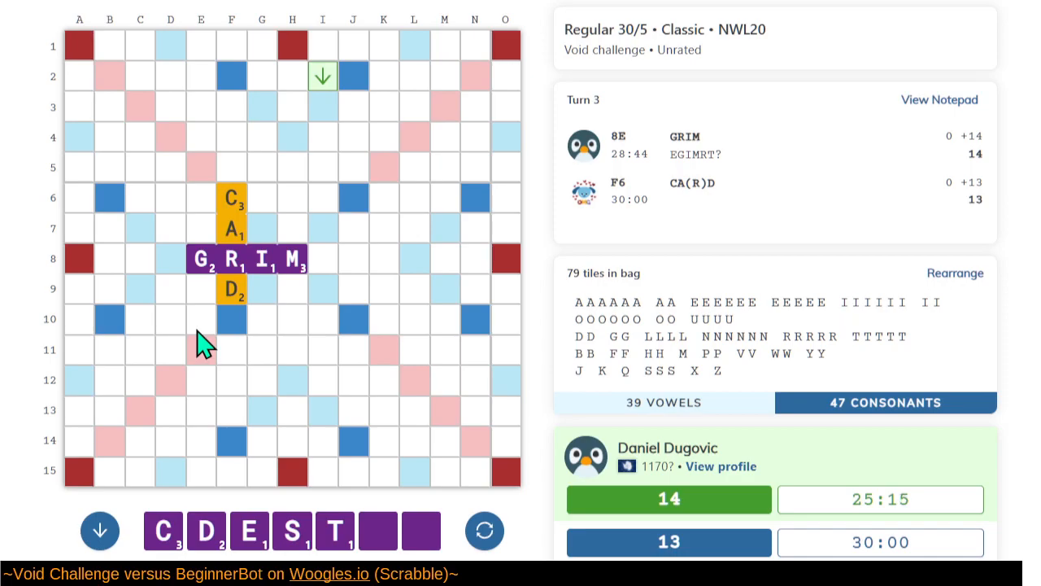
{"action": "mouse_move", "coordinate": [313, 231]}
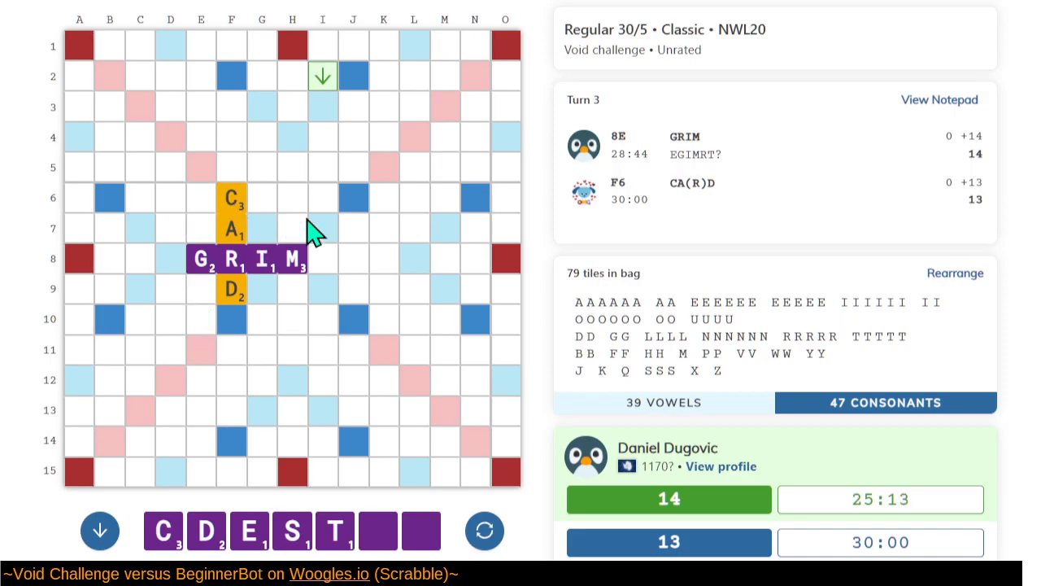
{"action": "mouse_move", "coordinate": [293, 224]}
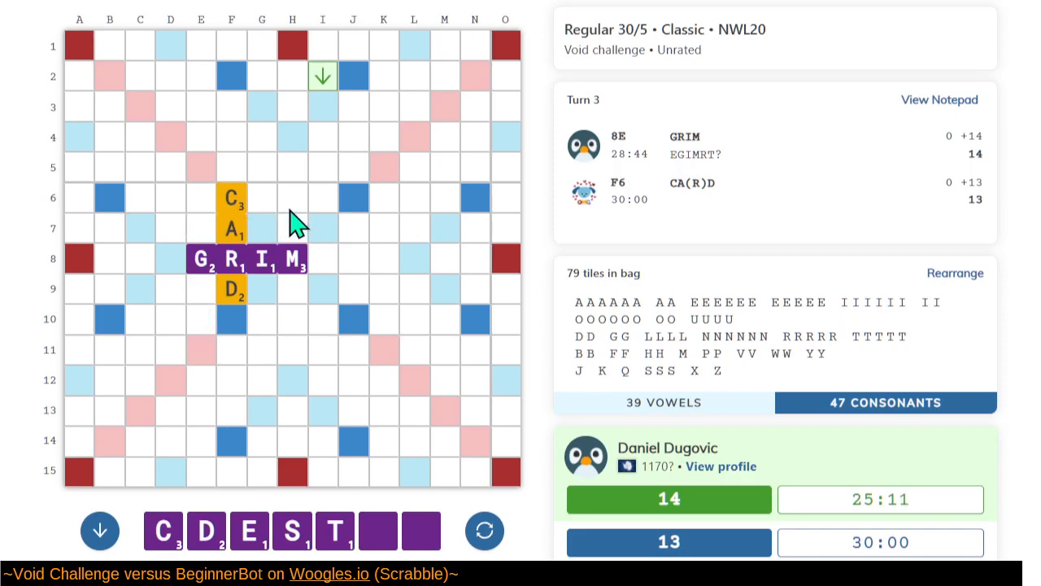
{"action": "mouse_move", "coordinate": [261, 518]}
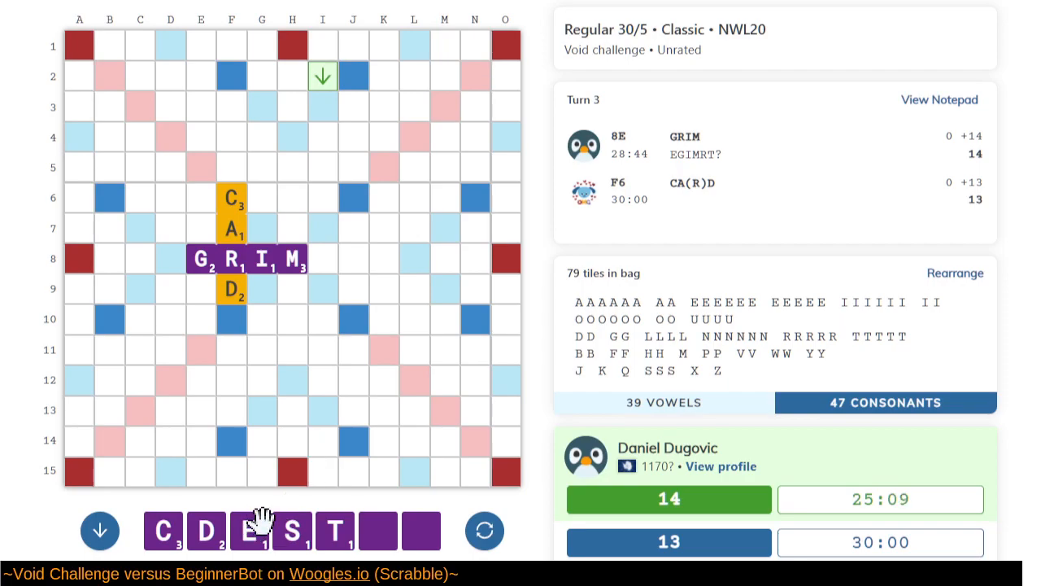
{"action": "mouse_move", "coordinate": [215, 382]}
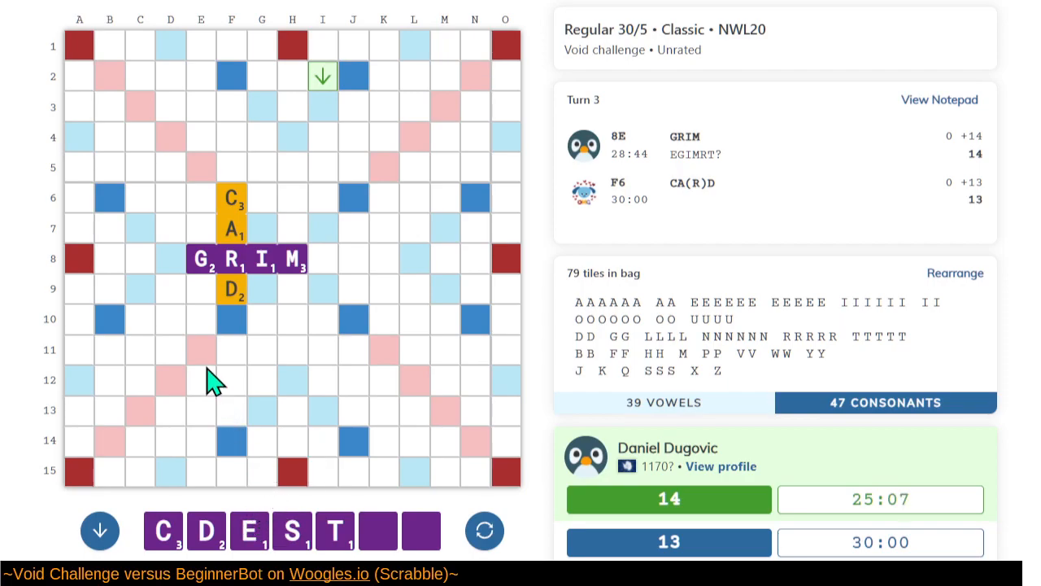
{"action": "mouse_move", "coordinate": [244, 285]}
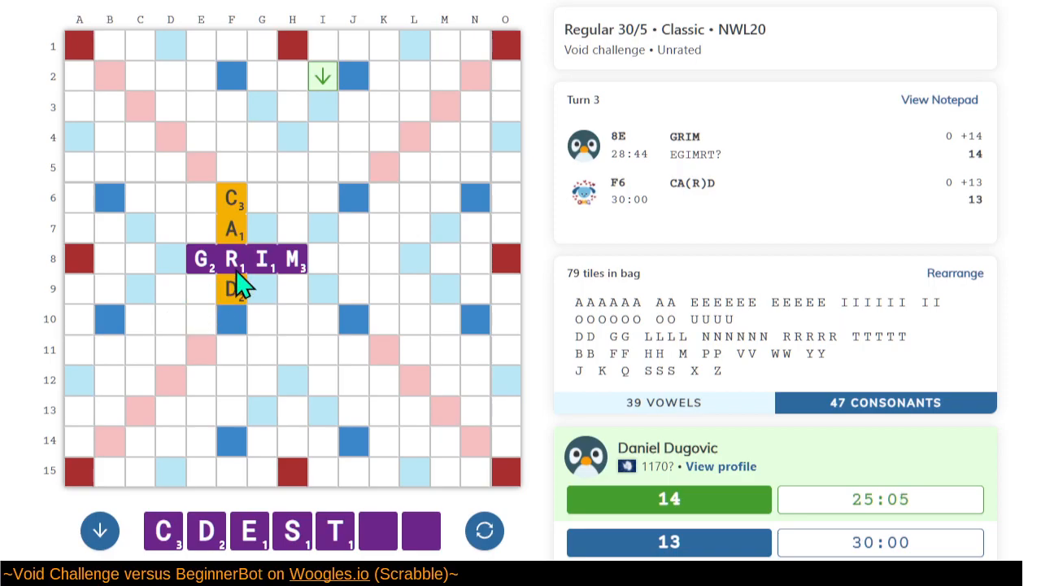
{"action": "mouse_move", "coordinate": [472, 317]}
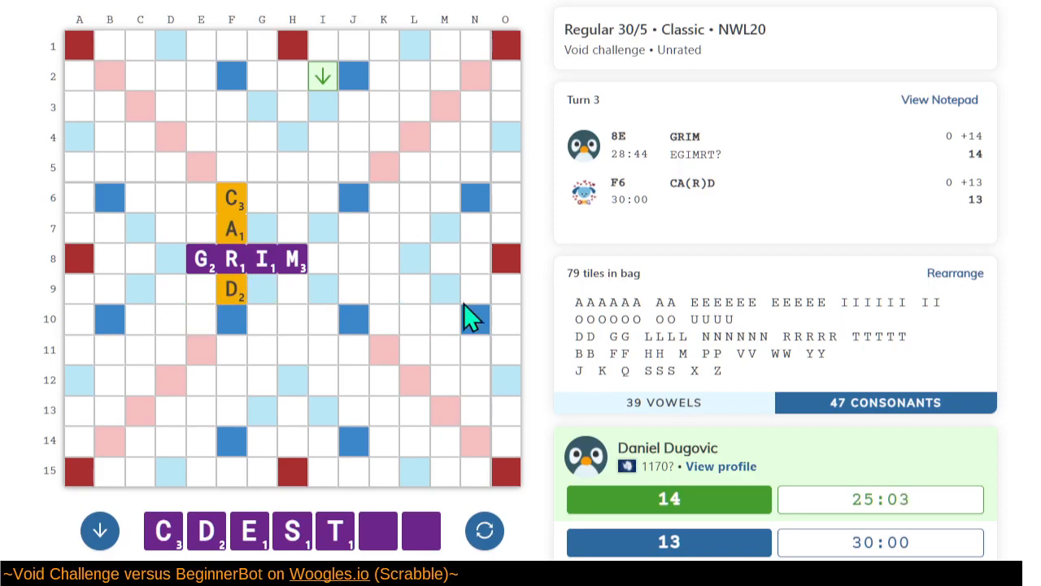
{"action": "mouse_move", "coordinate": [476, 379]}
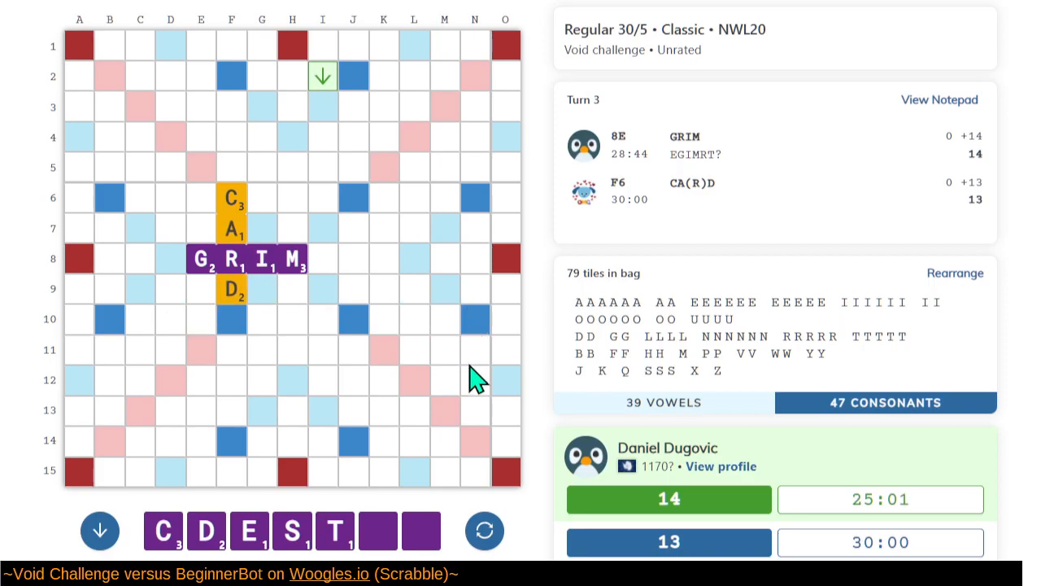
{"action": "mouse_move", "coordinate": [249, 321]}
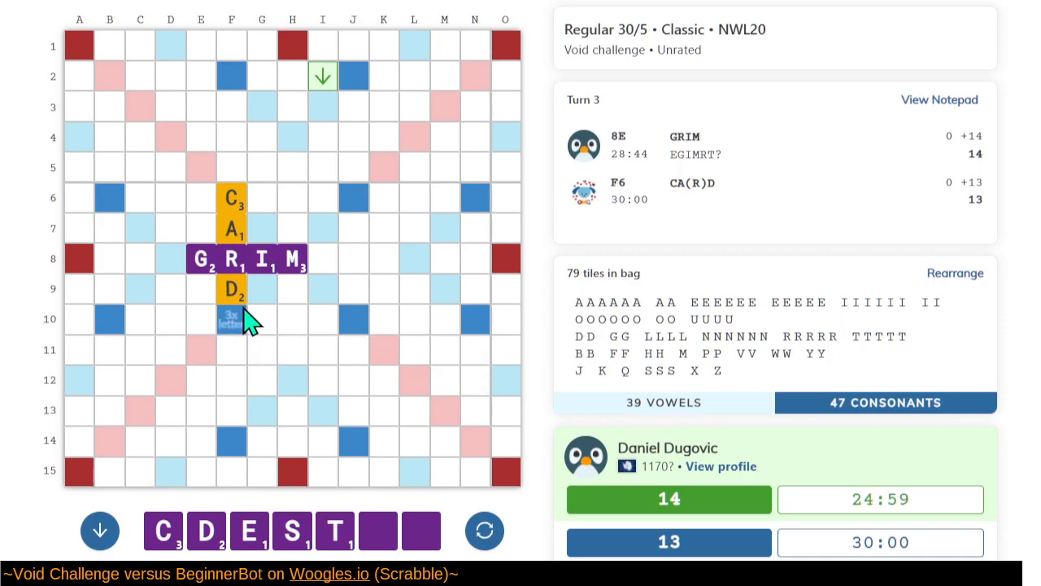
{"action": "mouse_move", "coordinate": [146, 332]}
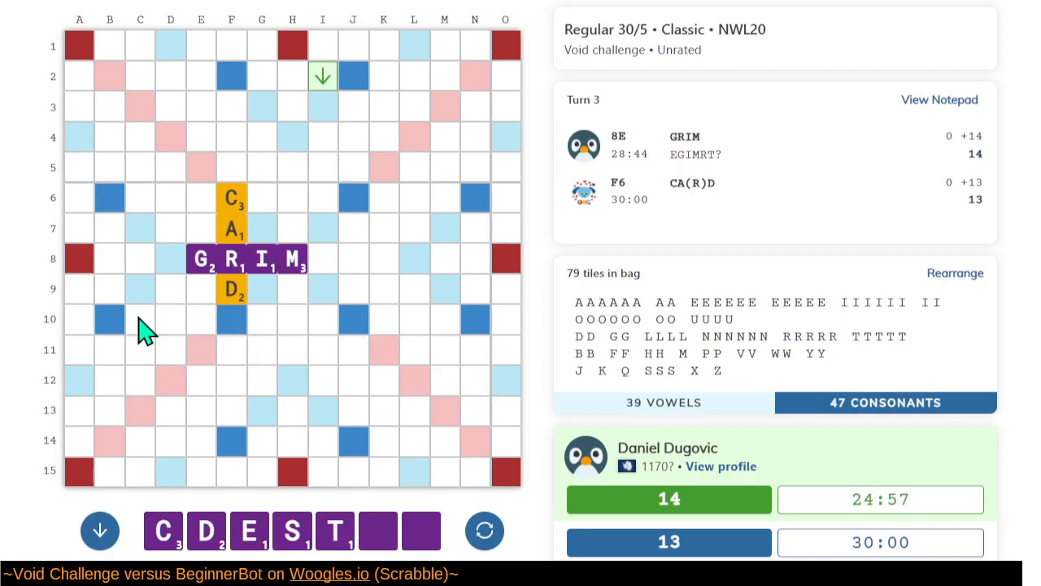
{"action": "left_click", "coordinate": [79, 318]}
{"action": "type", "text": "CARDEST"}
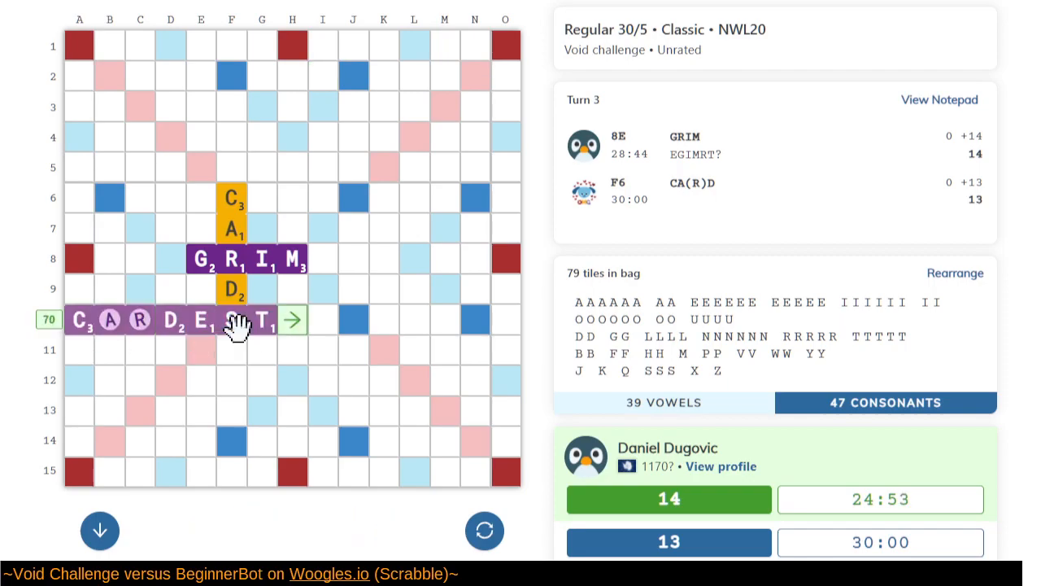
{"action": "left_click", "coordinate": [291, 319]}
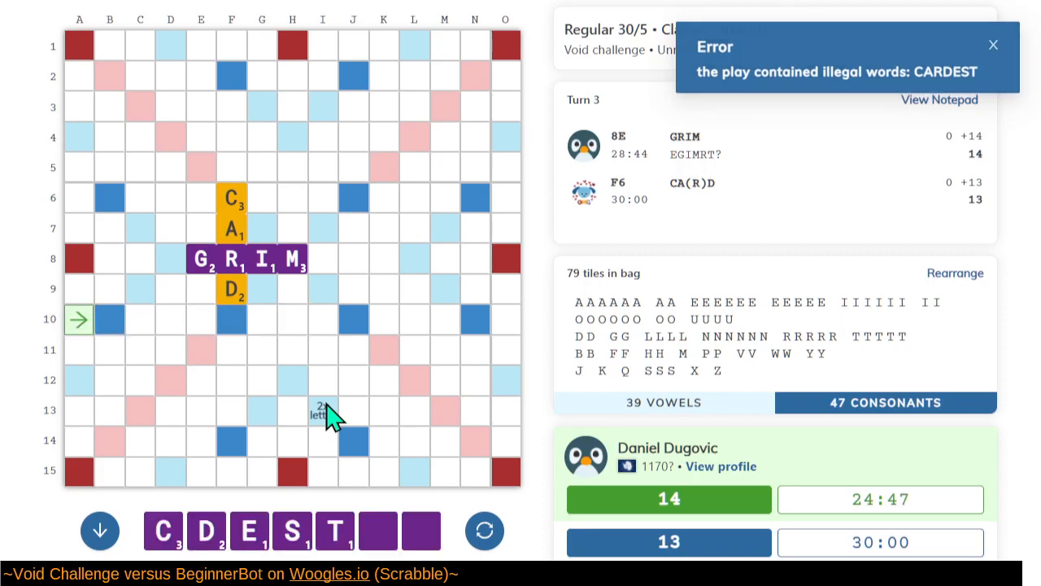
{"action": "left_click", "coordinate": [993, 45]}
{"action": "type", "text": "DARCEST"}
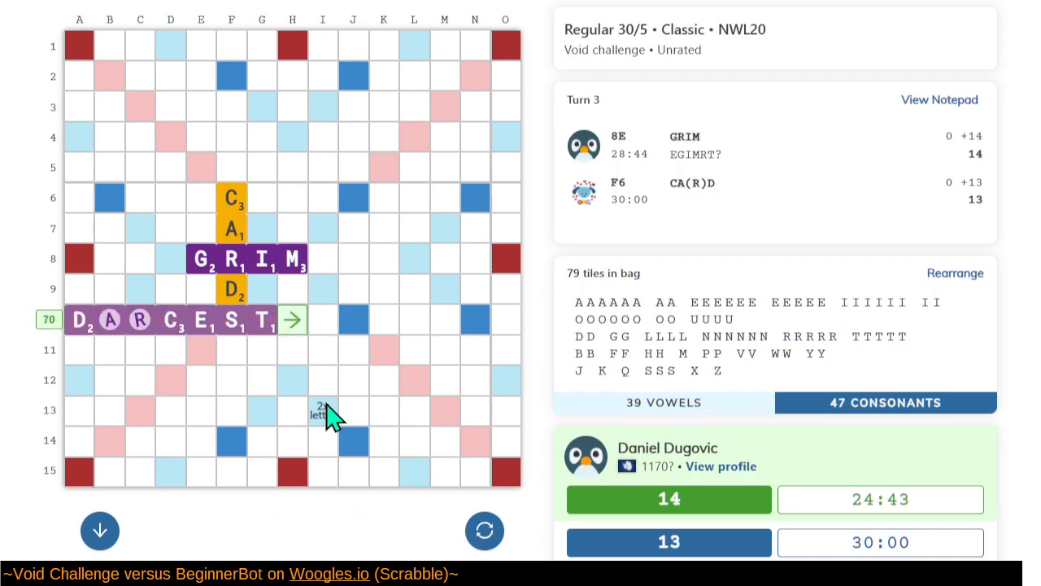
{"action": "left_click", "coordinate": [292, 319]}
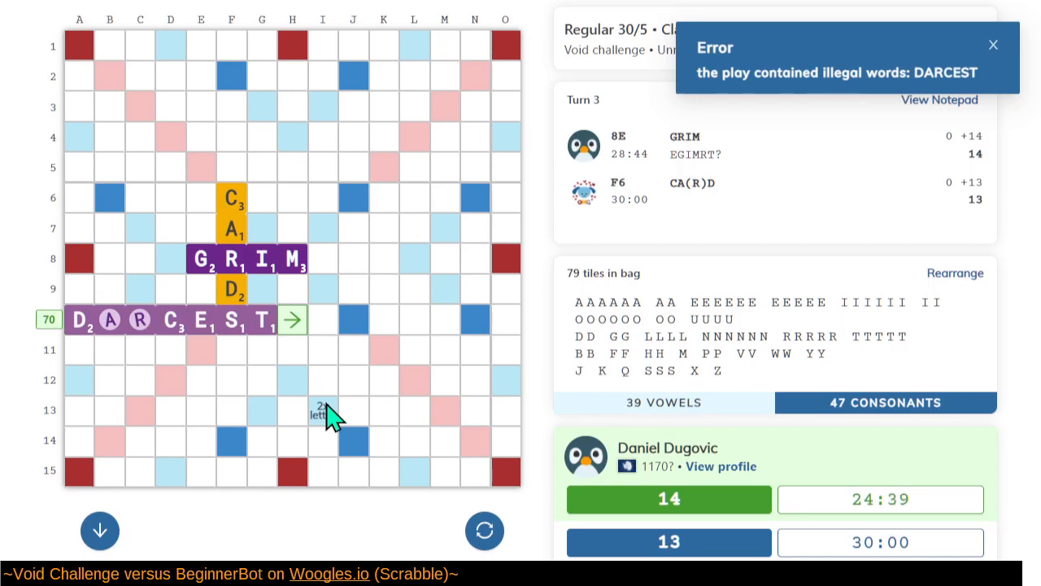
{"action": "left_click", "coordinate": [993, 45]}
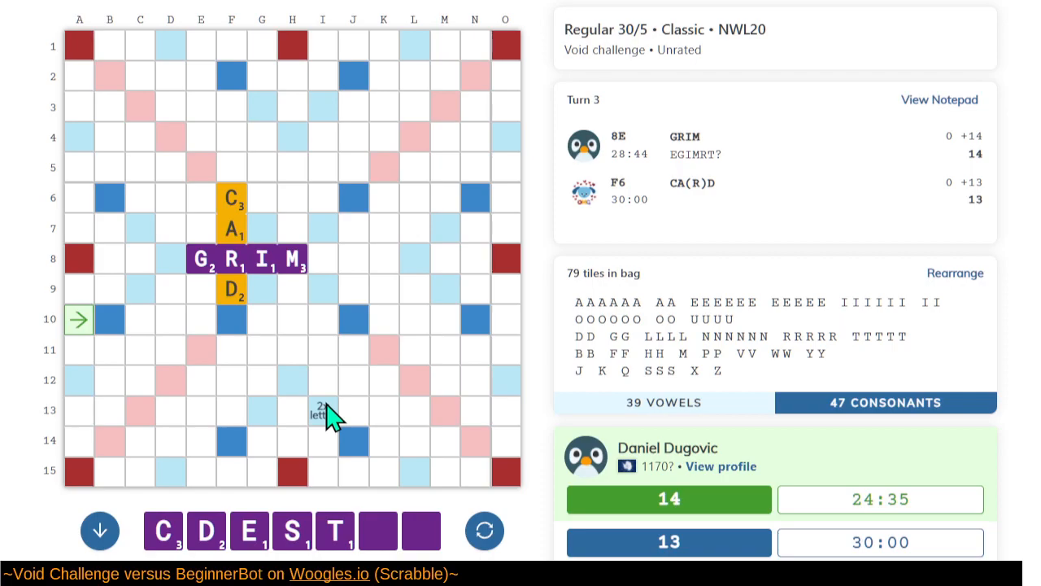
{"action": "mouse_move", "coordinate": [302, 309]}
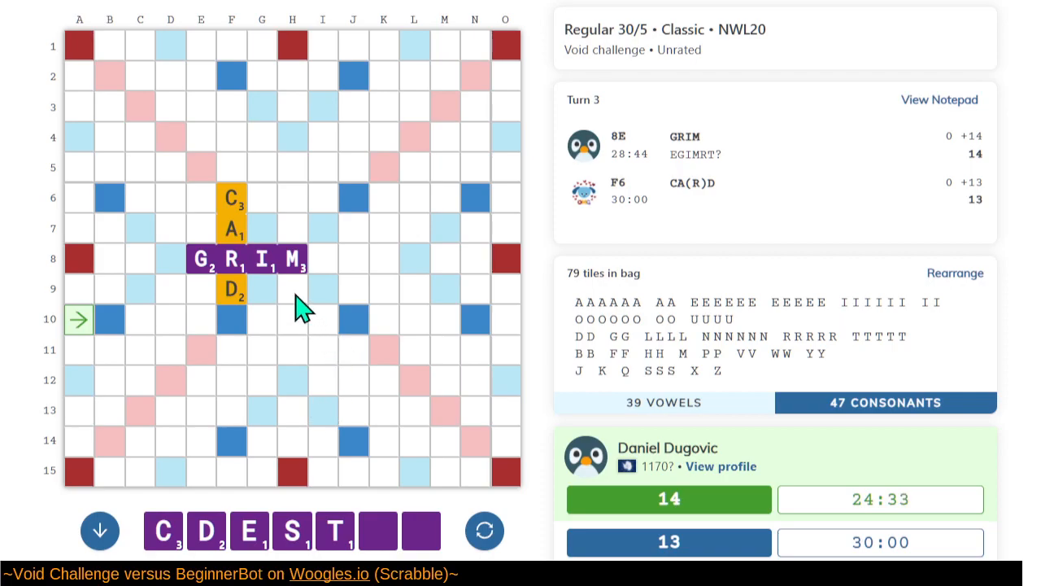
Select H9 below the M of GRIM to begin the word MED.
{"action": "left_click", "coordinate": [292, 289]}
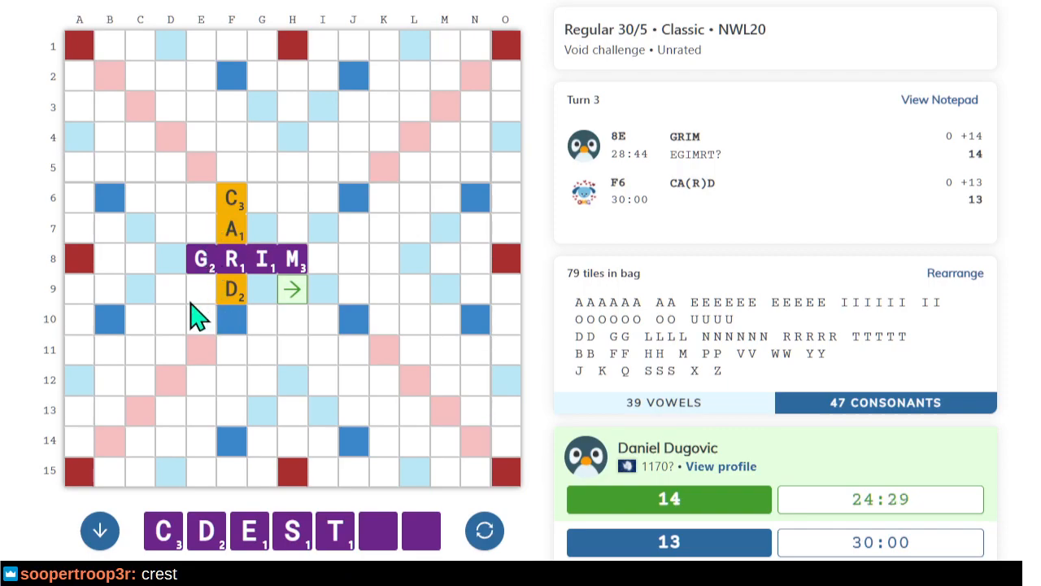
{"action": "mouse_move", "coordinate": [280, 326]}
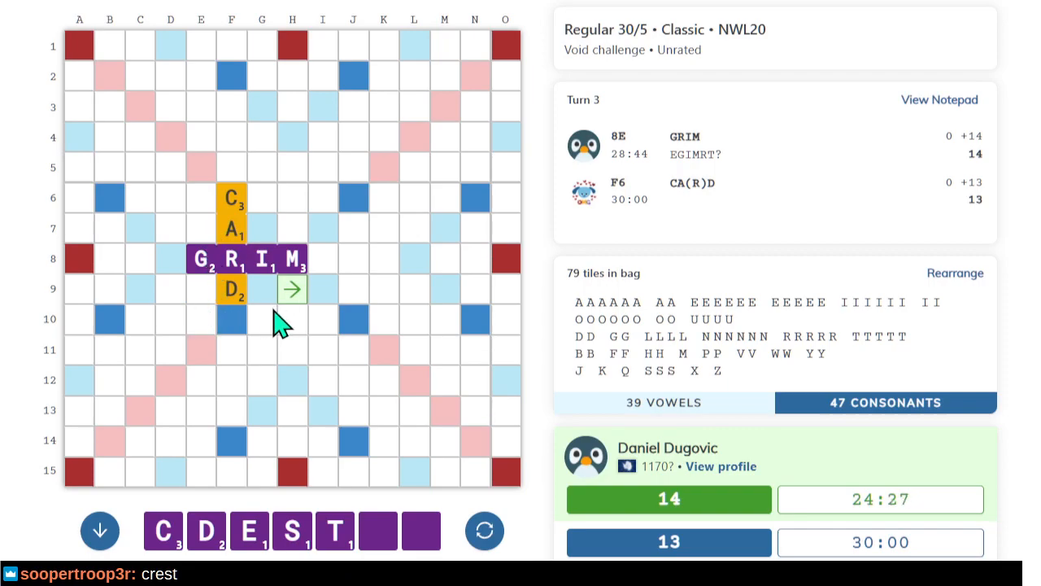
{"action": "mouse_move", "coordinate": [268, 301]}
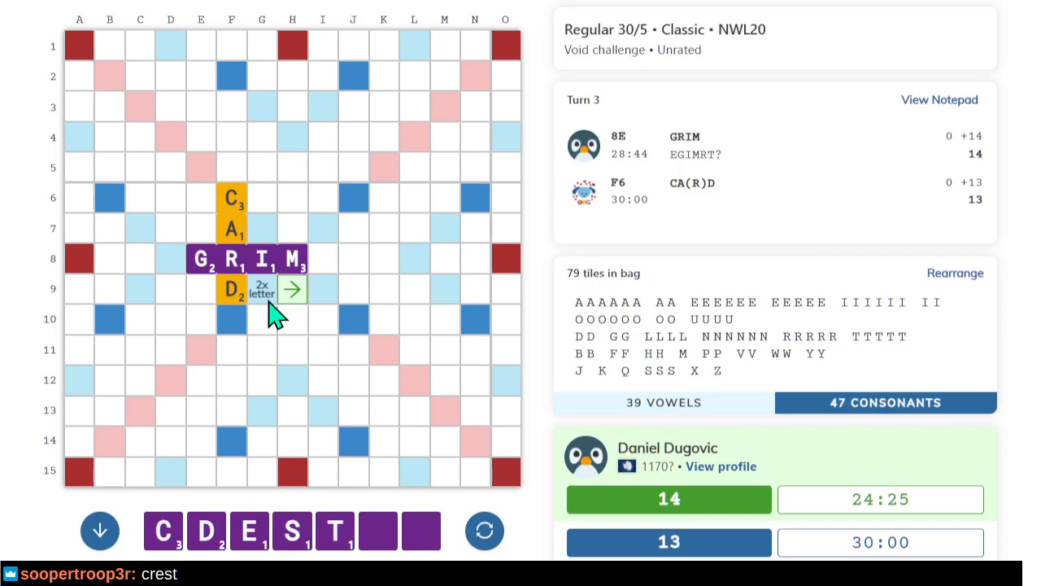
{"action": "mouse_move", "coordinate": [169, 295]}
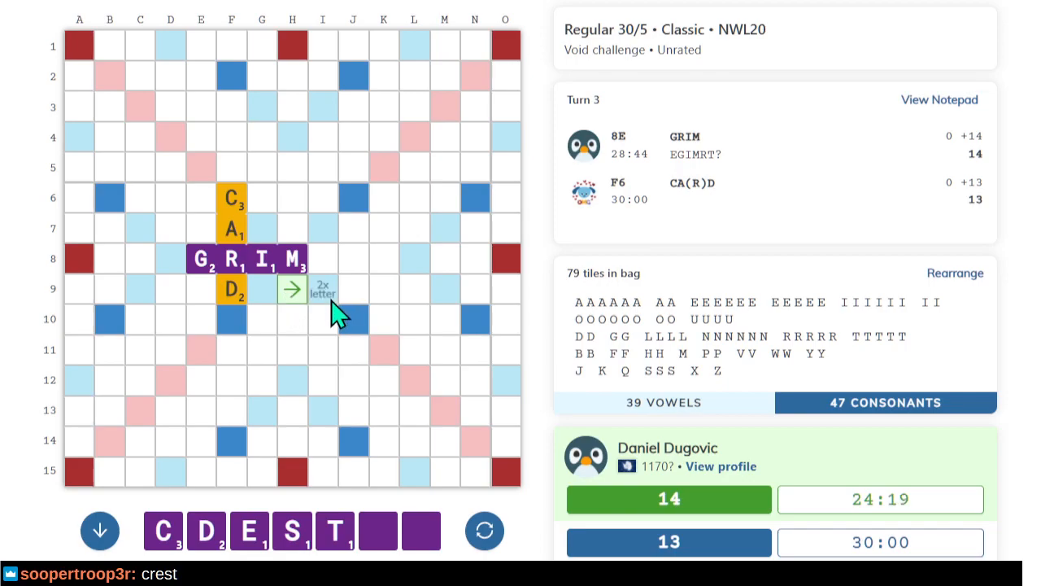
{"action": "mouse_move", "coordinate": [293, 289]}
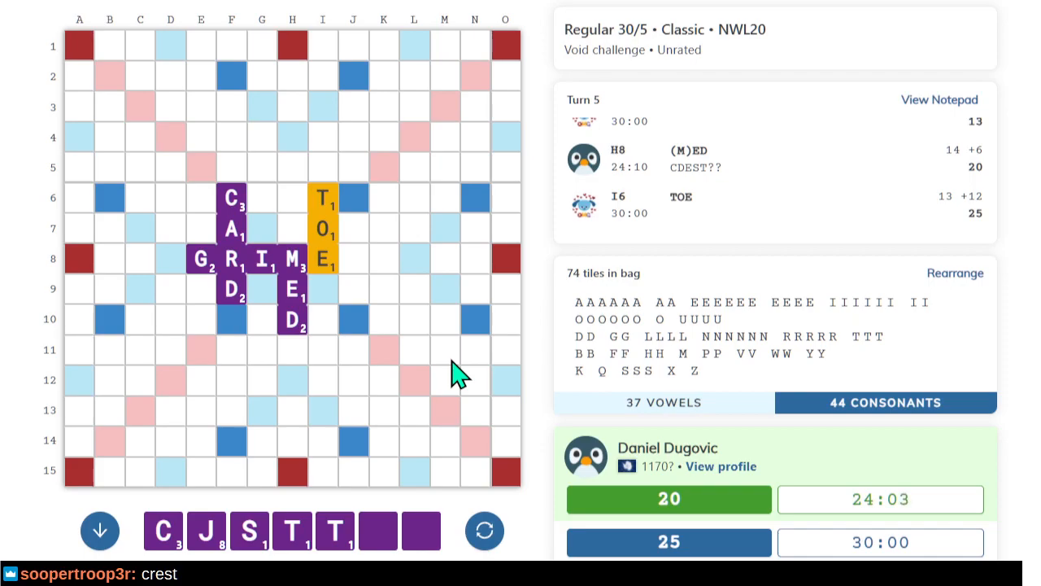
{"action": "mouse_move", "coordinate": [443, 358]}
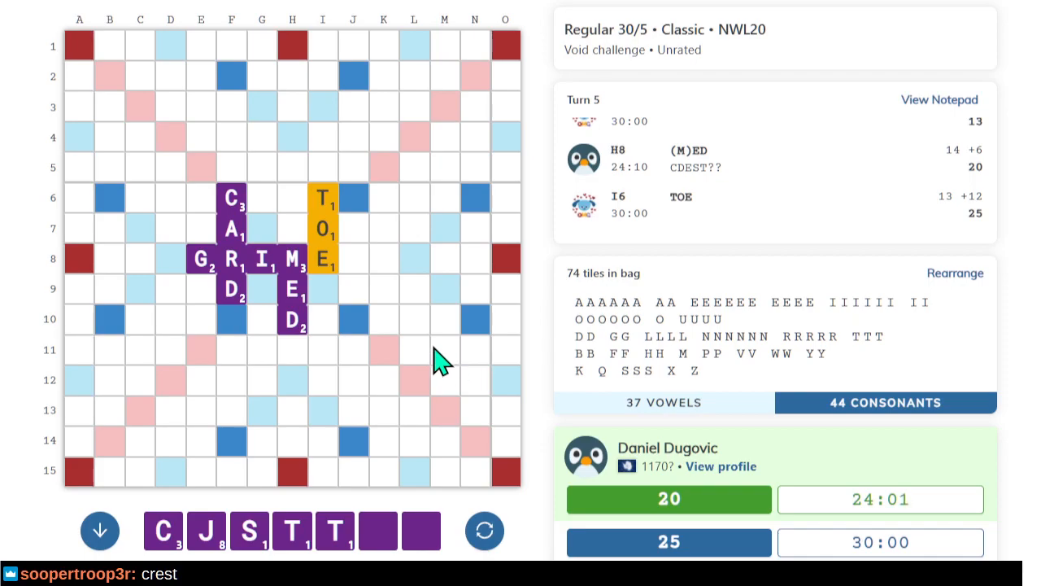
{"action": "mouse_move", "coordinate": [403, 219]}
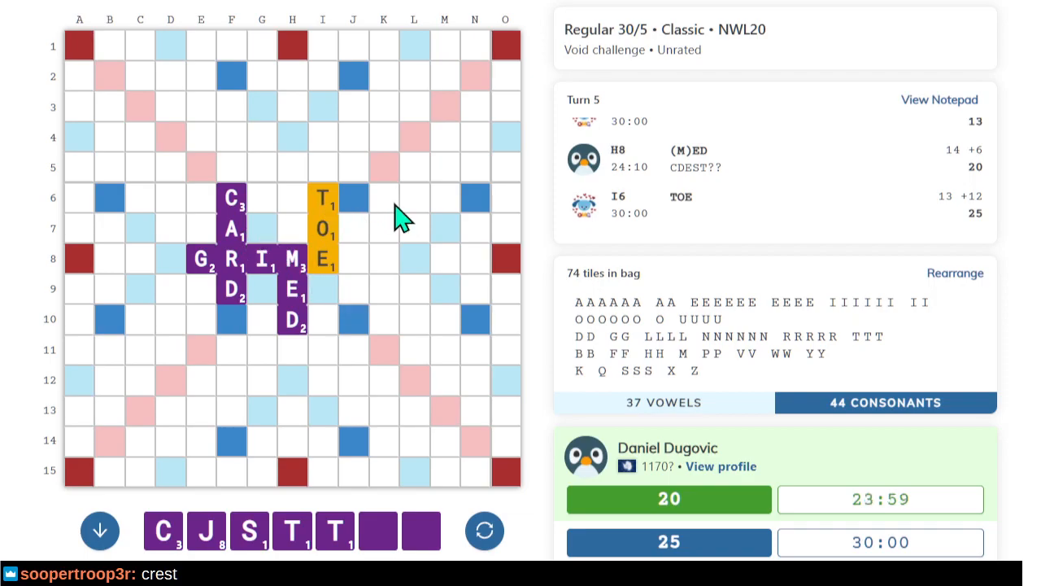
{"action": "mouse_move", "coordinate": [399, 248]}
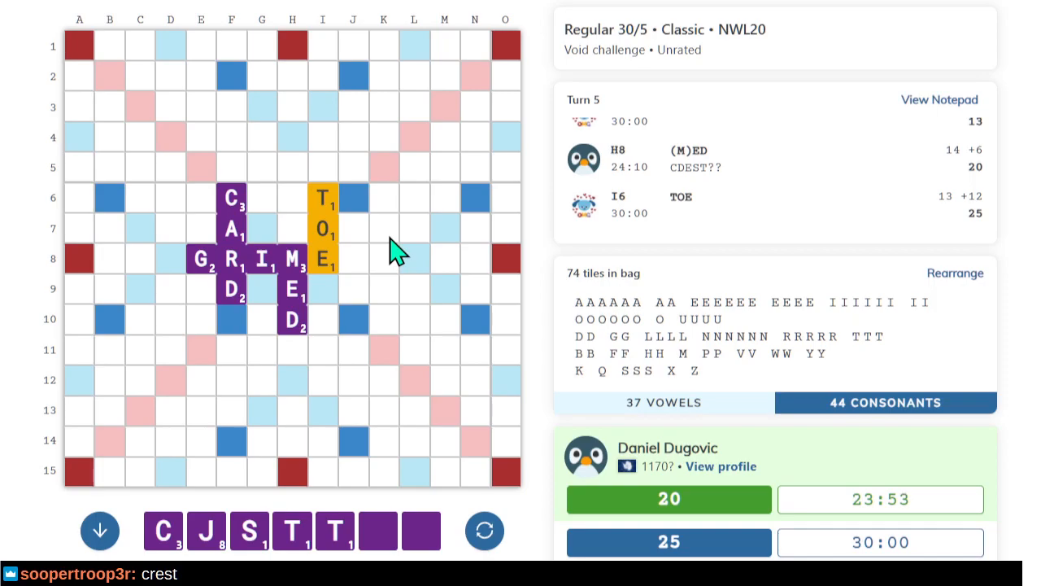
{"action": "mouse_move", "coordinate": [338, 455]}
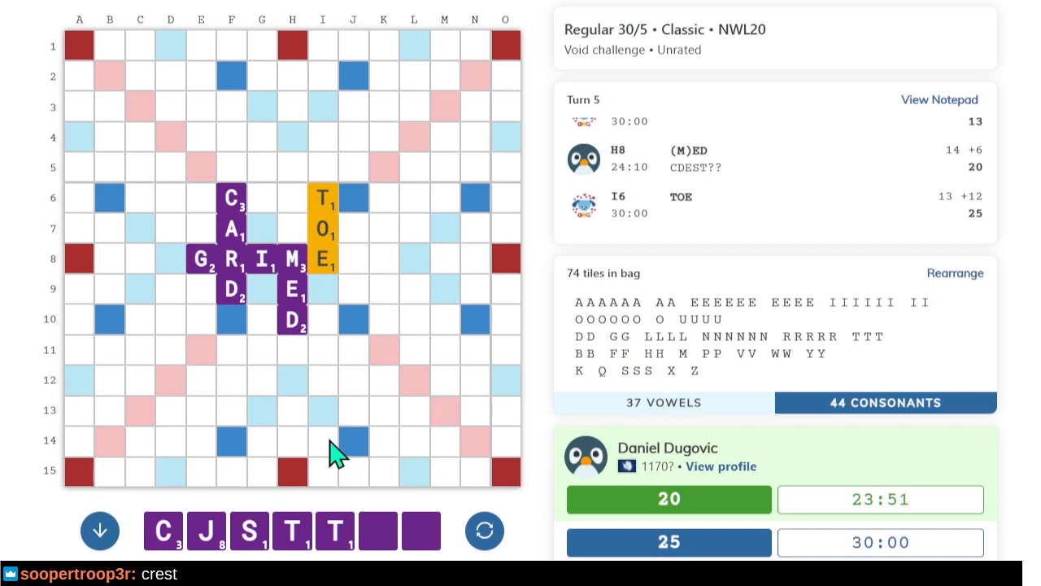
{"action": "mouse_move", "coordinate": [214, 407]}
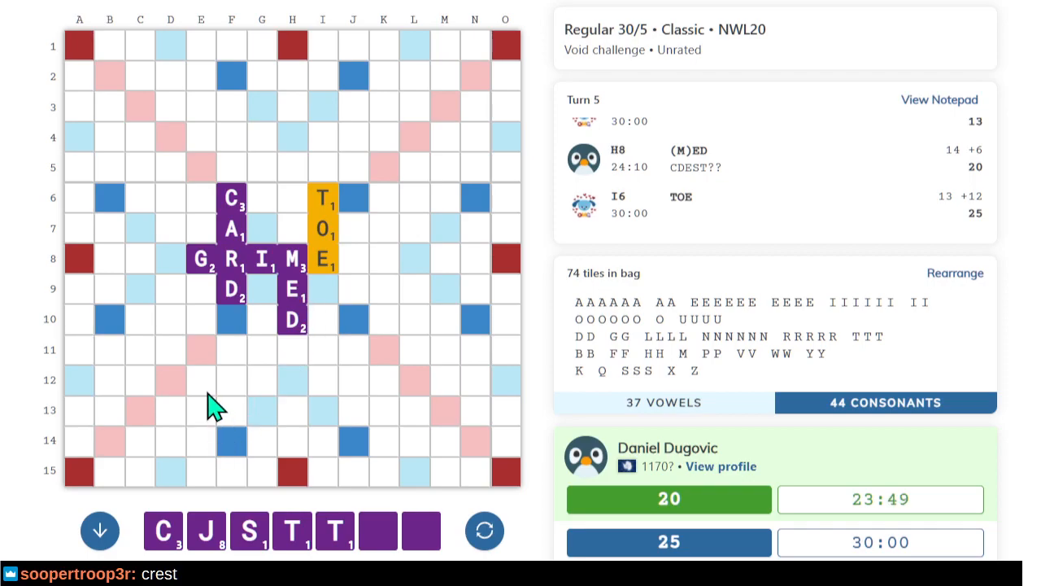
Start a word from square E11.
{"action": "left_click", "coordinate": [200, 350]}
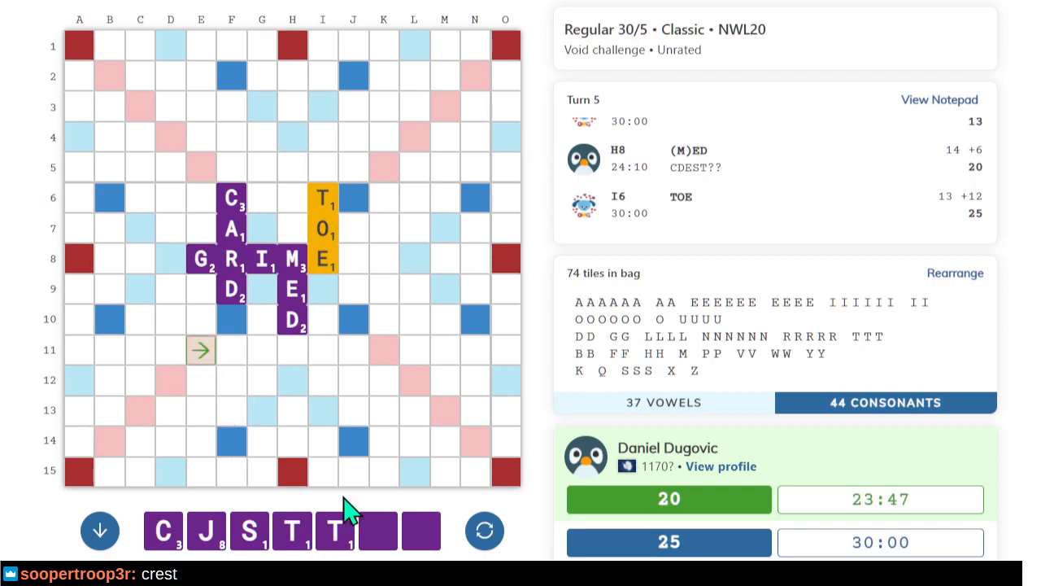
{"action": "mouse_move", "coordinate": [370, 419]}
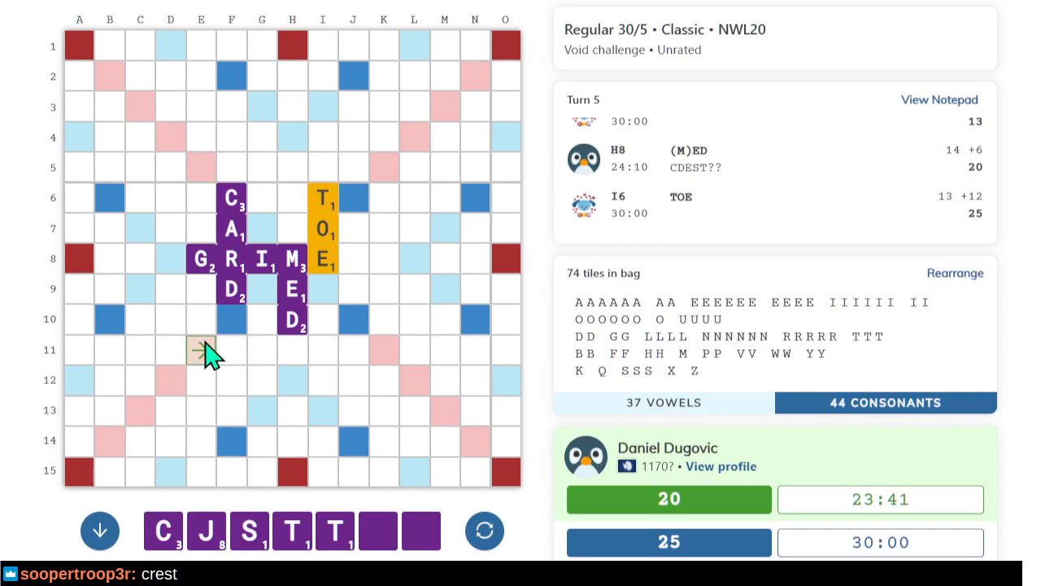
{"action": "mouse_move", "coordinate": [271, 248]}
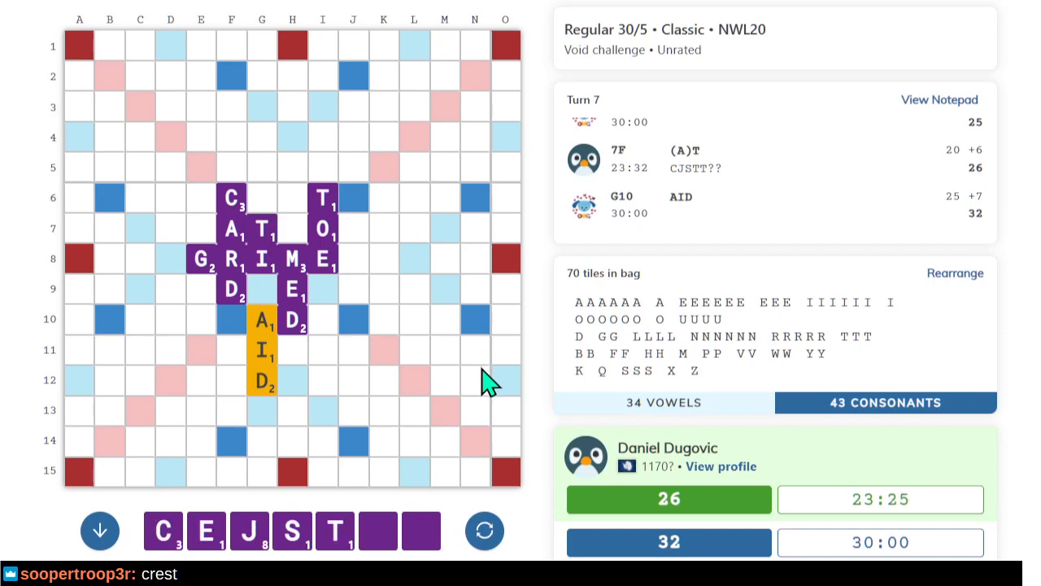
{"action": "mouse_move", "coordinate": [415, 387]}
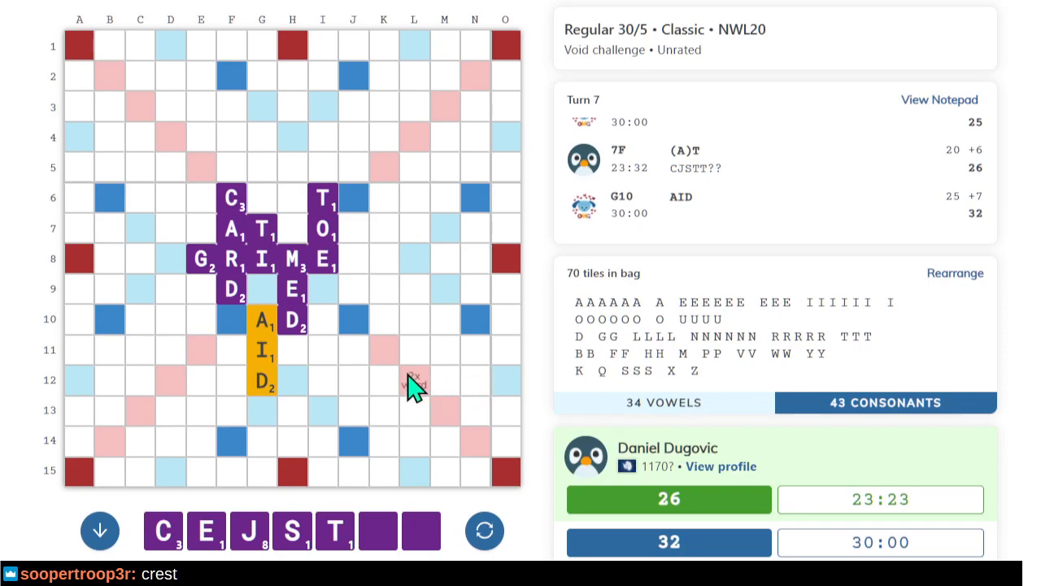
{"action": "mouse_move", "coordinate": [154, 398]}
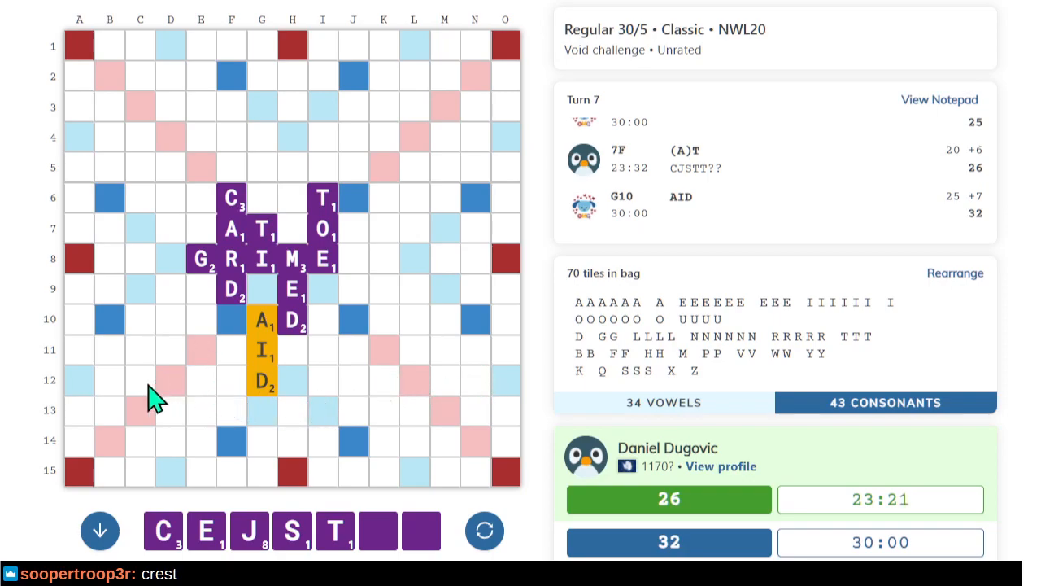
{"action": "mouse_move", "coordinate": [170, 398]}
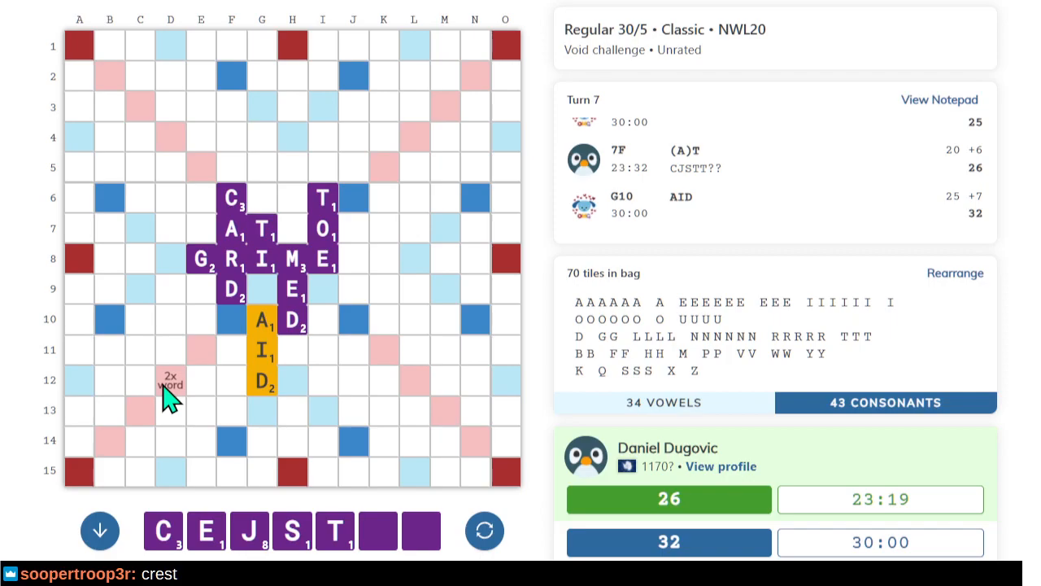
{"action": "mouse_move", "coordinate": [378, 175]}
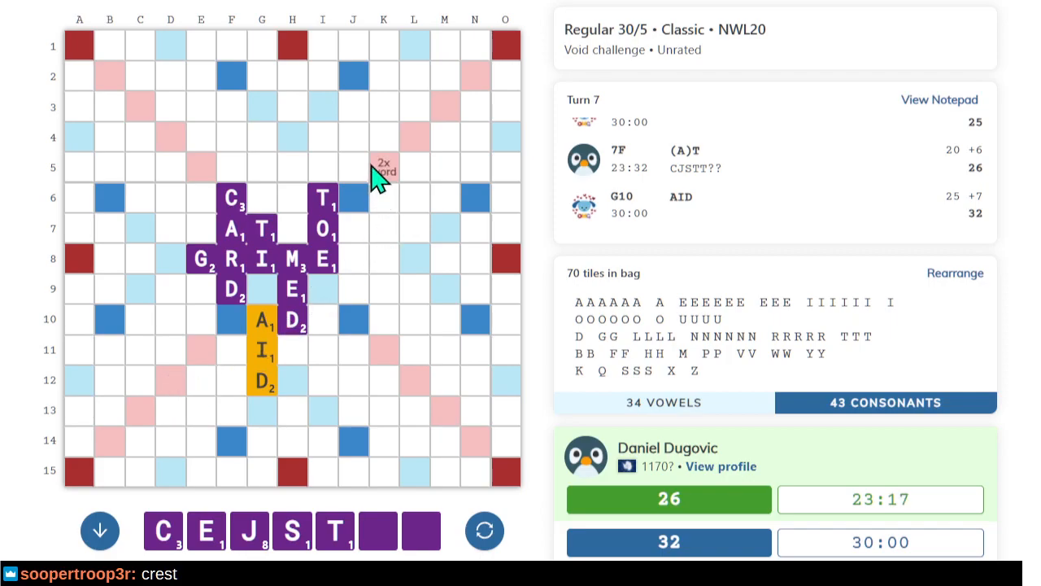
{"action": "mouse_move", "coordinate": [370, 187]}
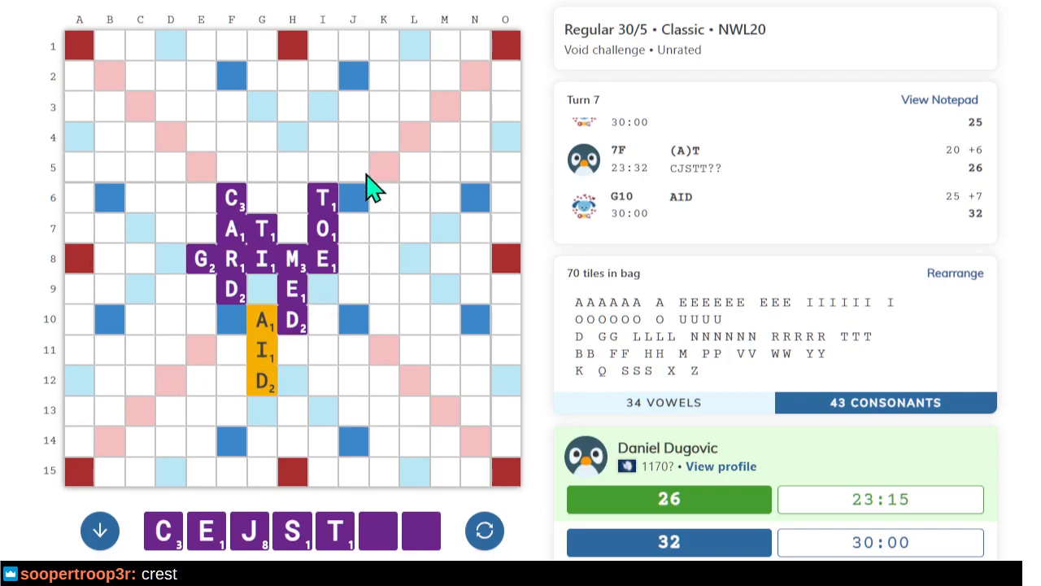
{"action": "mouse_move", "coordinate": [217, 389]}
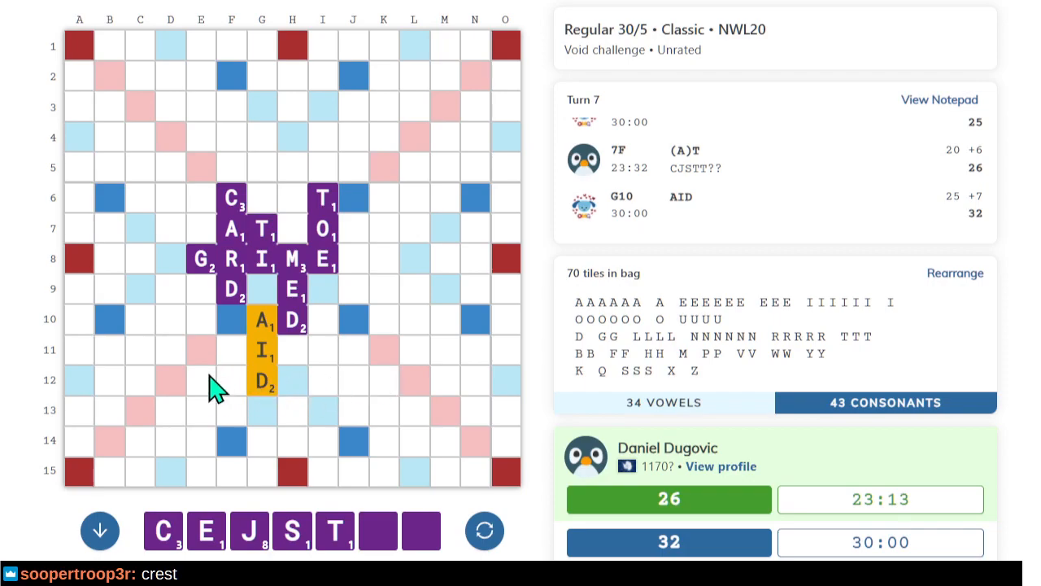
{"action": "mouse_move", "coordinate": [171, 382]}
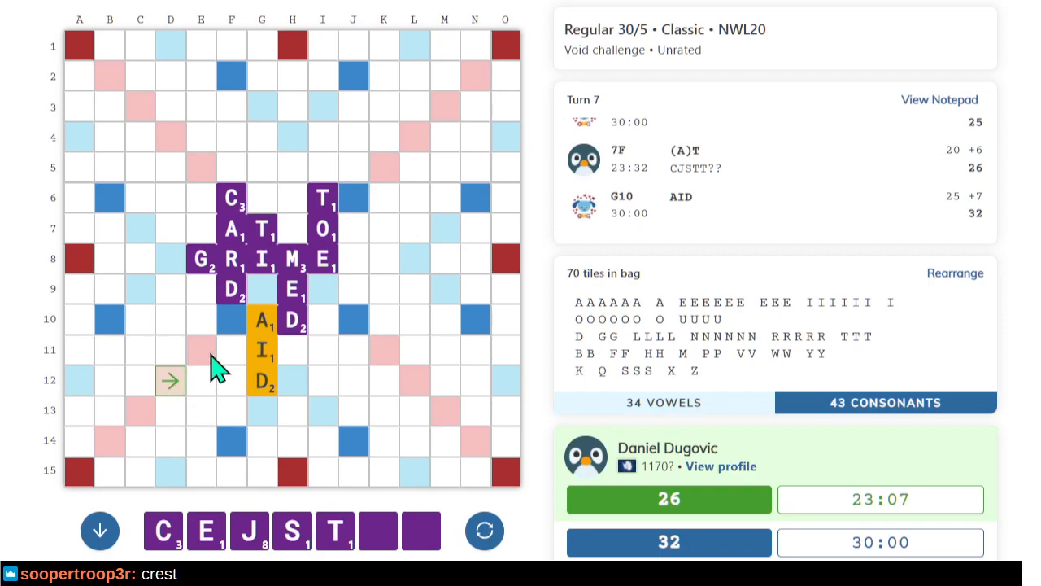
{"action": "mouse_move", "coordinate": [201, 350]}
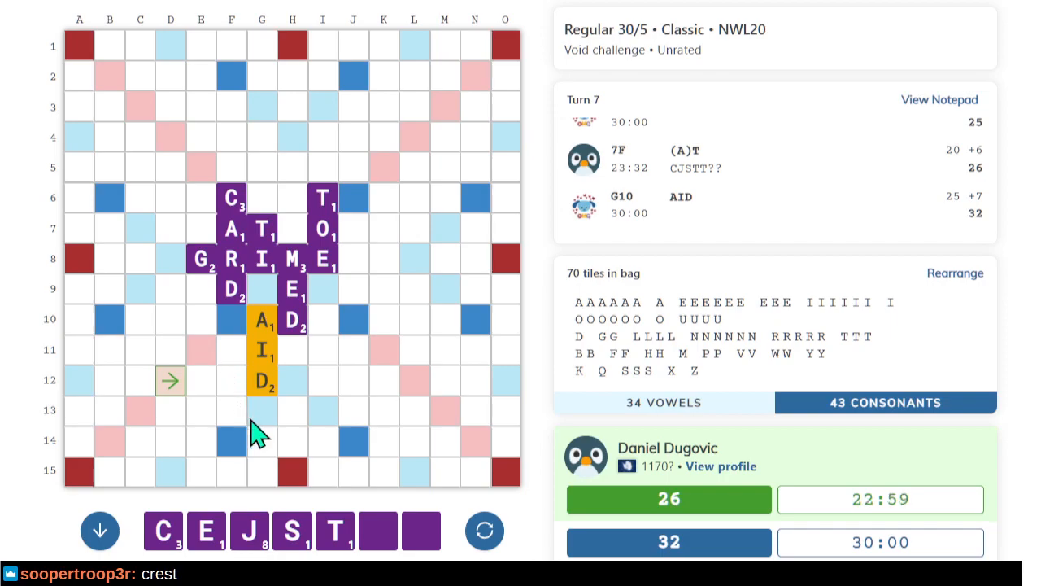
{"action": "mouse_move", "coordinate": [130, 427]}
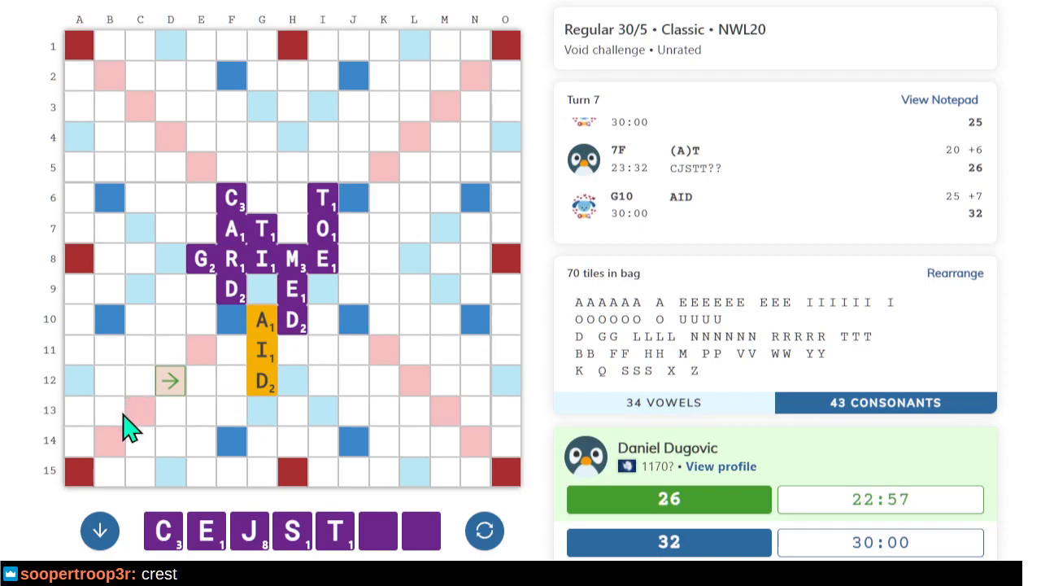
{"action": "mouse_move", "coordinate": [140, 423]}
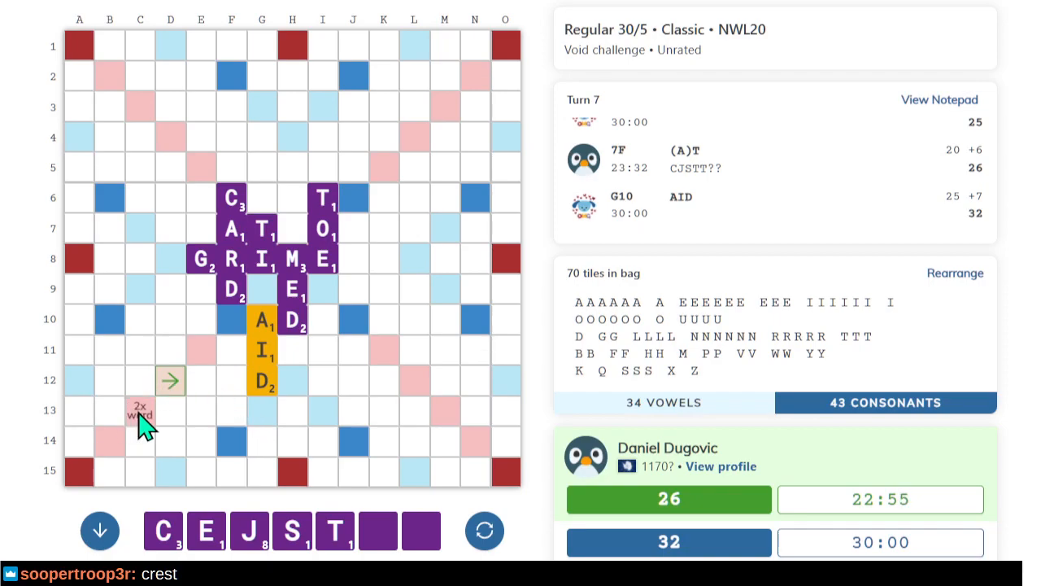
{"action": "mouse_move", "coordinate": [232, 370]}
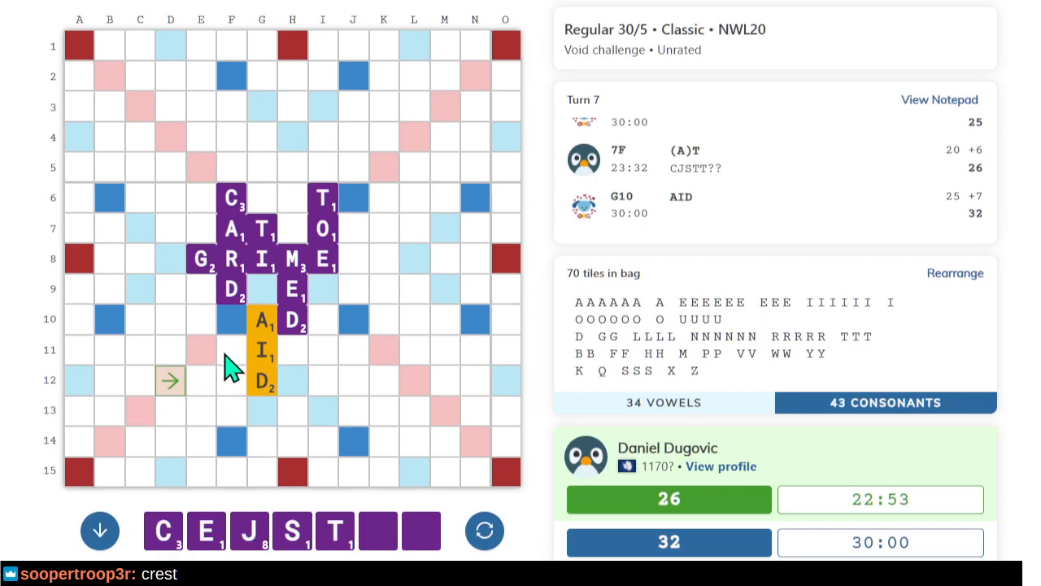
{"action": "mouse_move", "coordinate": [307, 402]}
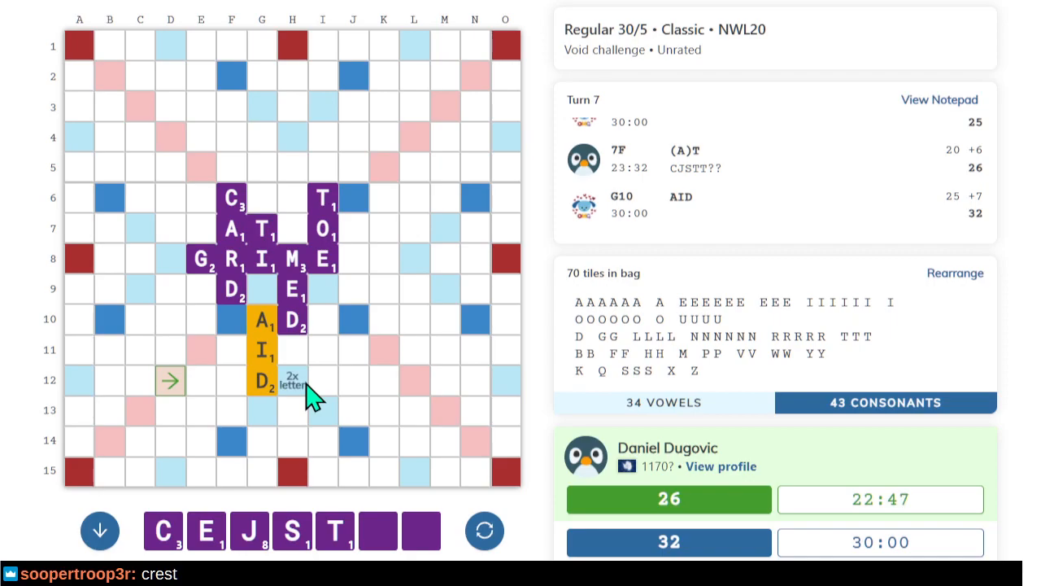
{"action": "mouse_move", "coordinate": [179, 431]}
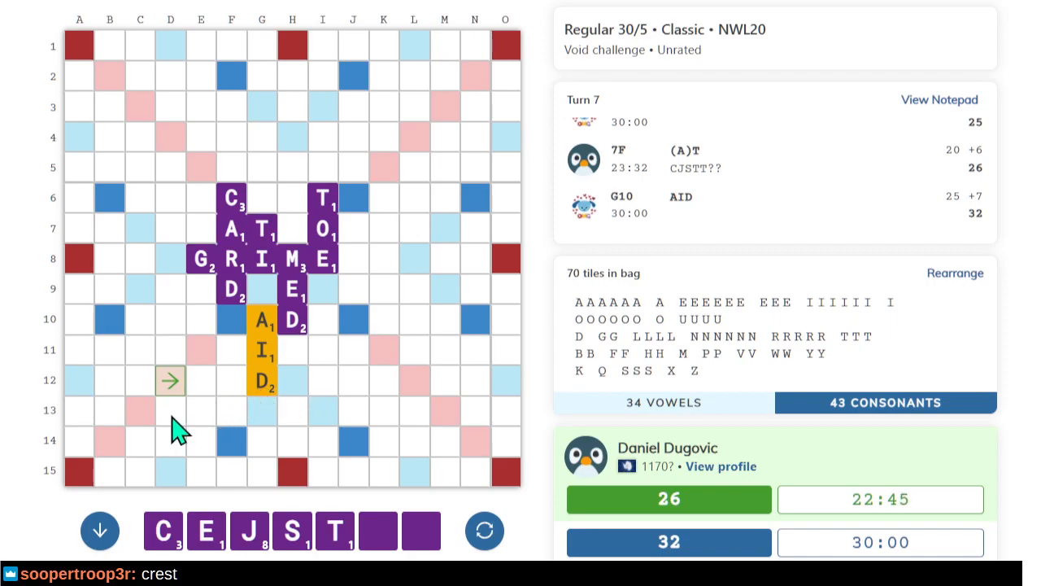
{"action": "mouse_move", "coordinate": [195, 421]}
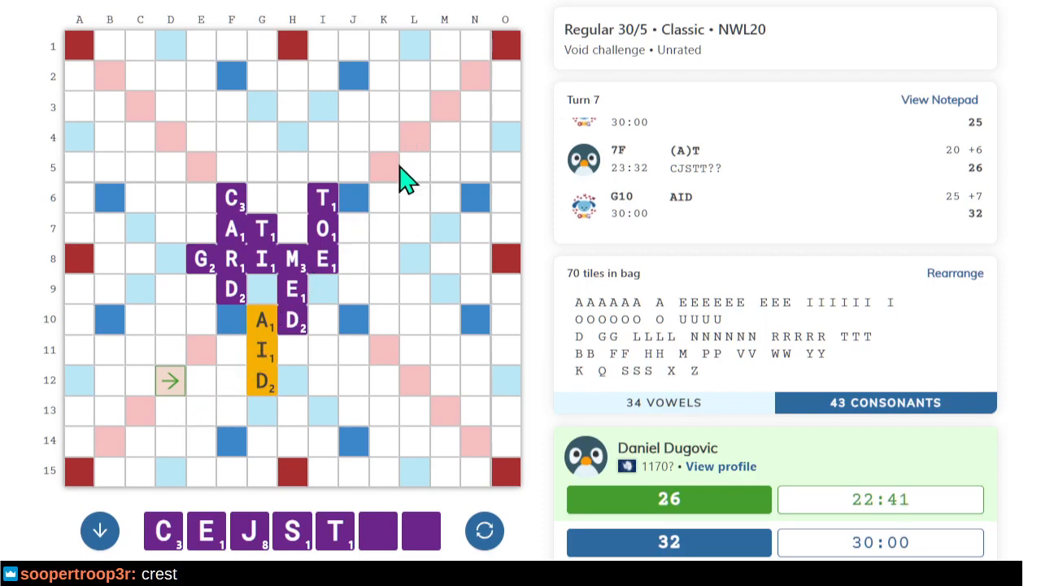
{"action": "mouse_move", "coordinate": [163, 270]}
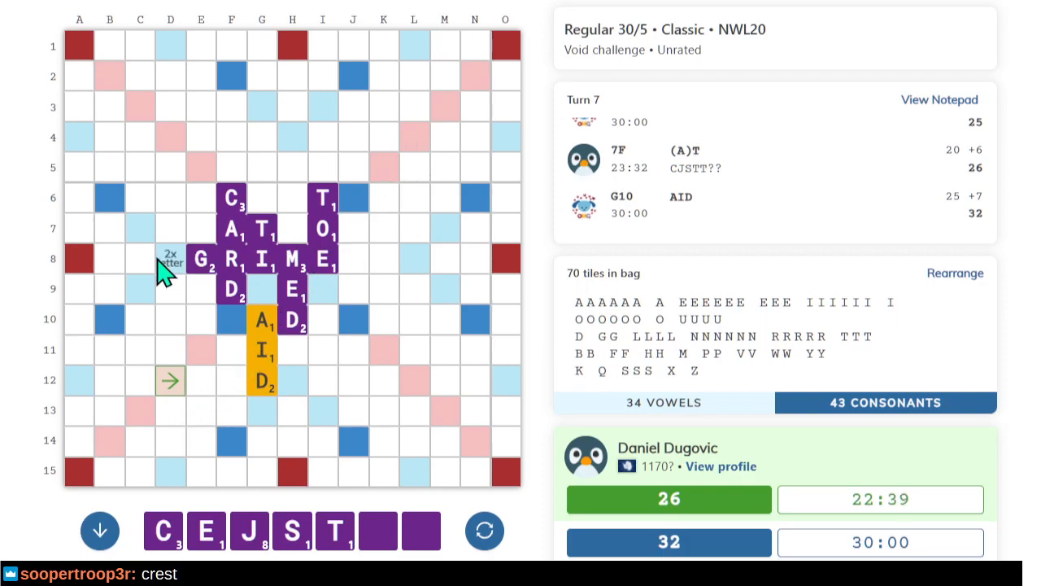
{"action": "mouse_move", "coordinate": [215, 419]}
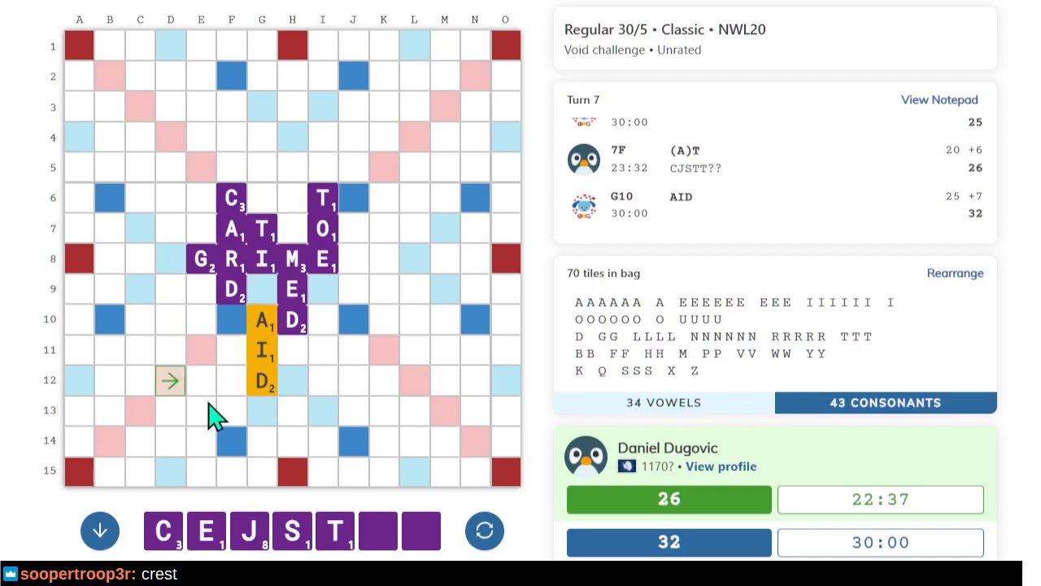
{"action": "mouse_move", "coordinate": [213, 406]}
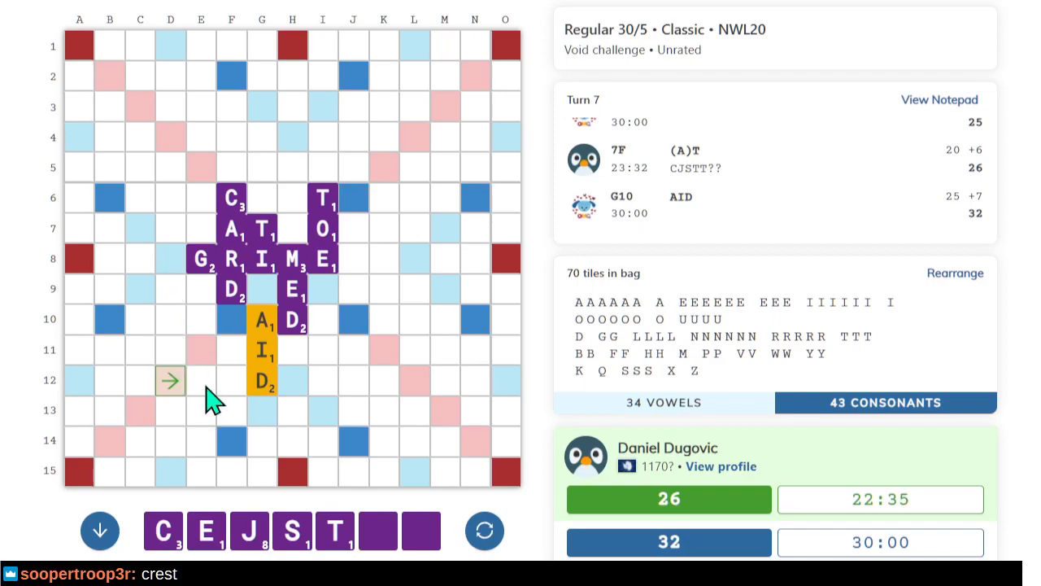
{"action": "mouse_move", "coordinate": [145, 398]}
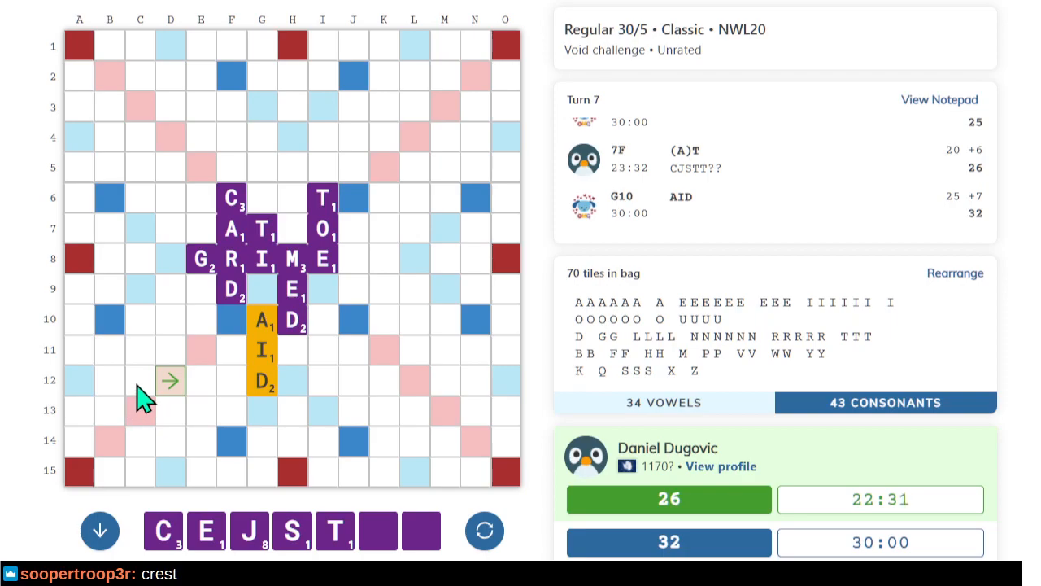
{"action": "mouse_move", "coordinate": [313, 337]}
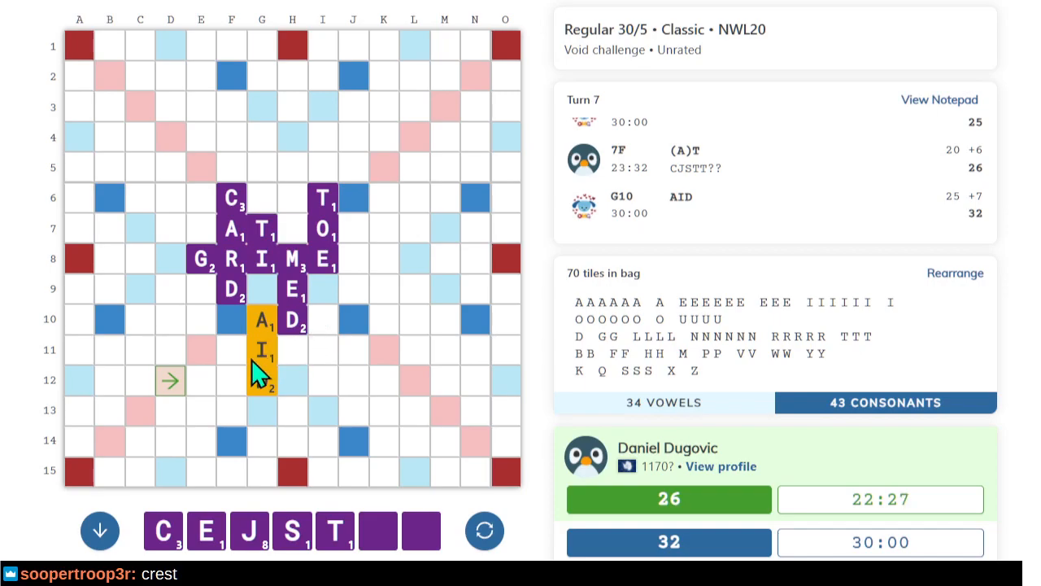
{"action": "mouse_move", "coordinate": [256, 378]}
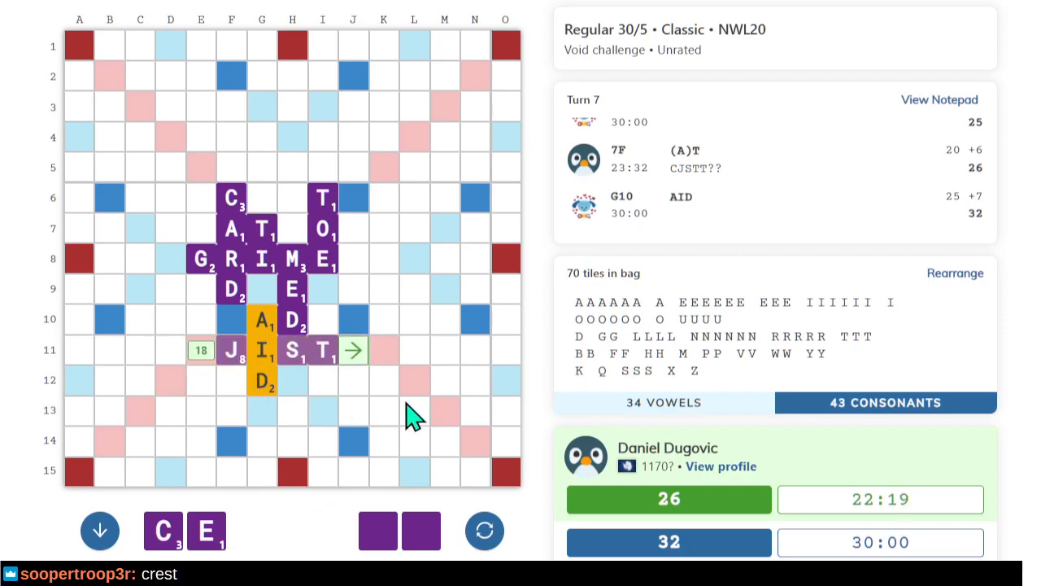
Select the row 11 starting square for placing CIST around the I.
{"action": "left_click", "coordinate": [353, 350]}
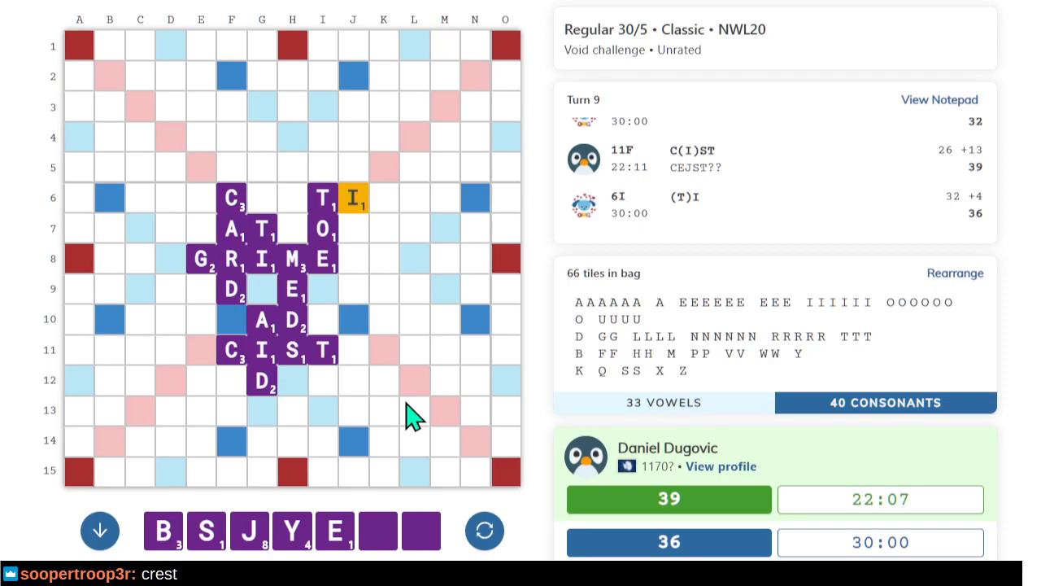
{"action": "mouse_move", "coordinate": [398, 284]}
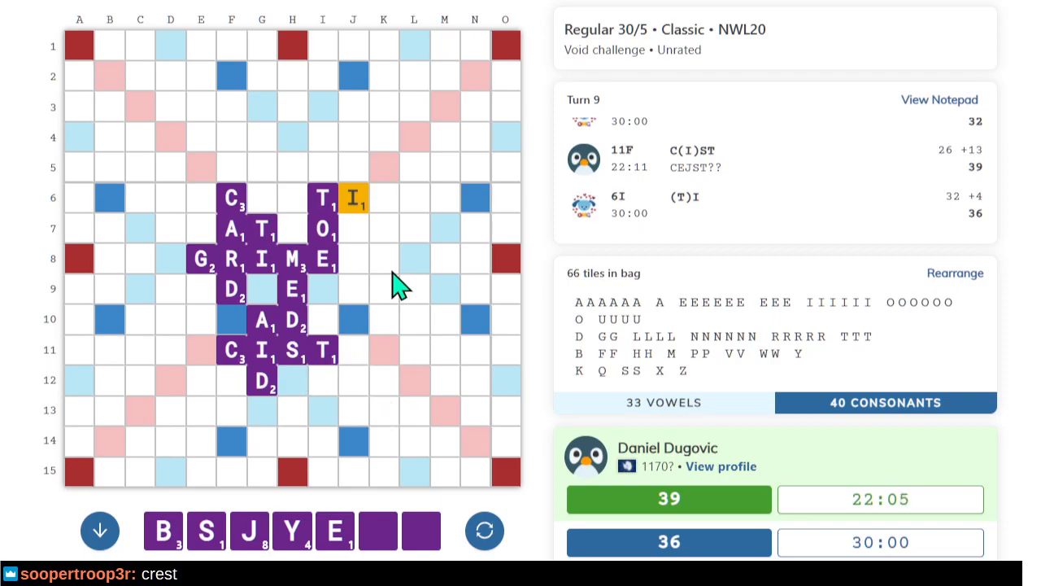
{"action": "mouse_move", "coordinate": [399, 143]}
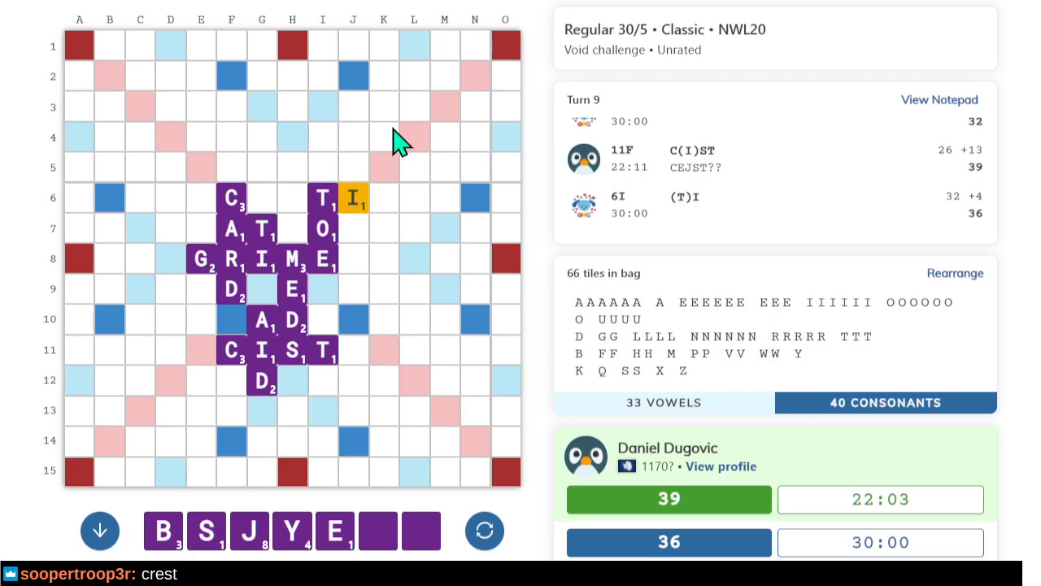
{"action": "mouse_move", "coordinate": [389, 157]}
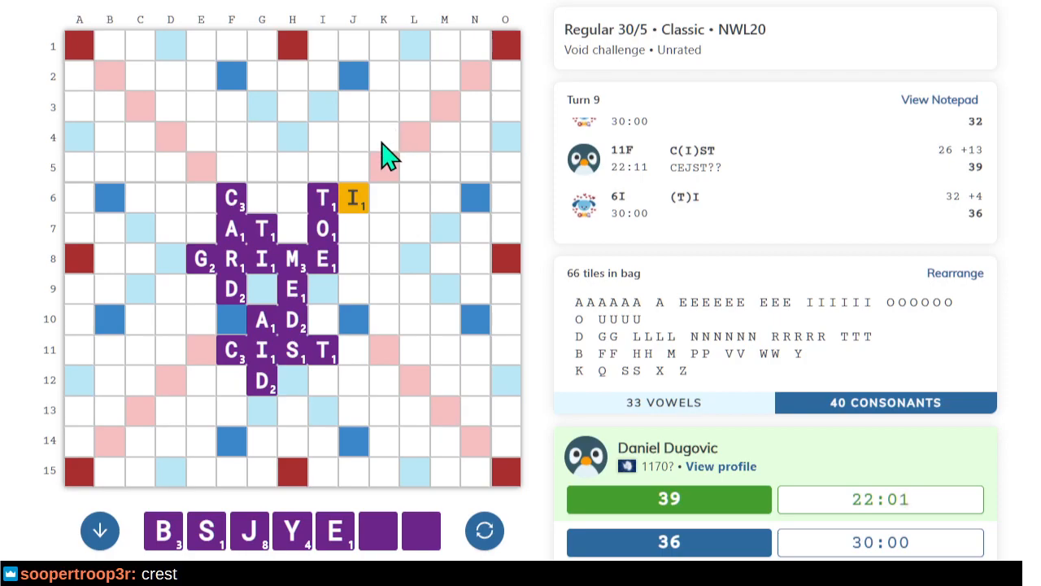
Select square J5 to begin placing BYE across row 5.
{"action": "left_click", "coordinate": [353, 167]}
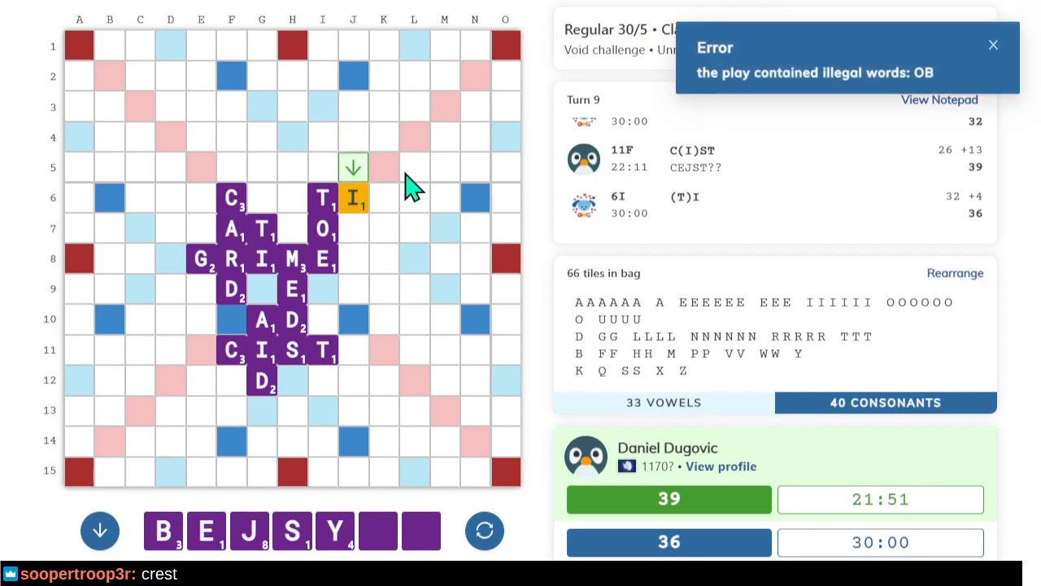
{"action": "mouse_move", "coordinate": [350, 175]}
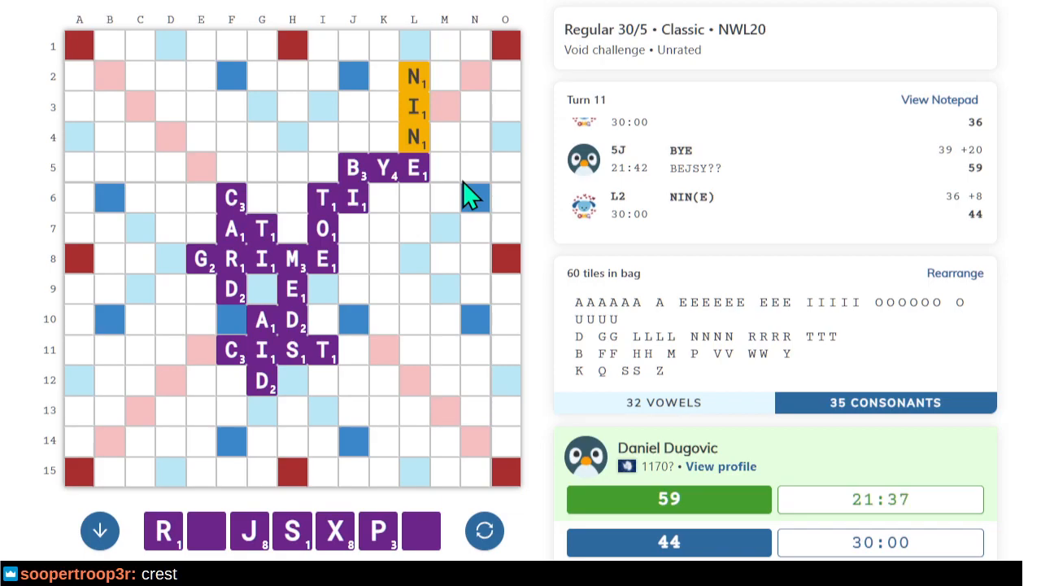
{"action": "mouse_move", "coordinate": [391, 114]}
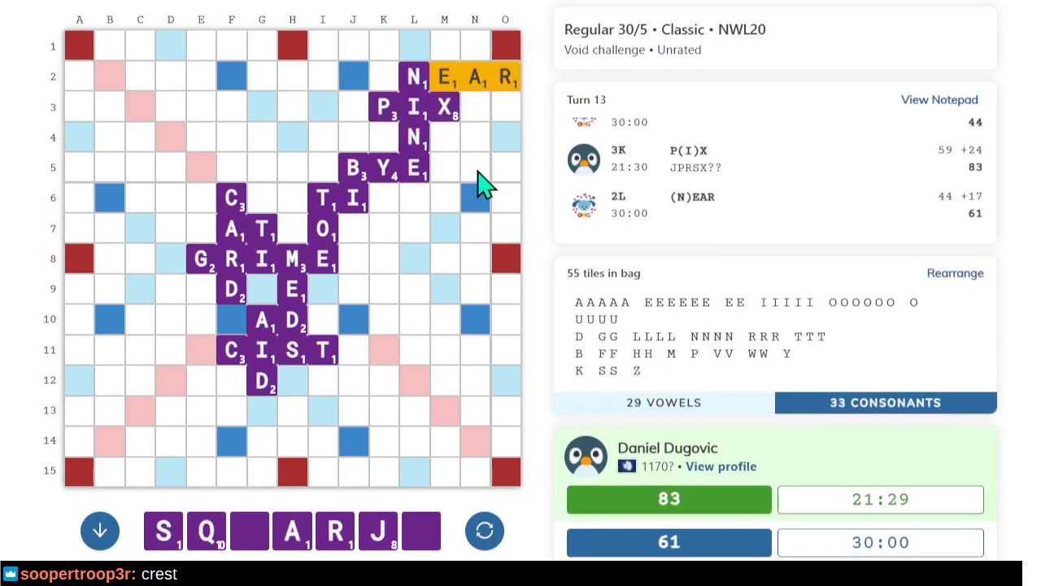
{"action": "mouse_move", "coordinate": [370, 277]}
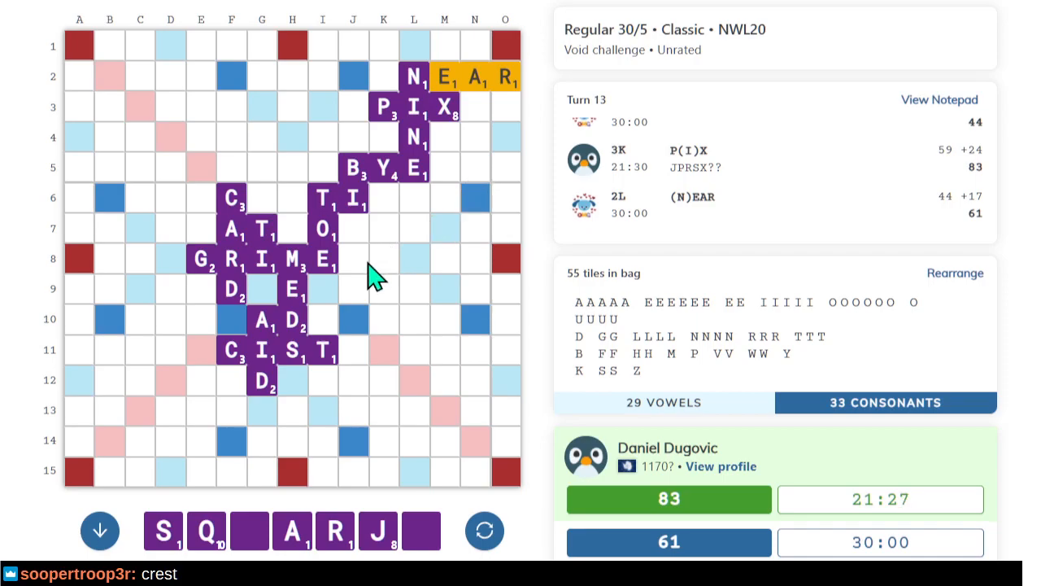
{"action": "mouse_move", "coordinate": [407, 331]}
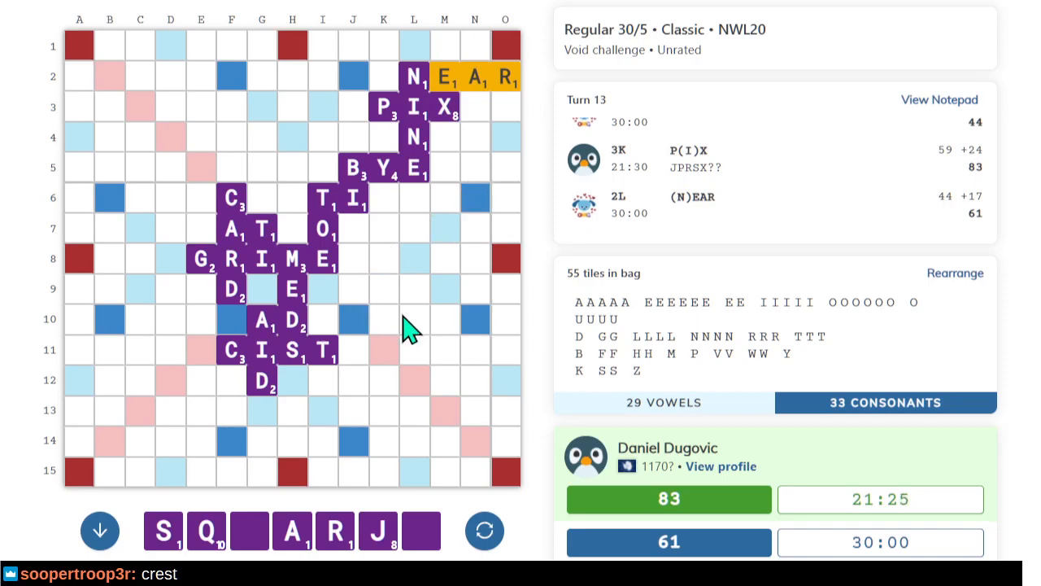
{"action": "mouse_move", "coordinate": [171, 407]}
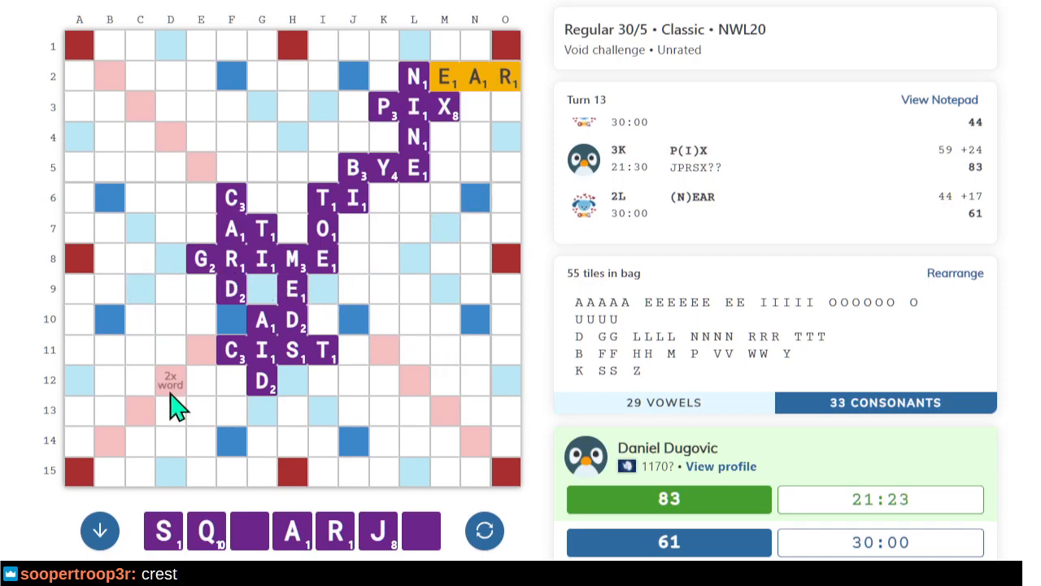
{"action": "mouse_move", "coordinate": [357, 419]}
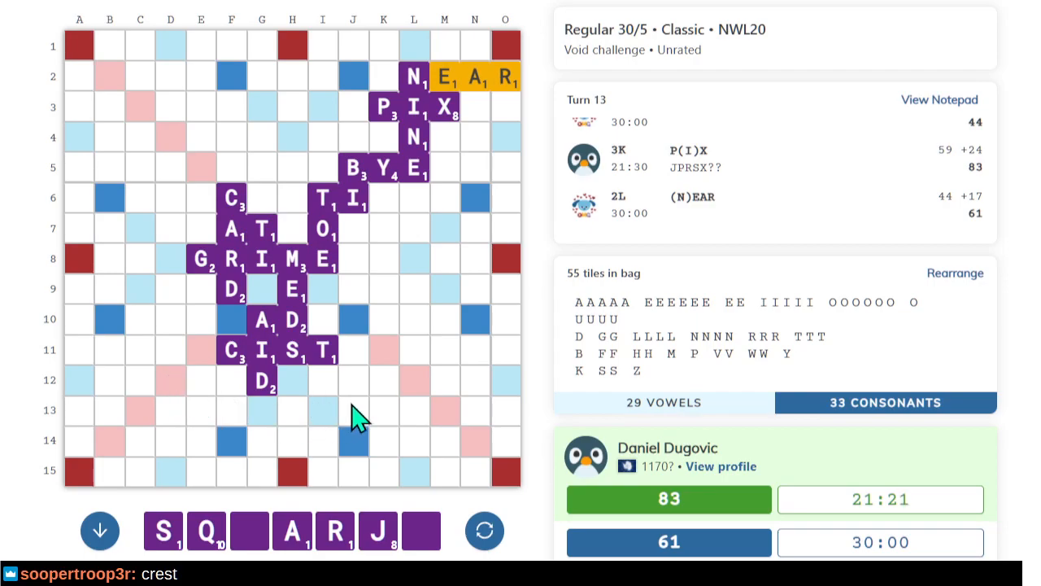
{"action": "mouse_move", "coordinate": [496, 146]}
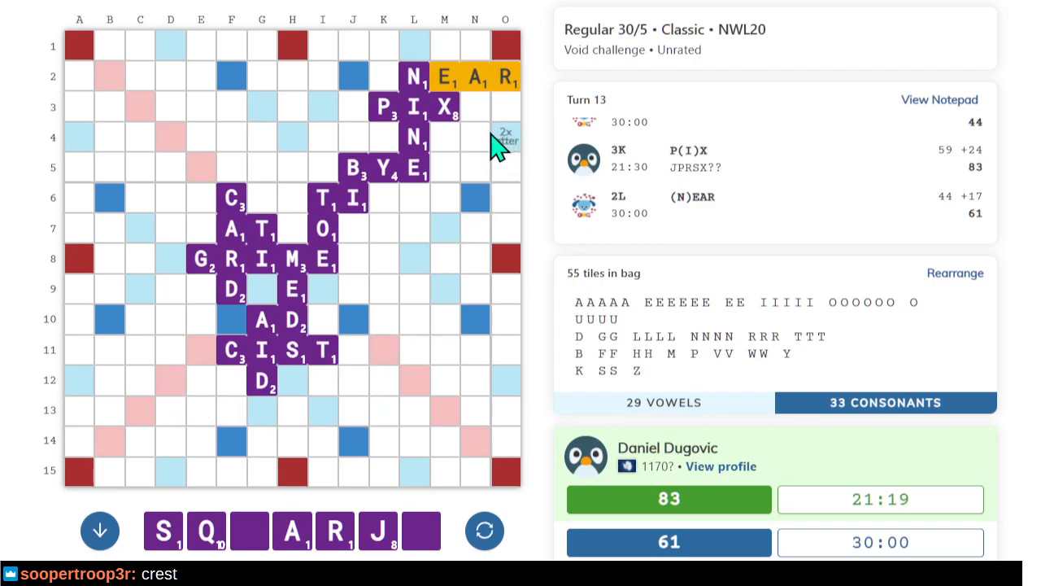
{"action": "mouse_move", "coordinate": [382, 195]}
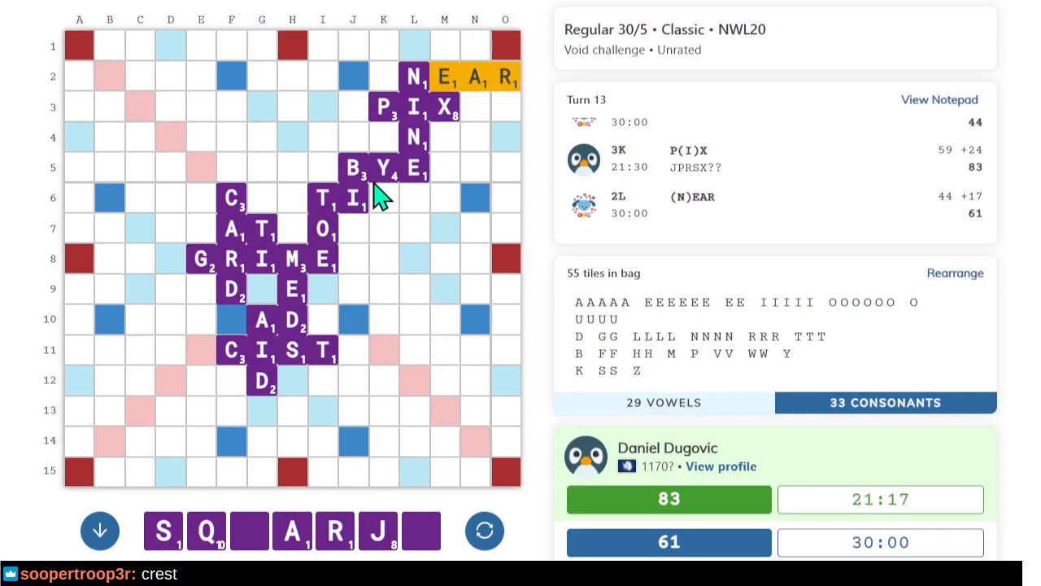
{"action": "mouse_move", "coordinate": [378, 199]}
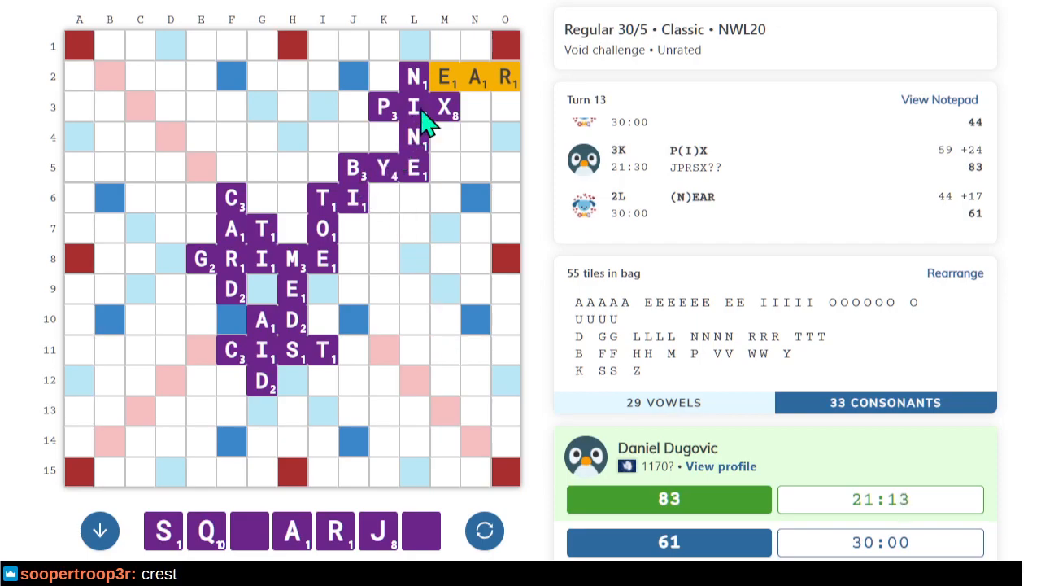
{"action": "mouse_move", "coordinate": [528, 110]}
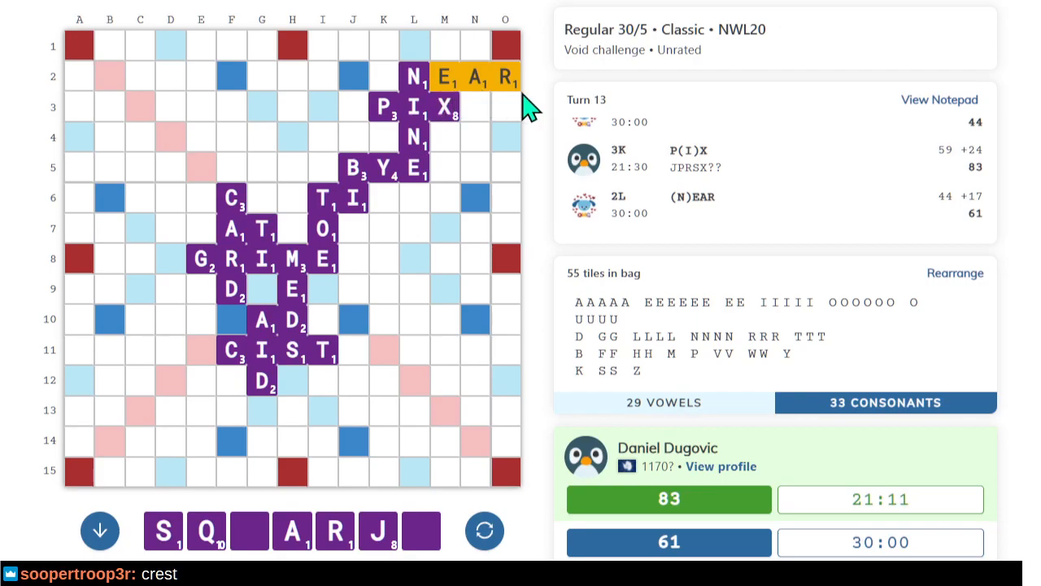
{"action": "mouse_move", "coordinate": [118, 208]}
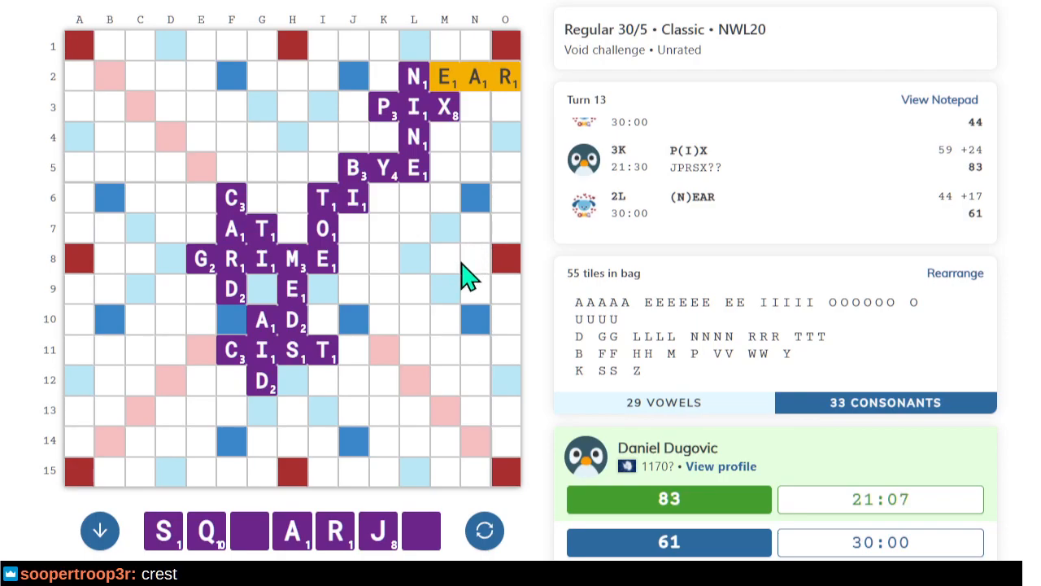
{"action": "mouse_move", "coordinate": [370, 342]}
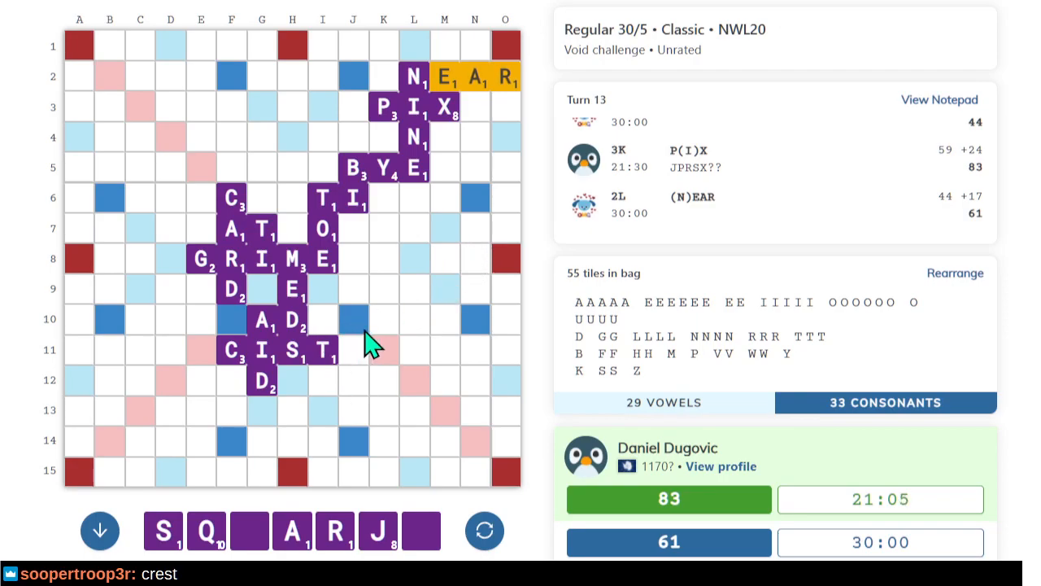
{"action": "mouse_move", "coordinate": [431, 382]}
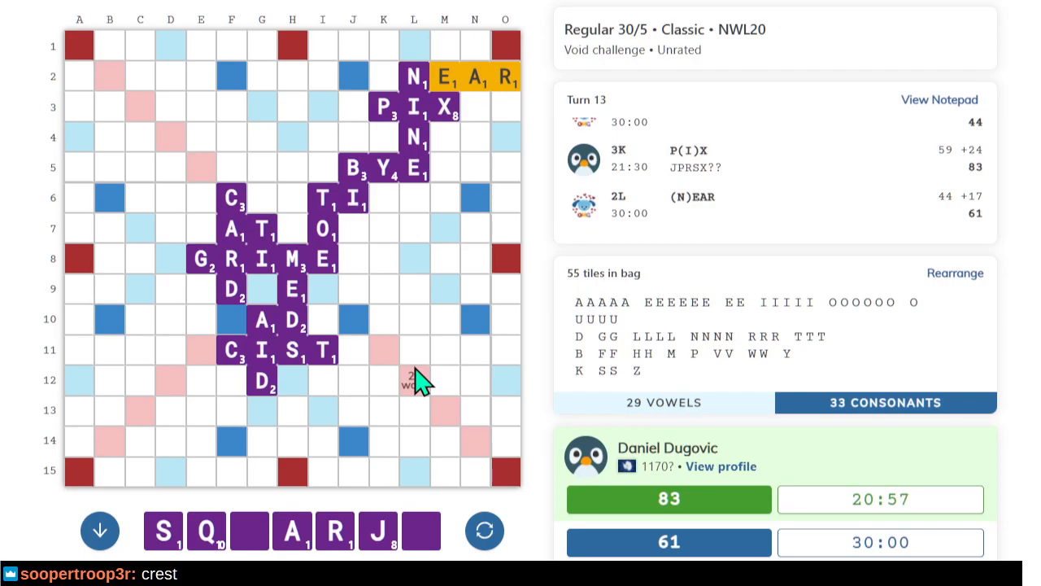
{"action": "mouse_move", "coordinate": [415, 384]}
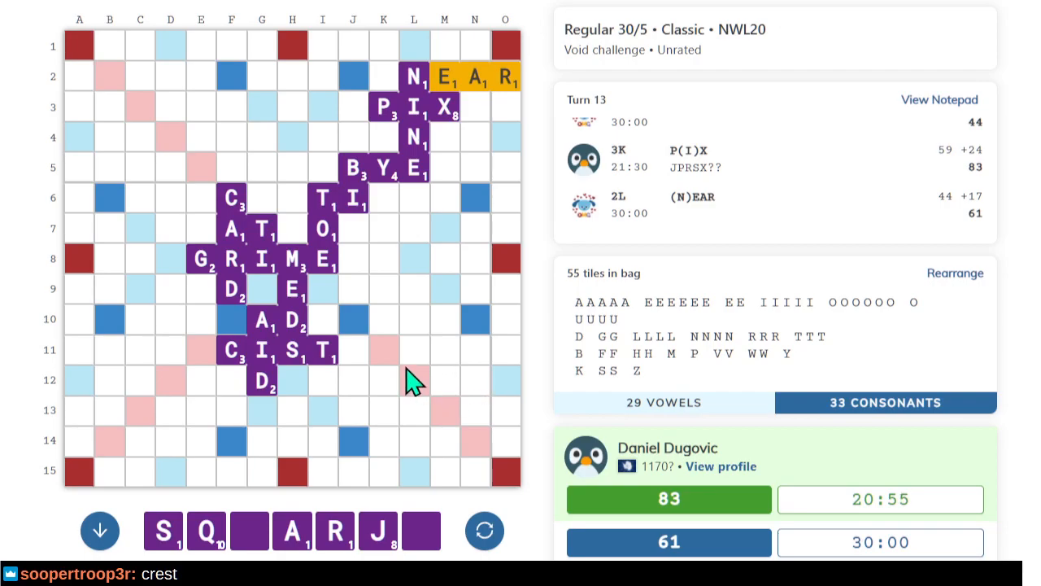
{"action": "mouse_move", "coordinate": [480, 65]}
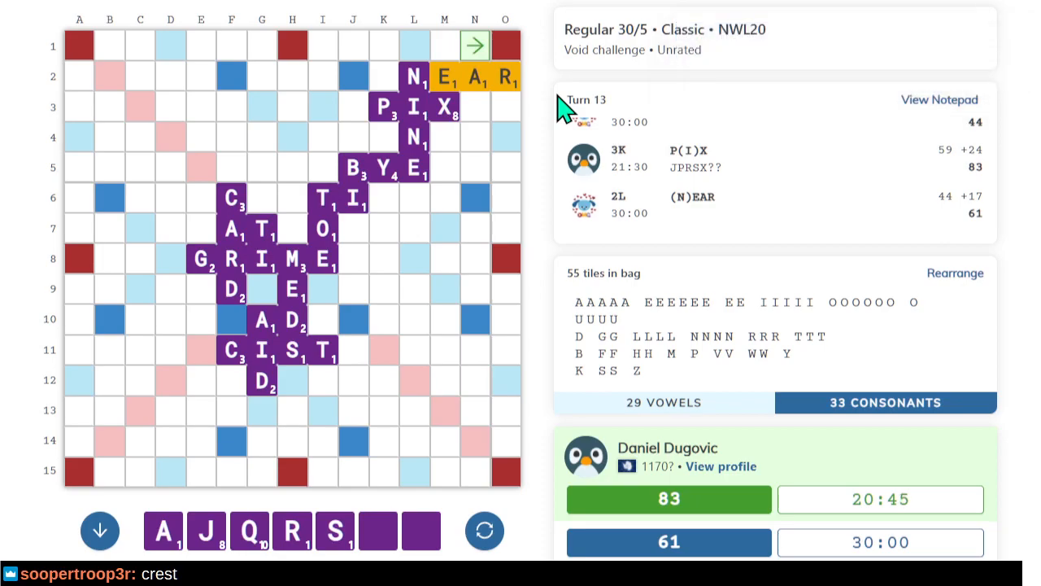
{"action": "mouse_move", "coordinate": [503, 183]}
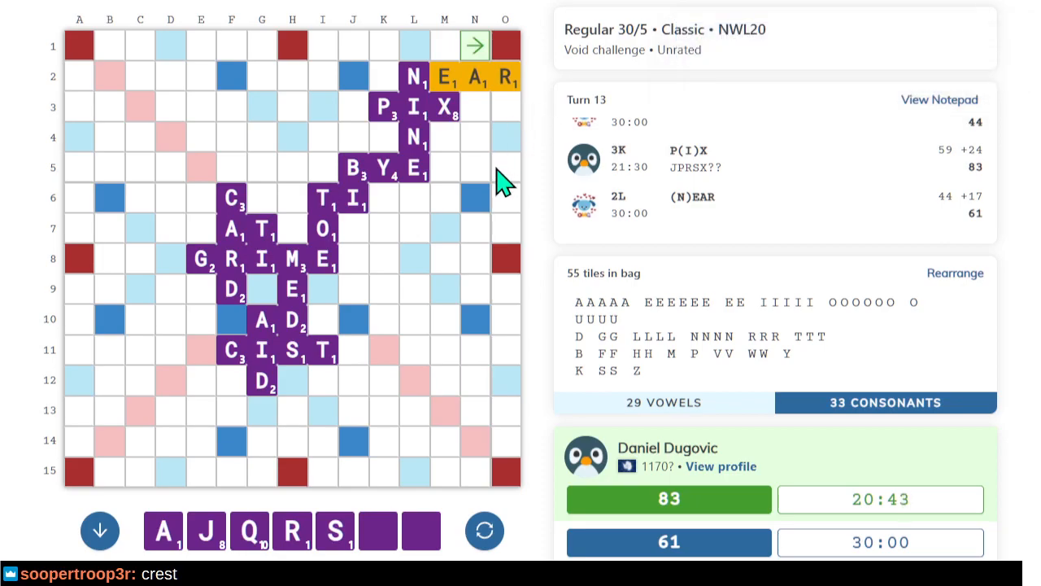
{"action": "mouse_move", "coordinate": [350, 53]}
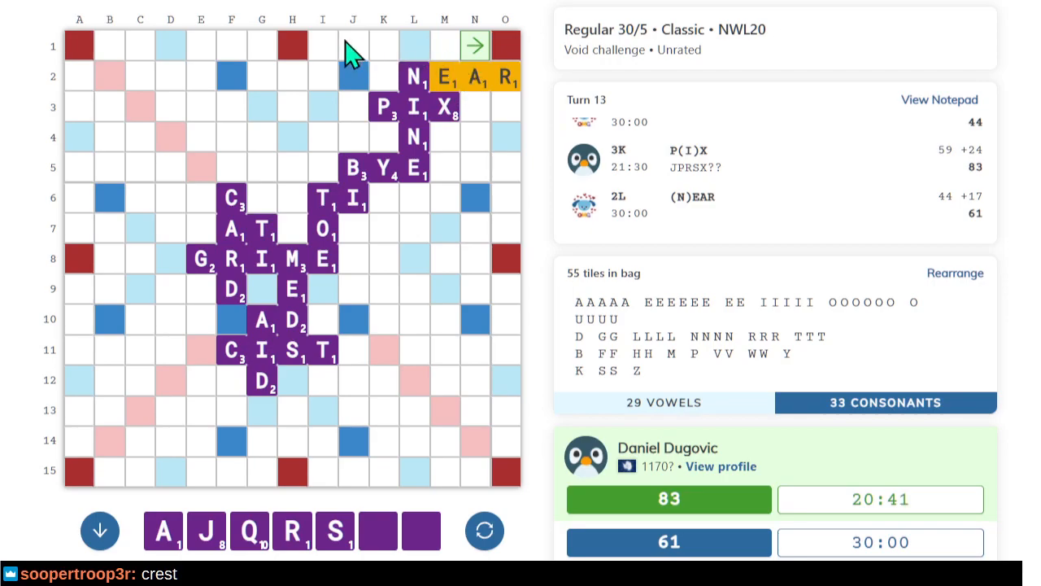
{"action": "mouse_move", "coordinate": [456, 195]}
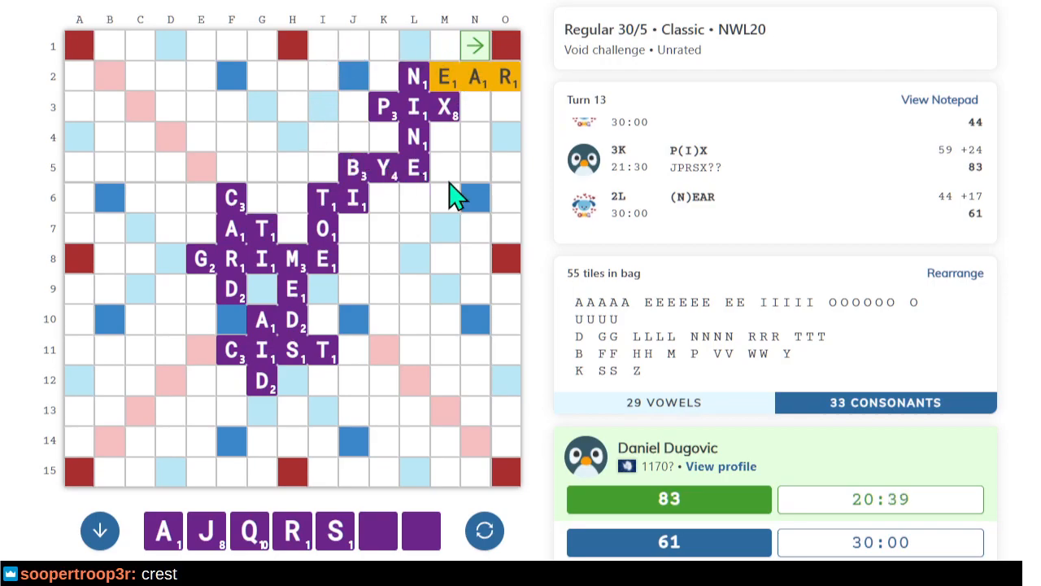
{"action": "mouse_move", "coordinate": [220, 171]}
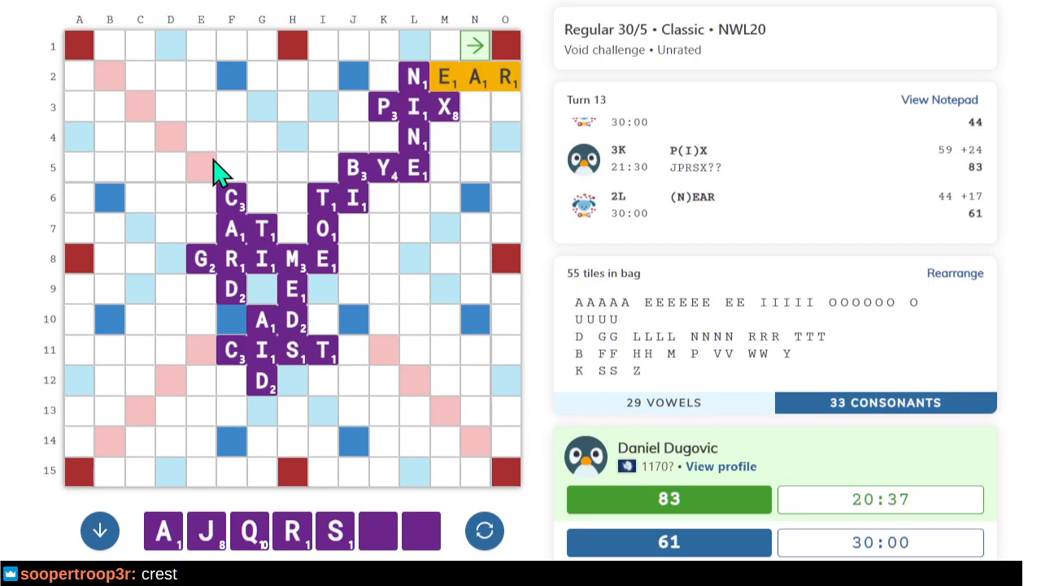
{"action": "mouse_move", "coordinate": [169, 273]}
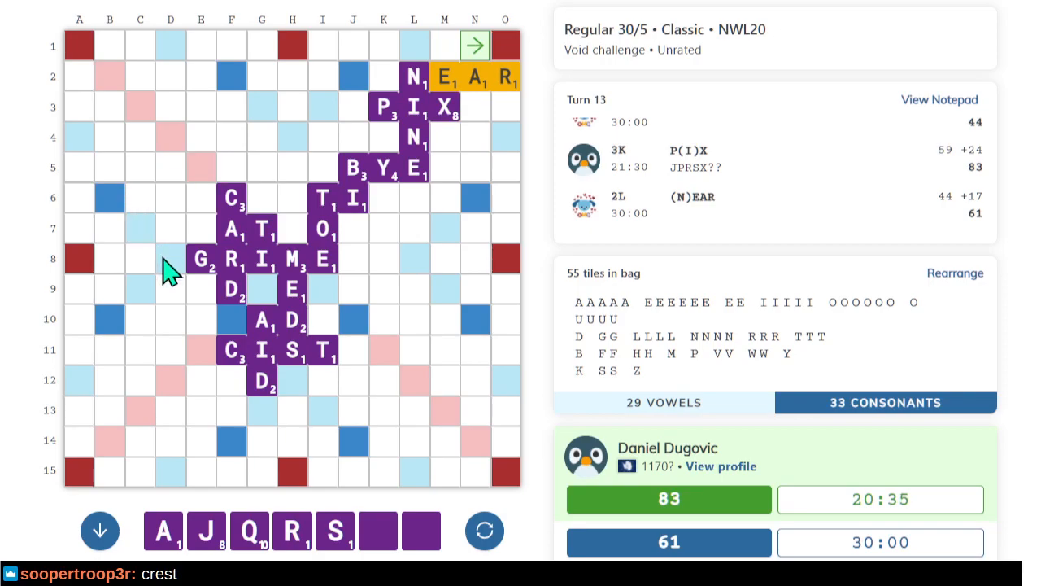
{"action": "mouse_move", "coordinate": [390, 286]}
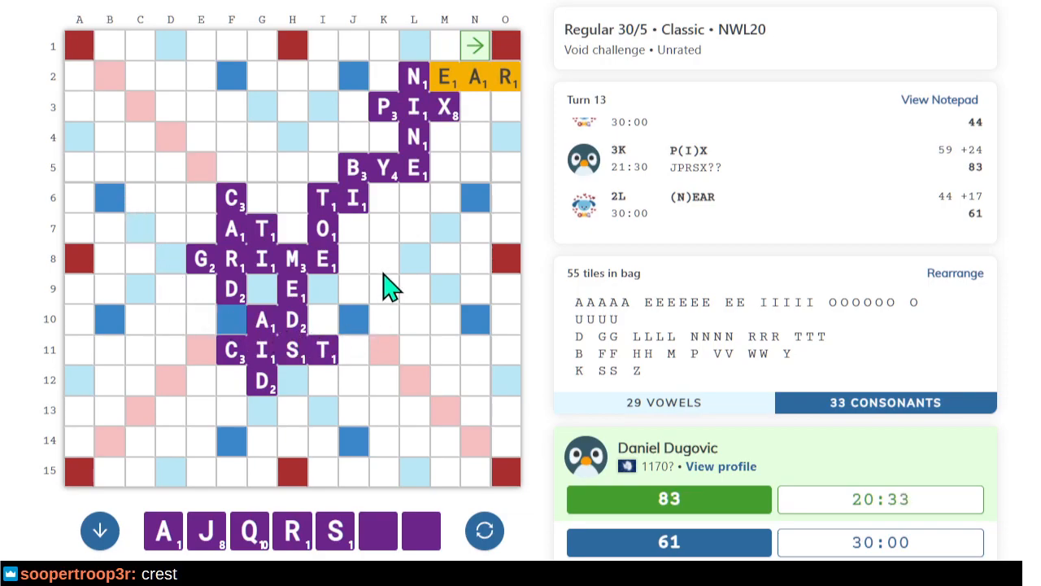
{"action": "mouse_move", "coordinate": [391, 215]}
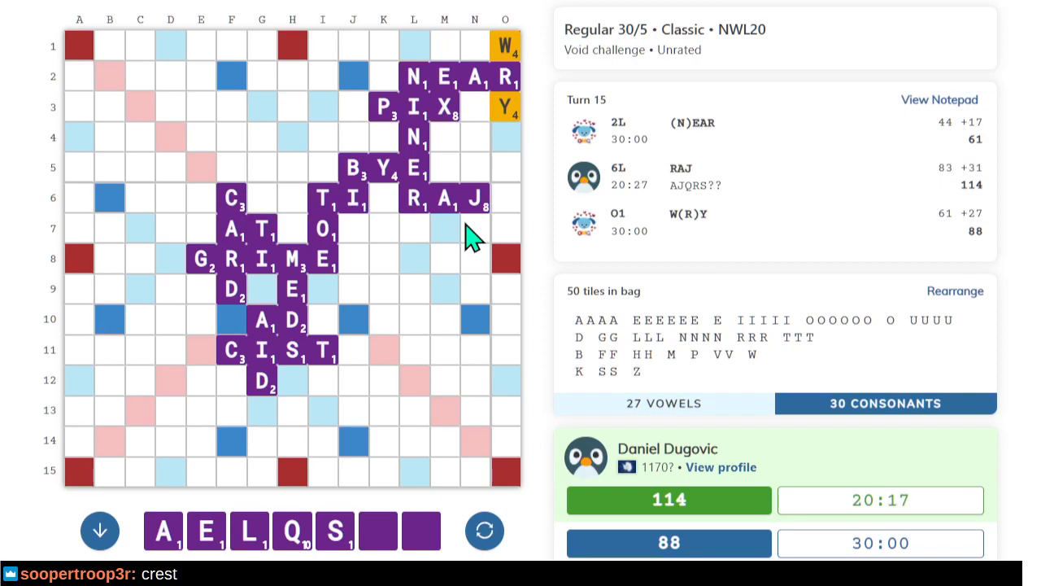
{"action": "mouse_move", "coordinate": [508, 240]}
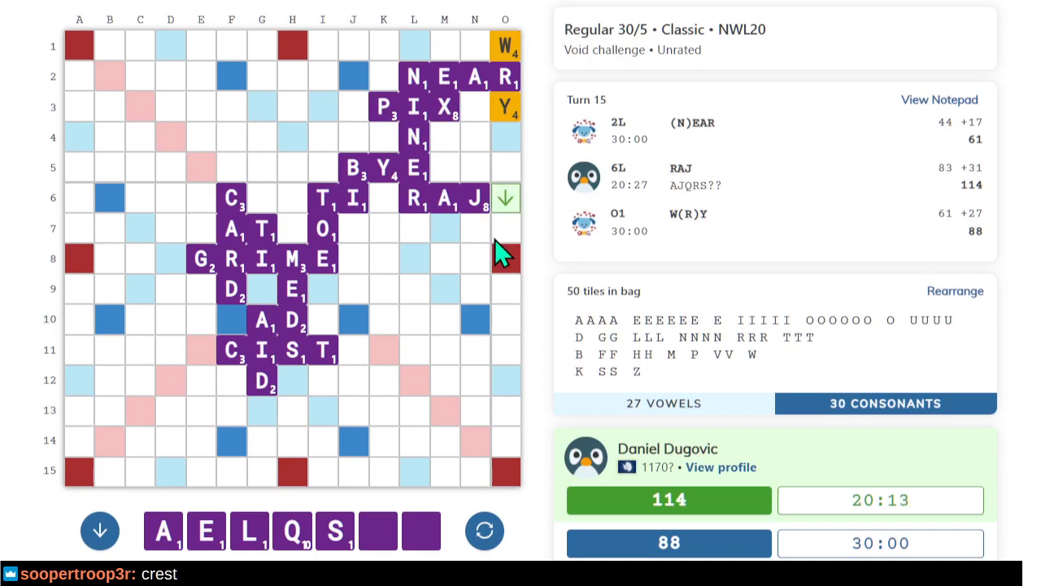
{"action": "mouse_move", "coordinate": [423, 425]}
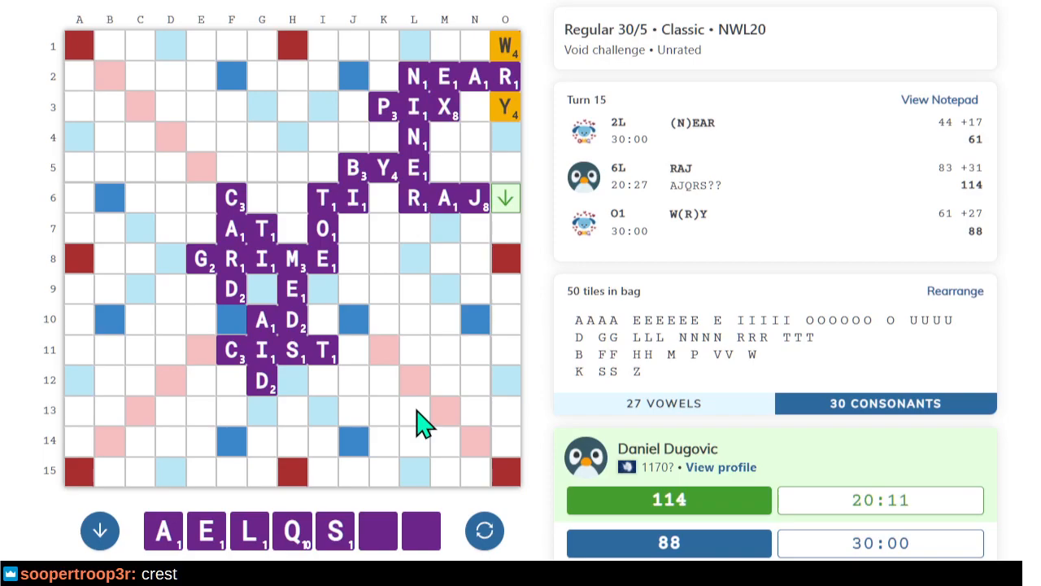
{"action": "mouse_move", "coordinate": [179, 354]}
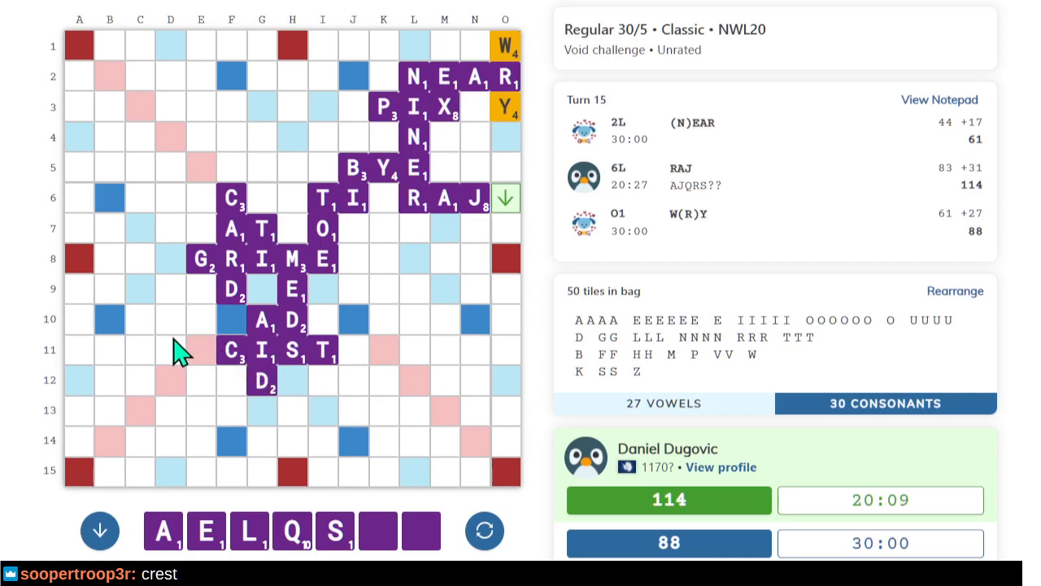
{"action": "mouse_move", "coordinate": [184, 315]}
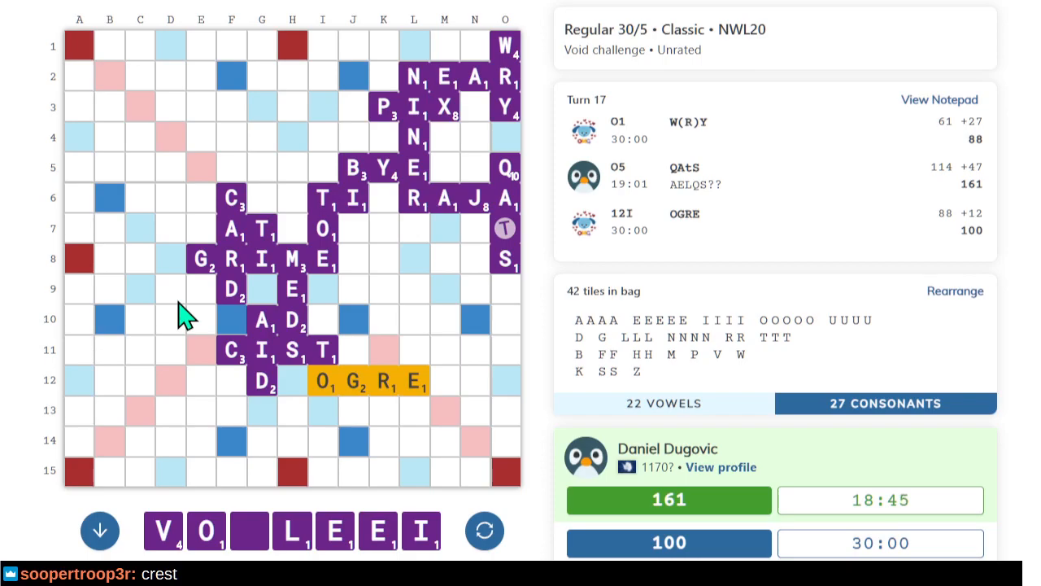
Pick board squares to start OVErLIE down column N from N8.
{"action": "left_click", "coordinate": [485, 530]}
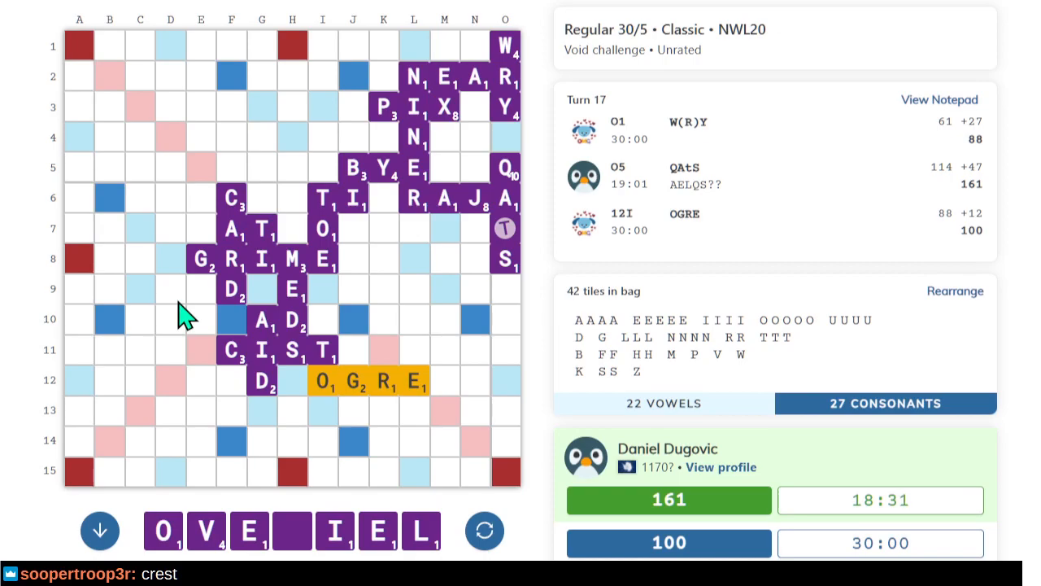
{"action": "mouse_move", "coordinate": [269, 379]}
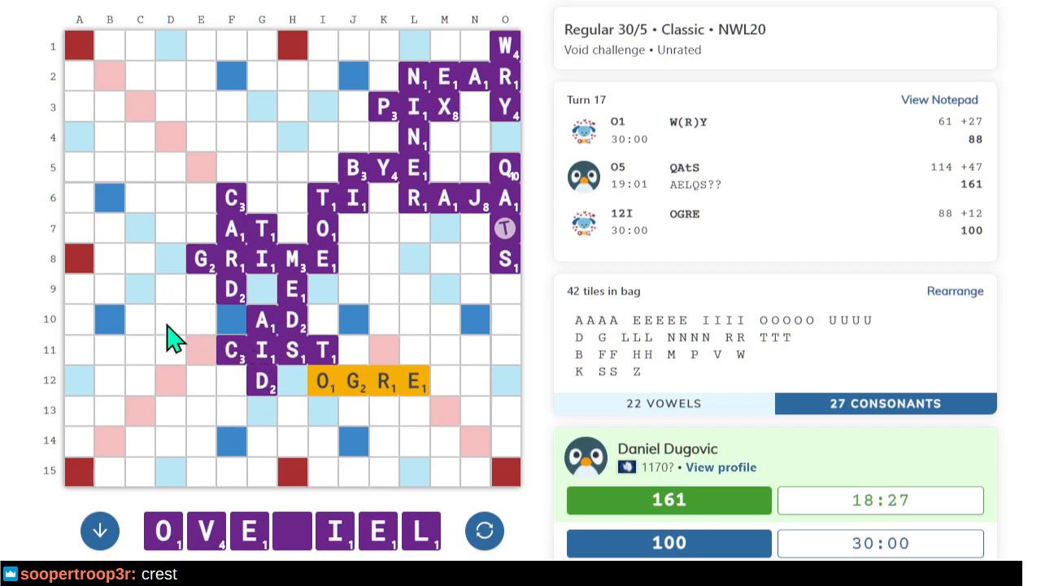
{"action": "mouse_move", "coordinate": [81, 427]}
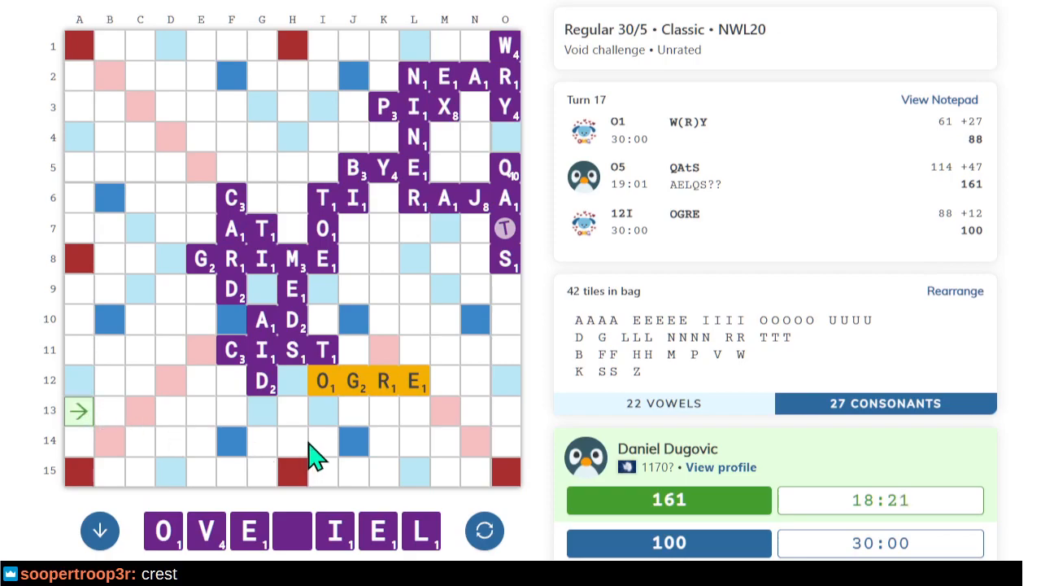
{"action": "mouse_move", "coordinate": [413, 434]}
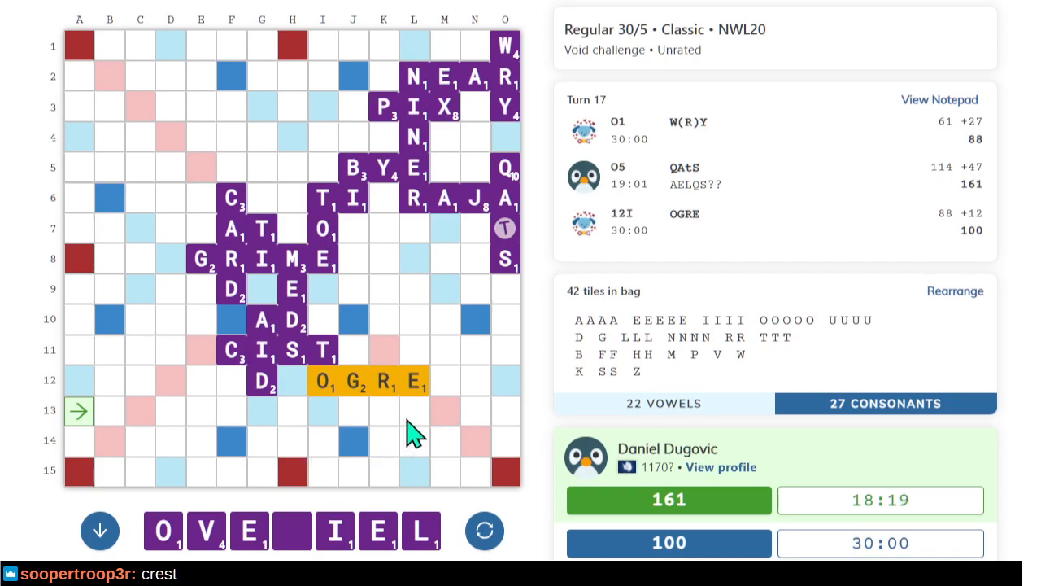
{"action": "mouse_move", "coordinate": [476, 260]}
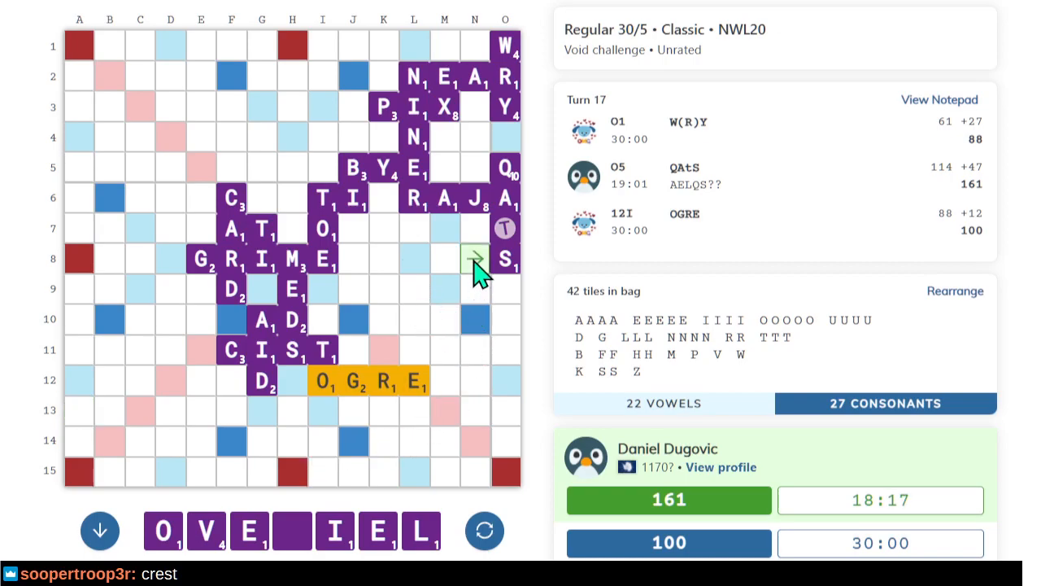
{"action": "left_click", "coordinate": [475, 259]}
{"action": "type", "text": "OVERLIE"}
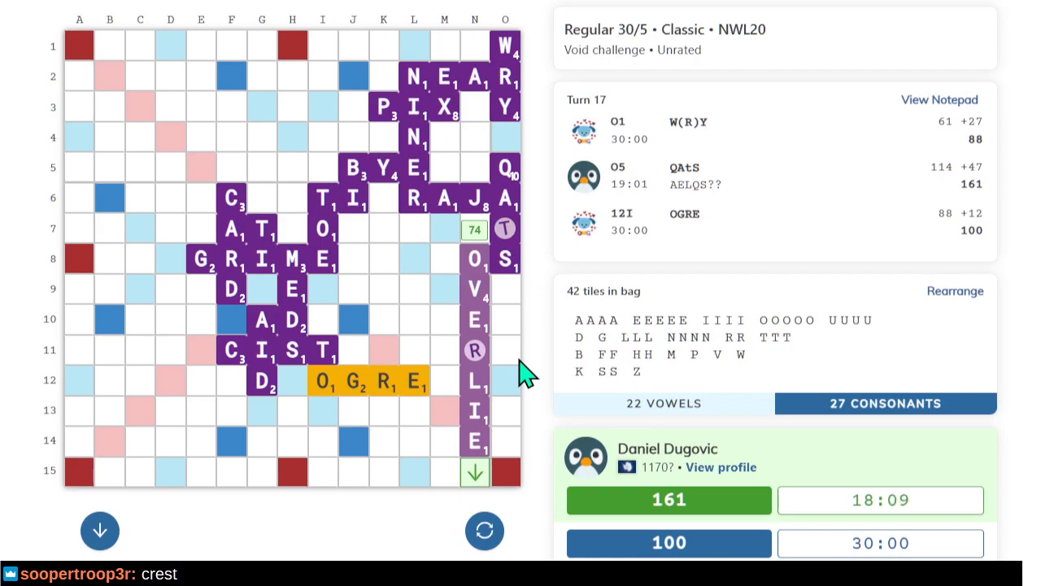
{"action": "mouse_move", "coordinate": [81, 423]}
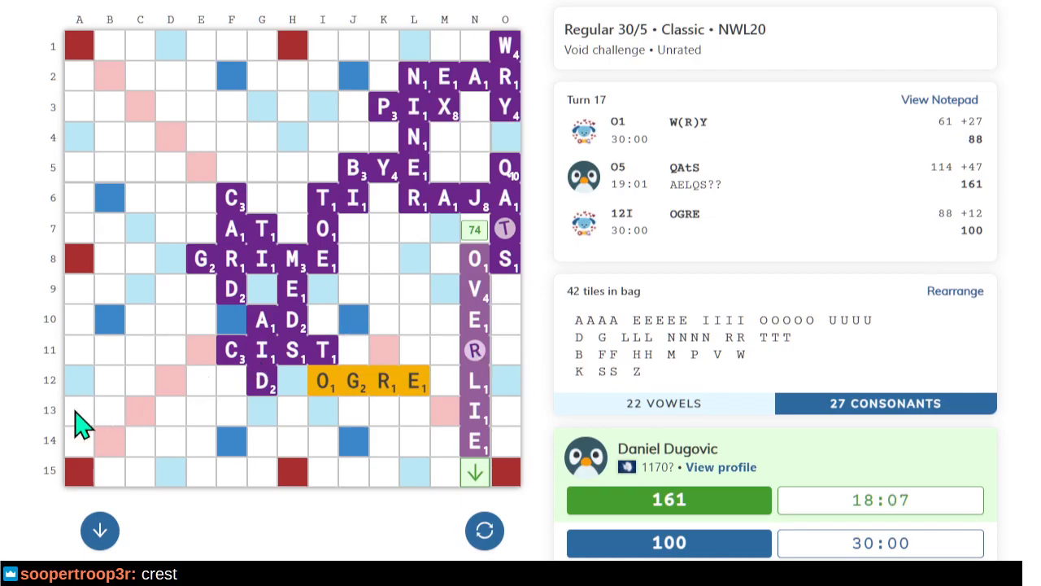
{"action": "mouse_move", "coordinate": [474, 488]}
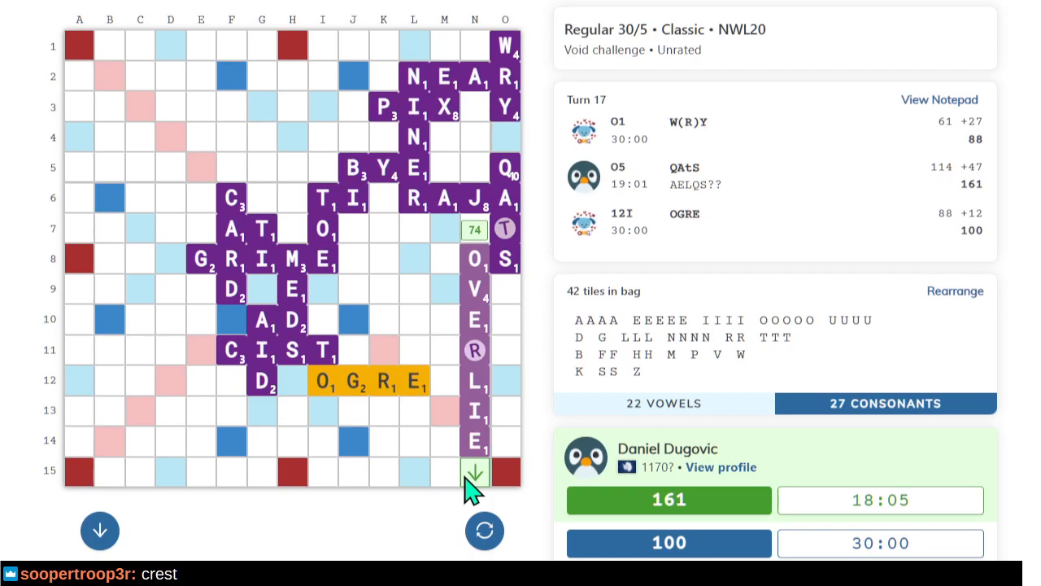
{"action": "mouse_move", "coordinate": [235, 423]}
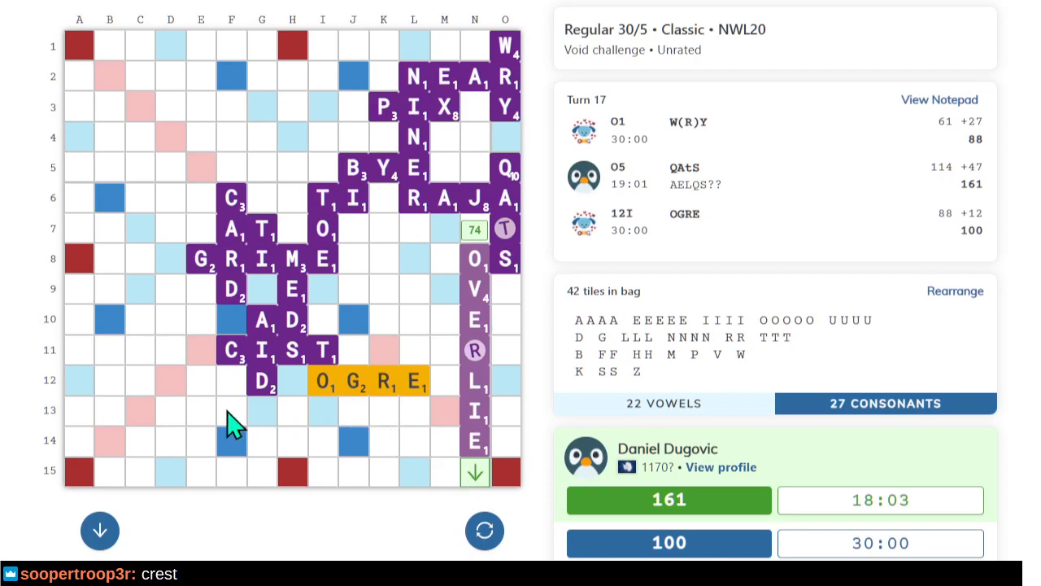
{"action": "mouse_move", "coordinate": [130, 418]}
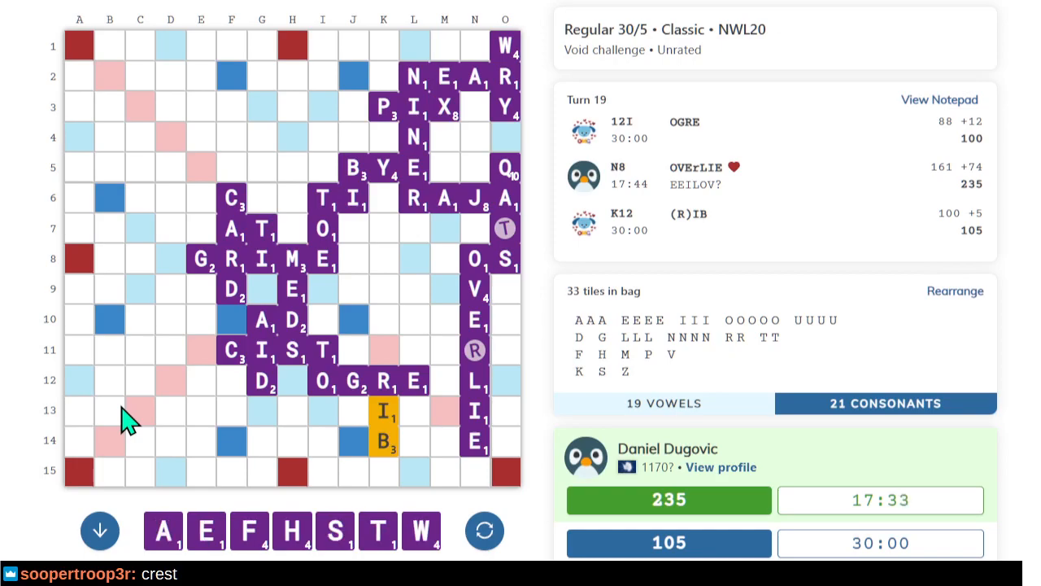
{"action": "mouse_move", "coordinate": [325, 476]}
{"action": "type", "text": "WHATS"}
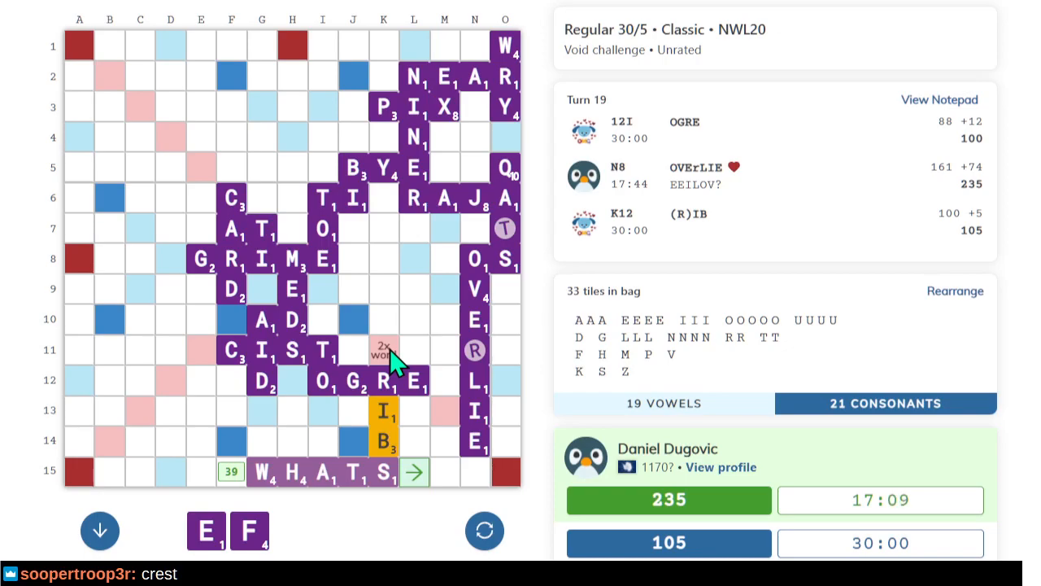
Select square G15 to start WHATS along row 15.
{"action": "left_click", "coordinate": [414, 472]}
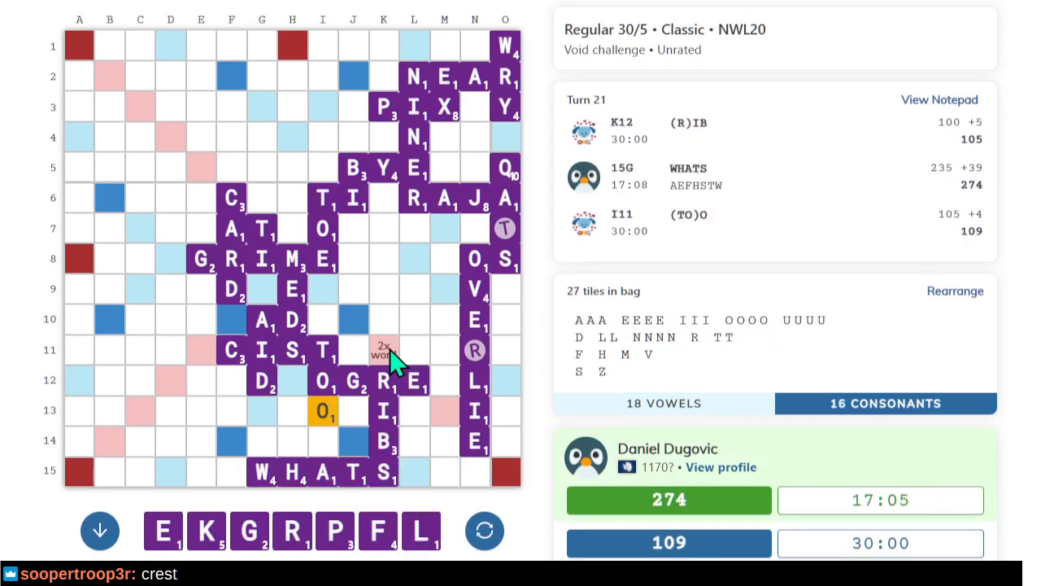
{"action": "mouse_move", "coordinate": [157, 429]}
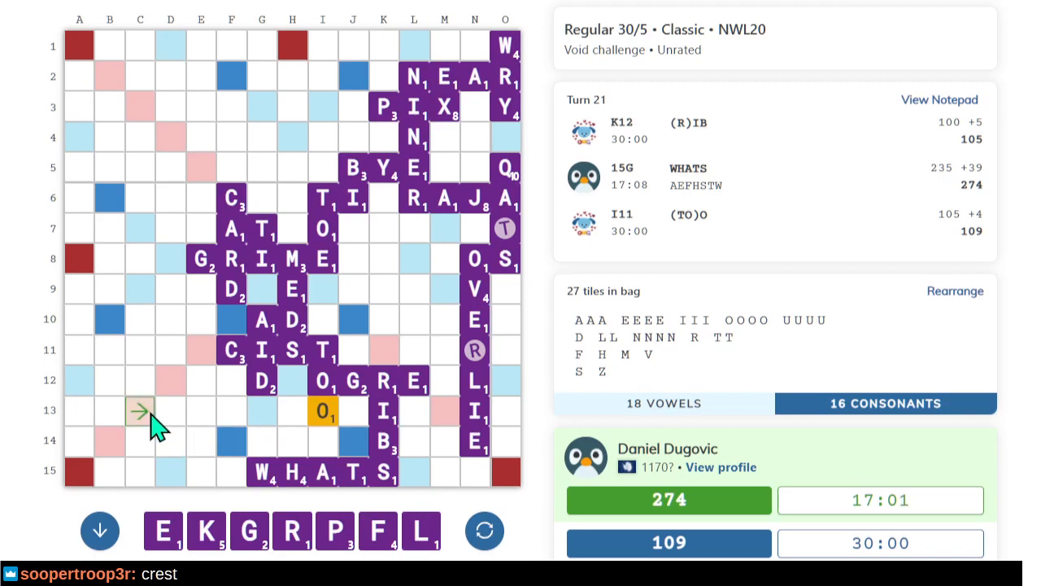
{"action": "mouse_move", "coordinate": [147, 456]}
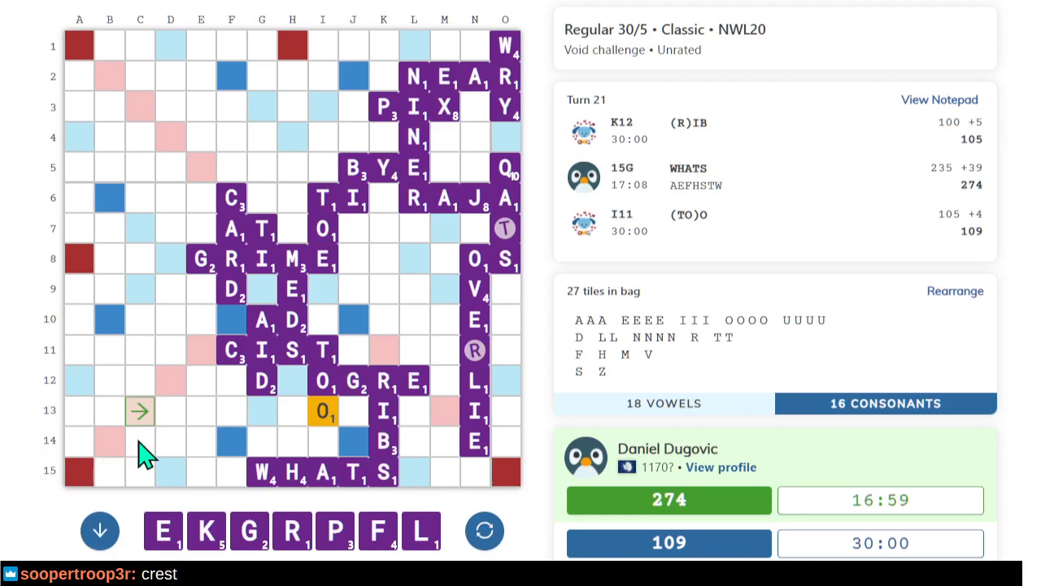
{"action": "mouse_move", "coordinate": [484, 431]}
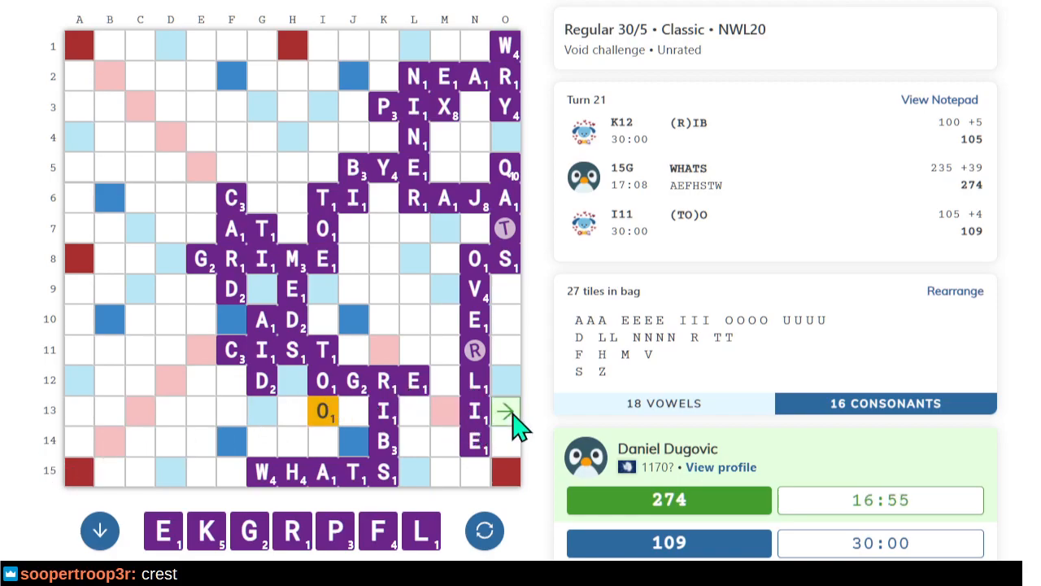
{"action": "mouse_move", "coordinate": [492, 488]}
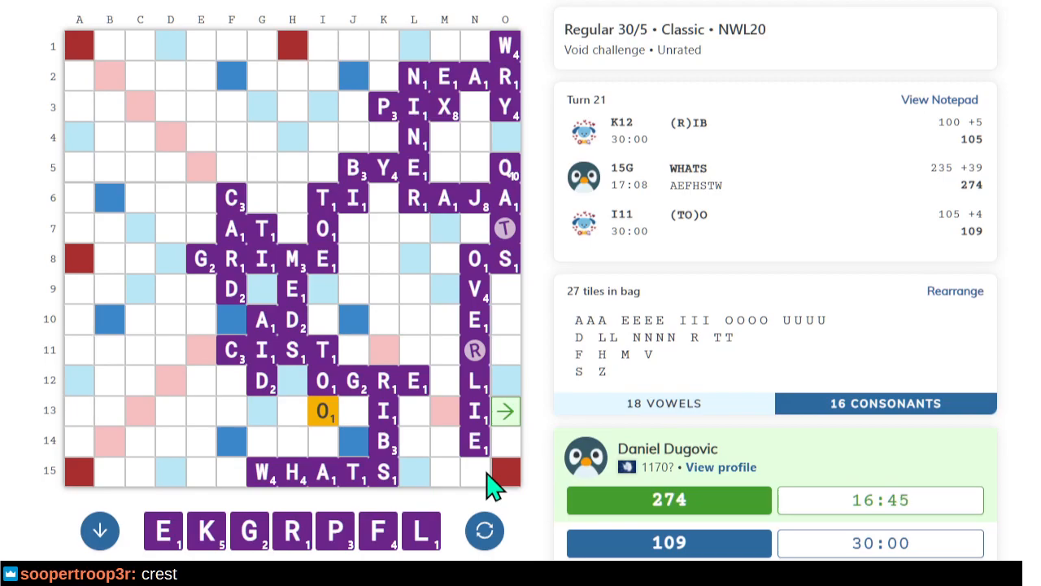
{"action": "mouse_move", "coordinate": [366, 451]}
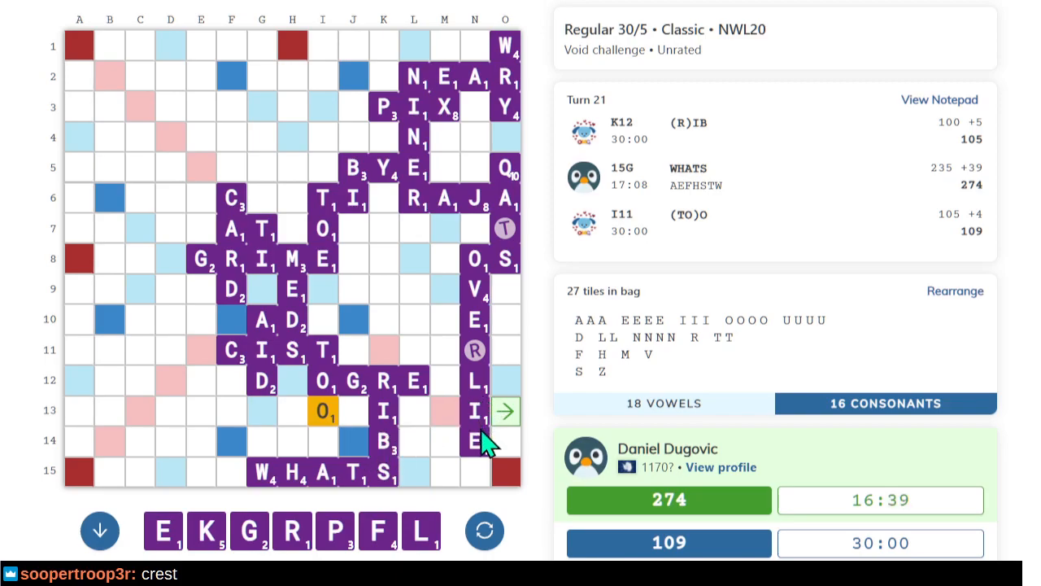
{"action": "mouse_move", "coordinate": [285, 484]}
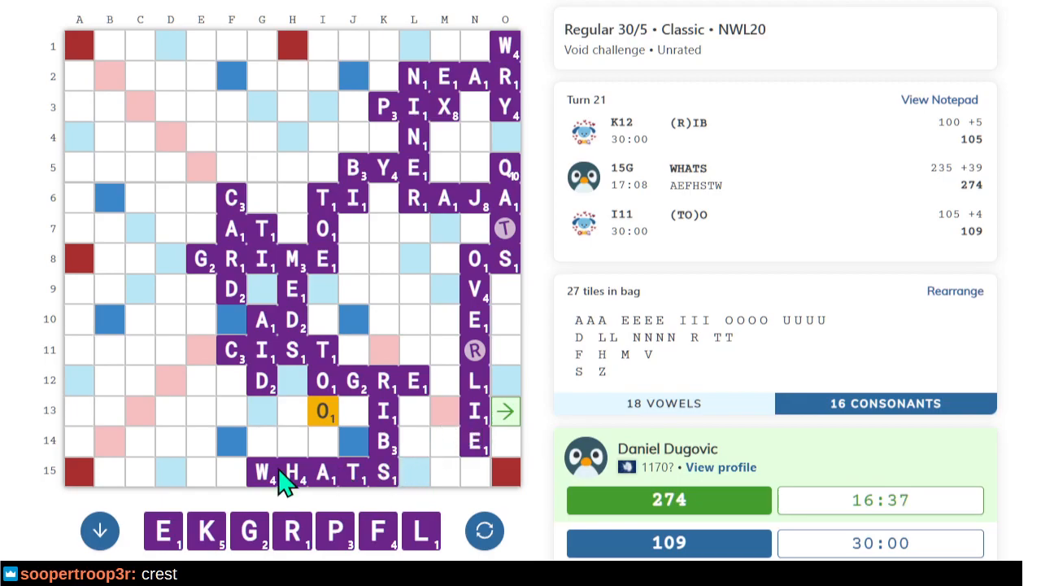
{"action": "mouse_move", "coordinate": [177, 454]}
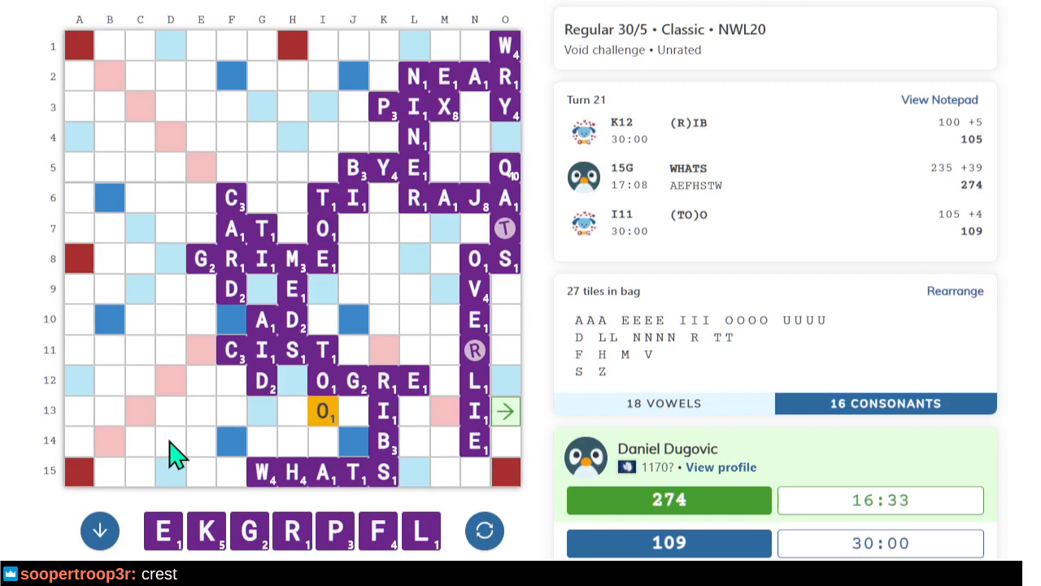
{"action": "mouse_move", "coordinate": [362, 195]}
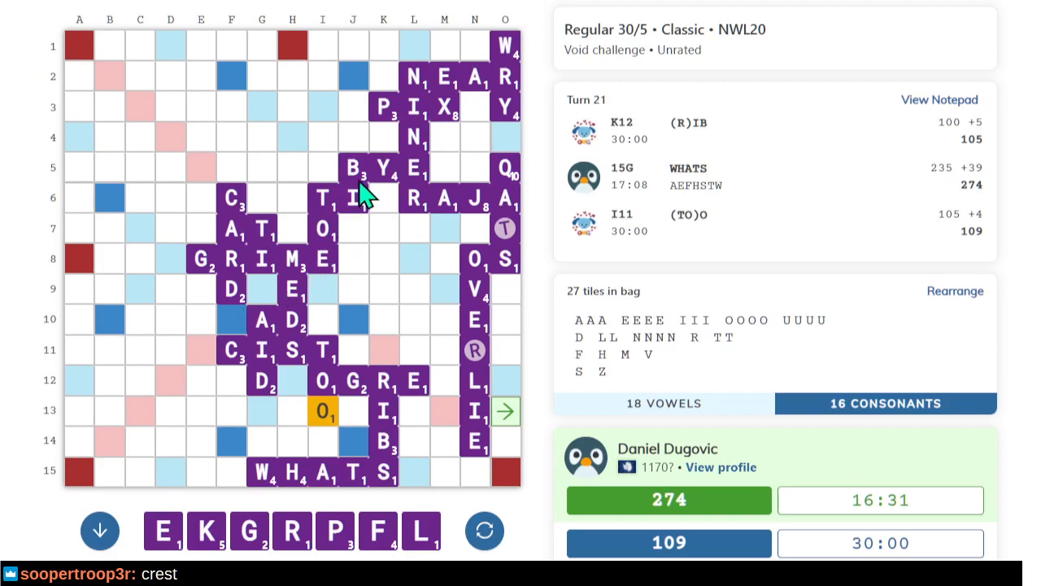
{"action": "mouse_move", "coordinate": [203, 150]}
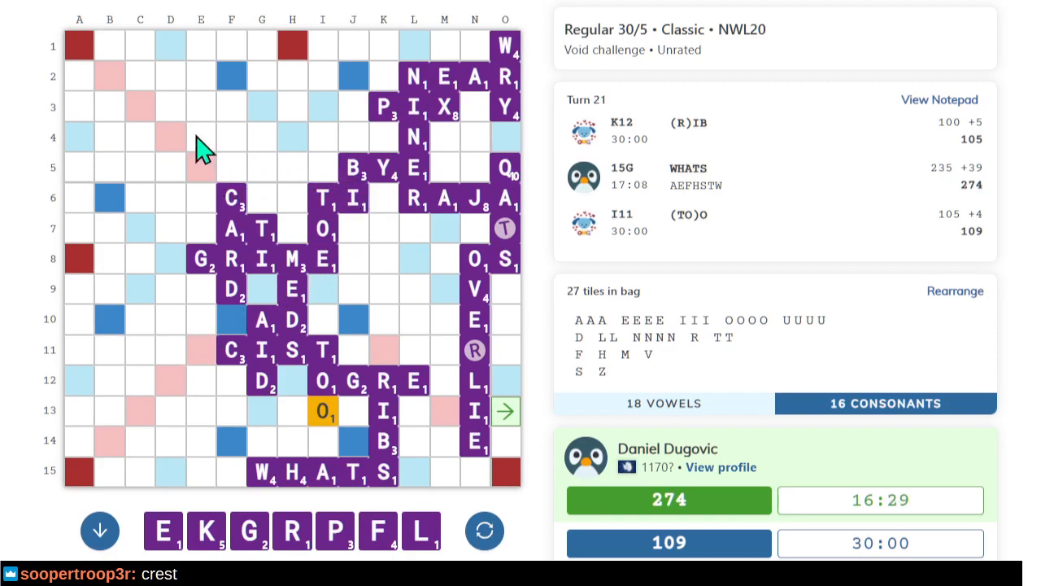
{"action": "mouse_move", "coordinate": [544, 295]}
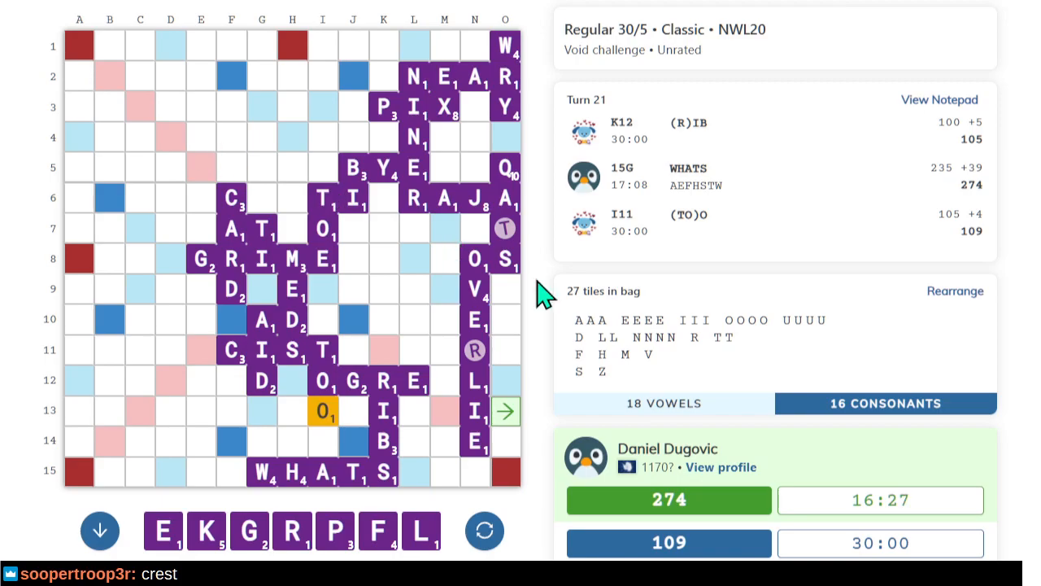
{"action": "mouse_move", "coordinate": [501, 407]}
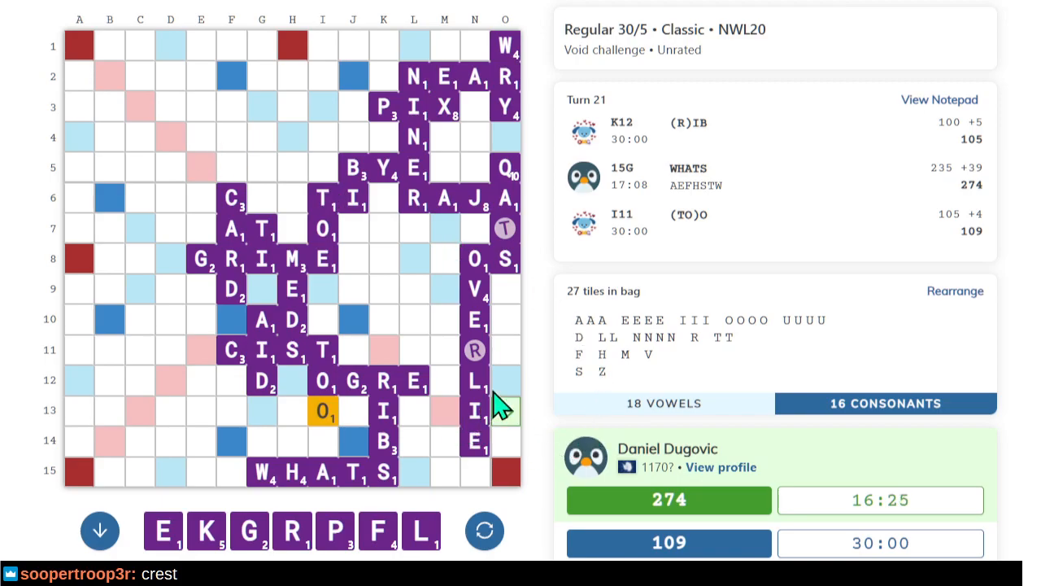
{"action": "mouse_move", "coordinate": [508, 486]}
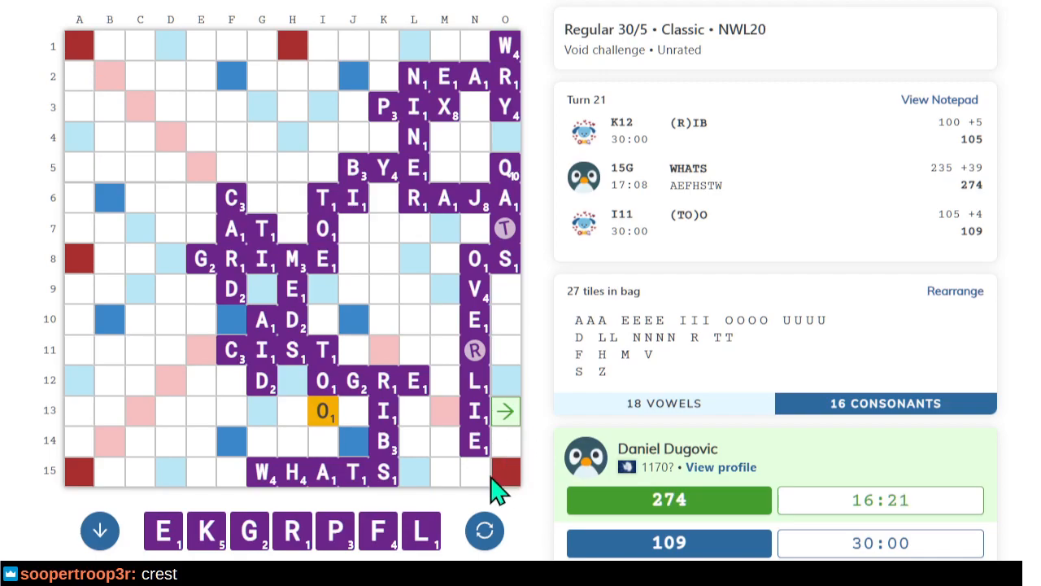
{"action": "mouse_move", "coordinate": [506, 470]}
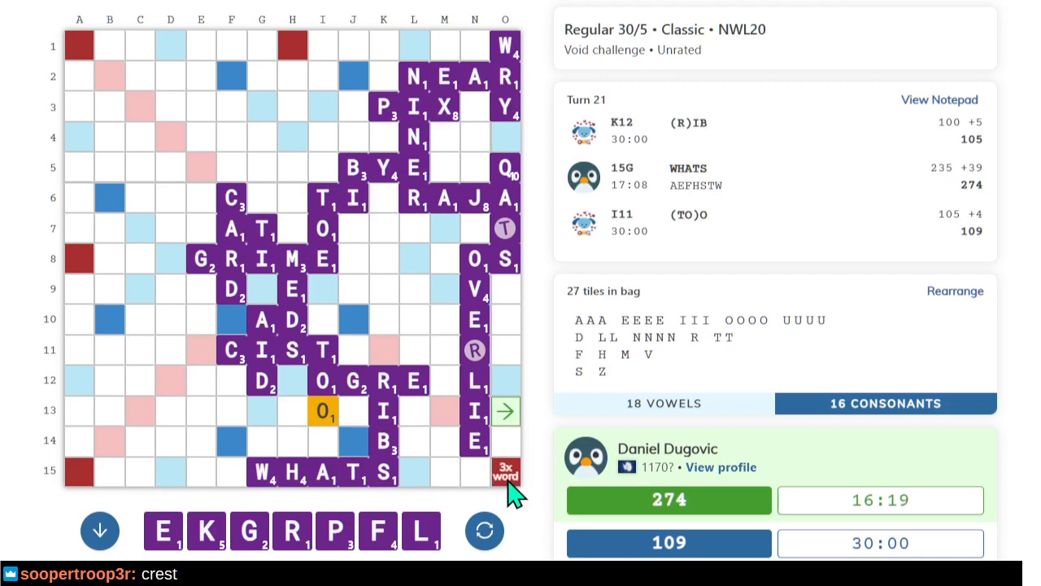
{"action": "mouse_move", "coordinate": [511, 435]}
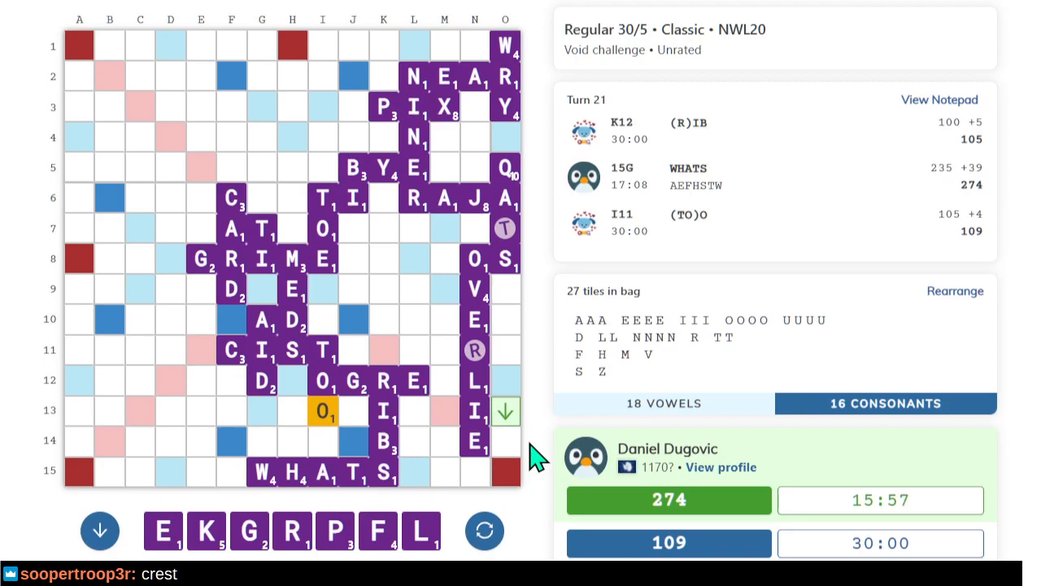
{"action": "mouse_move", "coordinate": [472, 501]}
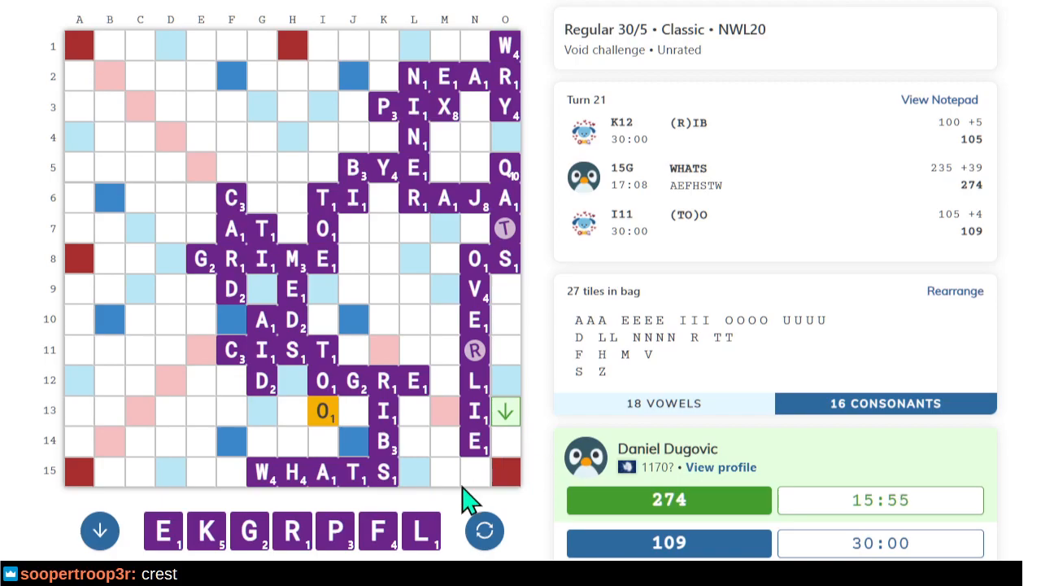
{"action": "mouse_move", "coordinate": [134, 415]}
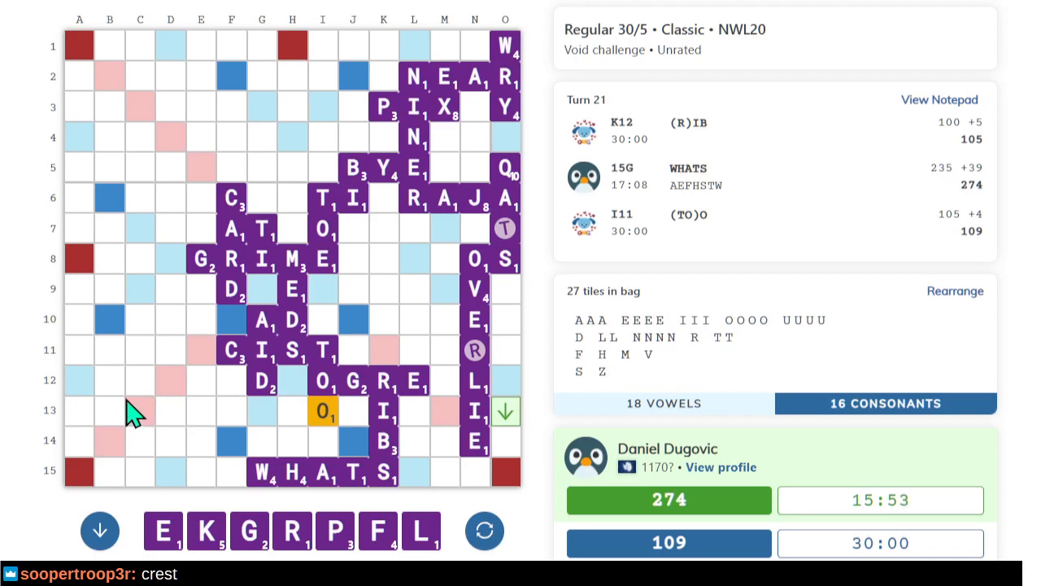
{"action": "mouse_move", "coordinate": [140, 415]}
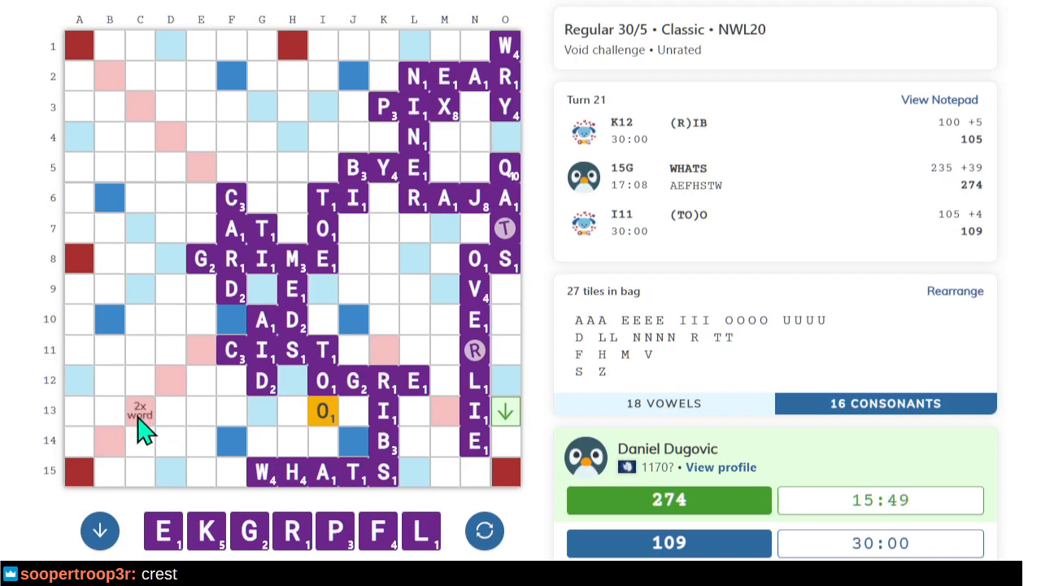
{"action": "mouse_move", "coordinate": [259, 430]}
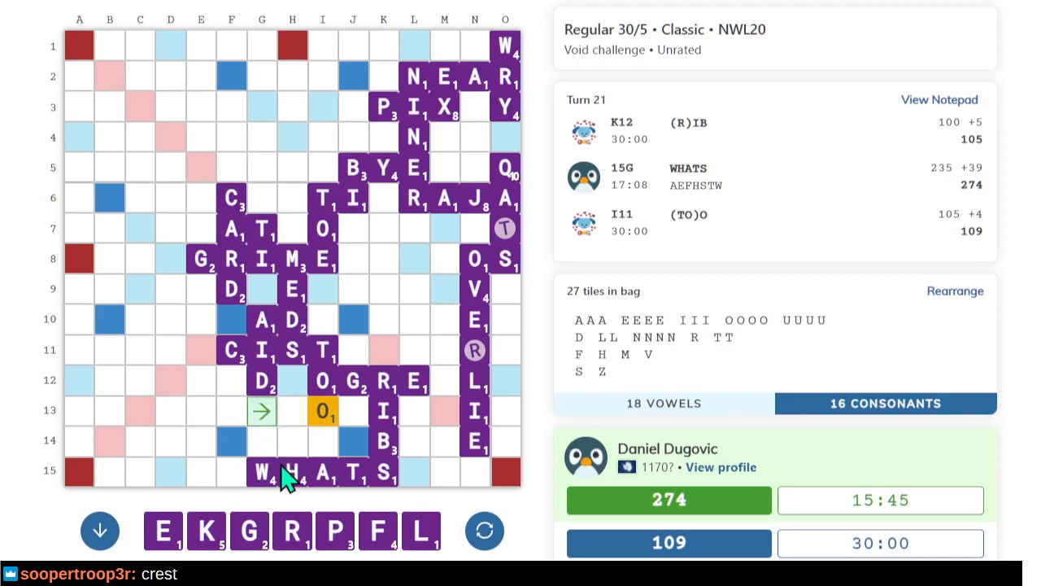
{"action": "mouse_move", "coordinate": [170, 408]}
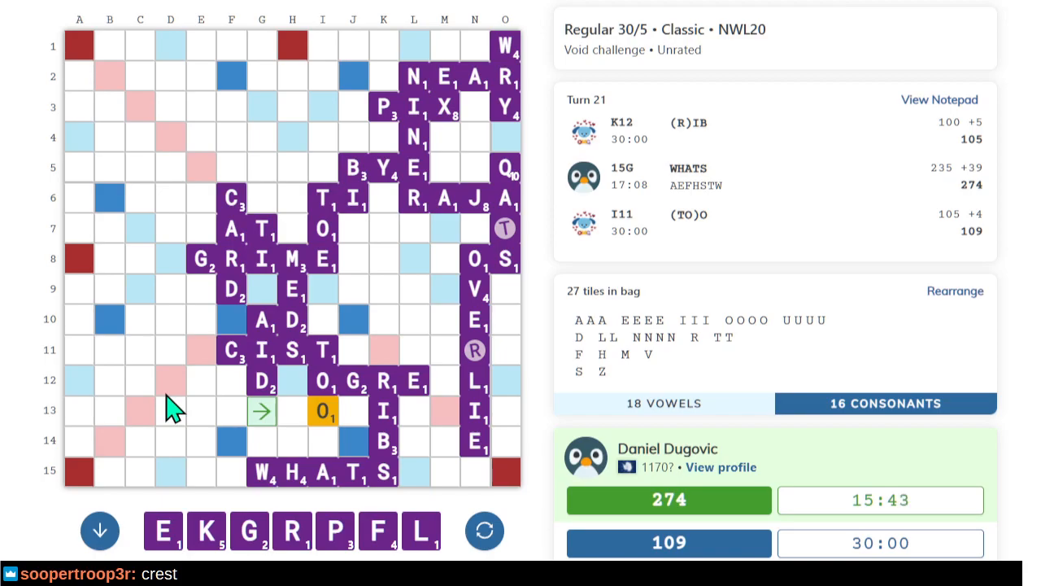
{"action": "mouse_move", "coordinate": [215, 429]}
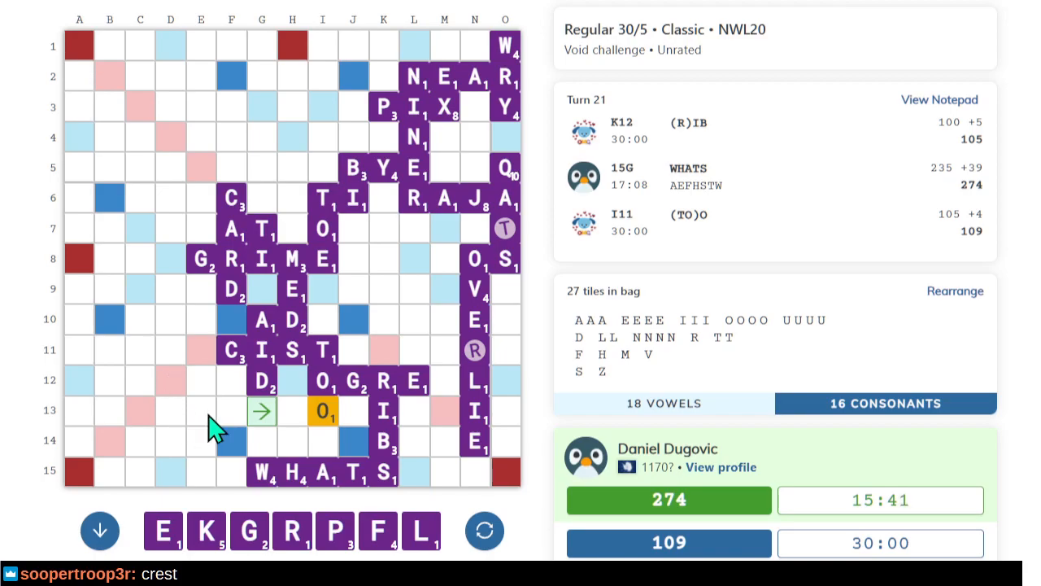
{"action": "mouse_move", "coordinate": [244, 427]}
{"action": "type", "text": "KER"}
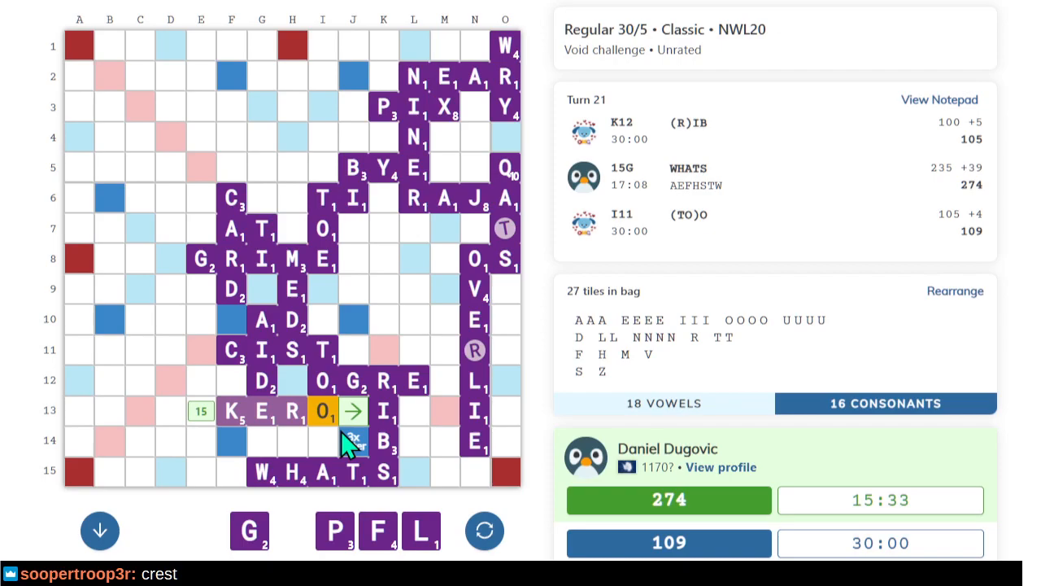
Place a tile on the board and dismiss the GRIMER illegal-word error.
{"action": "left_click", "coordinate": [353, 411]}
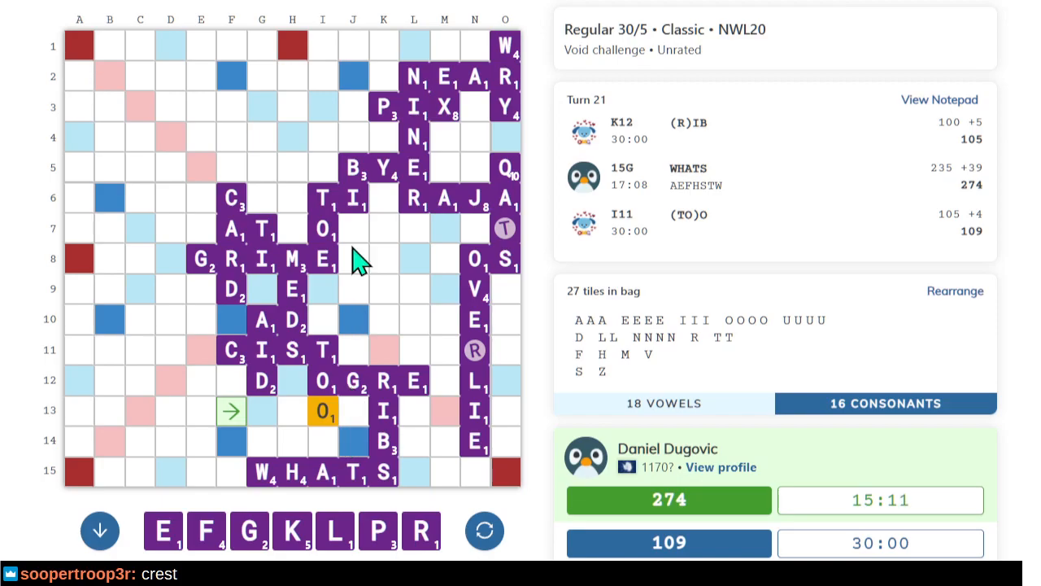
{"action": "mouse_move", "coordinate": [382, 259]}
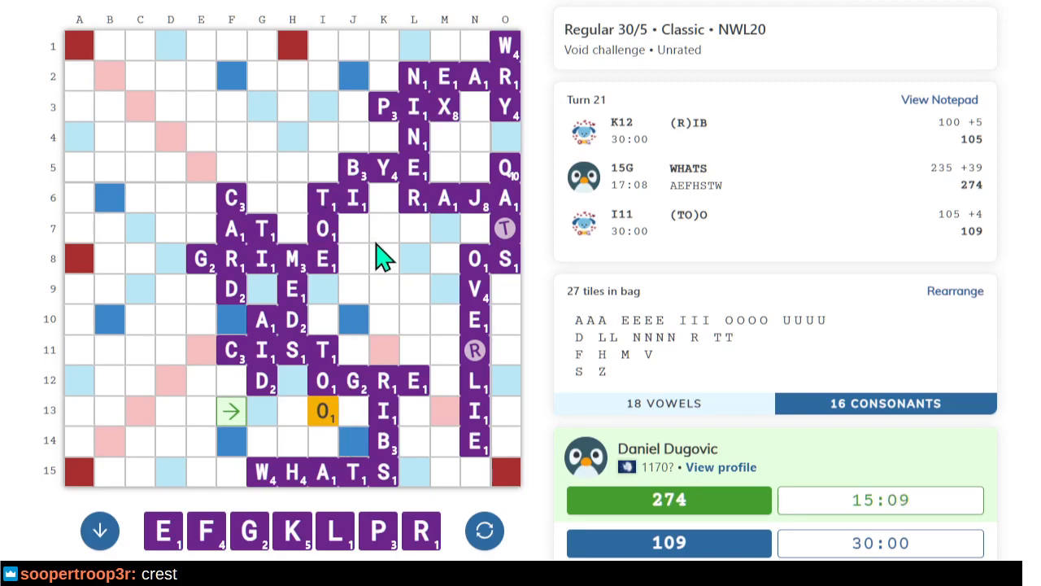
{"action": "mouse_move", "coordinate": [334, 269]}
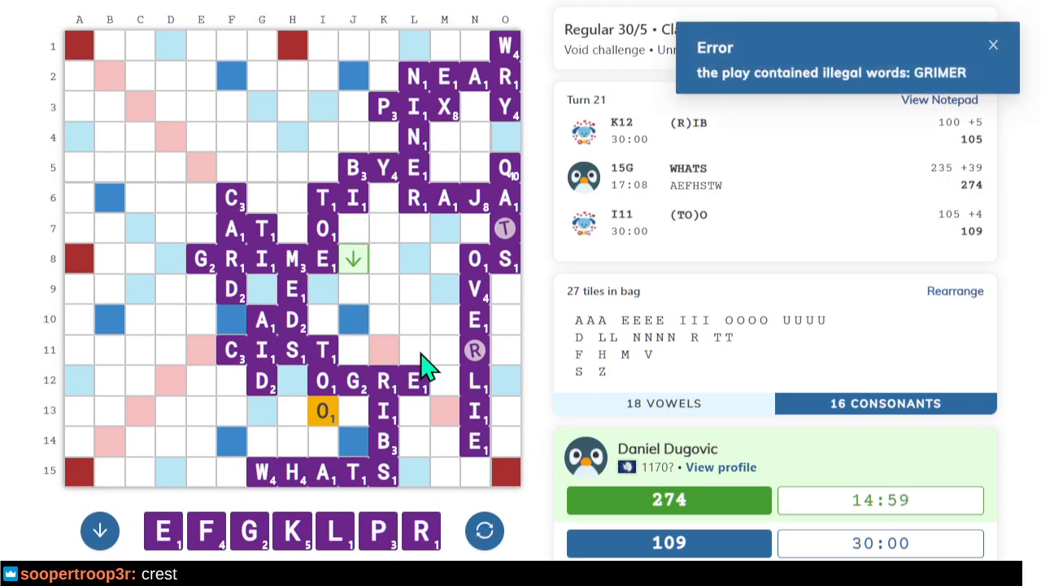
{"action": "left_click", "coordinate": [993, 45]}
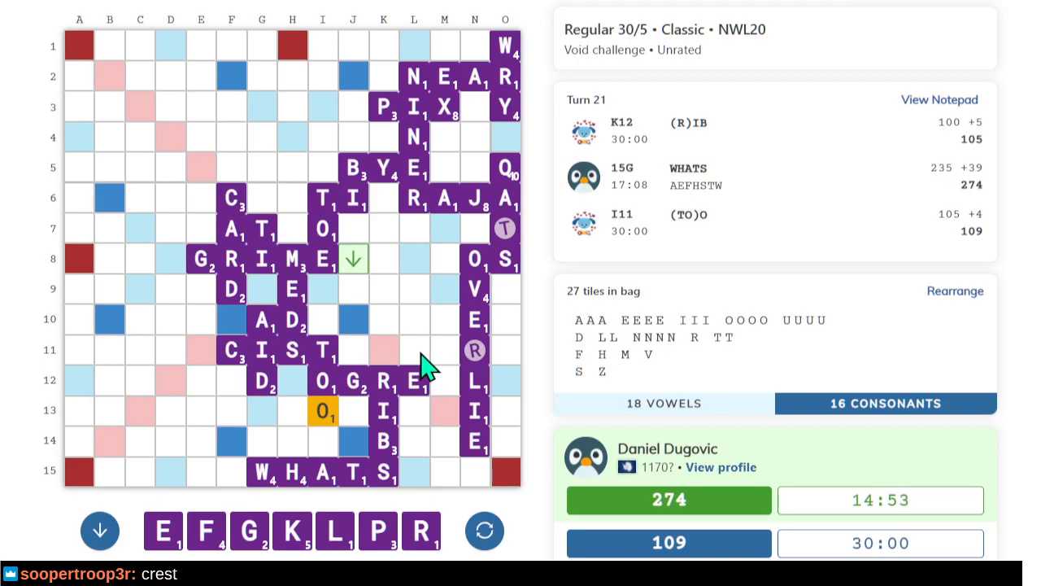
{"action": "mouse_move", "coordinate": [183, 313]}
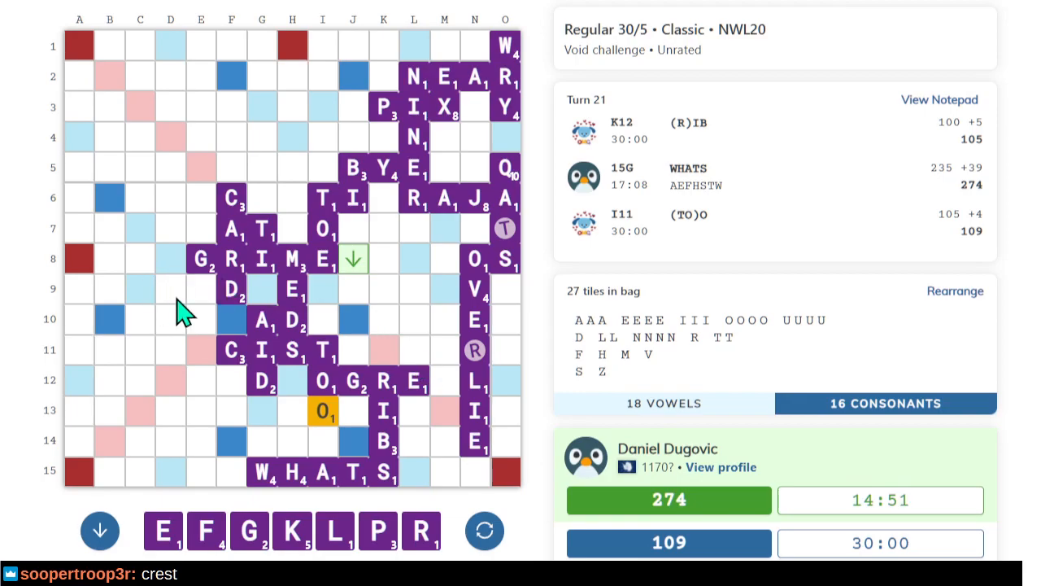
{"action": "mouse_move", "coordinate": [208, 309]}
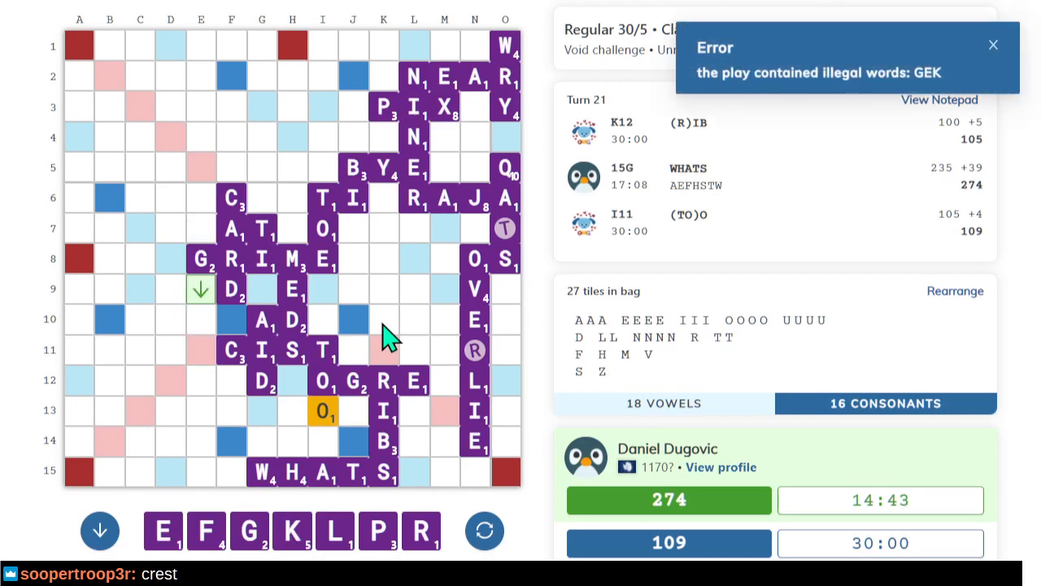
{"action": "mouse_move", "coordinate": [296, 444]}
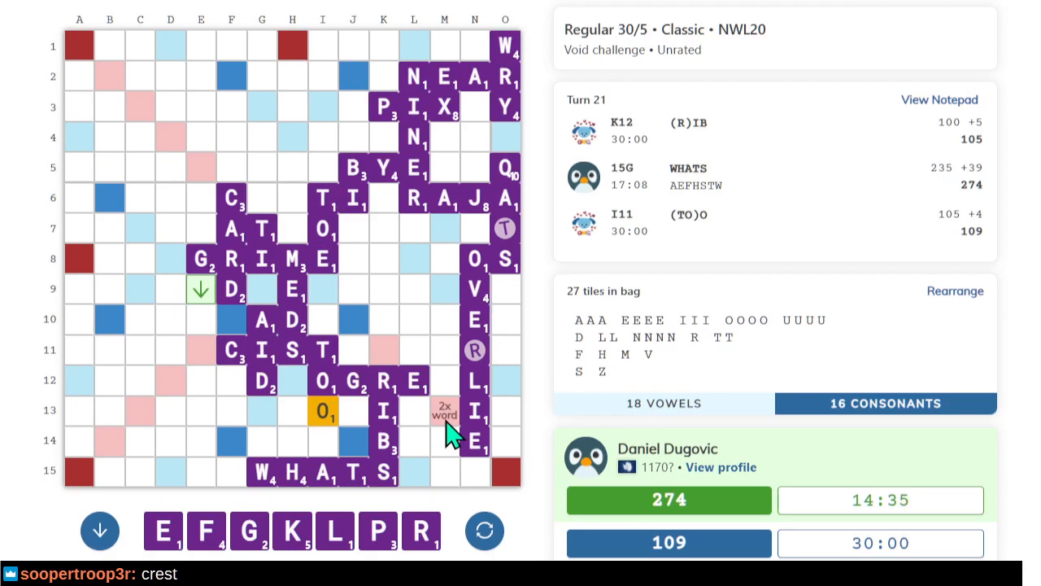
{"action": "mouse_move", "coordinate": [447, 439]}
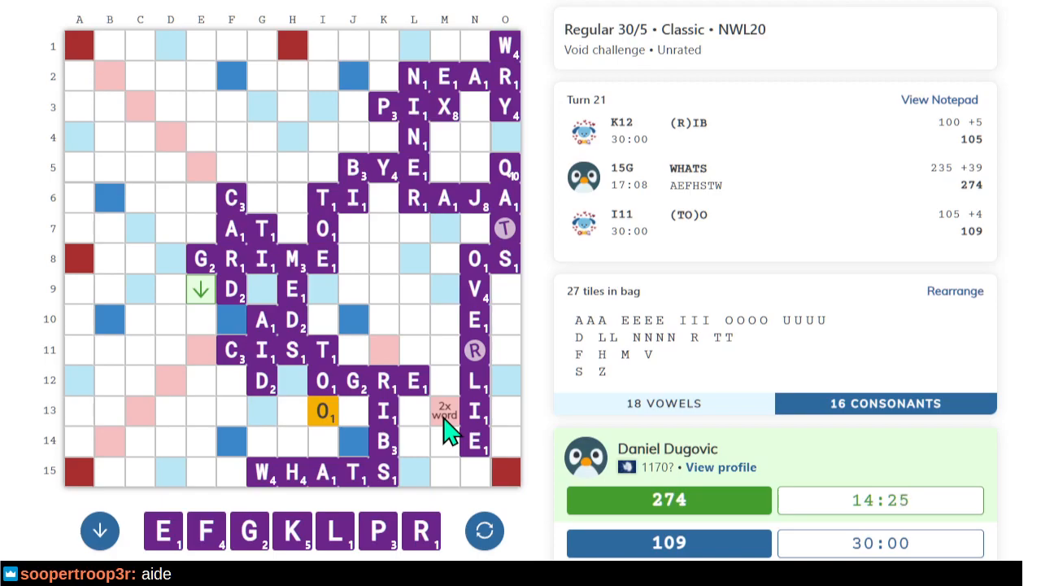
{"action": "mouse_move", "coordinate": [443, 428]}
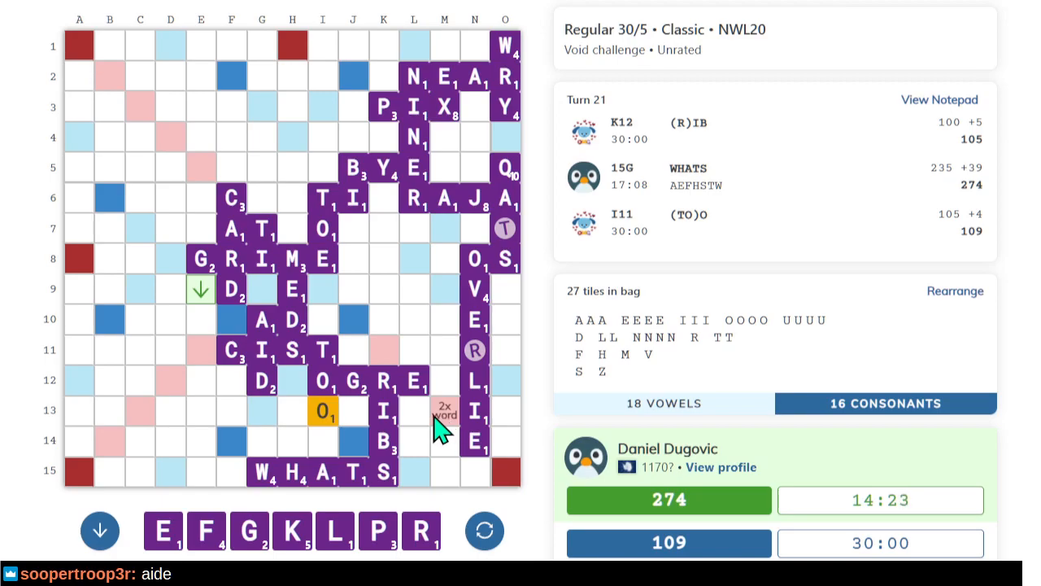
{"action": "mouse_move", "coordinate": [456, 436]}
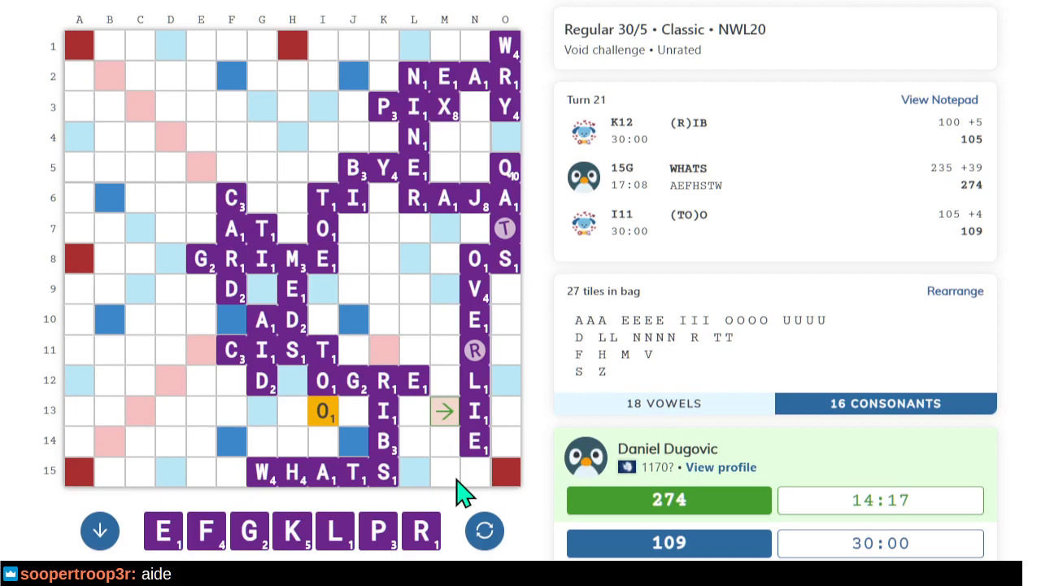
{"action": "mouse_move", "coordinate": [505, 431]}
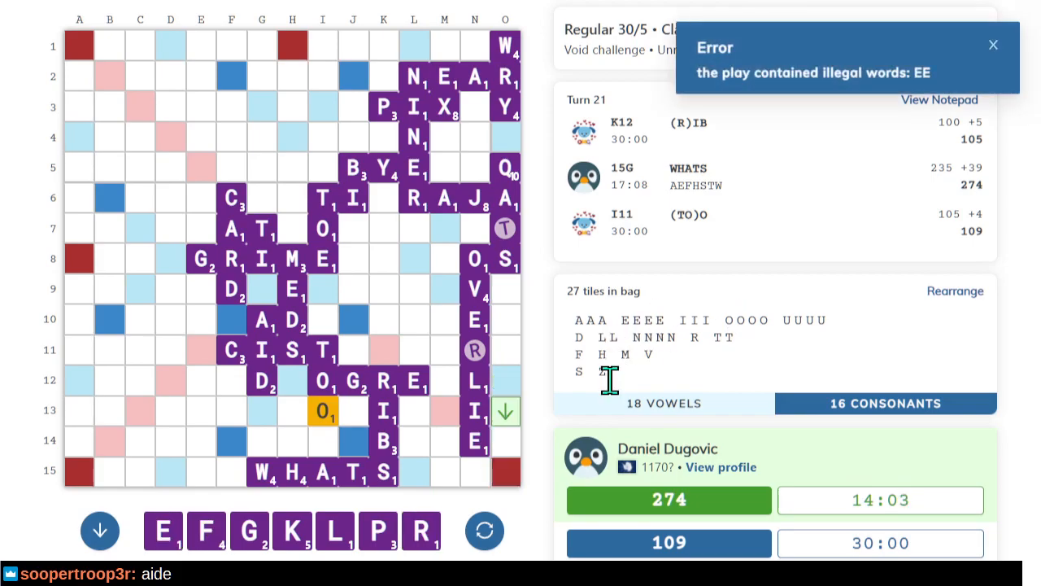
{"action": "mouse_move", "coordinate": [589, 383]}
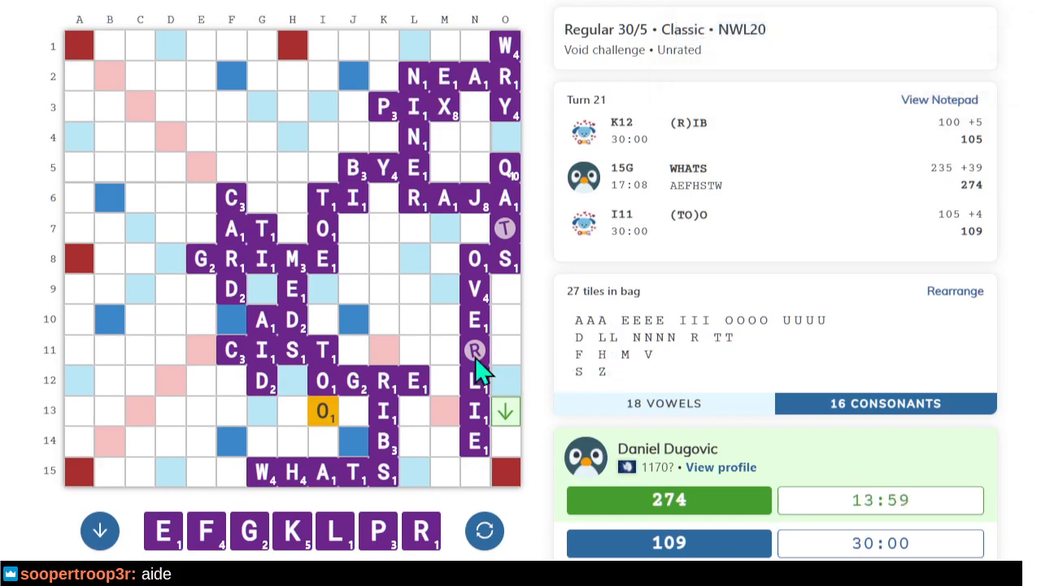
{"action": "mouse_move", "coordinate": [88, 338]}
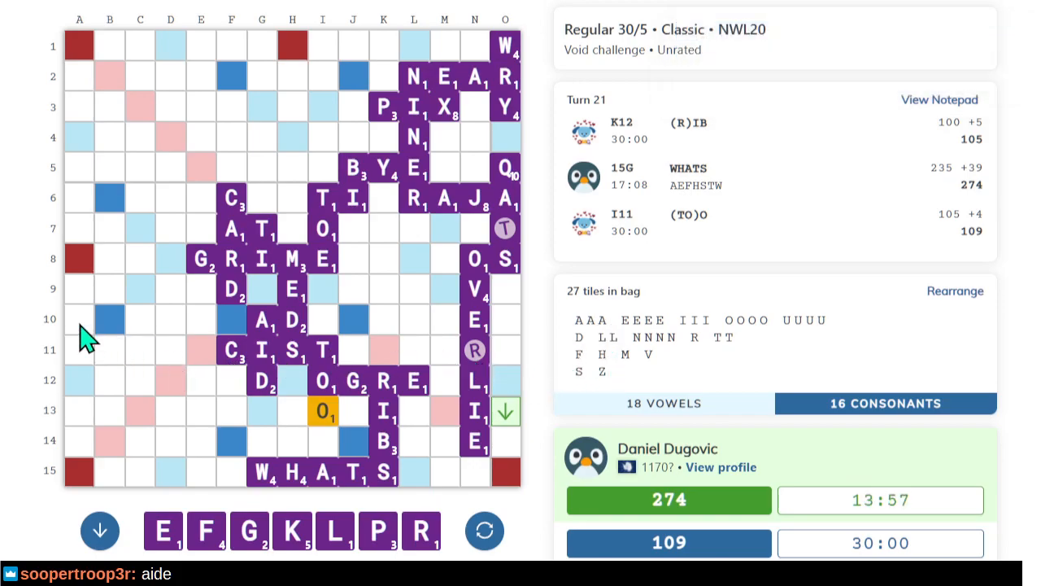
{"action": "mouse_move", "coordinate": [232, 362]}
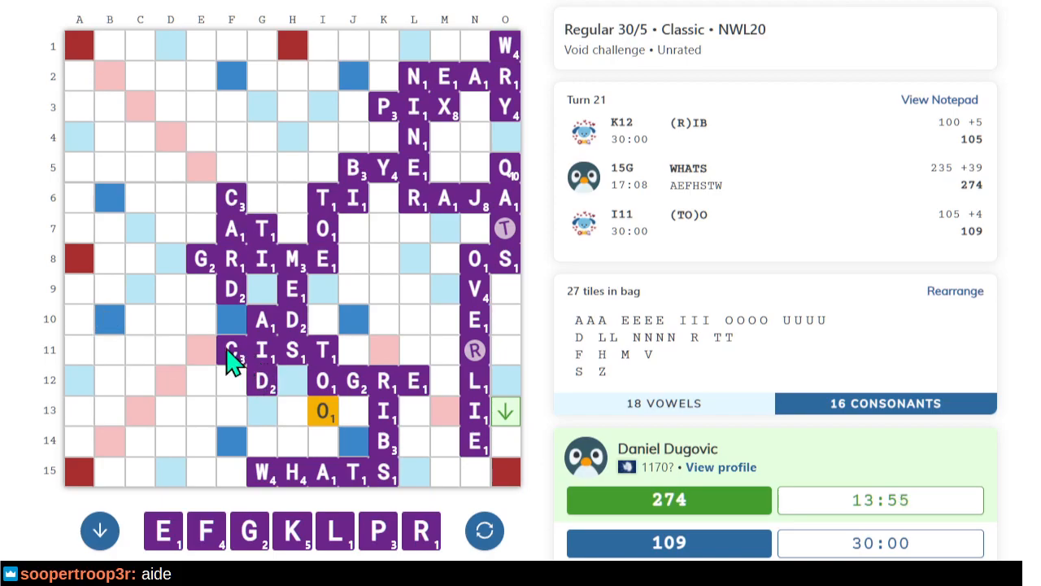
{"action": "mouse_move", "coordinate": [175, 365]}
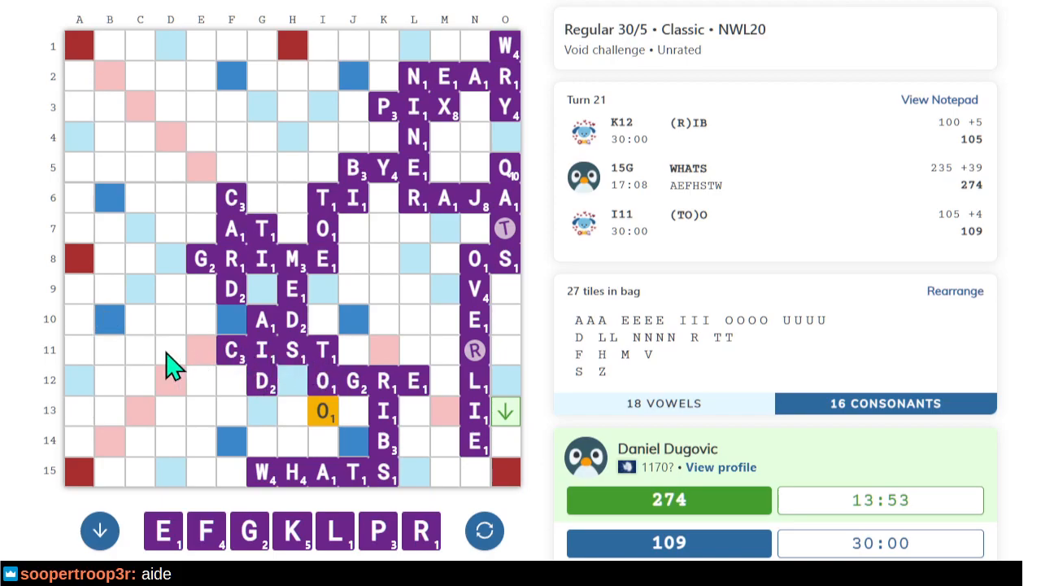
{"action": "mouse_move", "coordinate": [69, 354]}
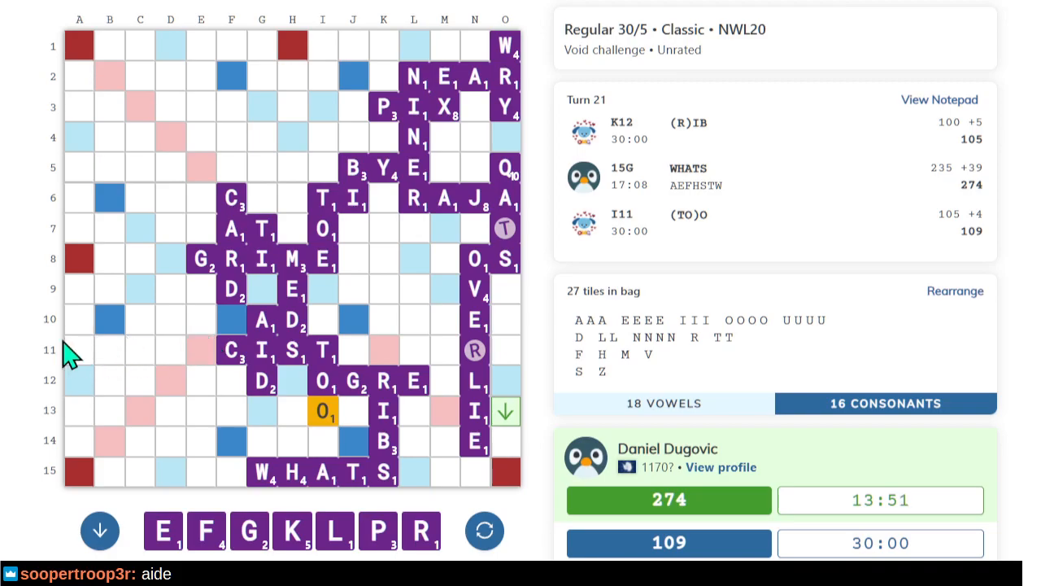
{"action": "mouse_move", "coordinate": [295, 456]}
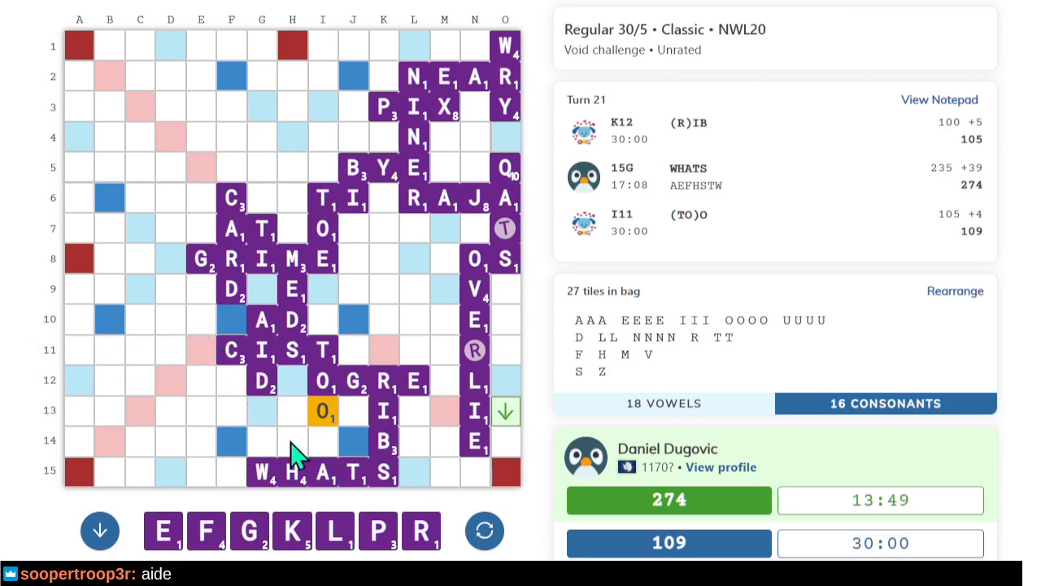
{"action": "mouse_move", "coordinate": [336, 488]}
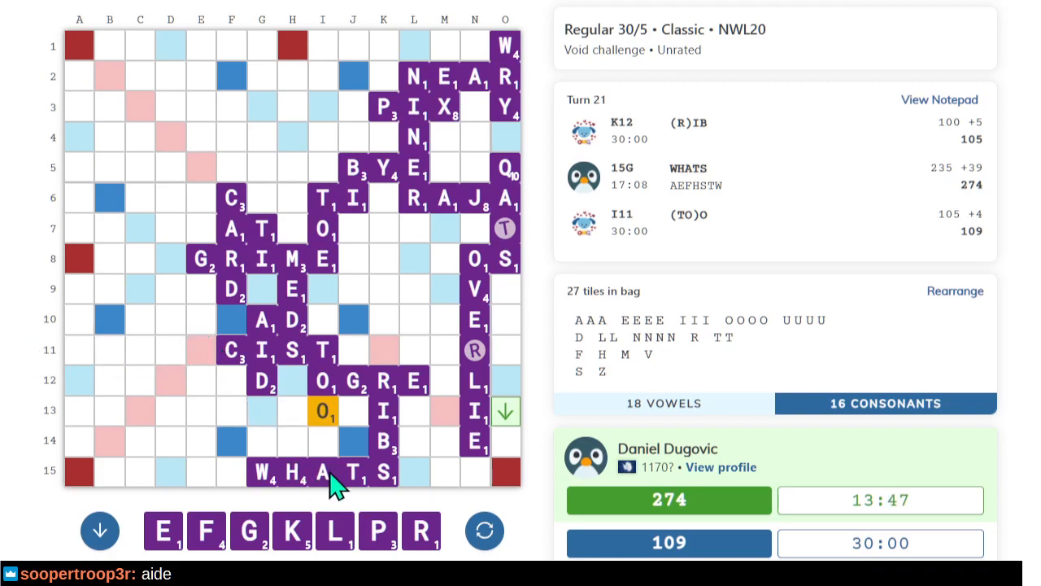
{"action": "mouse_move", "coordinate": [191, 419]}
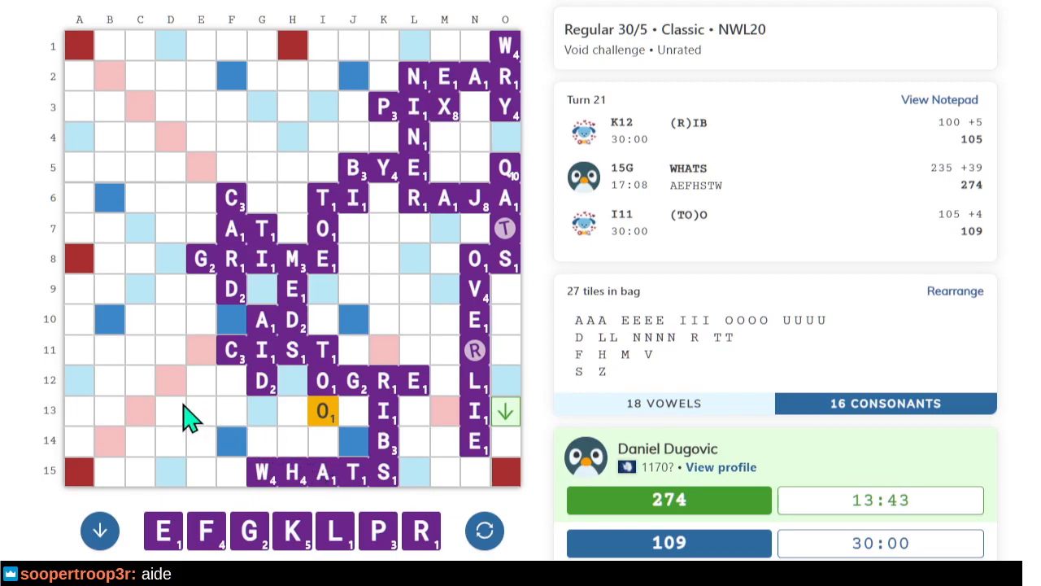
{"action": "mouse_move", "coordinate": [157, 363]}
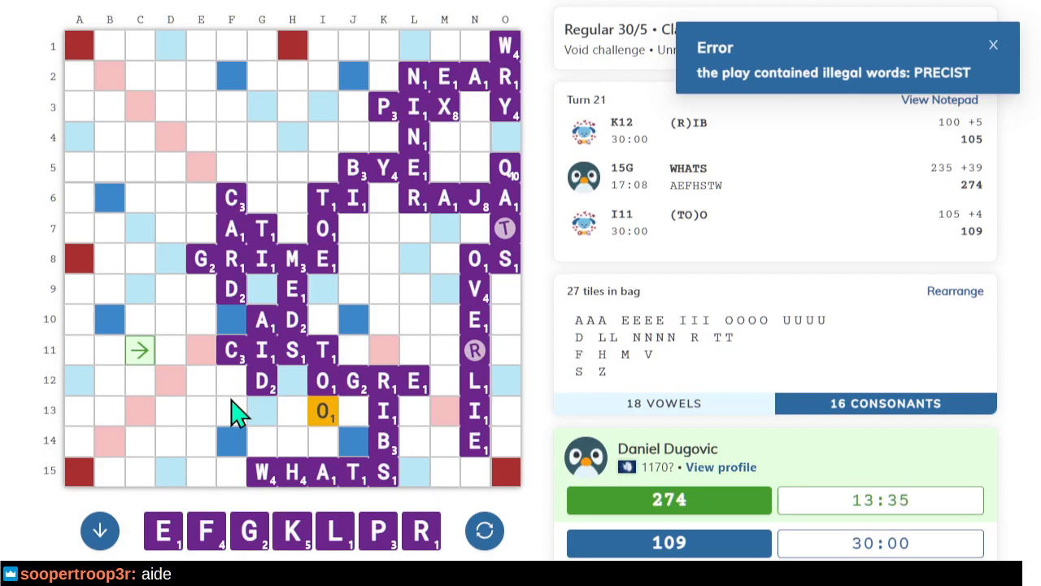
{"action": "left_click", "coordinate": [993, 45]}
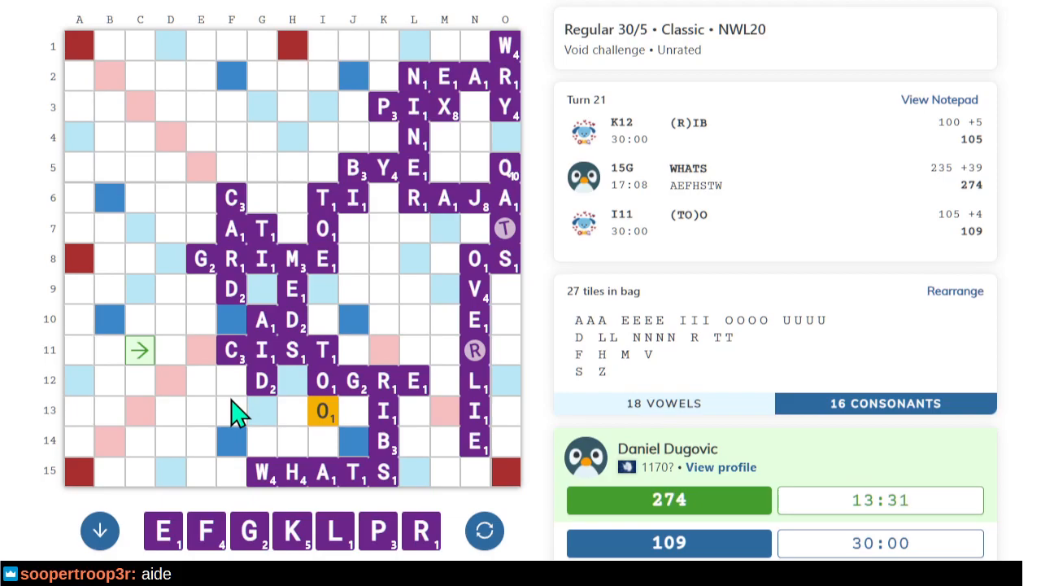
{"action": "mouse_move", "coordinate": [428, 391]}
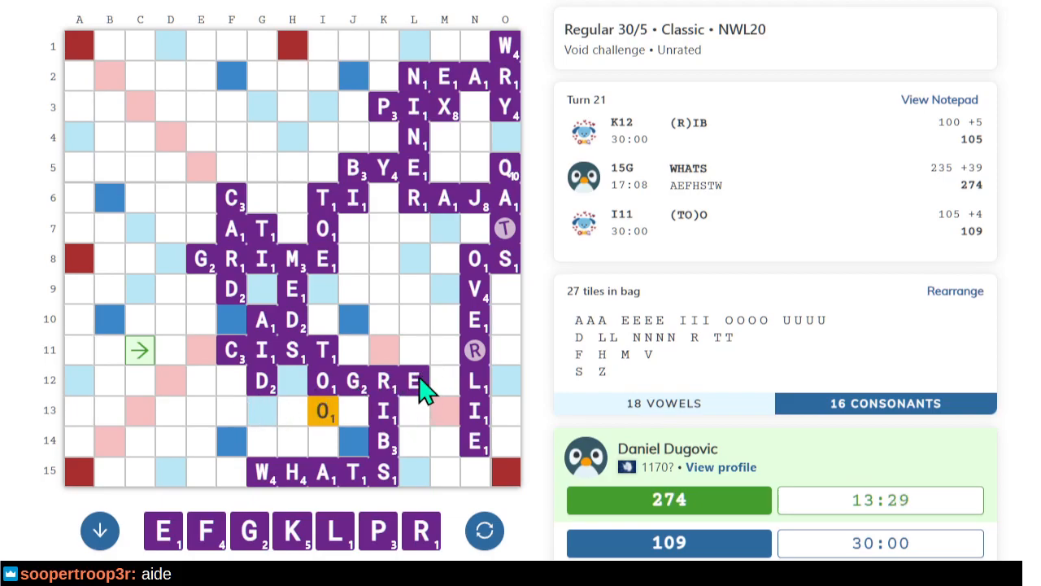
{"action": "mouse_move", "coordinate": [419, 325]}
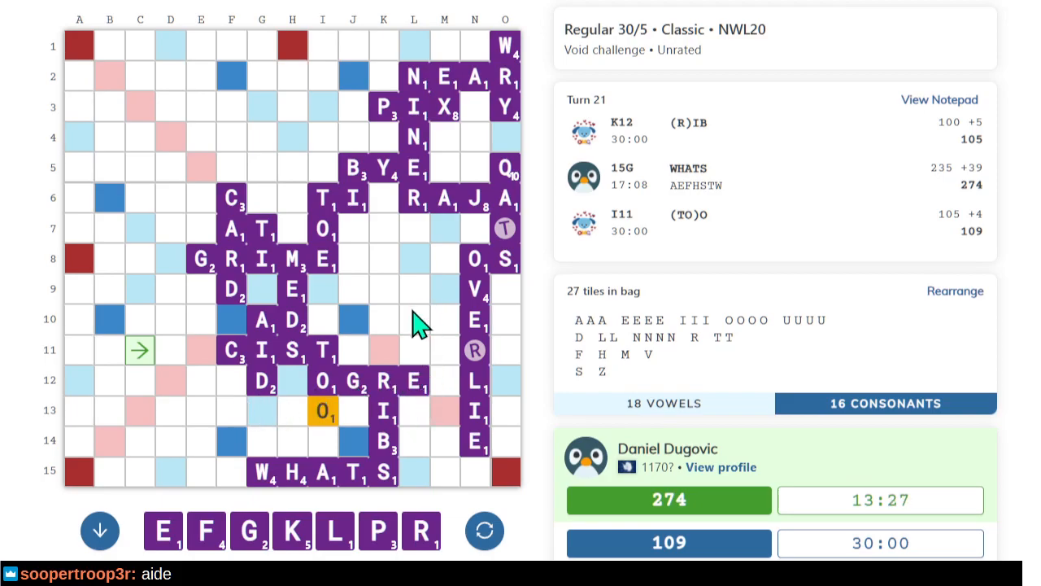
{"action": "mouse_move", "coordinate": [419, 362]}
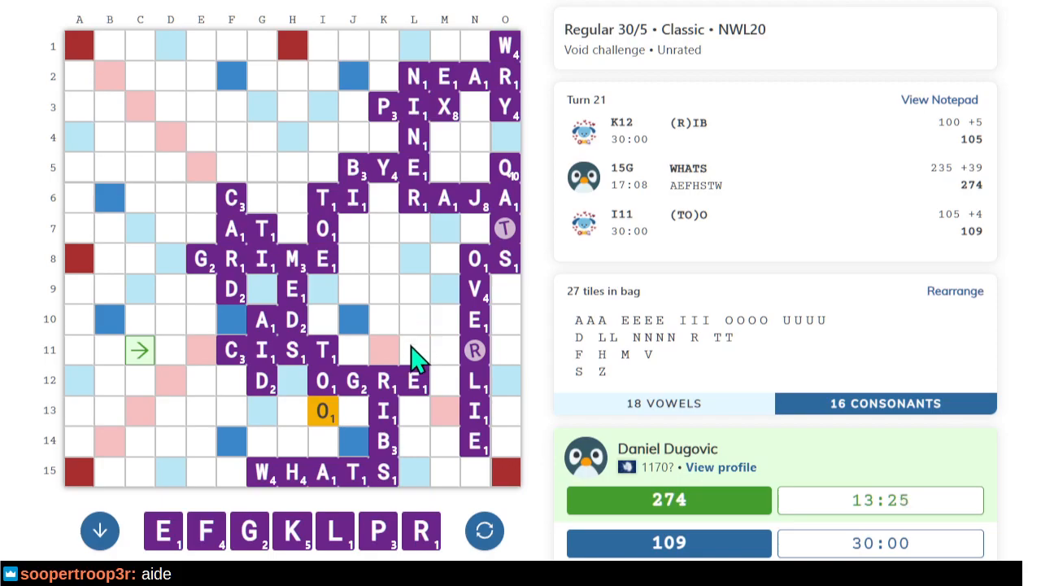
{"action": "mouse_move", "coordinate": [419, 334]}
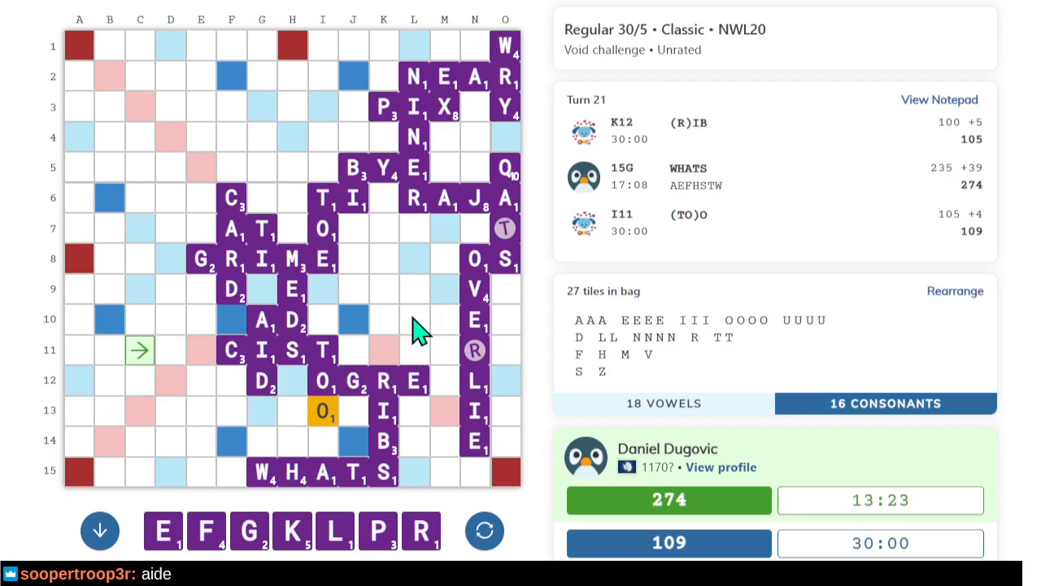
{"action": "mouse_move", "coordinate": [423, 315]}
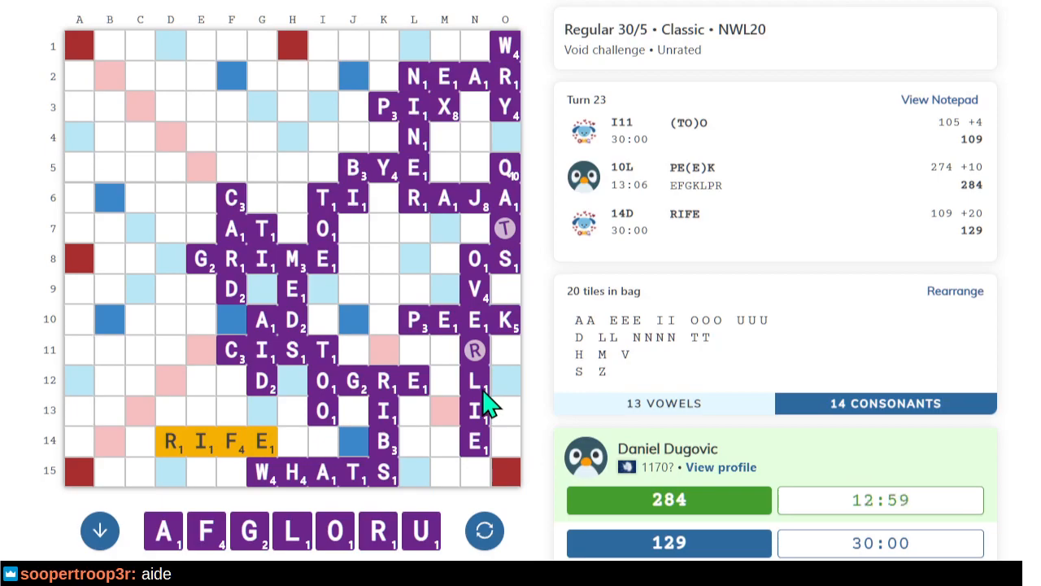
{"action": "mouse_move", "coordinate": [70, 386]}
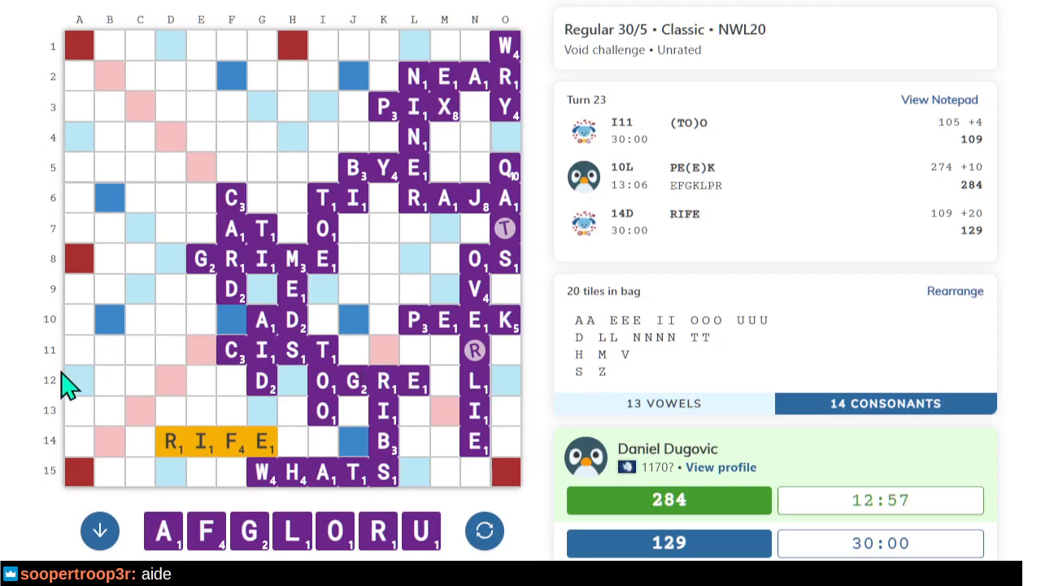
{"action": "mouse_move", "coordinate": [77, 379]}
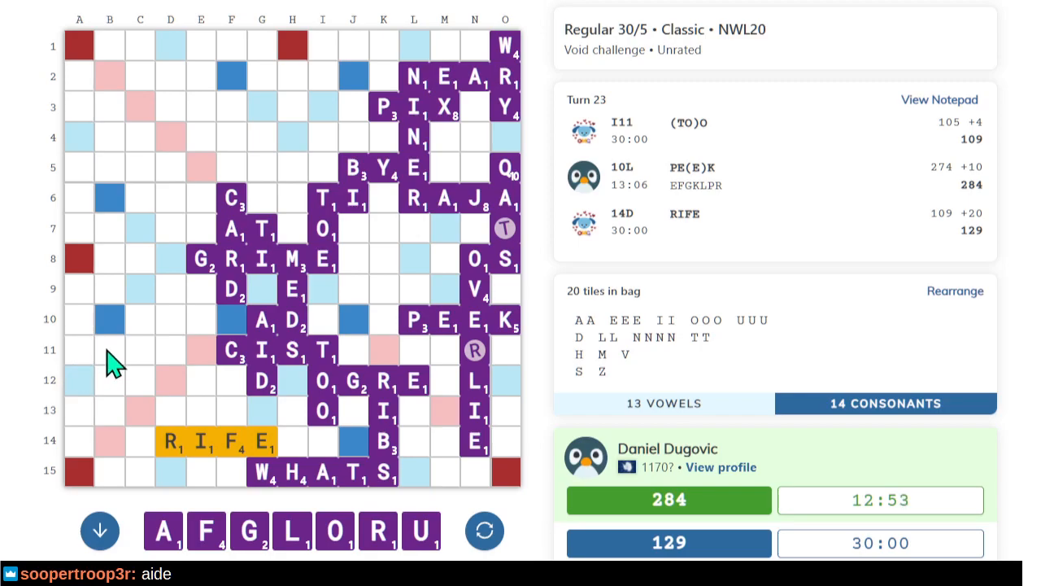
{"action": "mouse_move", "coordinate": [200, 360]}
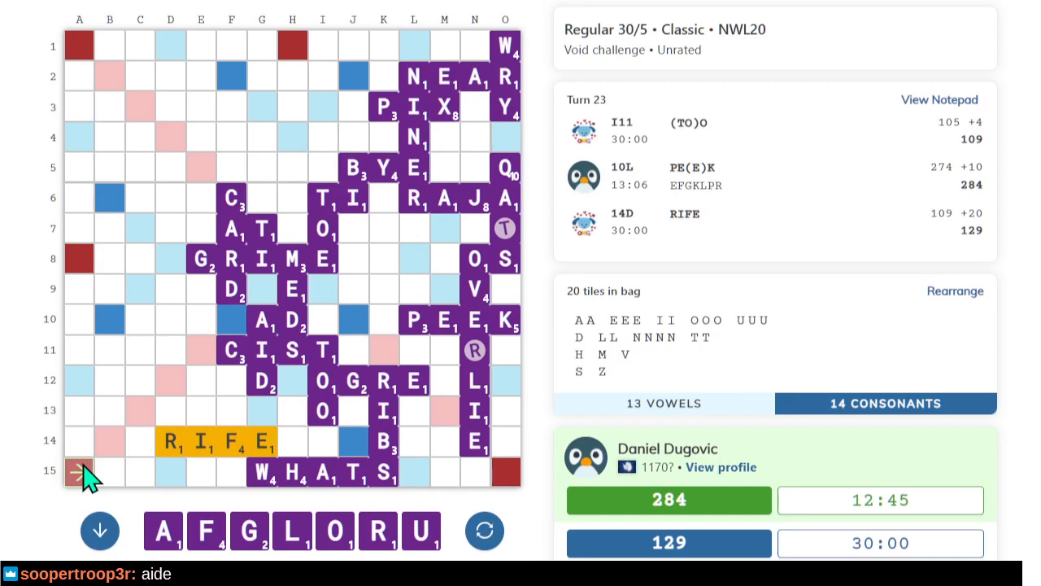
{"action": "mouse_move", "coordinate": [118, 476]}
{"action": "type", "text": "GLAU"}
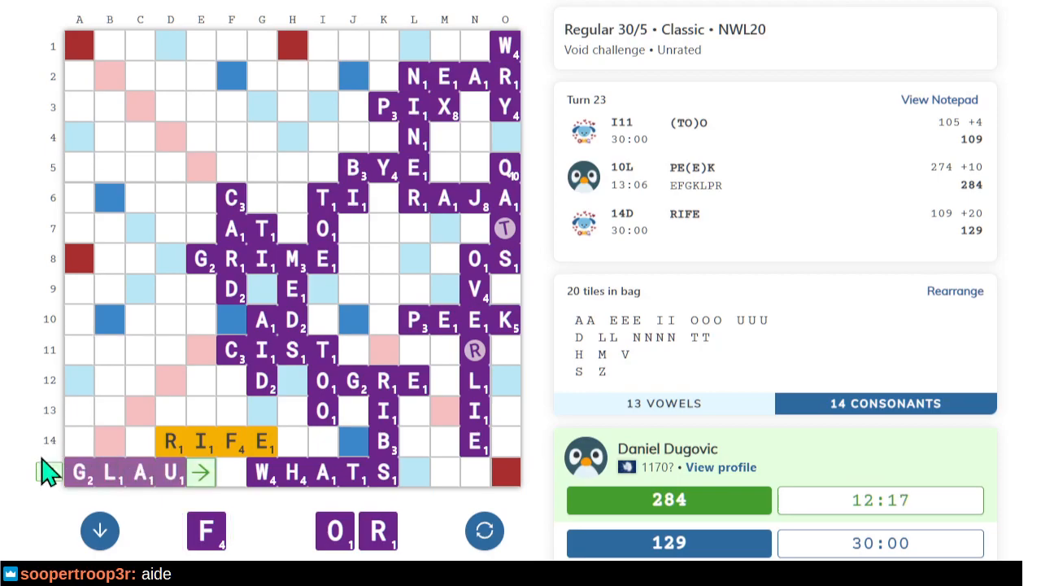
Submit GLAU on the bottom row, dismiss its illegal-words error, and sort the rack alphabetically.
{"action": "left_click", "coordinate": [201, 473]}
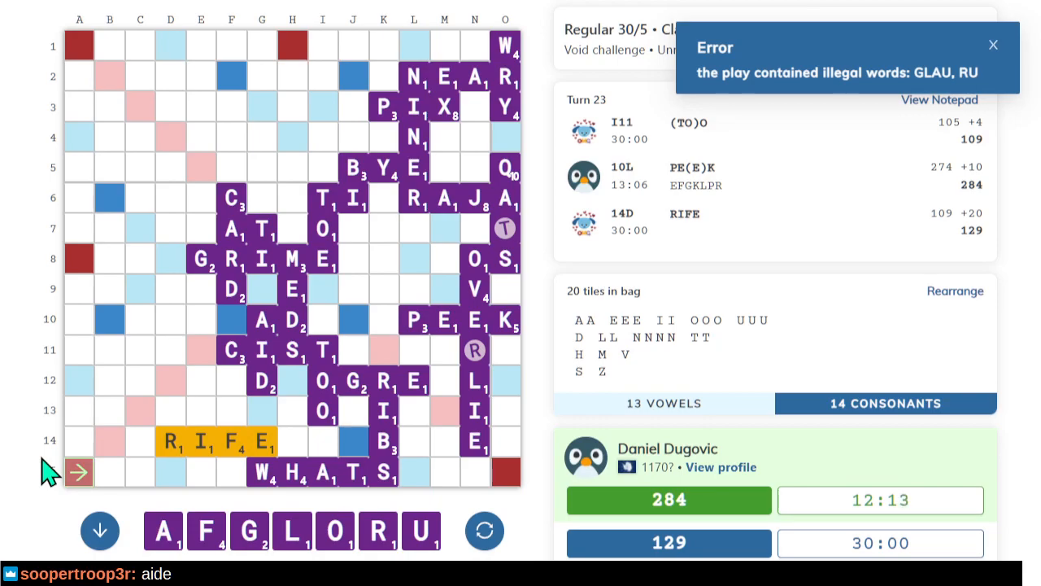
{"action": "left_click", "coordinate": [993, 45]}
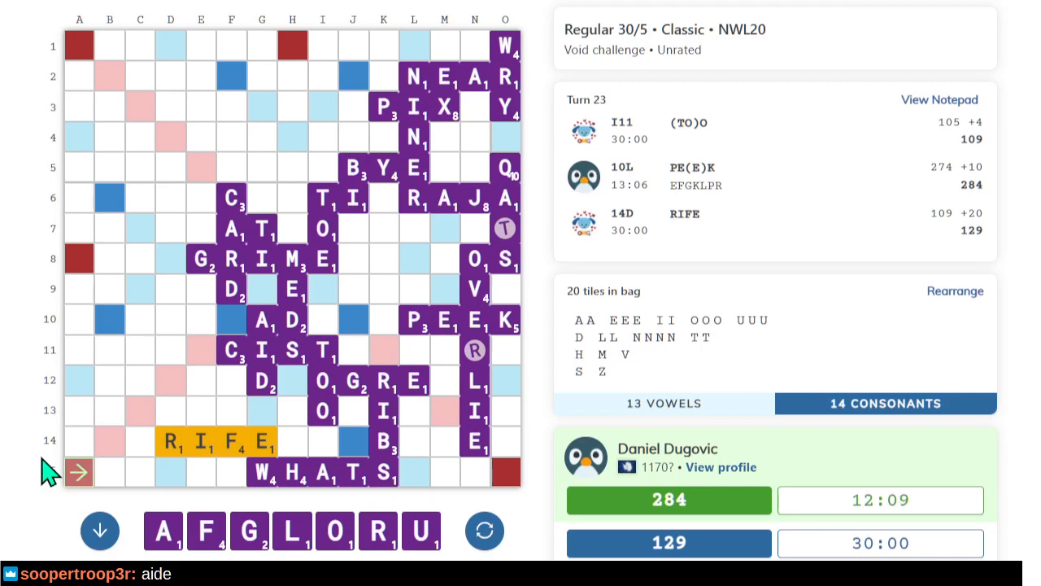
{"action": "mouse_move", "coordinate": [177, 370]}
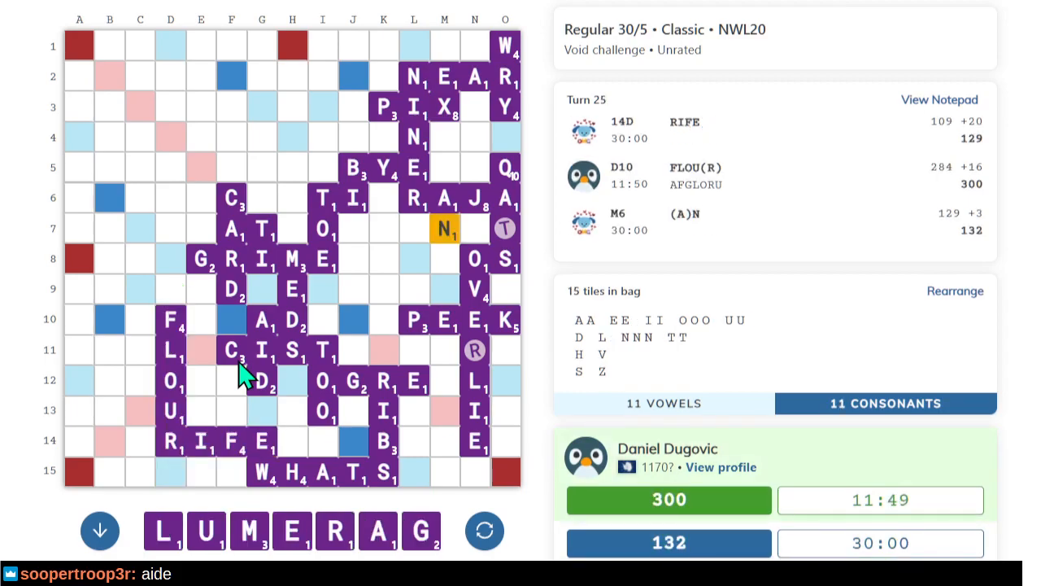
{"action": "left_click", "coordinate": [955, 290]}
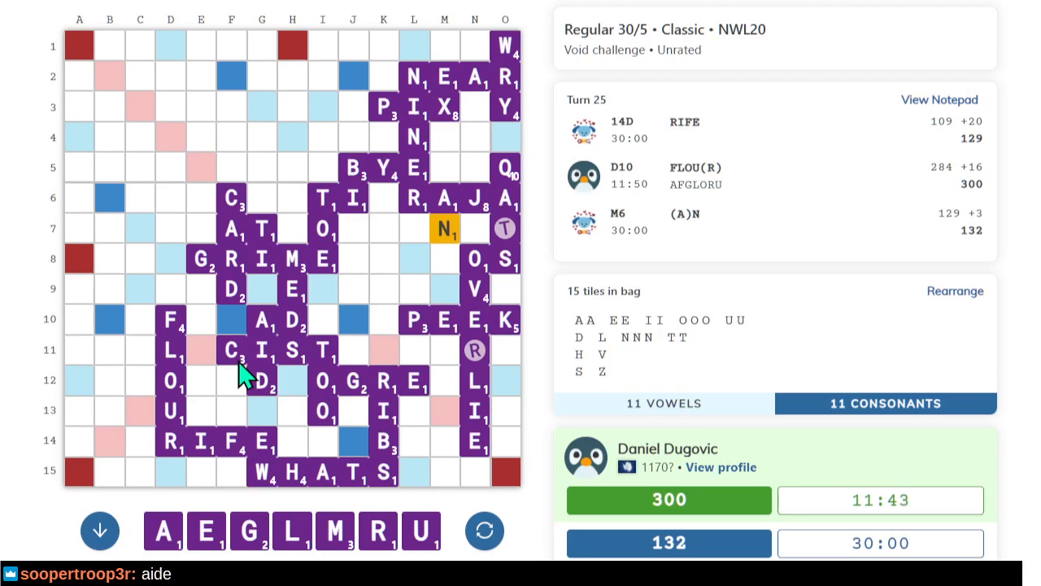
{"action": "mouse_move", "coordinate": [480, 415]}
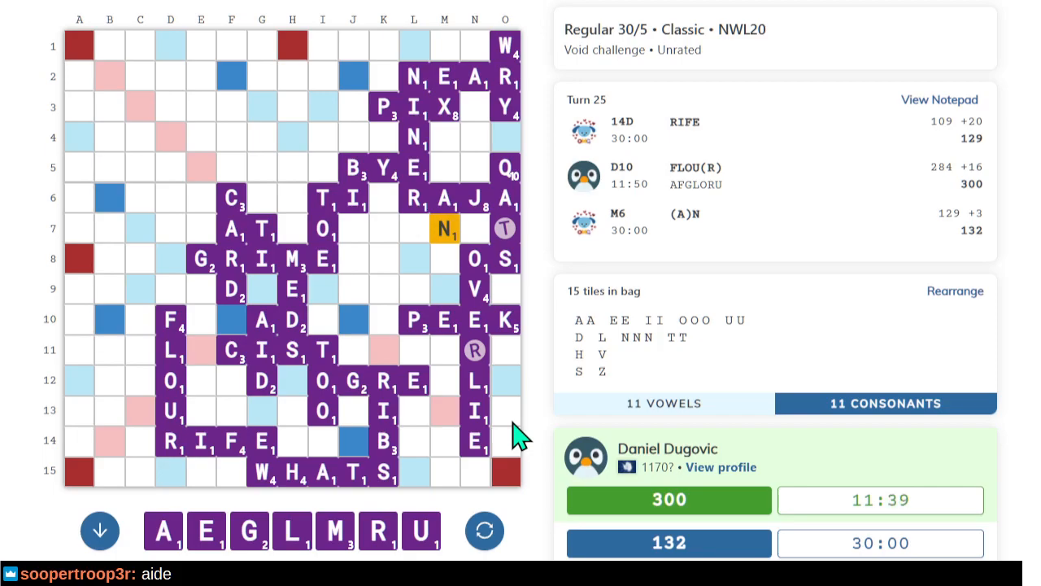
{"action": "mouse_move", "coordinate": [500, 439]}
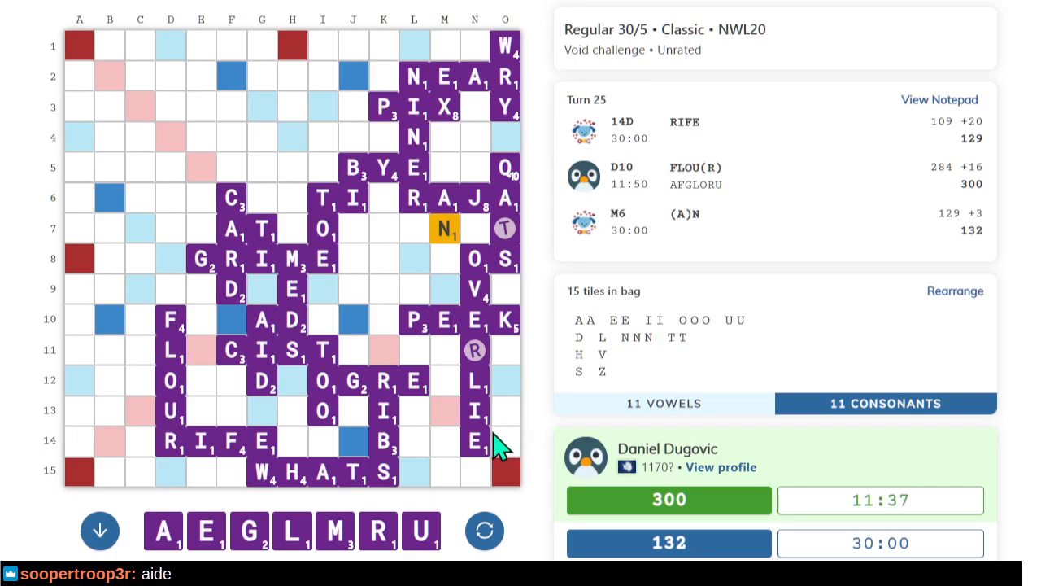
{"action": "mouse_move", "coordinate": [79, 258]}
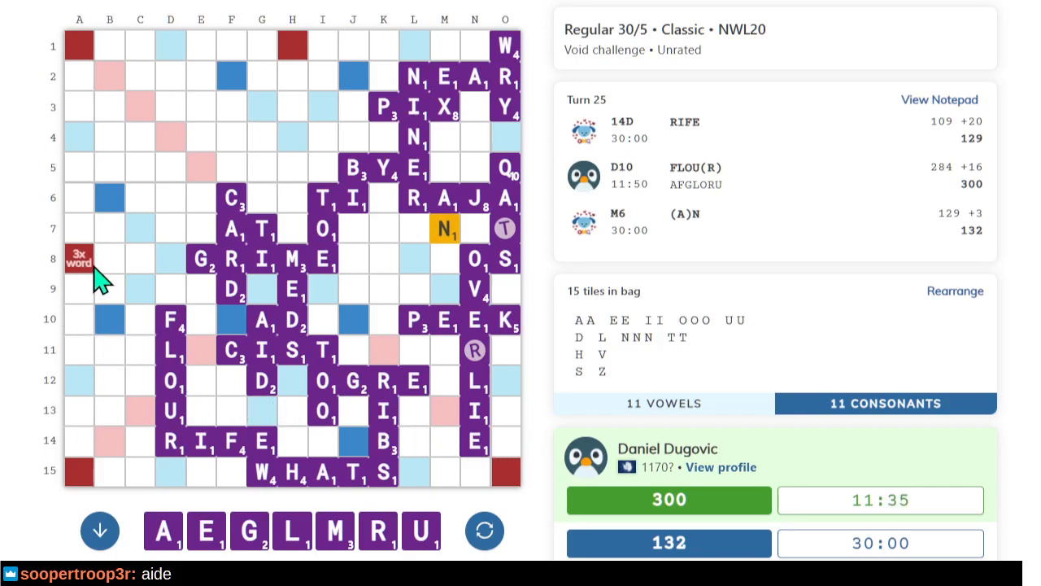
{"action": "mouse_move", "coordinate": [362, 118]}
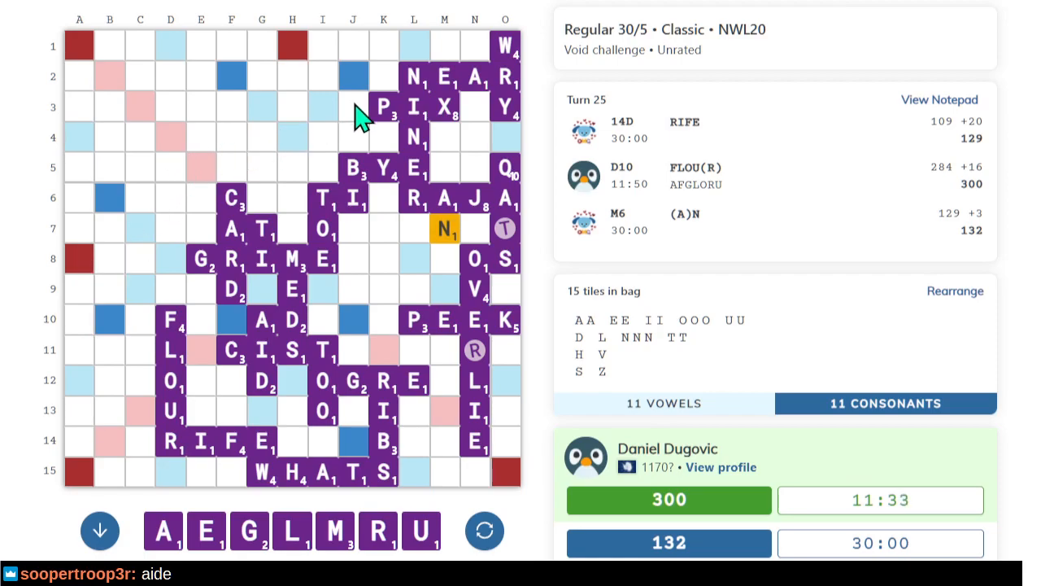
{"action": "mouse_move", "coordinate": [324, 232]}
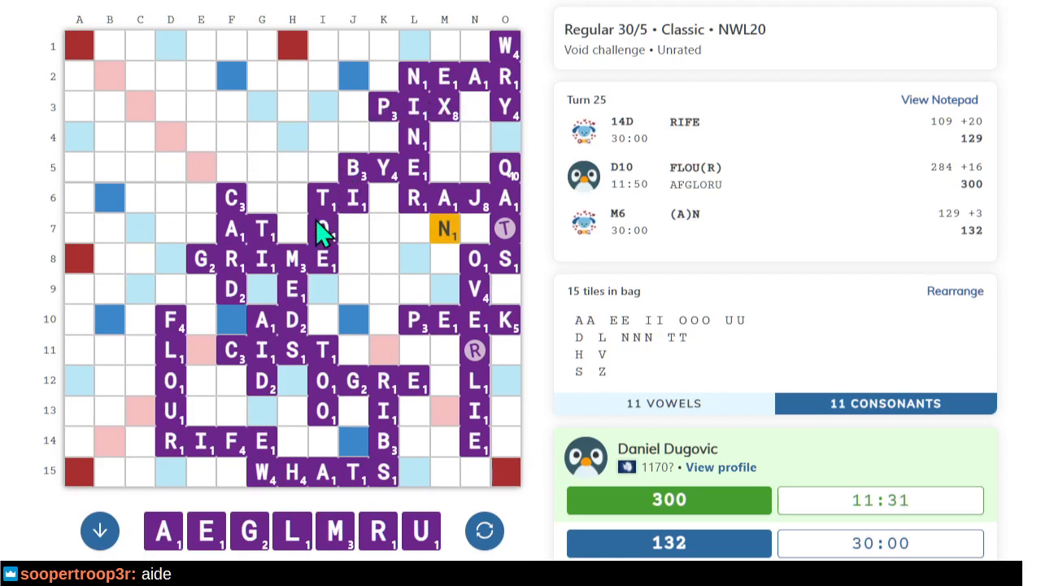
{"action": "mouse_move", "coordinate": [140, 244]}
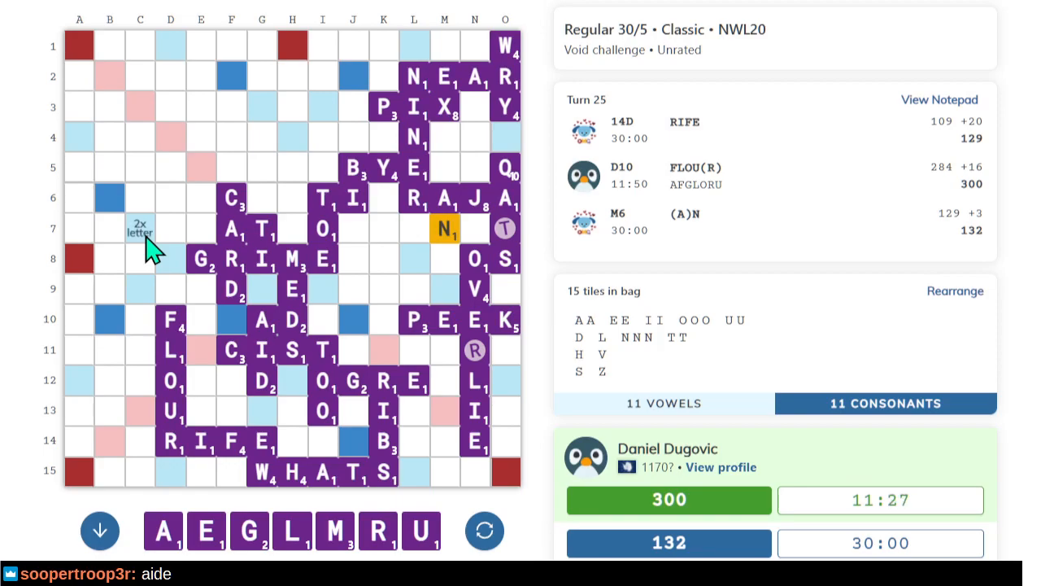
{"action": "mouse_move", "coordinate": [474, 482]}
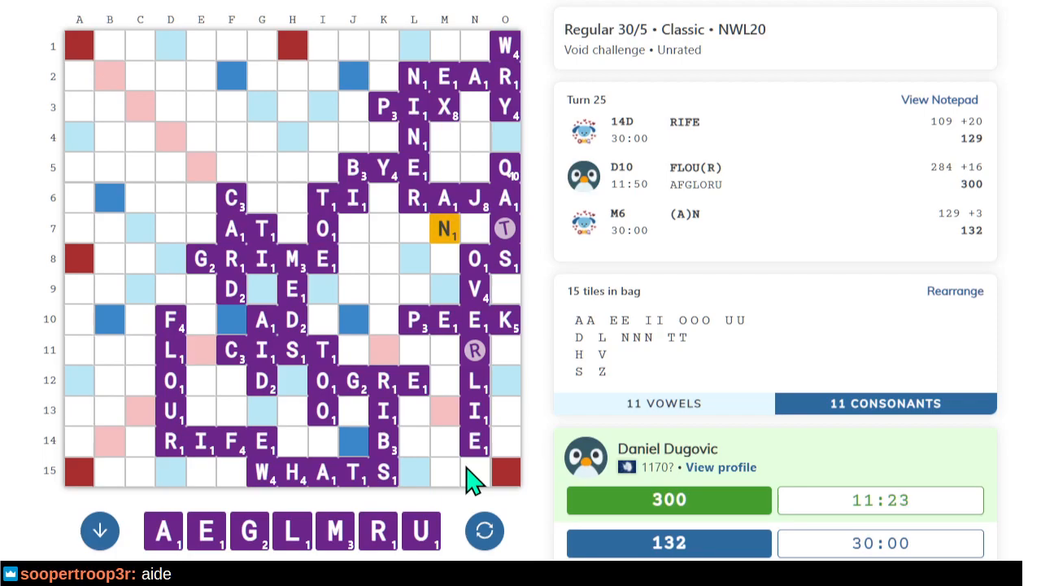
{"action": "mouse_move", "coordinate": [516, 415]}
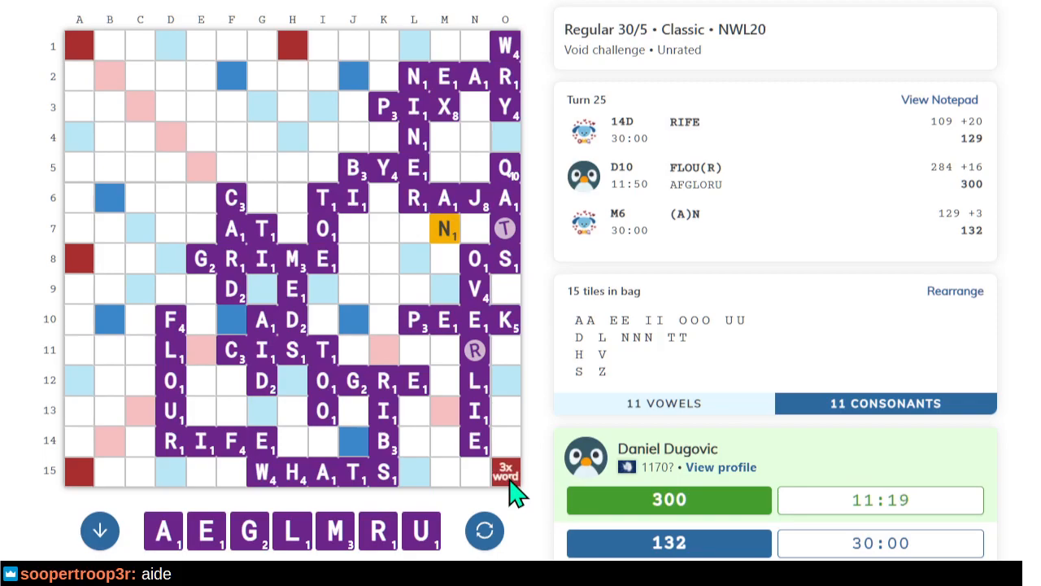
{"action": "mouse_move", "coordinate": [171, 456]}
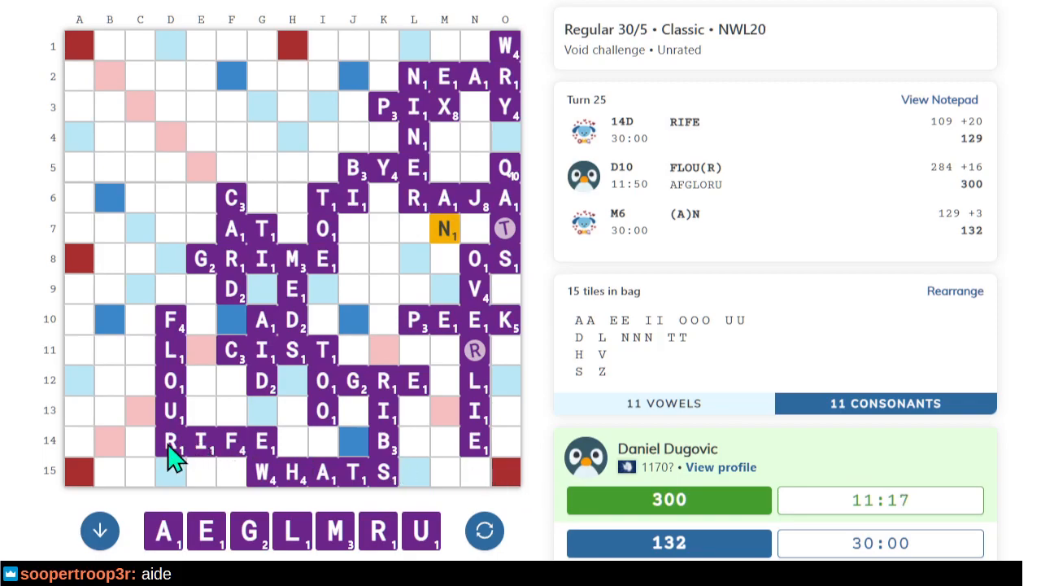
{"action": "mouse_move", "coordinate": [126, 329]}
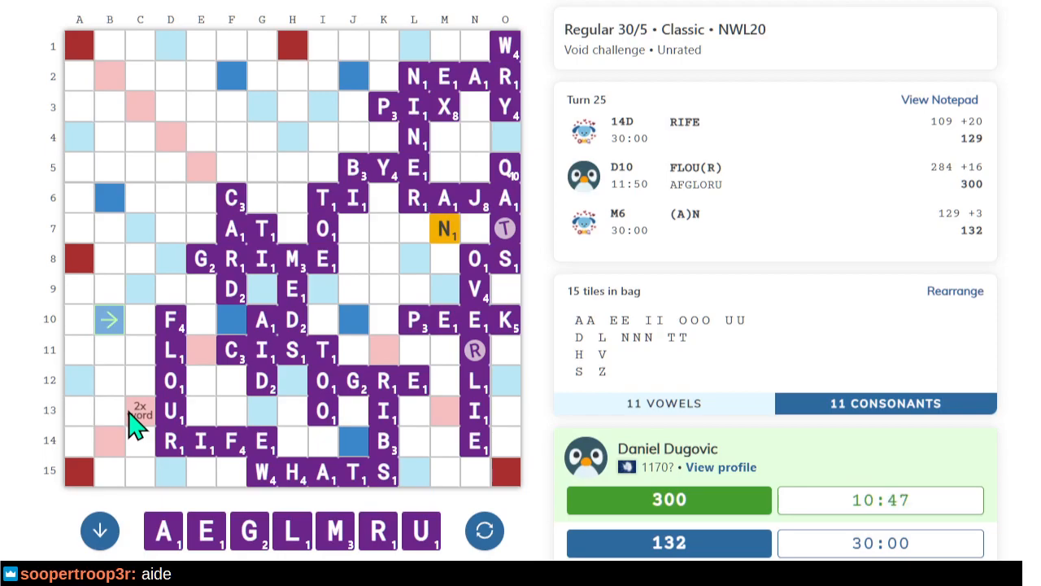
{"action": "mouse_move", "coordinate": [114, 411]}
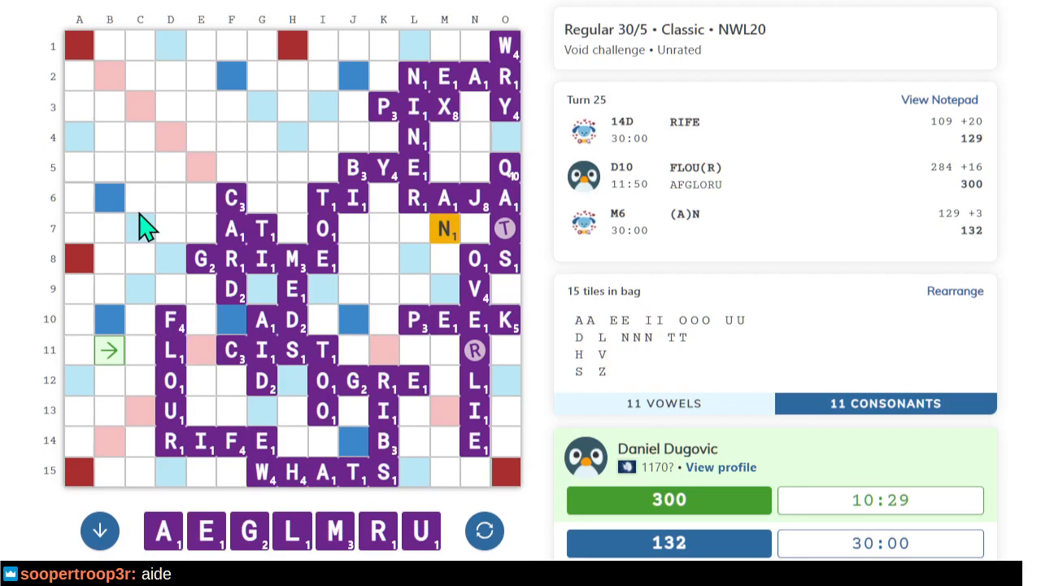
{"action": "mouse_move", "coordinate": [200, 33]}
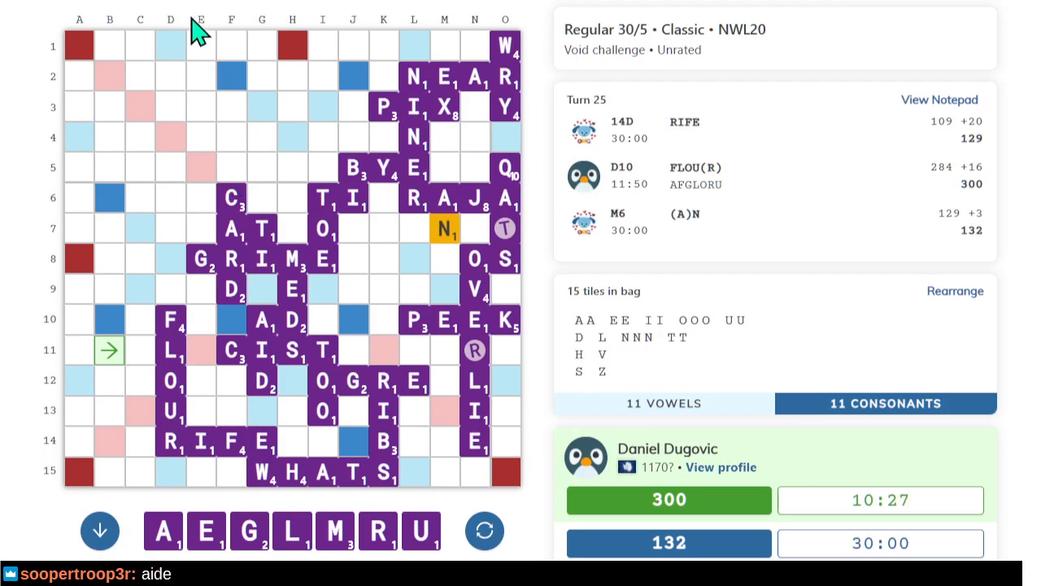
{"action": "mouse_move", "coordinate": [372, 330]}
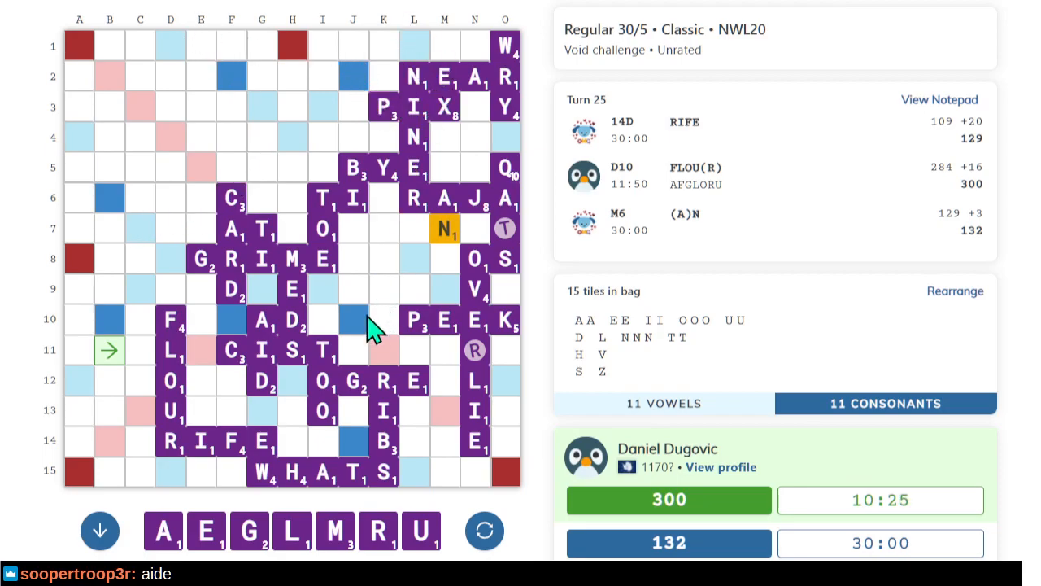
{"action": "mouse_move", "coordinate": [415, 252]}
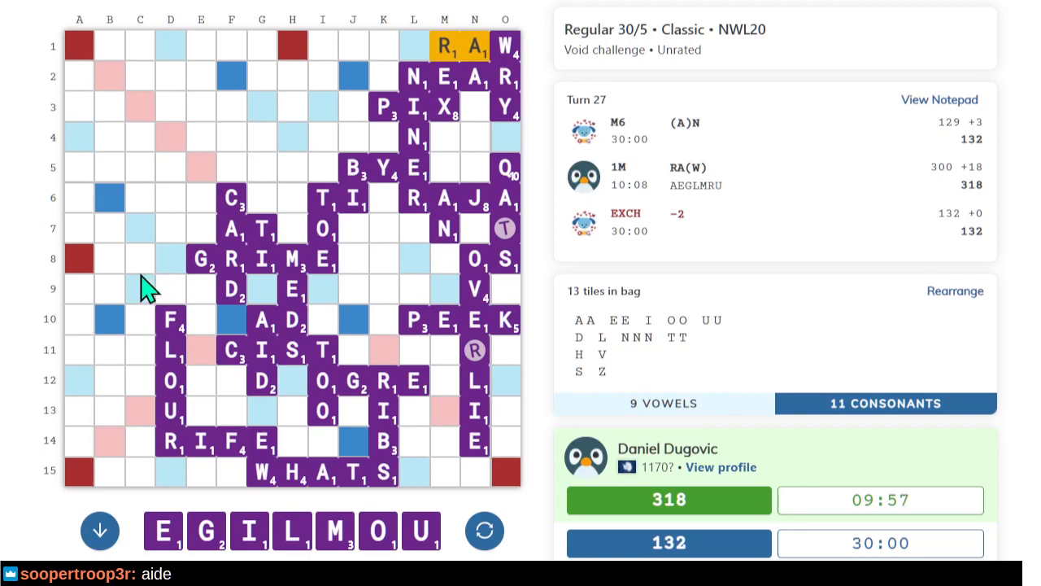
{"action": "mouse_move", "coordinate": [106, 362]}
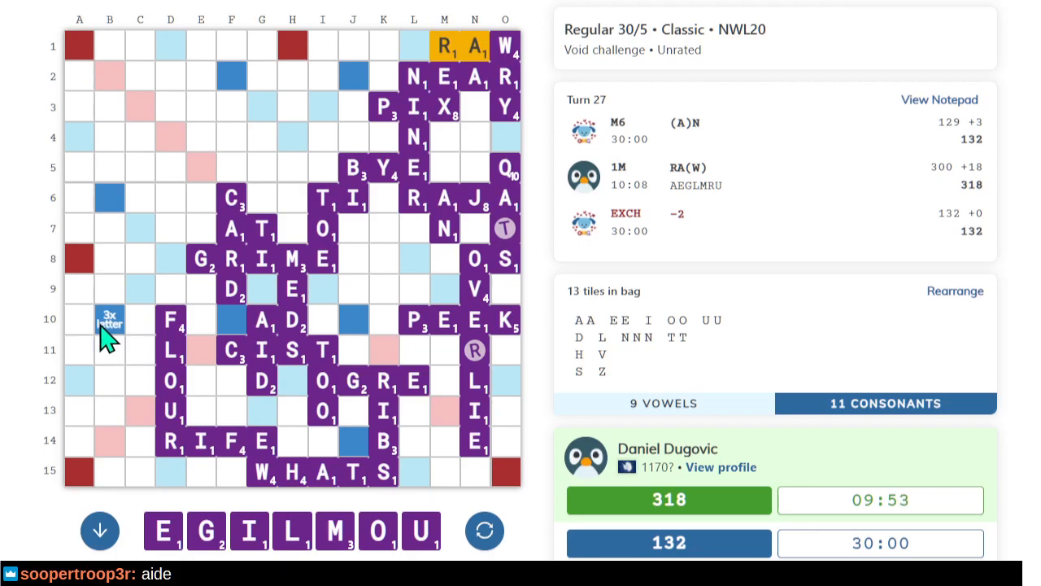
{"action": "mouse_move", "coordinate": [243, 402]}
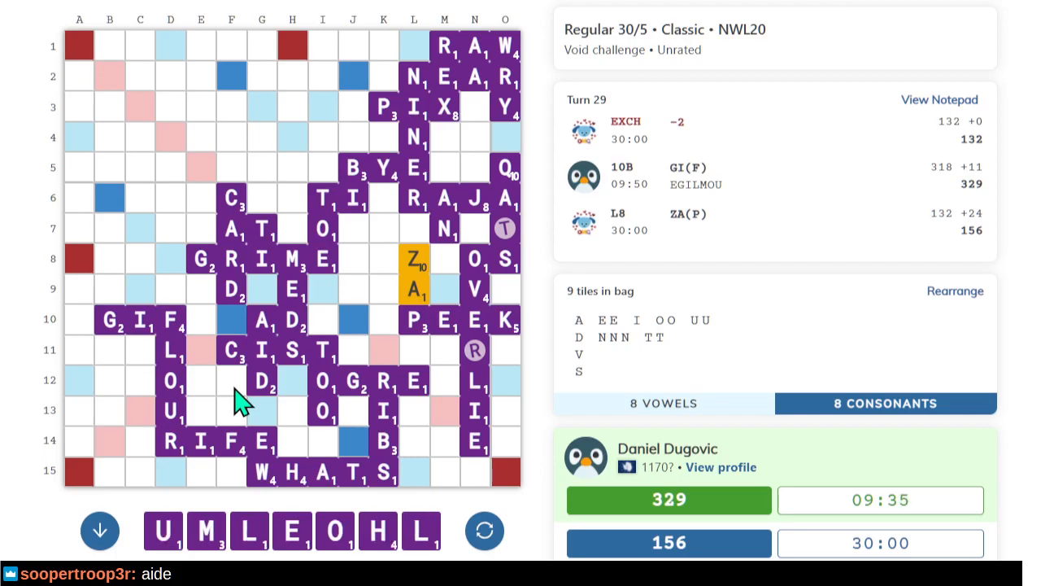
{"action": "mouse_move", "coordinate": [98, 358]}
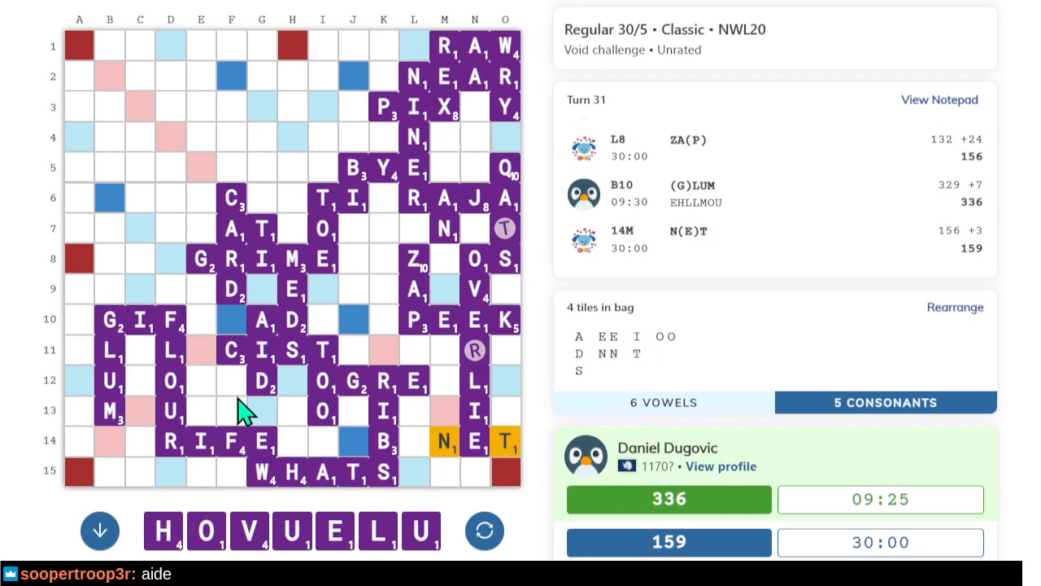
{"action": "mouse_move", "coordinate": [478, 492]}
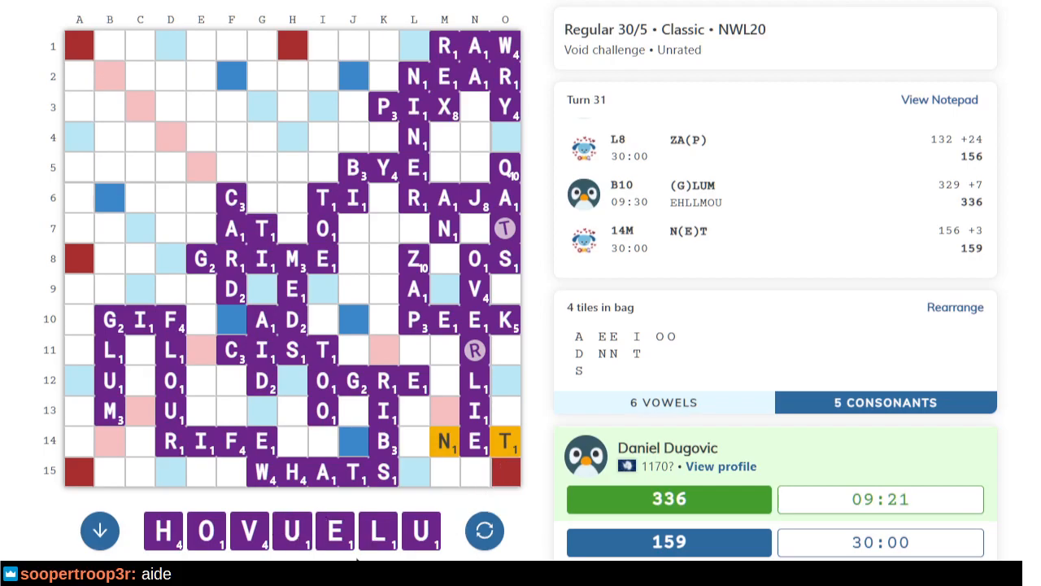
{"action": "mouse_move", "coordinate": [406, 541]}
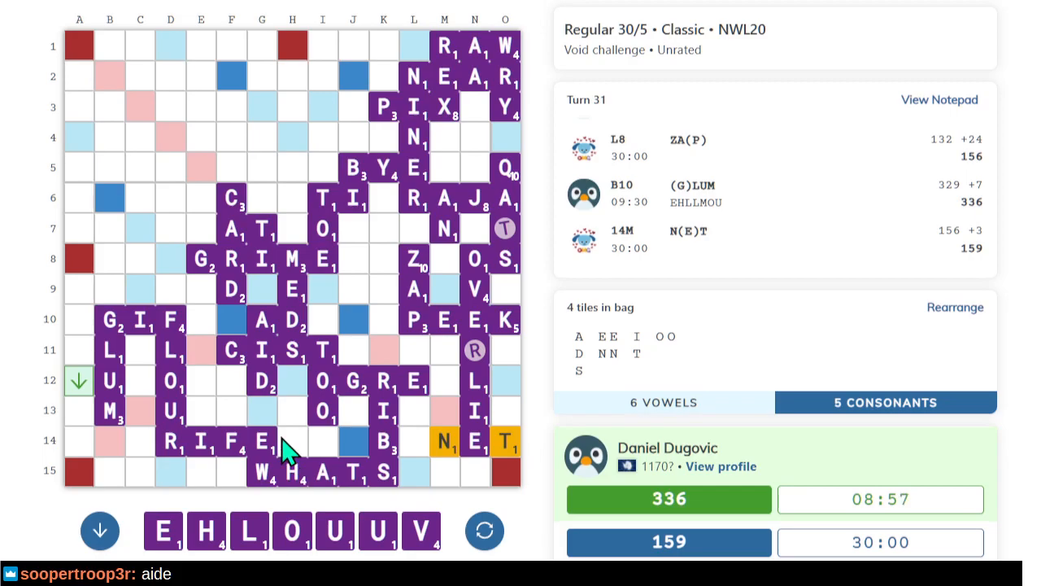
{"action": "mouse_move", "coordinate": [264, 443]}
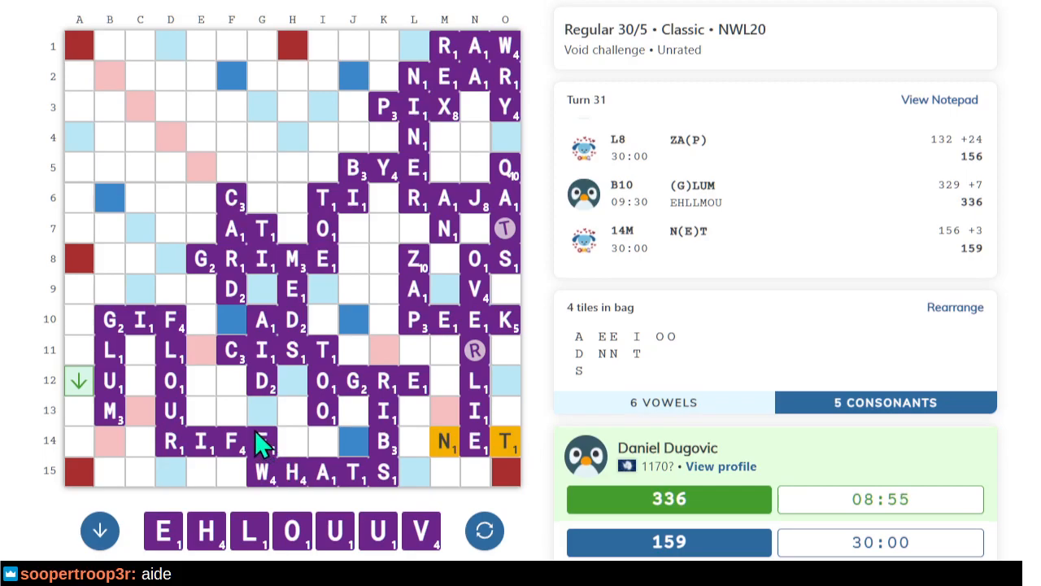
{"action": "mouse_move", "coordinate": [154, 285]}
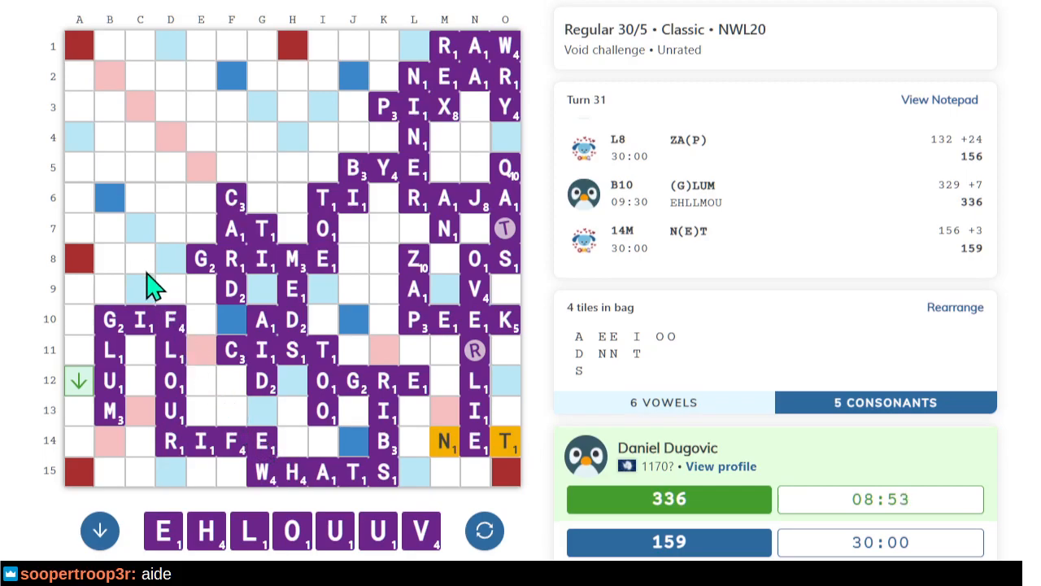
{"action": "mouse_move", "coordinate": [170, 273]}
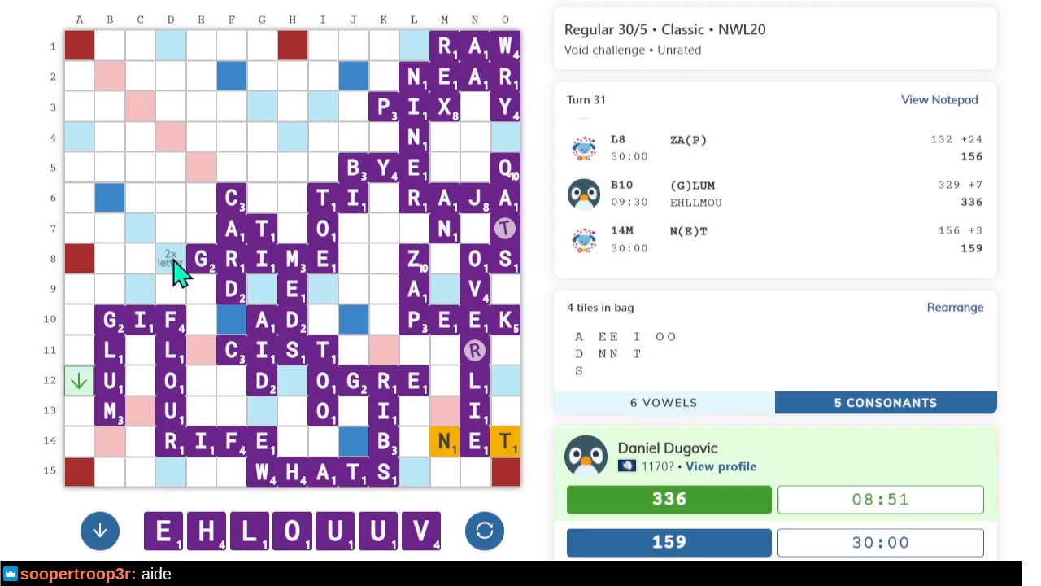
{"action": "mouse_move", "coordinate": [110, 427]}
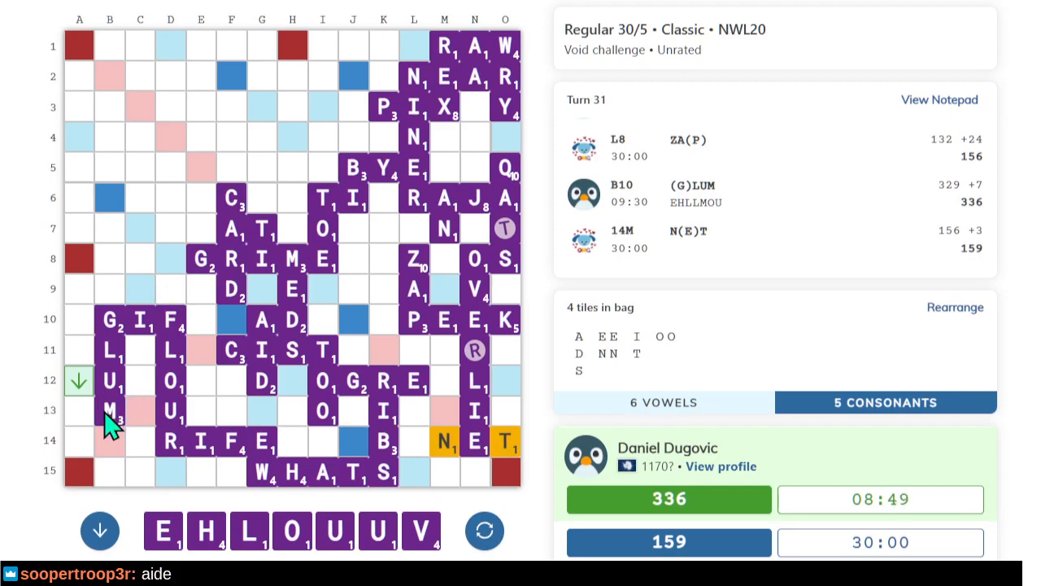
{"action": "mouse_move", "coordinate": [79, 472]}
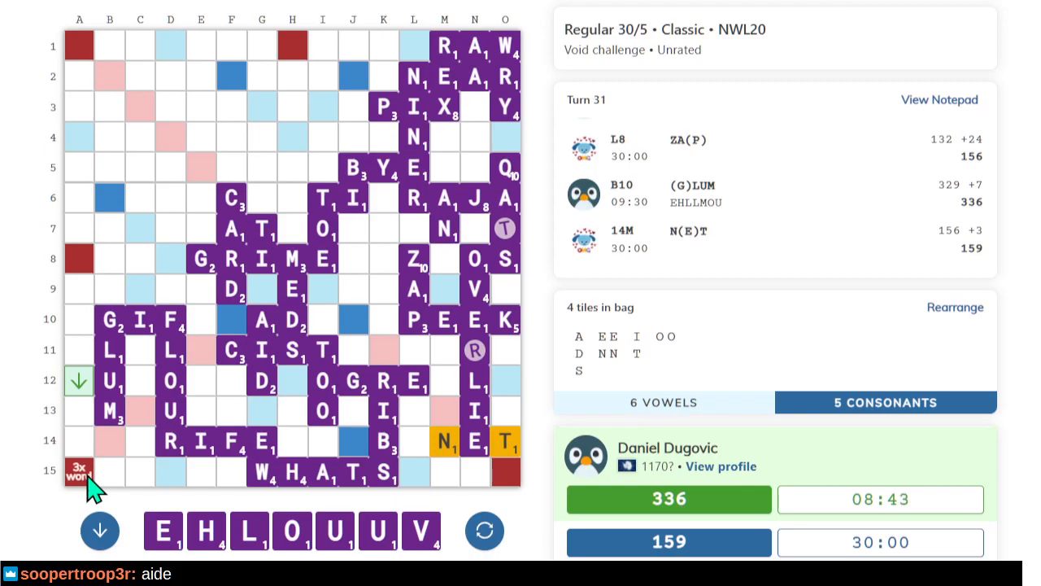
{"action": "mouse_move", "coordinate": [451, 484]}
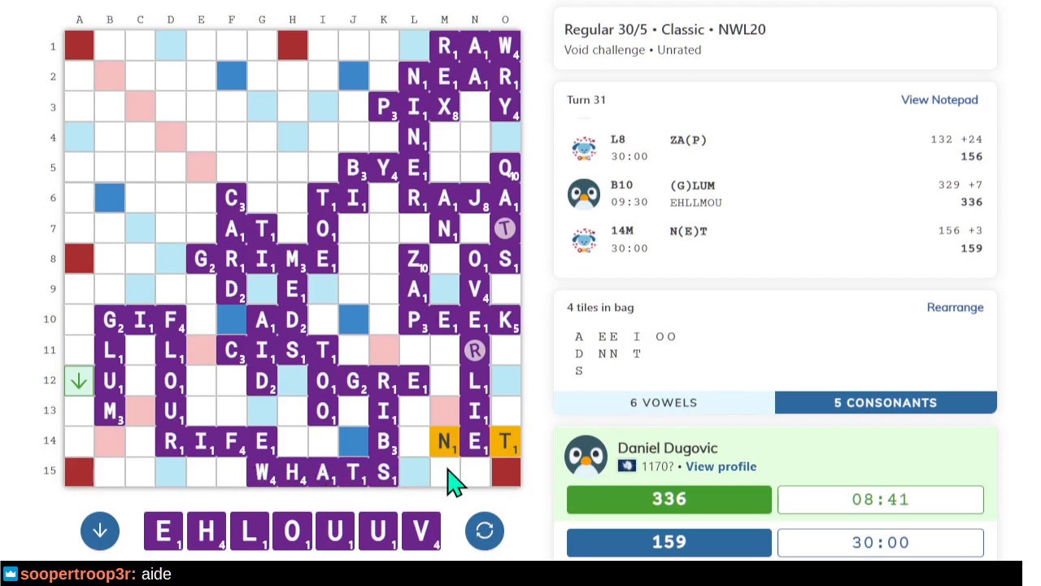
{"action": "mouse_move", "coordinate": [504, 407]}
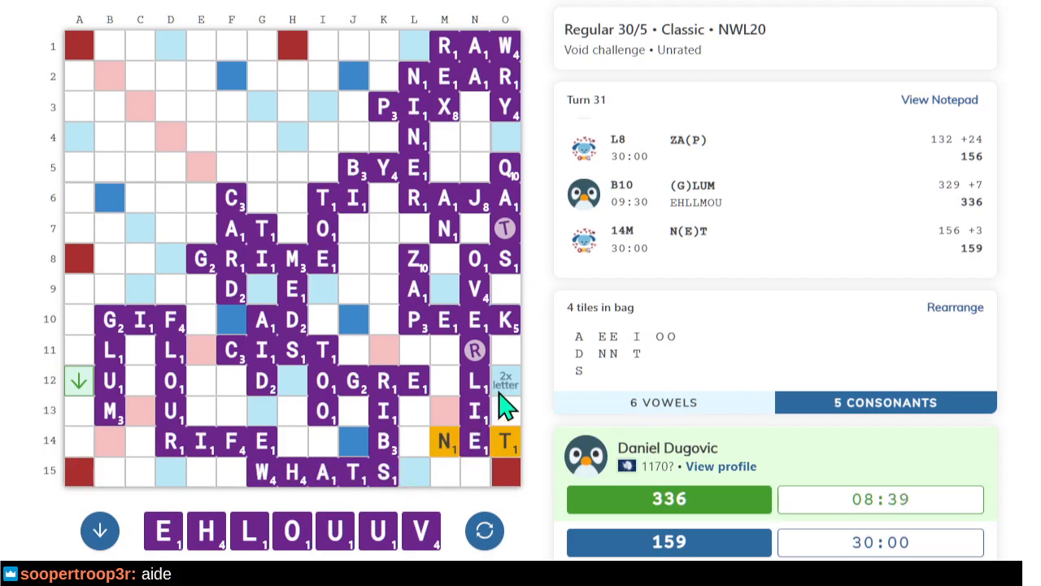
{"action": "mouse_move", "coordinate": [342, 339]}
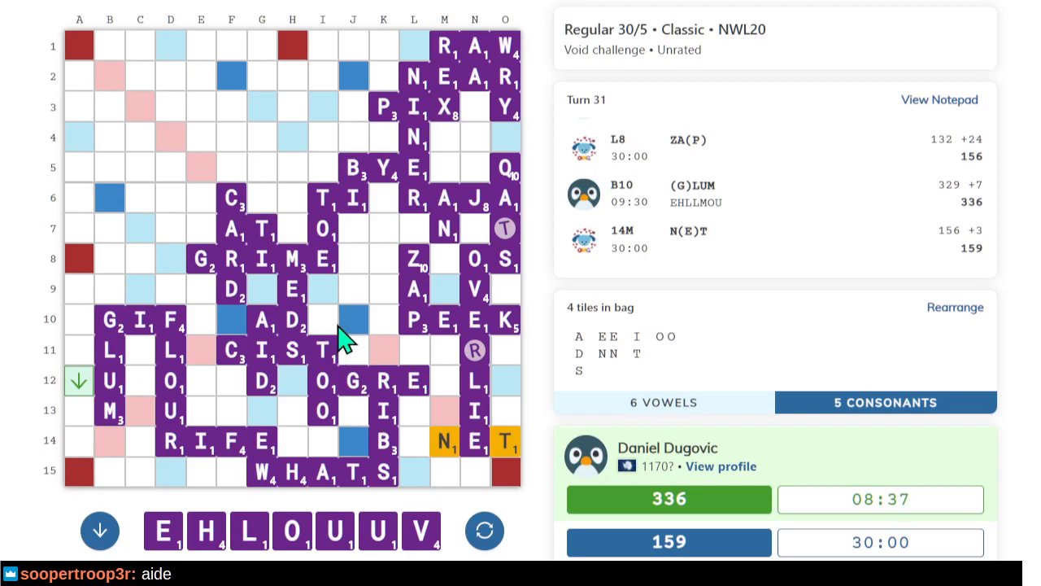
{"action": "mouse_move", "coordinate": [201, 171]}
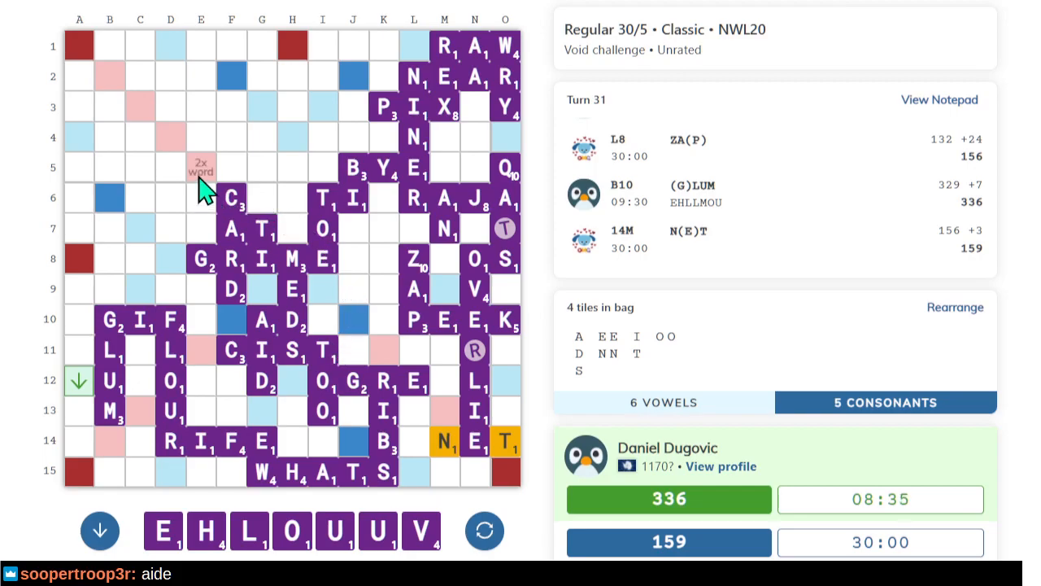
{"action": "mouse_move", "coordinate": [150, 207]}
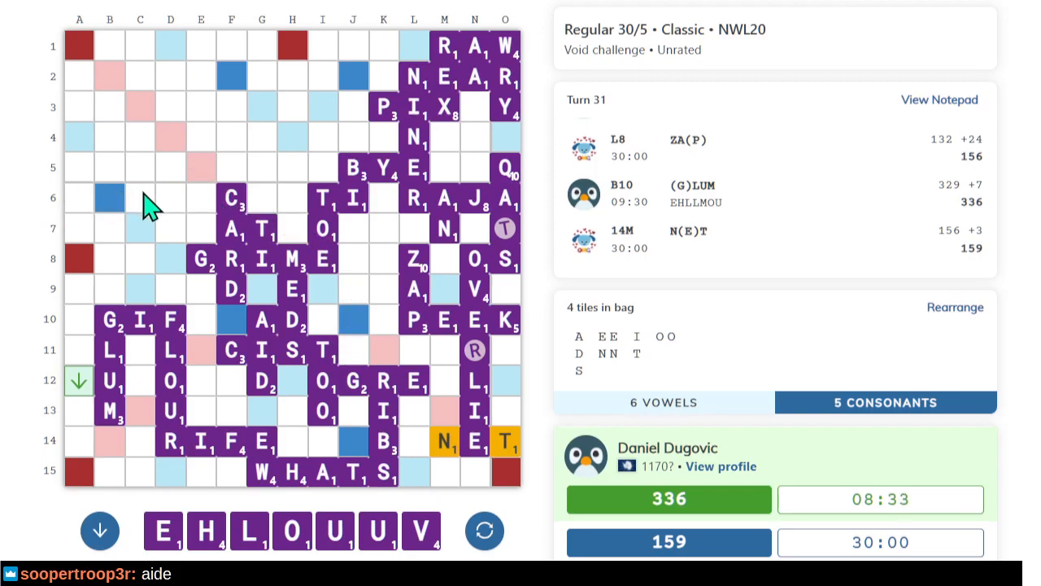
{"action": "mouse_move", "coordinate": [20, 529]}
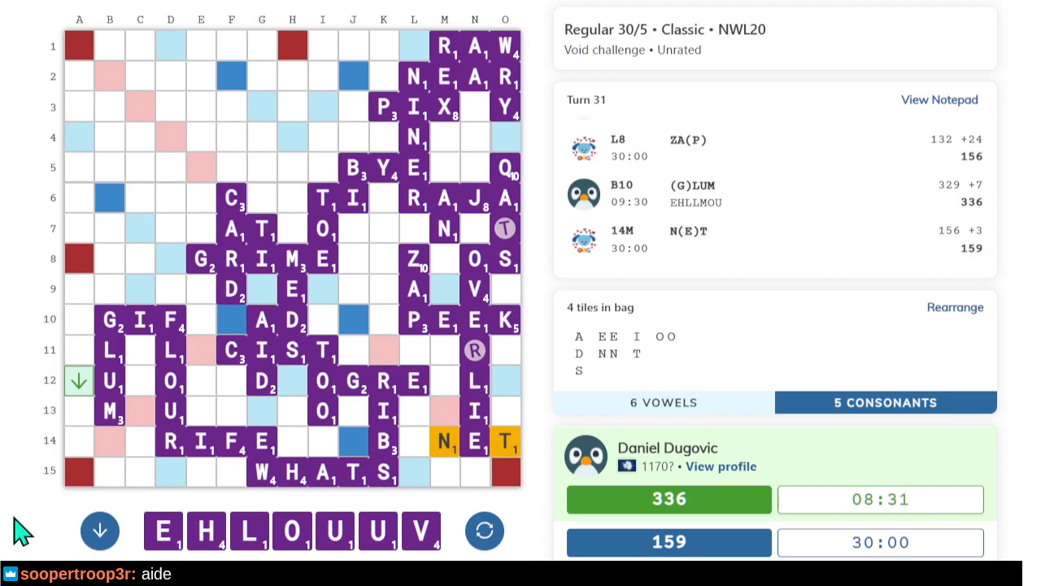
{"action": "mouse_move", "coordinate": [271, 481]}
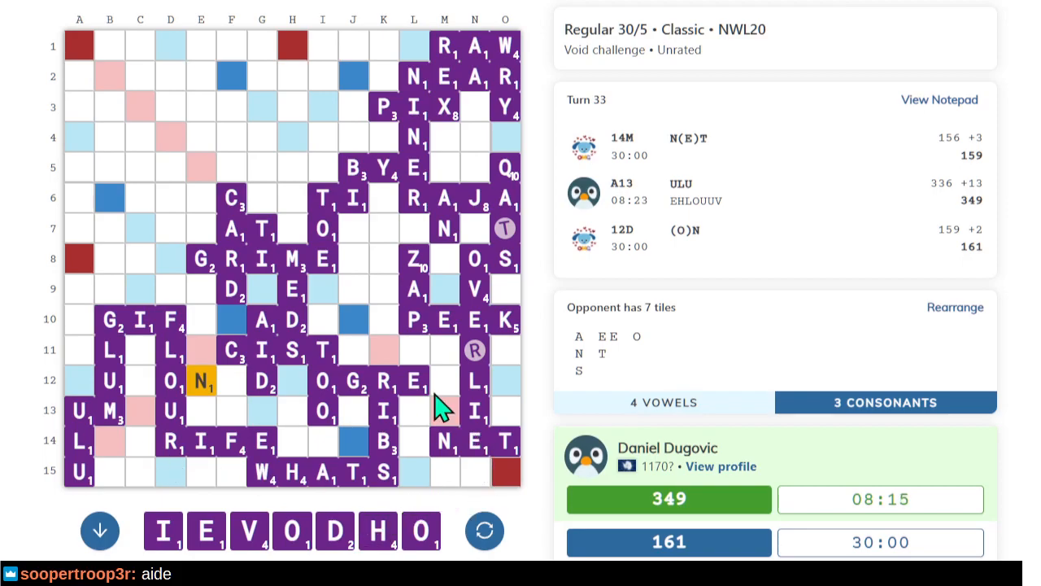
{"action": "mouse_move", "coordinate": [220, 204]}
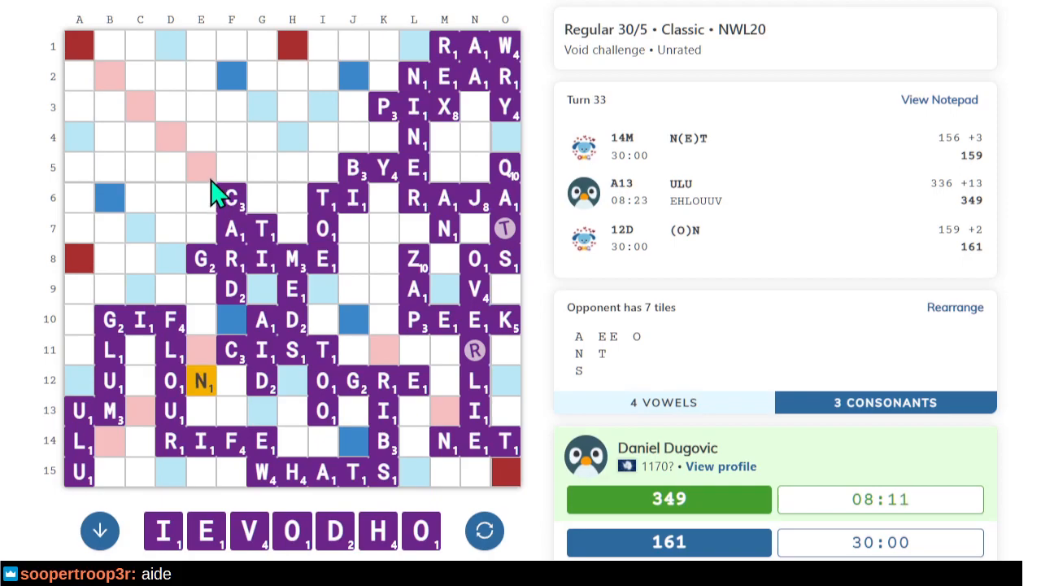
{"action": "mouse_move", "coordinate": [179, 463]}
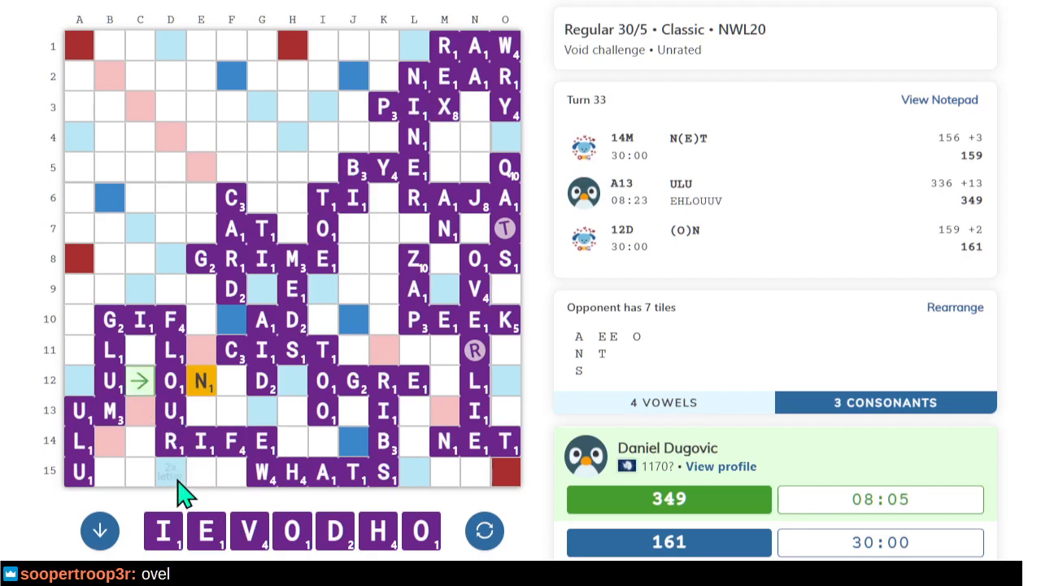
{"action": "mouse_move", "coordinate": [146, 268]}
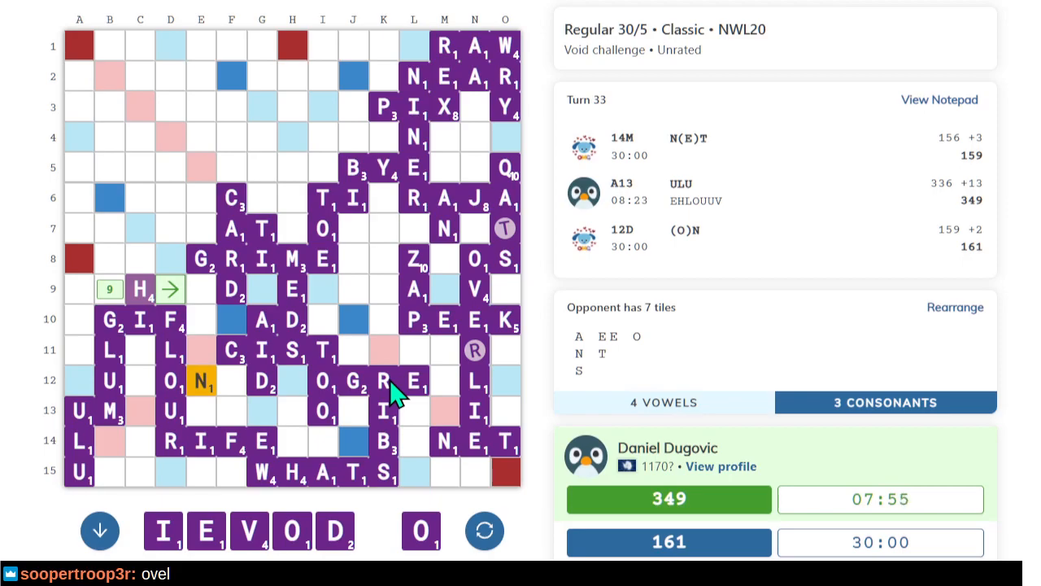
Take back the tentatively placed H and start a new play at O15.
{"action": "left_click", "coordinate": [140, 289]}
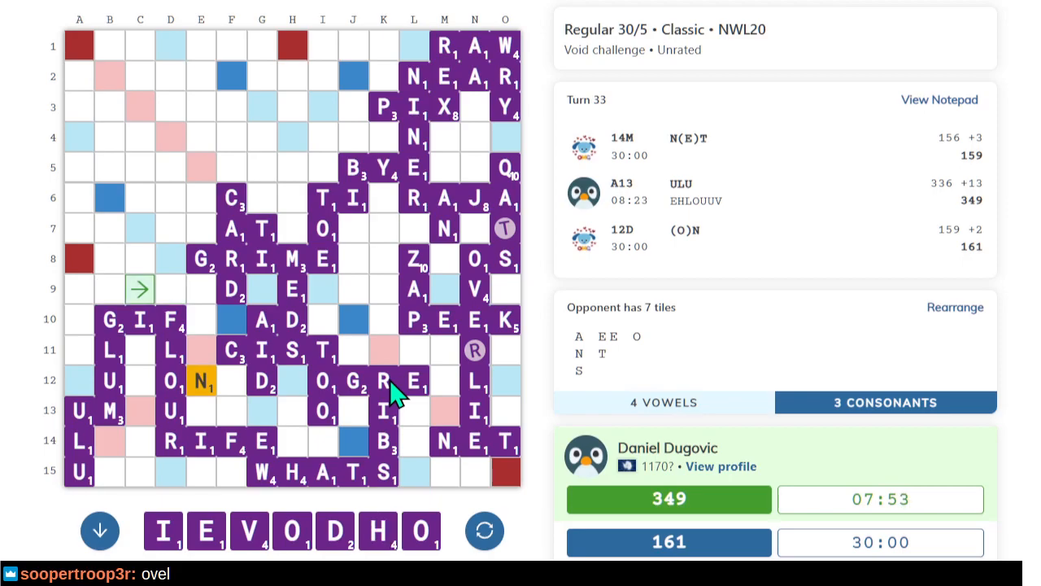
{"action": "mouse_move", "coordinate": [519, 490]}
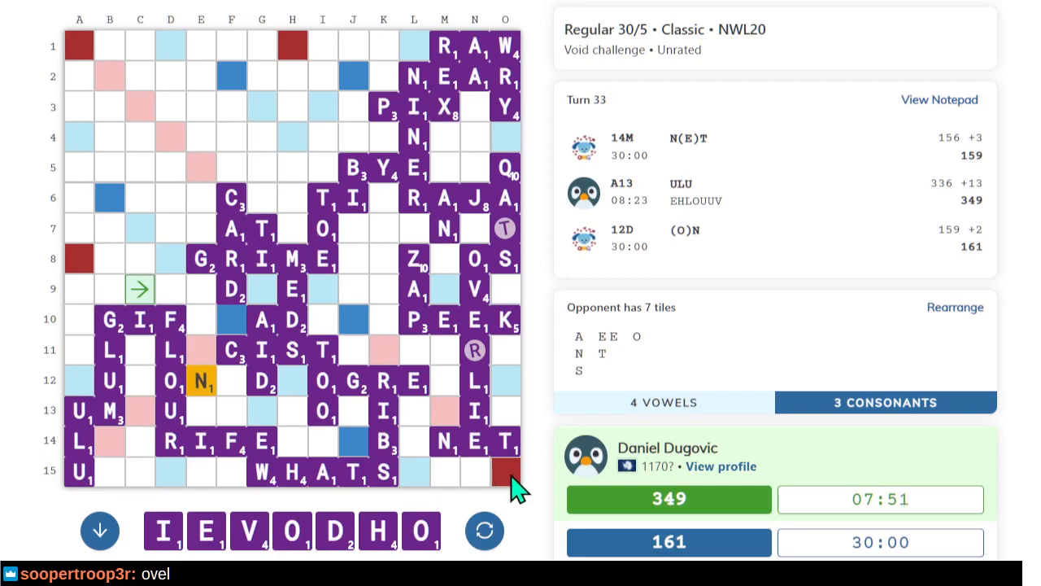
{"action": "left_click", "coordinate": [505, 471]}
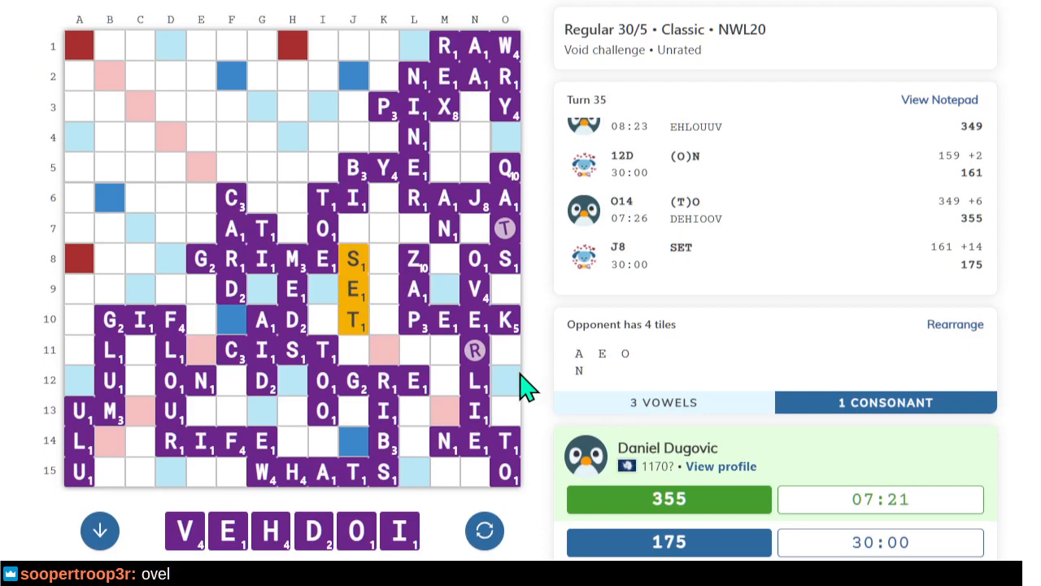
{"action": "mouse_move", "coordinate": [226, 501]}
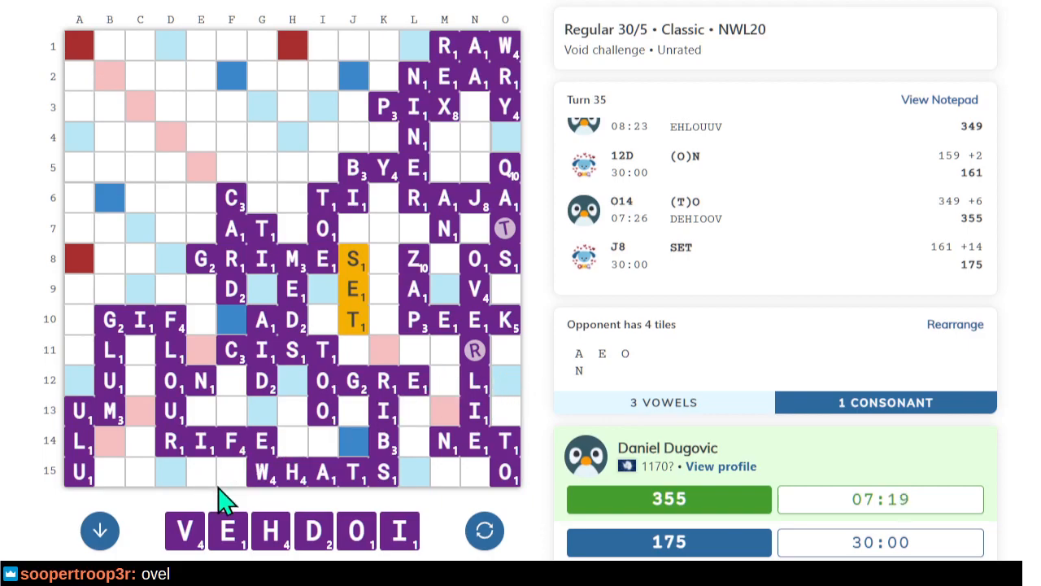
{"action": "mouse_move", "coordinate": [394, 537]}
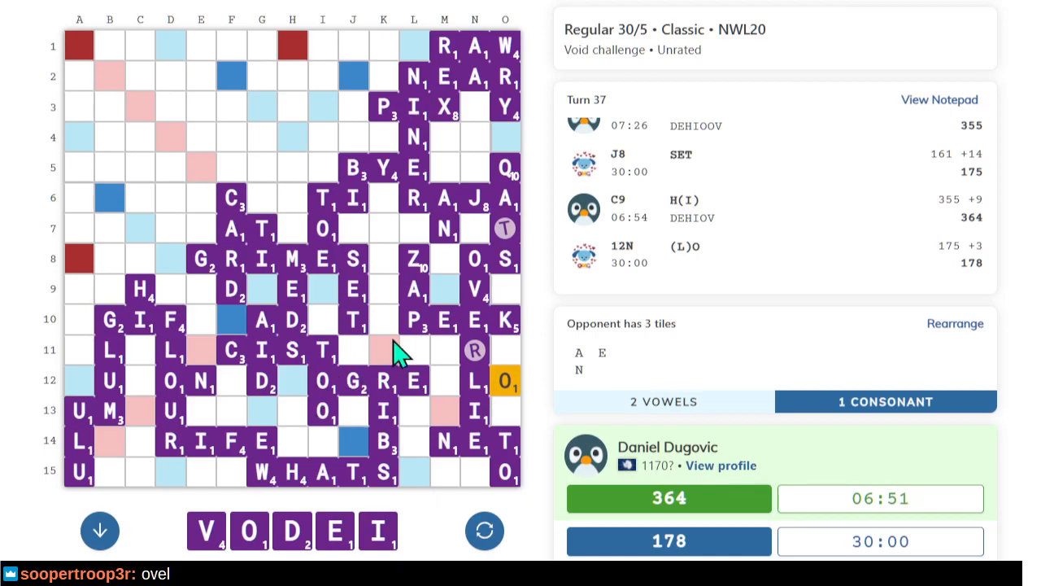
{"action": "mouse_move", "coordinate": [195, 131]}
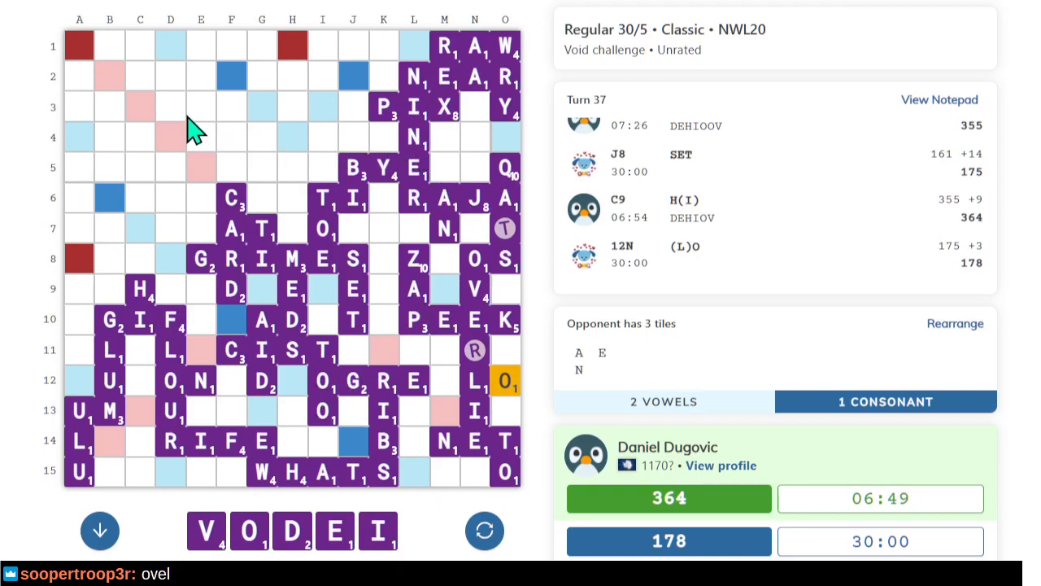
{"action": "mouse_move", "coordinate": [201, 143]}
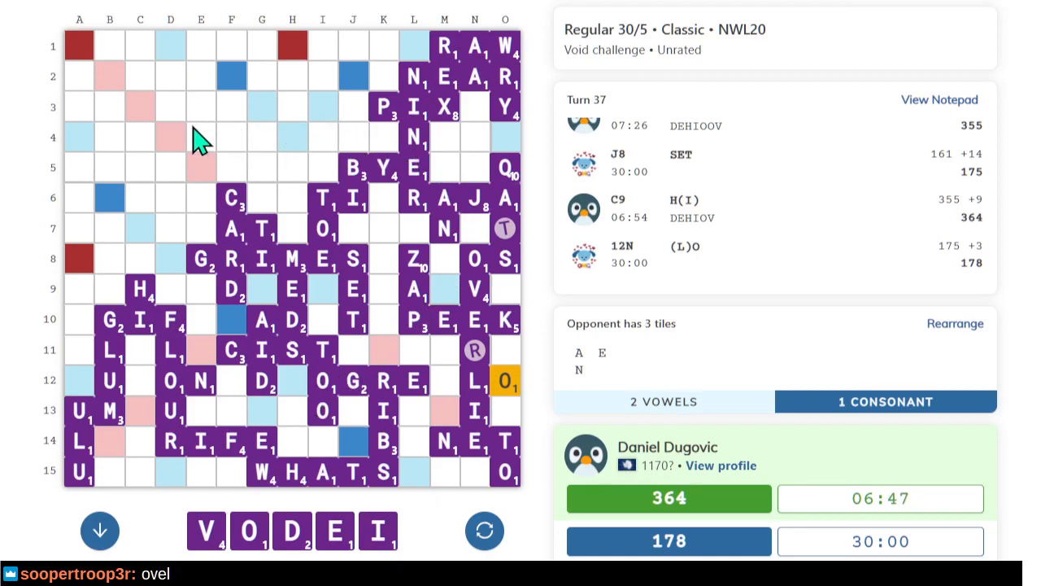
{"action": "mouse_move", "coordinate": [179, 148]}
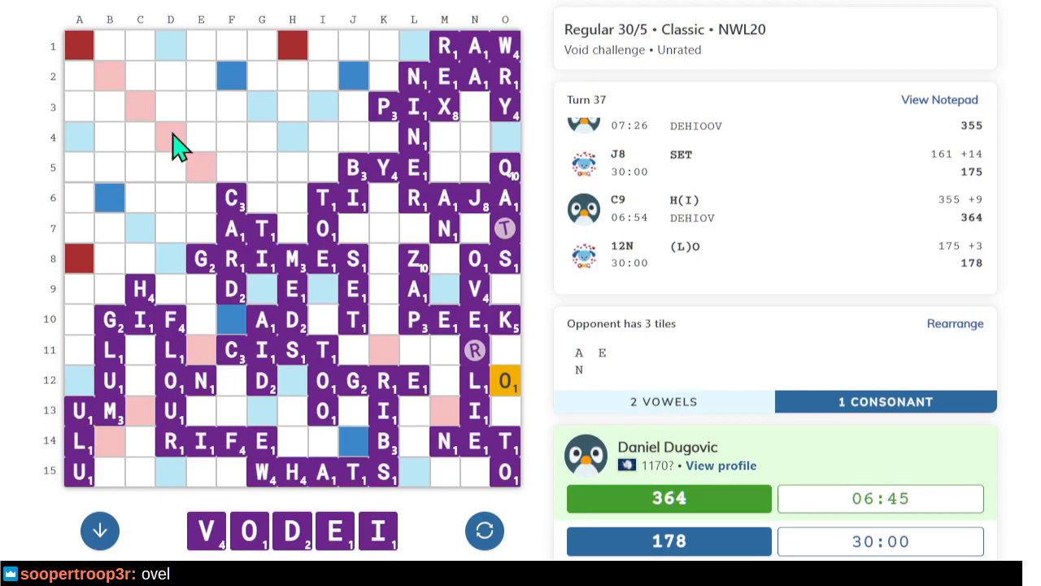
{"action": "mouse_move", "coordinate": [190, 130]}
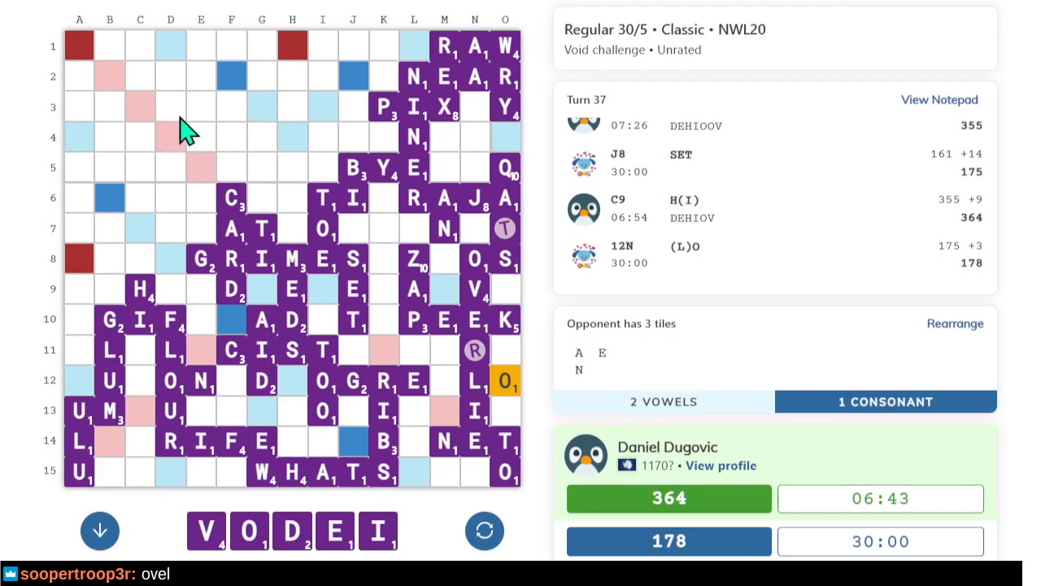
{"action": "mouse_move", "coordinate": [178, 114]}
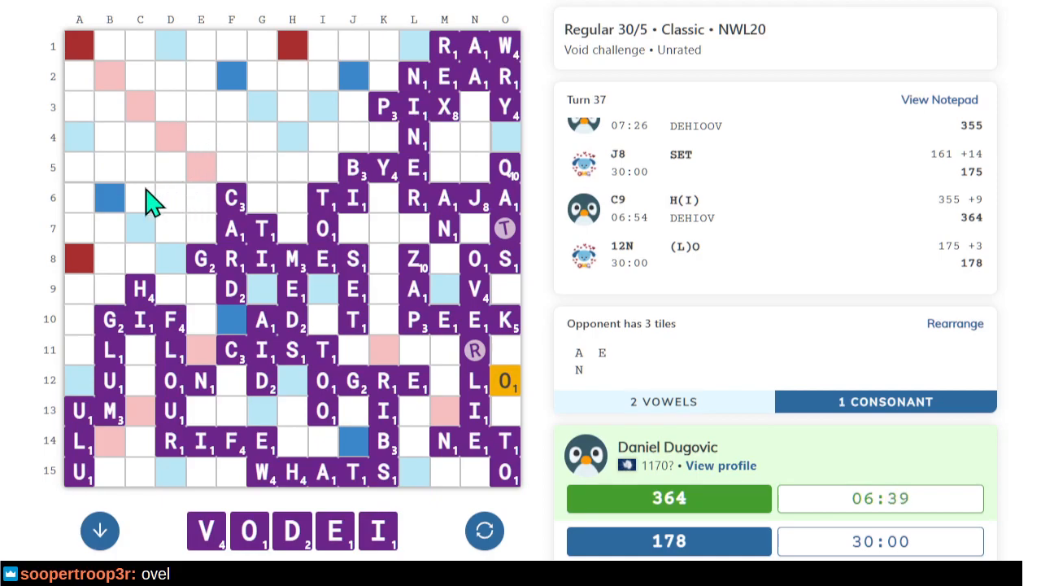
{"action": "mouse_move", "coordinate": [212, 216]}
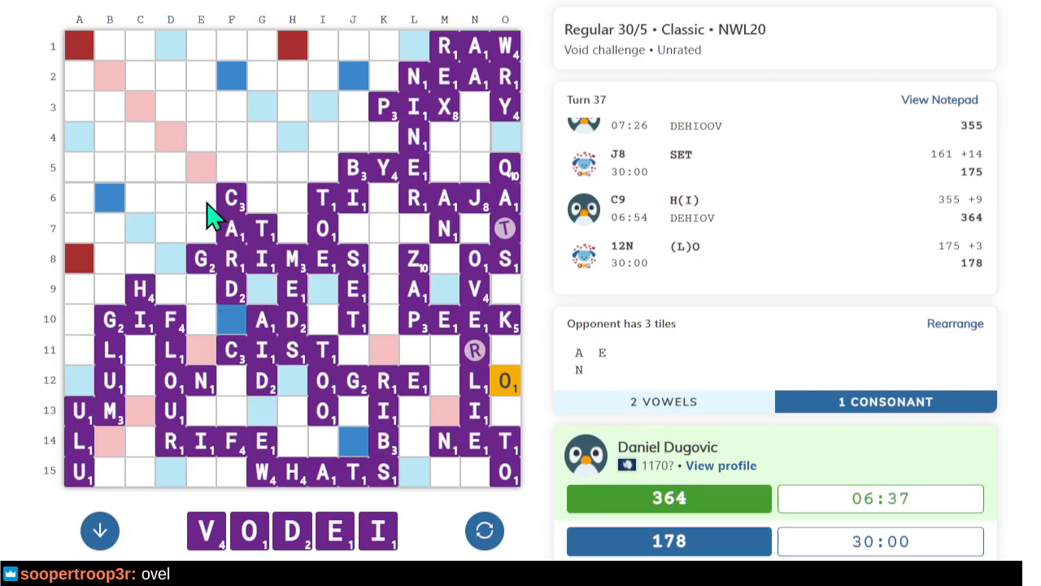
{"action": "mouse_move", "coordinate": [132, 406]}
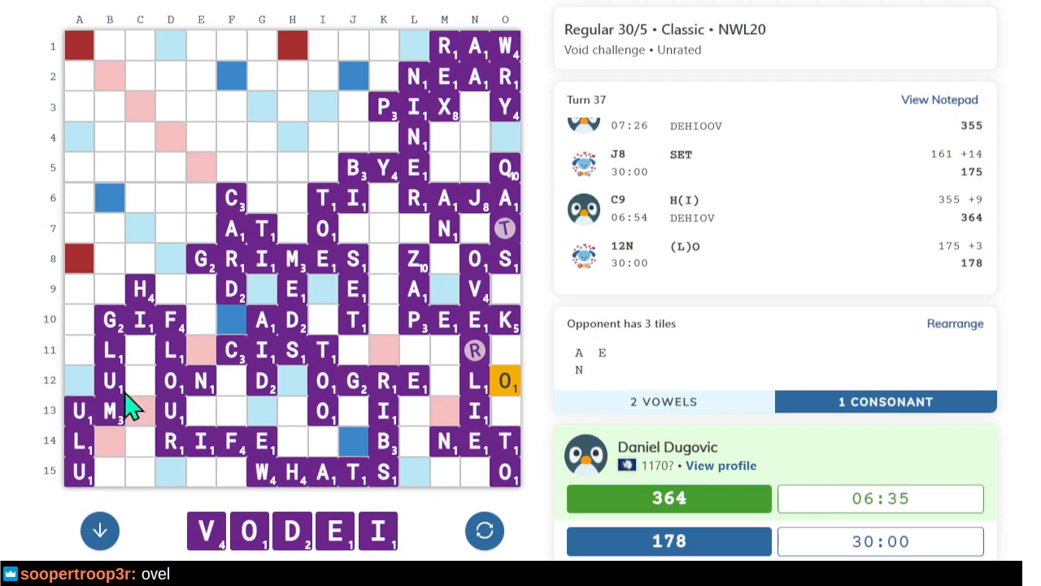
{"action": "mouse_move", "coordinate": [94, 317]}
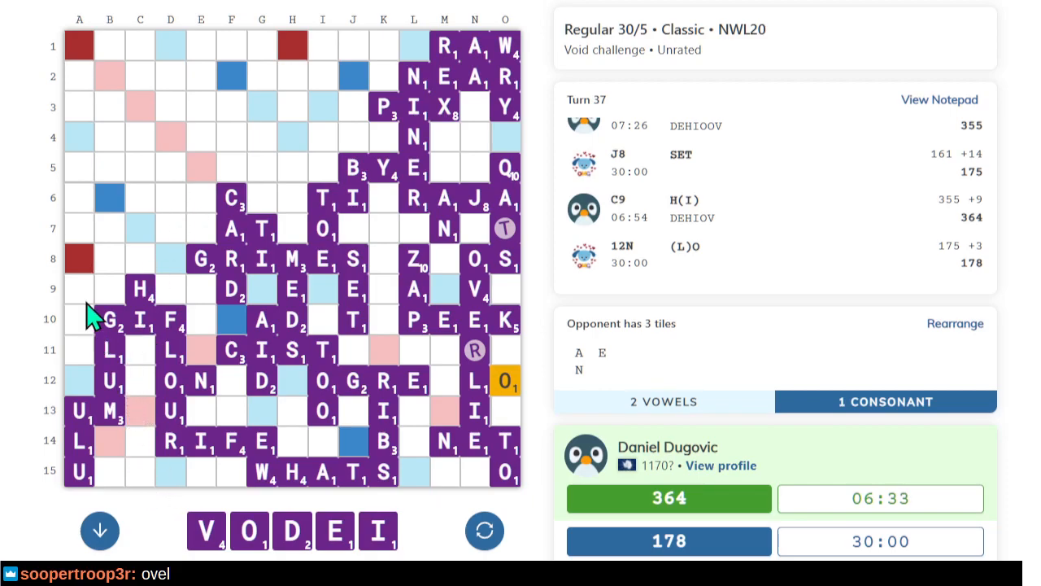
{"action": "mouse_move", "coordinate": [277, 463]}
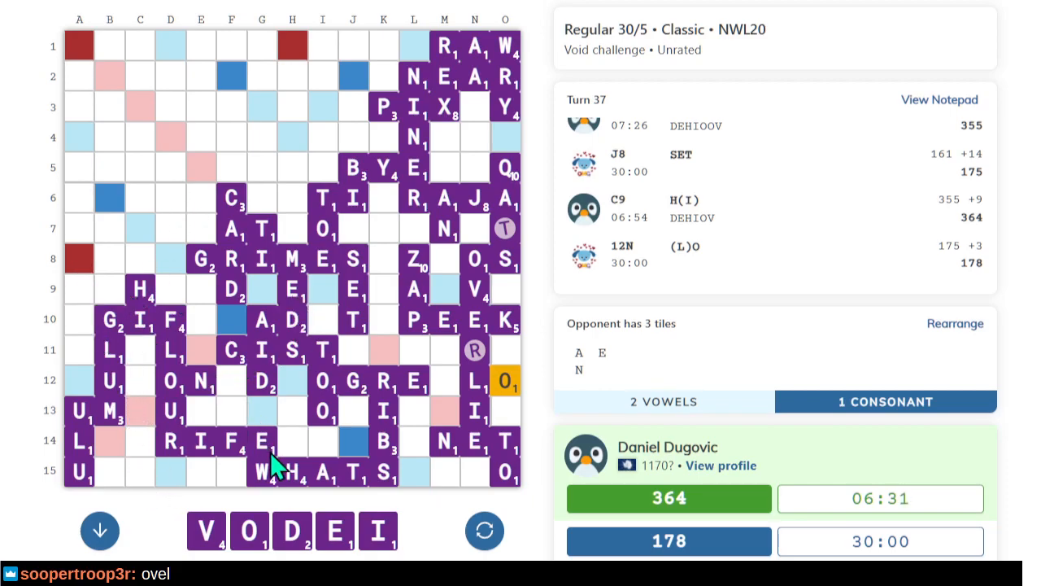
{"action": "mouse_move", "coordinate": [461, 482]}
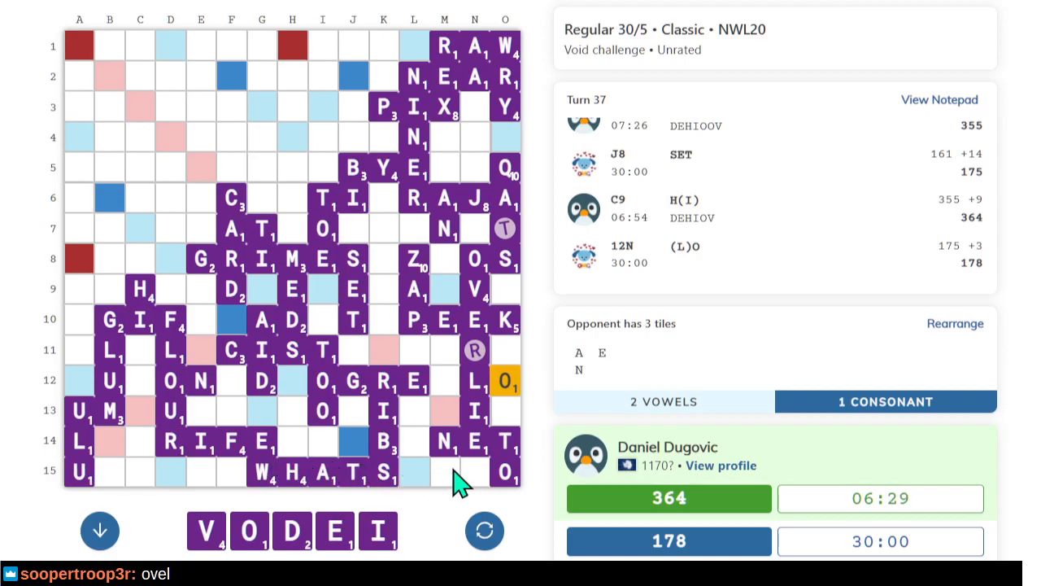
{"action": "mouse_move", "coordinate": [488, 446]}
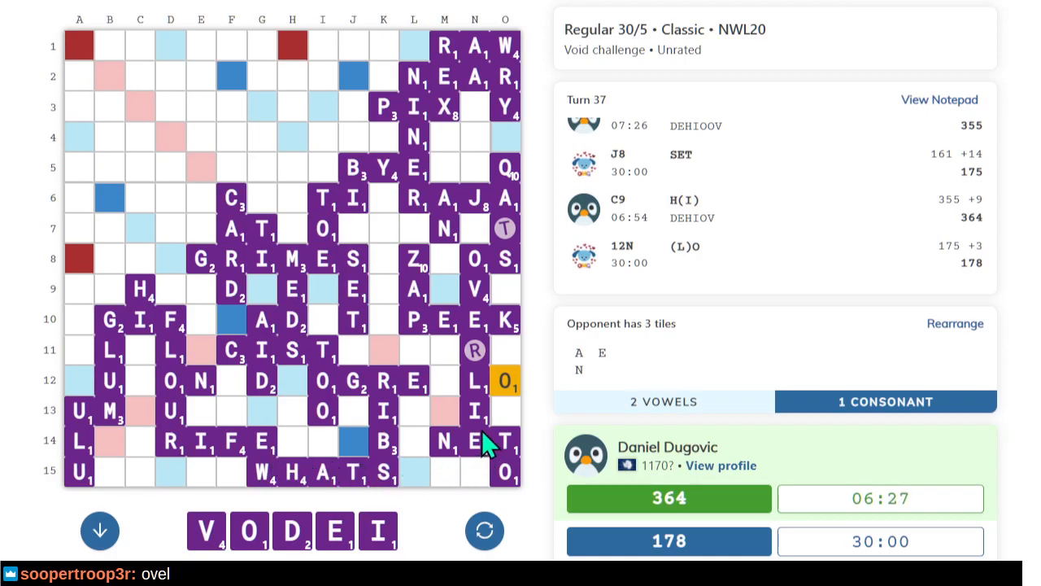
{"action": "mouse_move", "coordinate": [464, 443]}
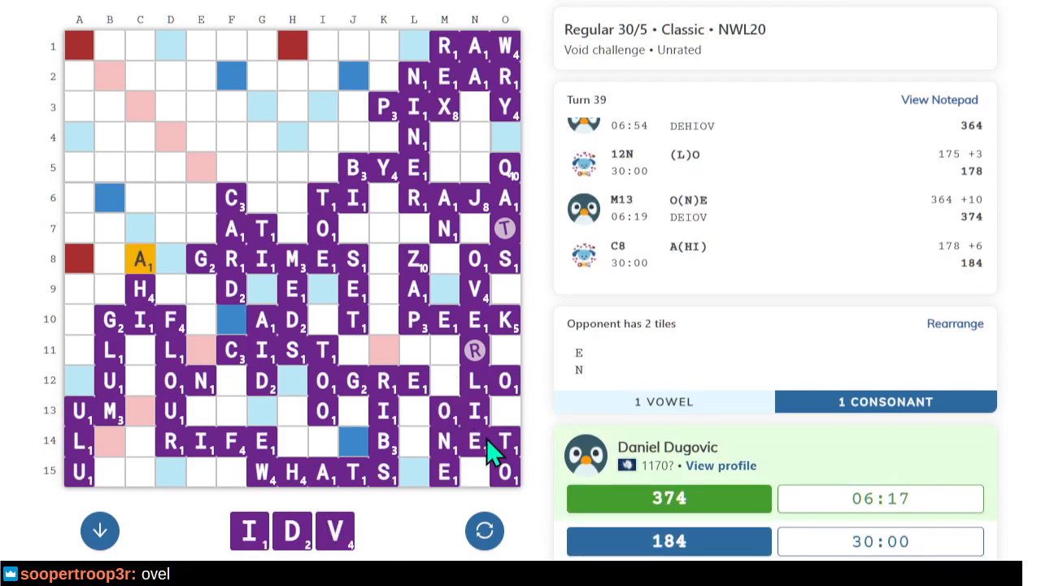
{"action": "mouse_move", "coordinate": [232, 277]}
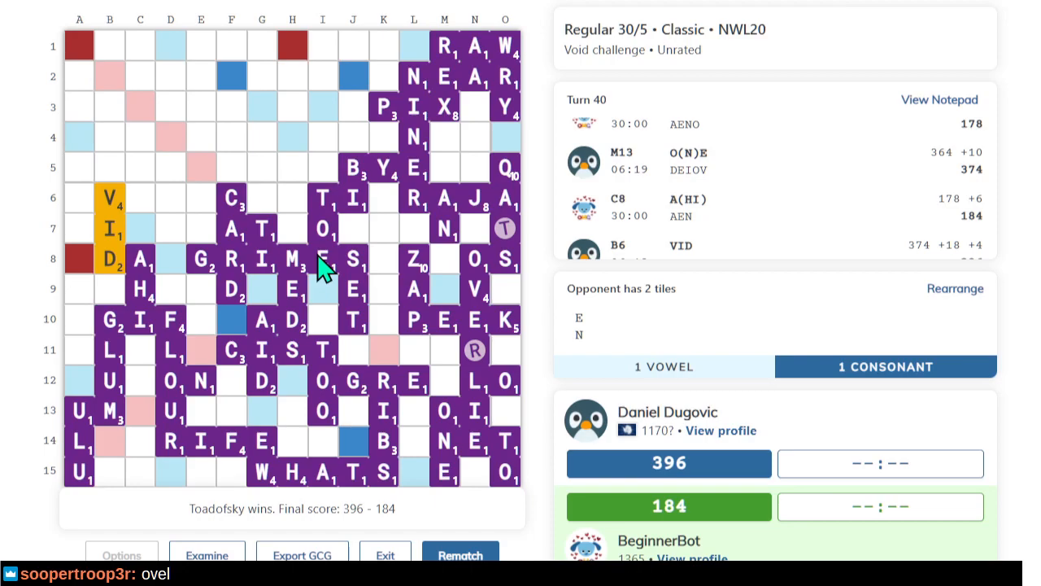
{"action": "mouse_move", "coordinate": [763, 415]}
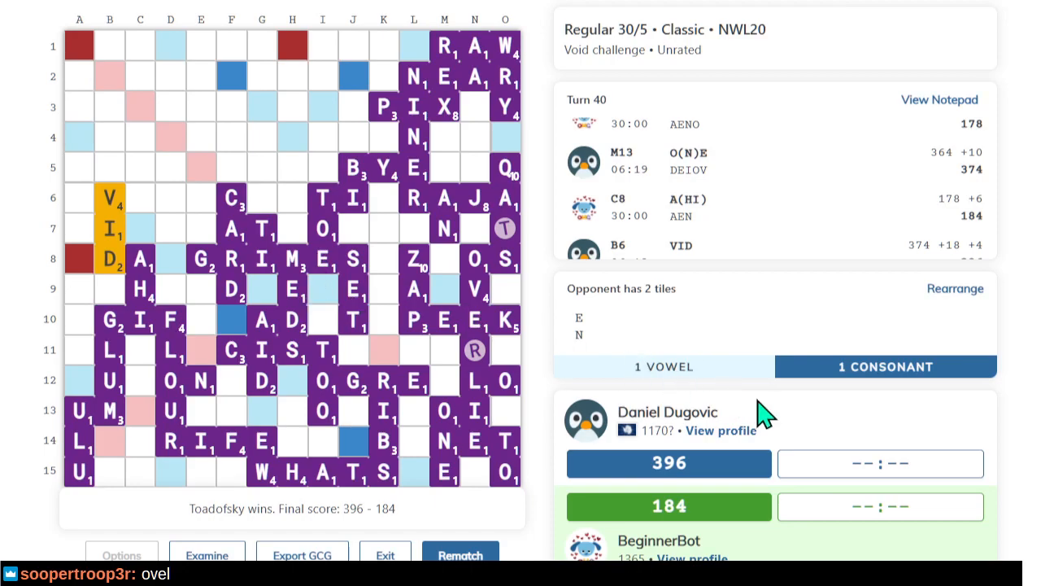
{"action": "mouse_move", "coordinate": [802, 552]}
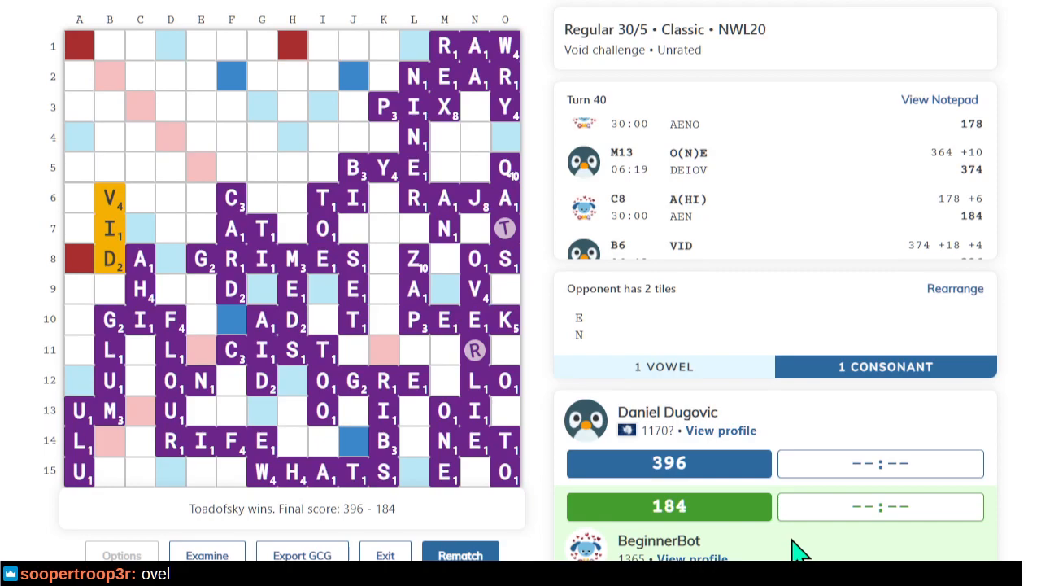
{"action": "mouse_move", "coordinate": [771, 545]}
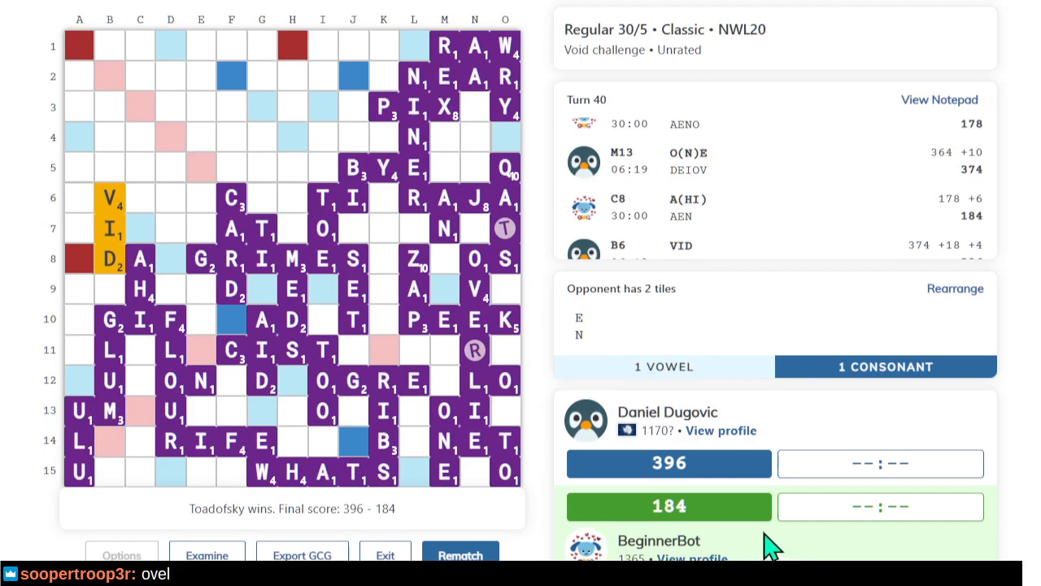
{"action": "mouse_move", "coordinate": [208, 555]}
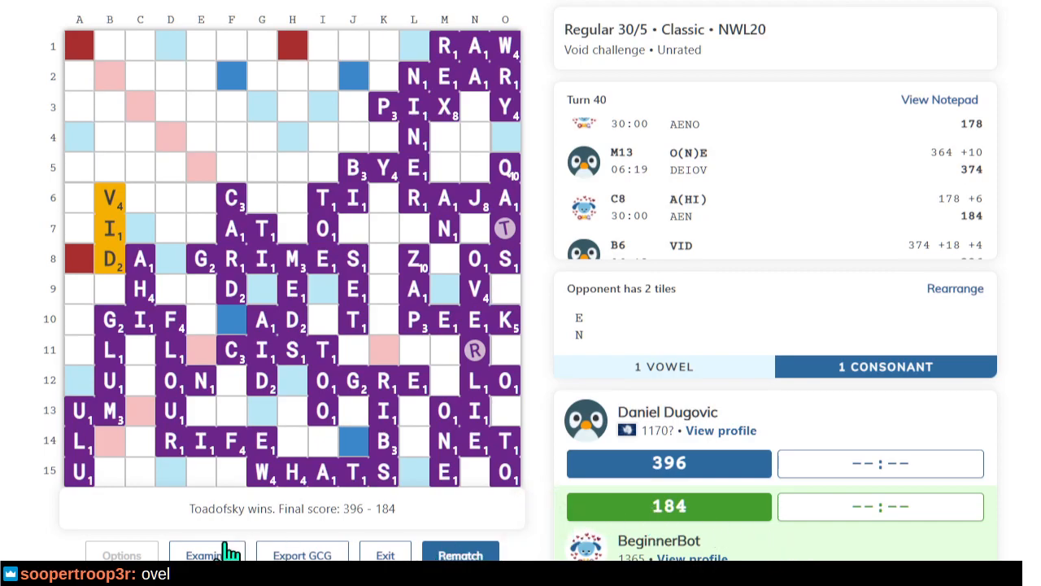
Open the finished 396–184 game for analysis.
{"action": "left_click", "coordinate": [206, 554]}
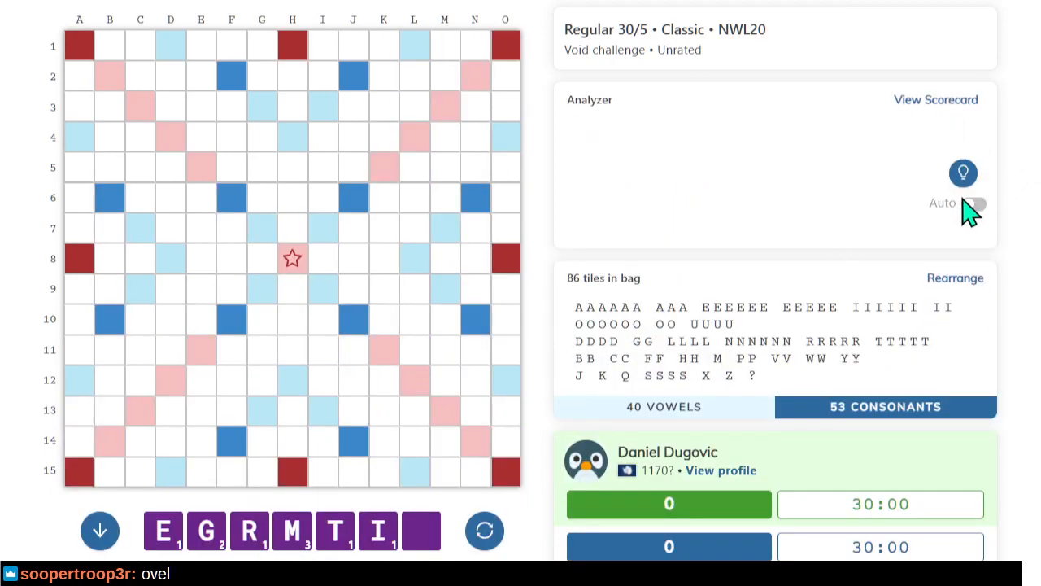
Turn on automatic suggestions and preview the METRING and MISCITED alternatives.
{"action": "left_click", "coordinate": [976, 204]}
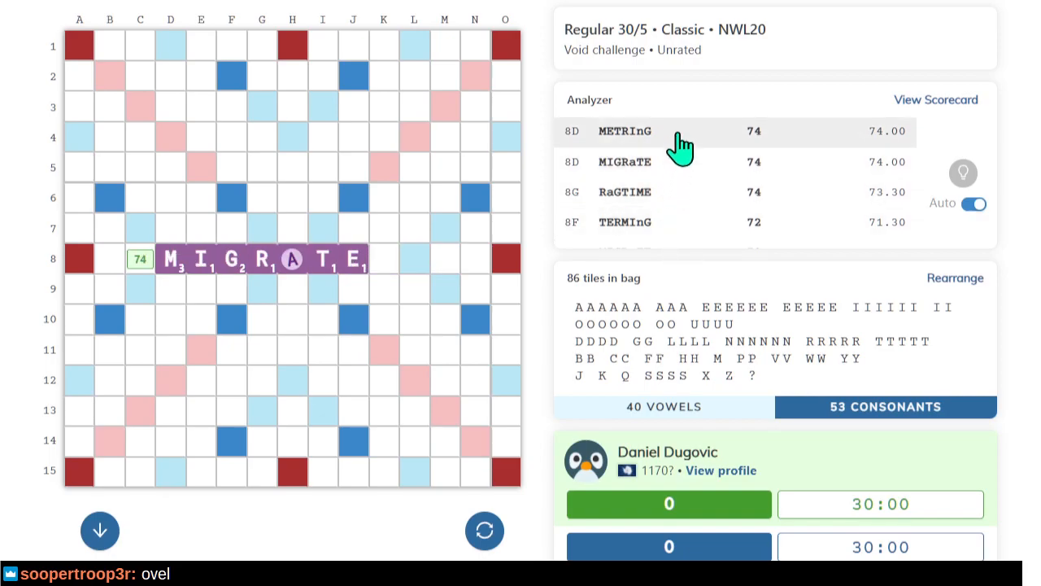
{"action": "left_click", "coordinate": [625, 131]}
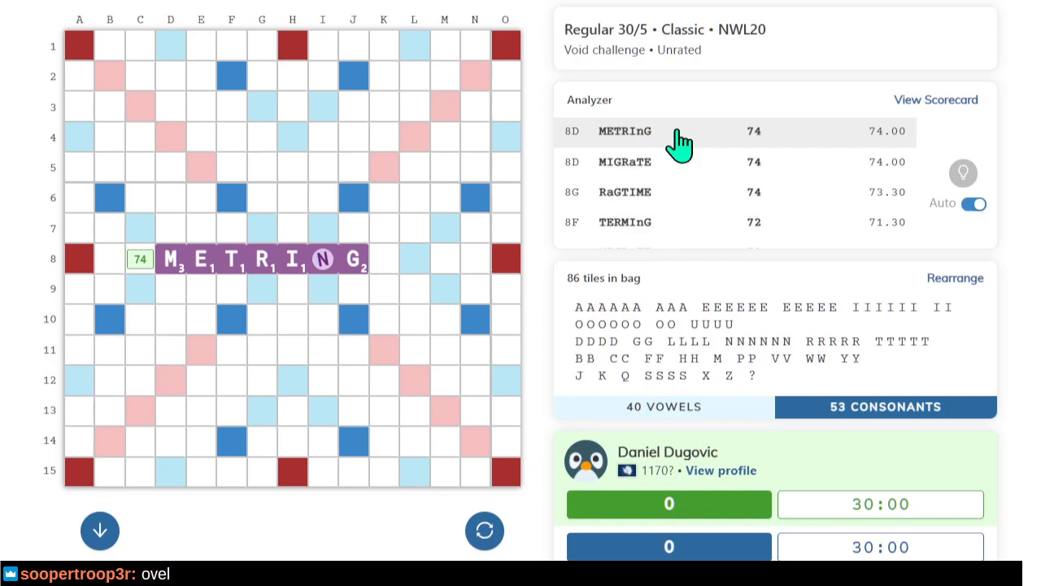
{"action": "mouse_move", "coordinate": [338, 261]}
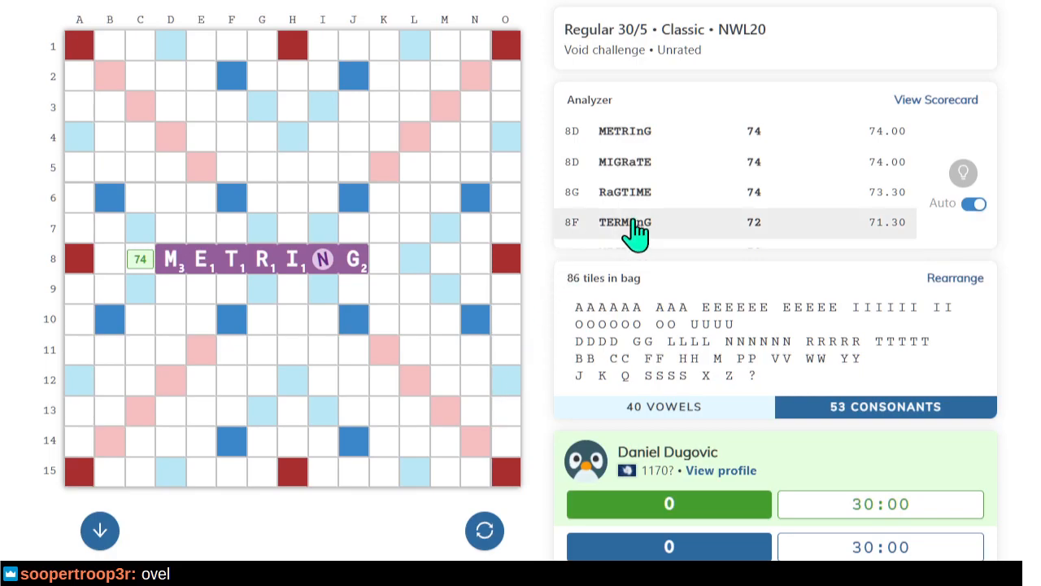
{"action": "mouse_move", "coordinate": [290, 268]}
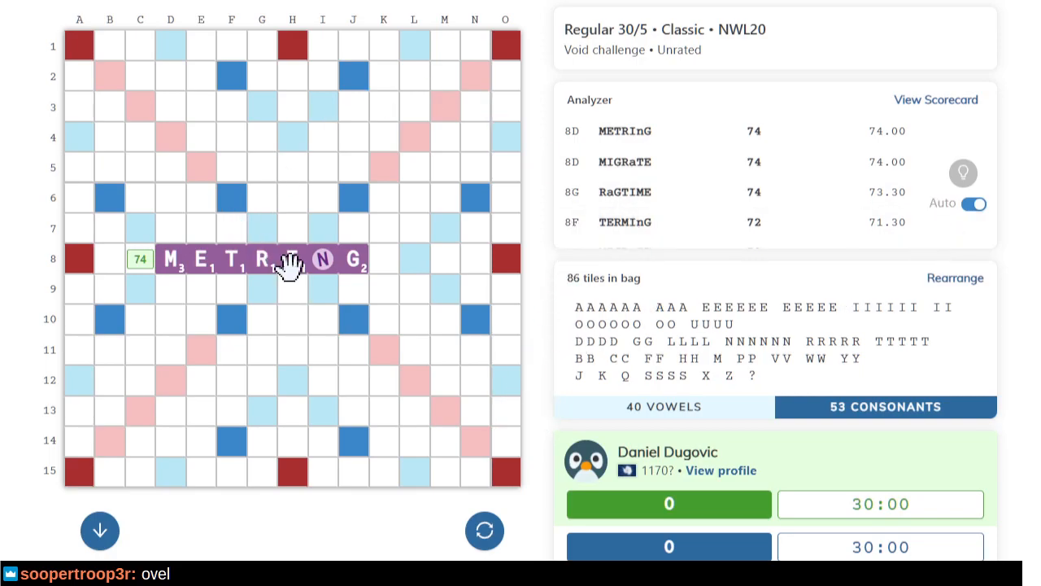
{"action": "scroll", "scroll_direction": "down", "scroll_amount": 3}
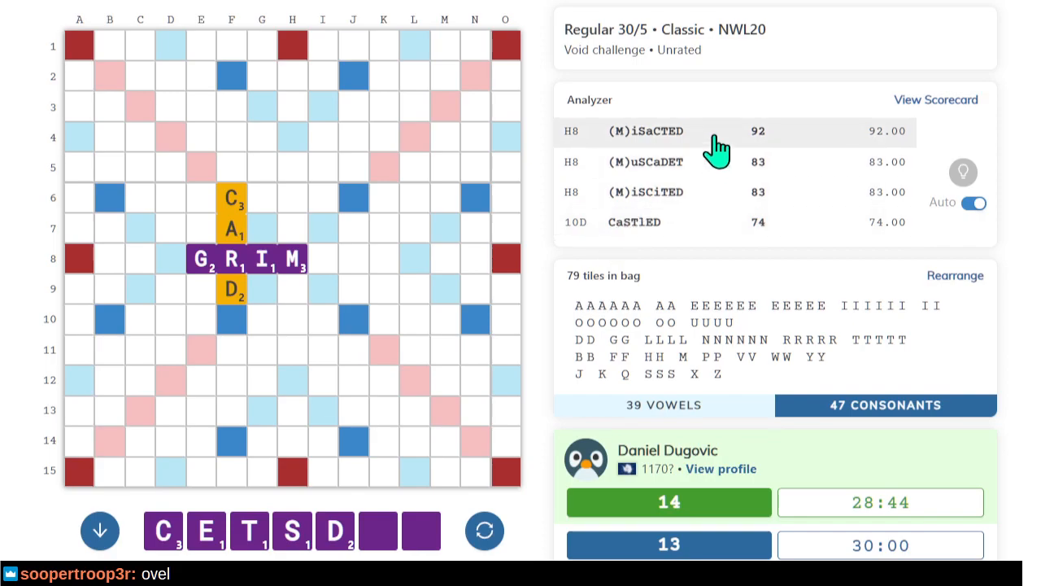
{"action": "mouse_move", "coordinate": [704, 199]}
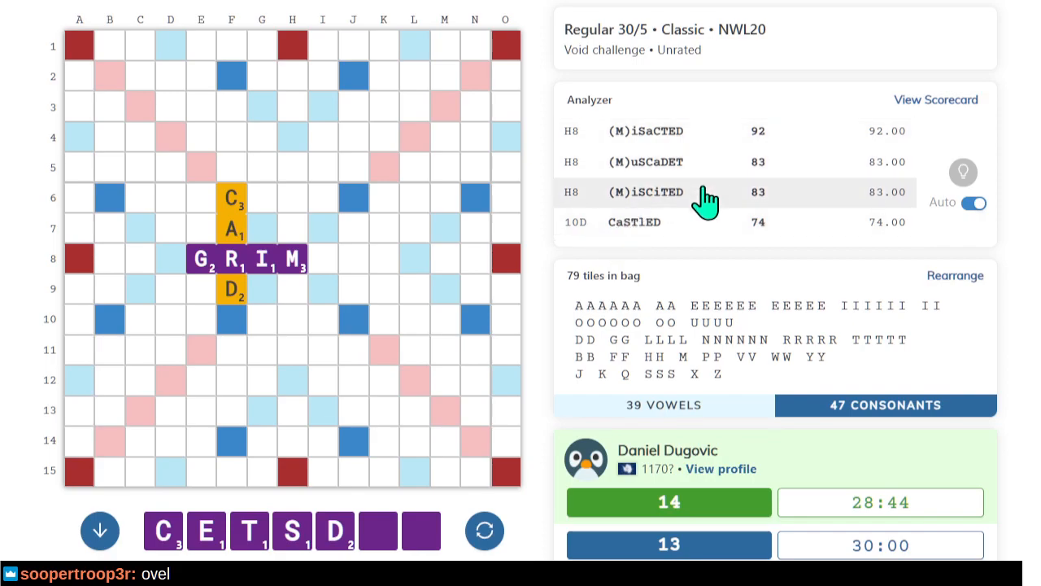
{"action": "left_click", "coordinate": [646, 192]}
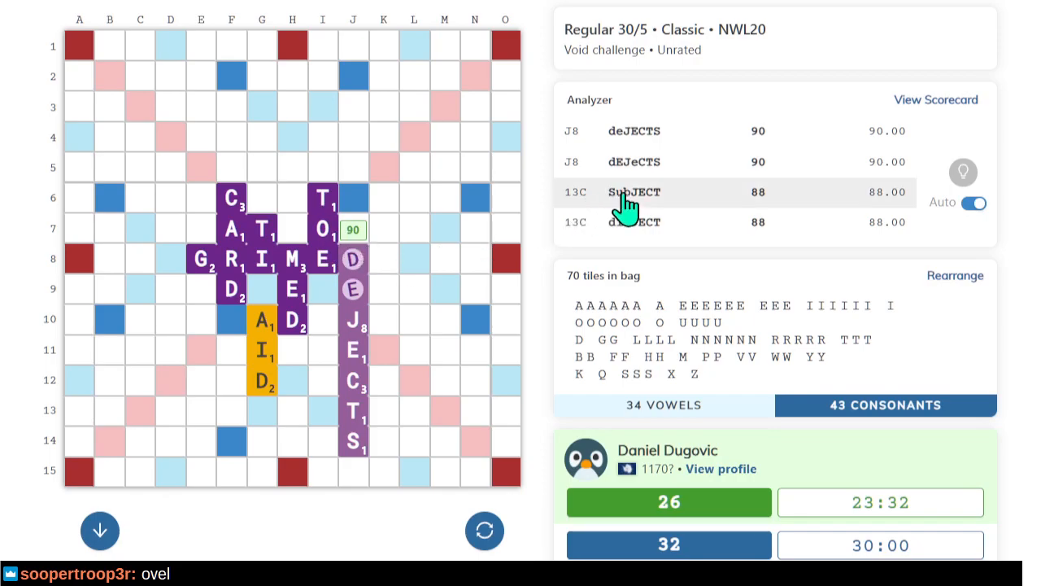
Preview the analyzer's SUBJECT and SQUEALS alternatives on row 13.
{"action": "left_click", "coordinate": [634, 192]}
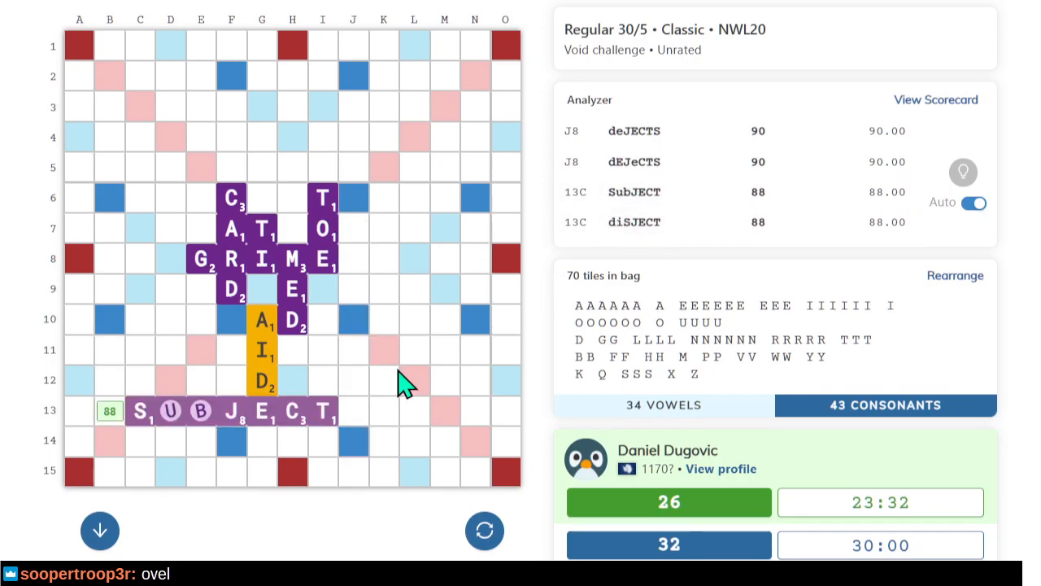
{"action": "mouse_move", "coordinate": [415, 512]}
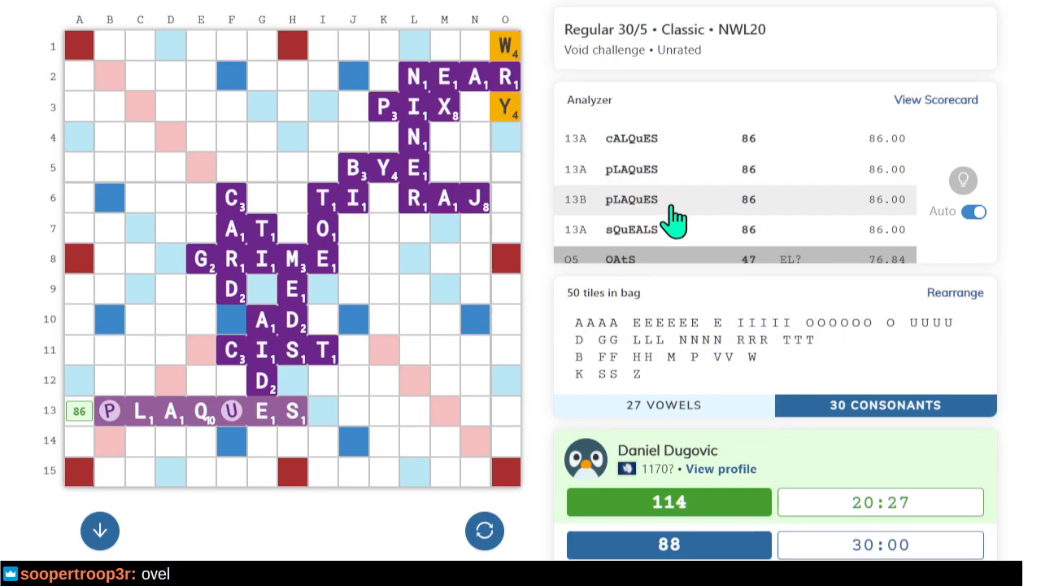
{"action": "left_click", "coordinate": [651, 228]}
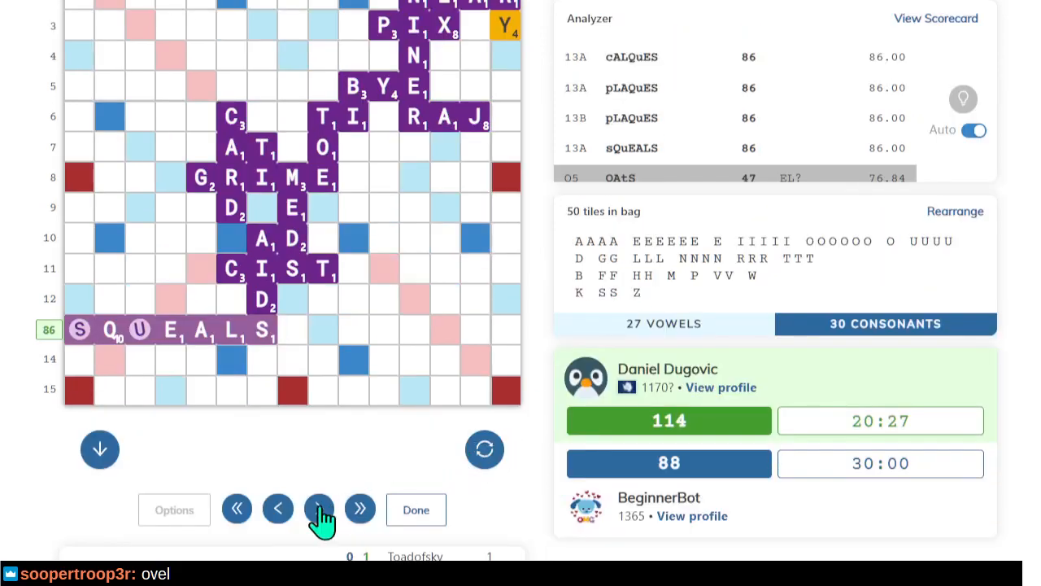
Advance the review to the 161–88 position after QAtS.
{"action": "left_click", "coordinate": [318, 509]}
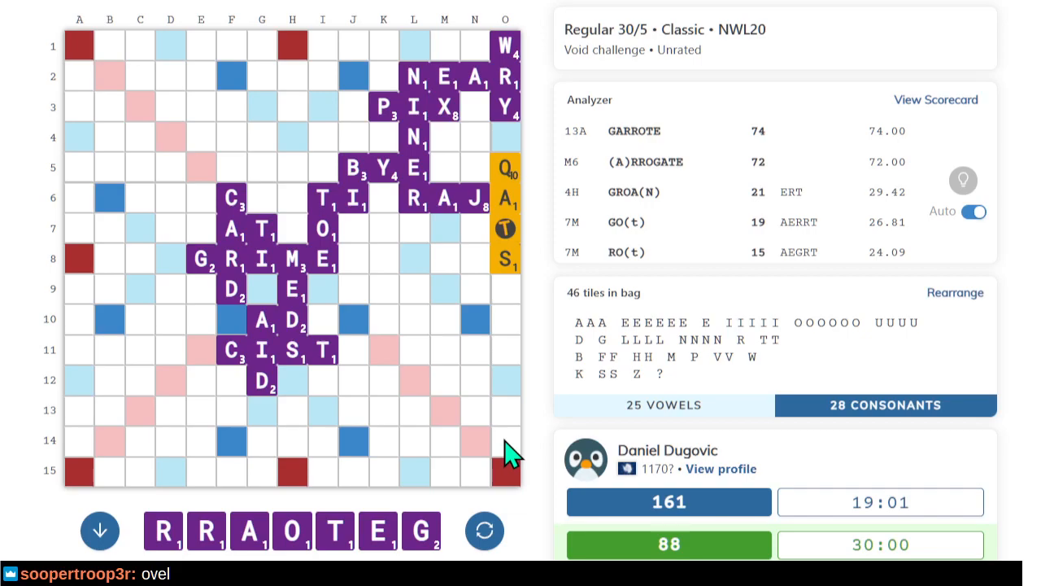
{"action": "mouse_move", "coordinate": [375, 541]}
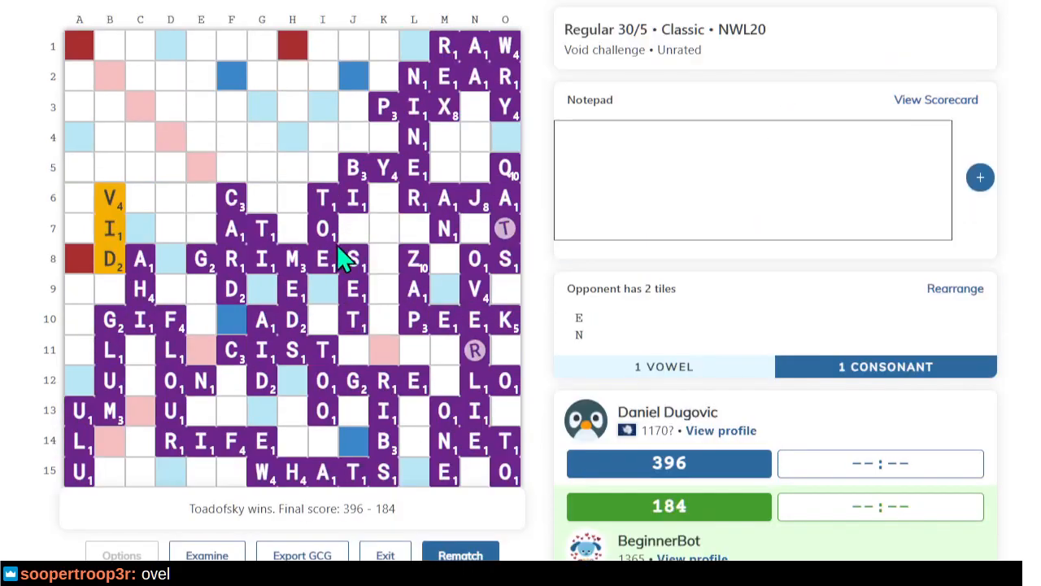
{"action": "mouse_move", "coordinate": [349, 354]}
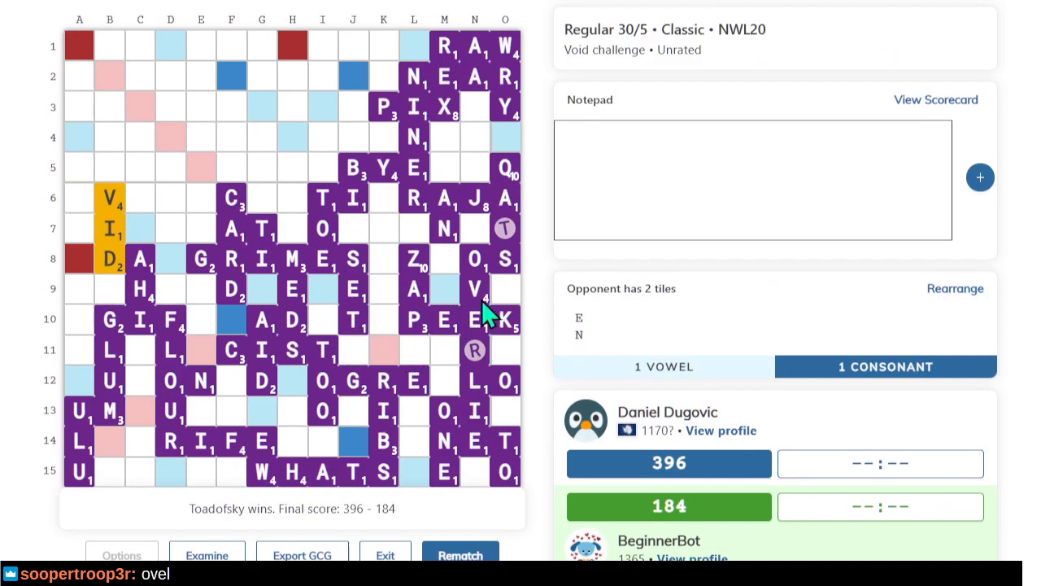
{"action": "mouse_move", "coordinate": [553, 268]}
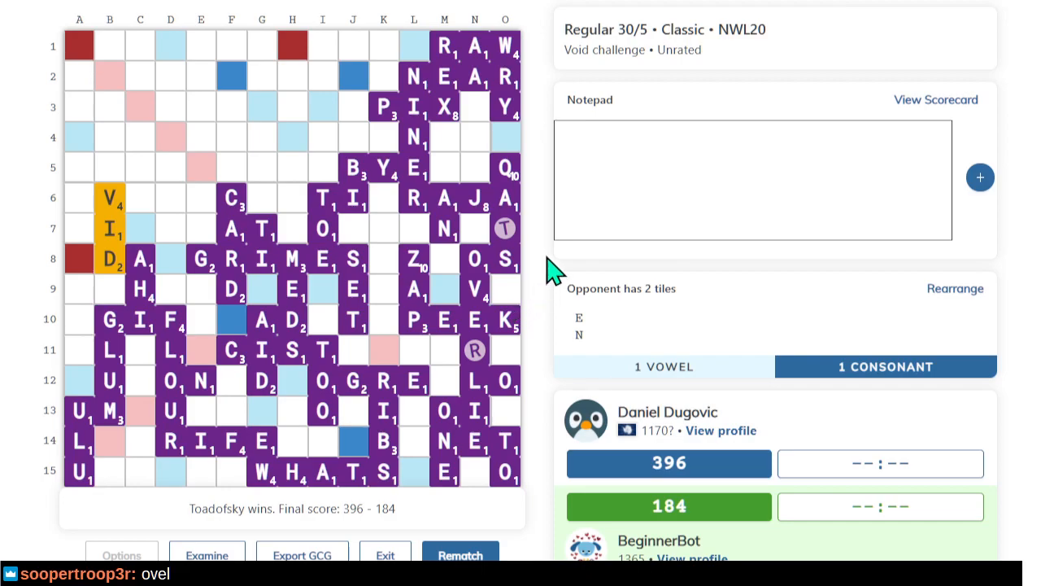
{"action": "mouse_move", "coordinate": [554, 260]}
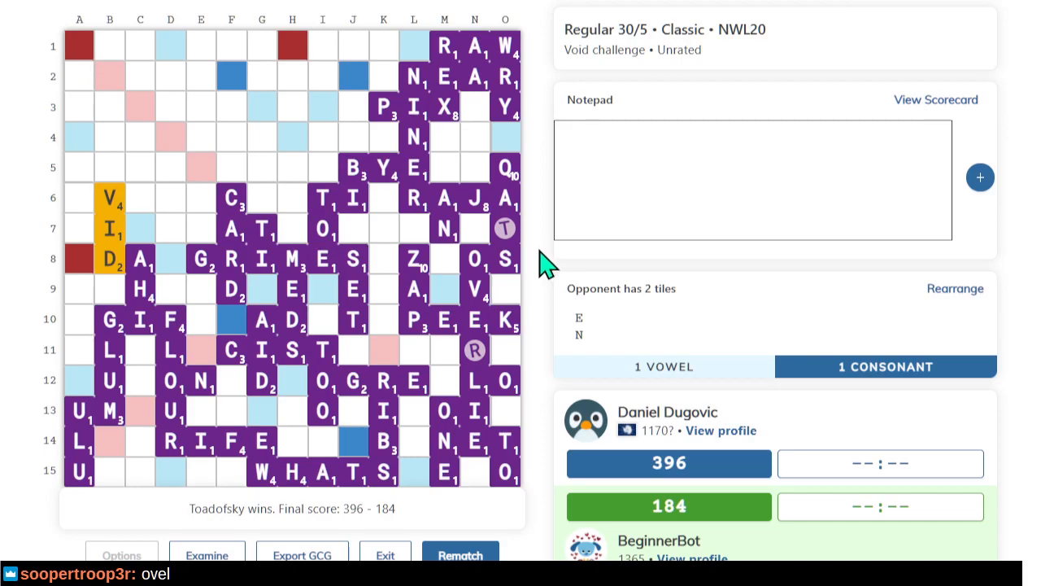
{"action": "mouse_move", "coordinate": [566, 318]}
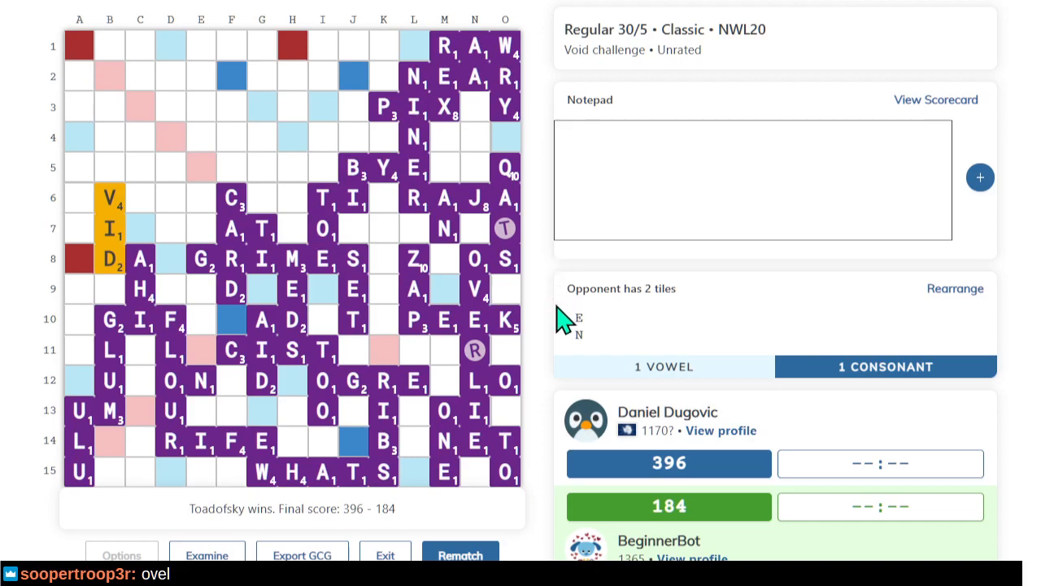
{"action": "mouse_move", "coordinate": [443, 285]}
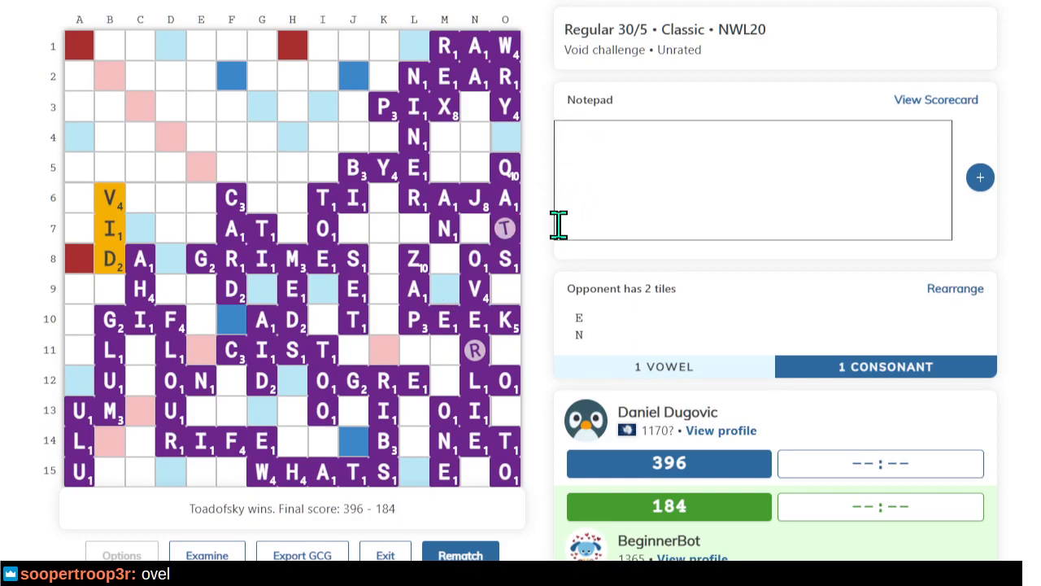
{"action": "mouse_move", "coordinate": [854, 159]}
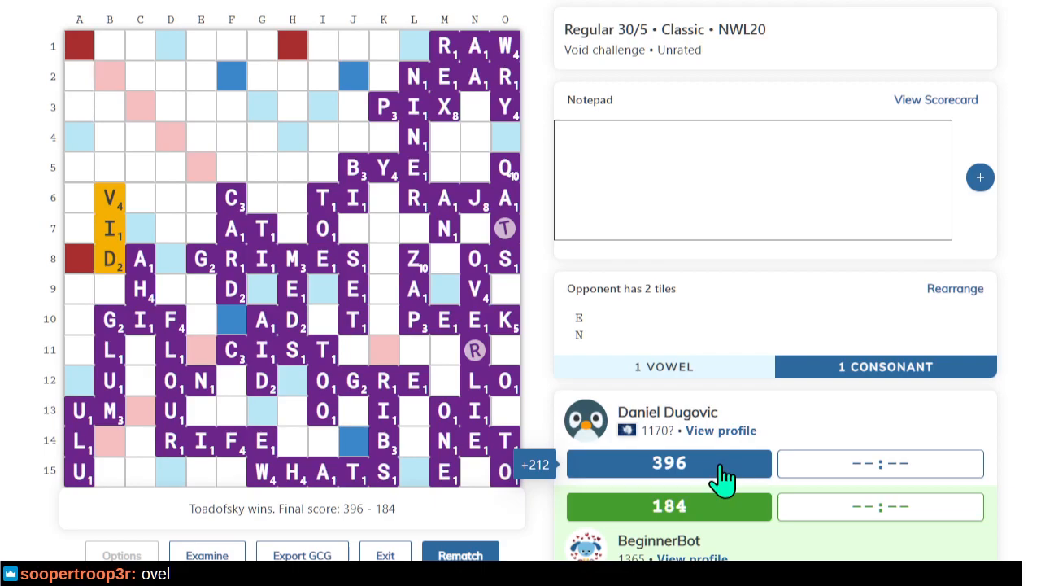
{"action": "mouse_move", "coordinate": [1028, 439]}
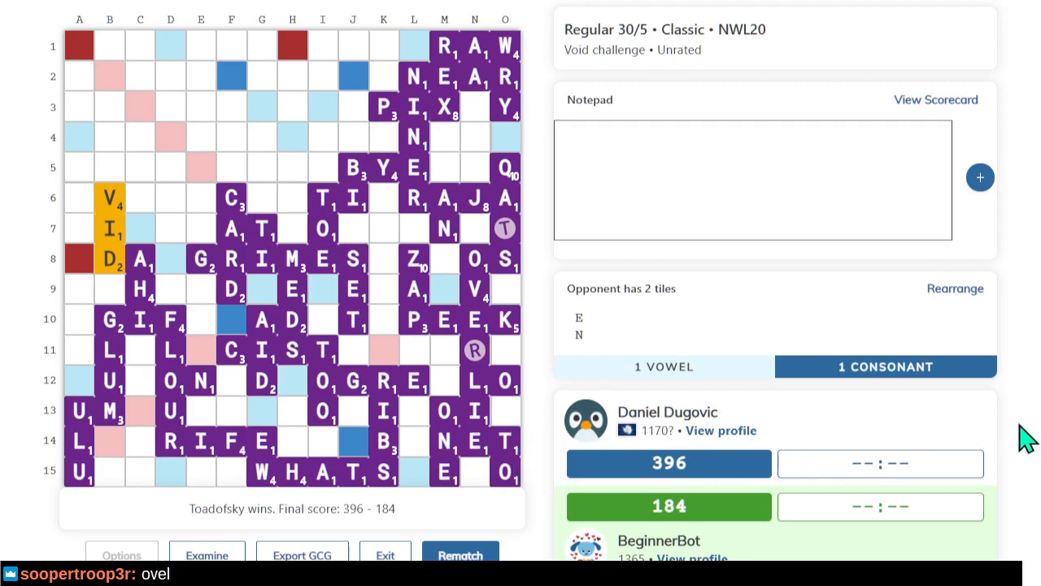